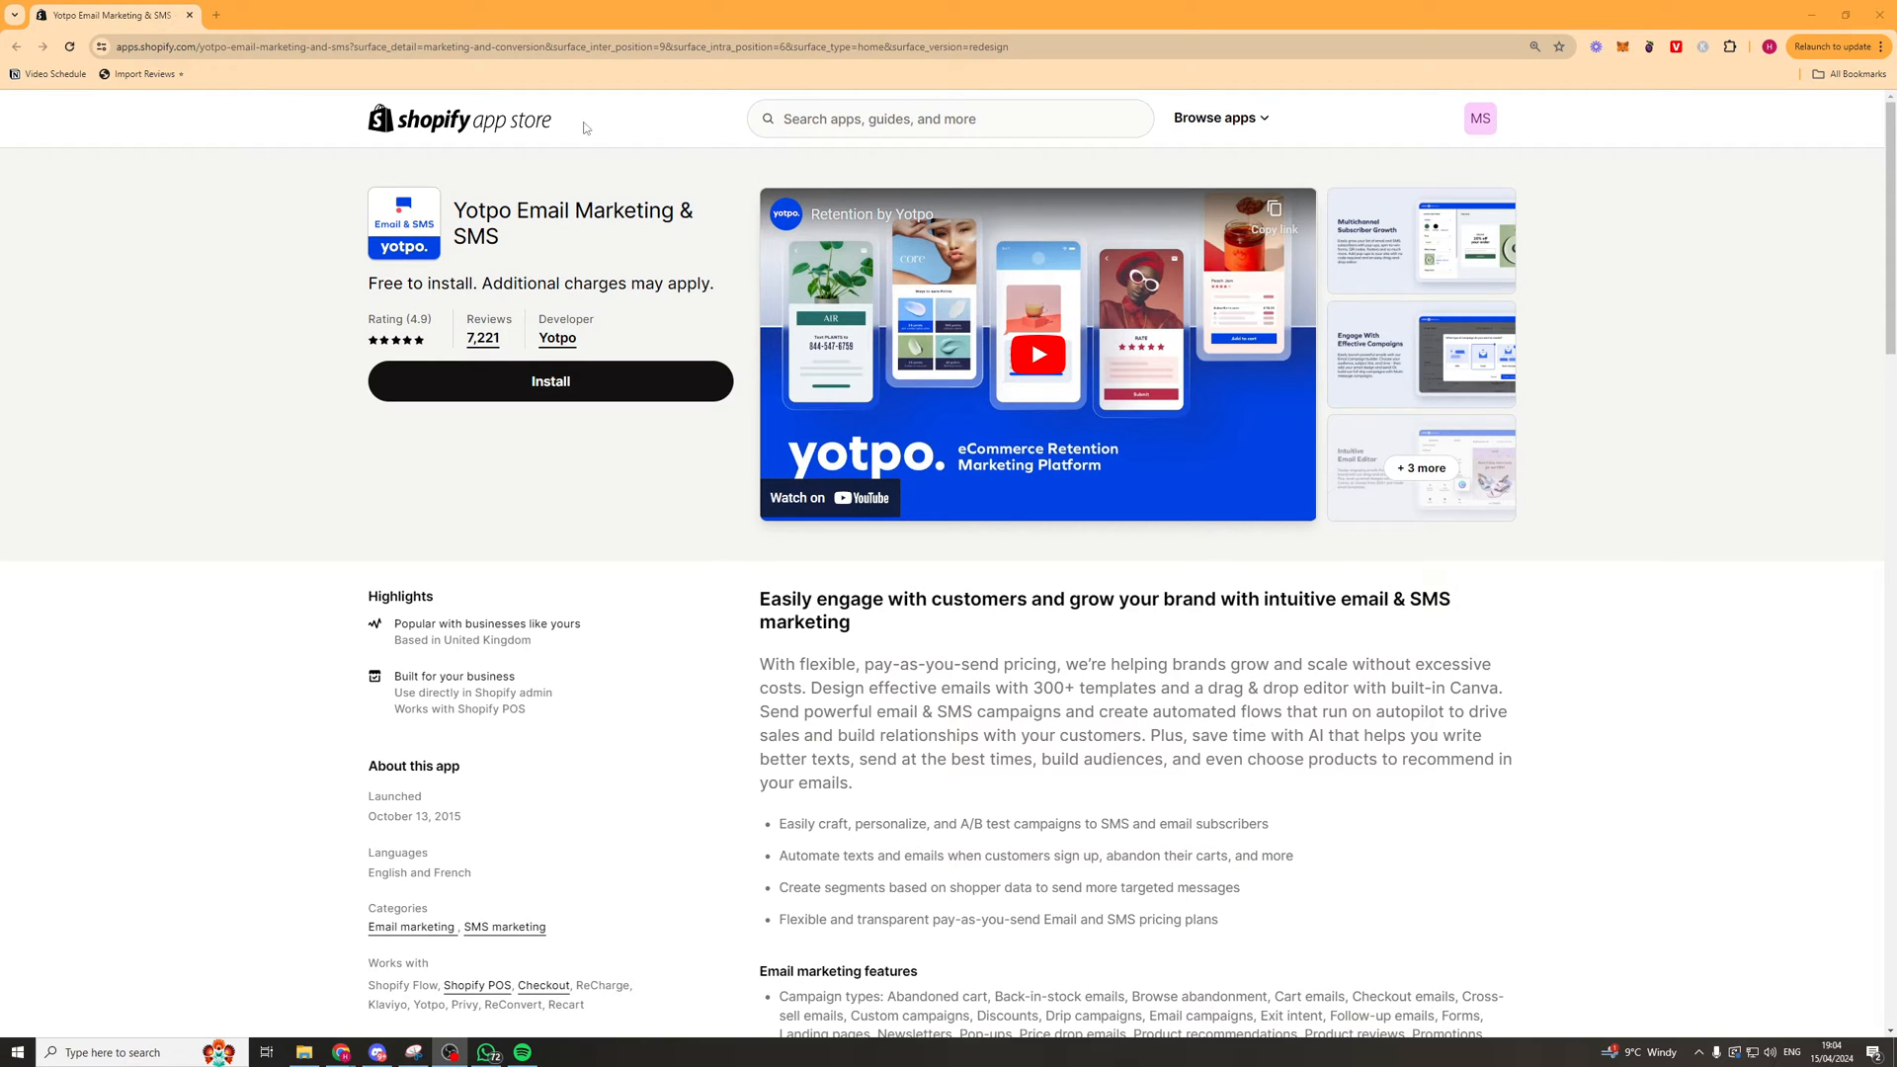
pyautogui.moveTo(577, 397)
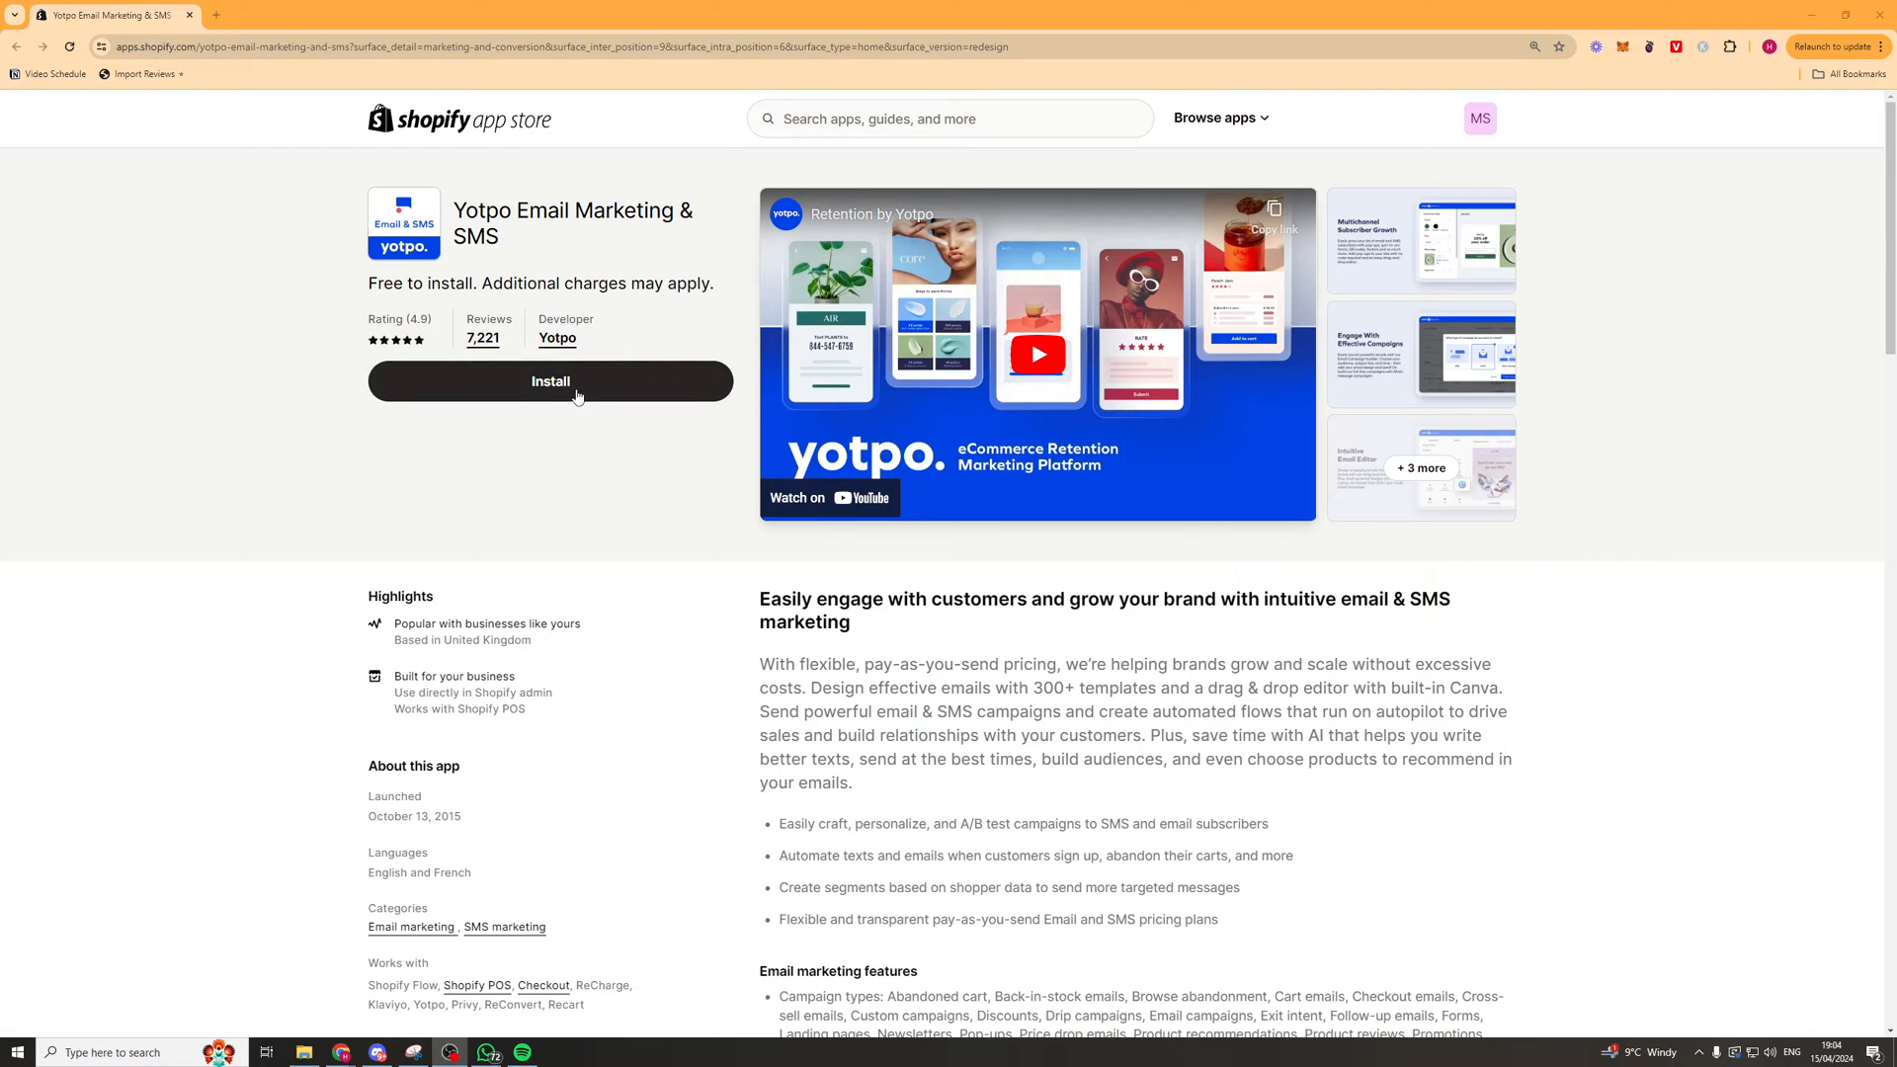
# Install Yotpo Email Marketing & SMS from the Shopify App Store and begin account setup.
pyautogui.click(549, 381)
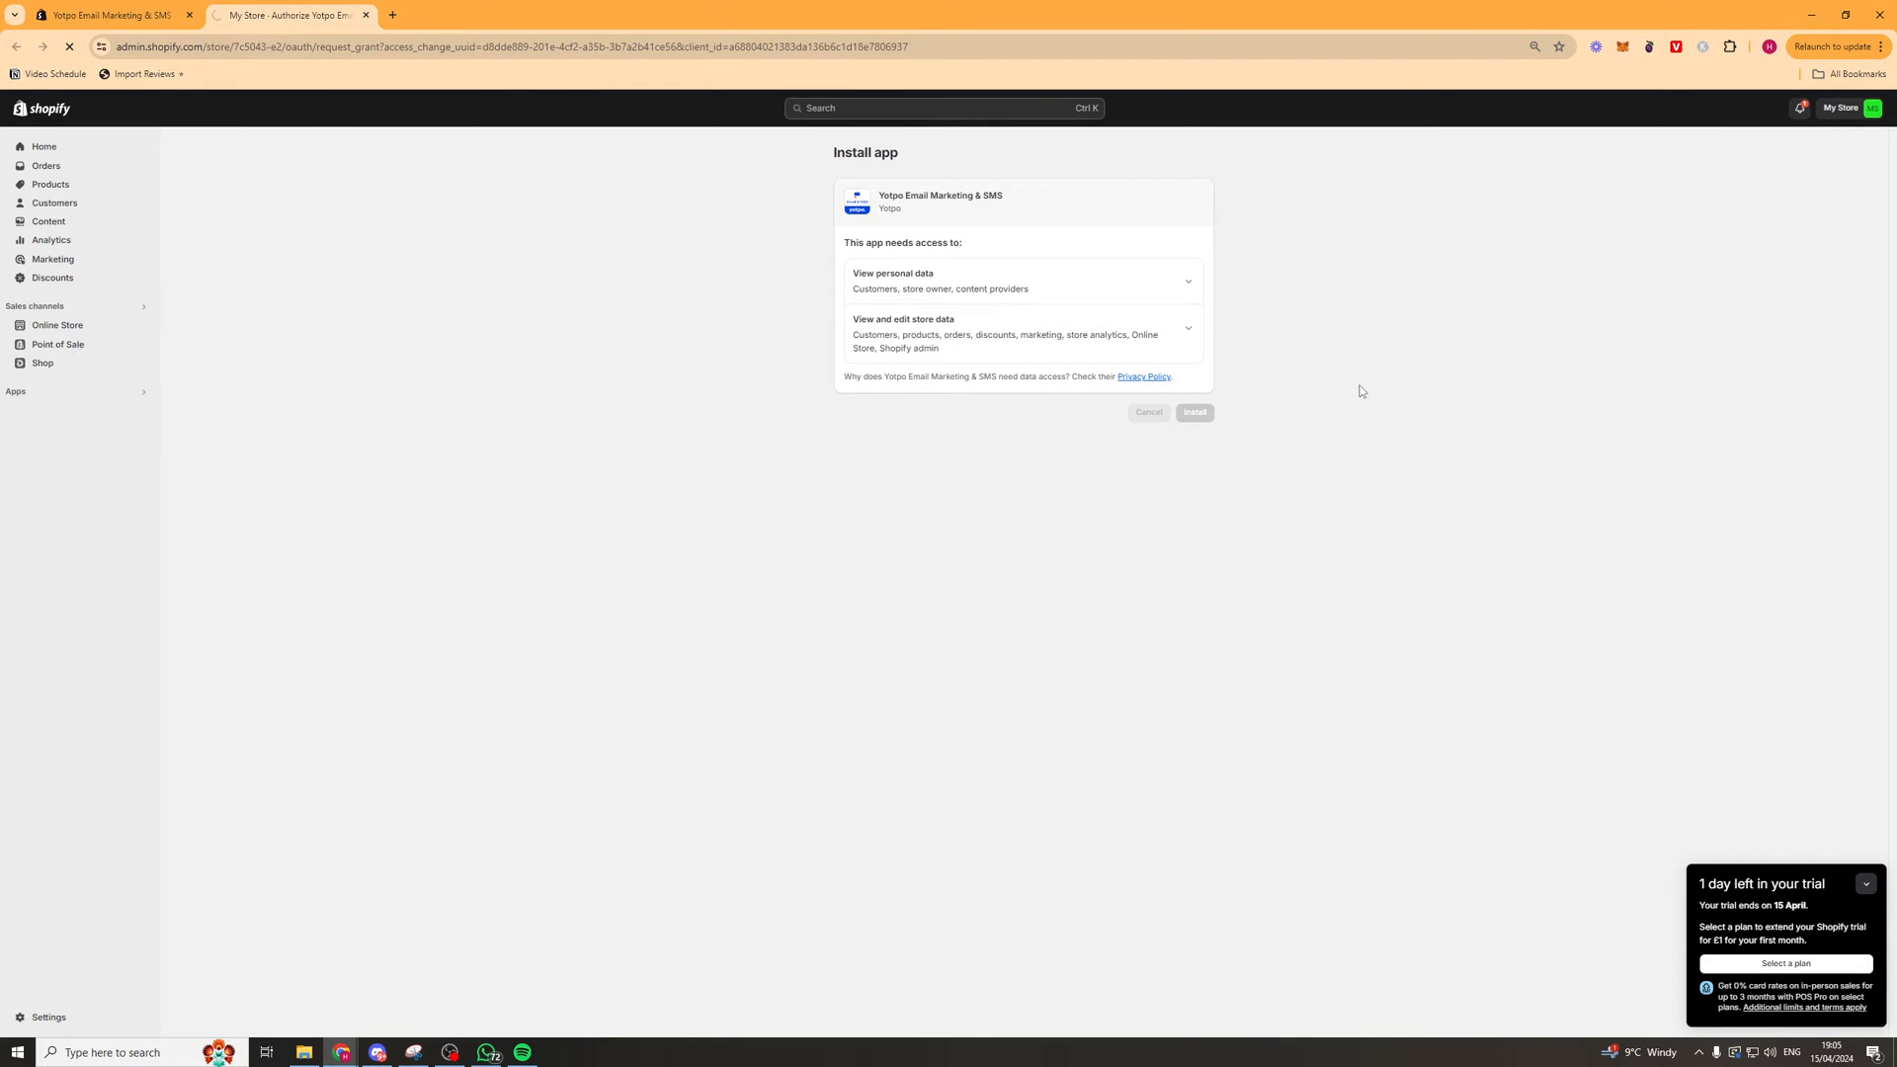
pyautogui.click(1194, 413)
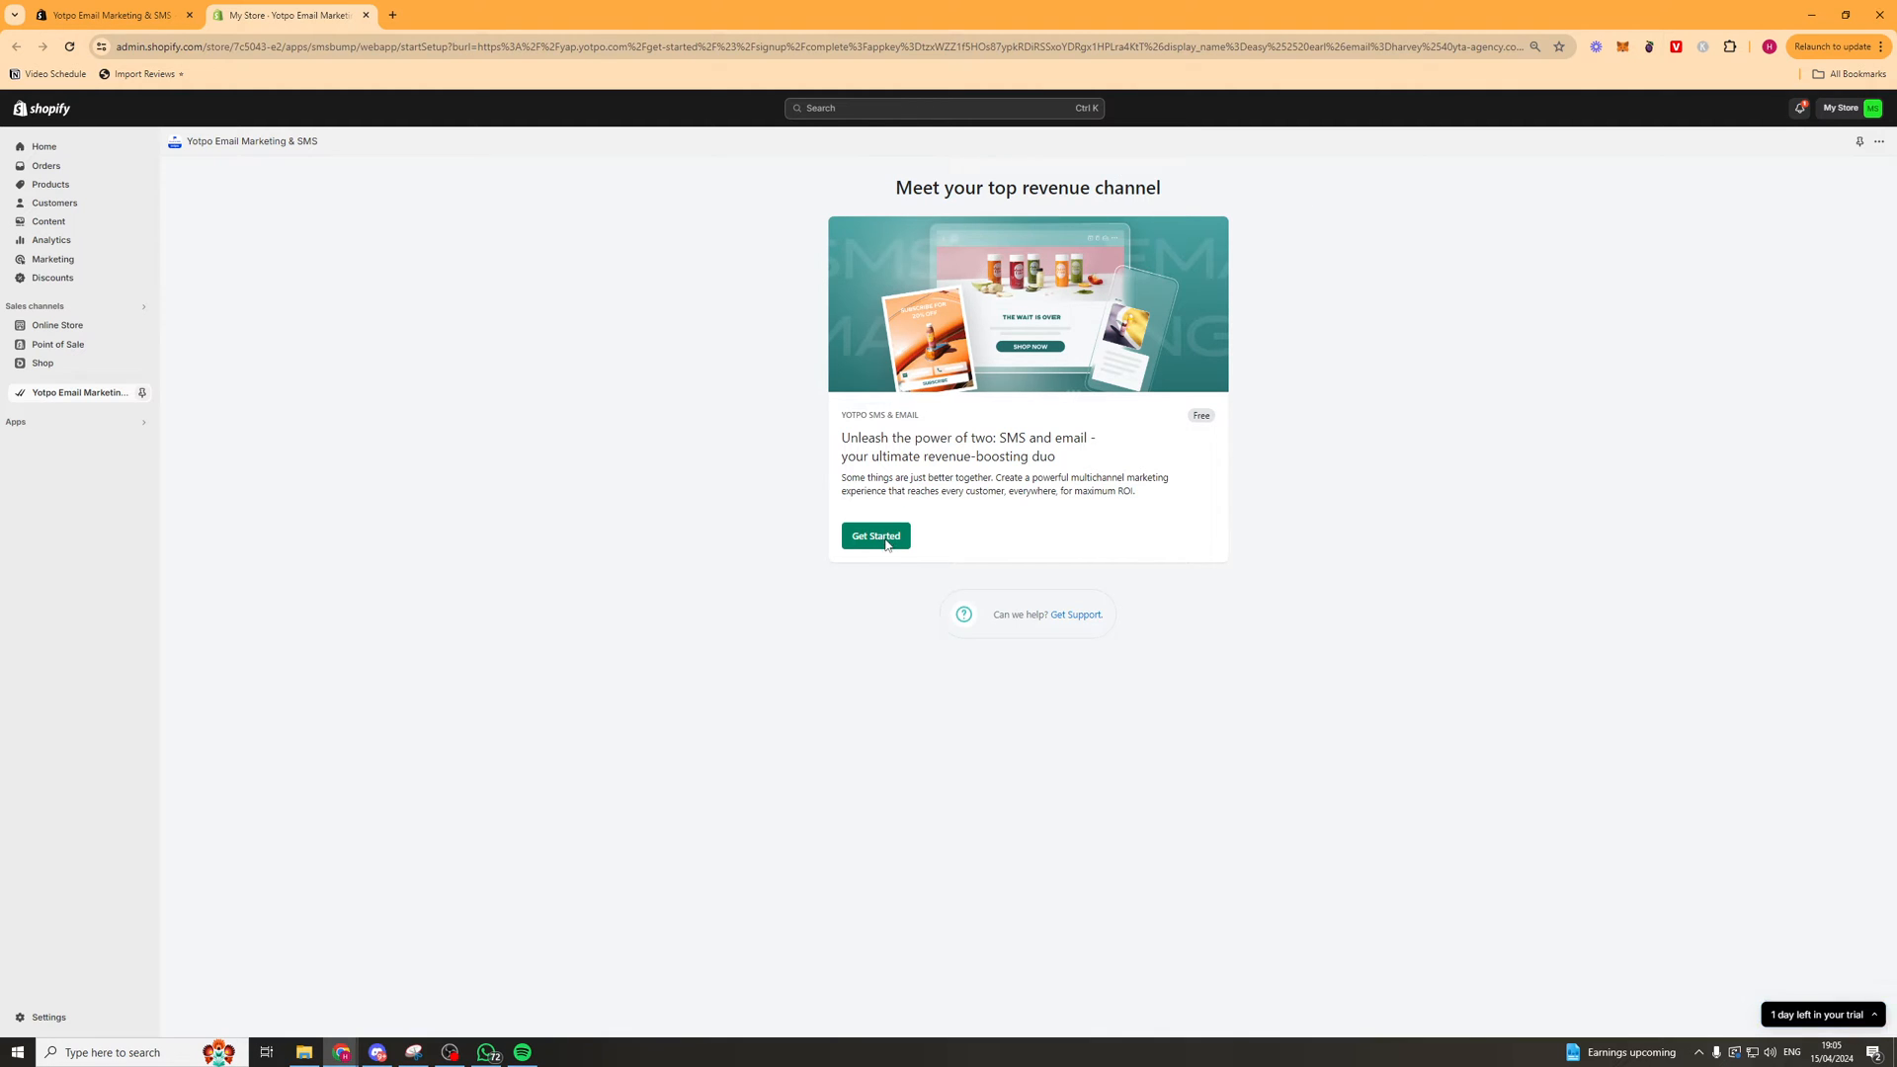
pyautogui.click(874, 535)
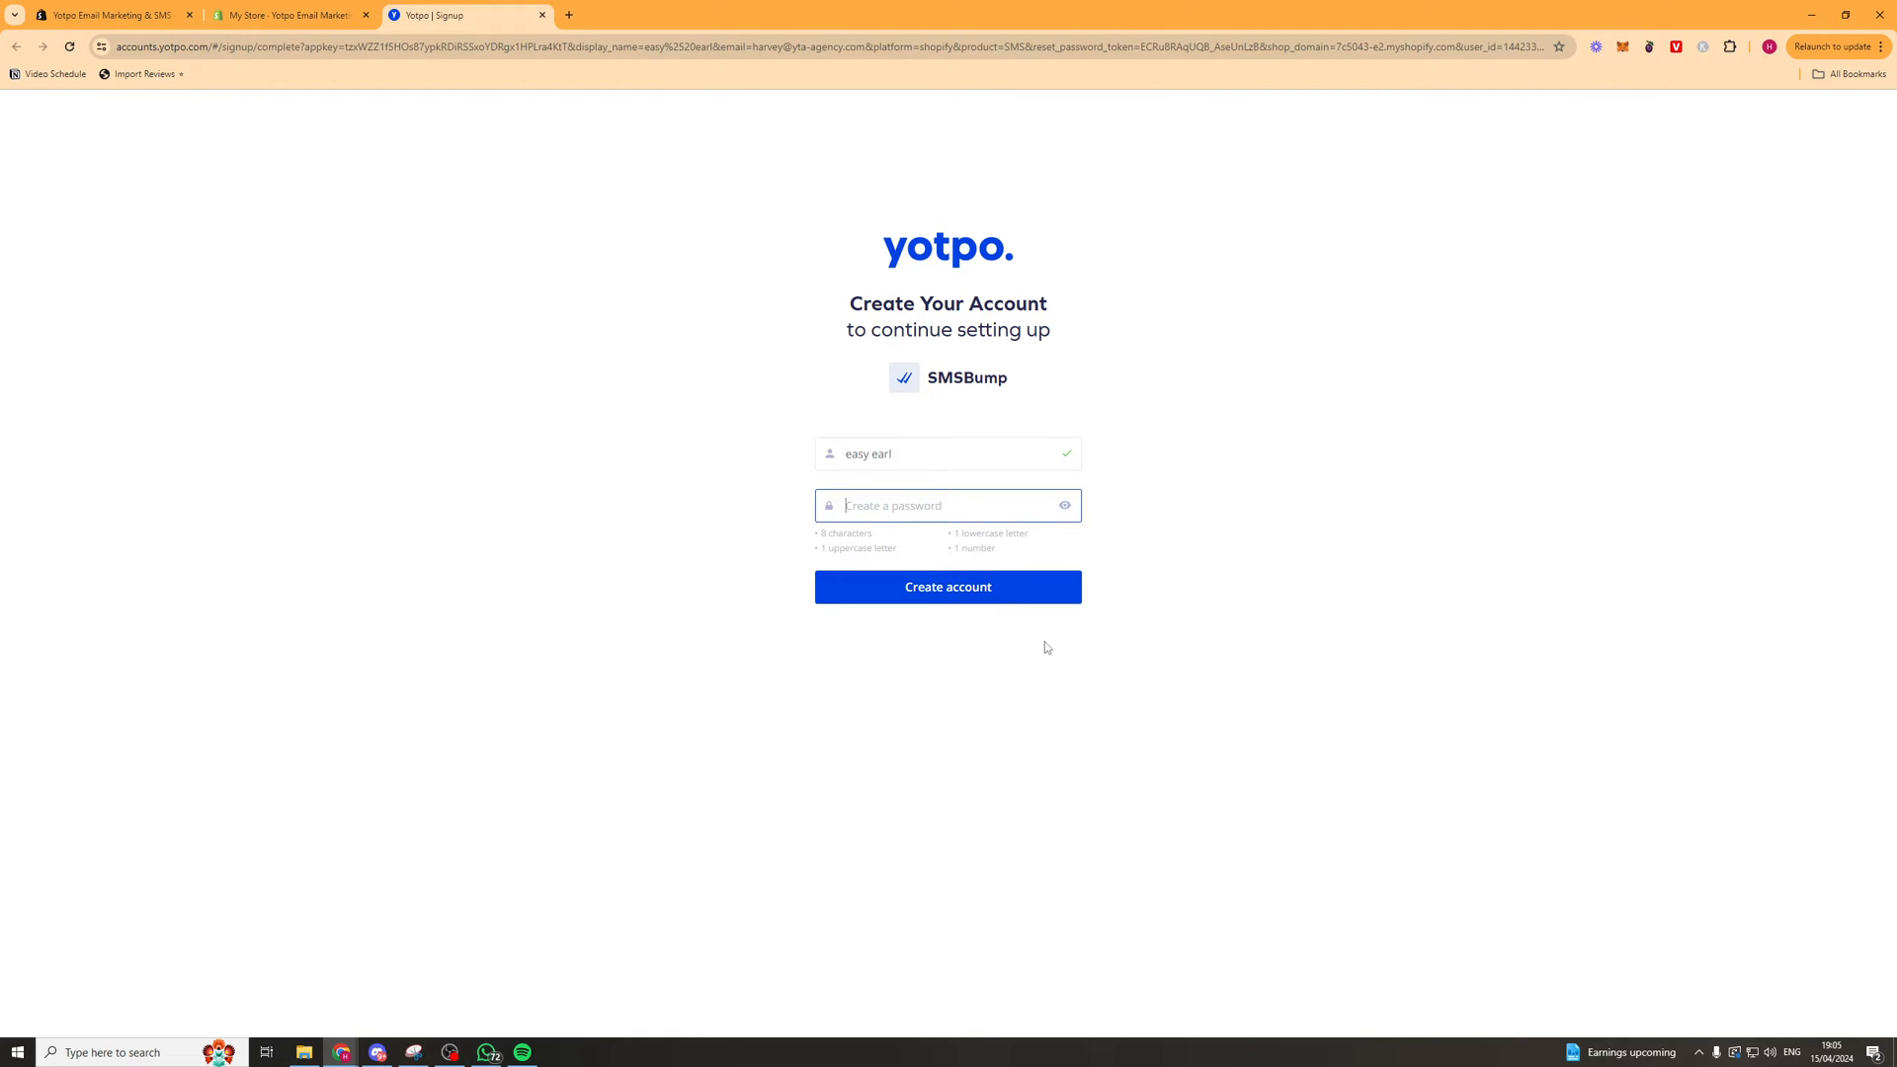
# Create the account, choose email & SMS setup, and leave the subscriber pop-up for later.
pyautogui.click(948, 587)
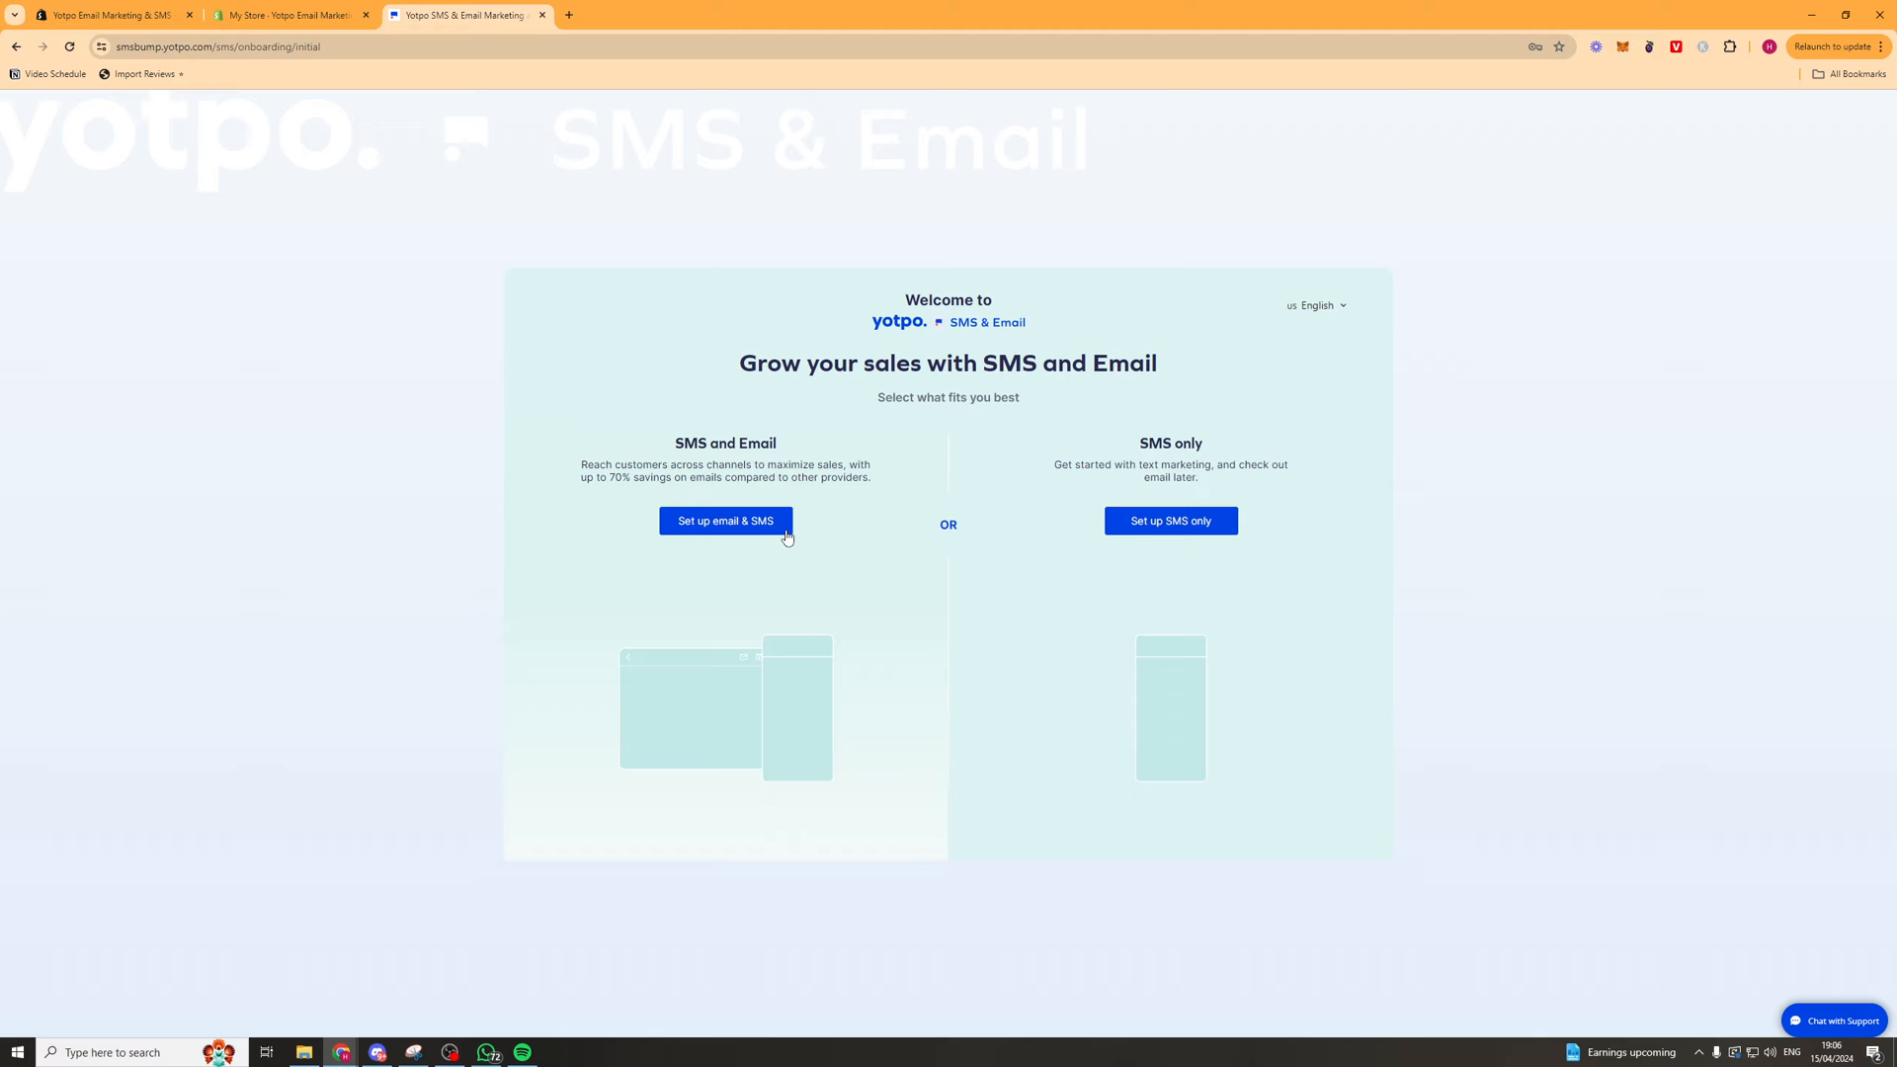
pyautogui.moveTo(657, 322)
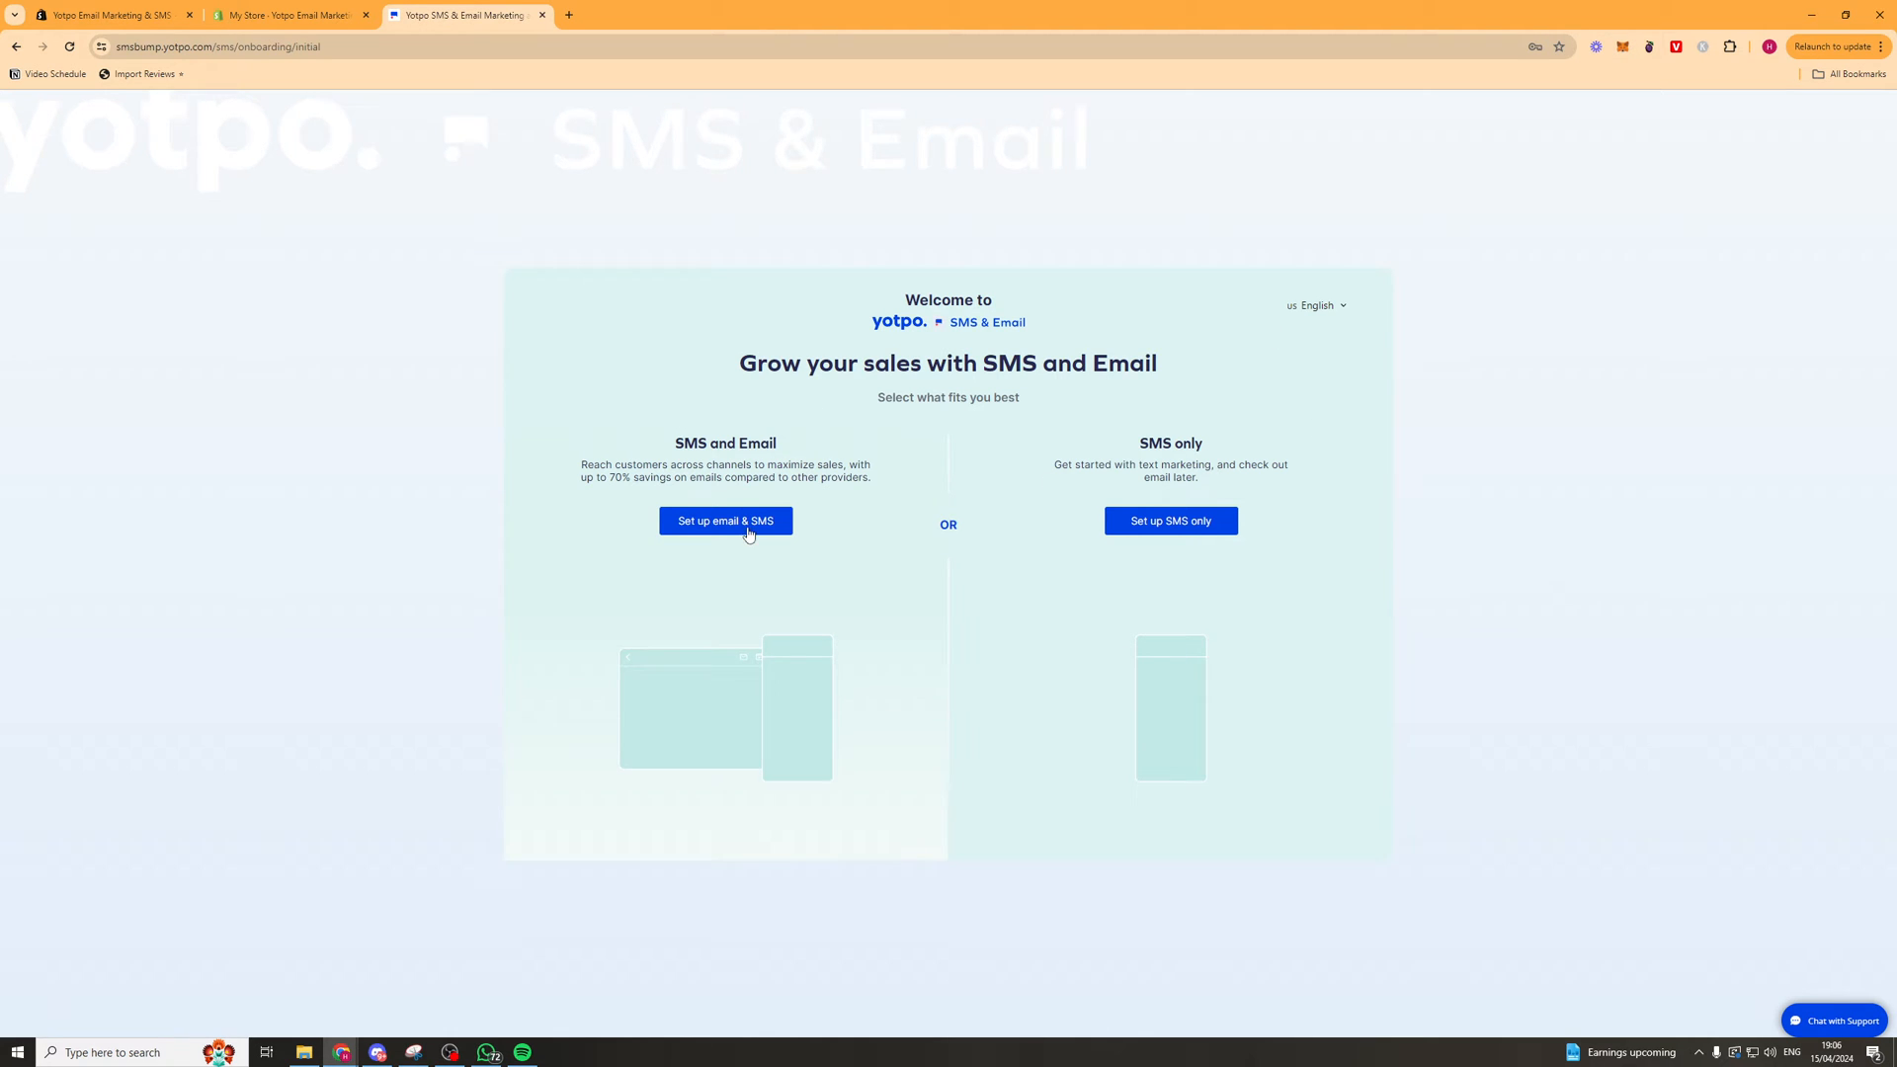
pyautogui.click(725, 521)
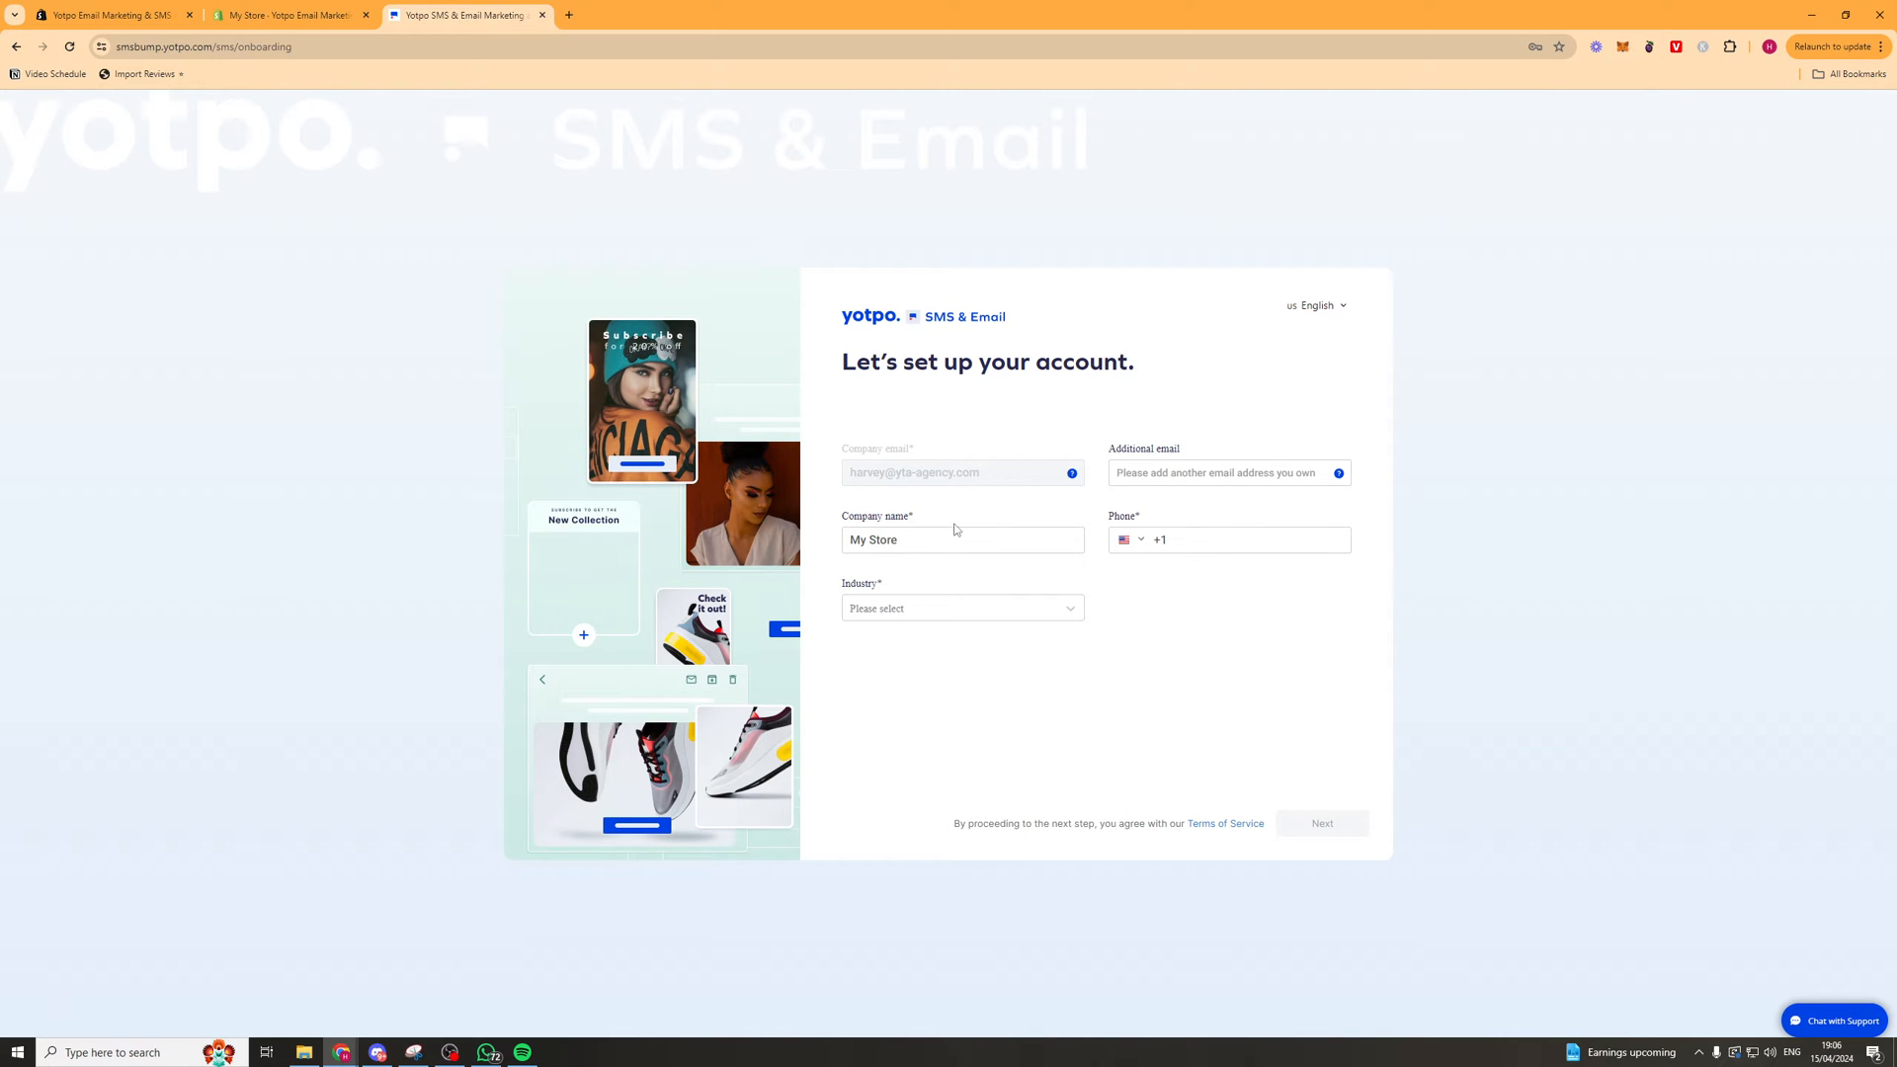
pyautogui.moveTo(996, 664)
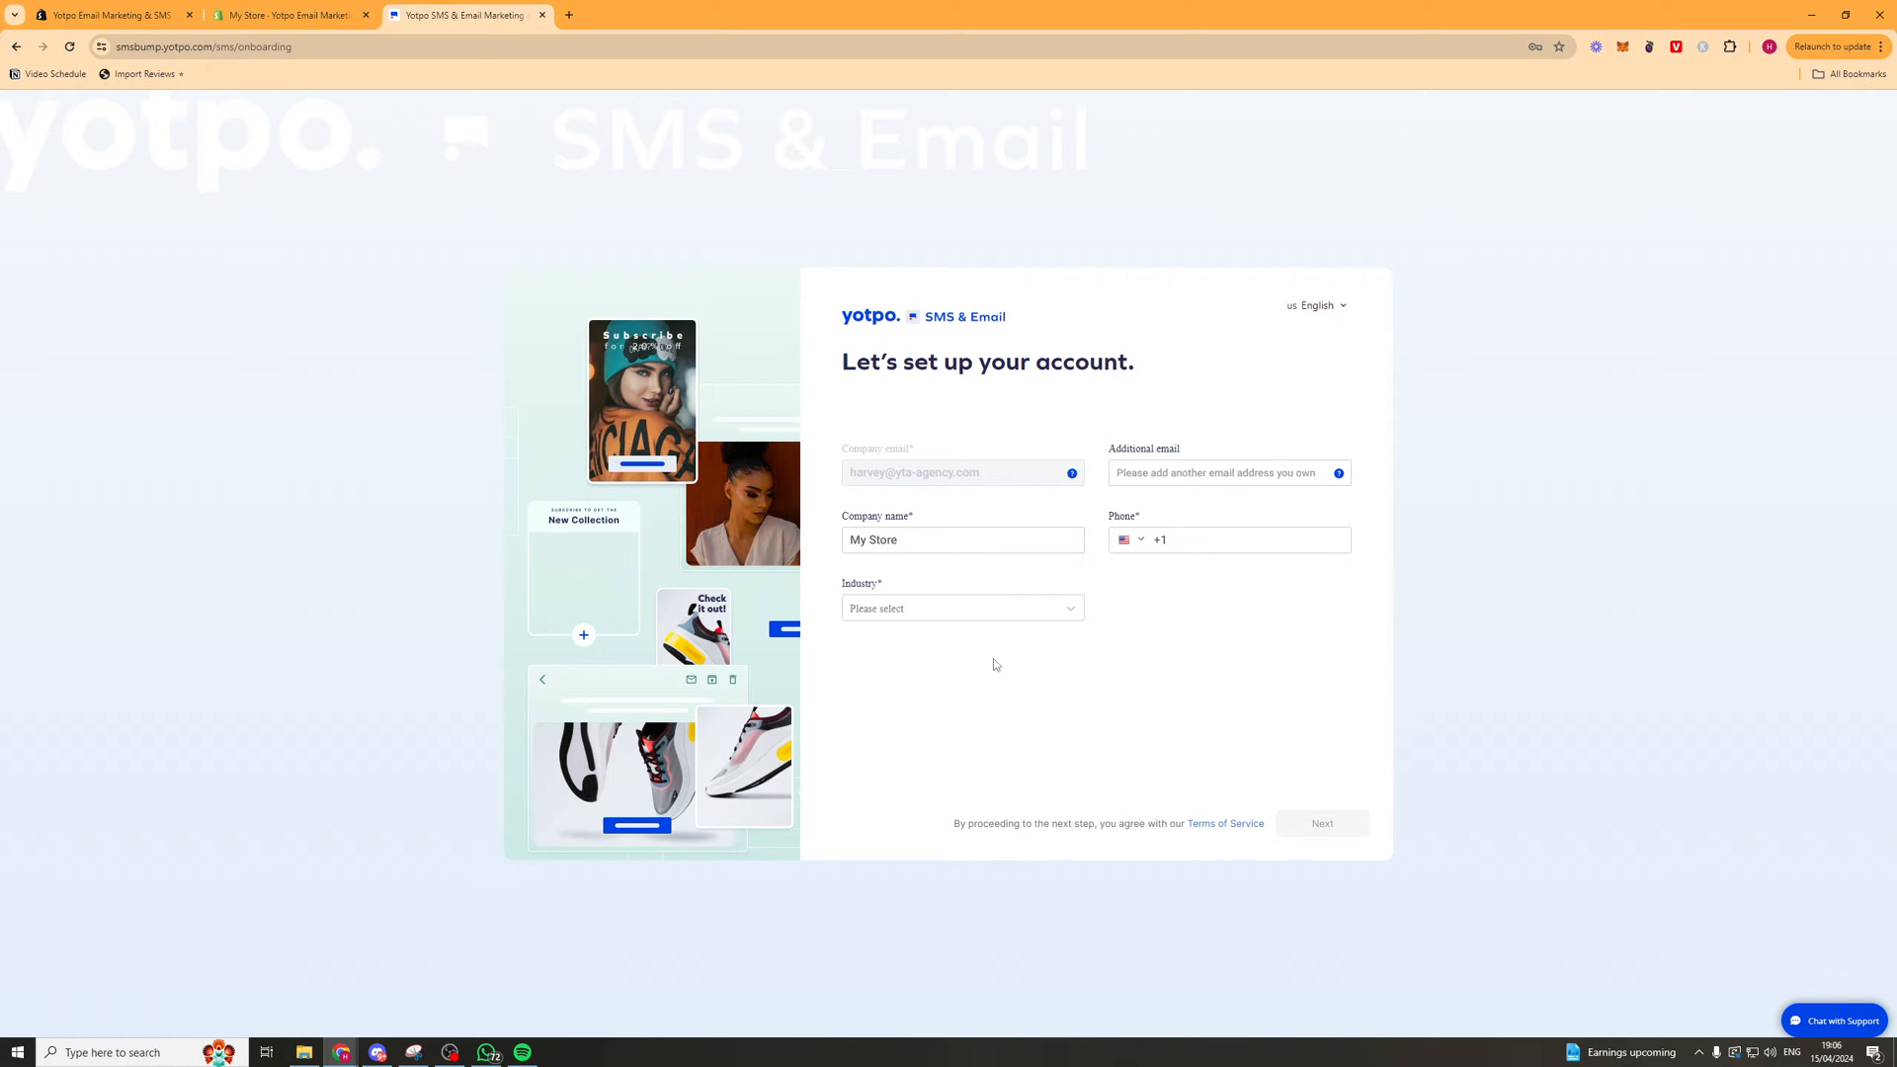
pyautogui.click(1320, 823)
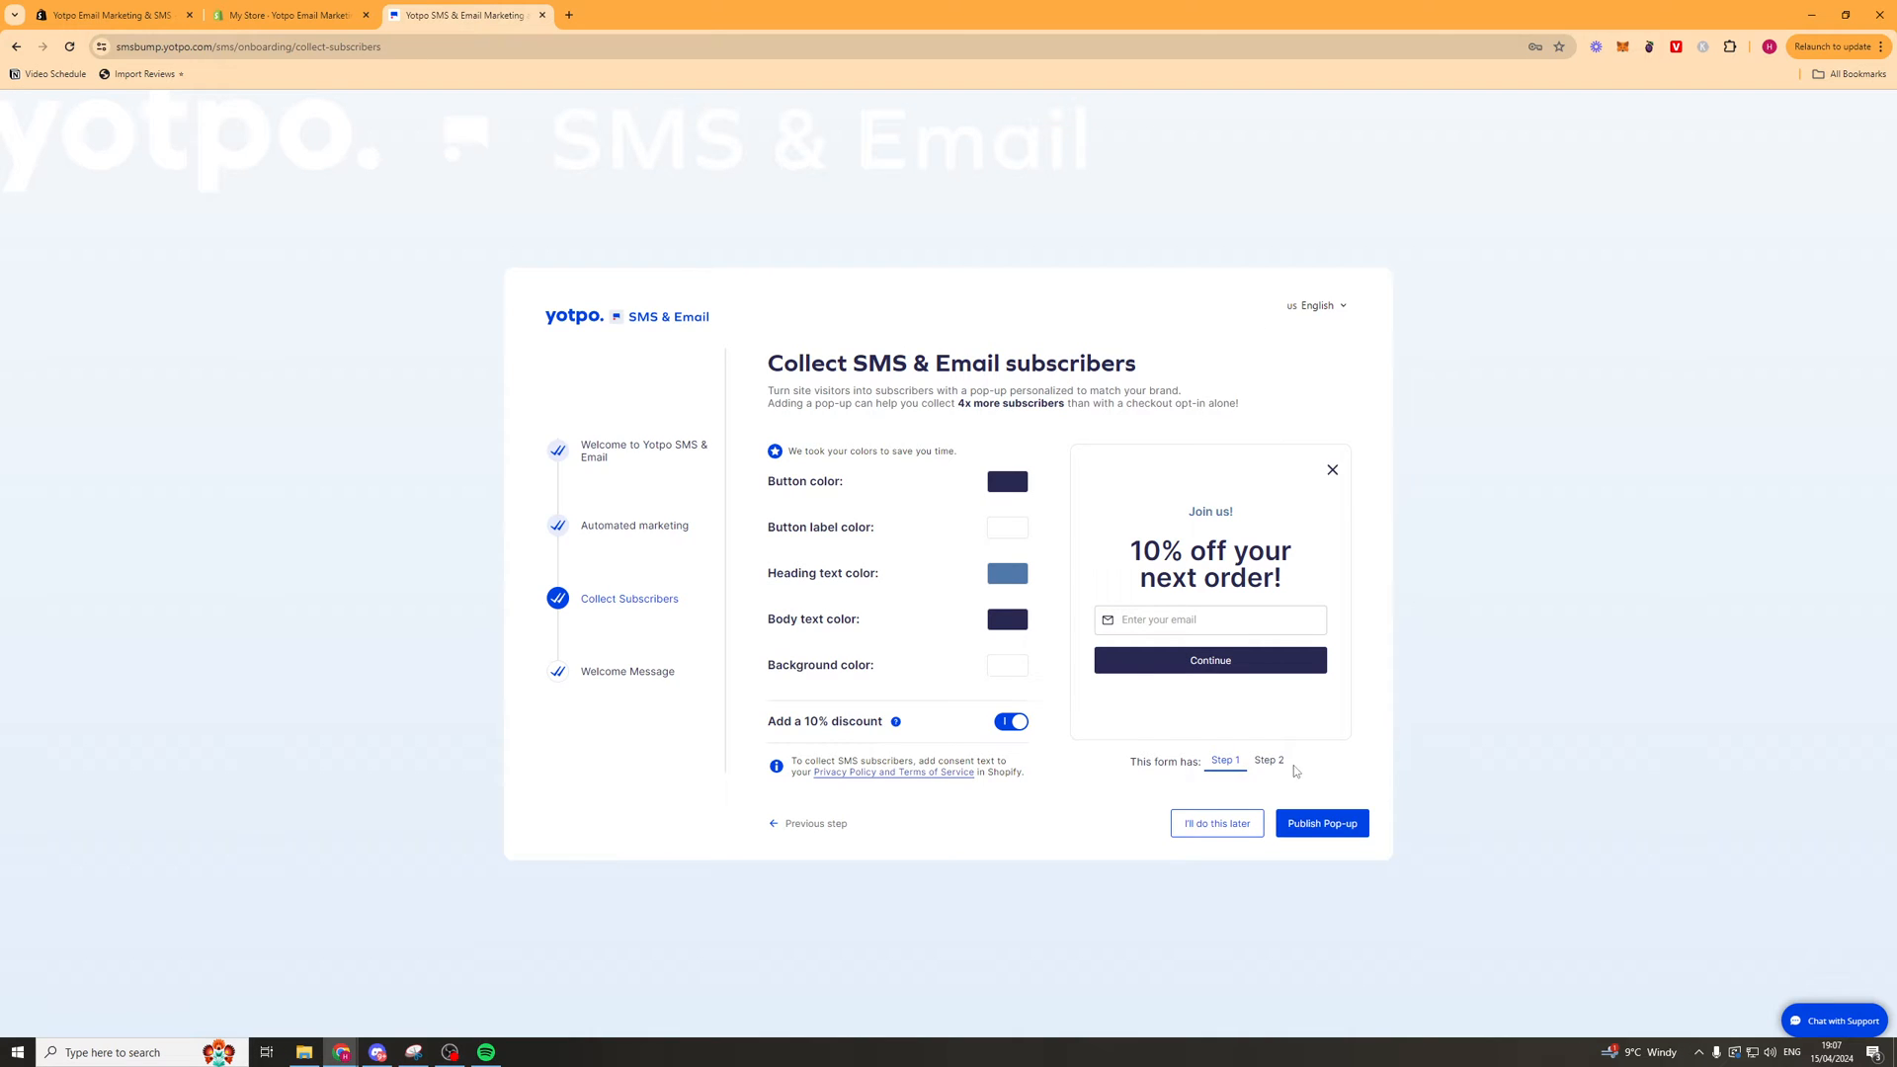
pyautogui.click(1216, 823)
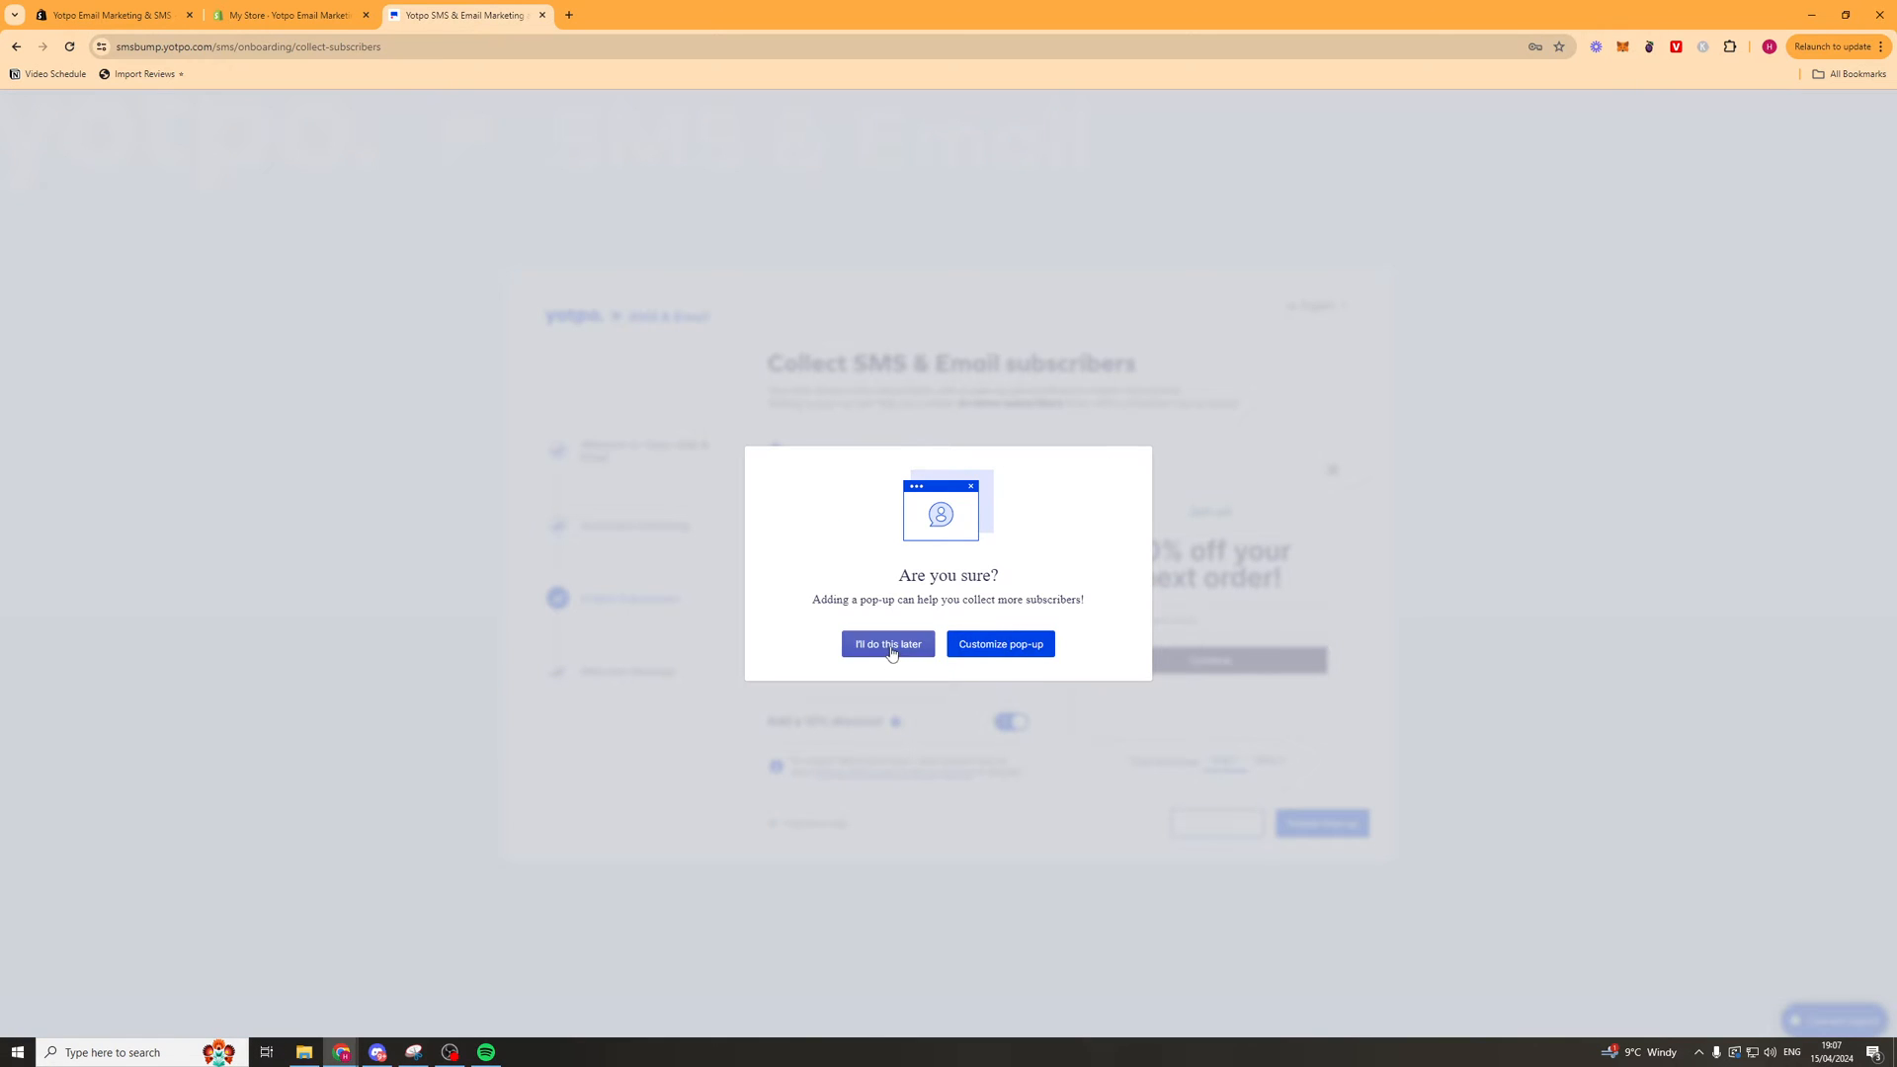
pyautogui.click(887, 643)
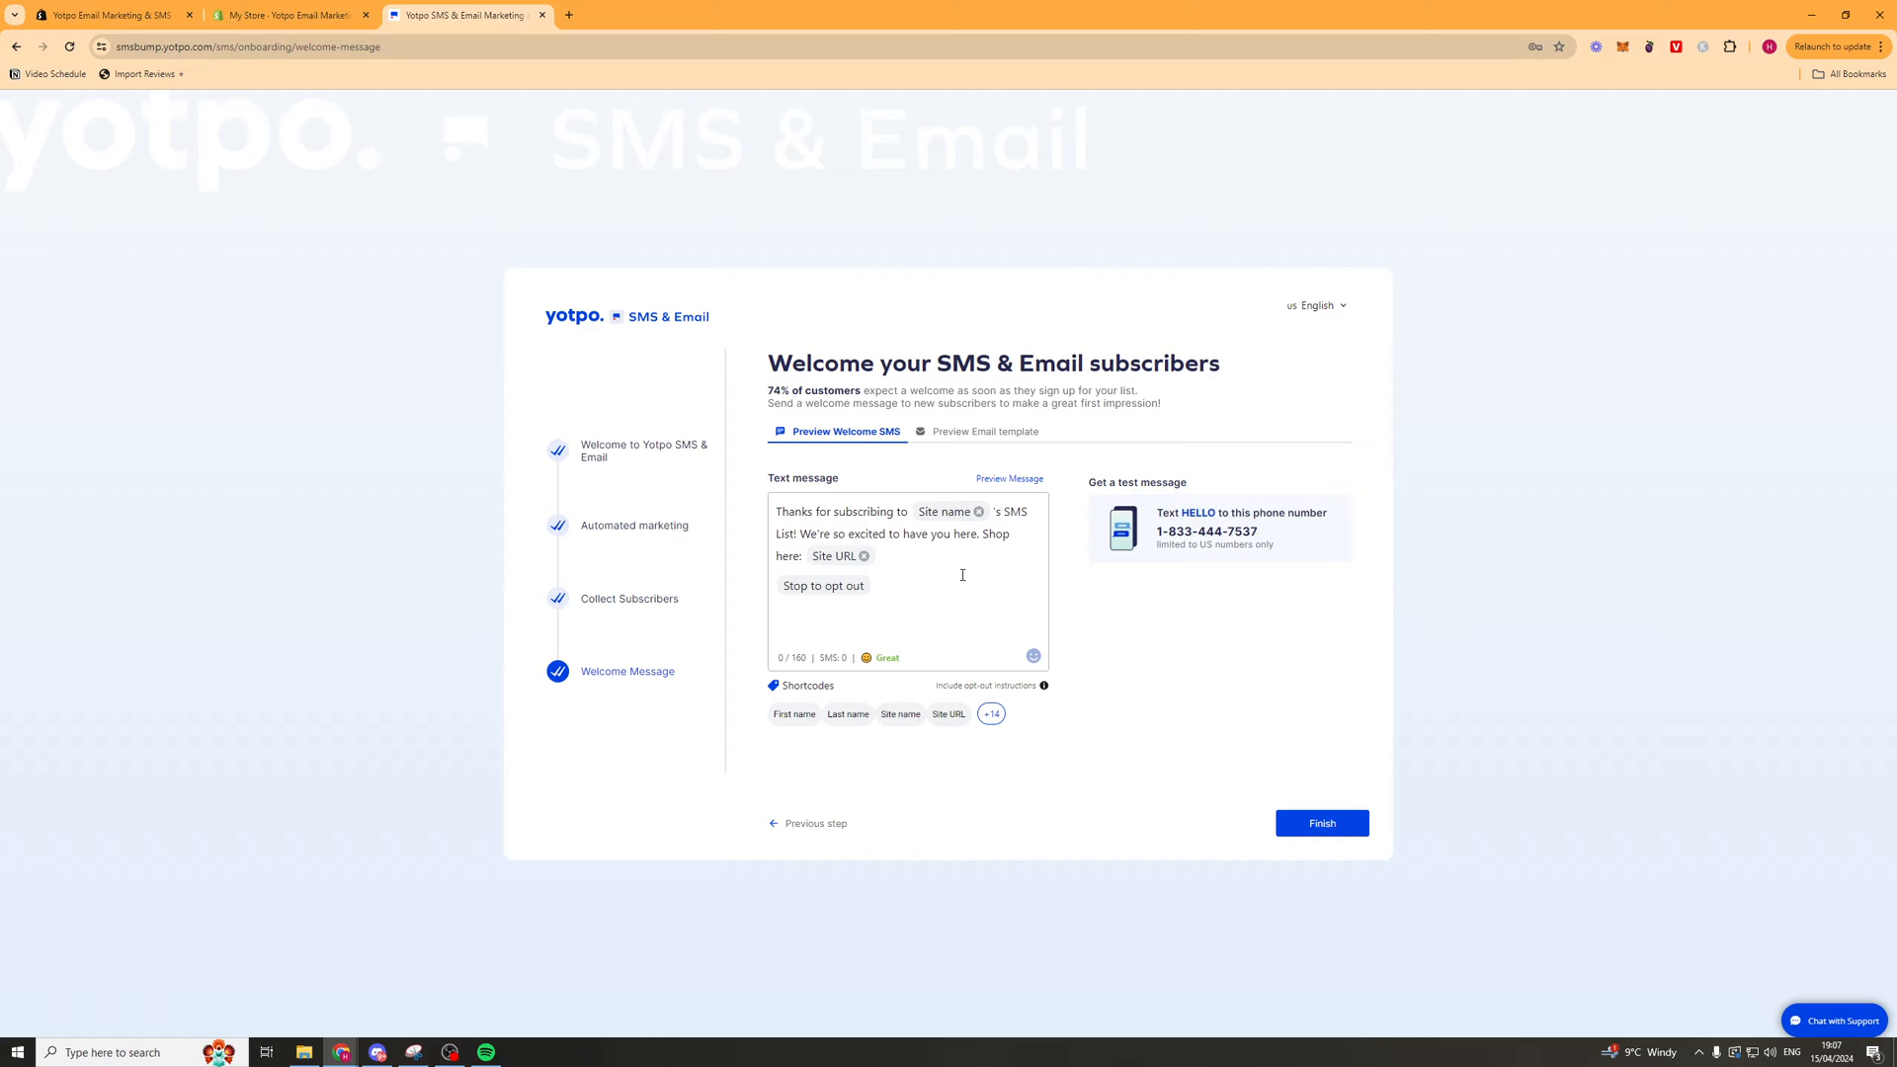
# Finish onboarding, review the toll-free sending numbers in General Settings, and return Home.
pyautogui.click(1320, 823)
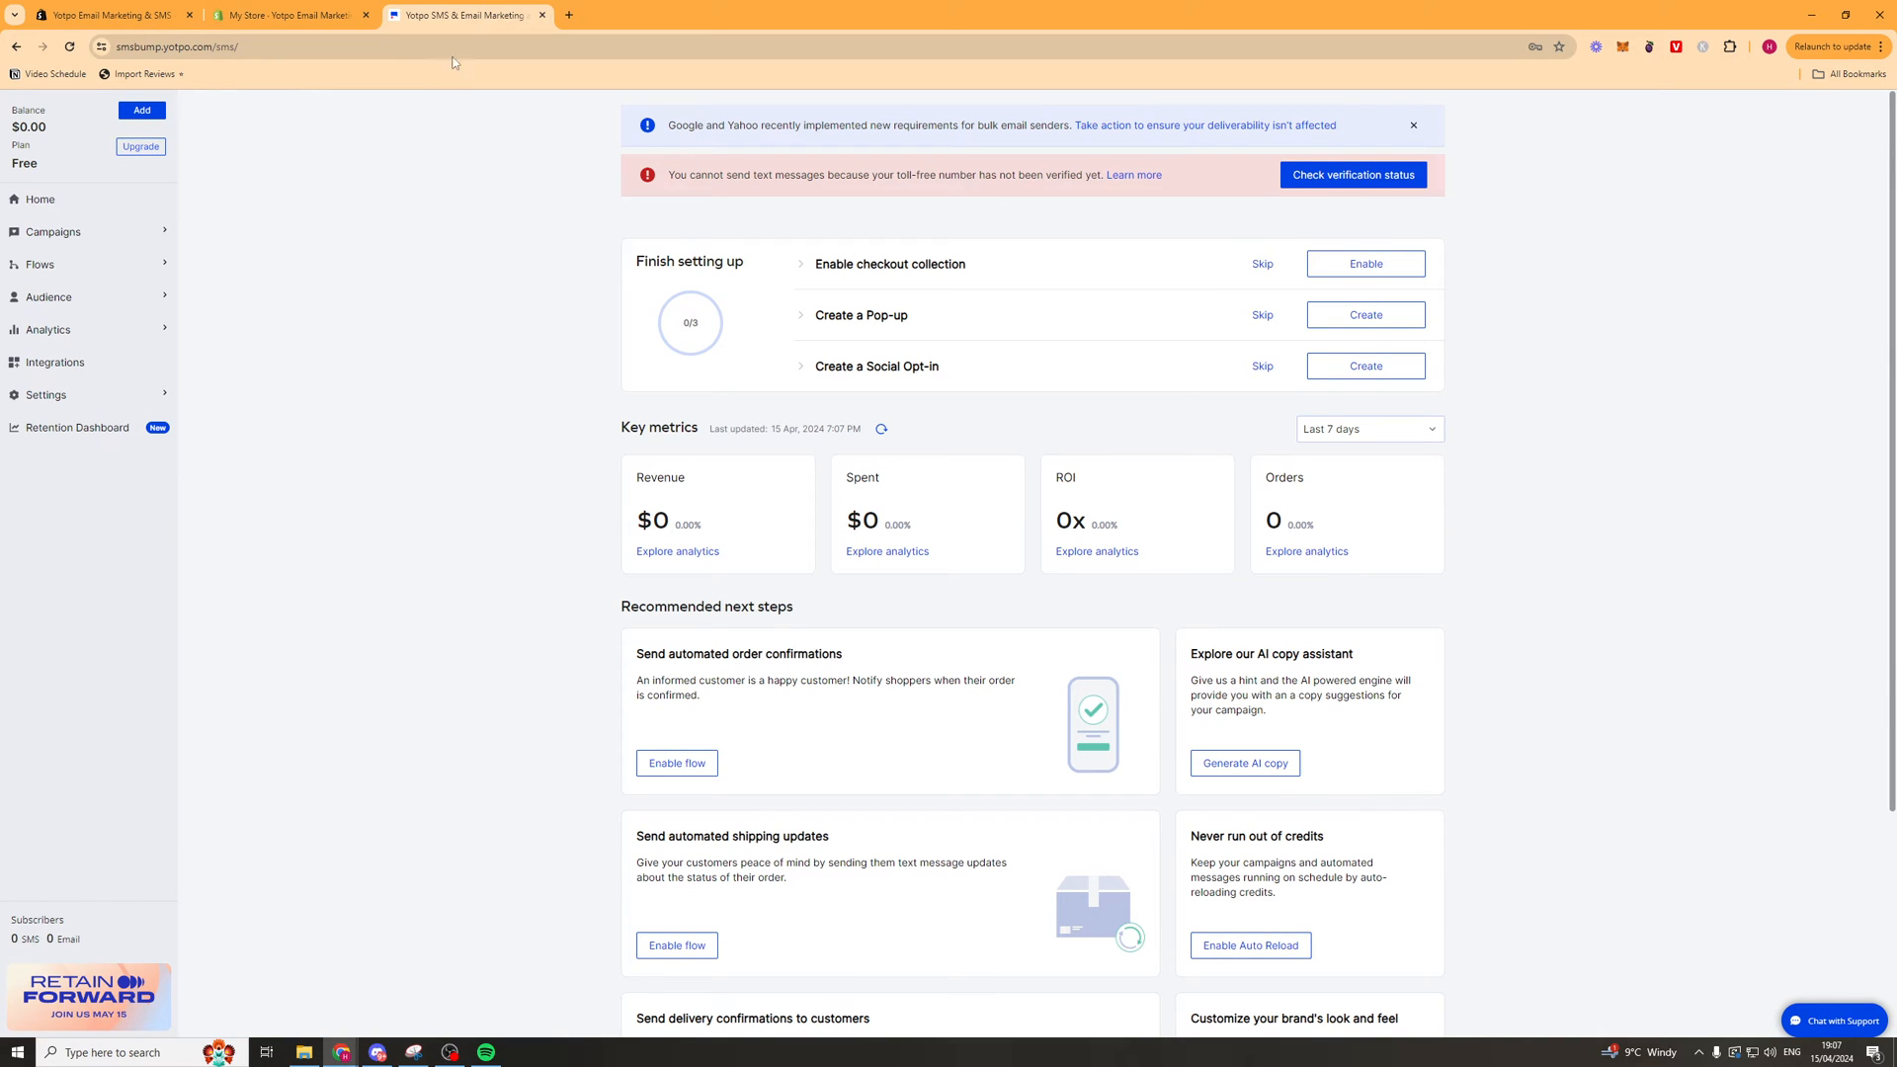
pyautogui.moveTo(402, 163)
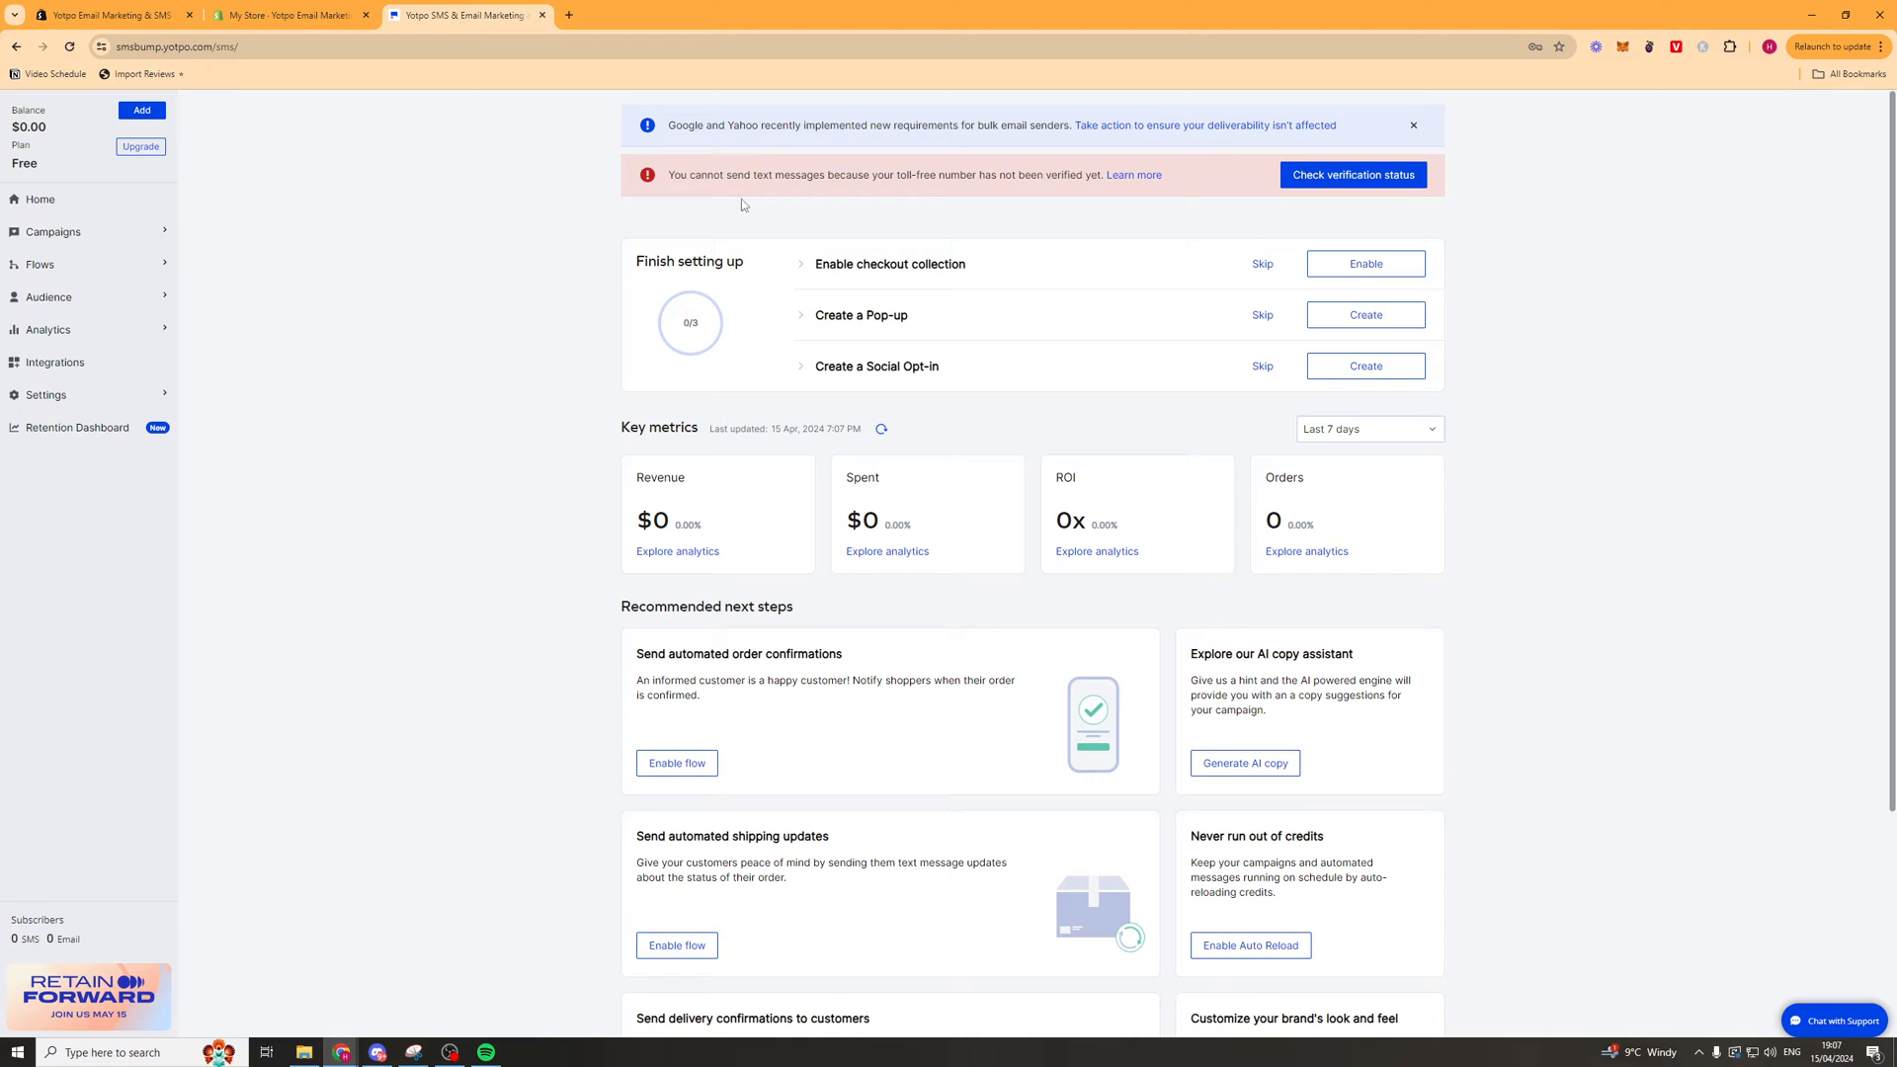
pyautogui.moveTo(1351, 176)
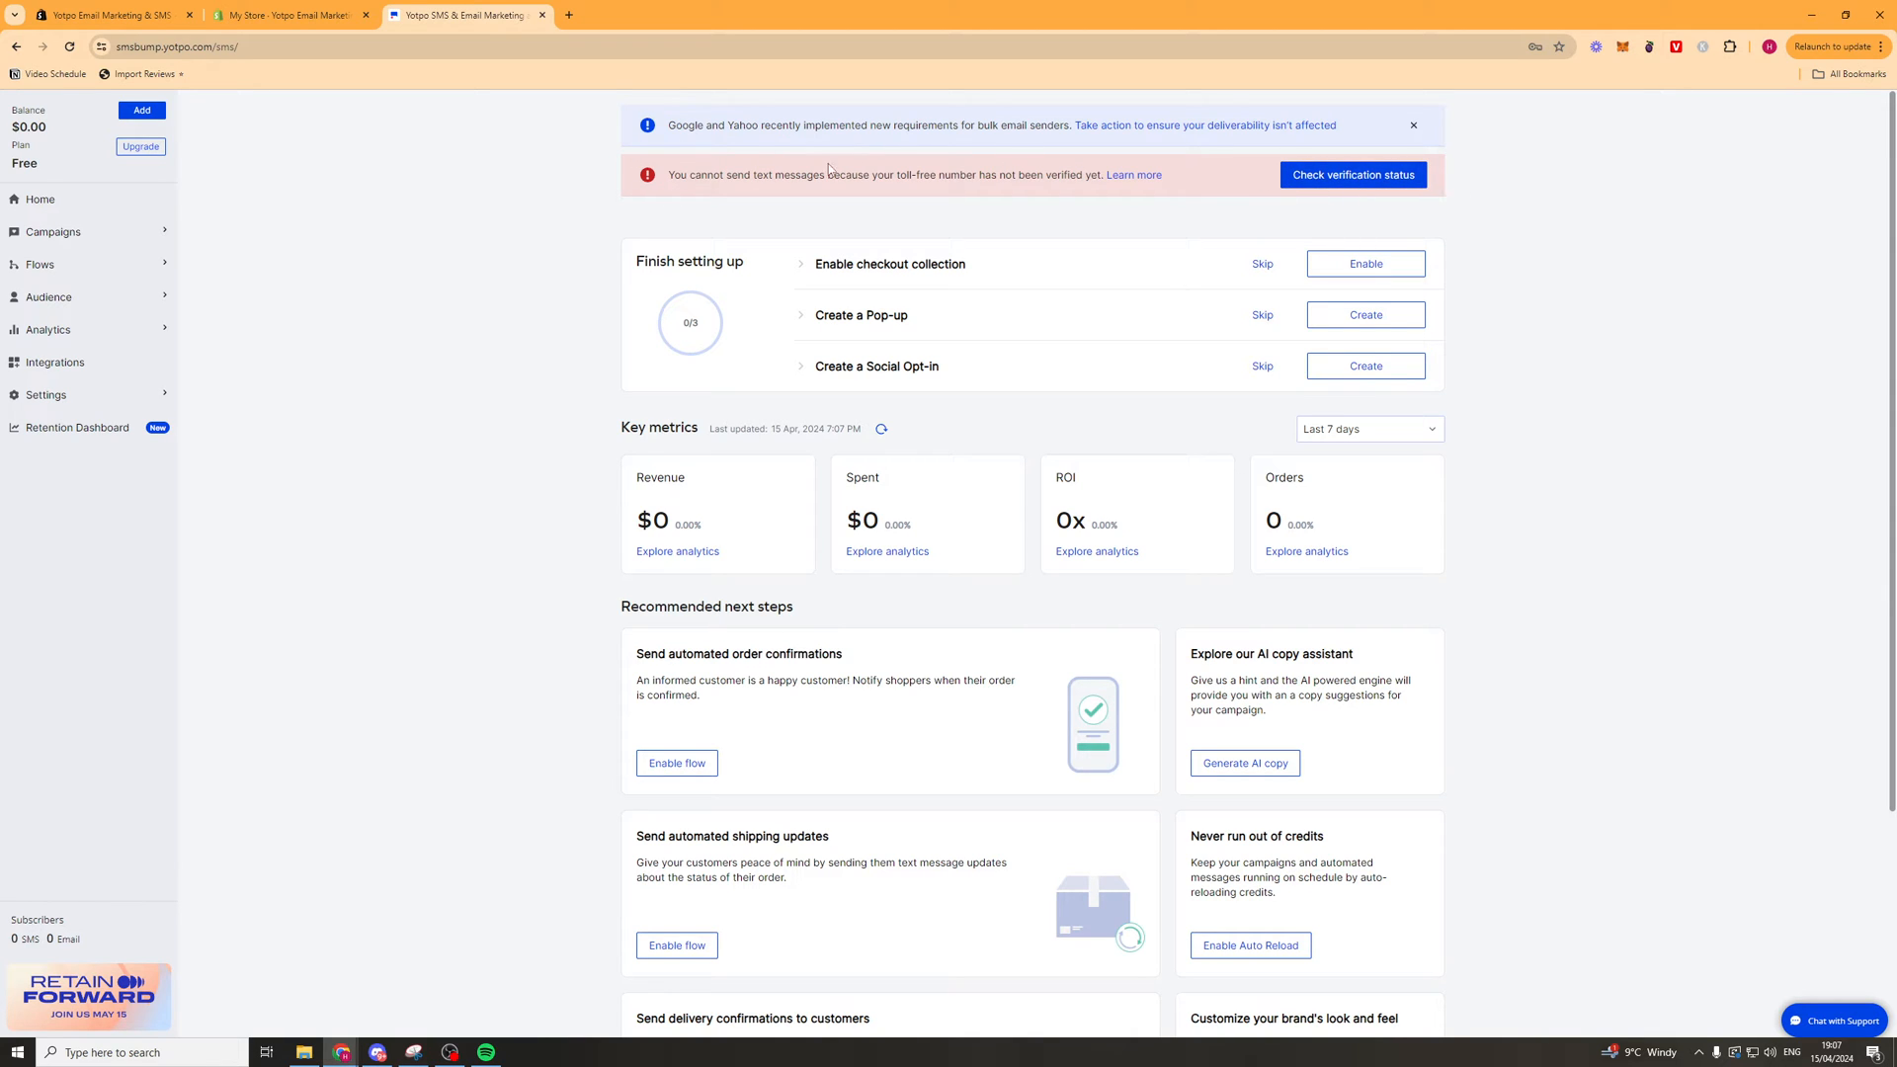
pyautogui.moveTo(1197, 176)
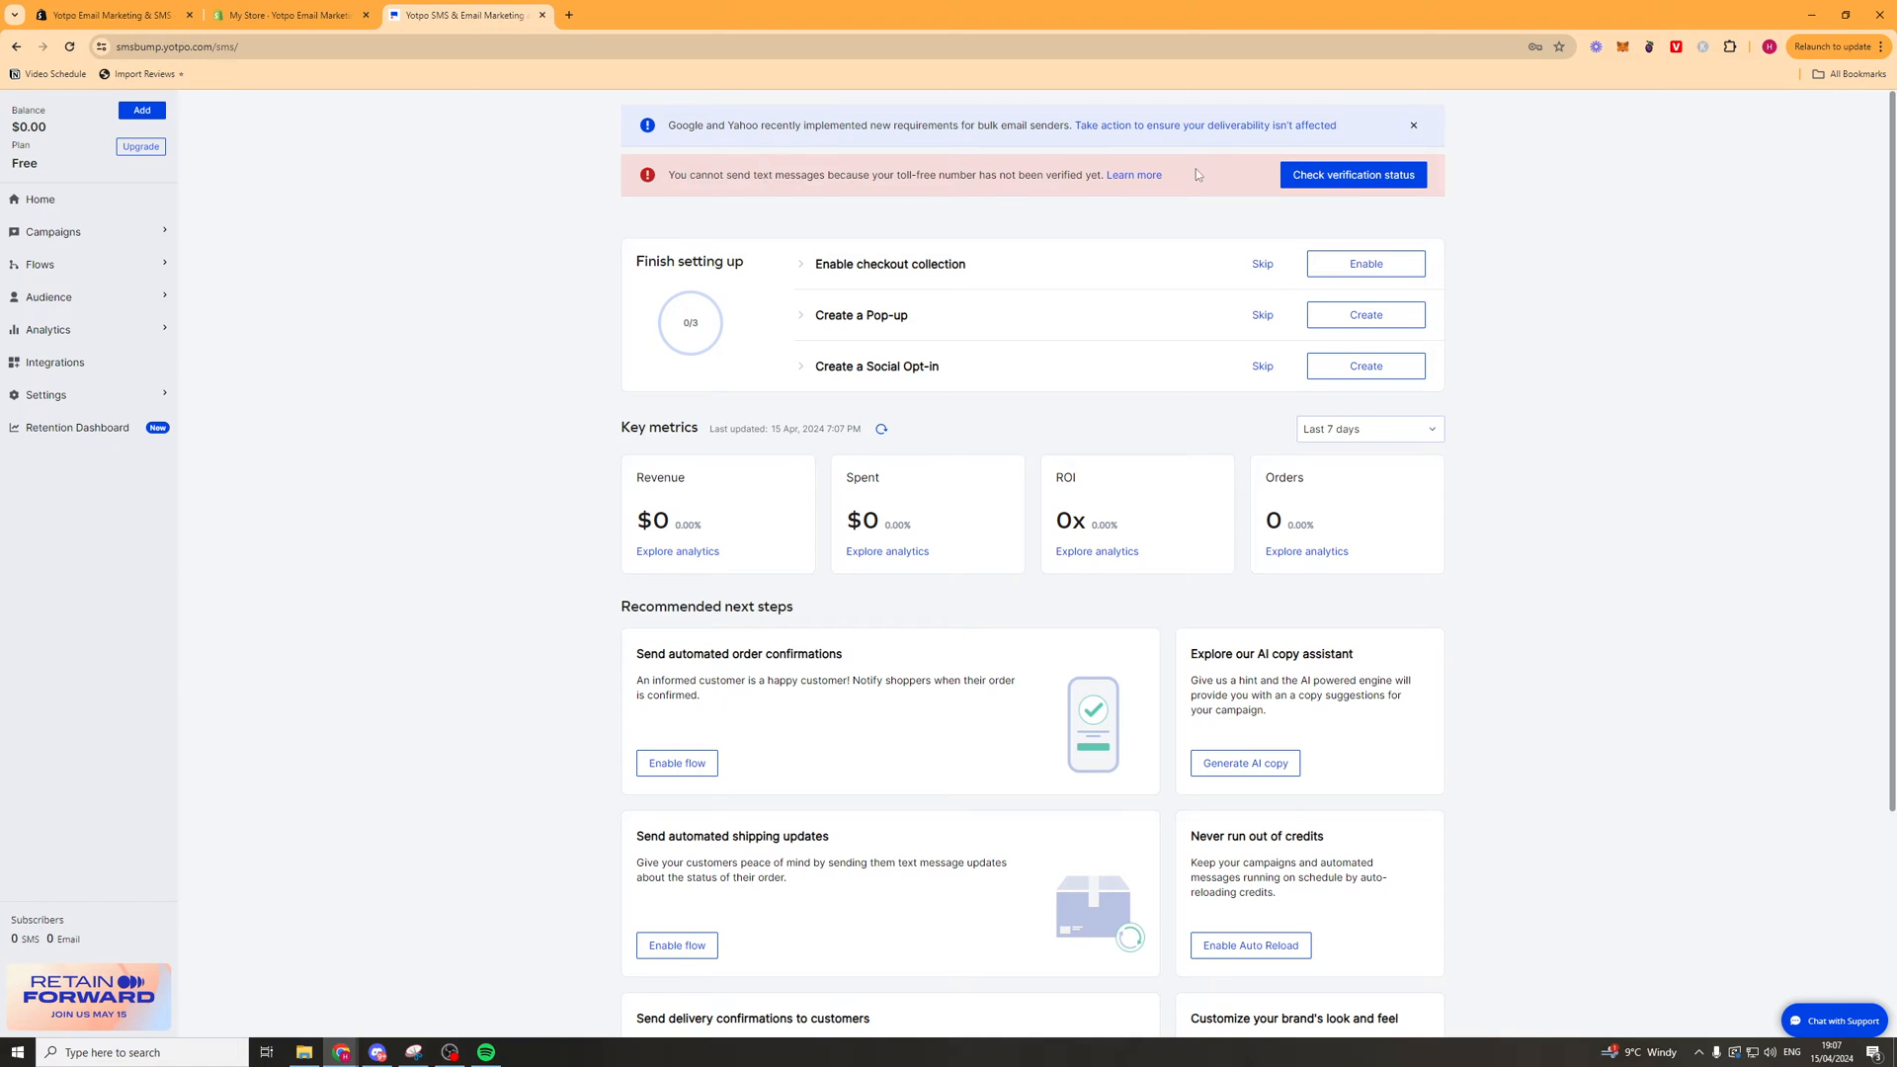
pyautogui.moveTo(1351, 174)
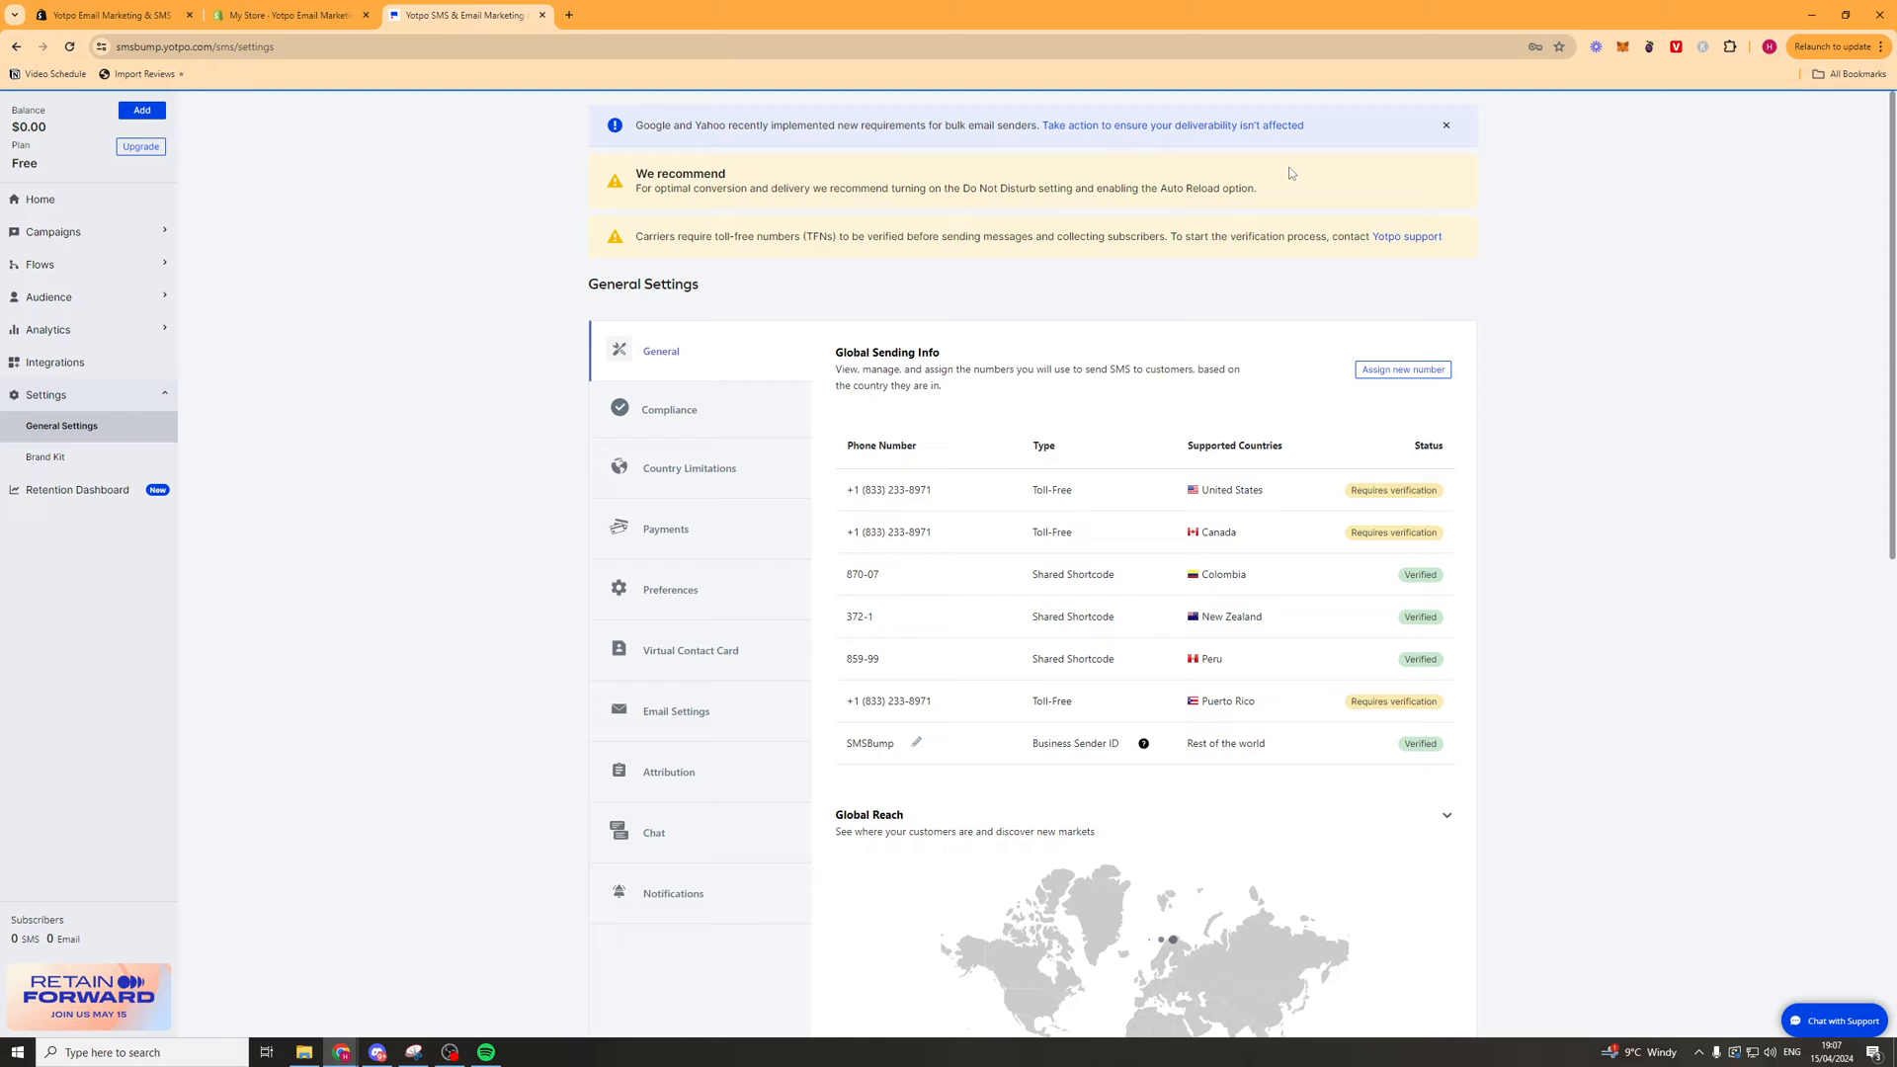
pyautogui.scroll(-3)
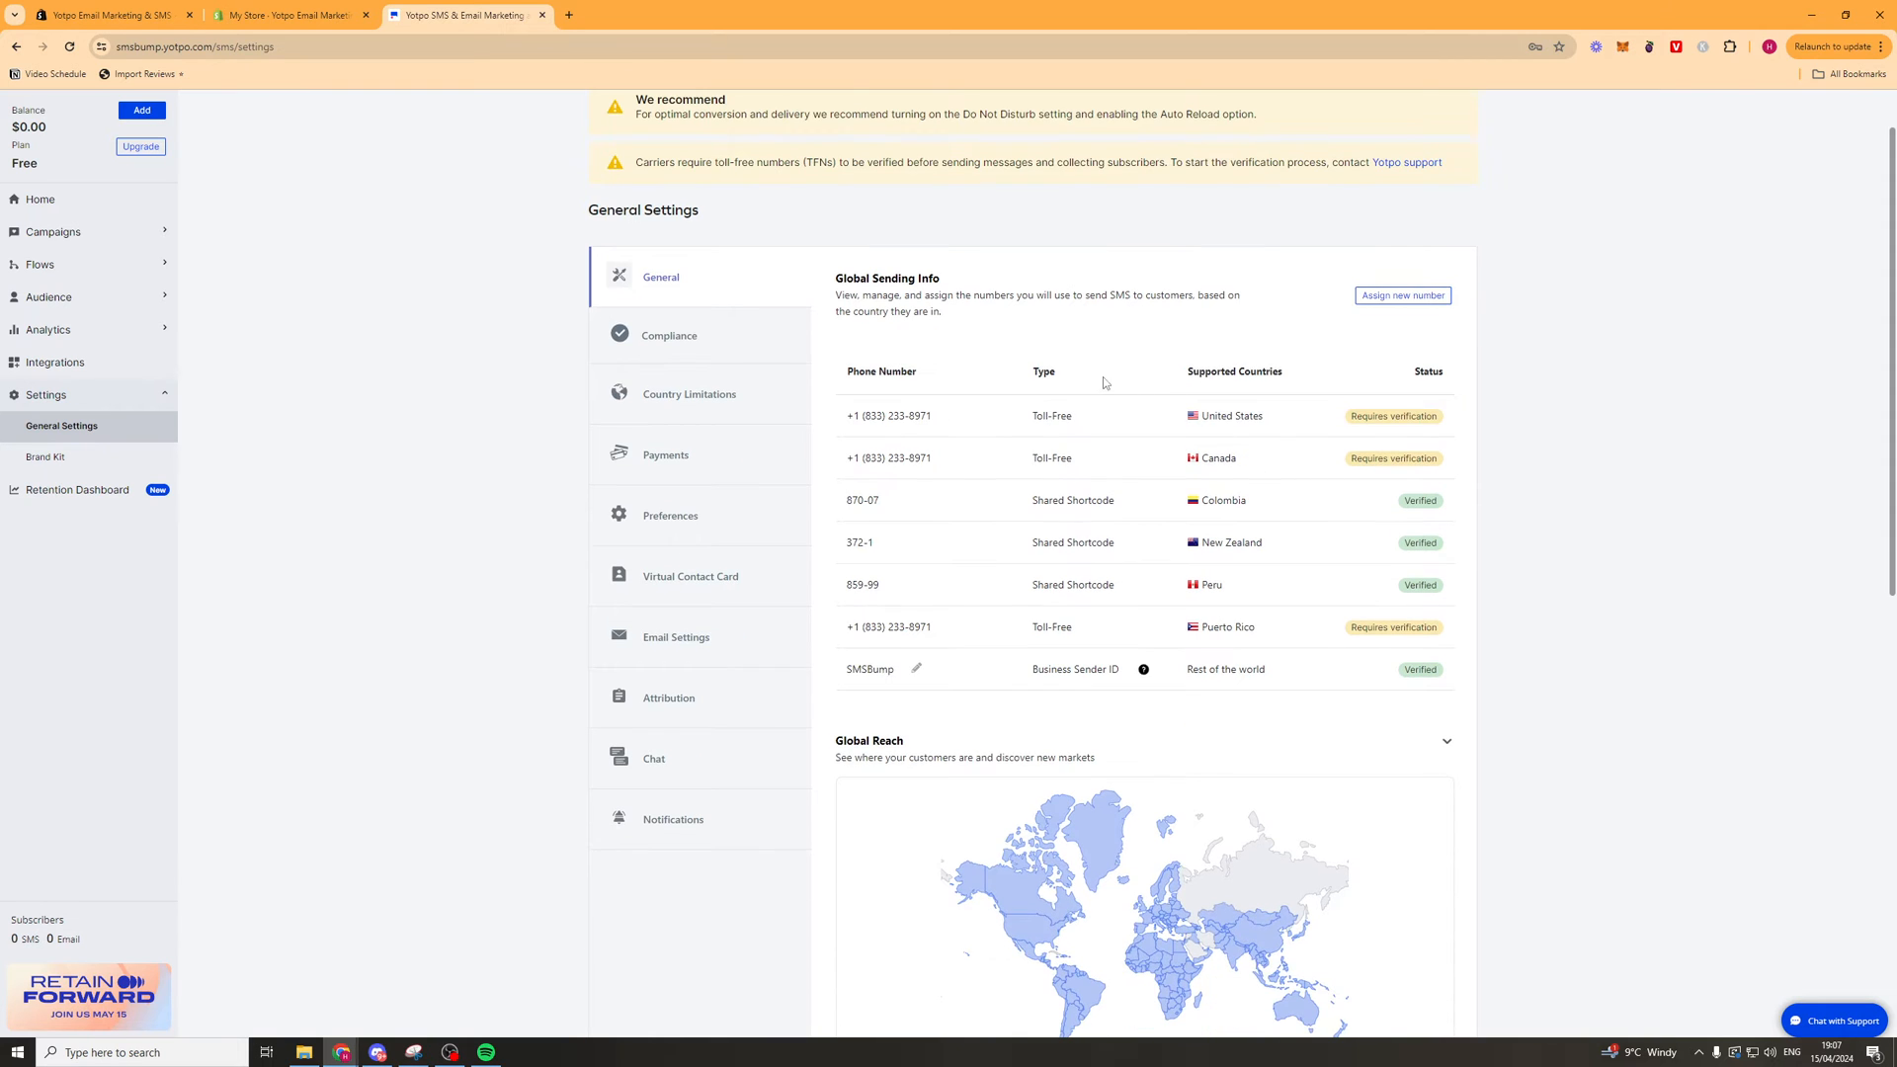
pyautogui.moveTo(1395, 413)
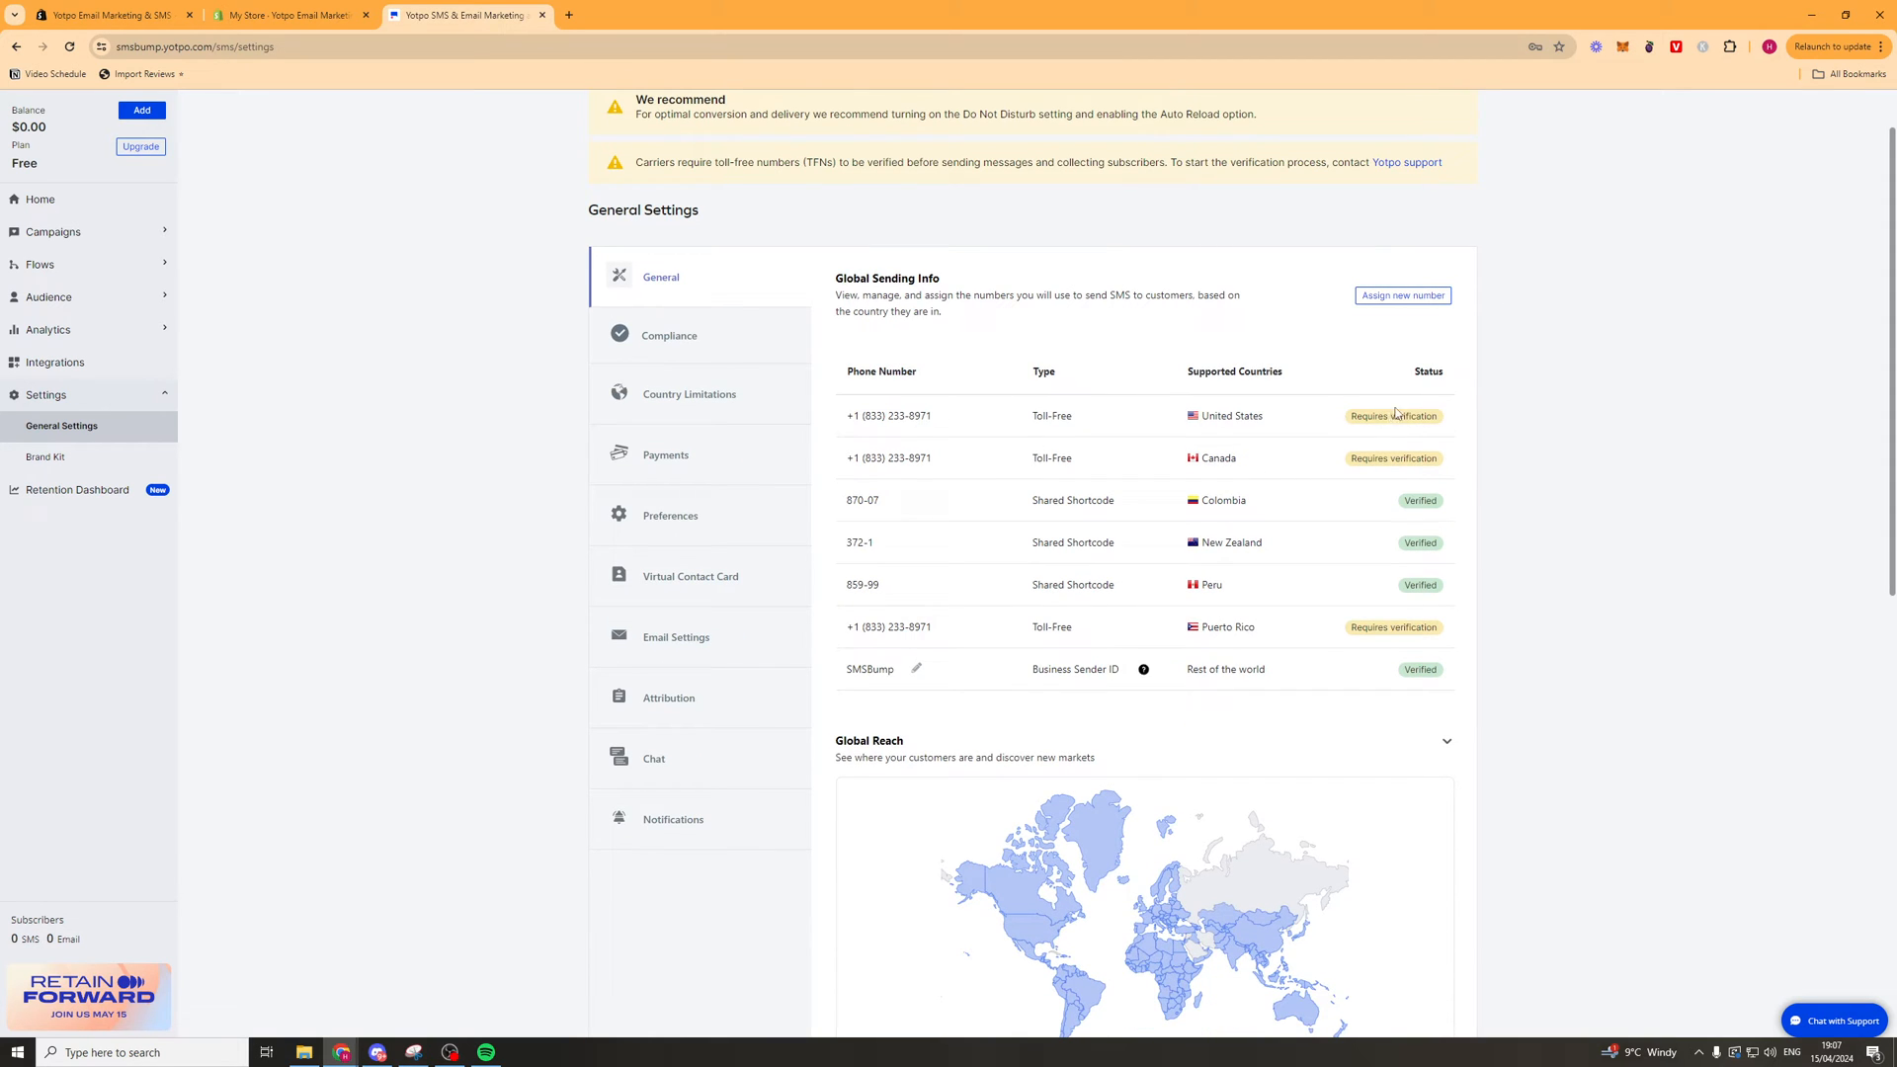
pyautogui.moveTo(1190, 651)
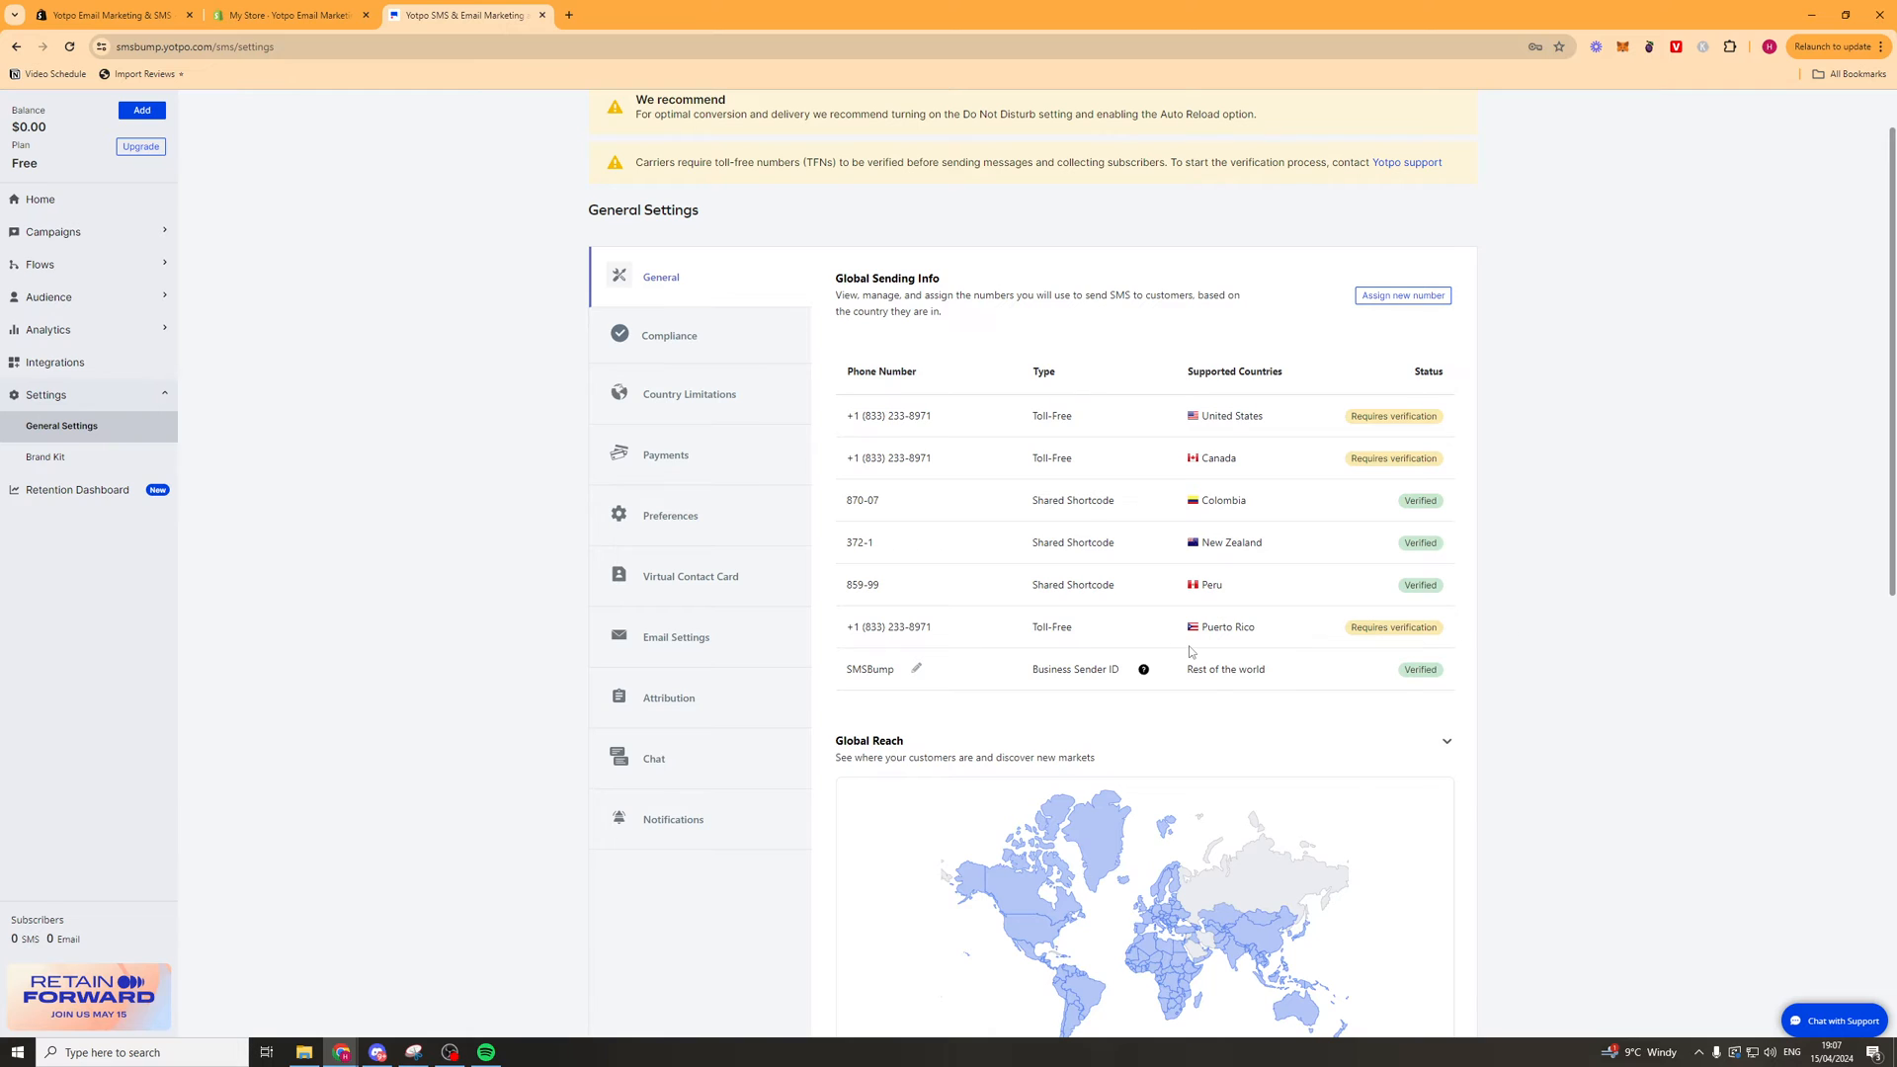
pyautogui.click(39, 198)
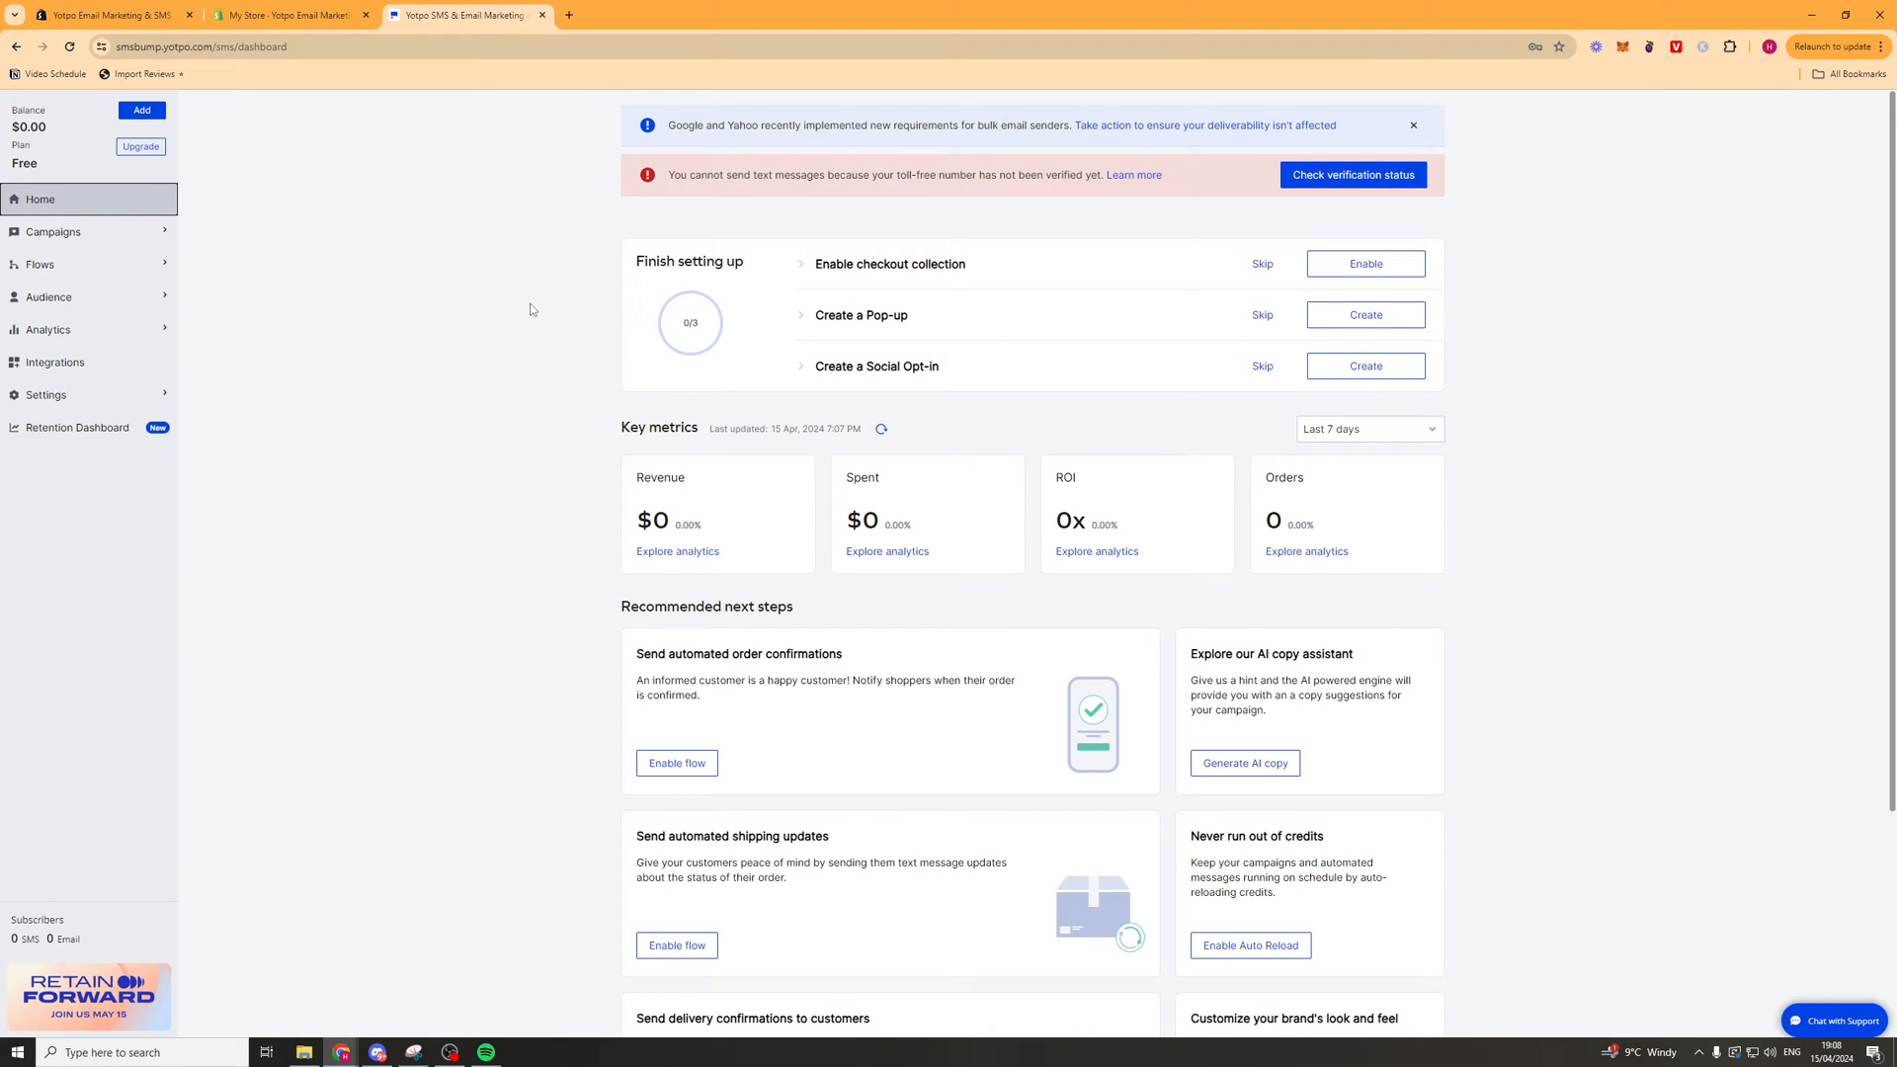
pyautogui.moveTo(830, 216)
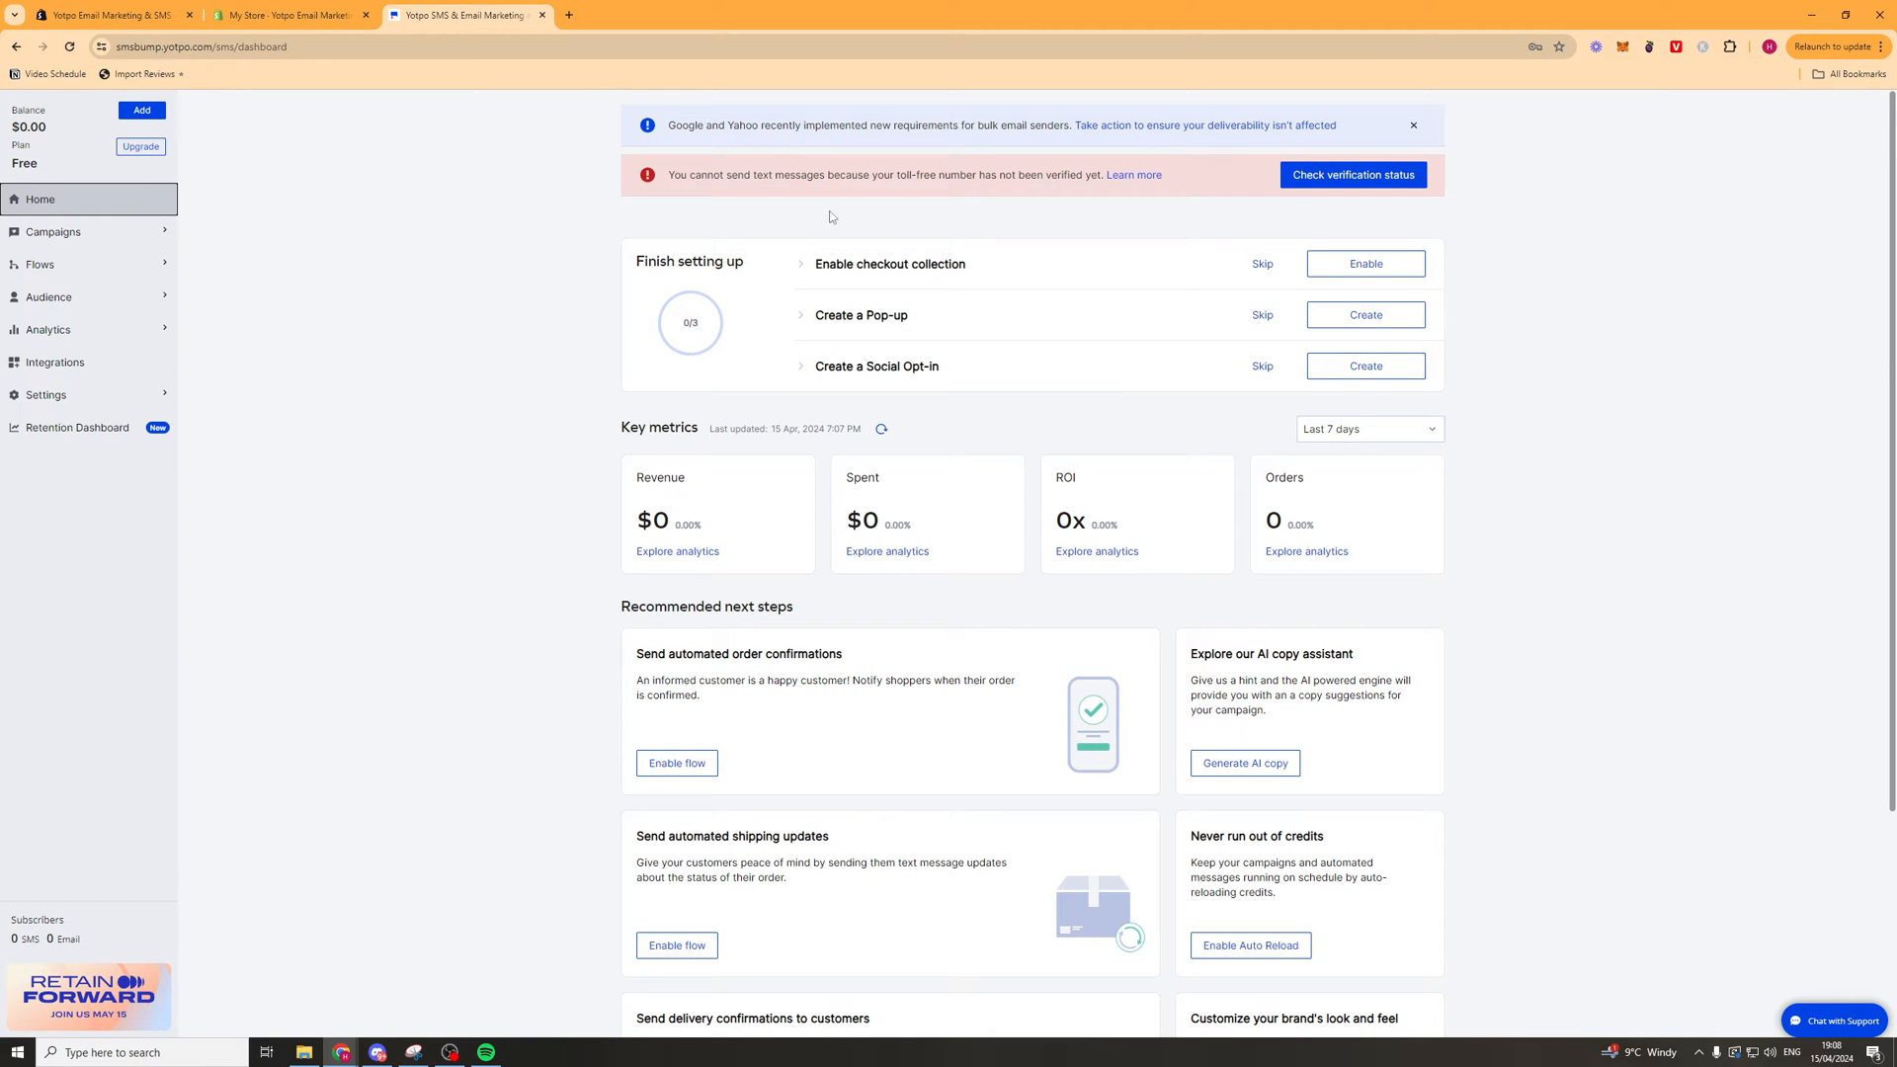
pyautogui.moveTo(518, 269)
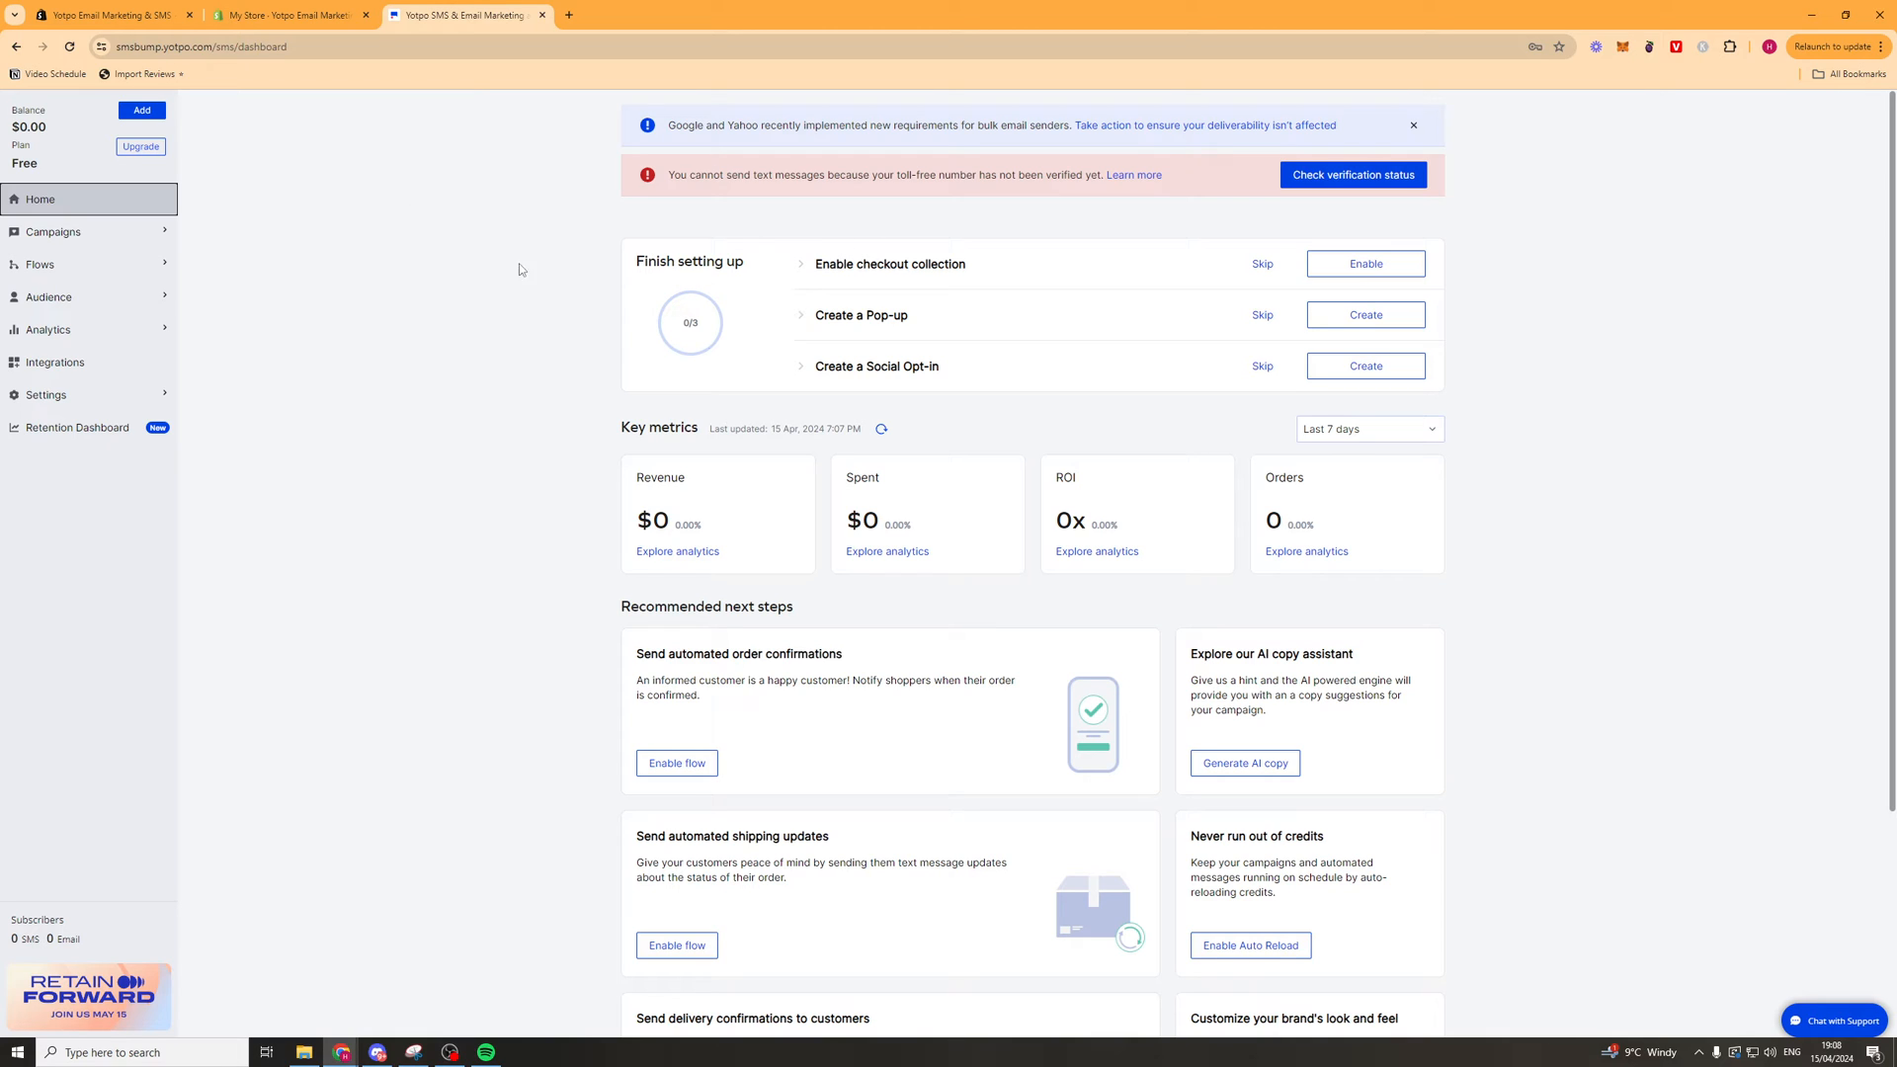
pyautogui.moveTo(826, 288)
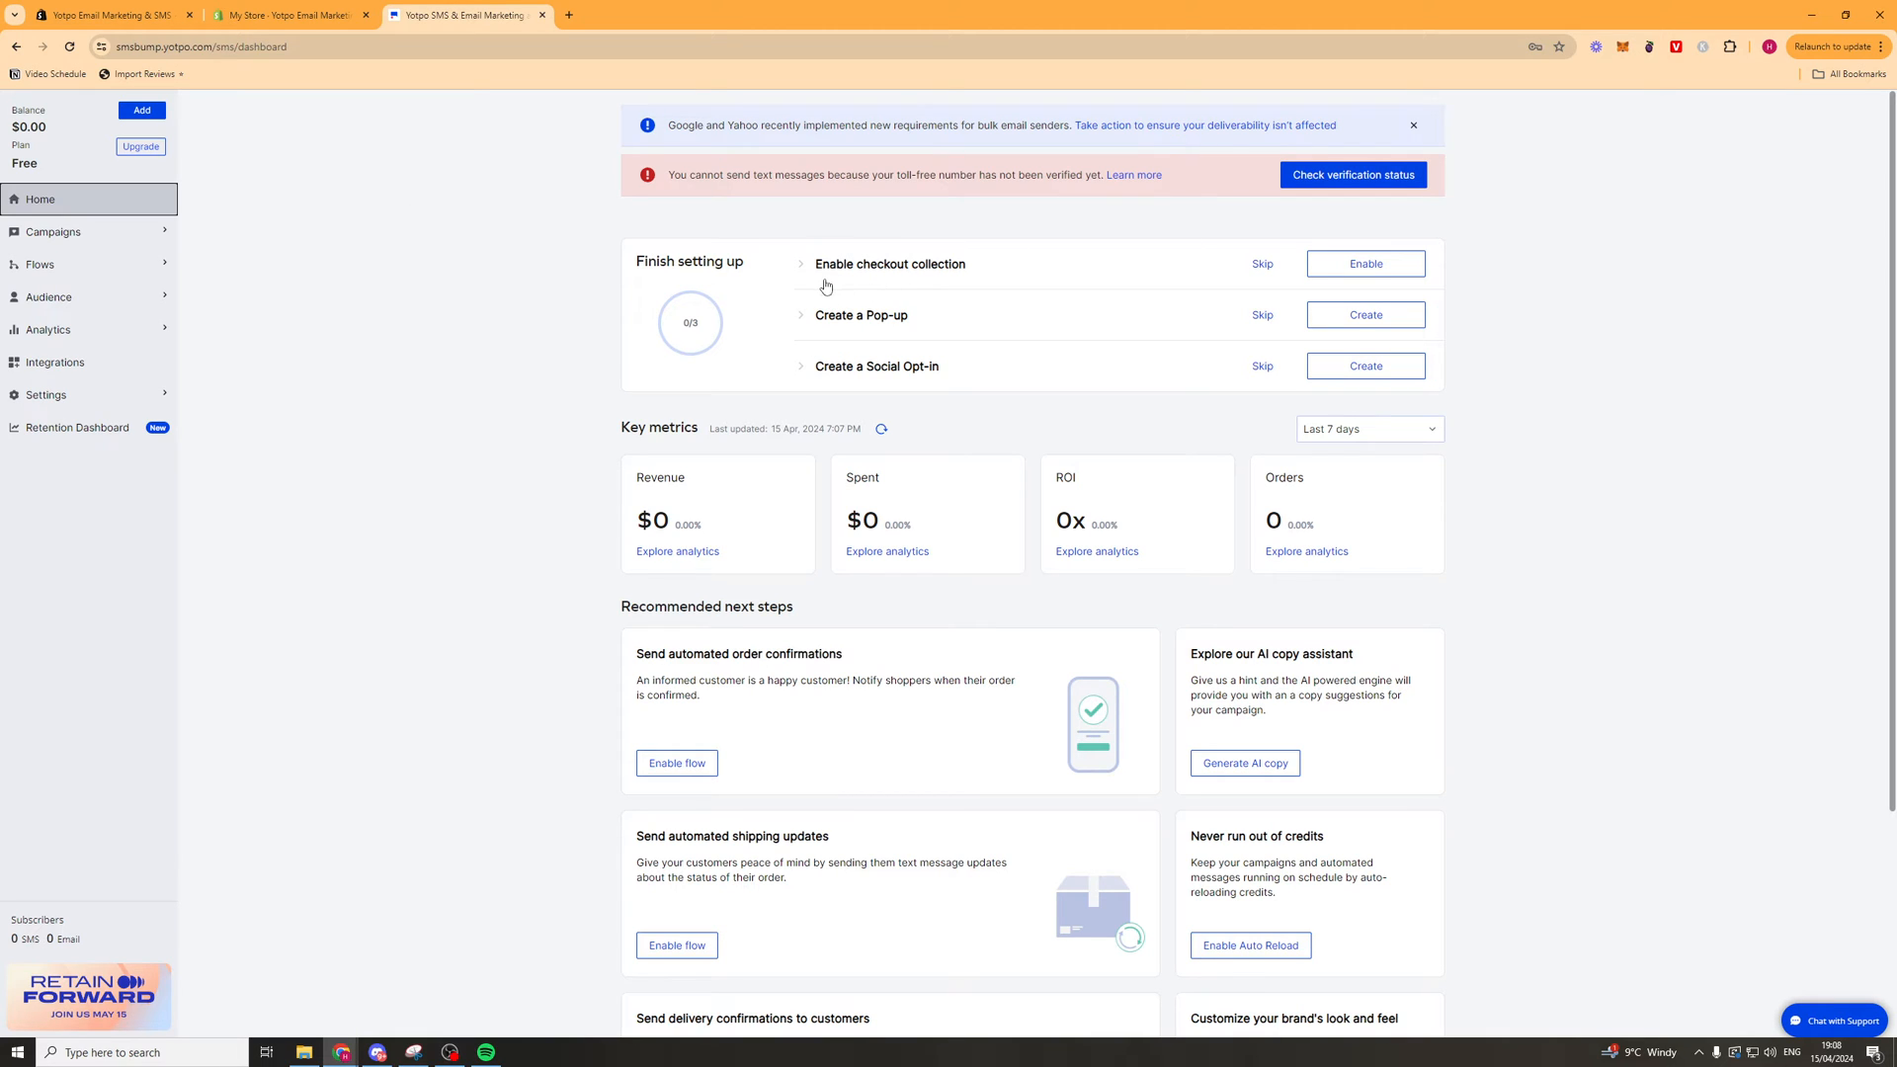
# Start enabling checkout collection and follow the guide's link to Shopify checkout settings.
pyautogui.click(1363, 264)
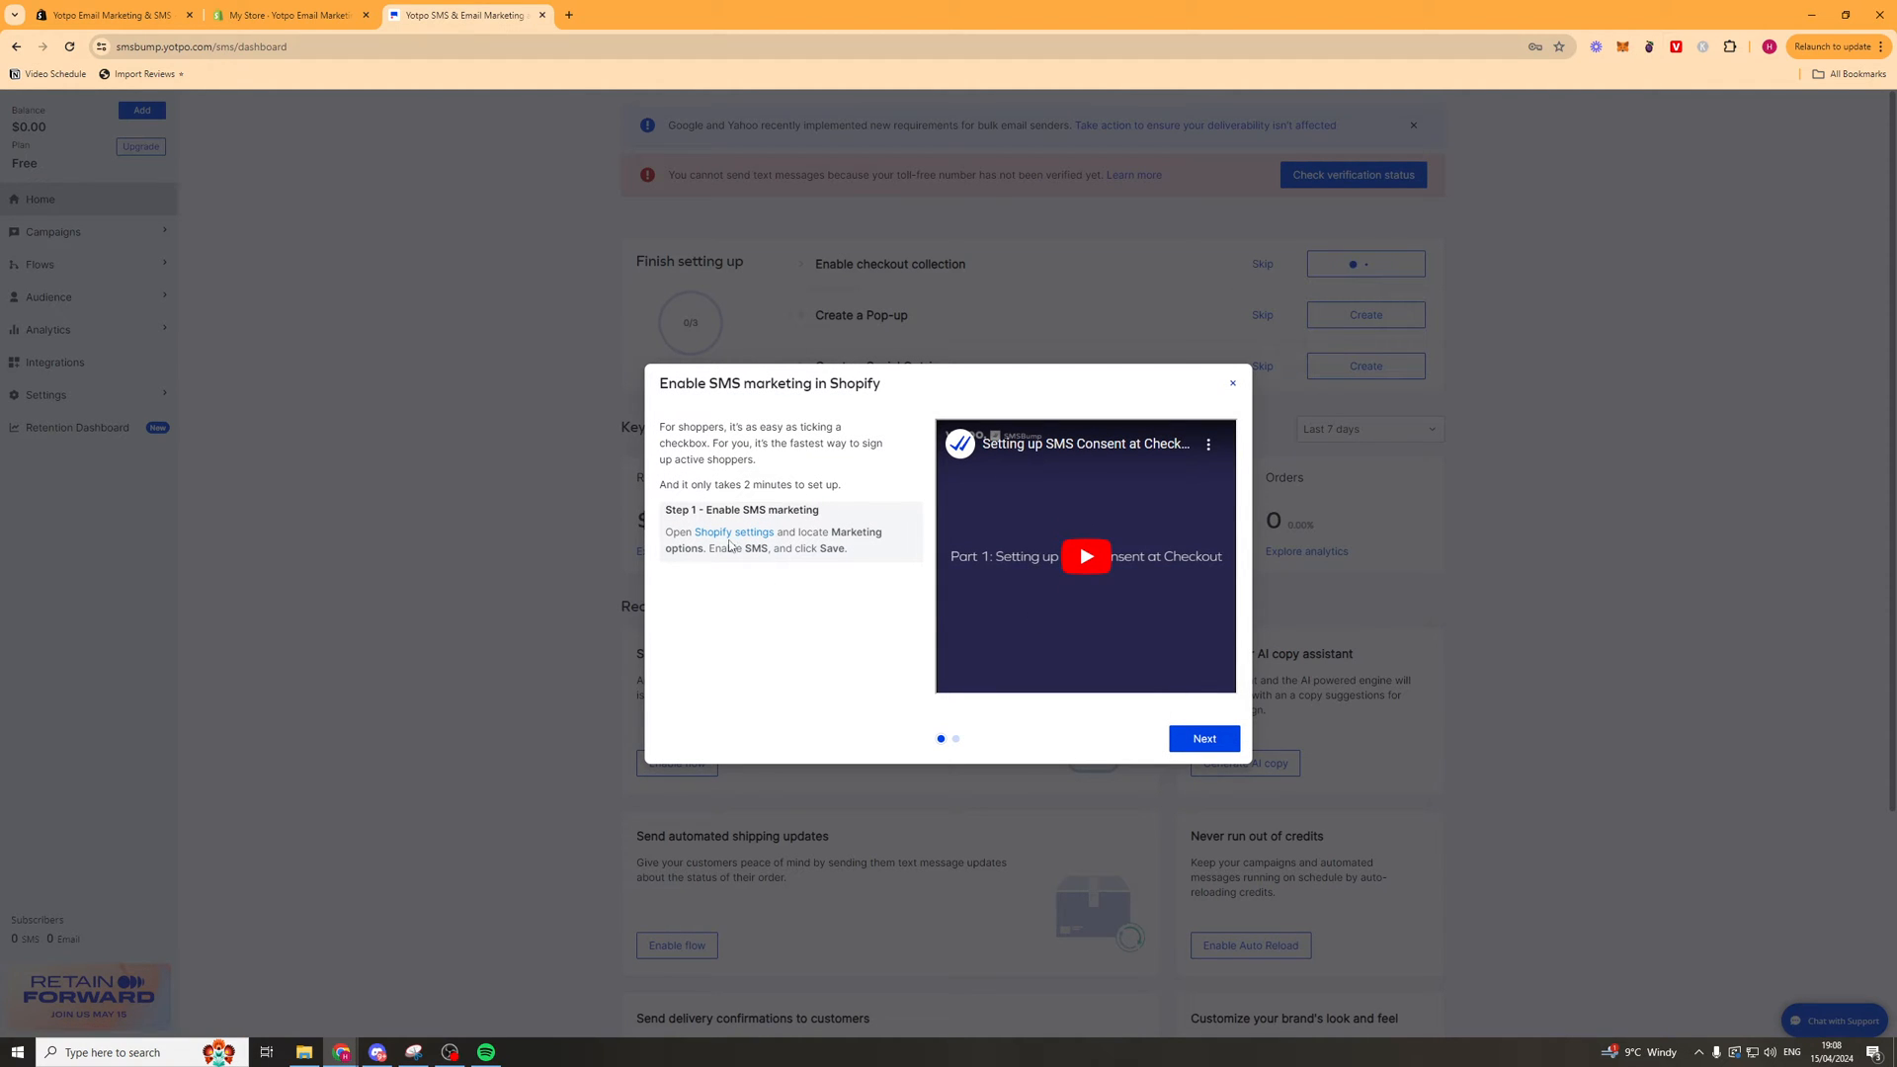
pyautogui.moveTo(731, 533)
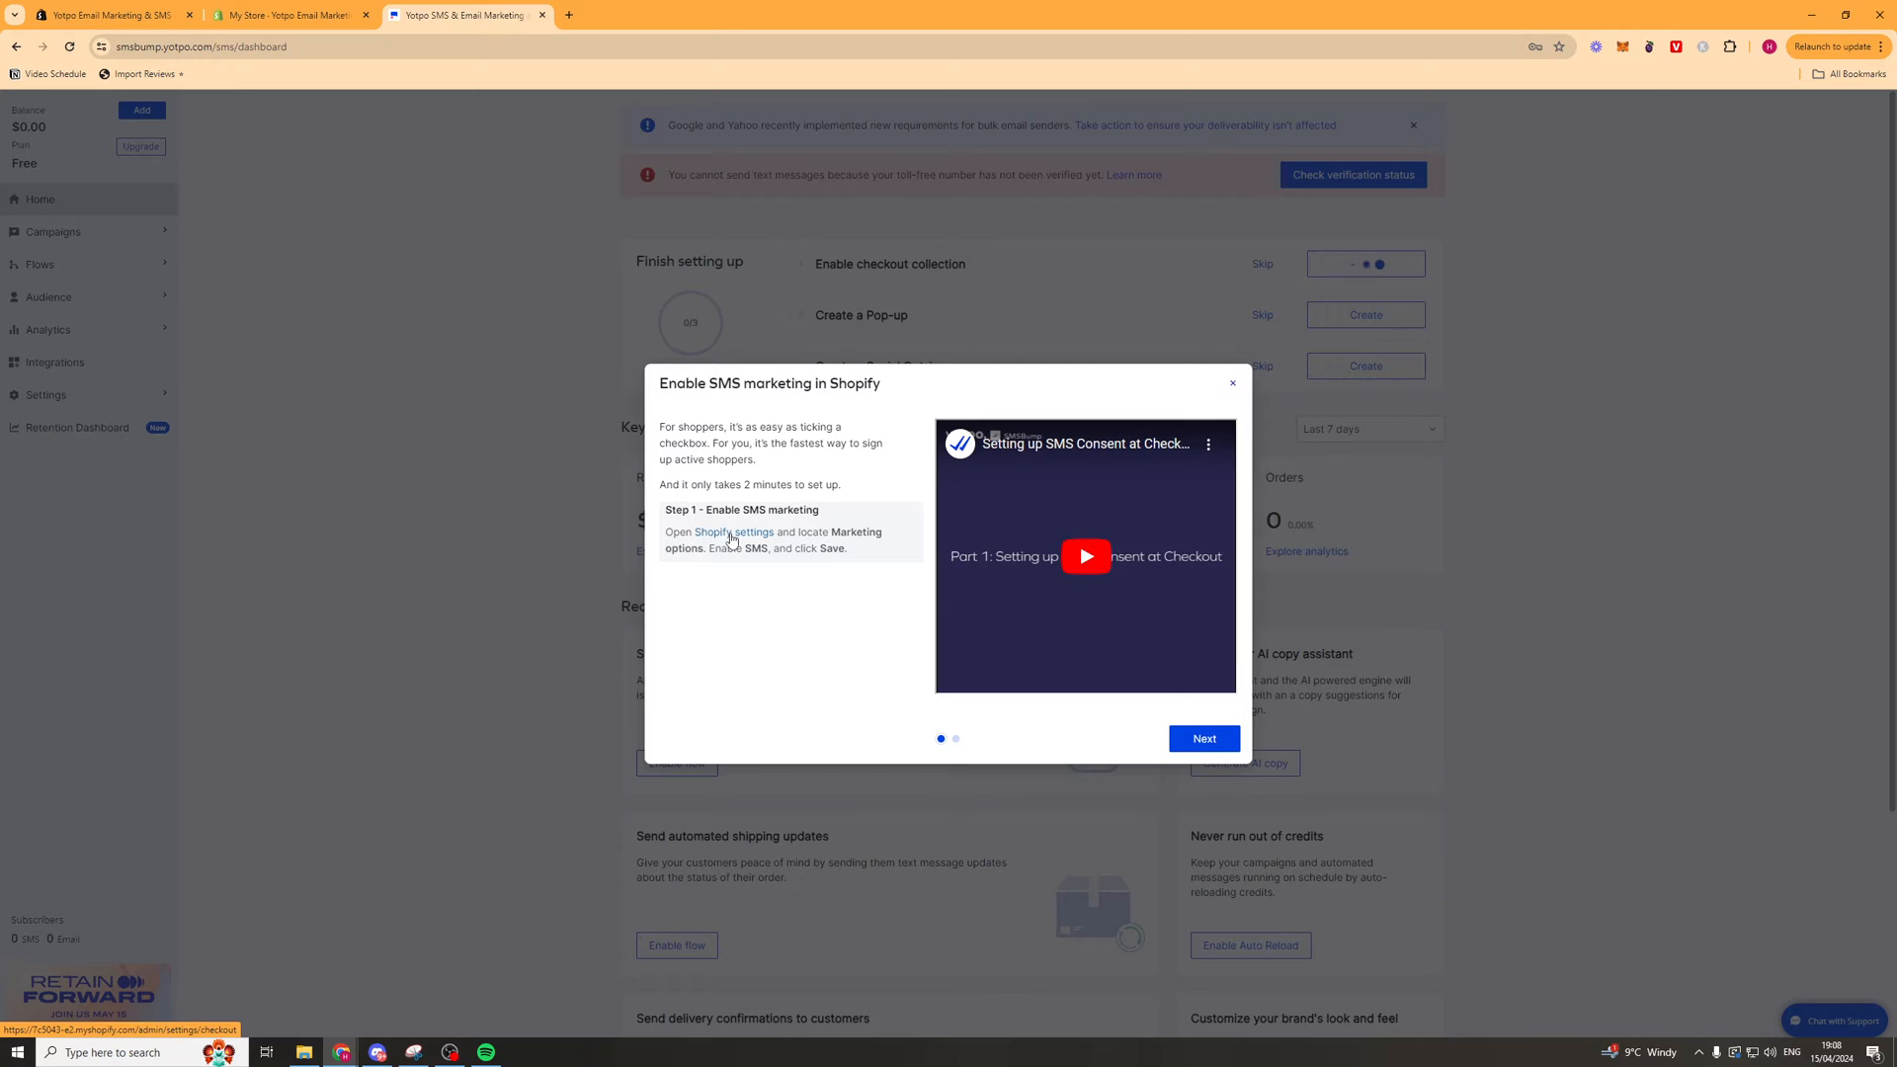
pyautogui.click(721, 533)
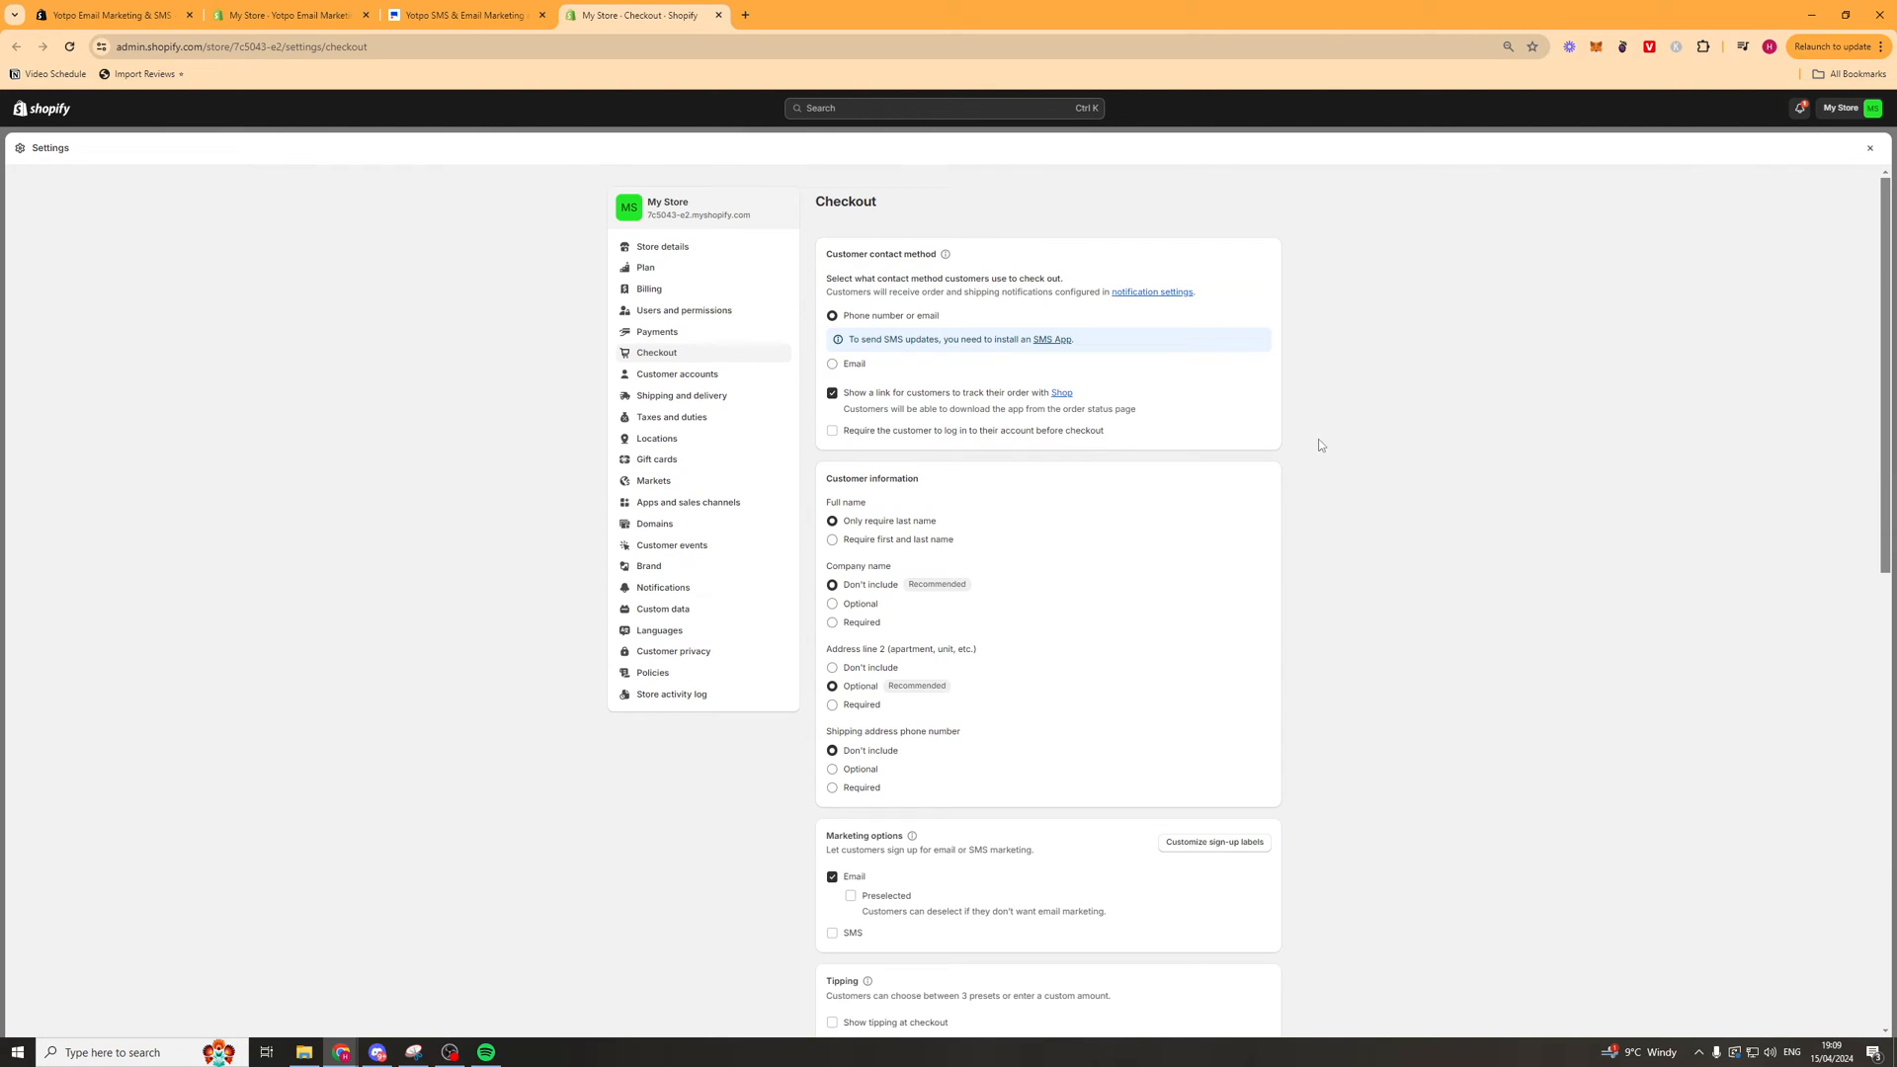
# Tick SMS under Marketing options, save the checkout settings, and return to the Yotpo tab.
pyautogui.scroll(-3)
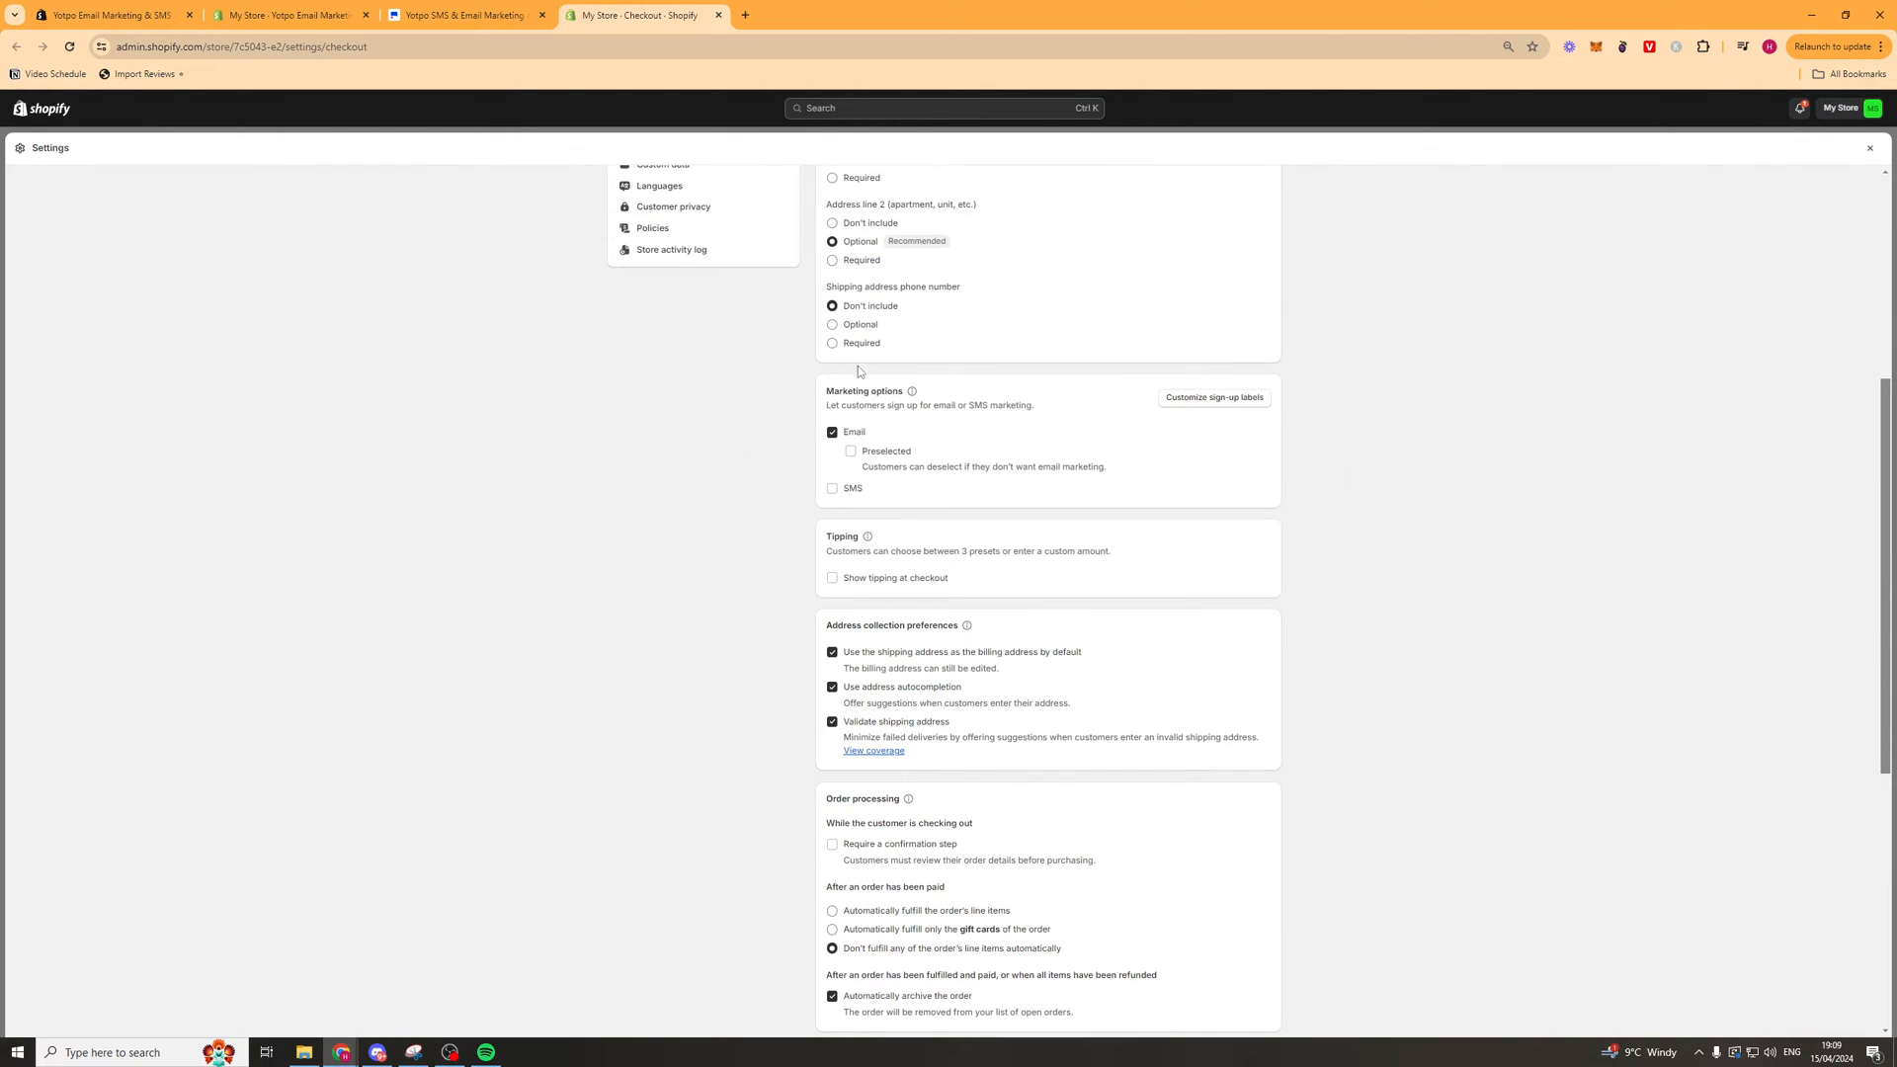
pyautogui.click(833, 487)
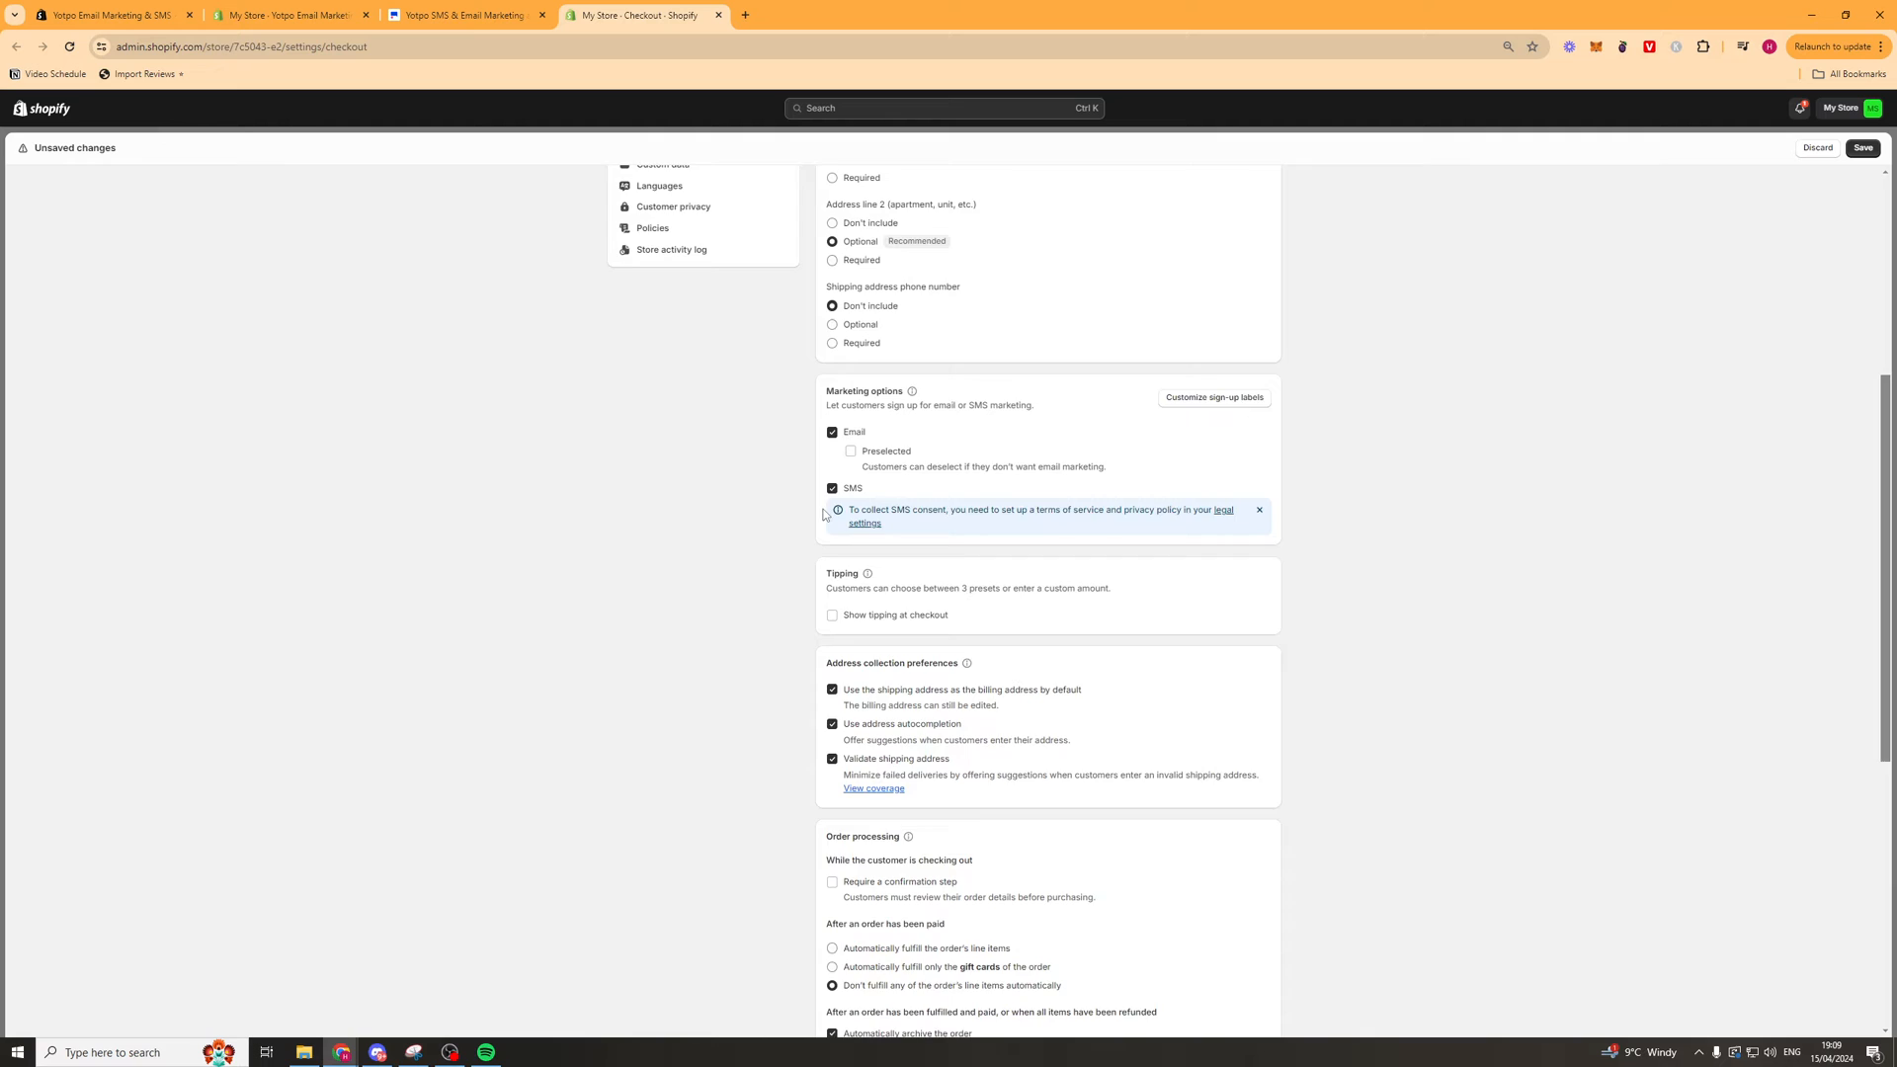
pyautogui.scroll(3)
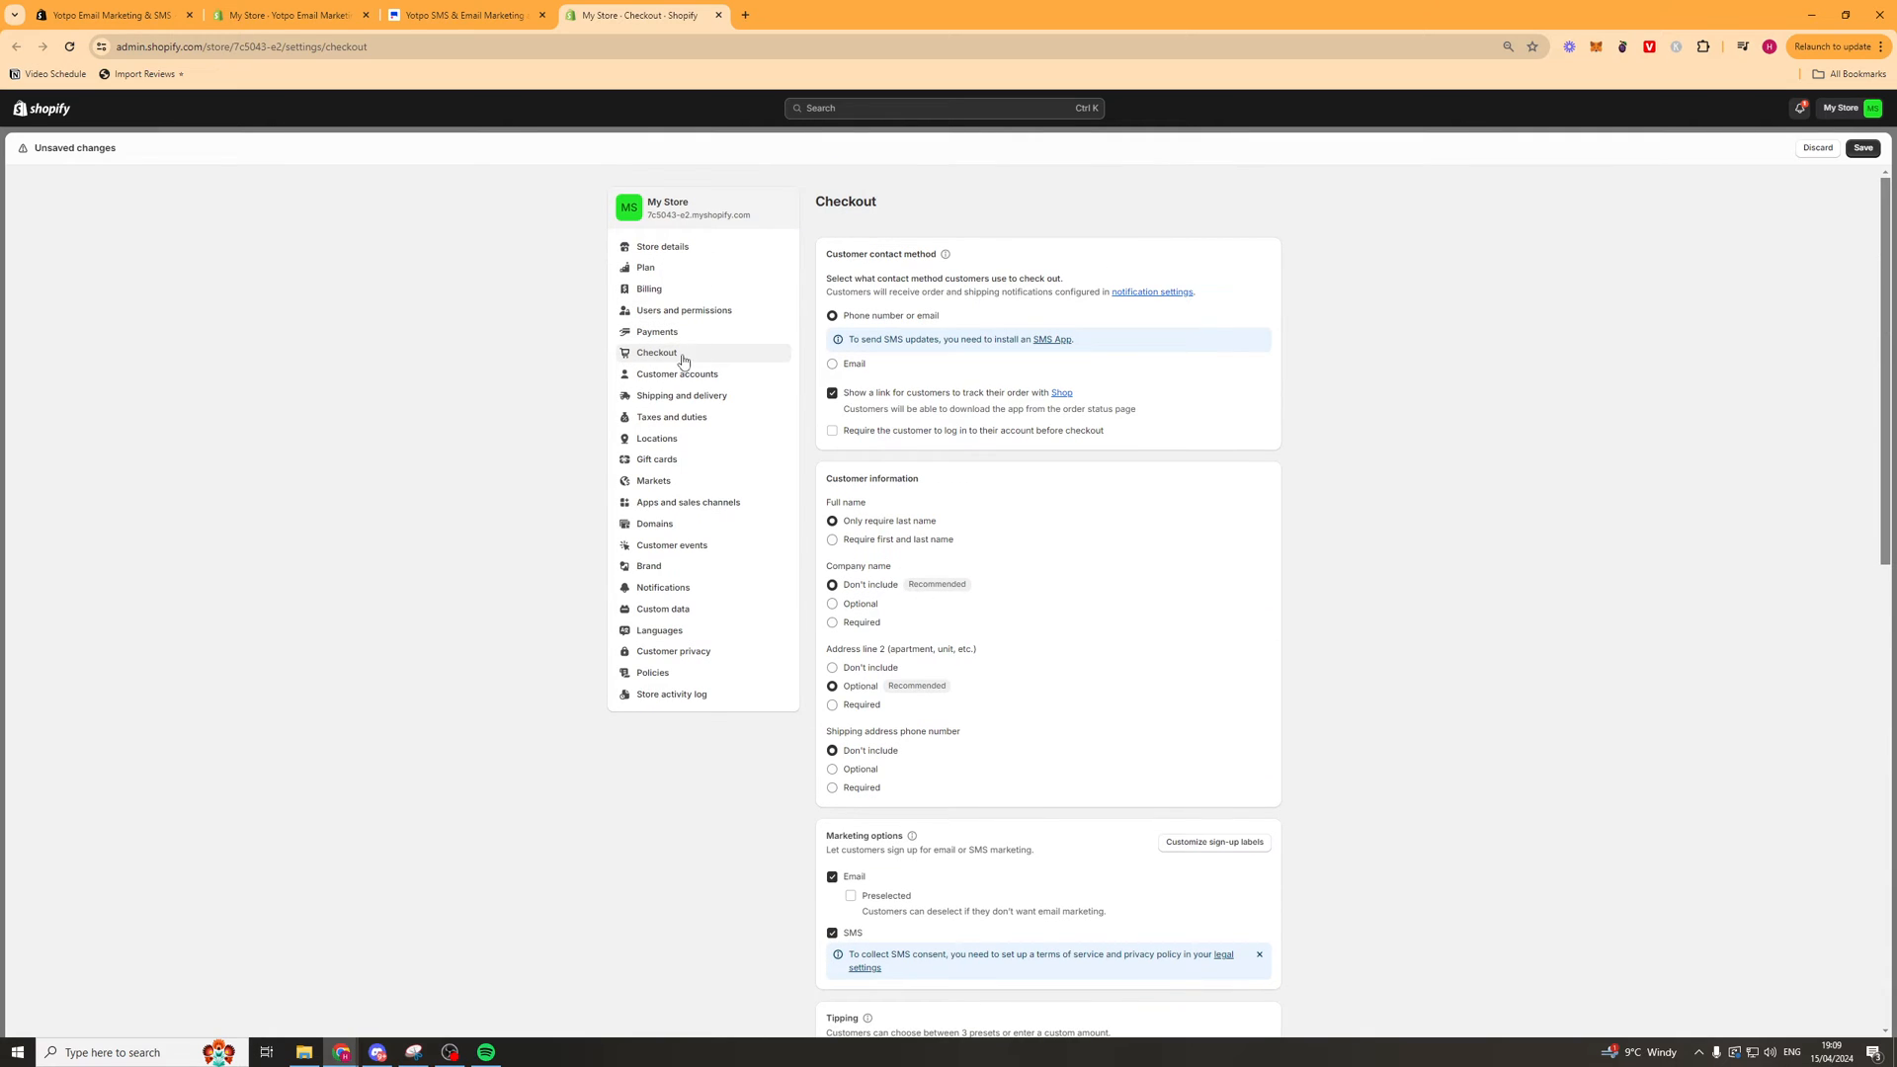
pyautogui.click(1861, 147)
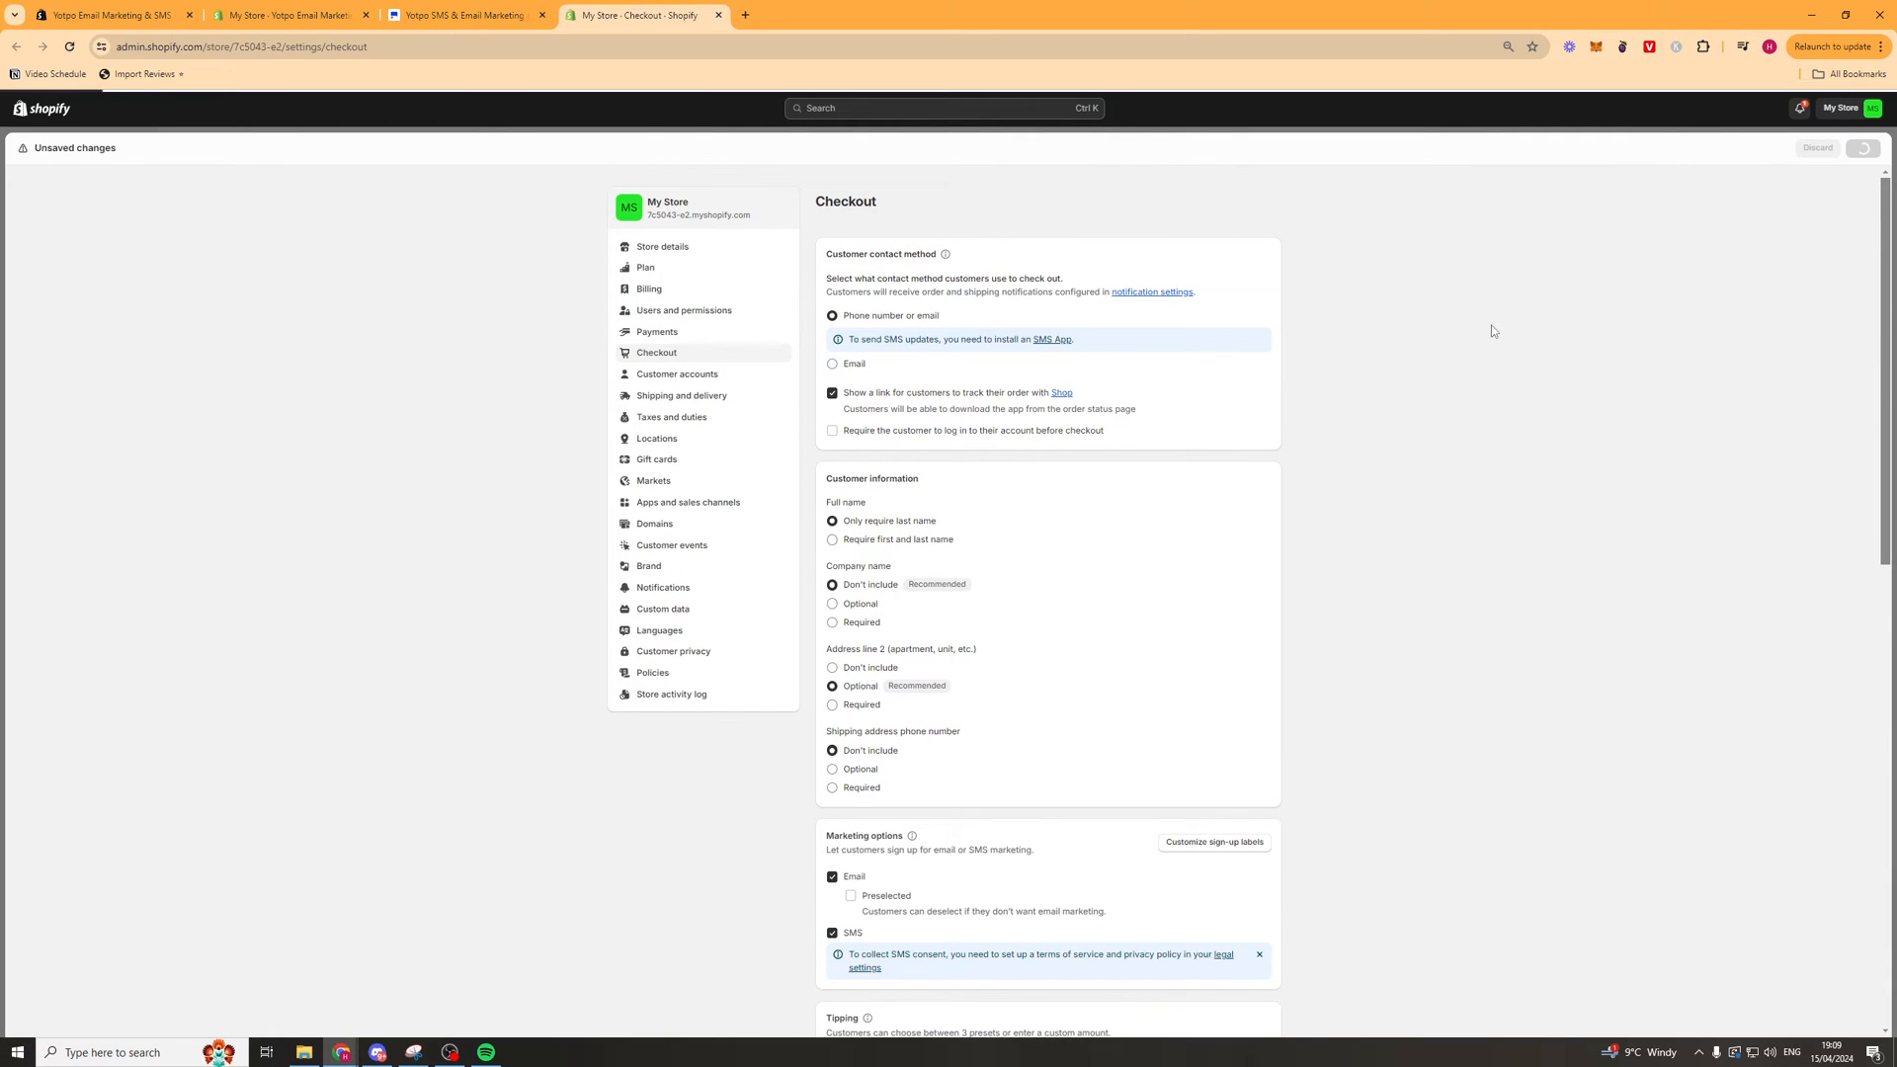
pyautogui.click(1862, 148)
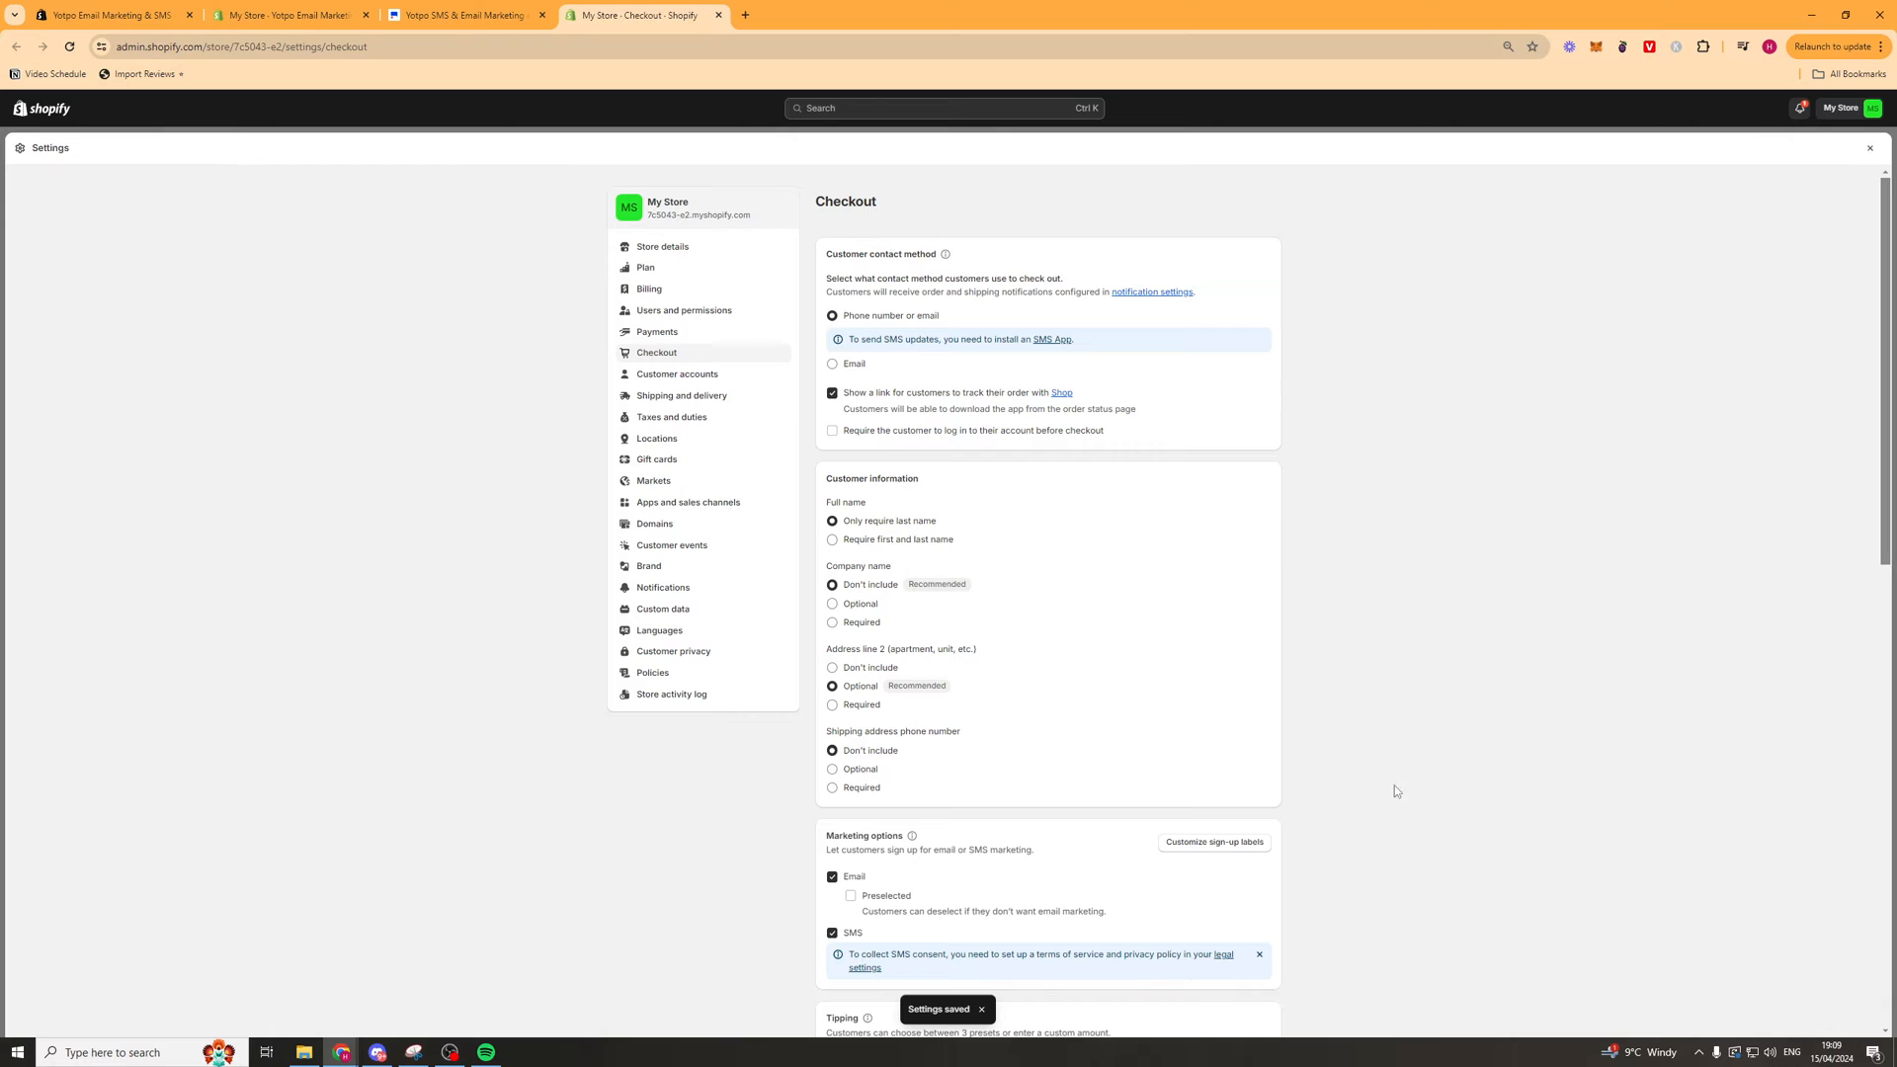
pyautogui.click(464, 15)
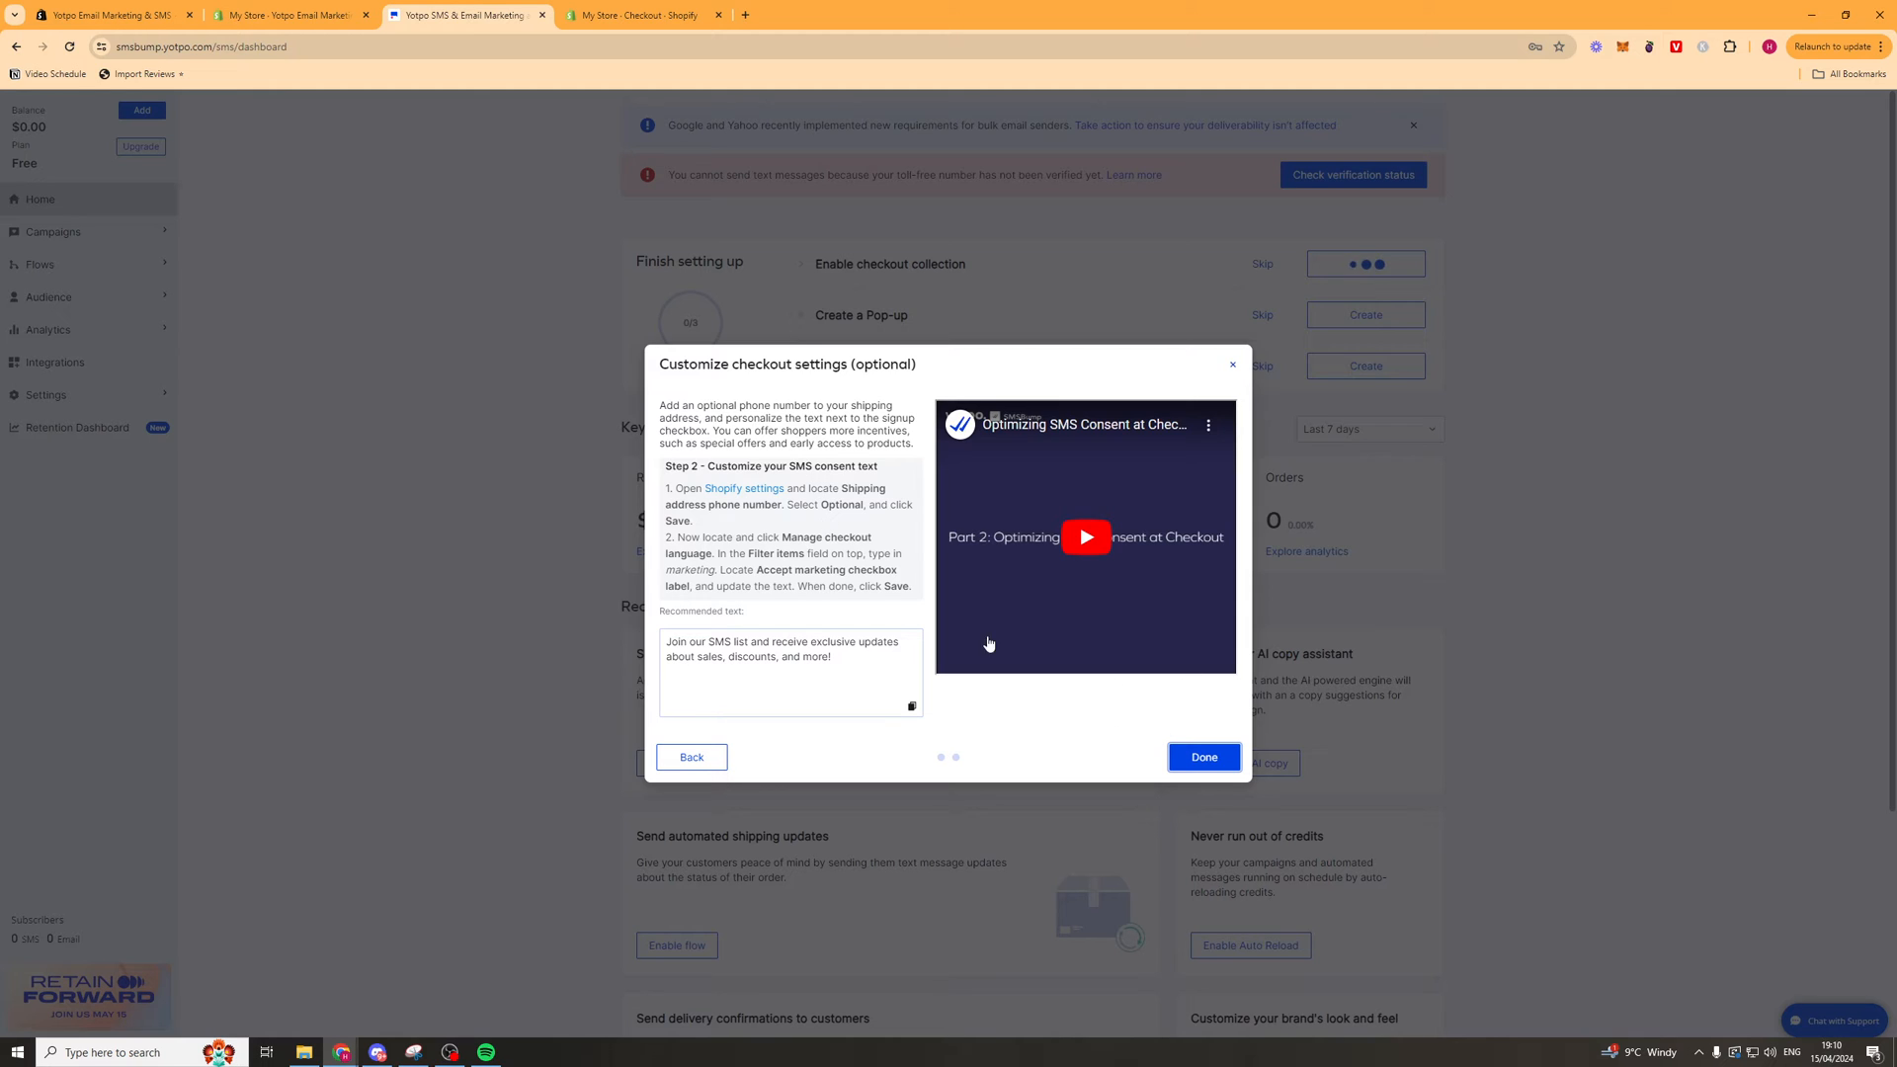
# Open the guide's Shopify settings link in a new browser tab.
pyautogui.rightClick(743, 487)
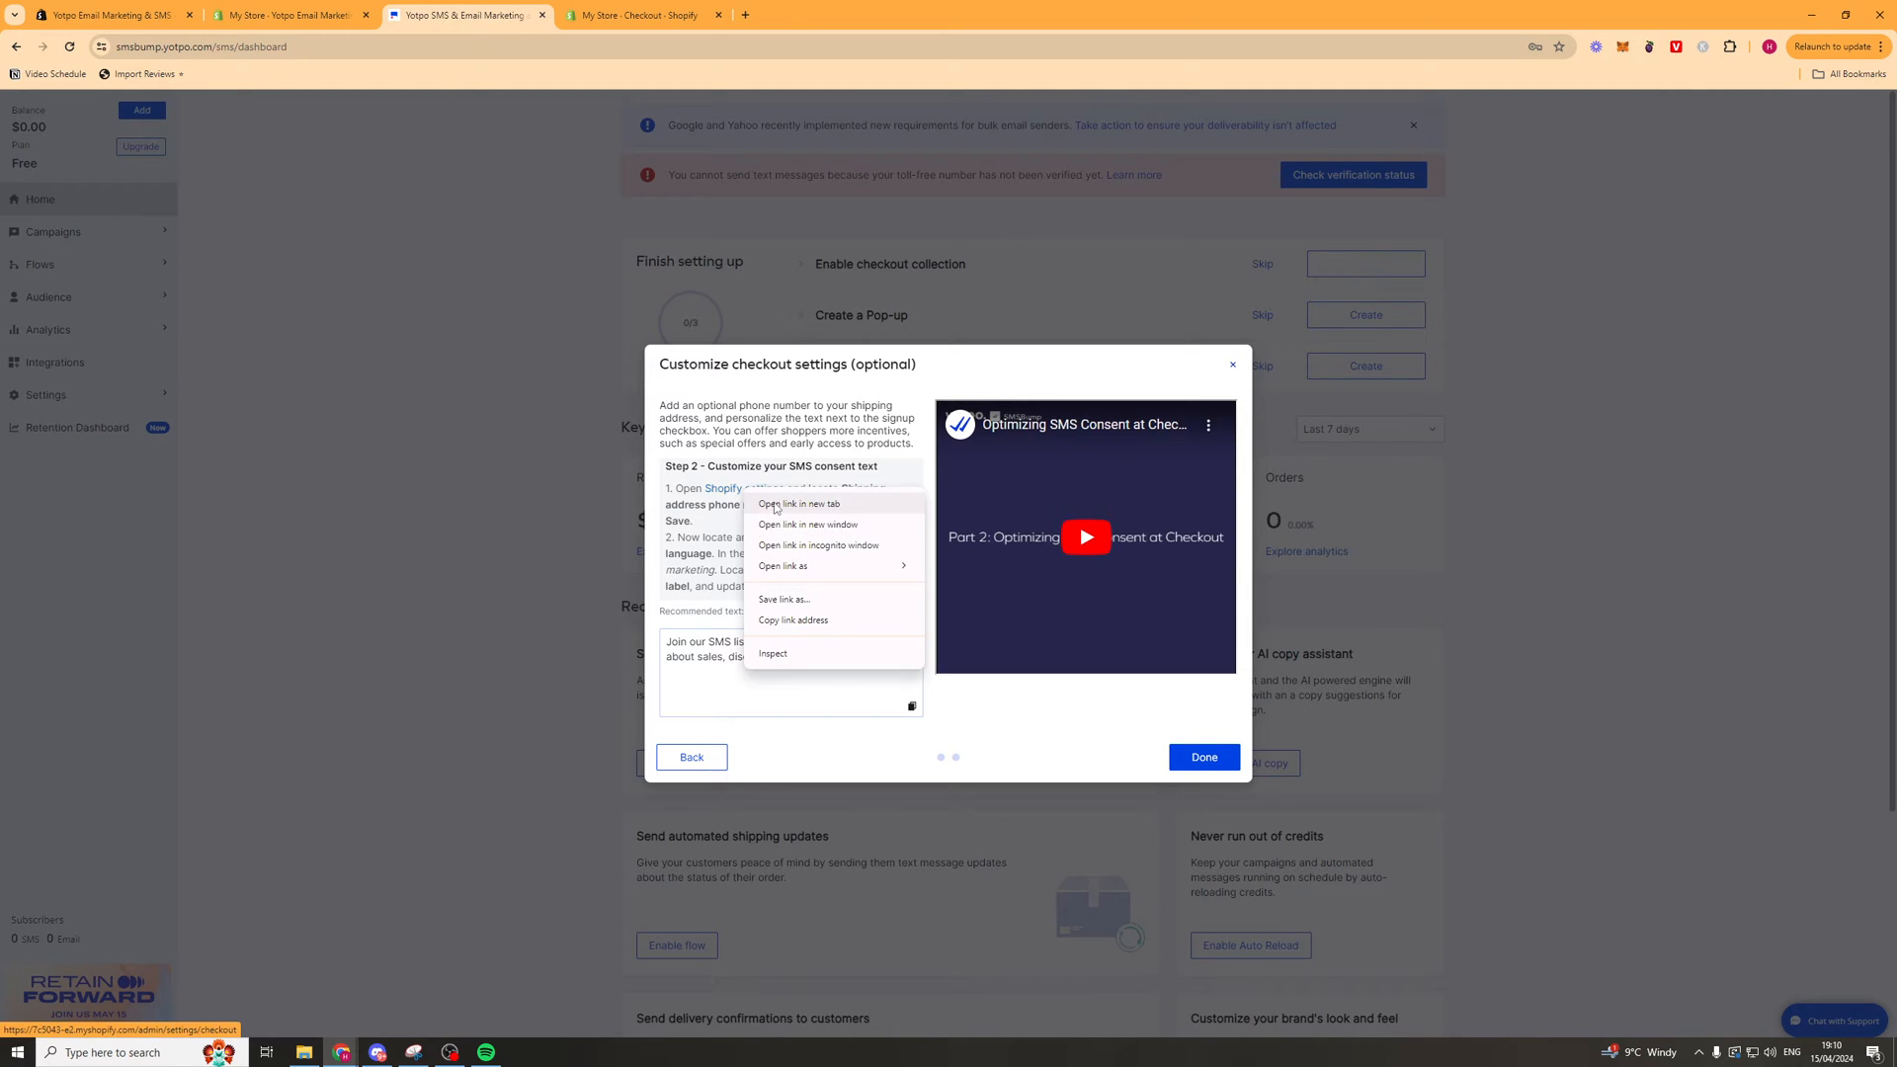
pyautogui.click(796, 503)
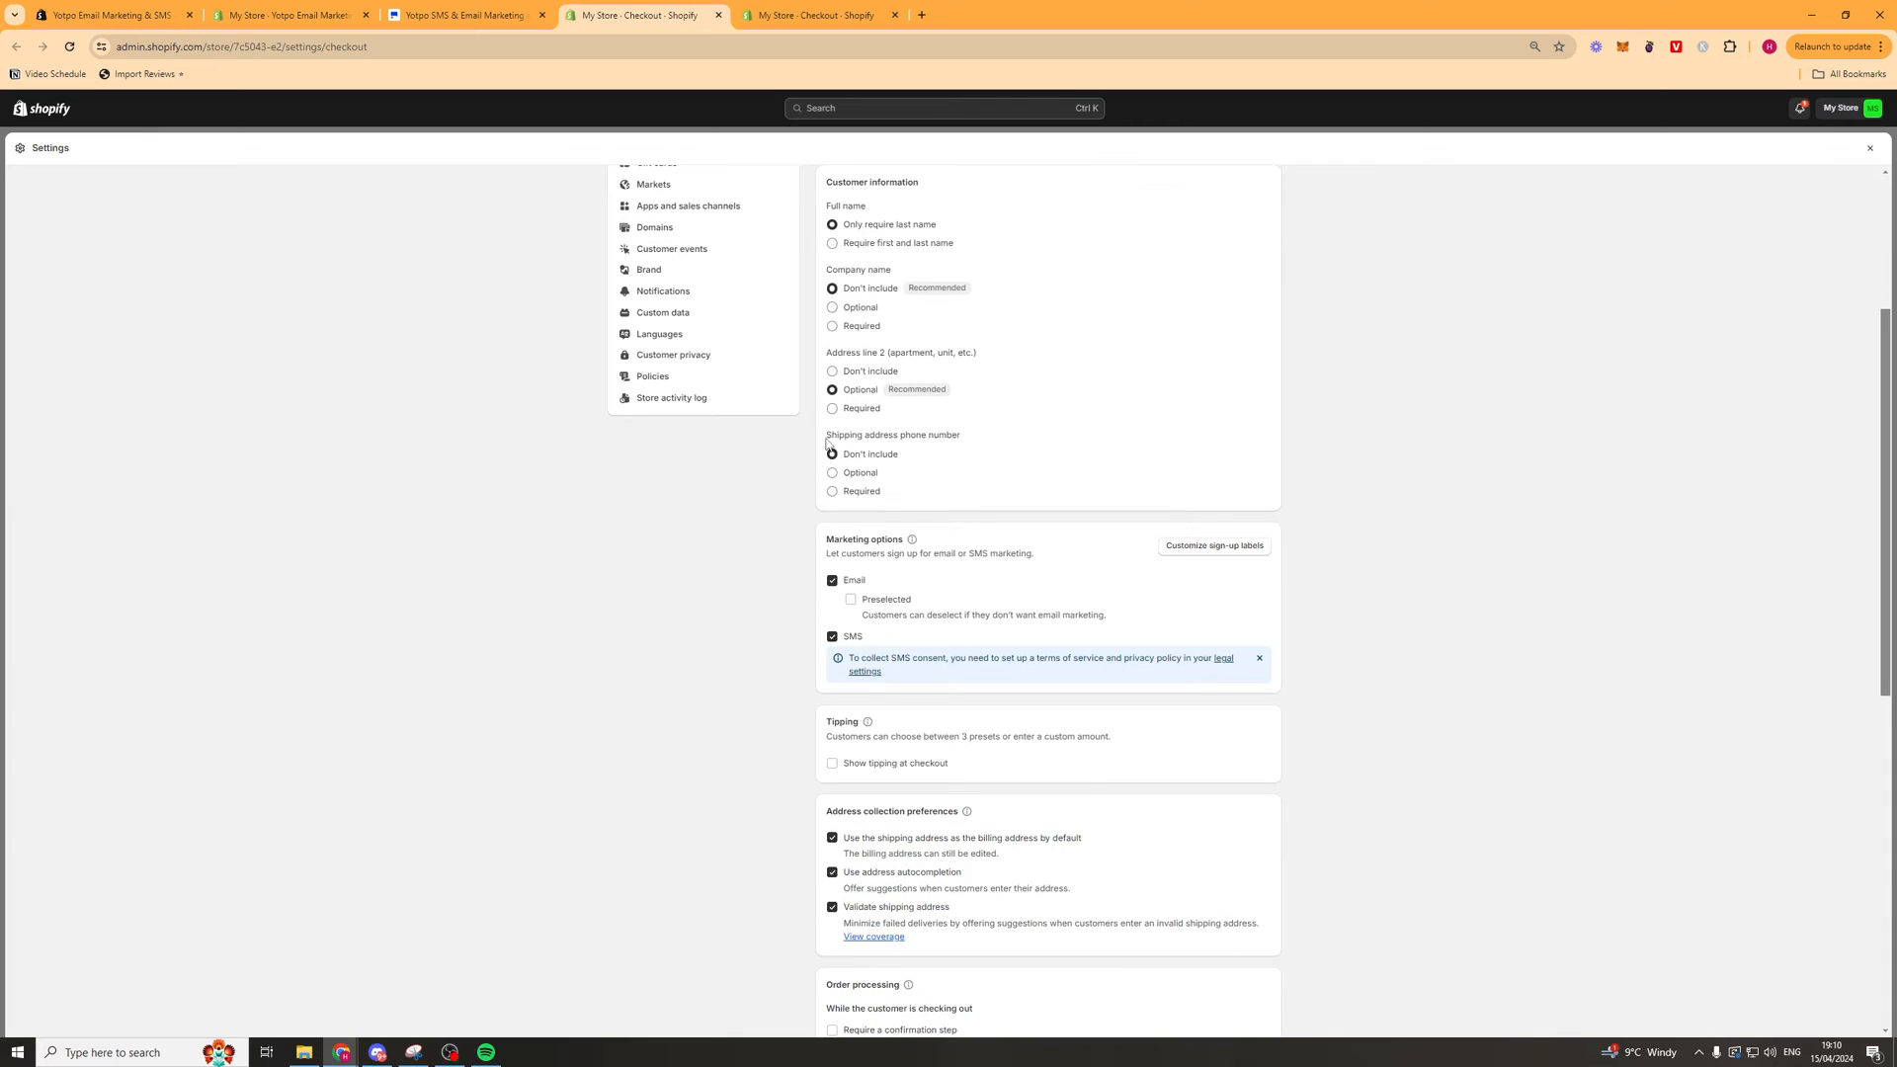
# Make the shipping address phone number Optional, save, and go to Manage checkout language.
pyautogui.click(832, 472)
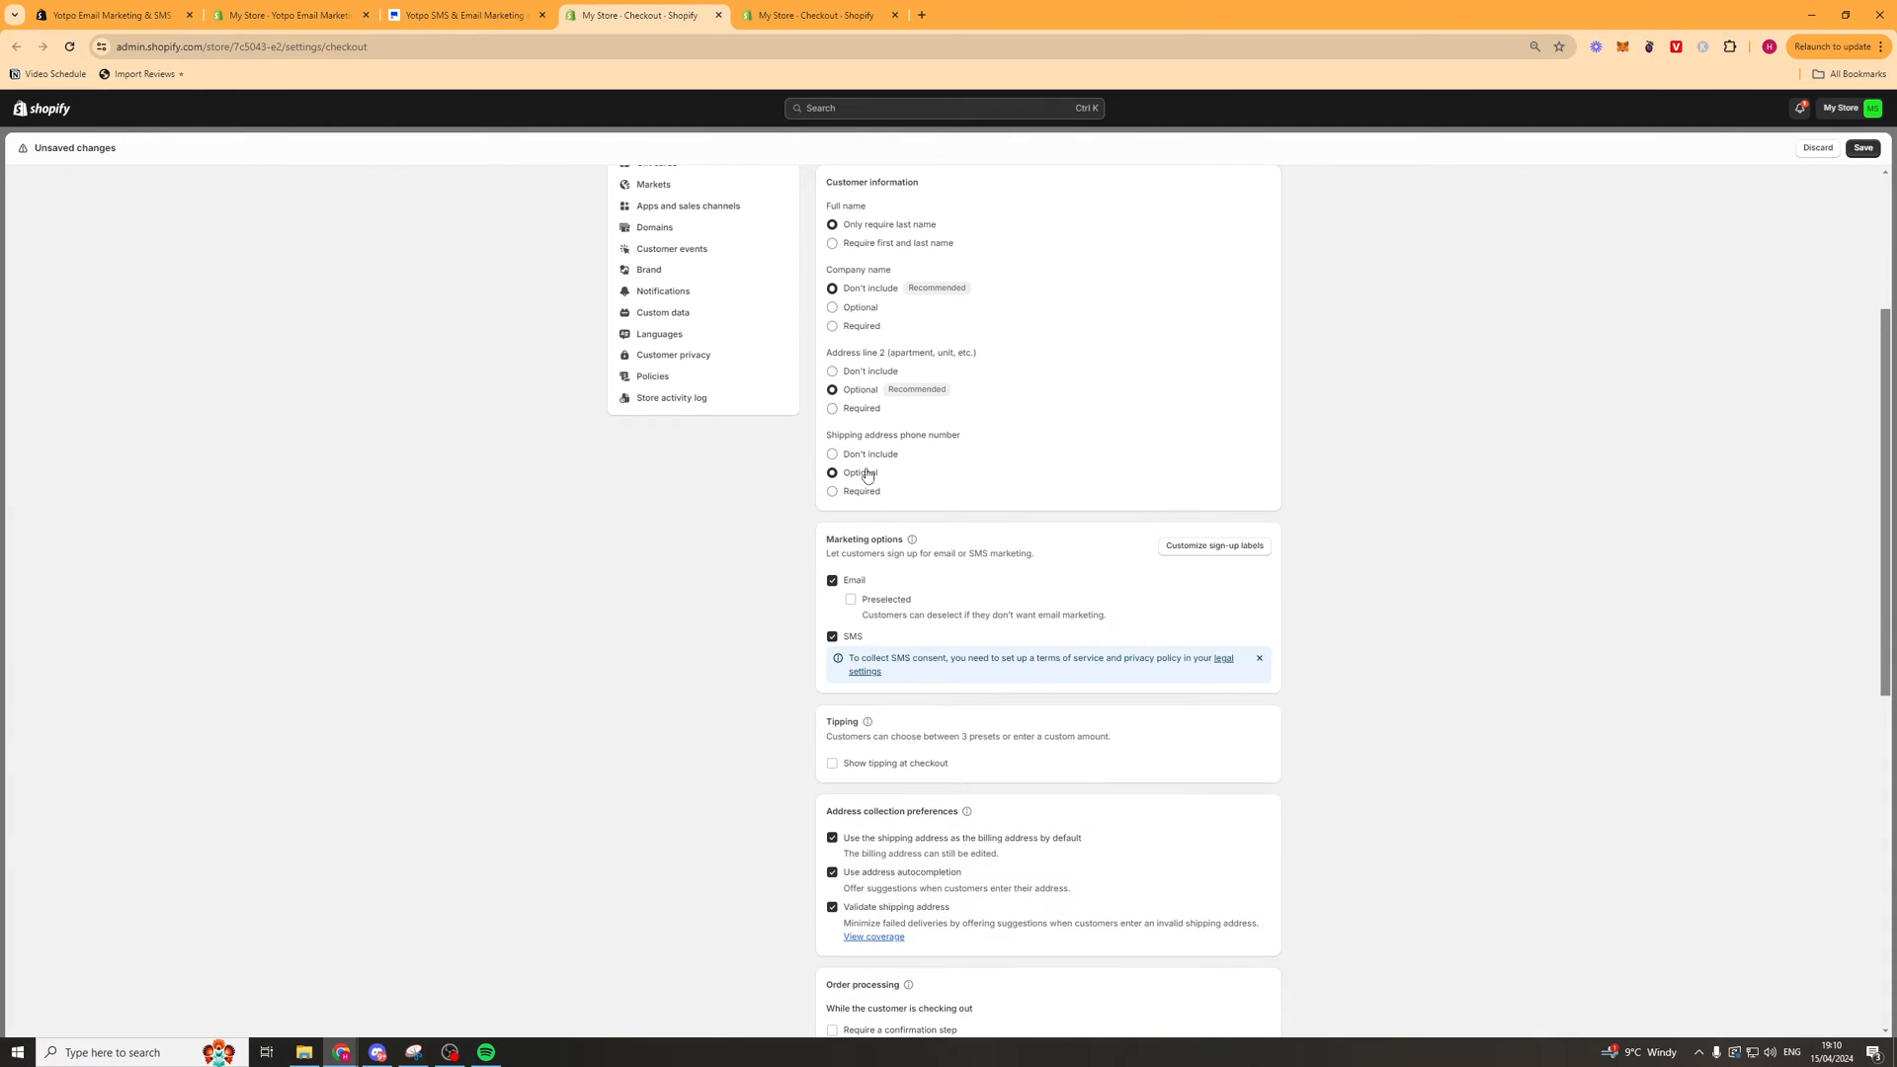
pyautogui.click(1862, 148)
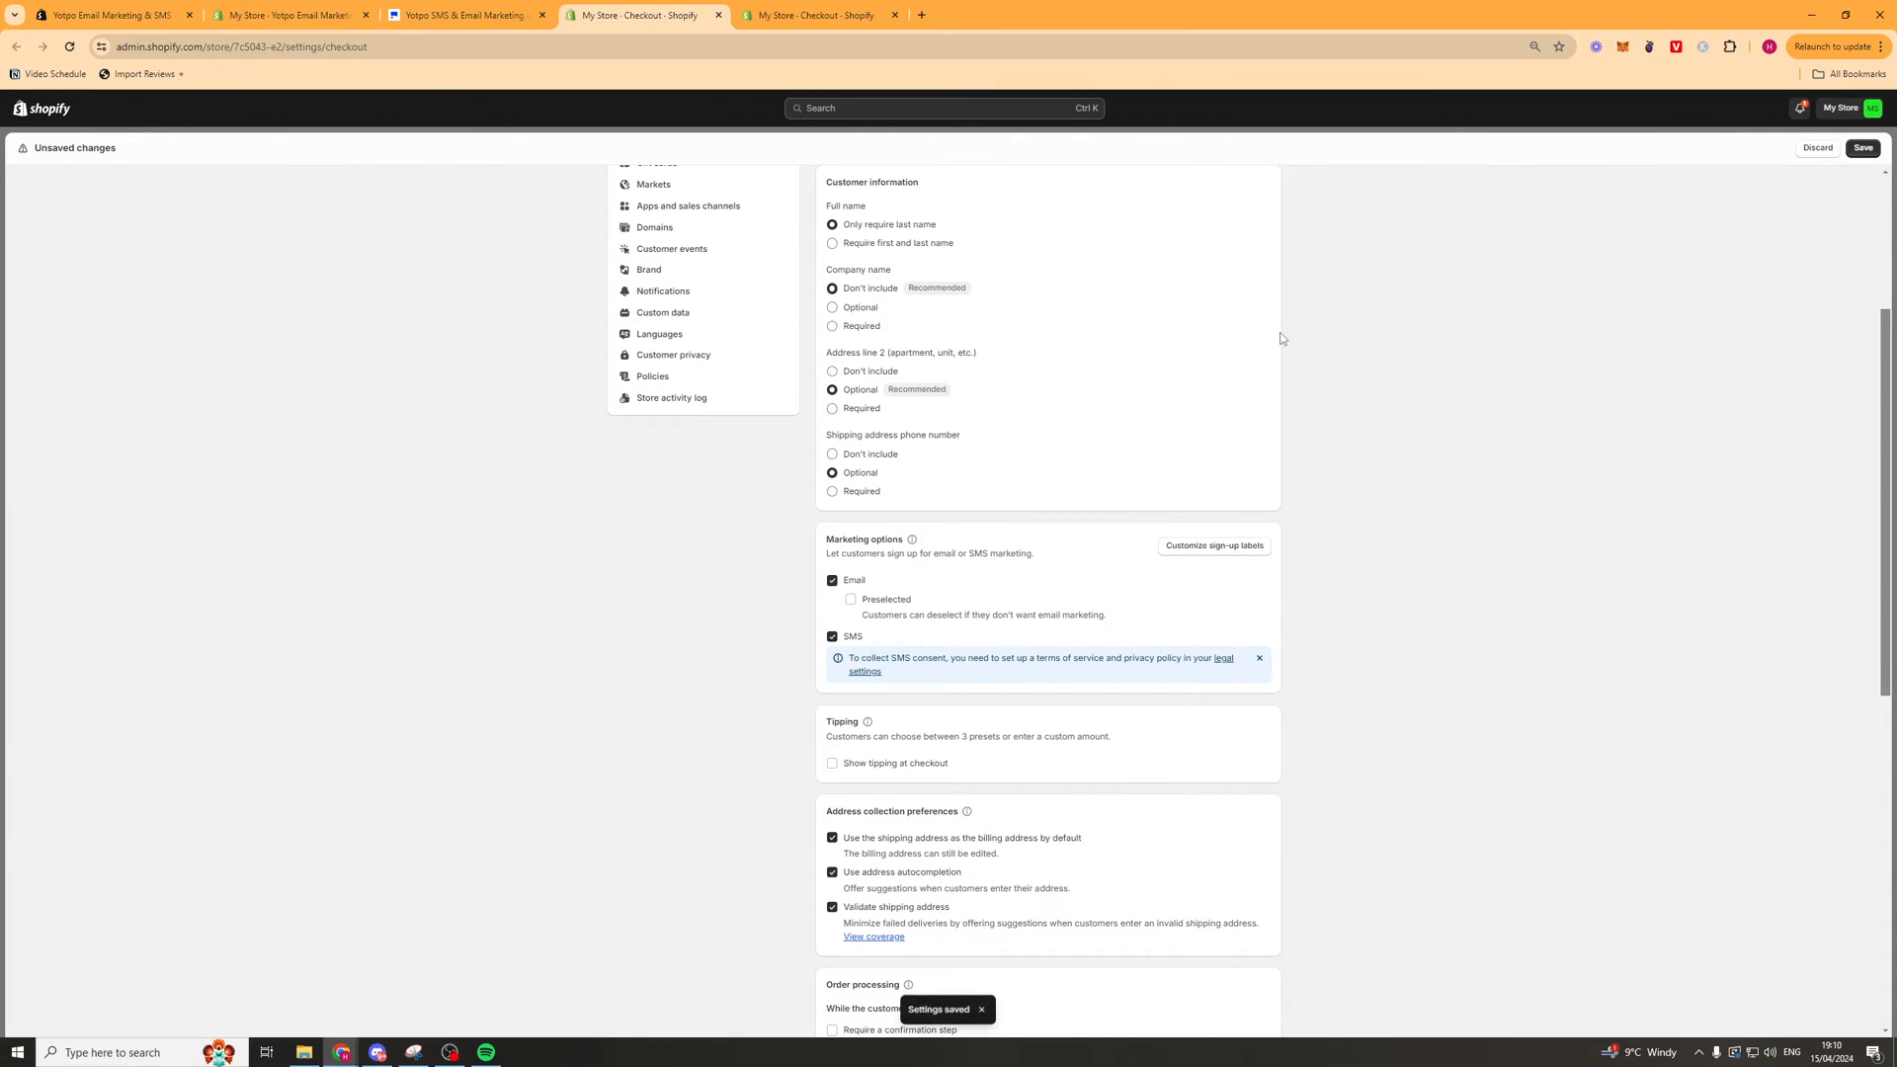
pyautogui.scroll(-3)
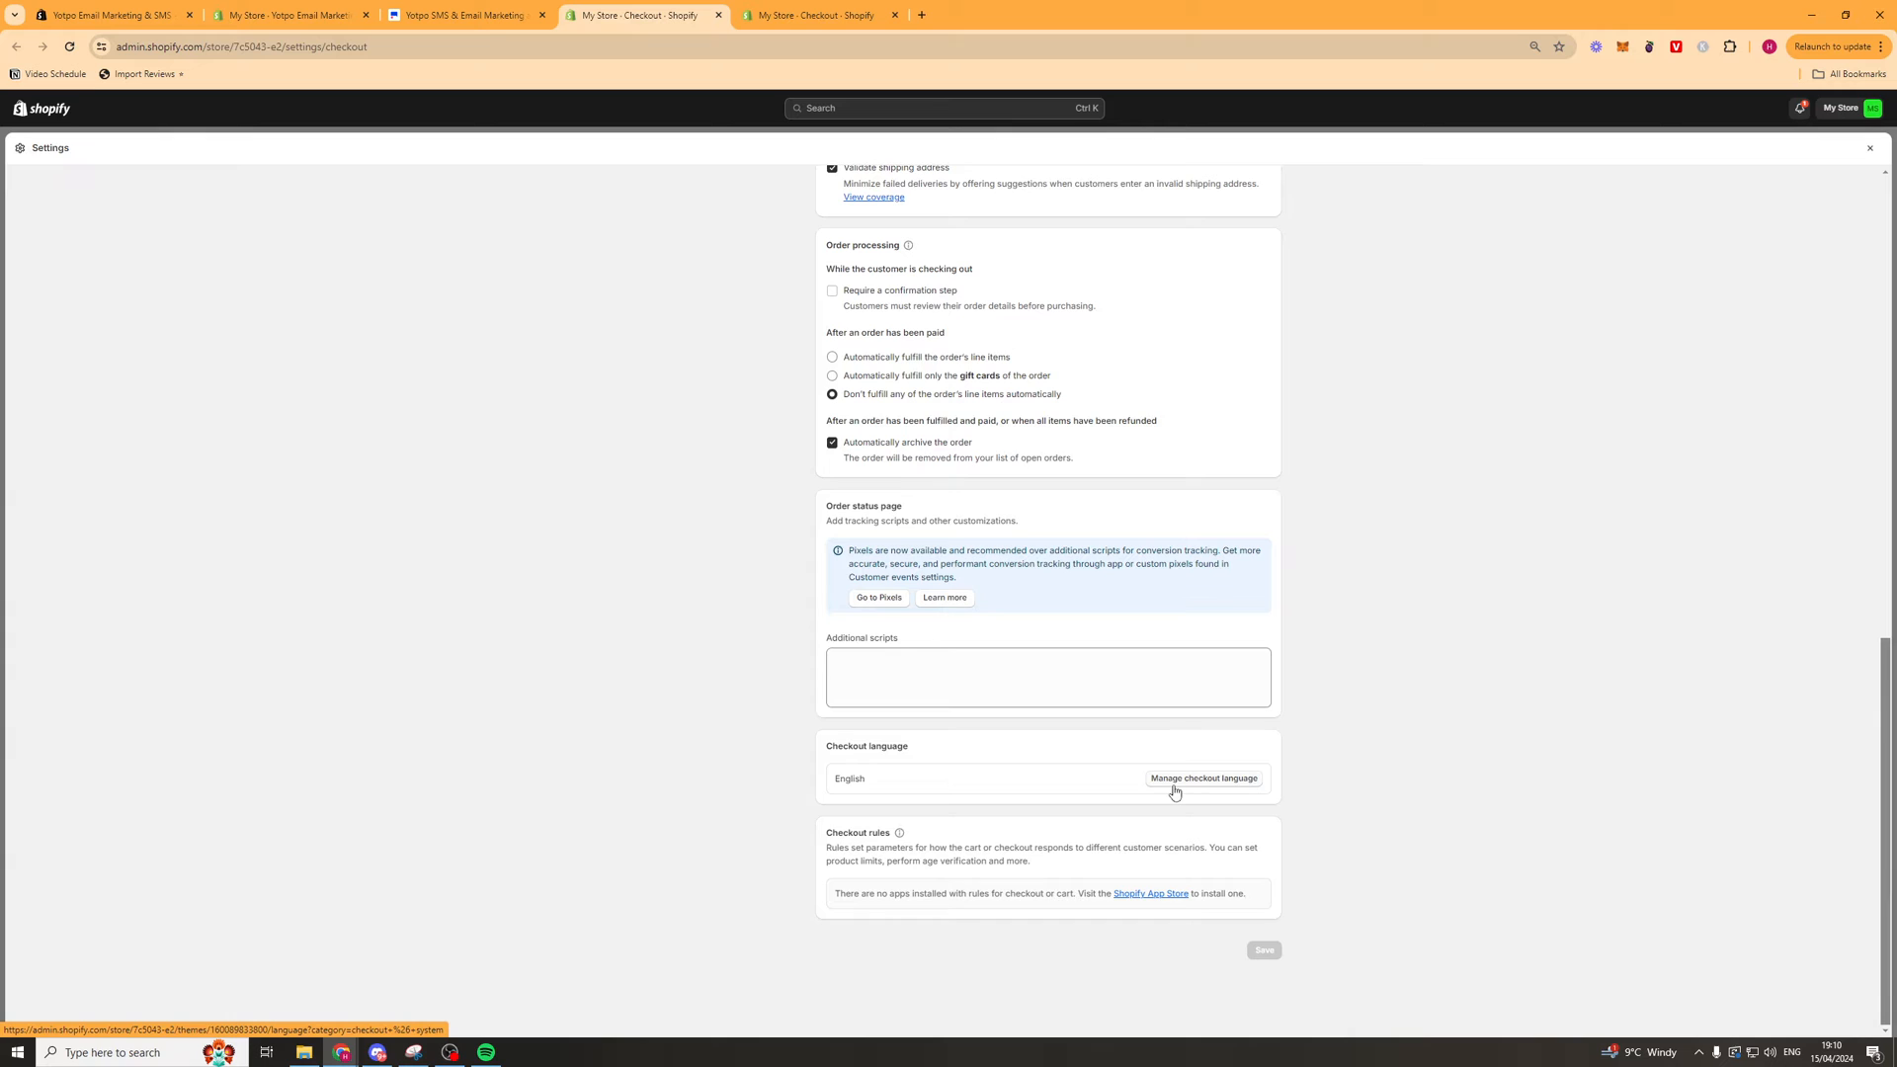
pyautogui.click(1202, 778)
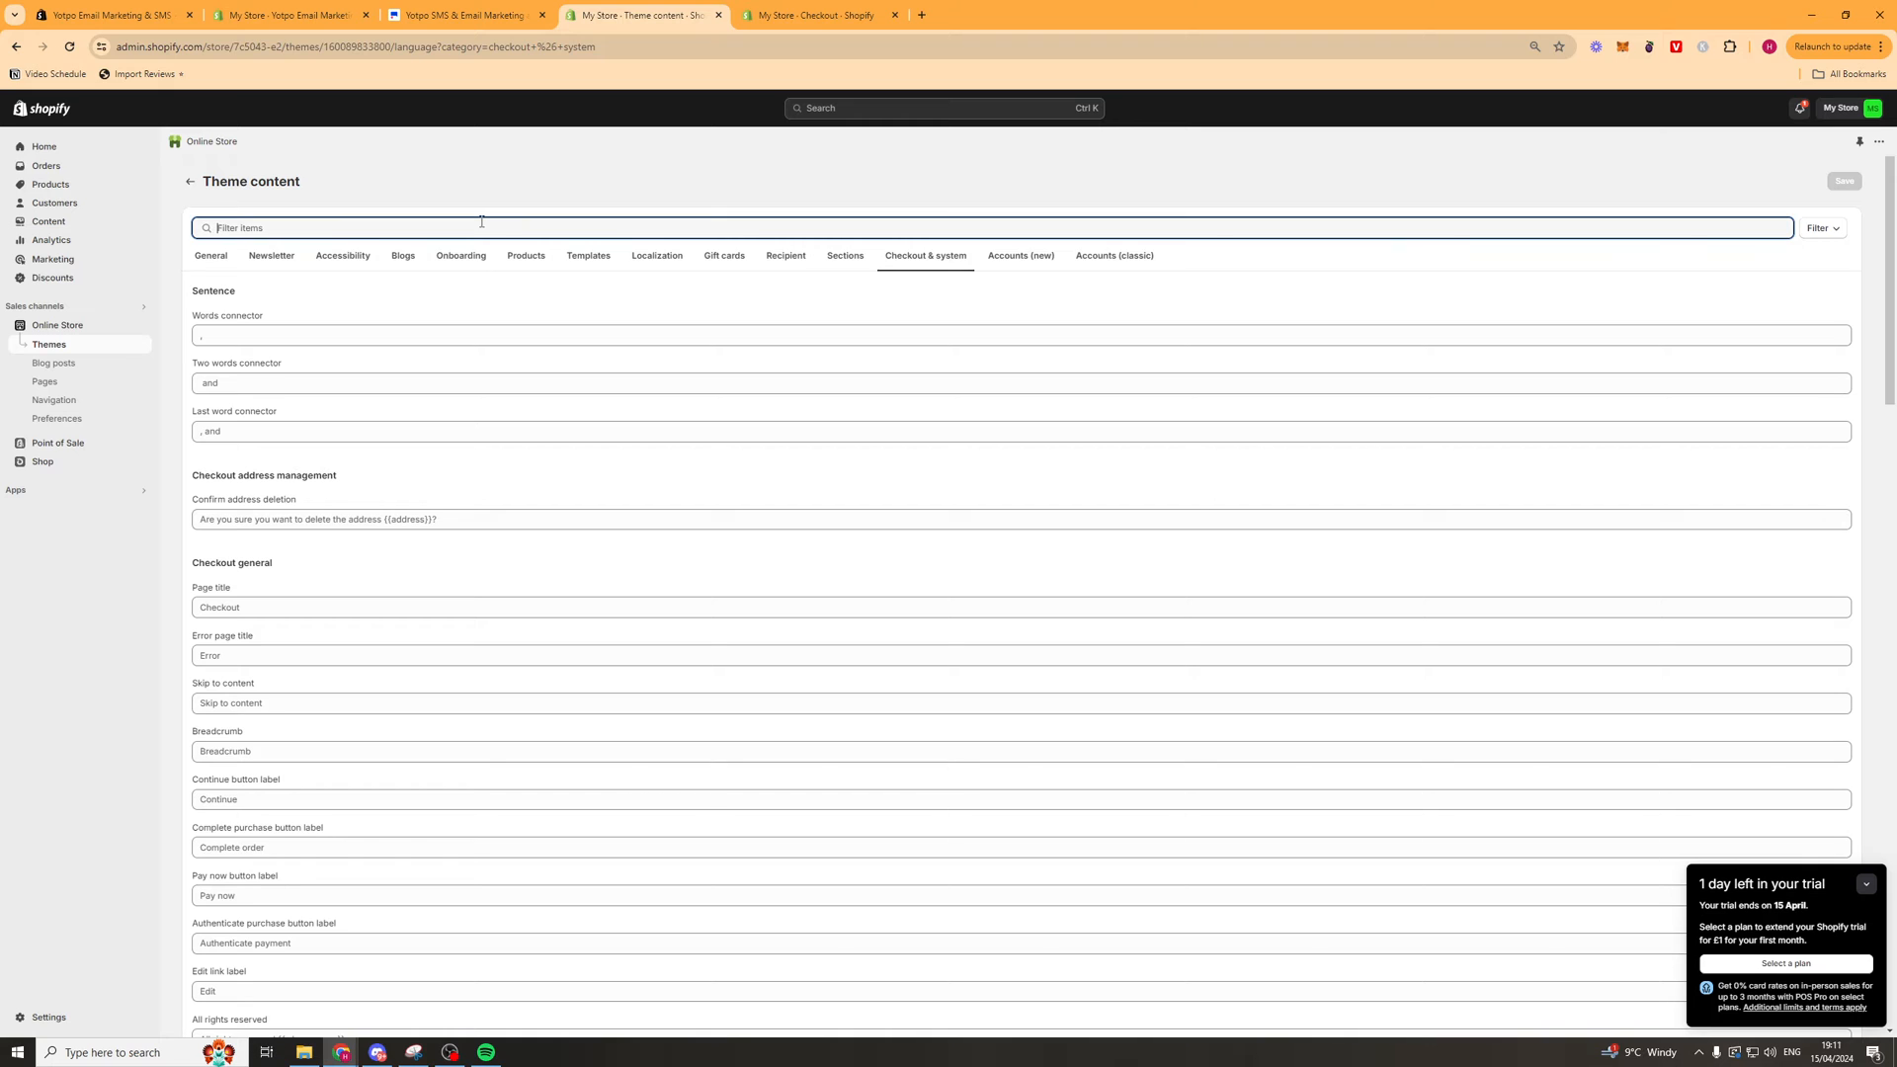
# Filter for 'marketing' and set the Accept marketing label to 'Join our SMS list and receive exclusive updates...', then save.
pyautogui.write('marketing')
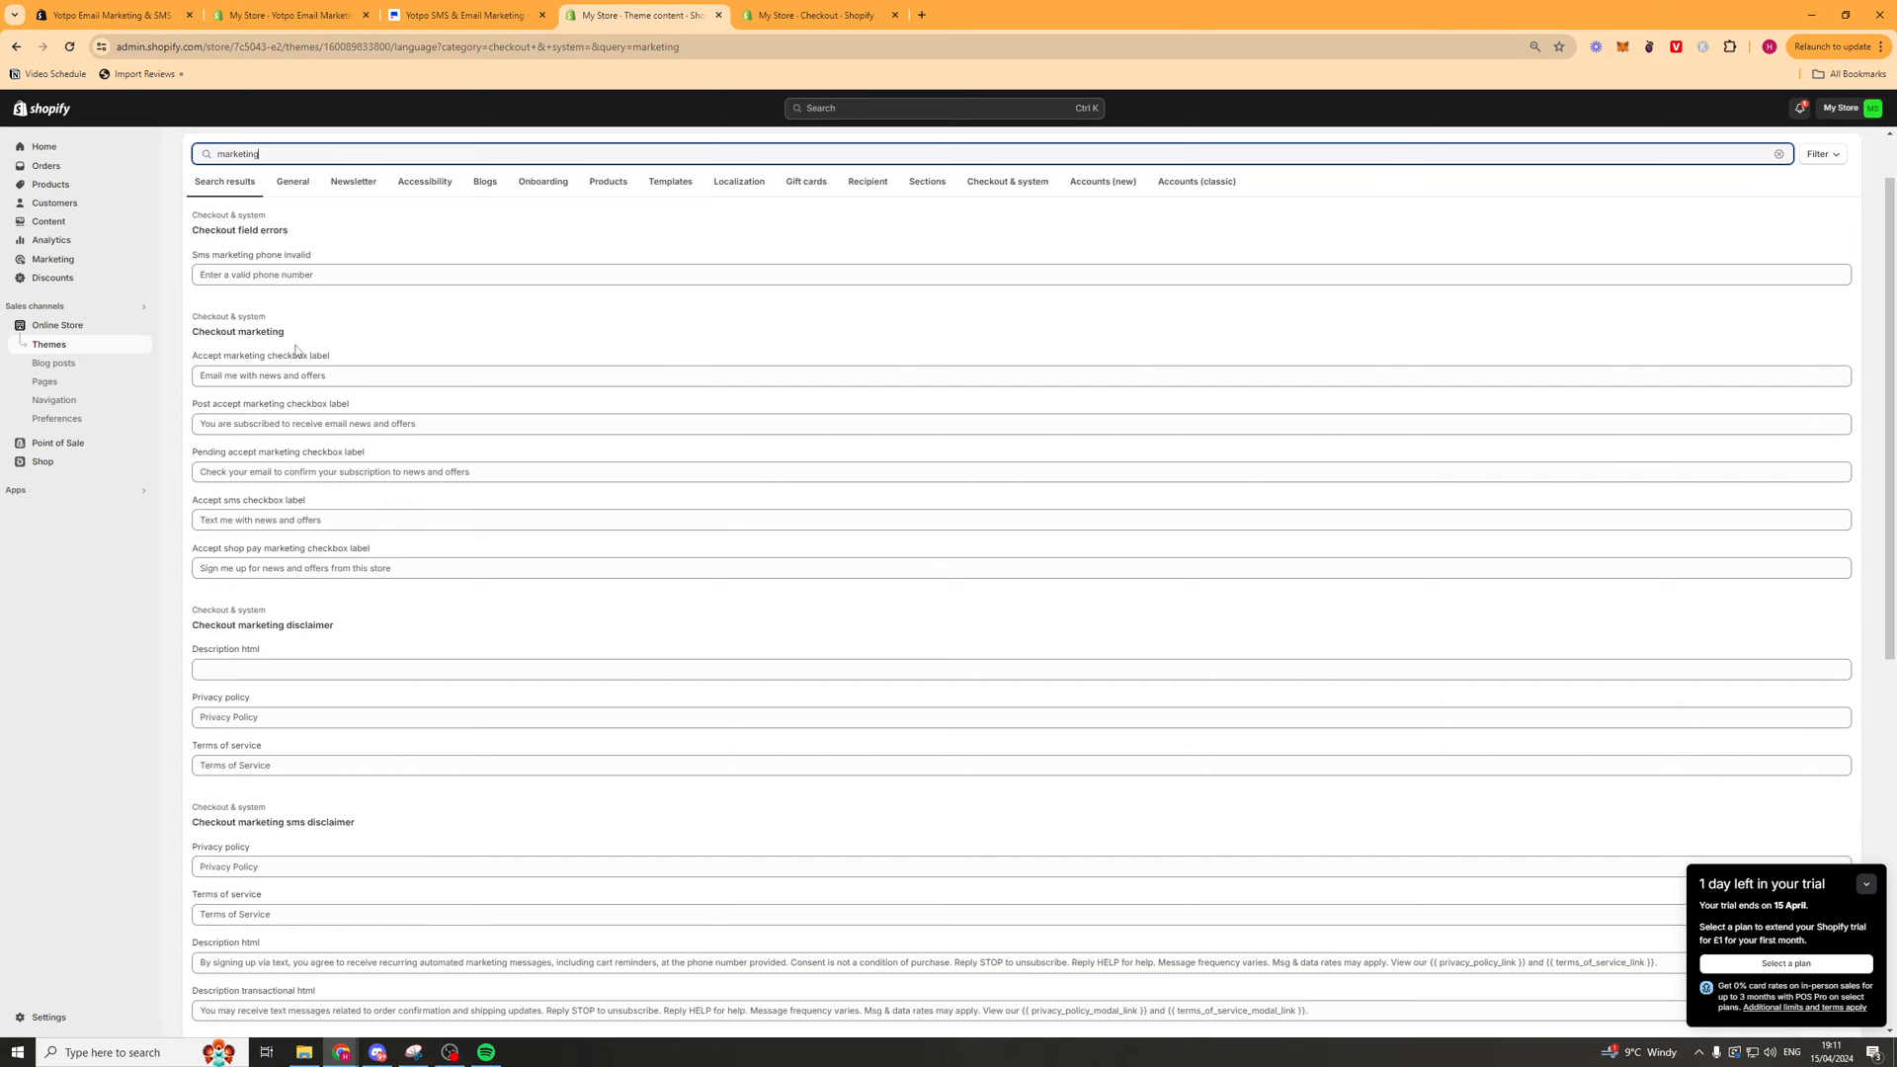
pyautogui.doubleClick(217, 355)
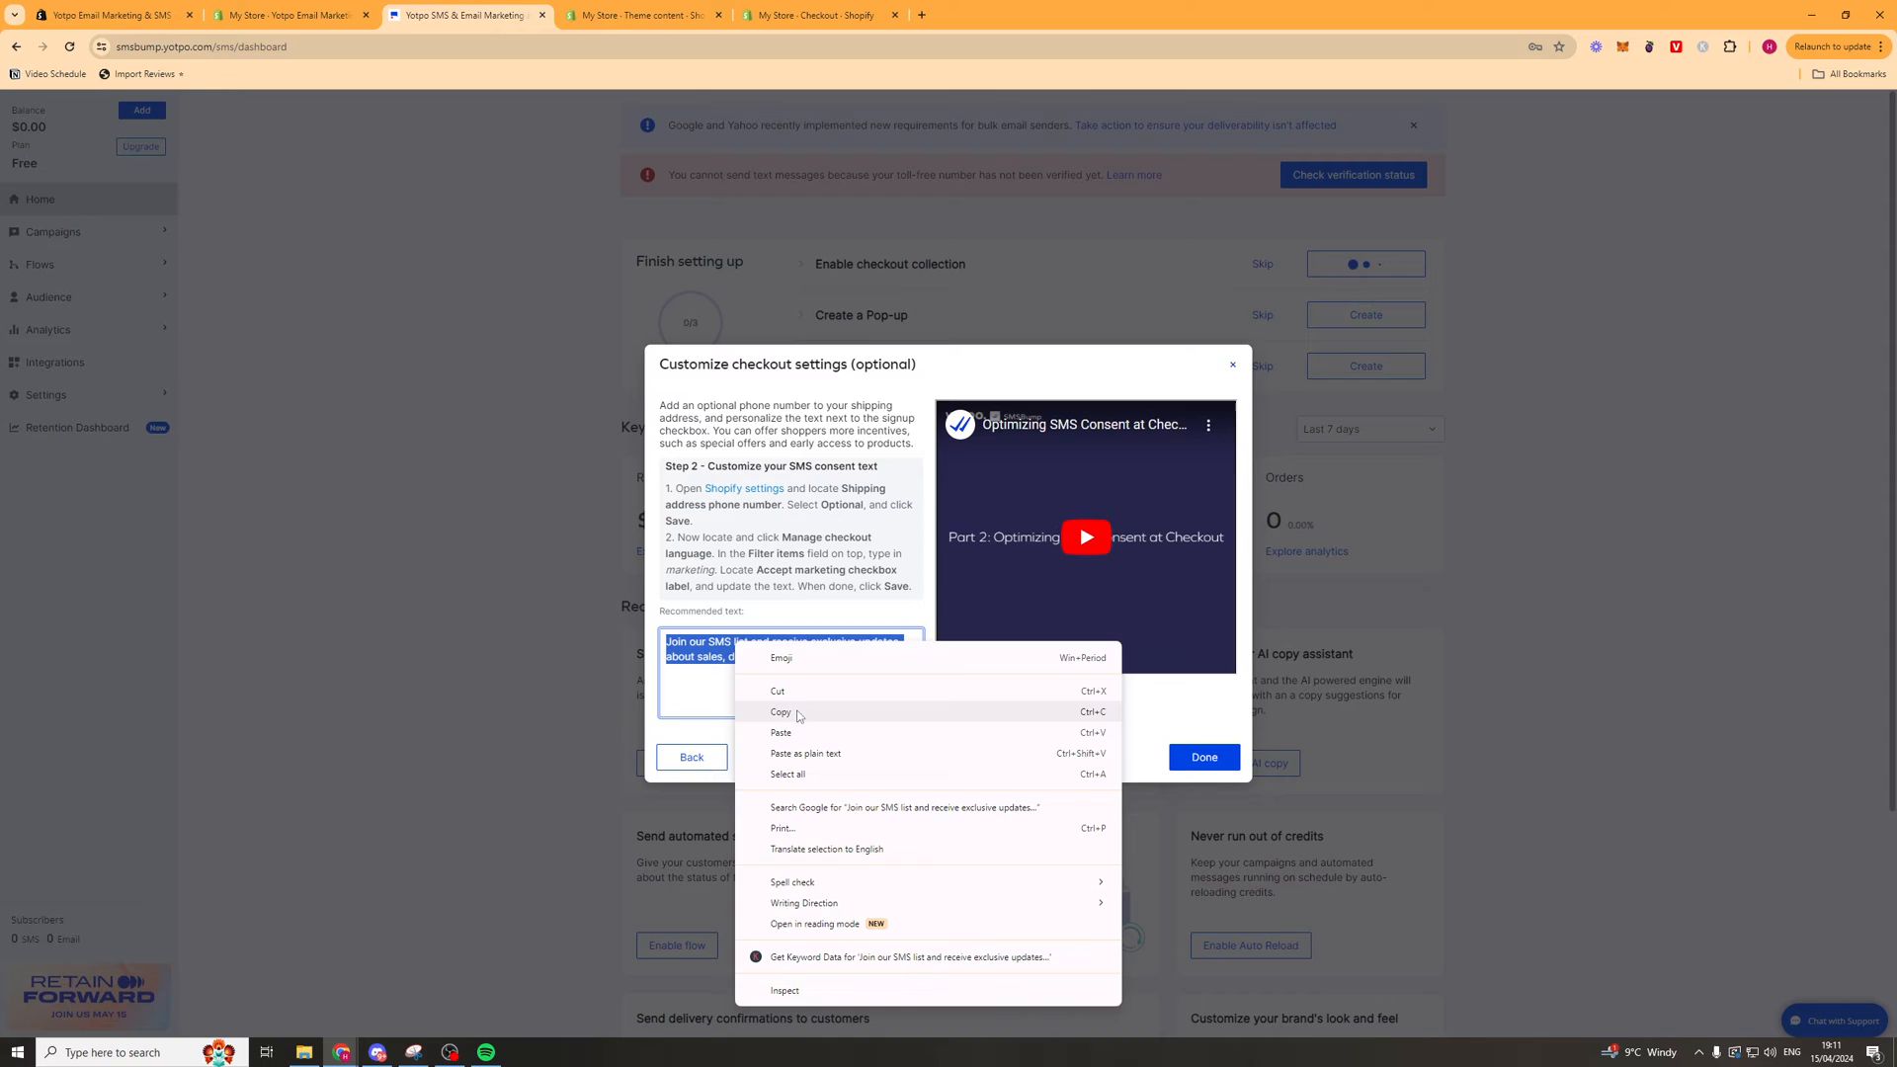
pyautogui.click(646, 15)
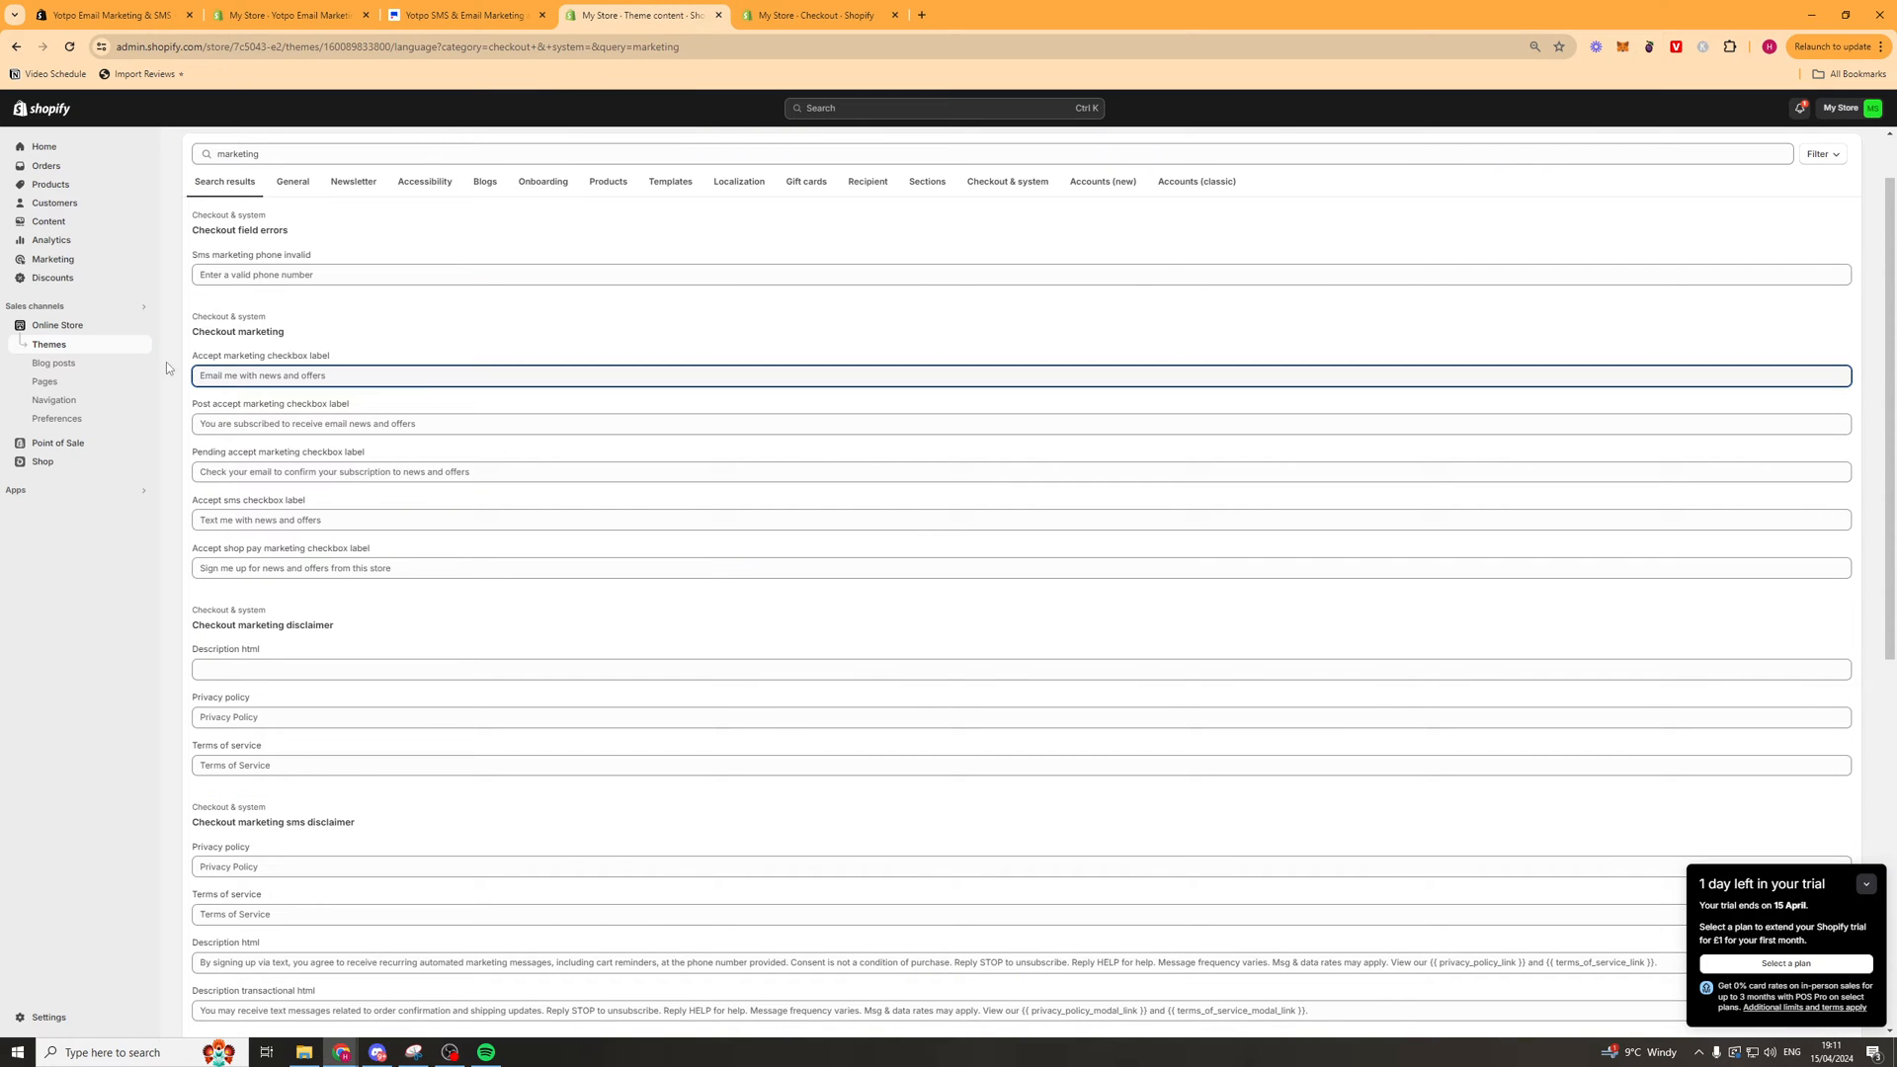
pyautogui.write('Join our SMS list and receive exclusive updates about sales, discounts, and more!')
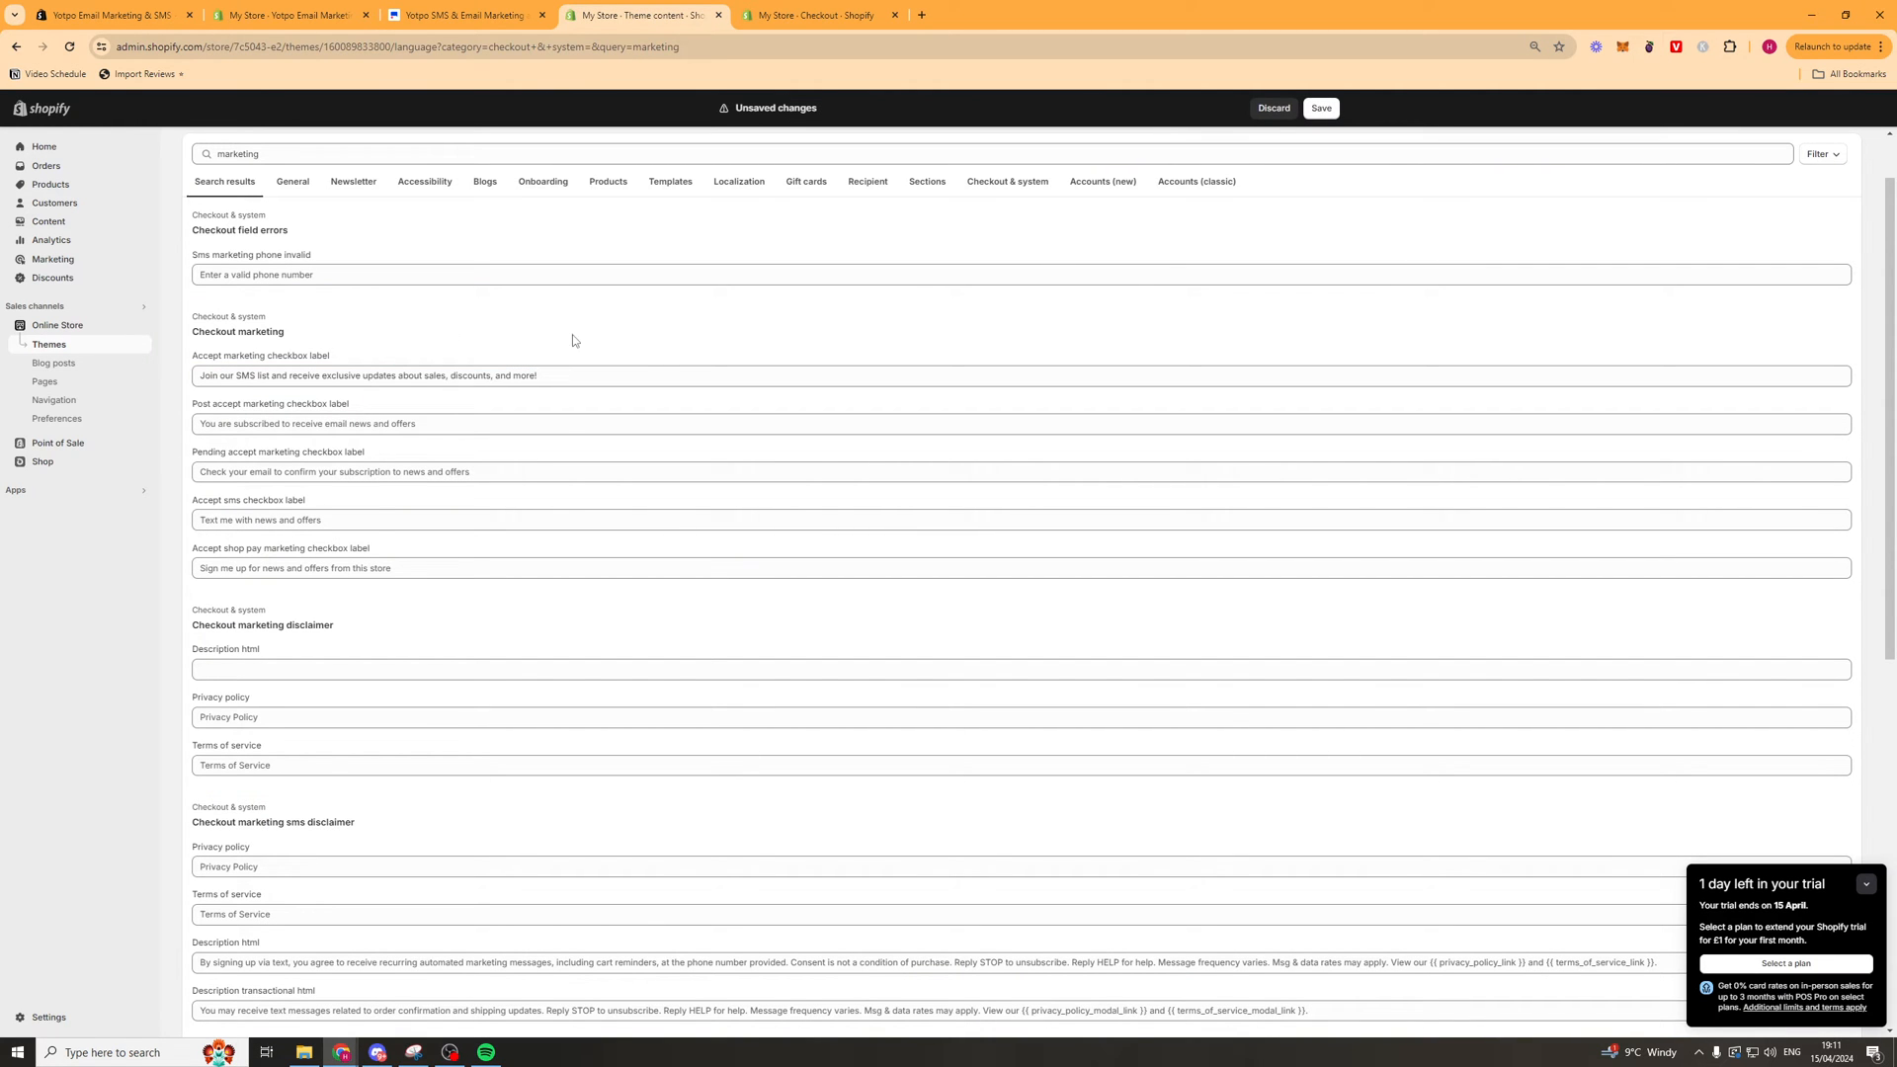
pyautogui.click(1319, 109)
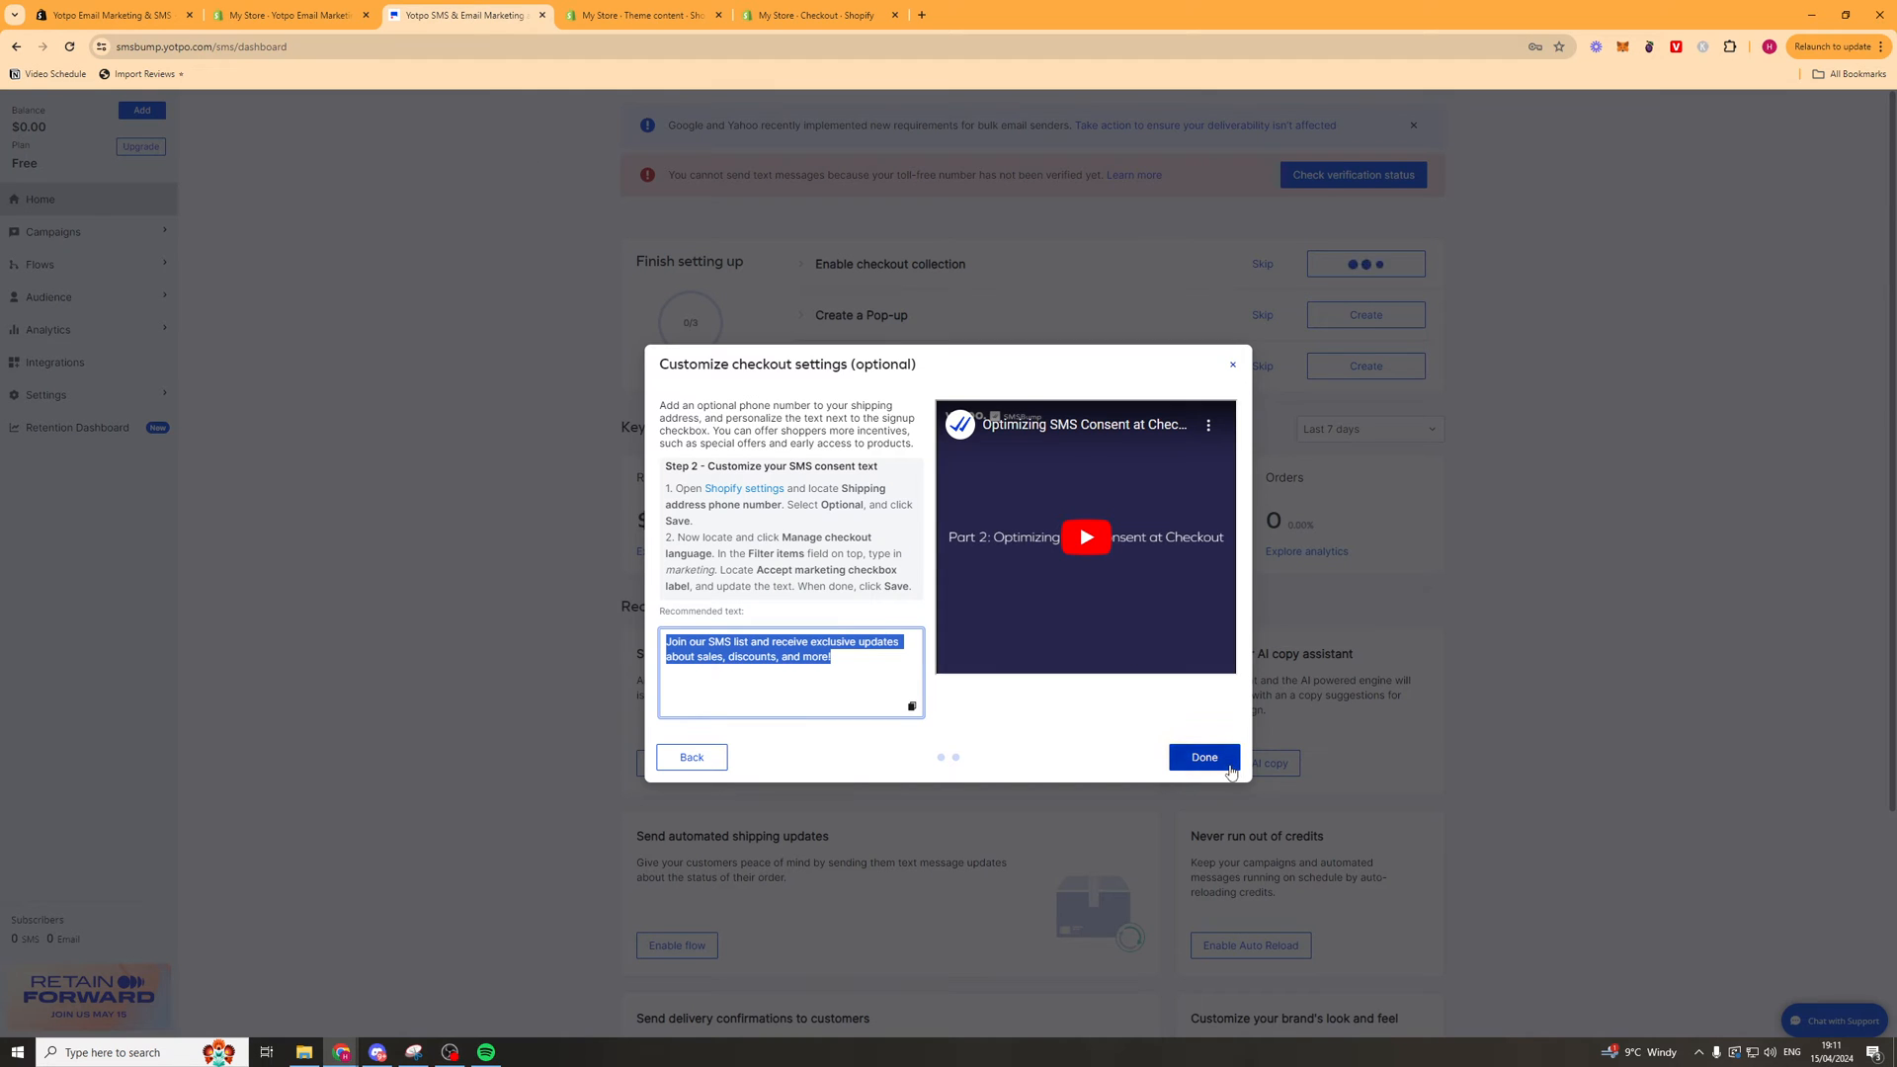
# Mark the checkout settings walkthrough Done so checkout collection shows complete.
pyautogui.click(1202, 758)
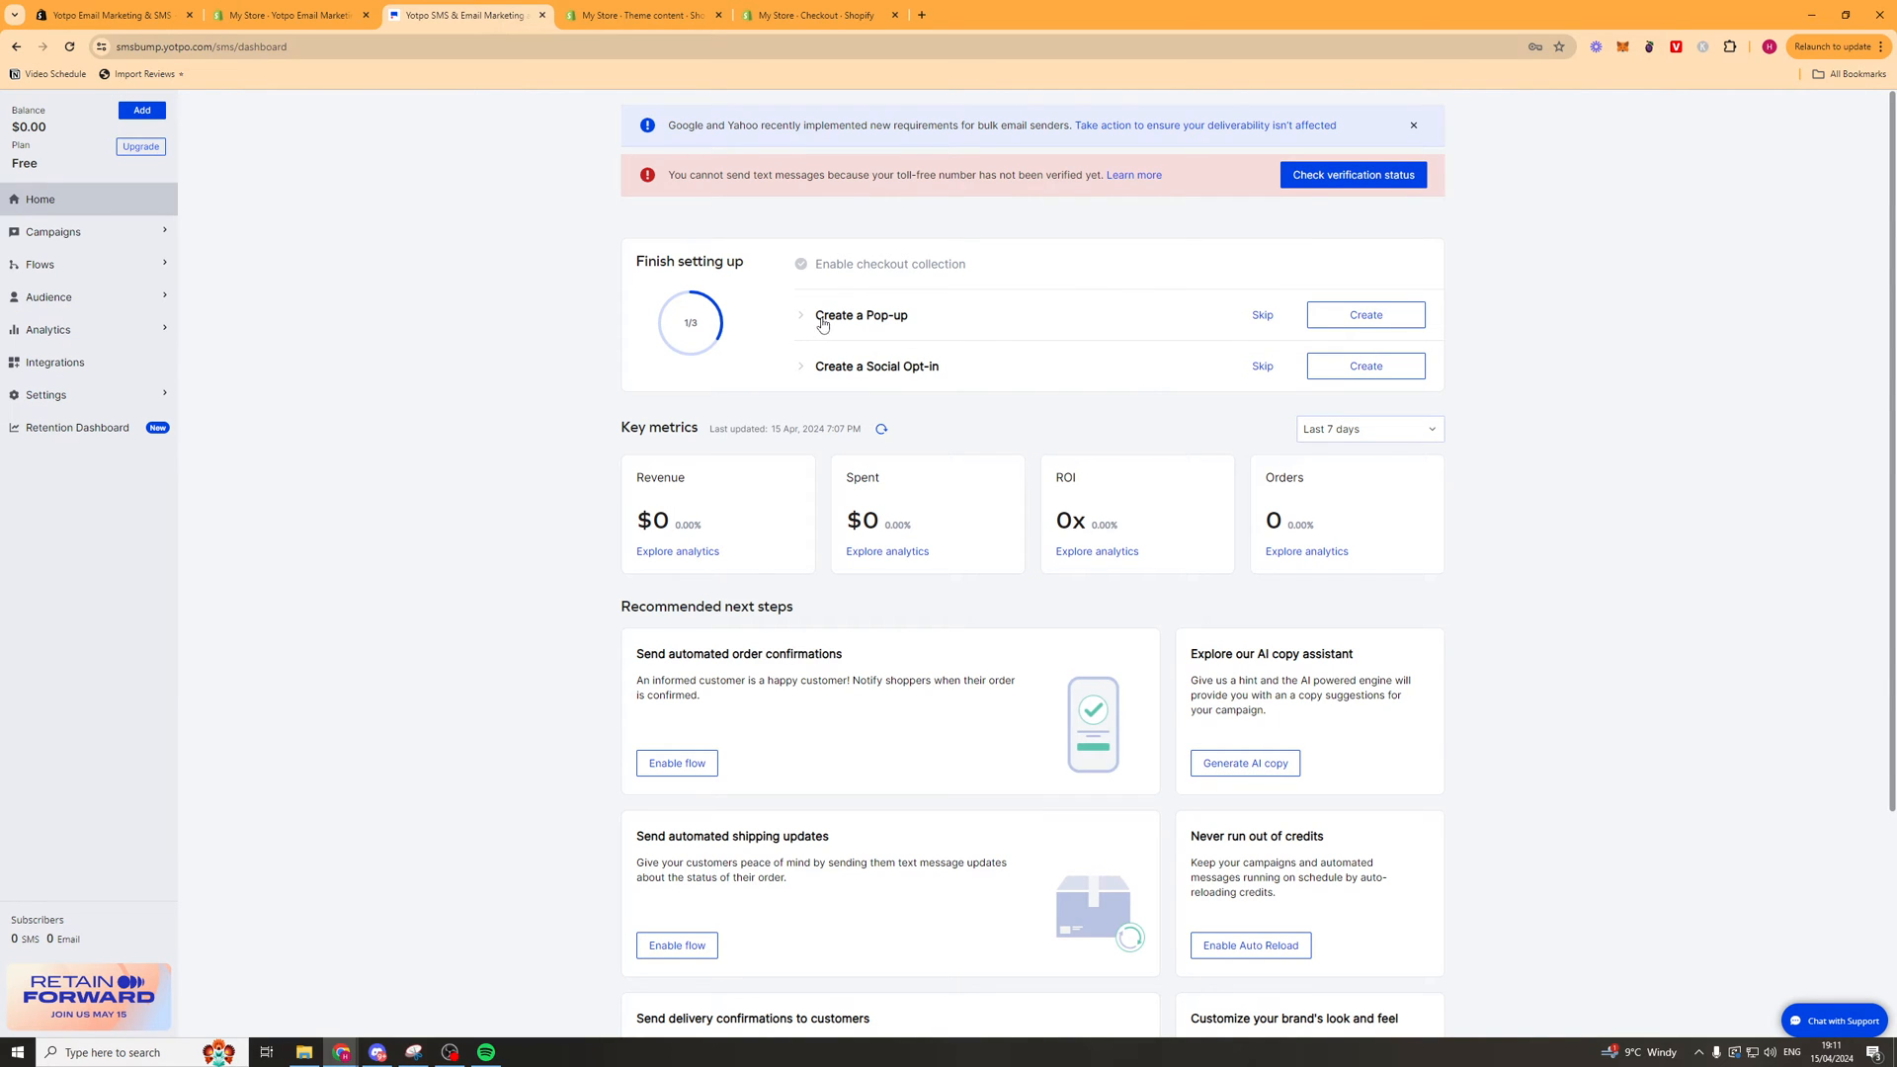
# Create the 10% off sign-up pop-up, preview Step 2, publish it, and close the live confirmation.
pyautogui.click(1364, 314)
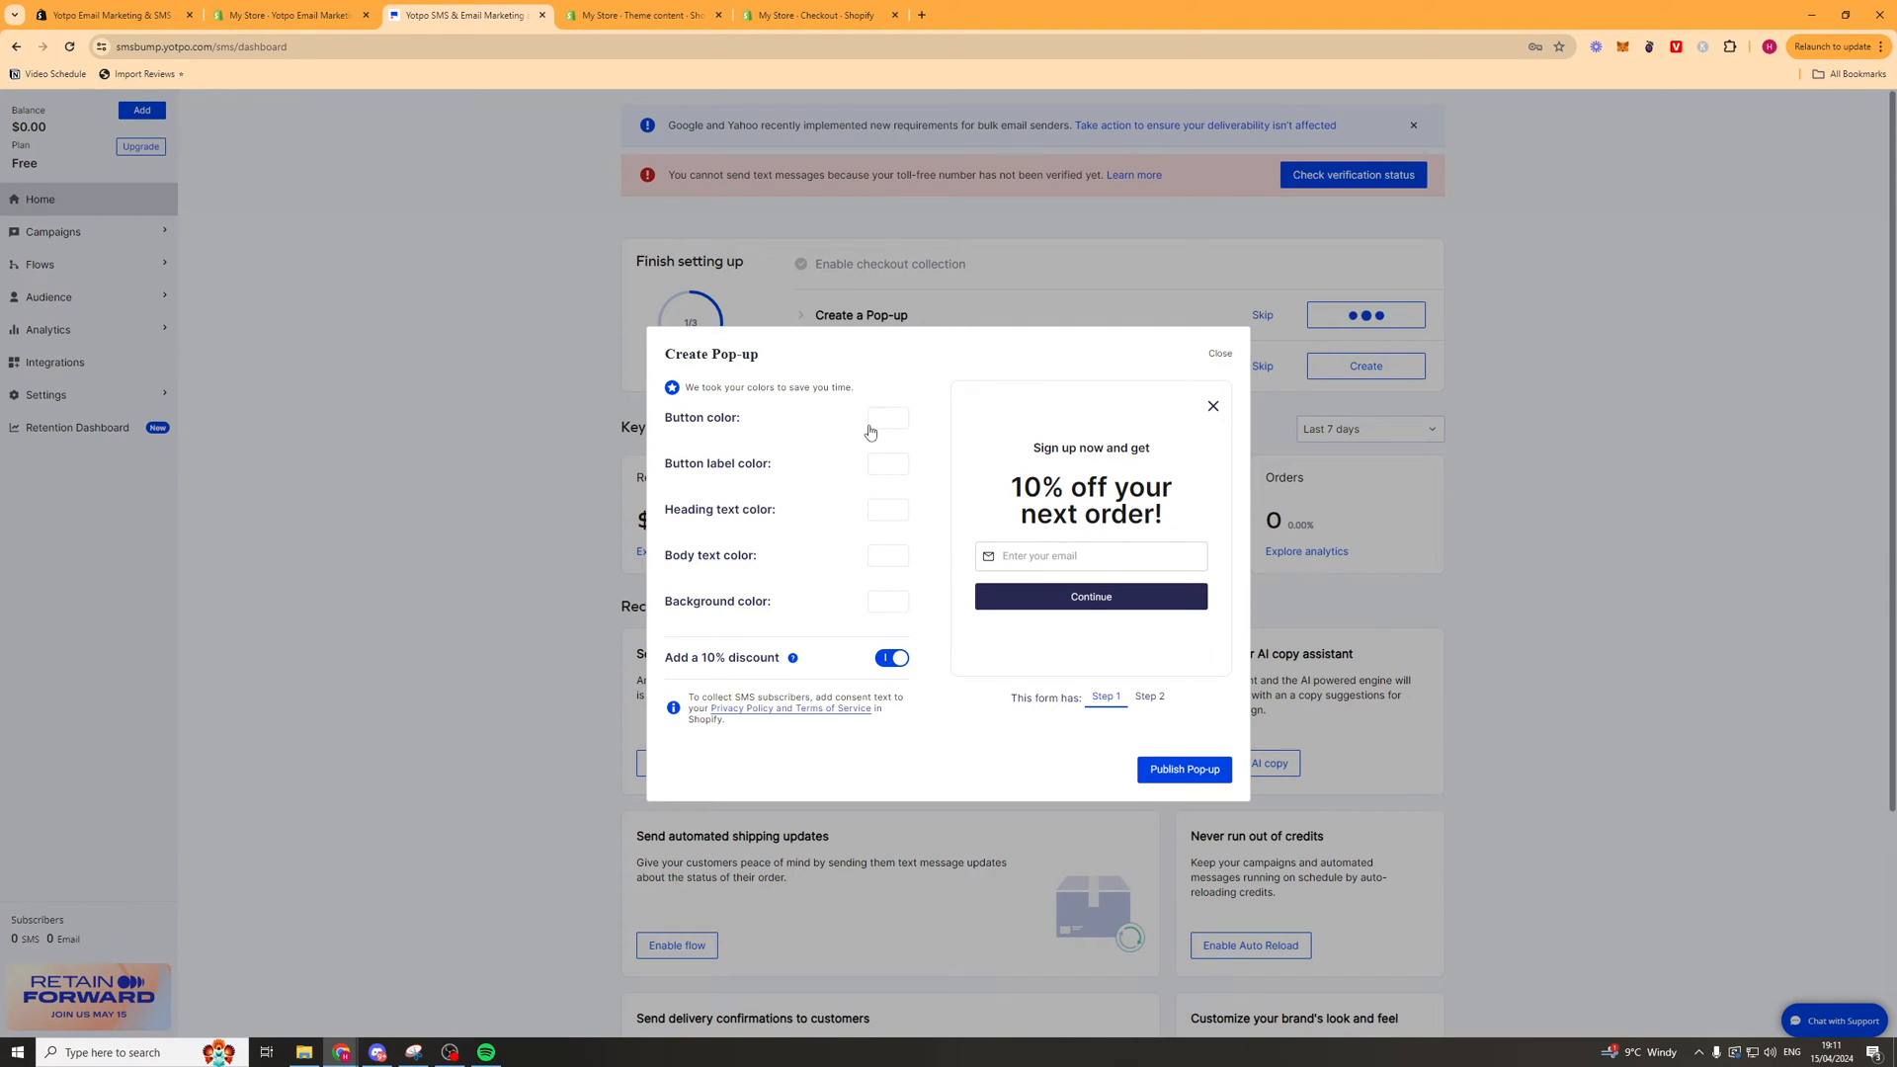
pyautogui.moveTo(884, 482)
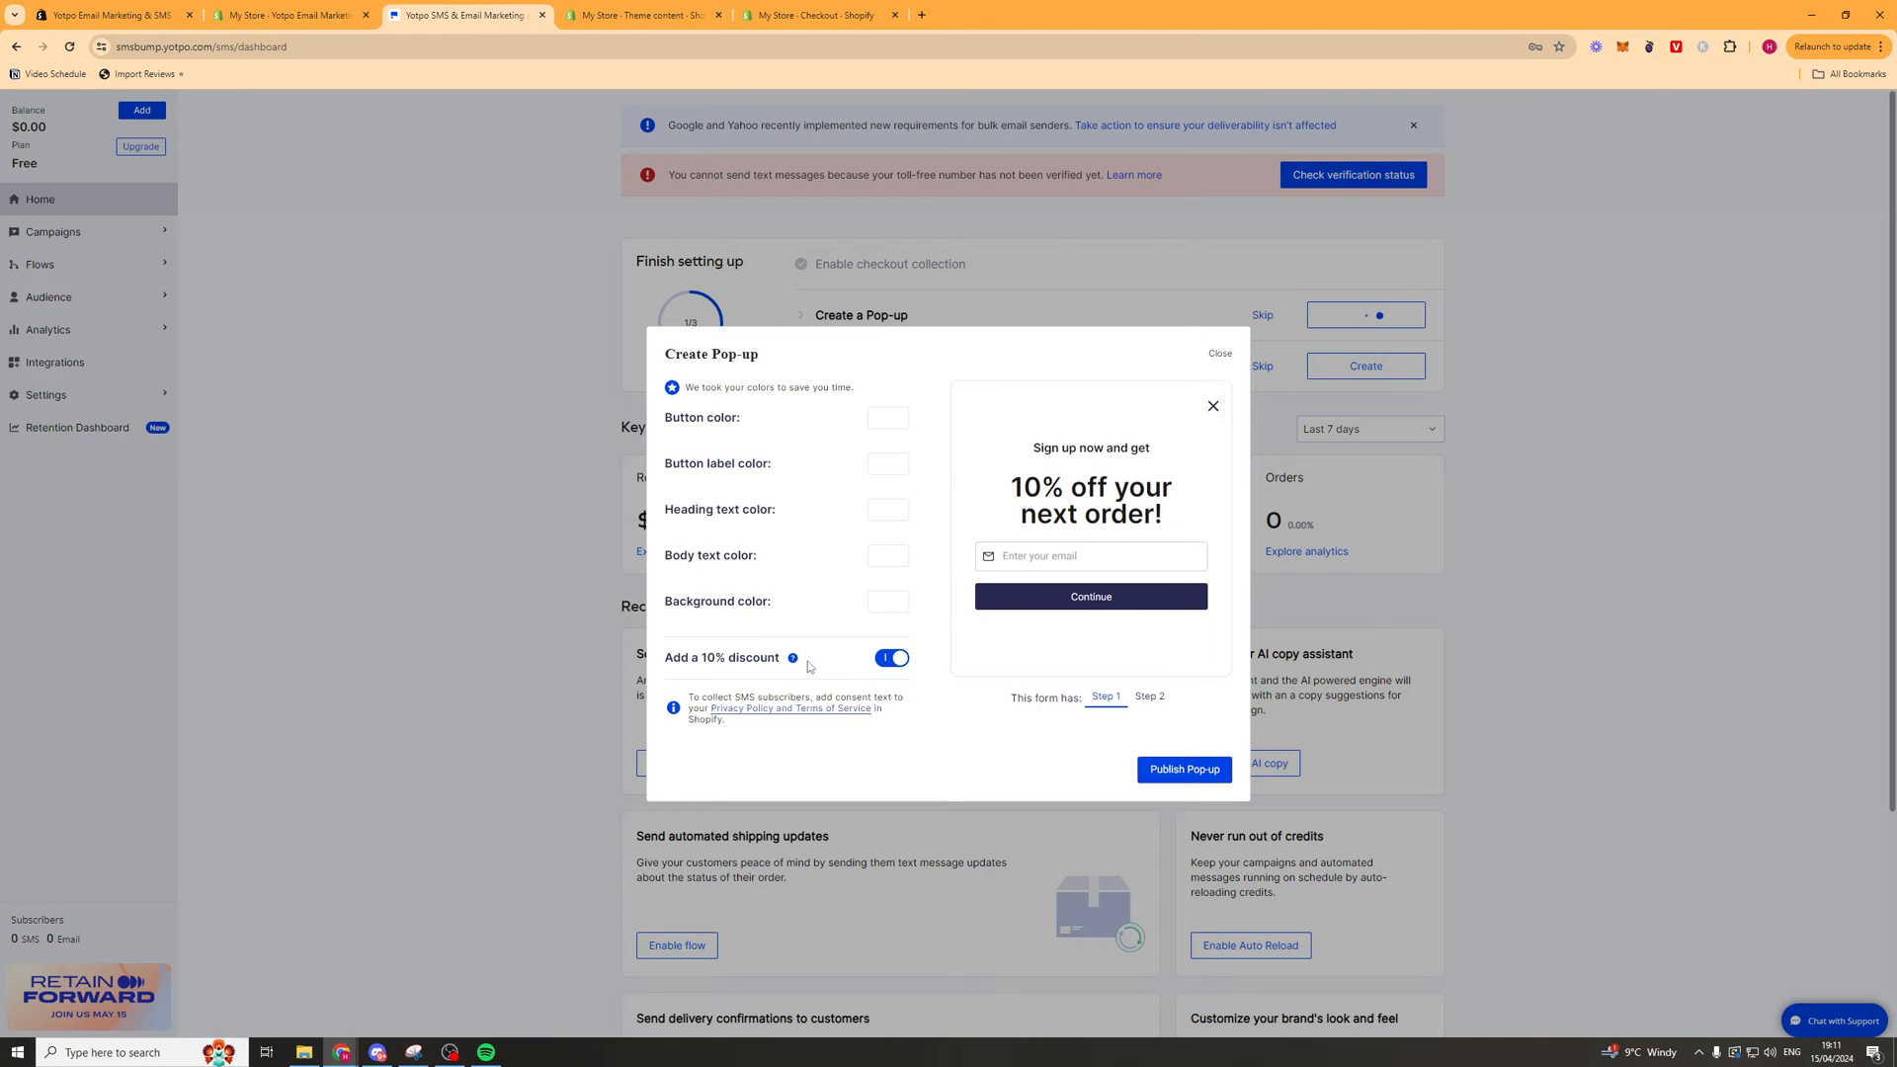
pyautogui.click(1147, 695)
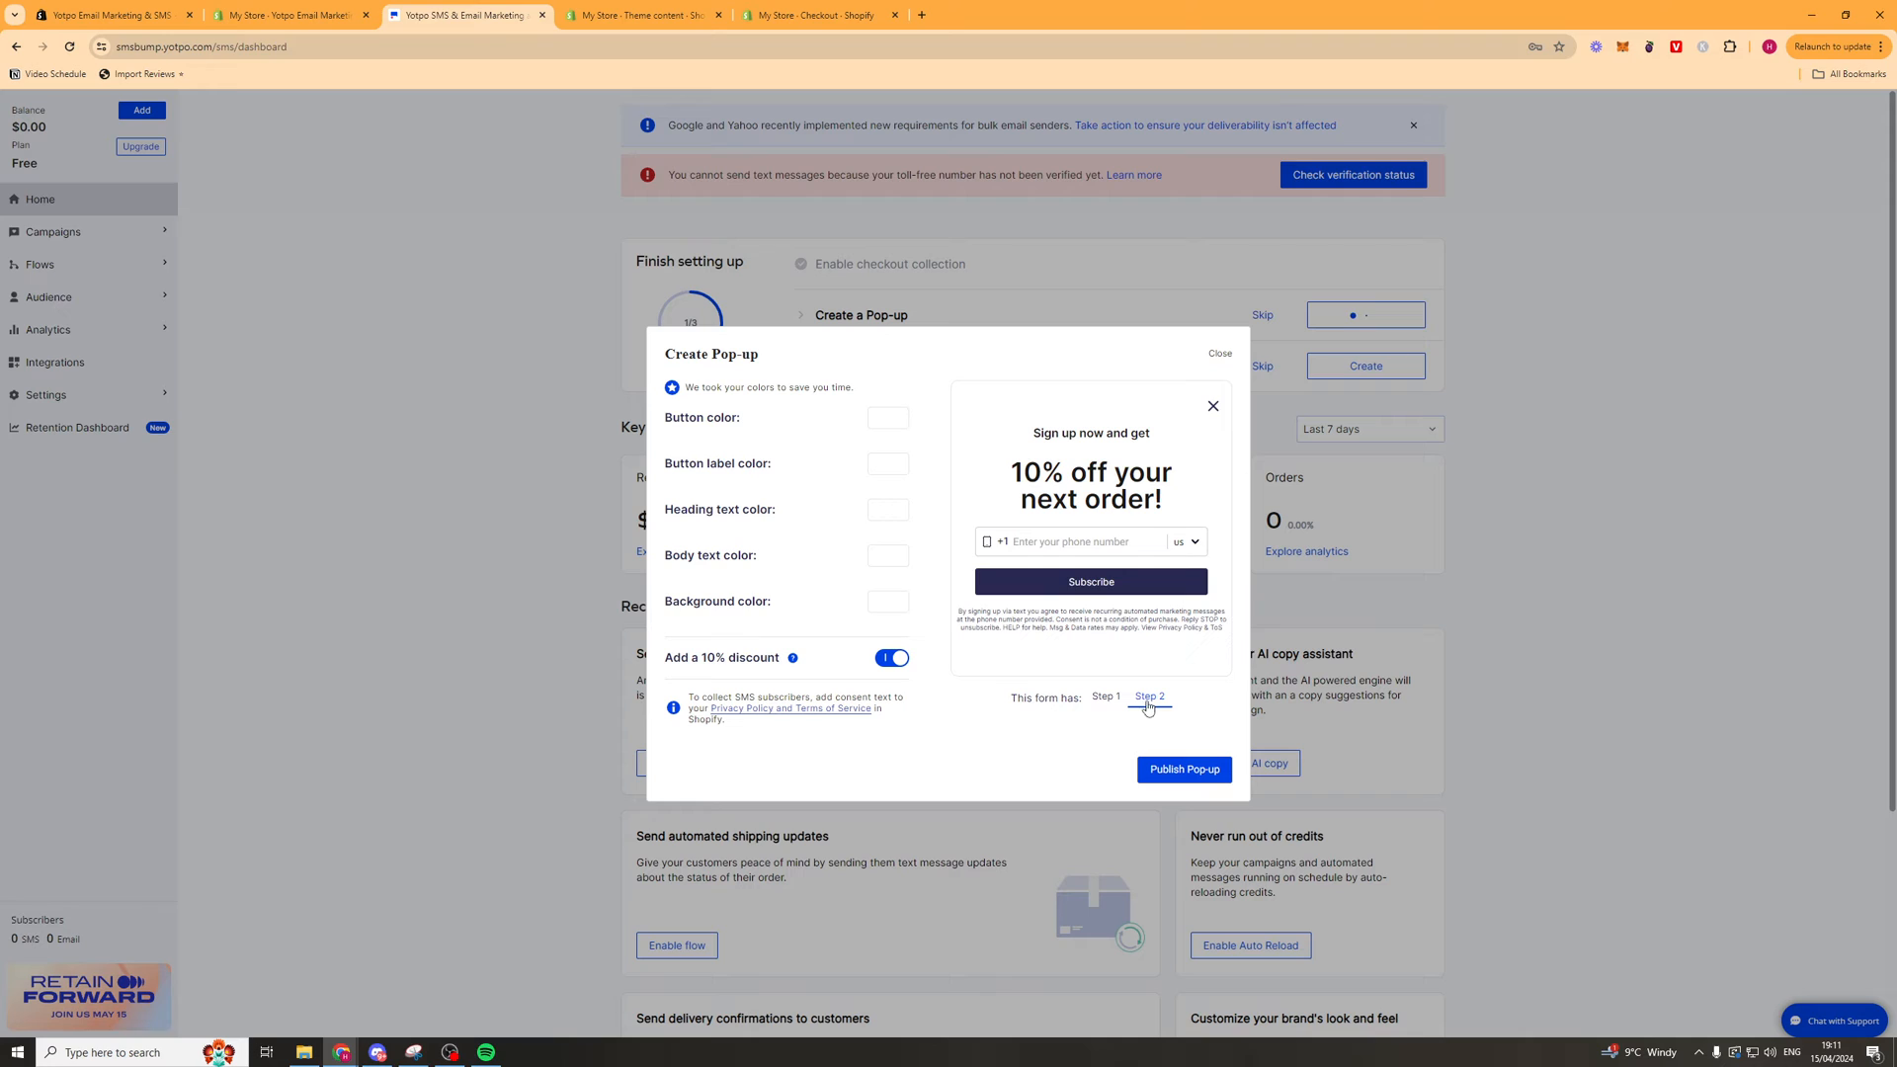
pyautogui.click(1149, 696)
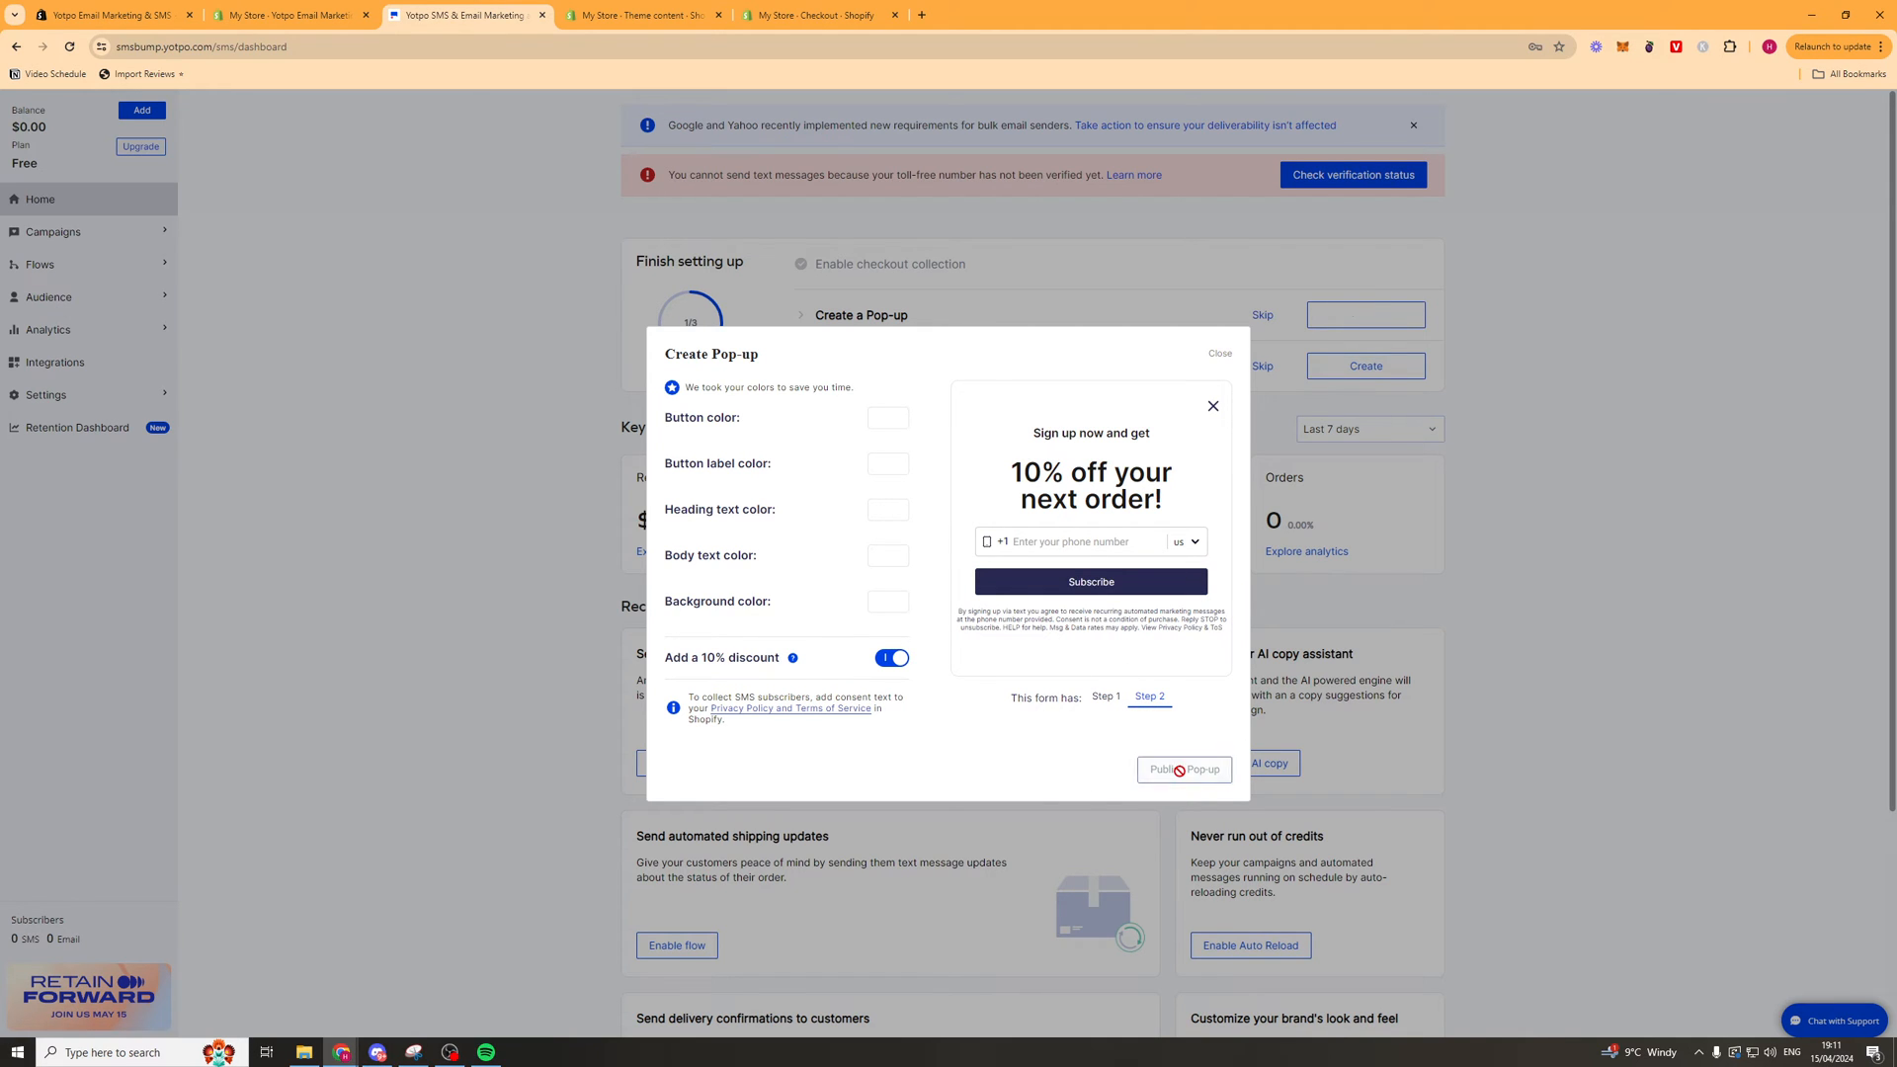
pyautogui.click(1183, 770)
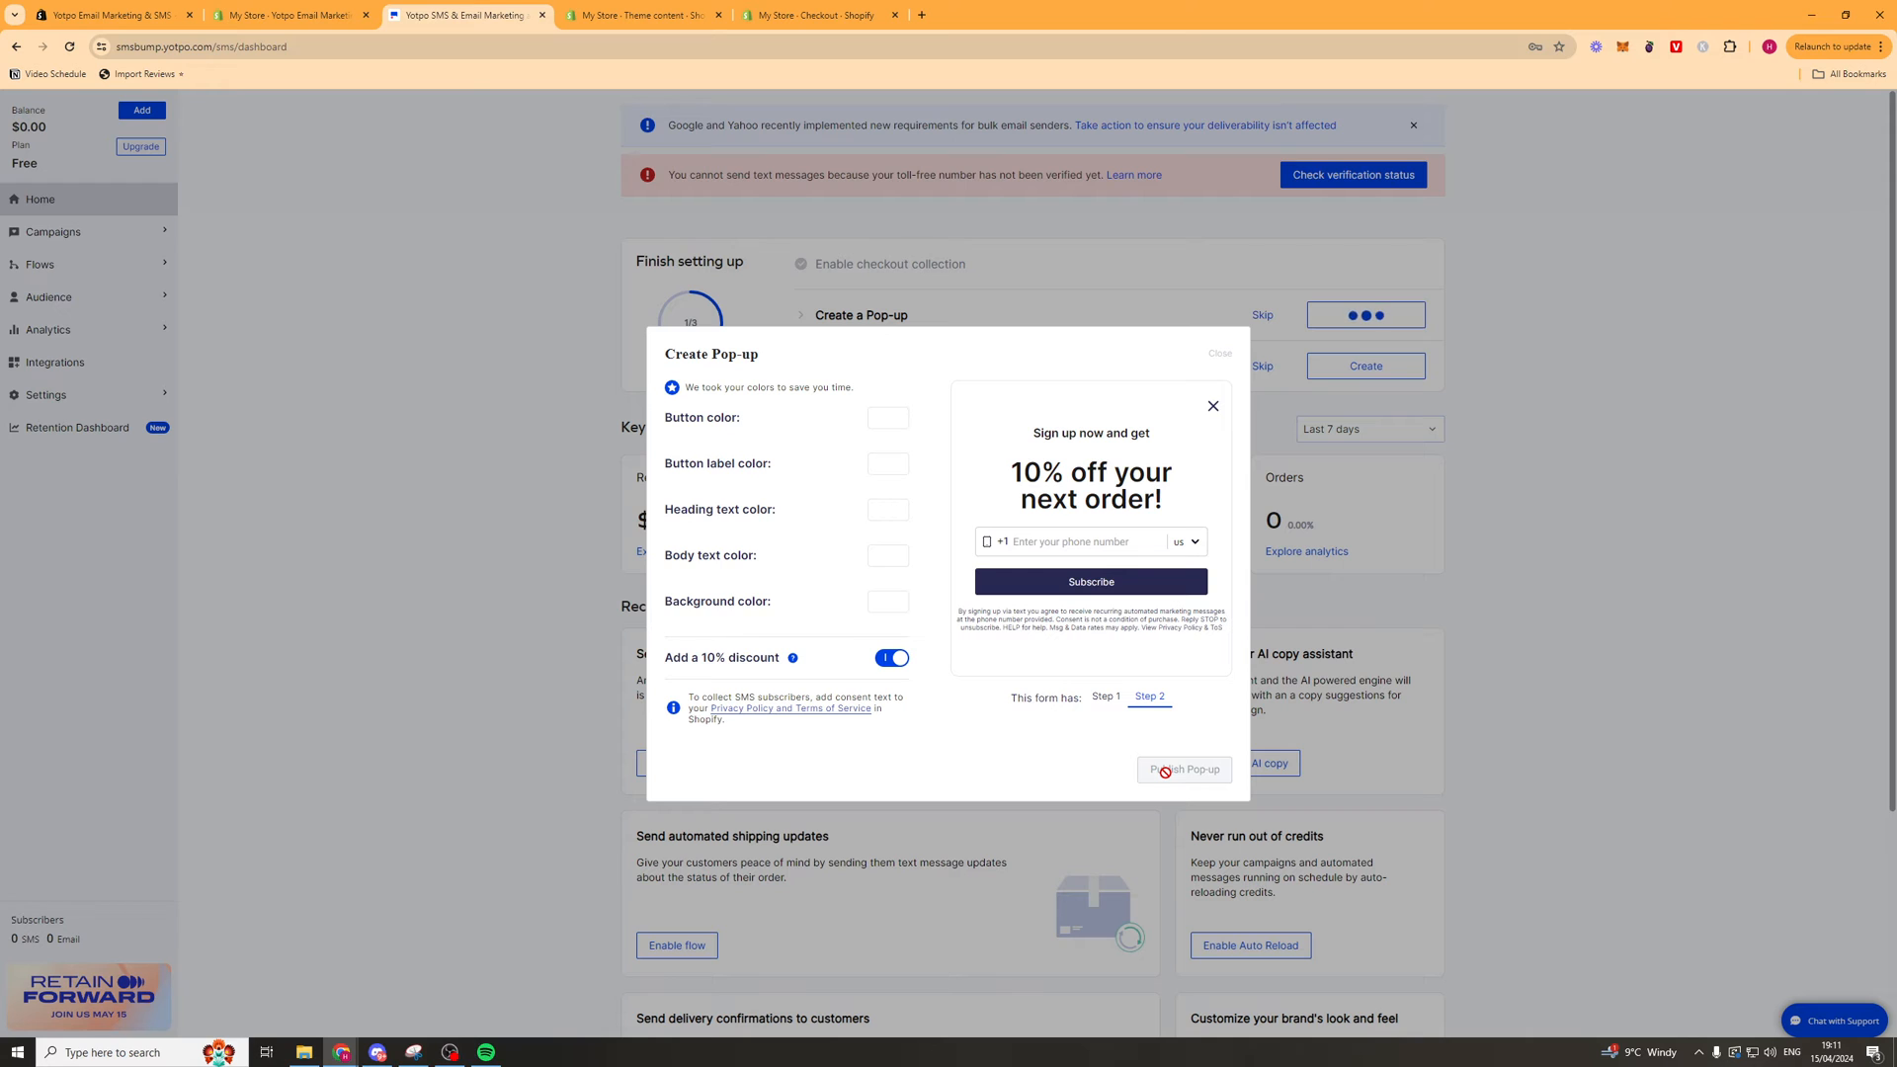
pyautogui.click(1184, 769)
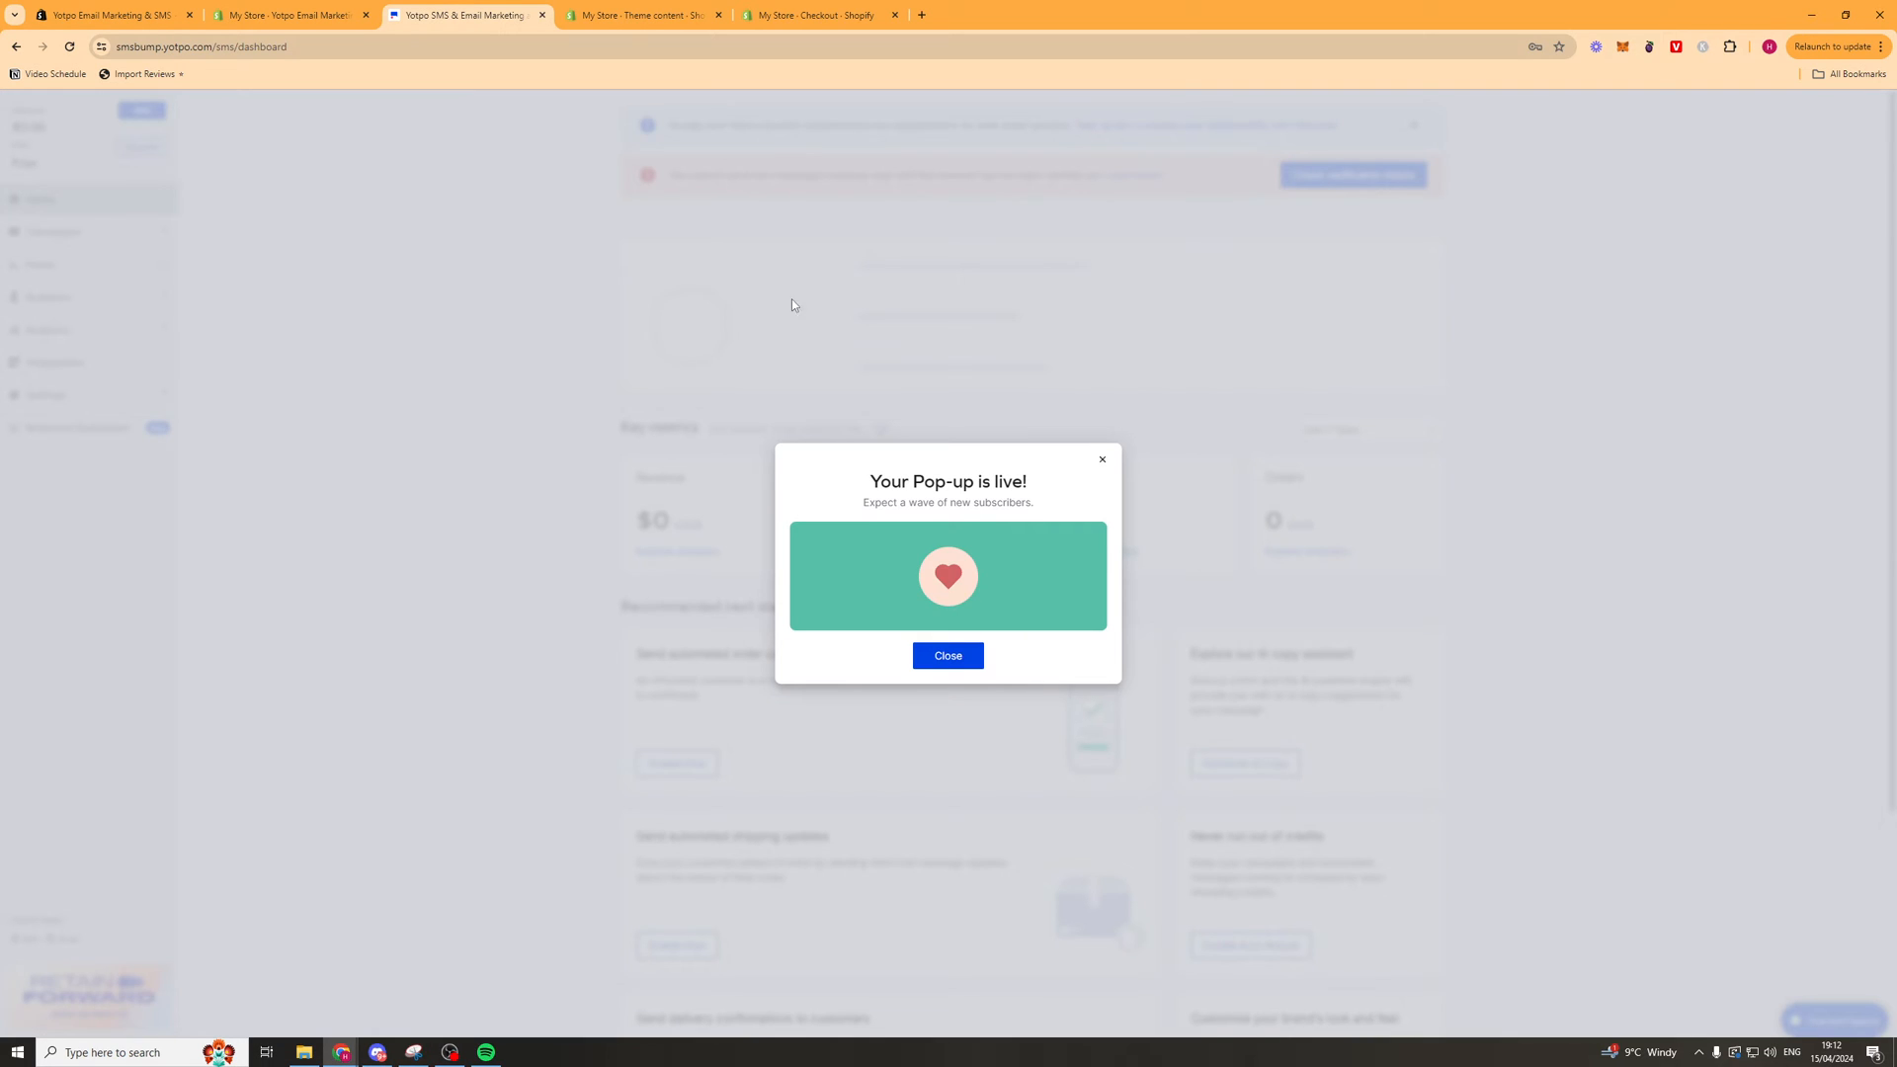
pyautogui.click(948, 654)
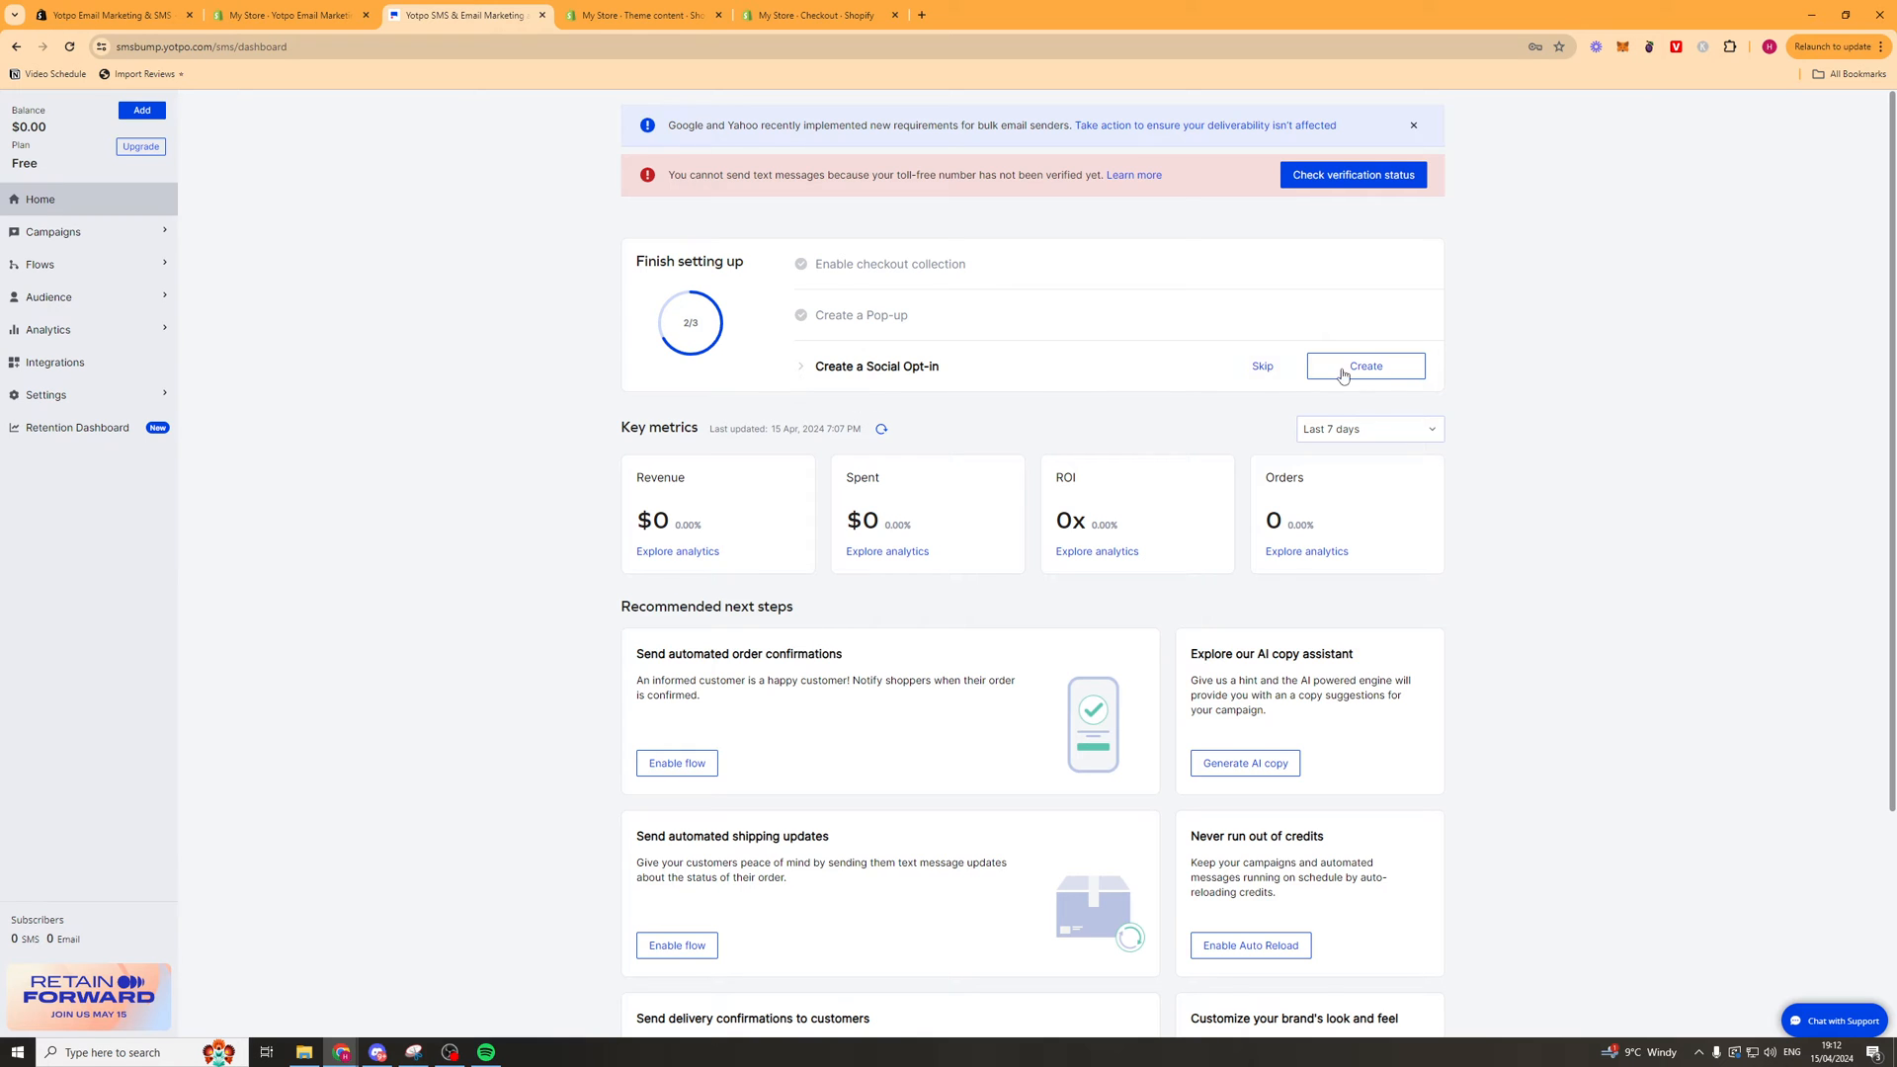
# Name the new social opt-in 'socialopt' and send subscribers to the Default Marketing List.
pyautogui.click(1364, 365)
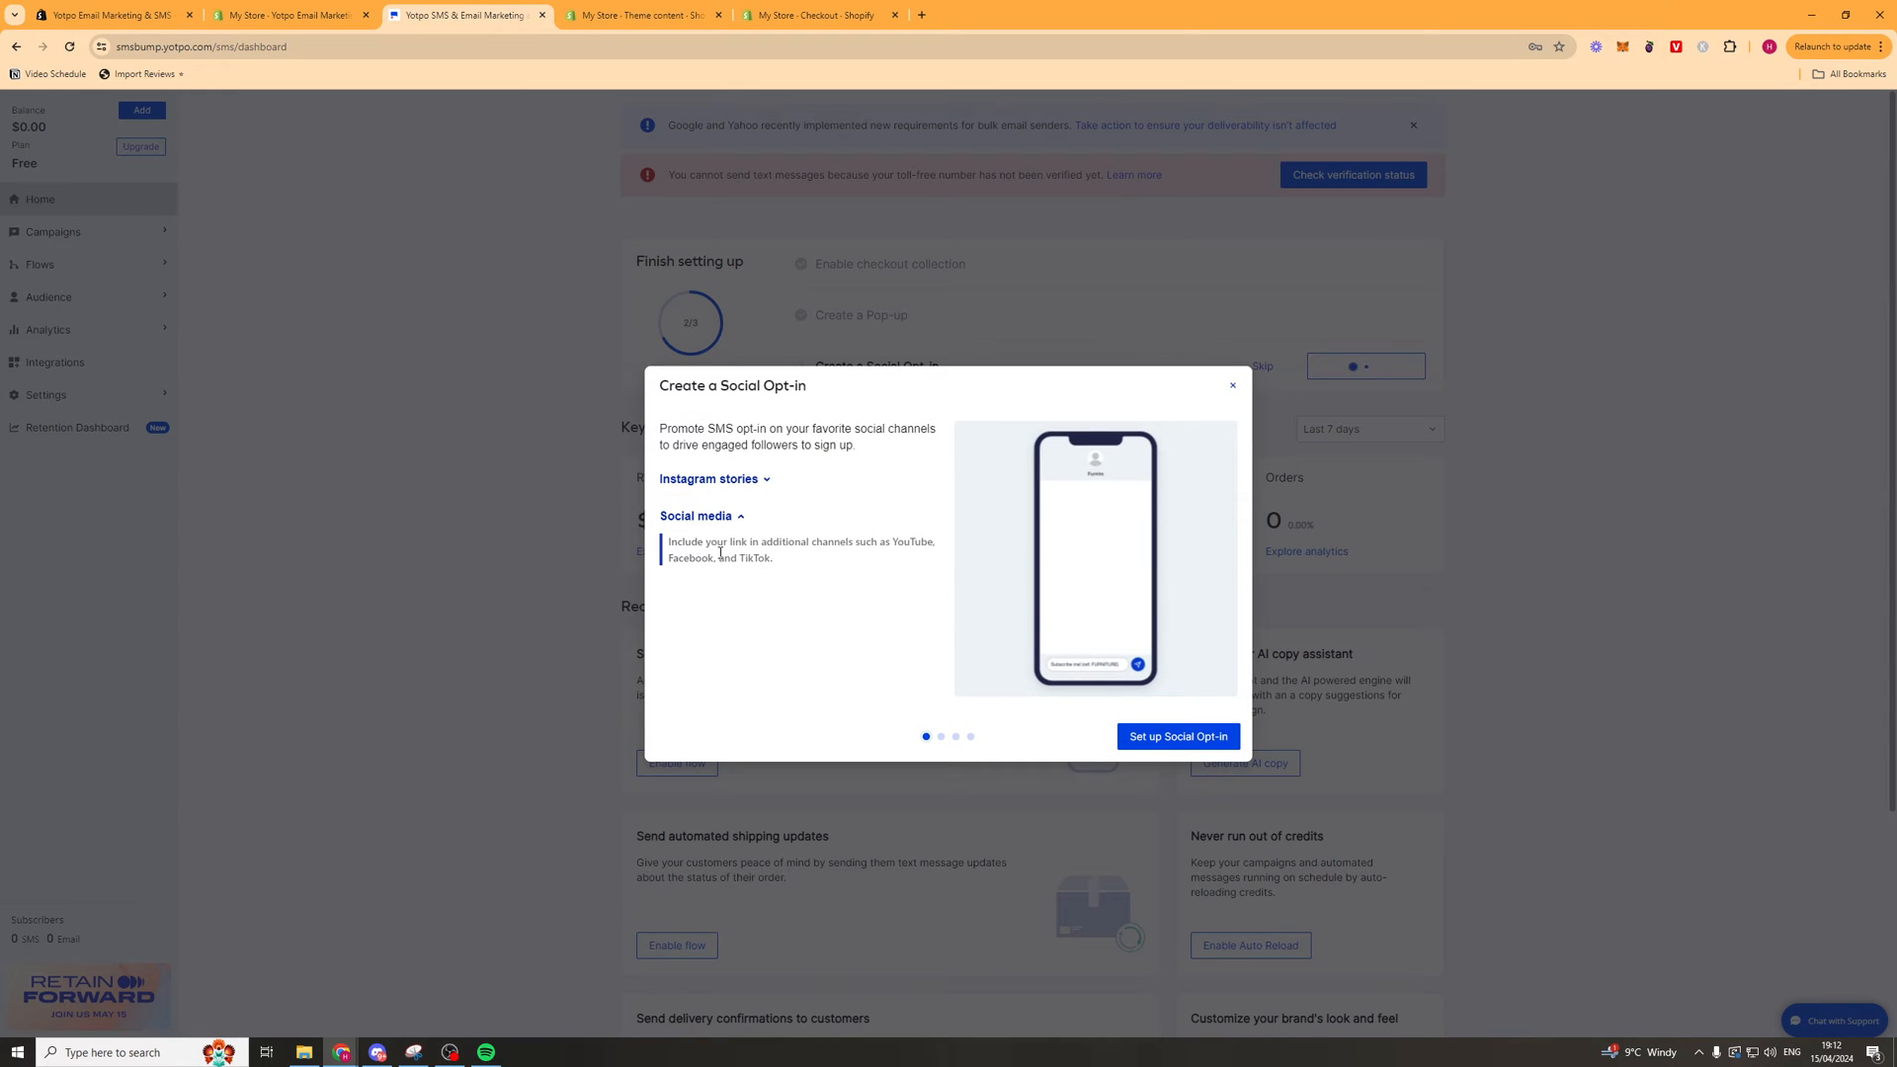
pyautogui.click(1177, 737)
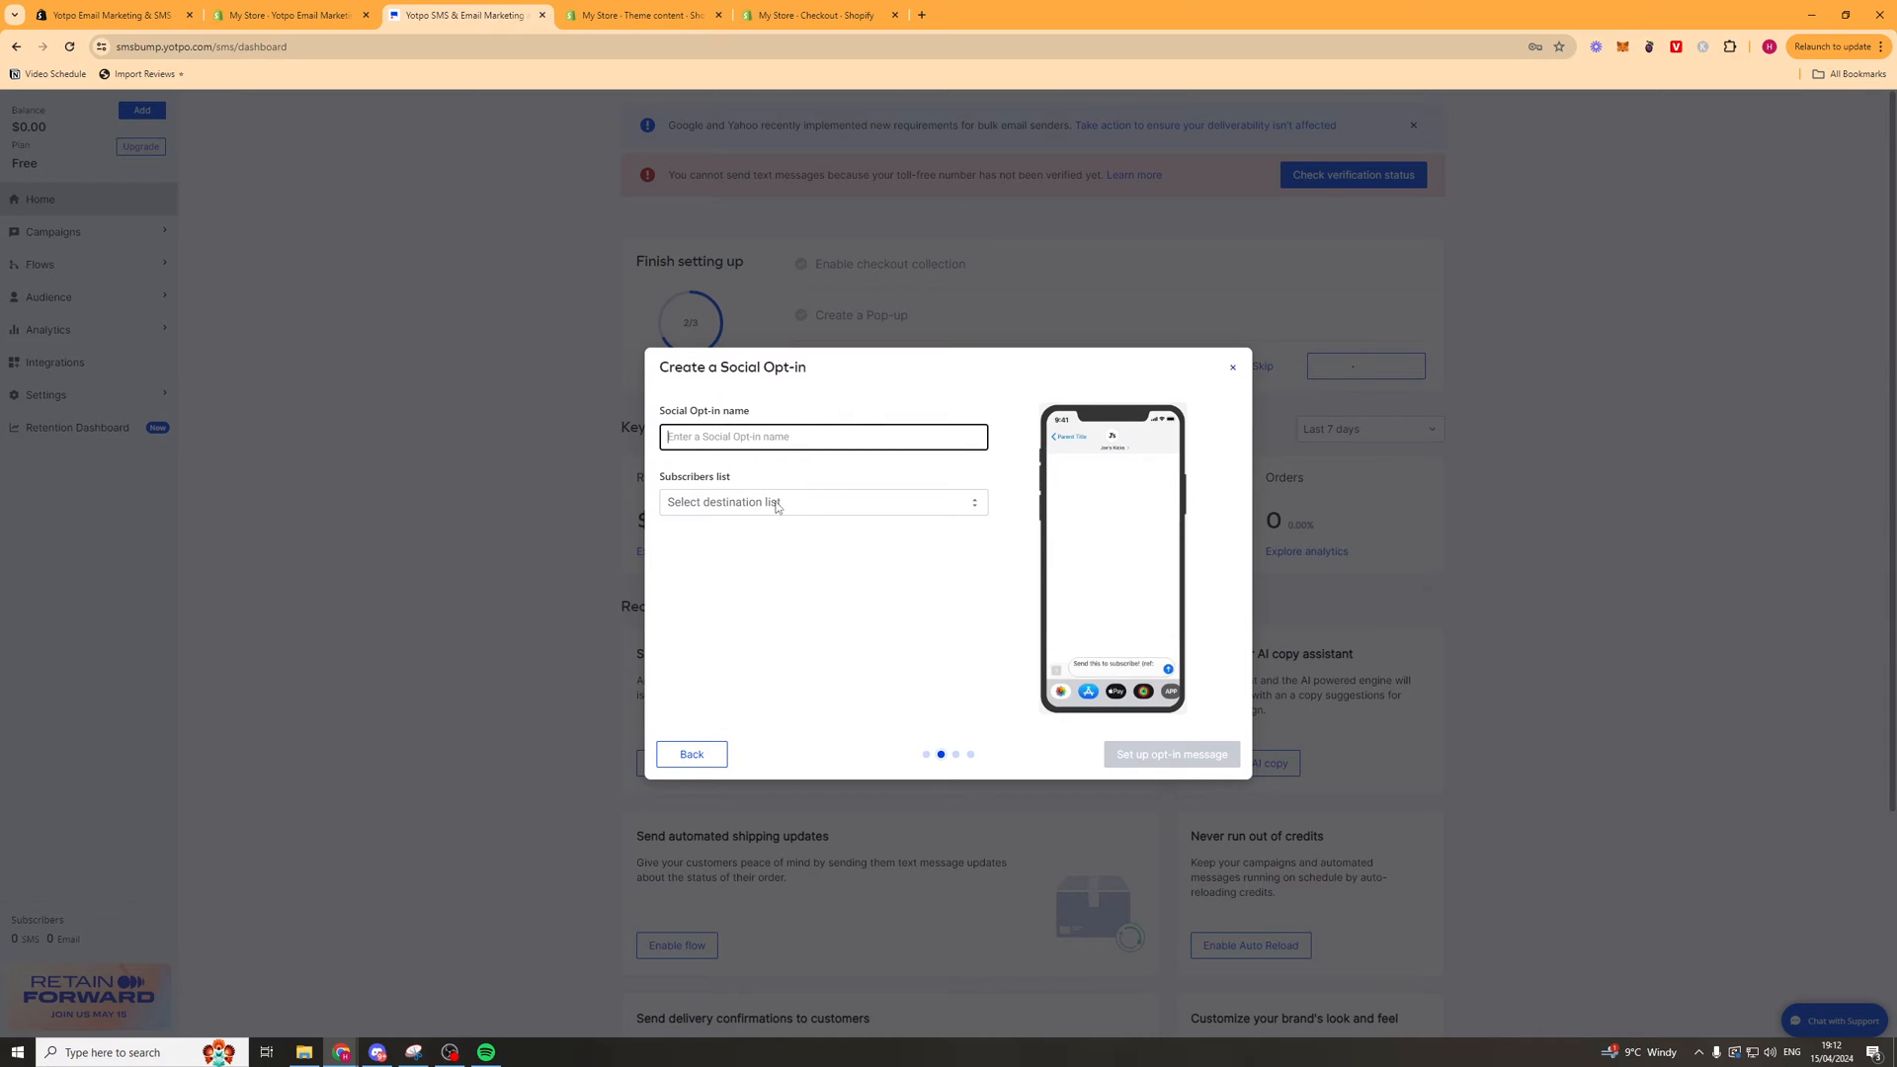
pyautogui.write('social')
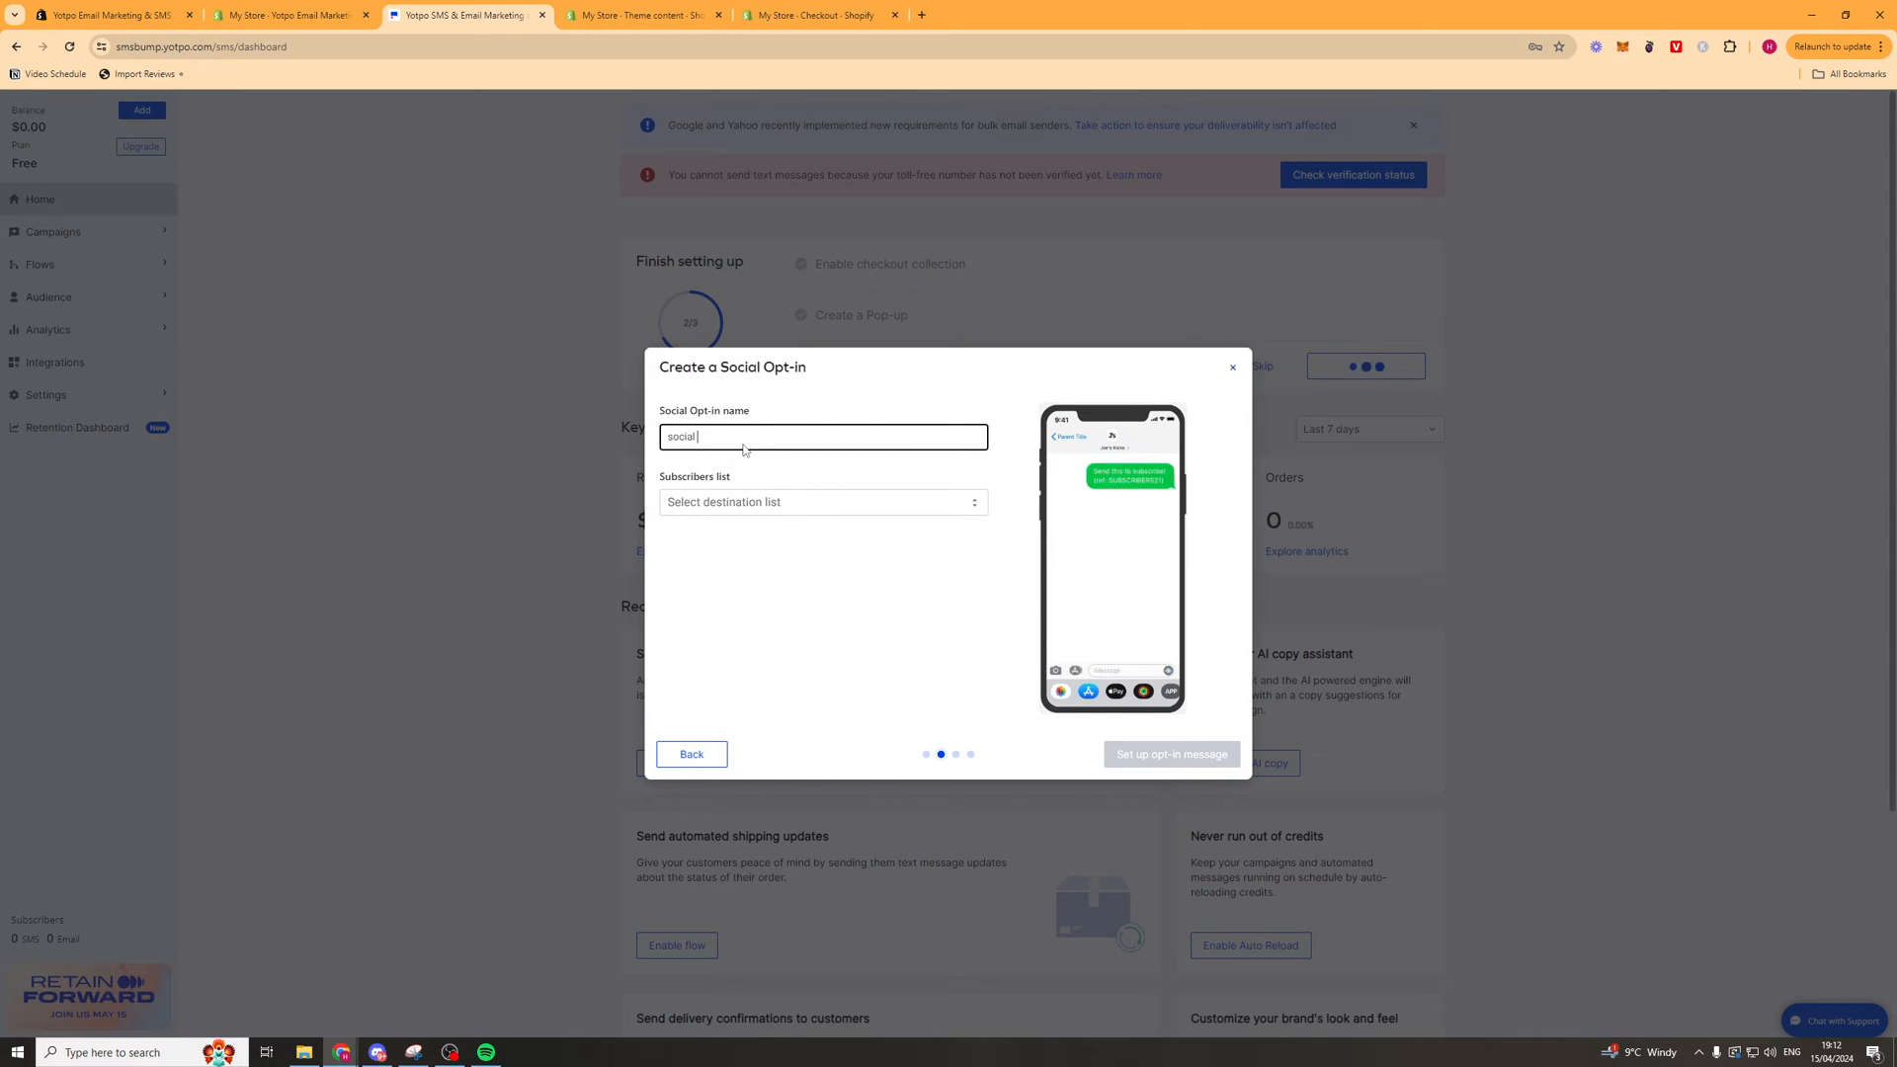
pyautogui.click(821, 501)
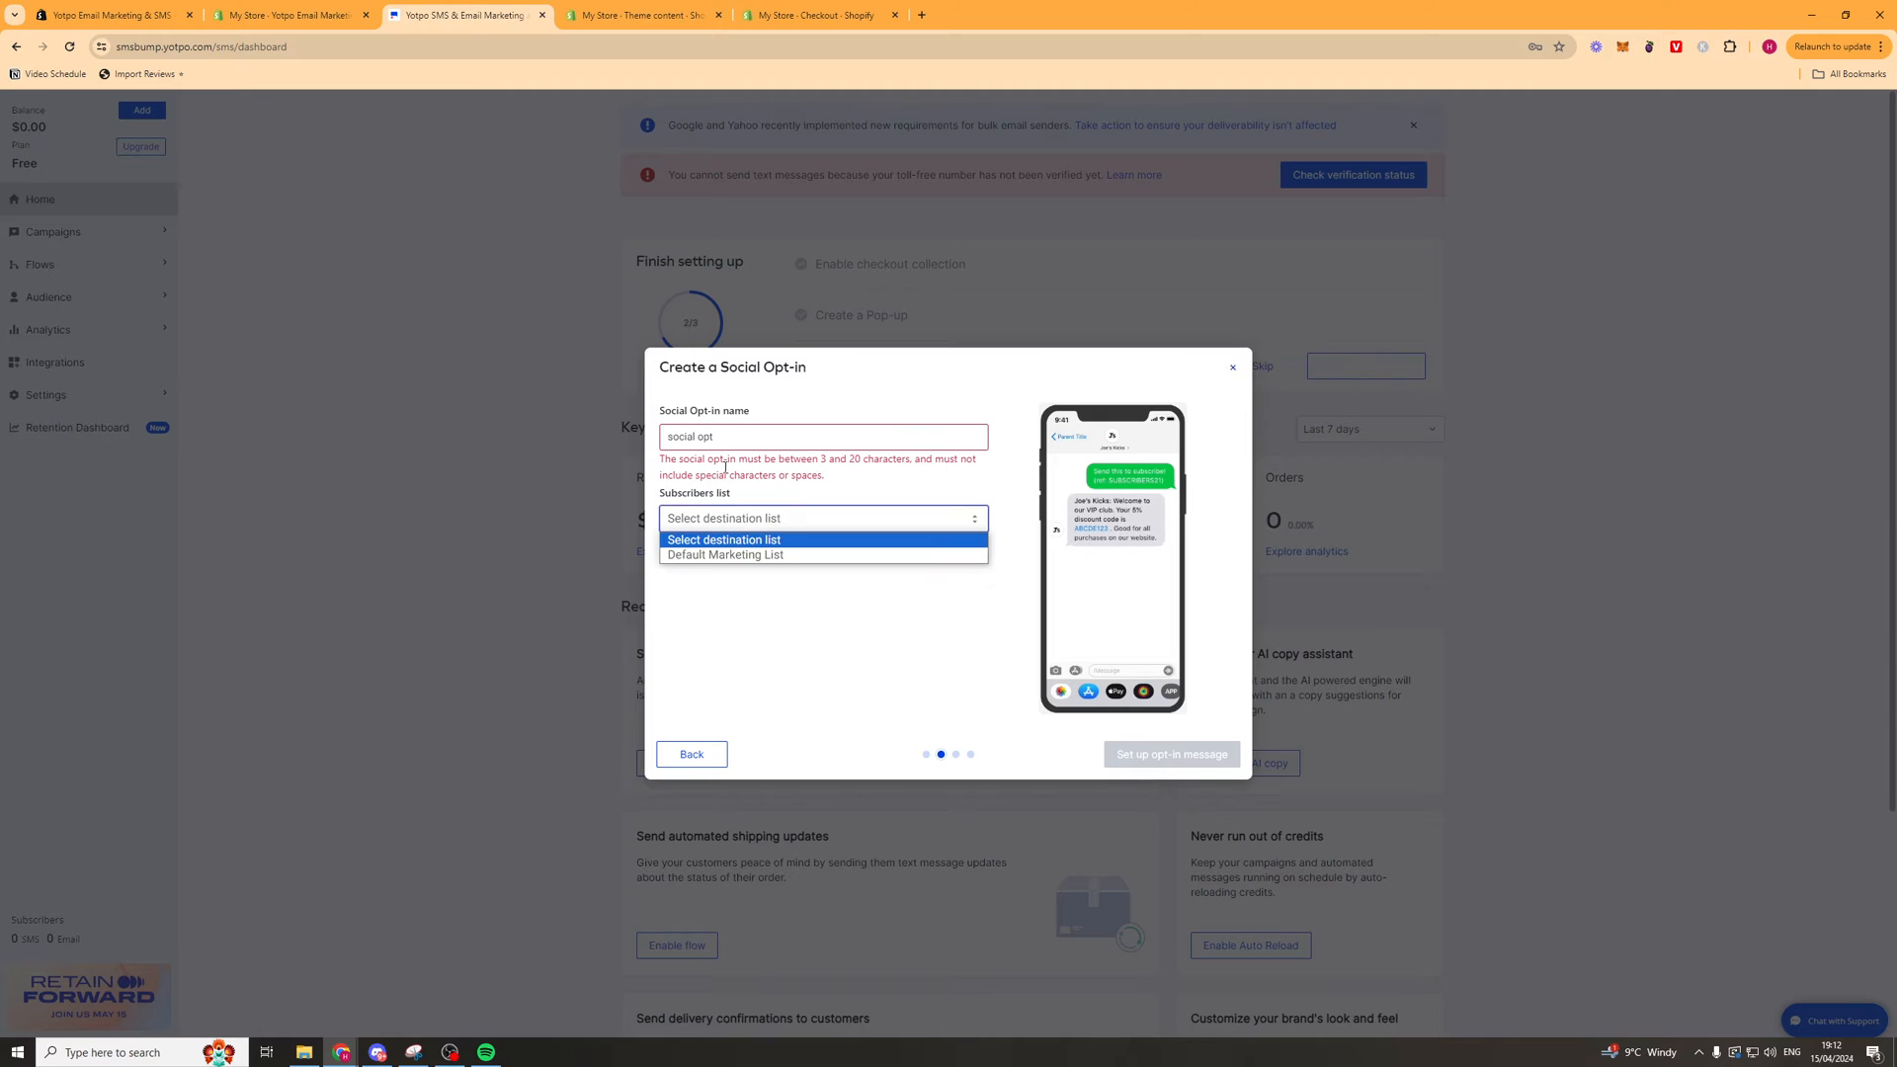
pyautogui.click(726, 554)
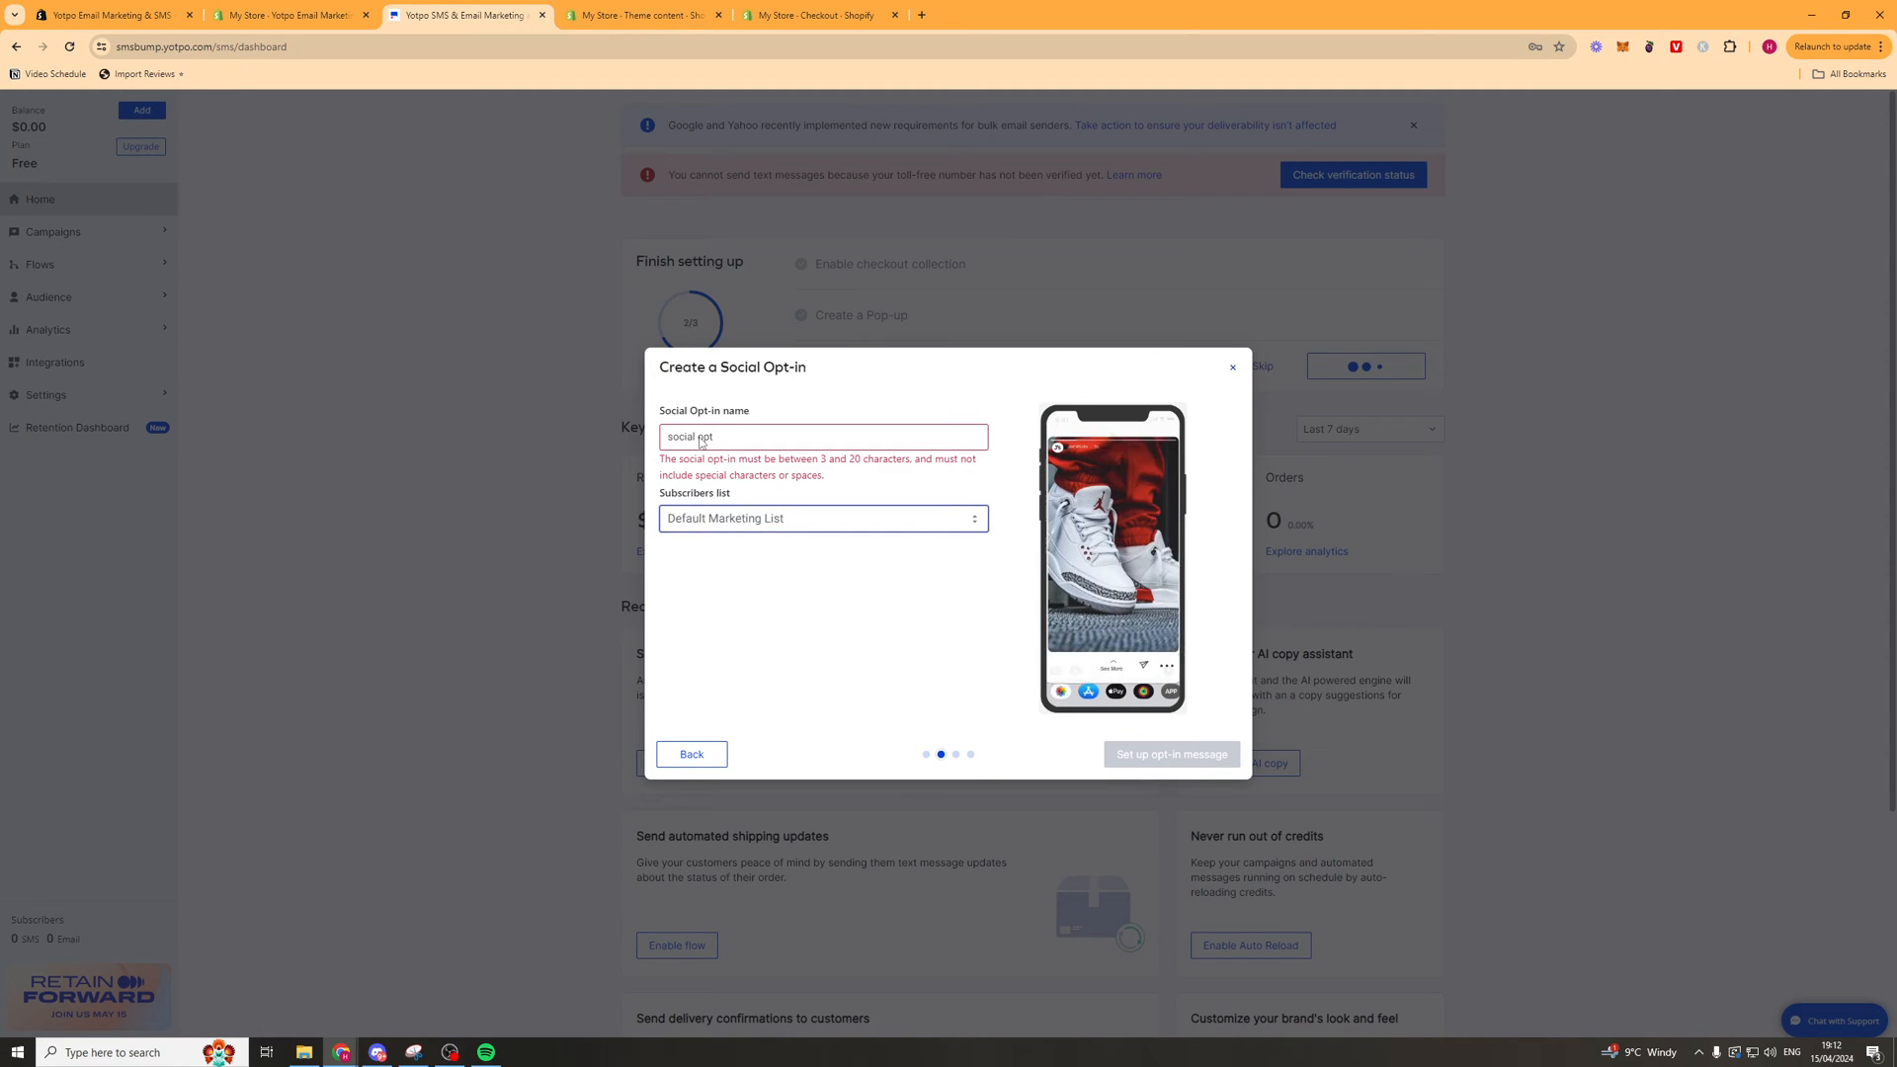
pyautogui.write('socialopt')
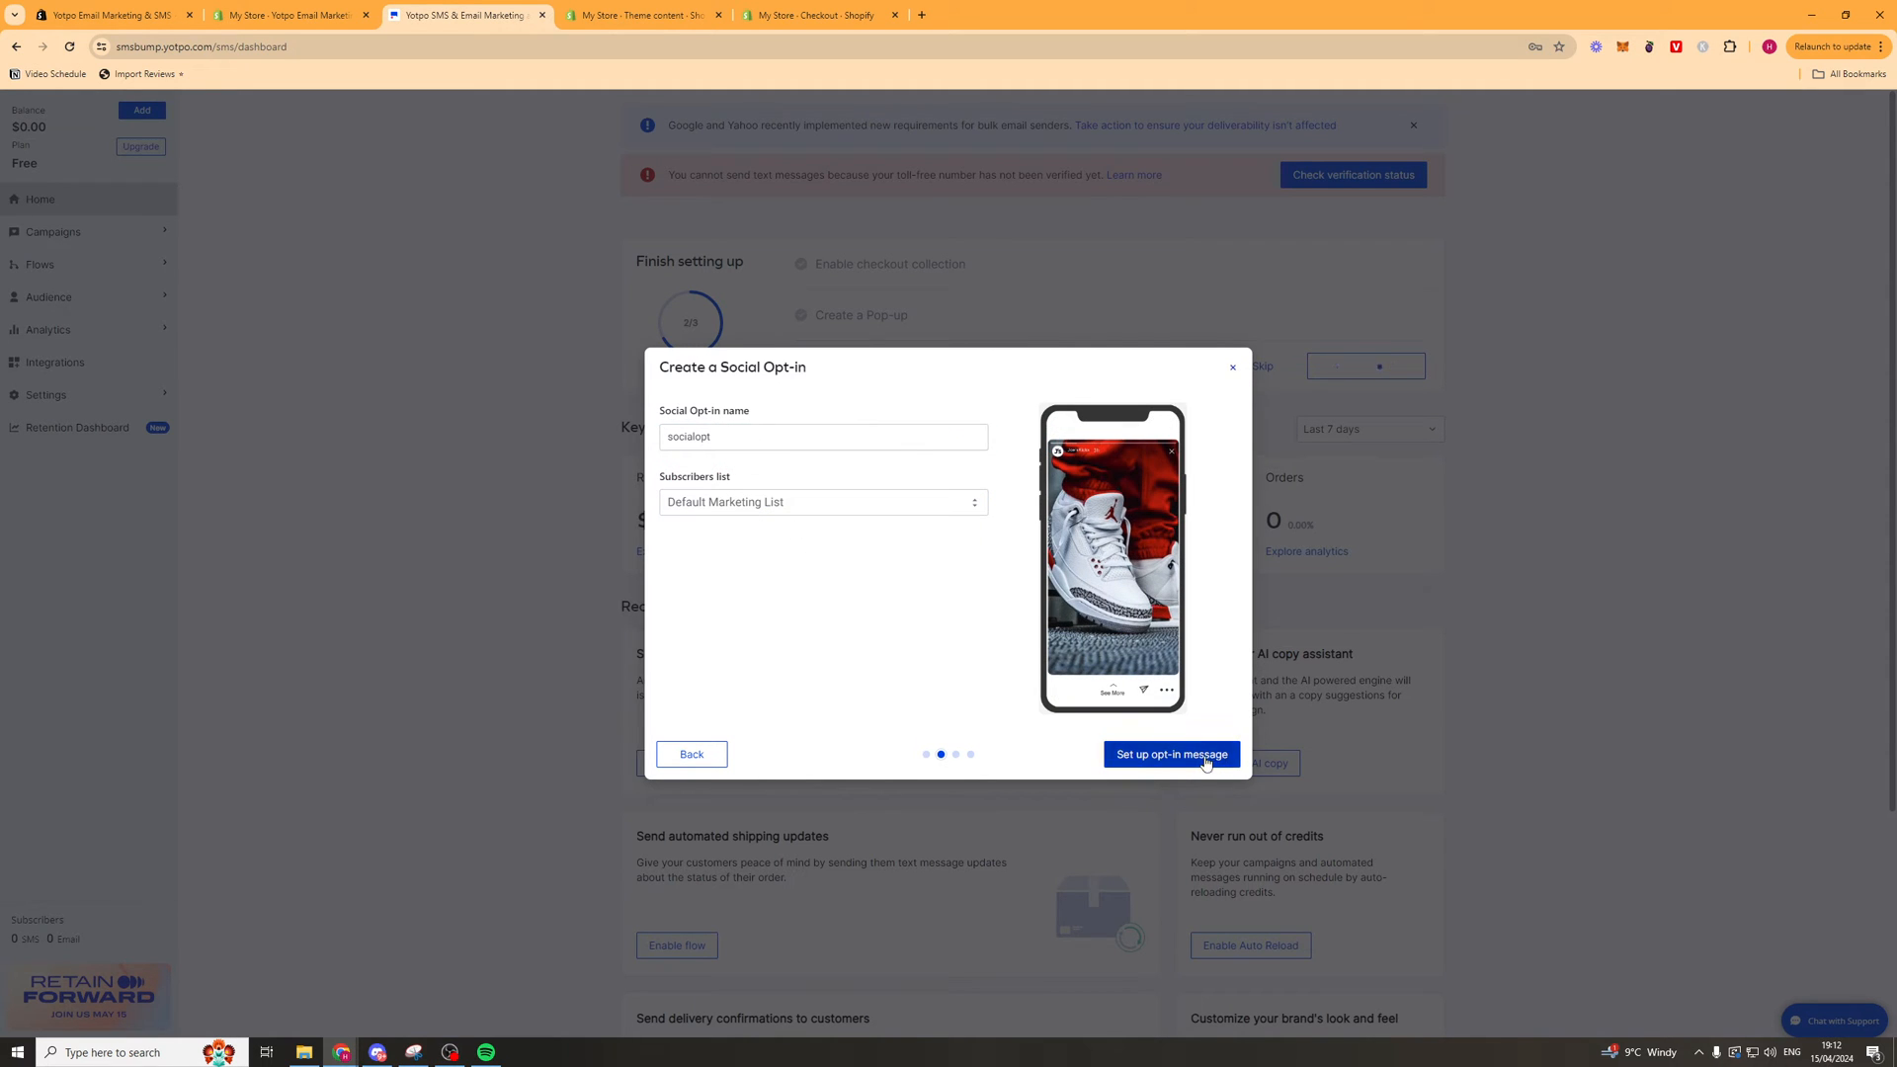
# Accept the opt-in request and reply messages and activate the social opt-in.
pyautogui.click(1169, 754)
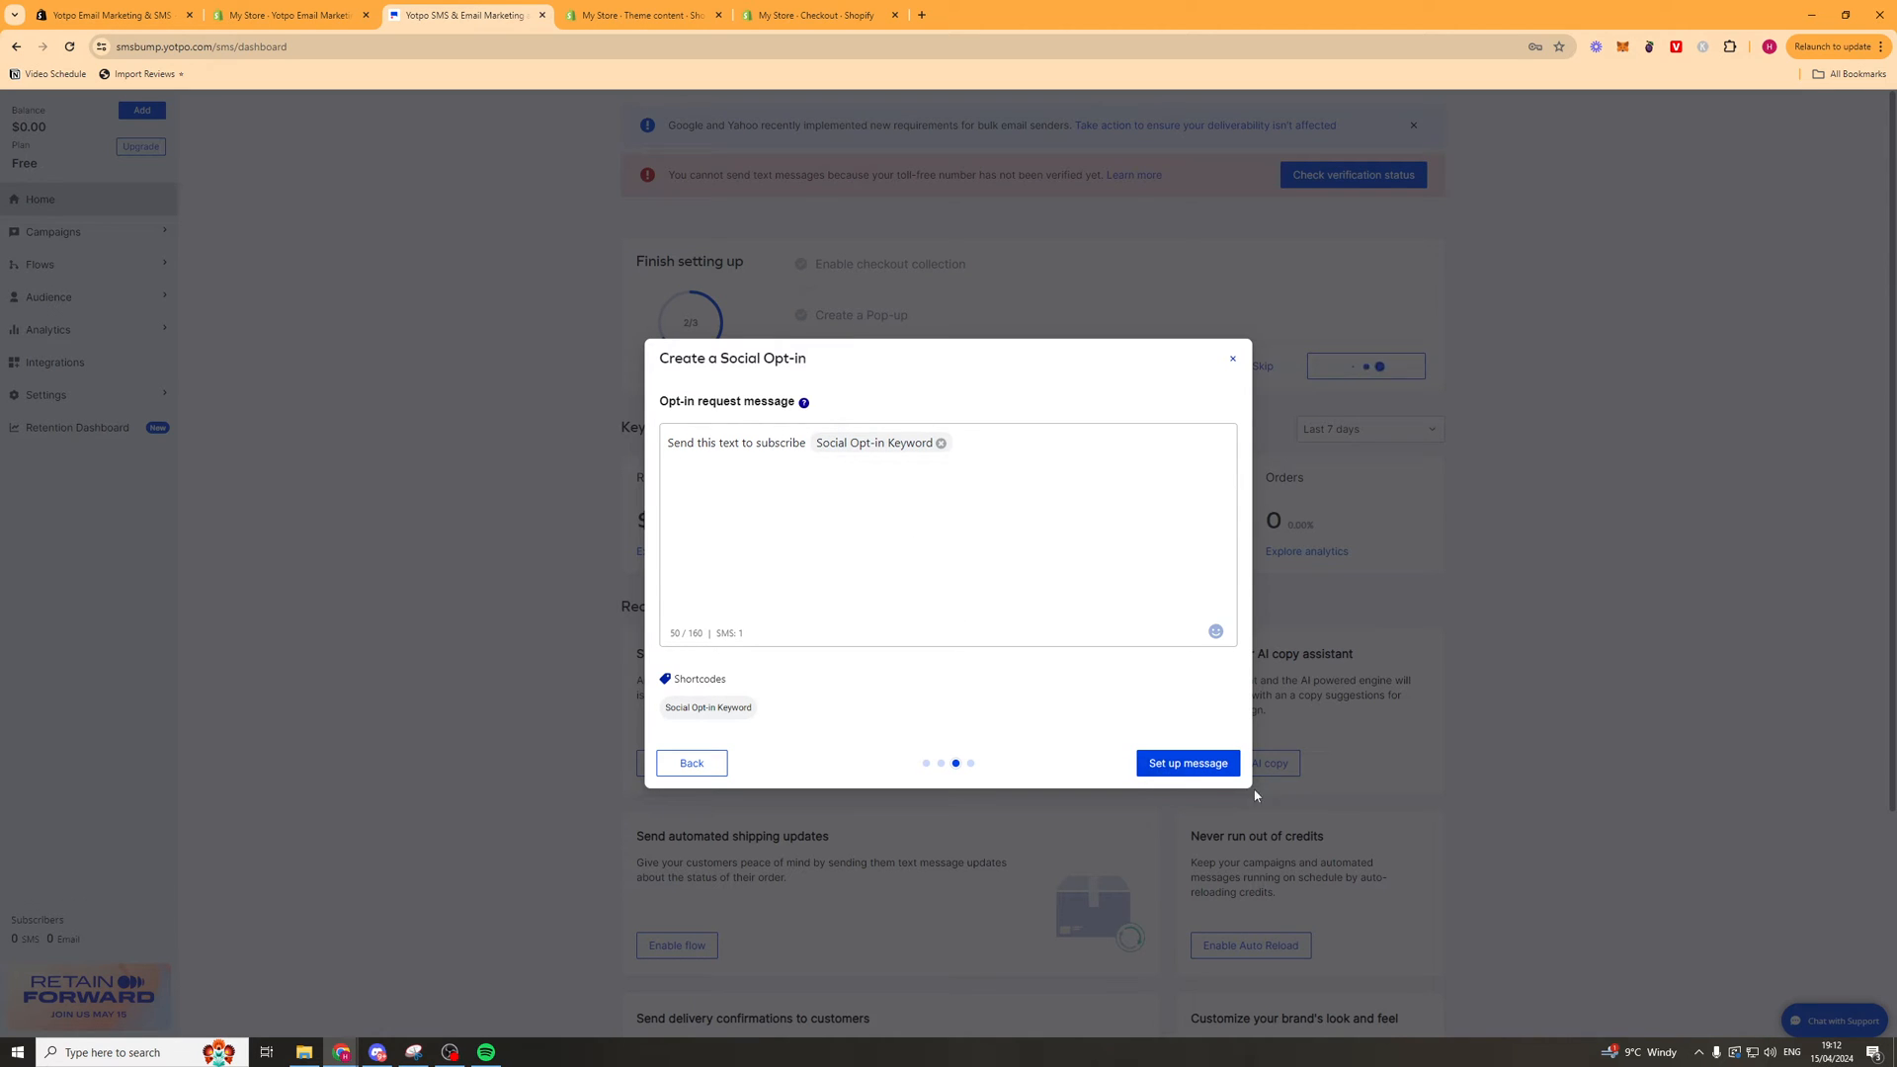
pyautogui.click(1187, 761)
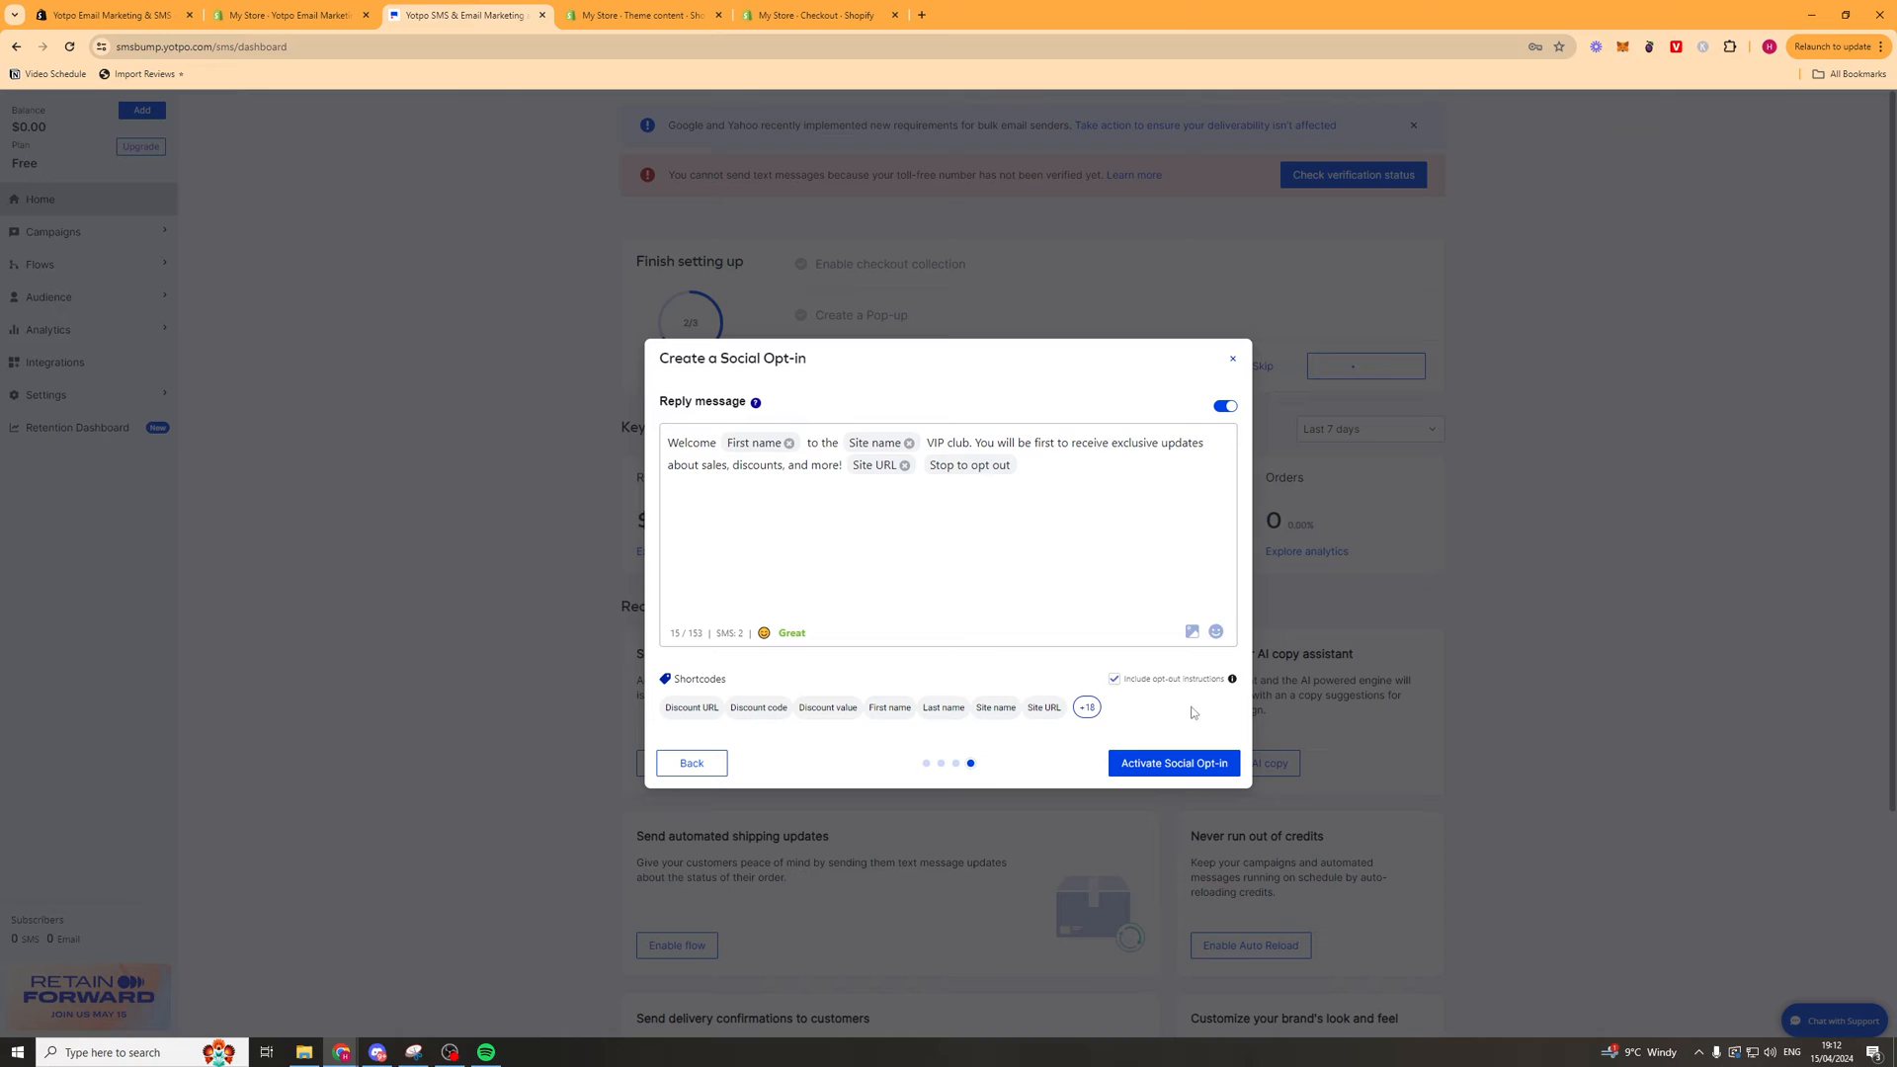
pyautogui.click(1171, 764)
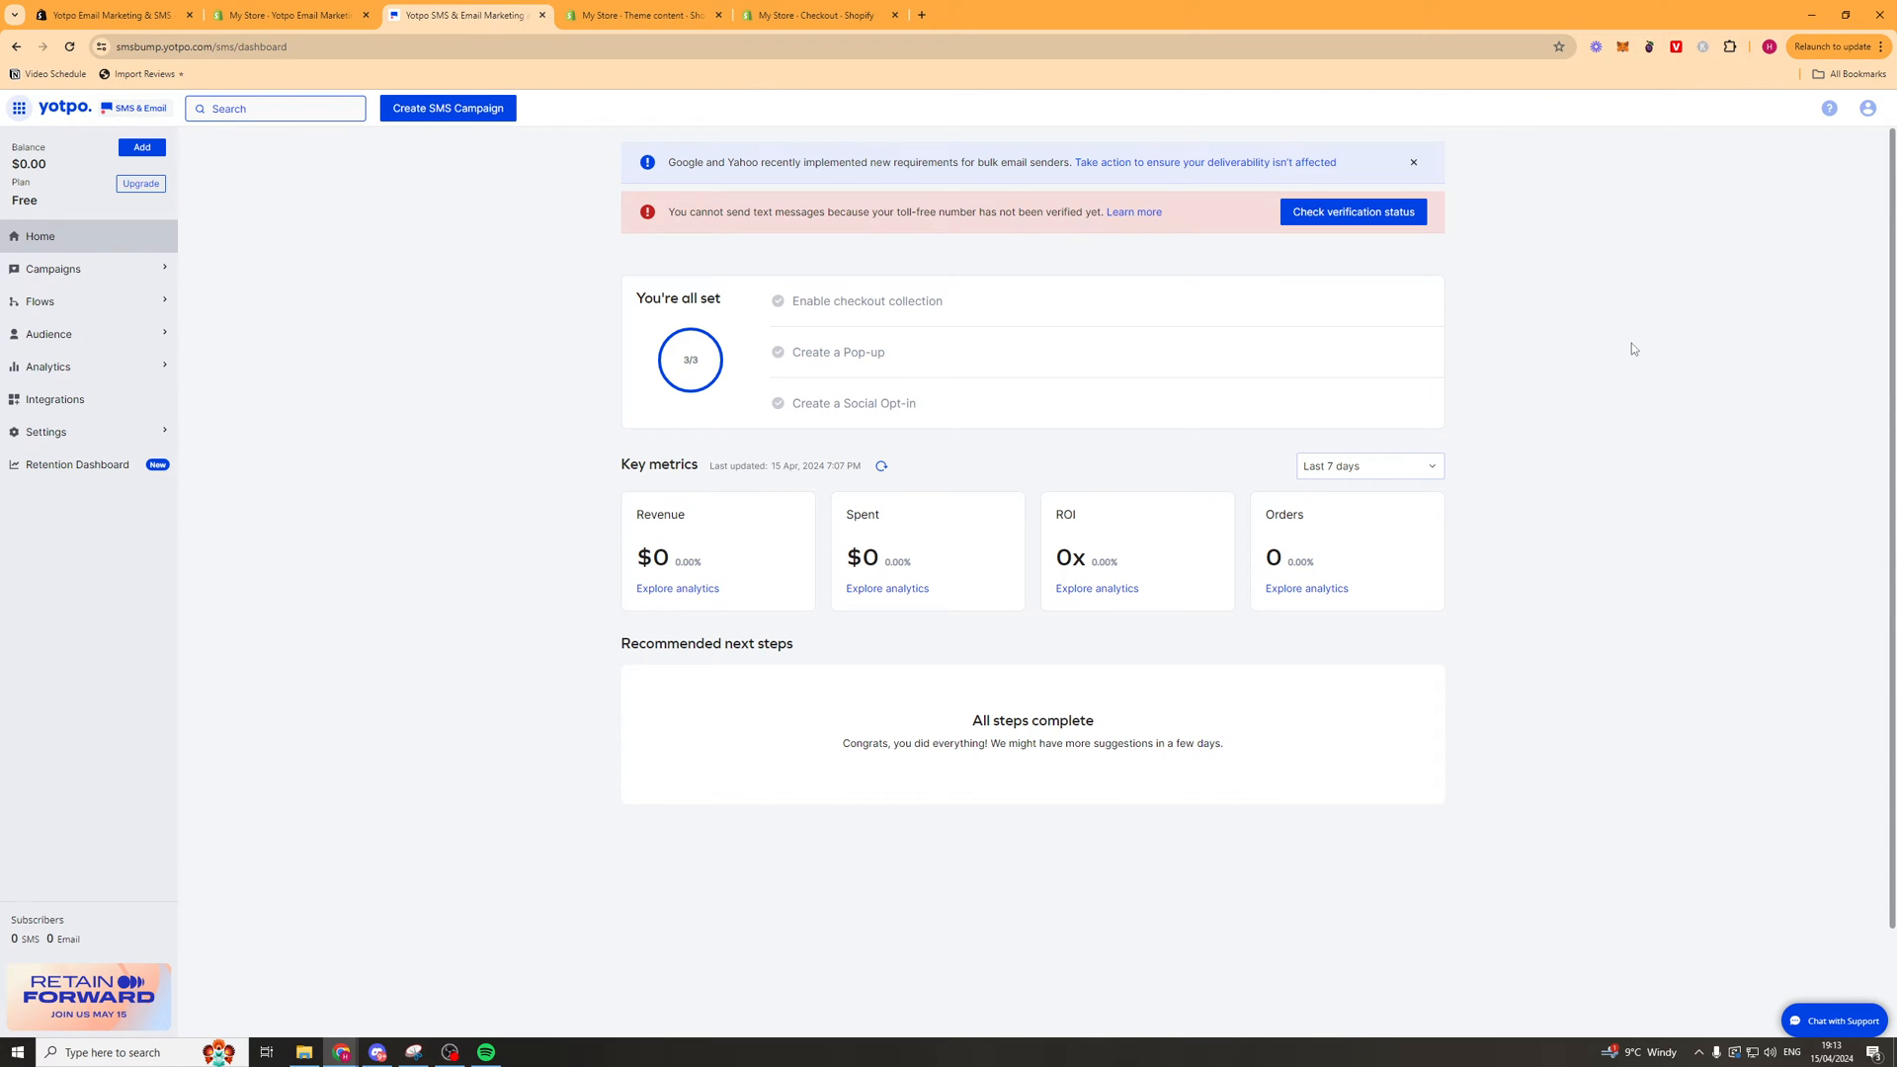
pyautogui.moveTo(108, 279)
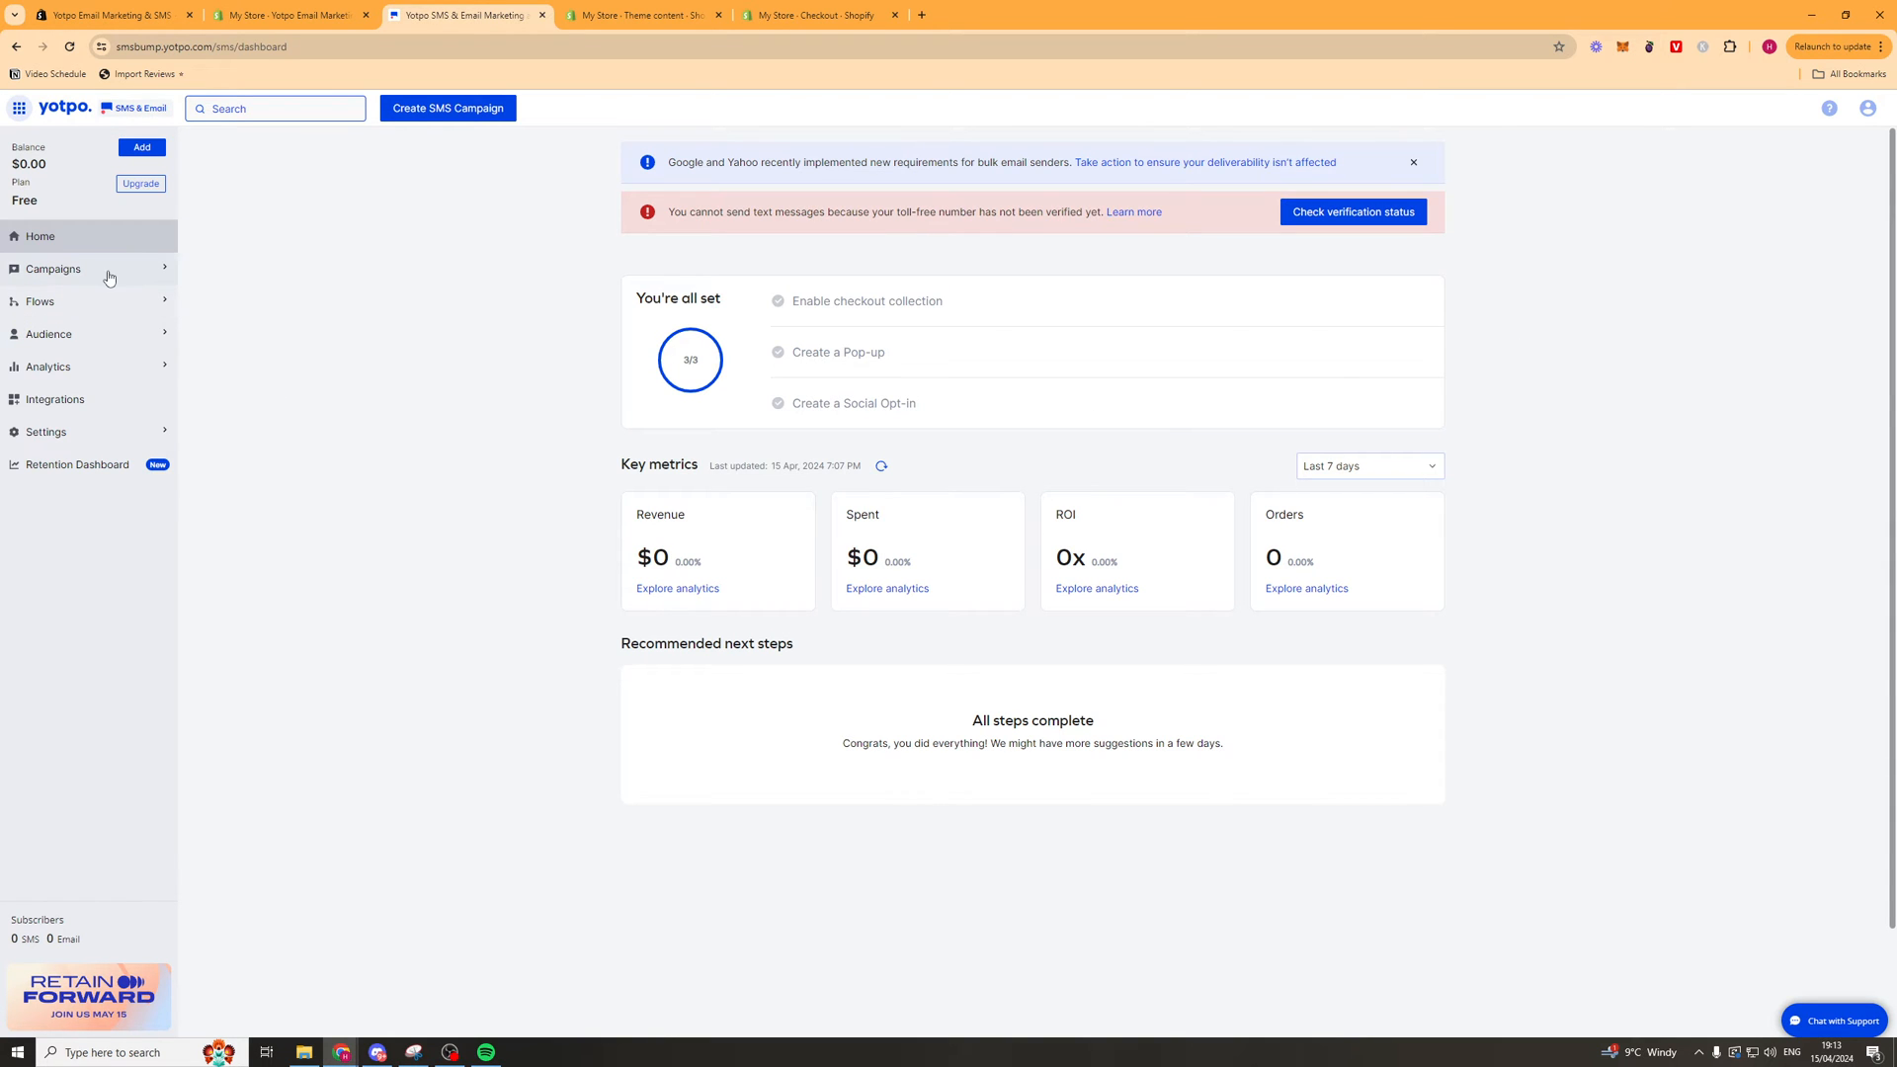
# From the campaigns list, create a new Email campaign draft.
pyautogui.click(53, 269)
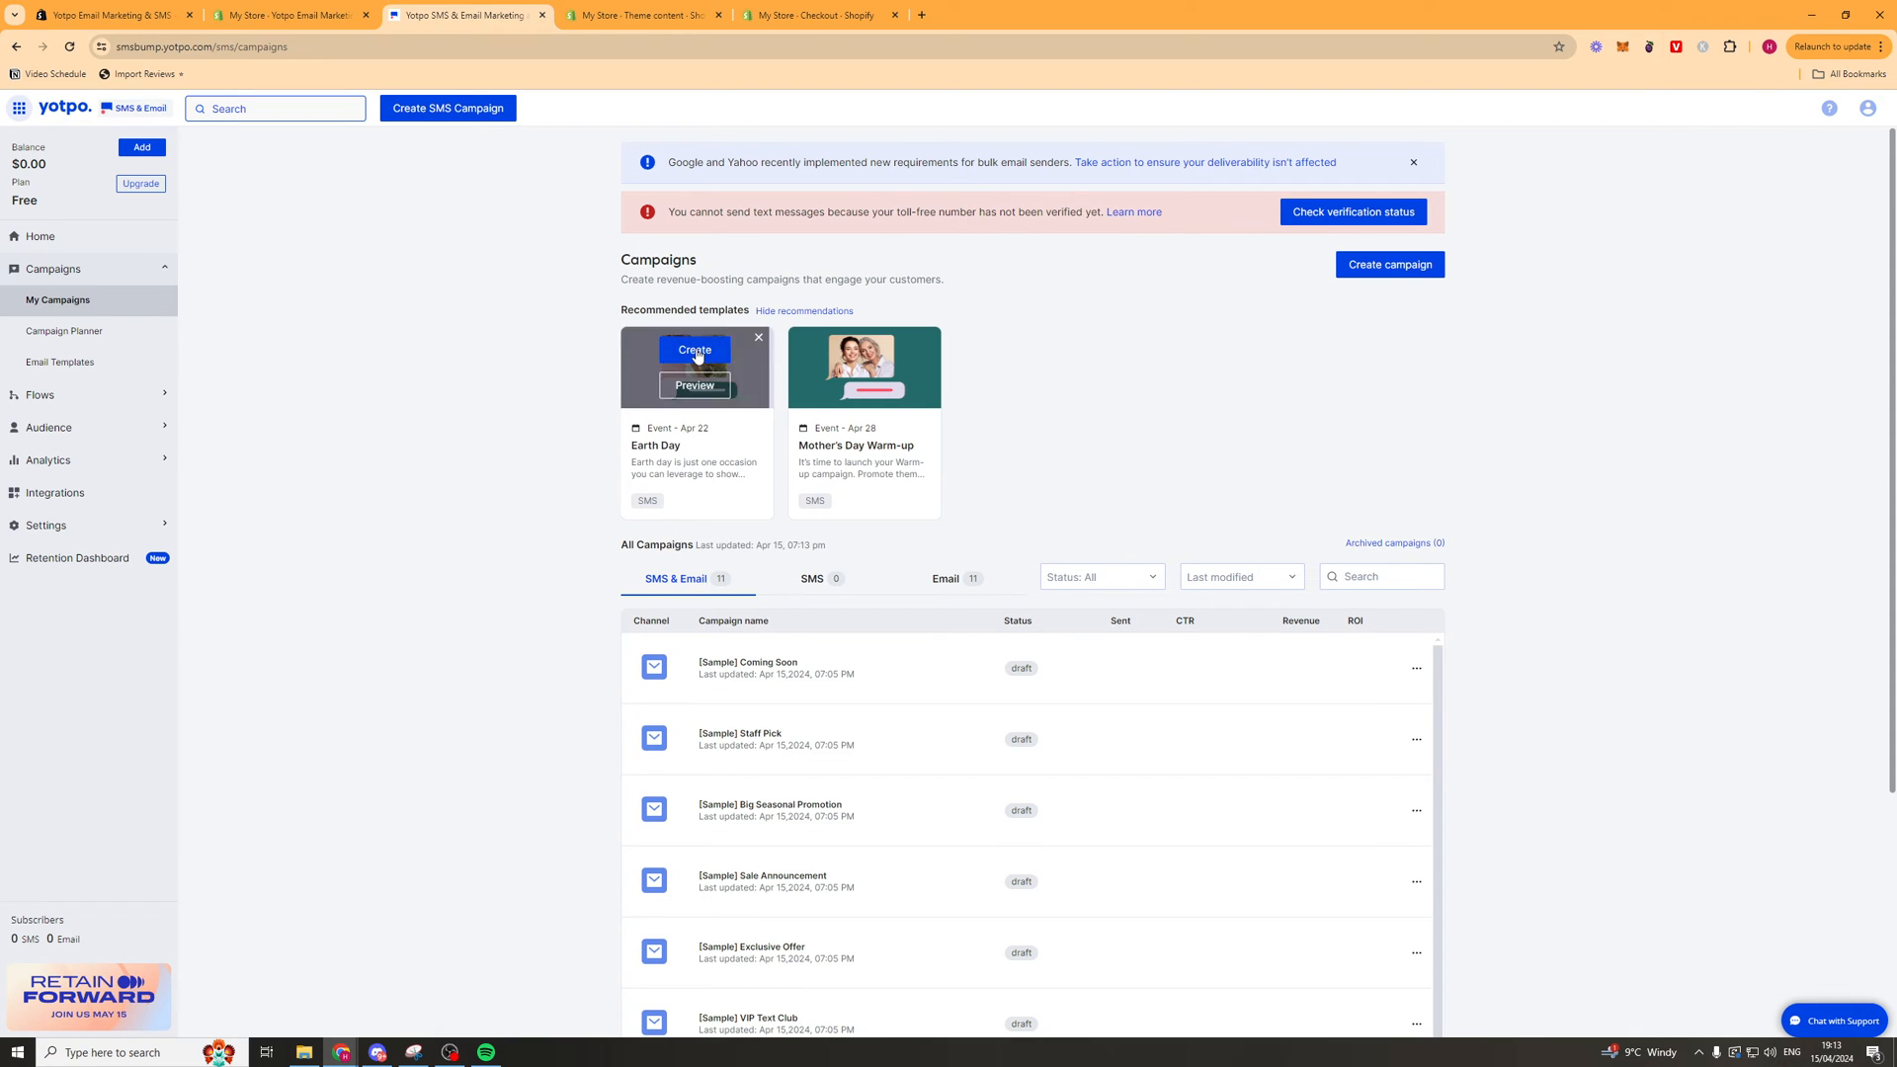
pyautogui.moveTo(665, 606)
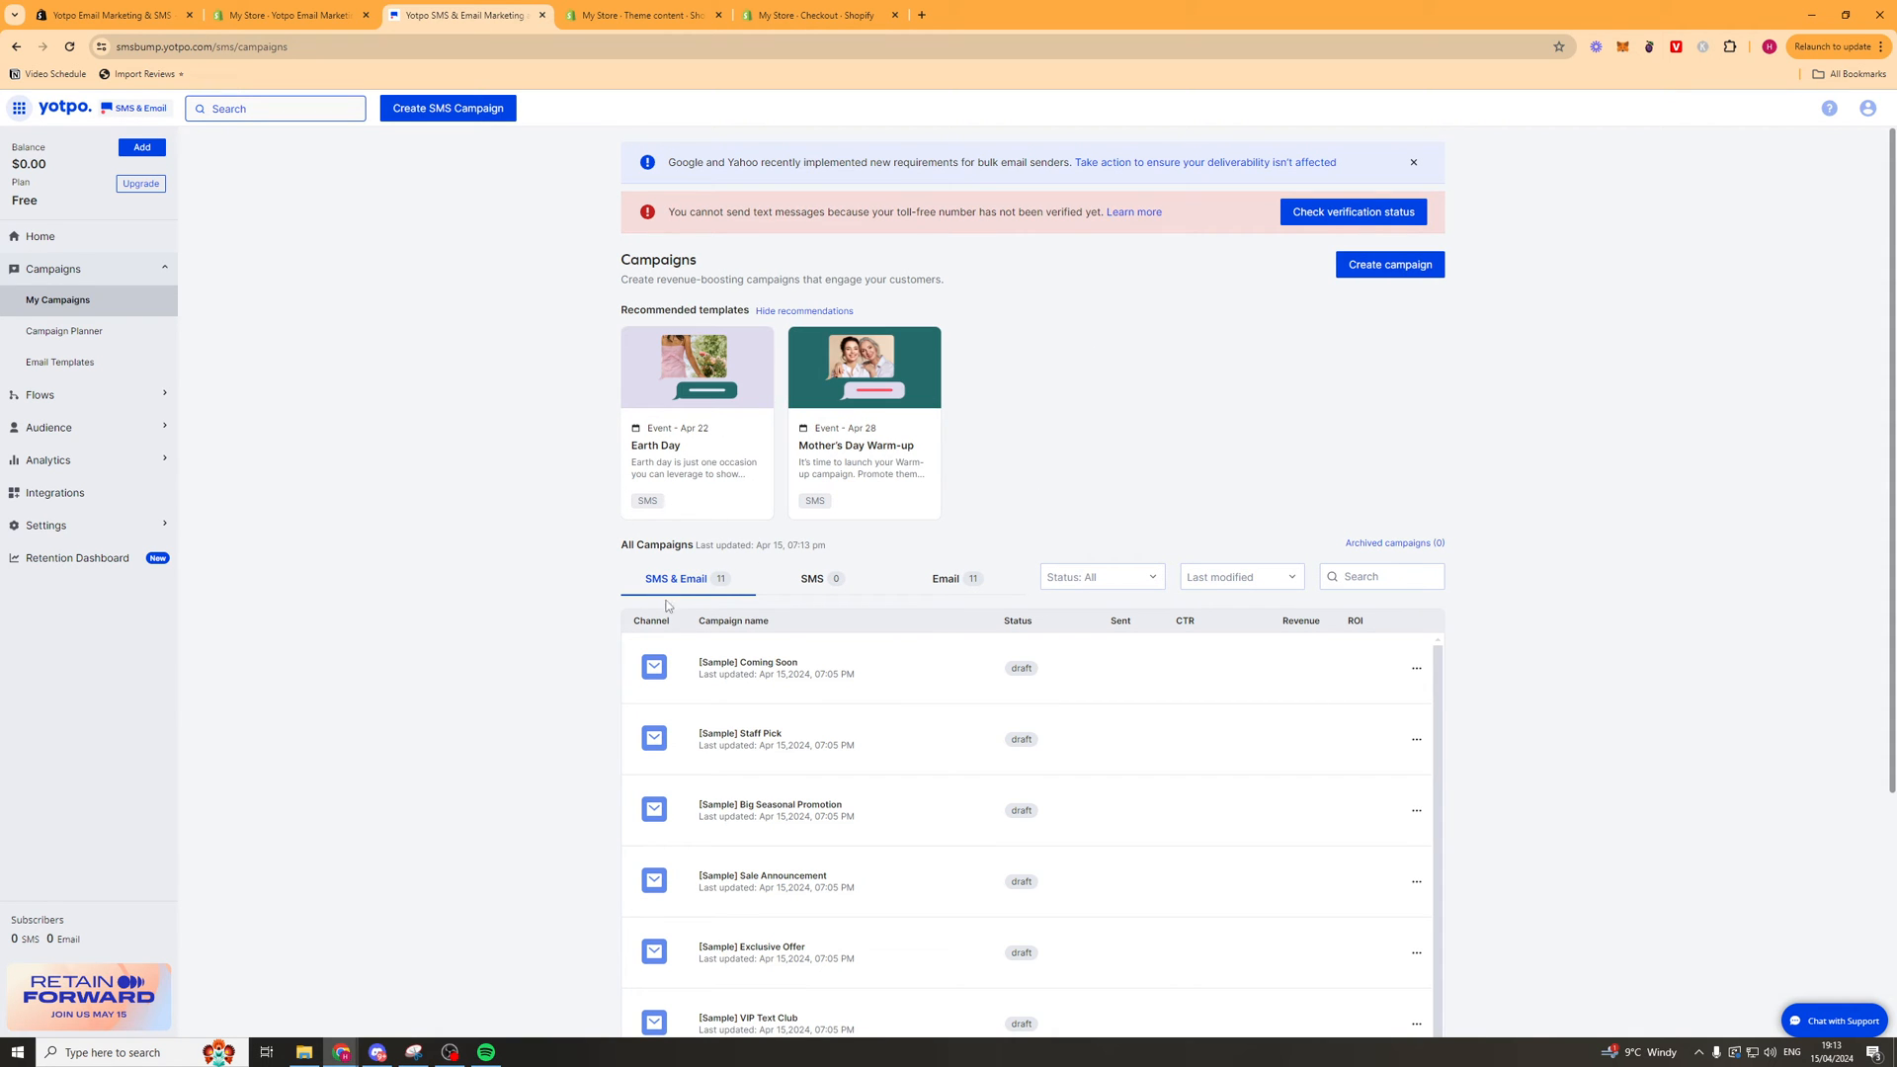
pyautogui.moveTo(1091, 362)
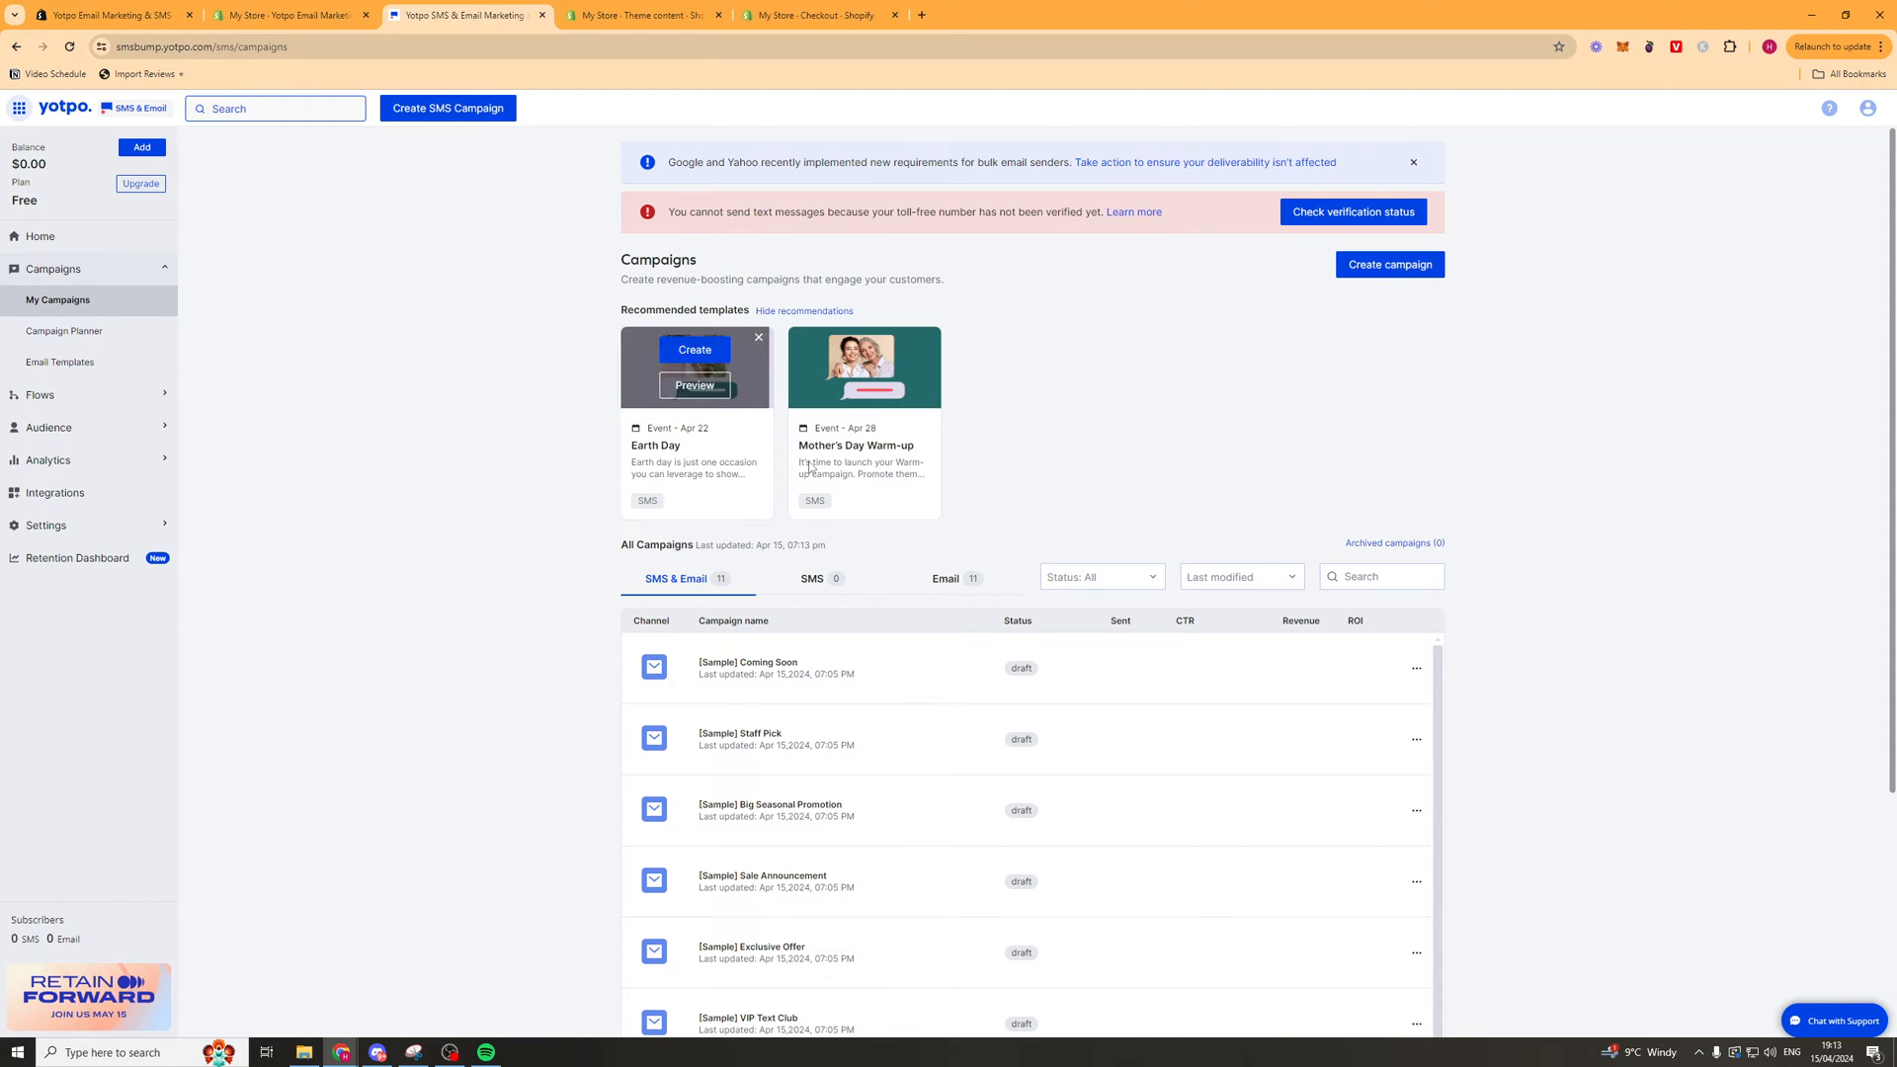
pyautogui.moveTo(1359, 285)
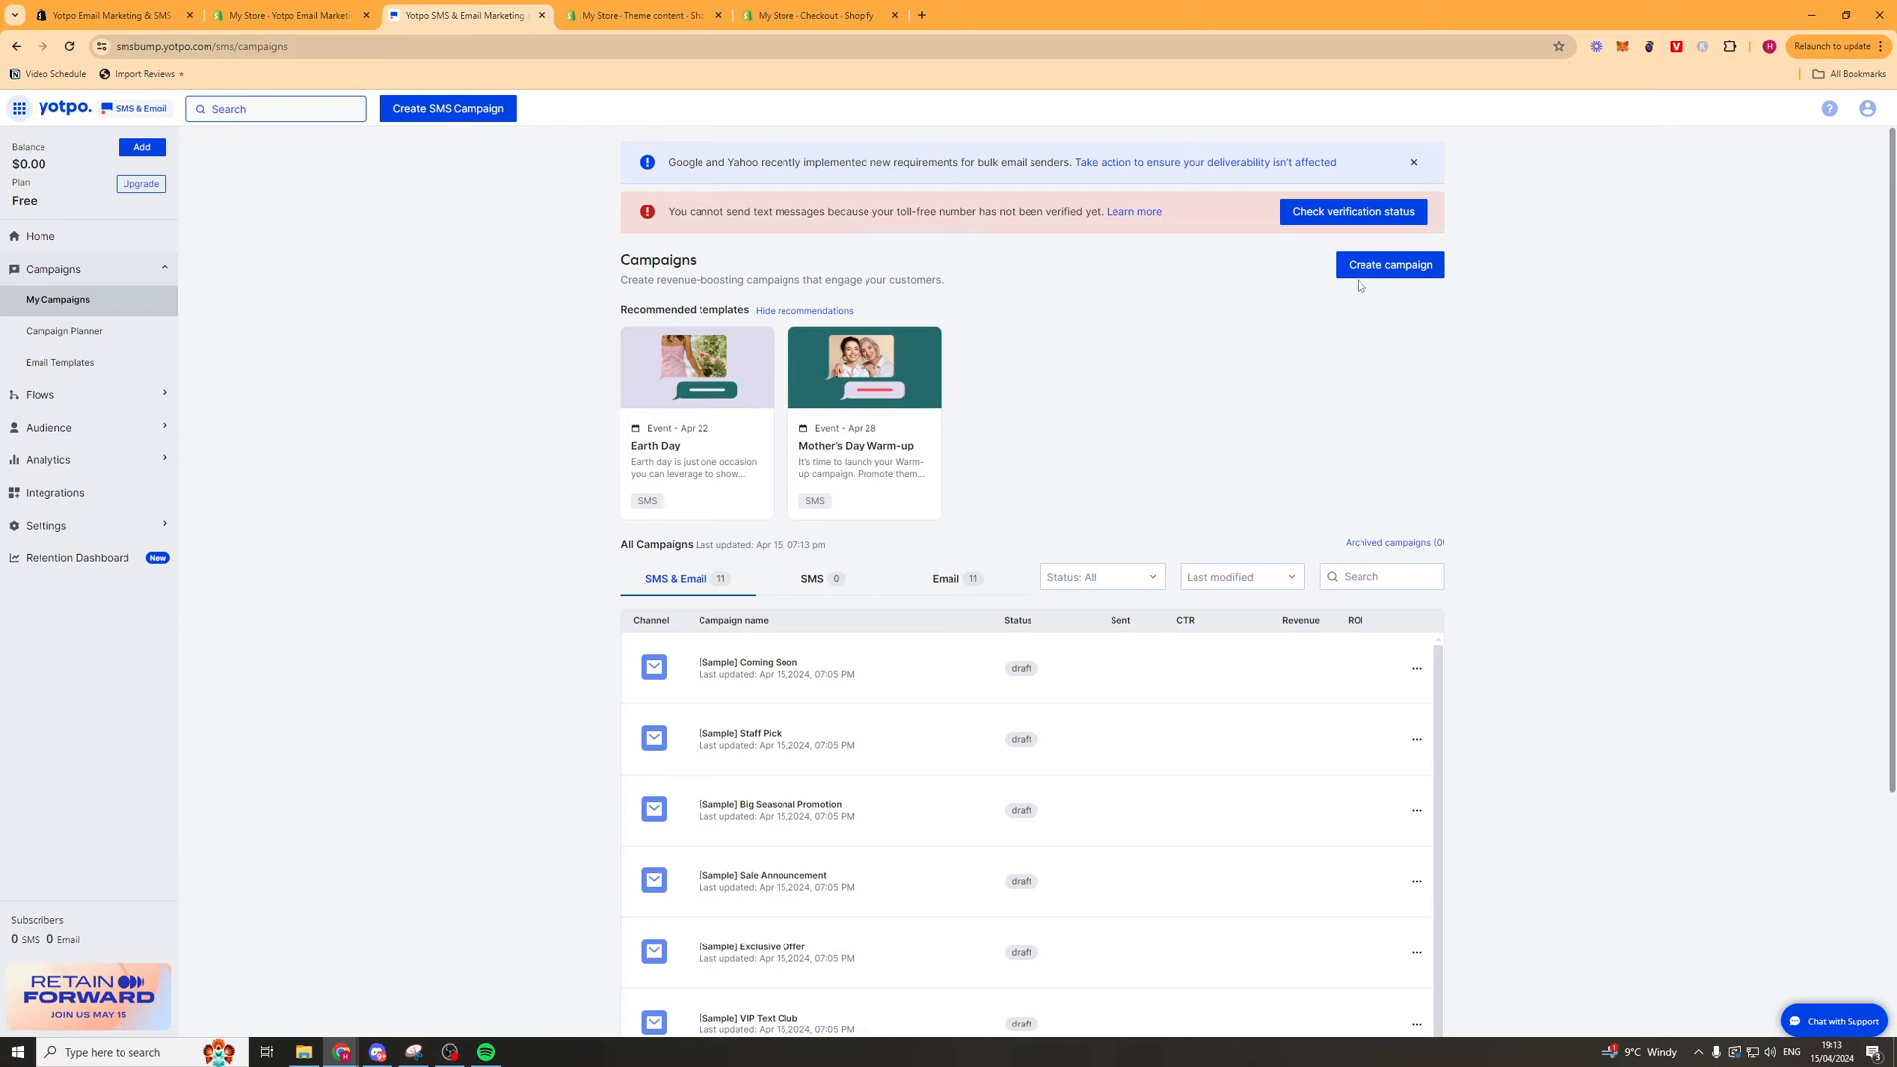
pyautogui.click(1389, 264)
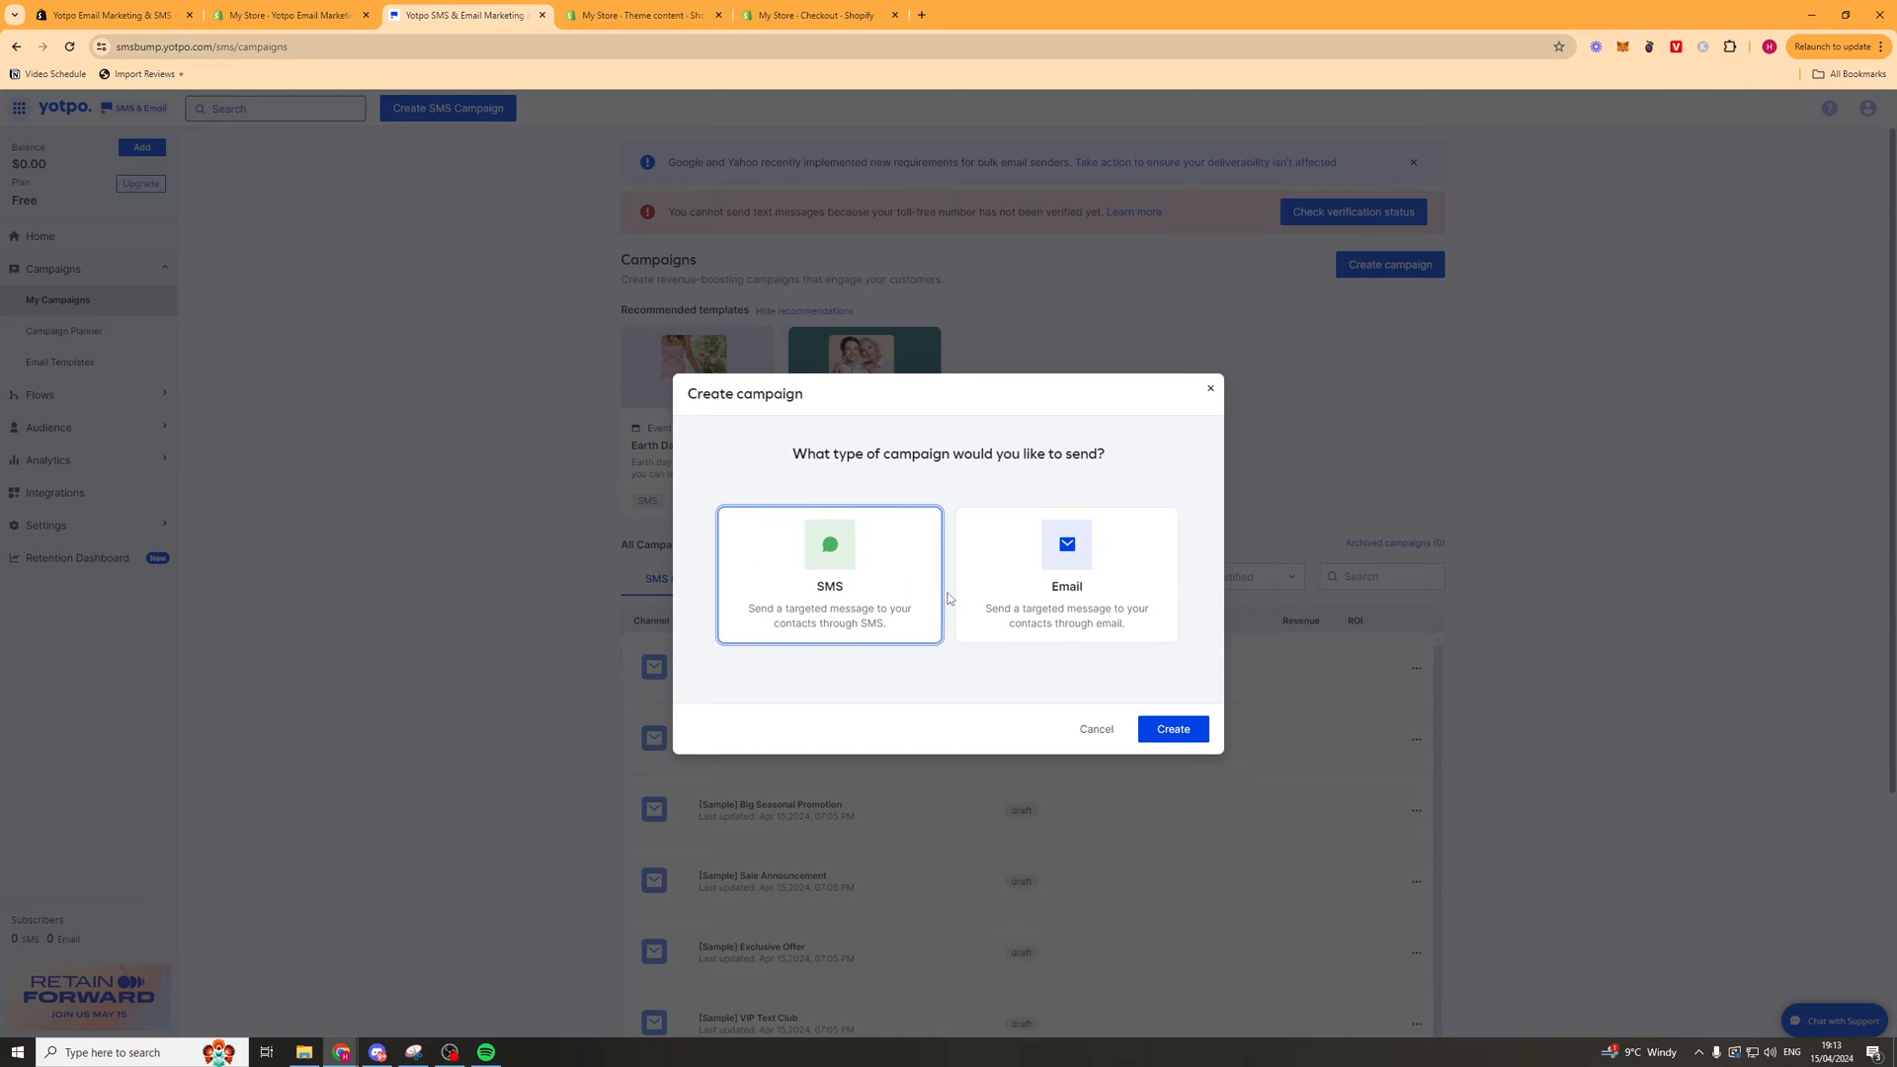
pyautogui.click(1066, 575)
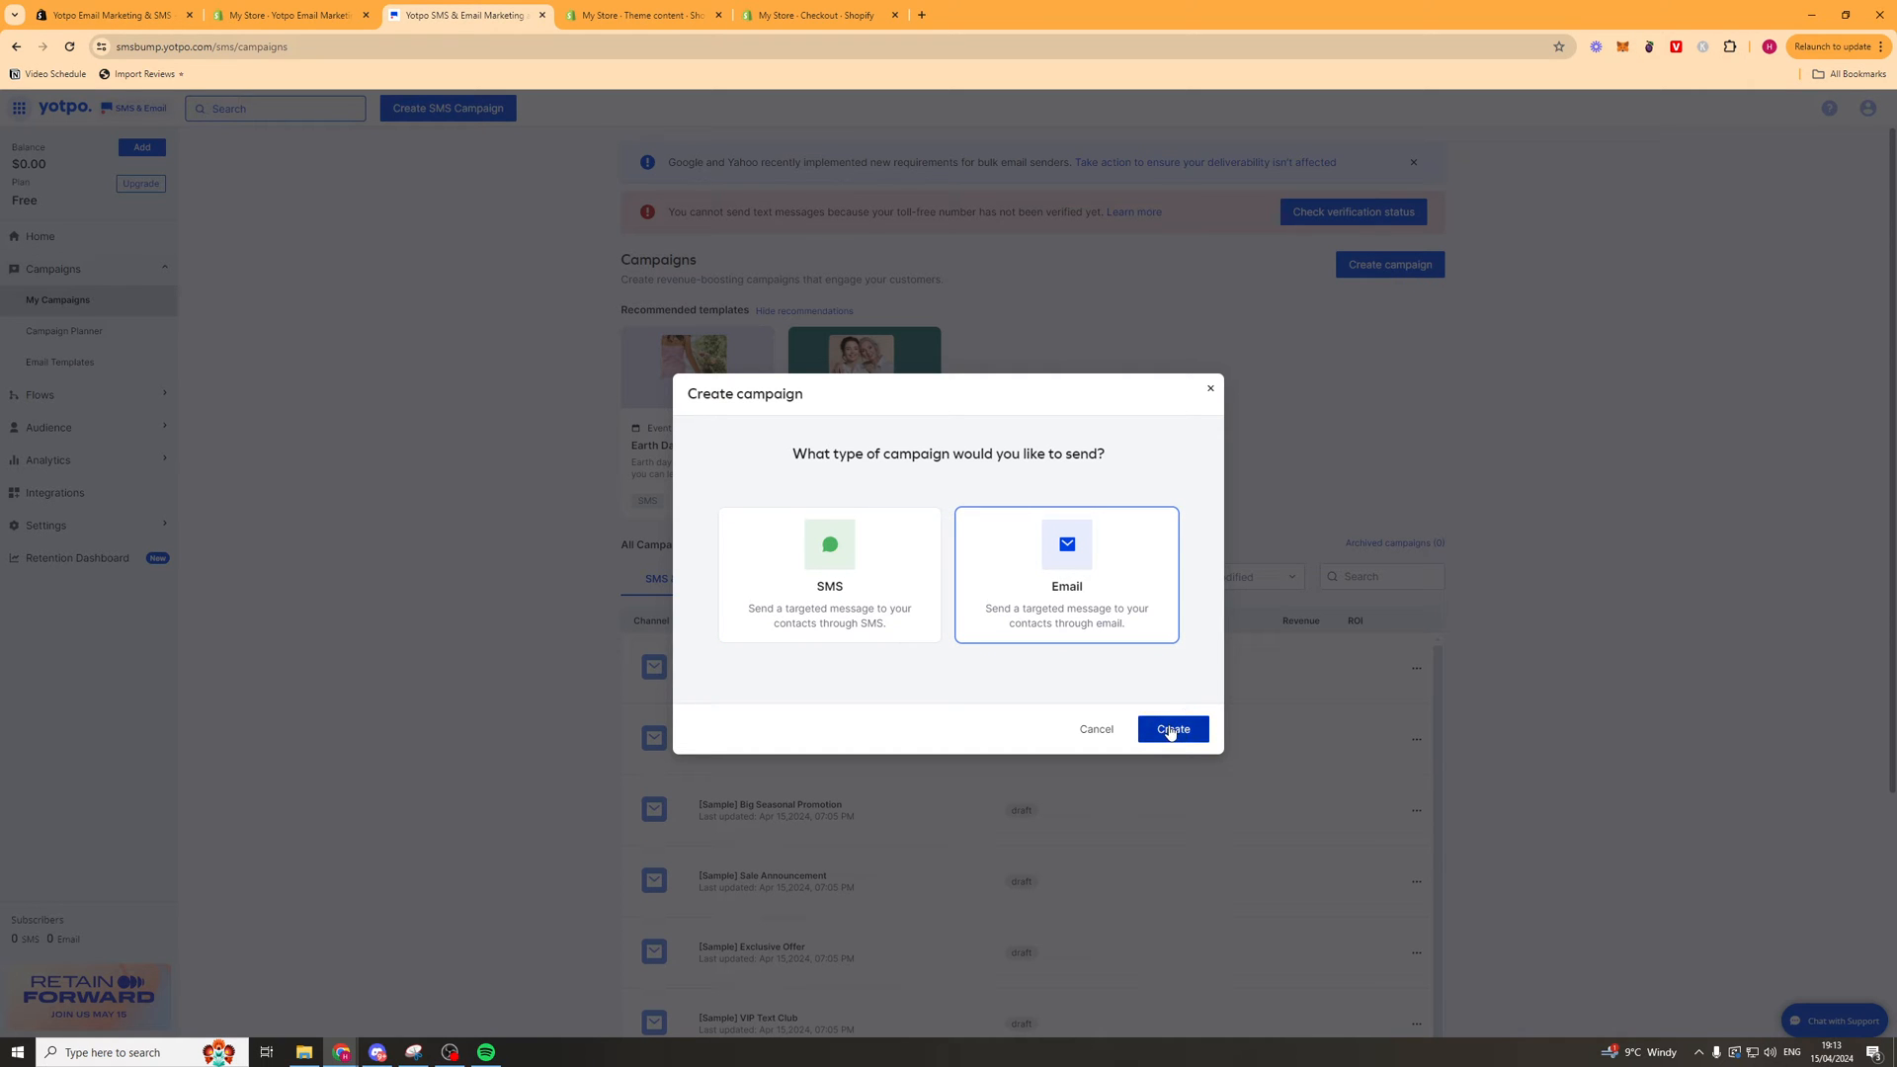
pyautogui.click(1170, 728)
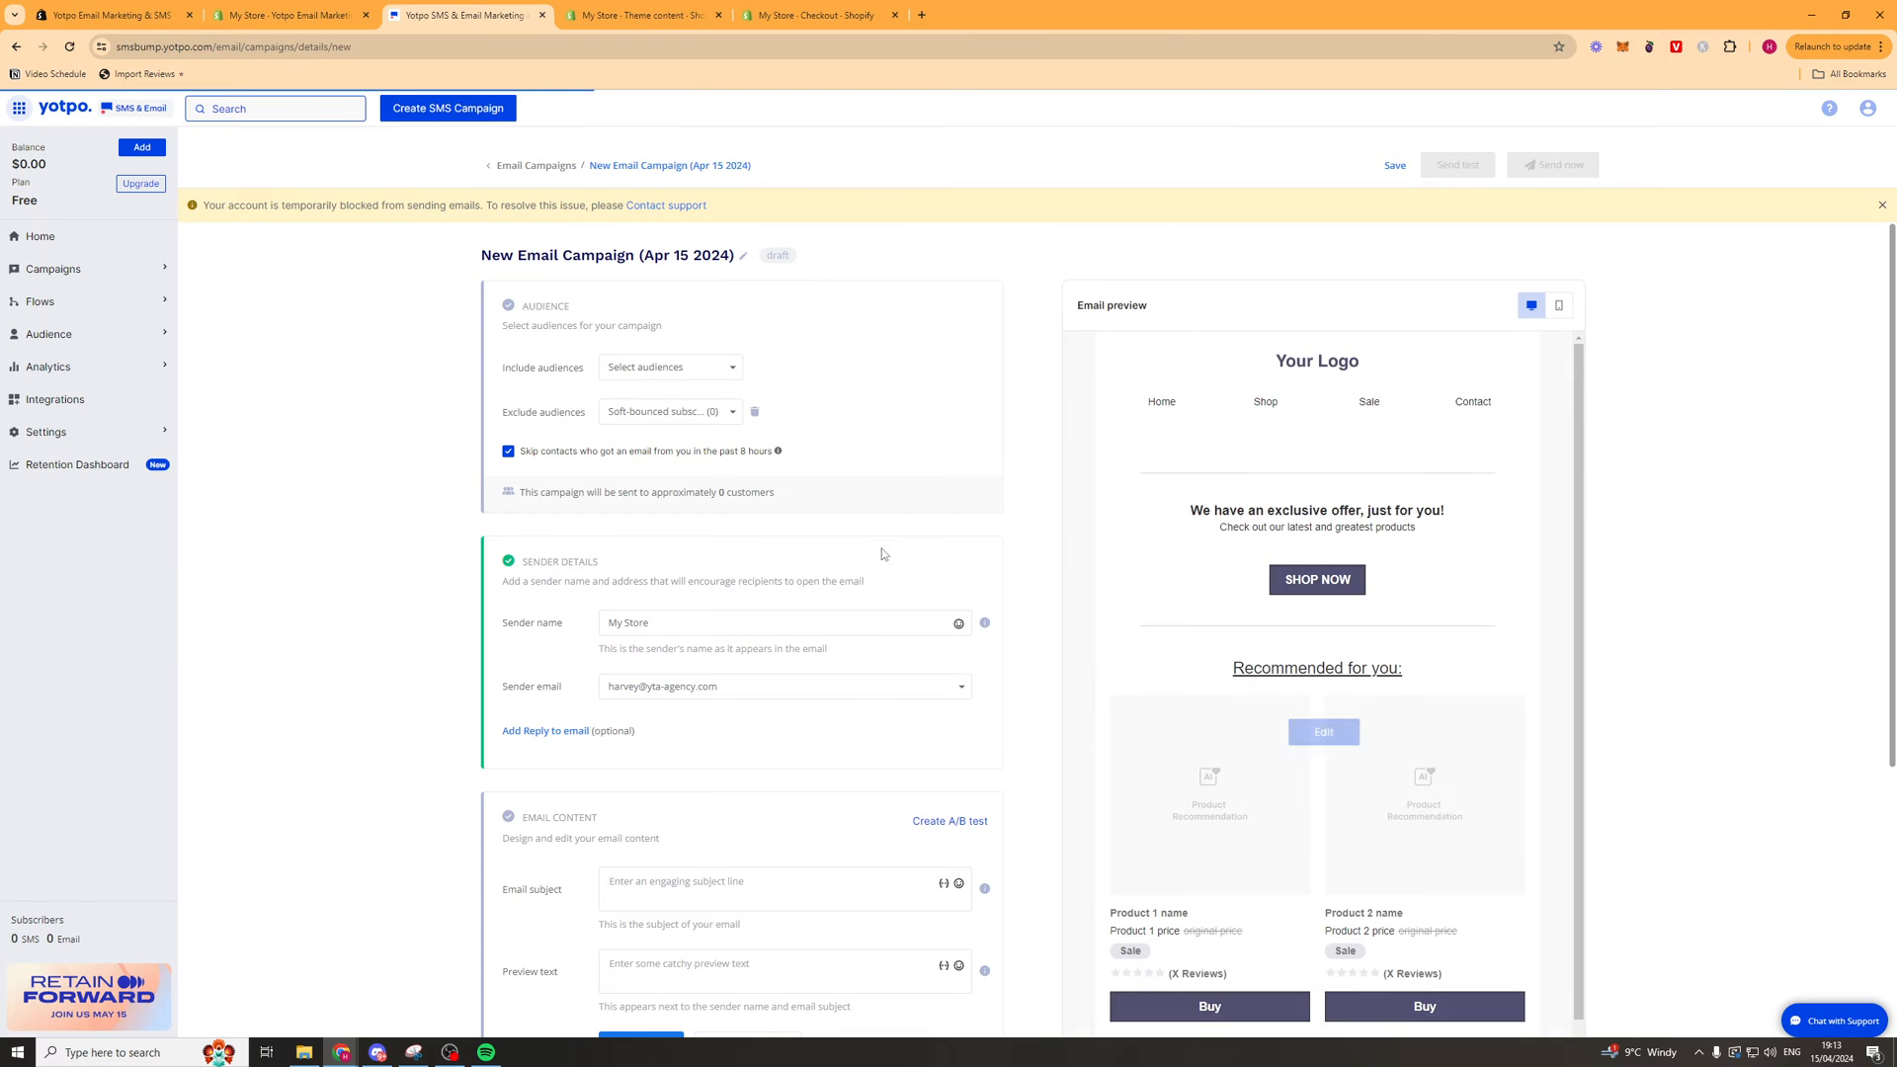
# Include the Repeat Buyers audience in the campaign and begin choosing exclusions.
pyautogui.click(669, 366)
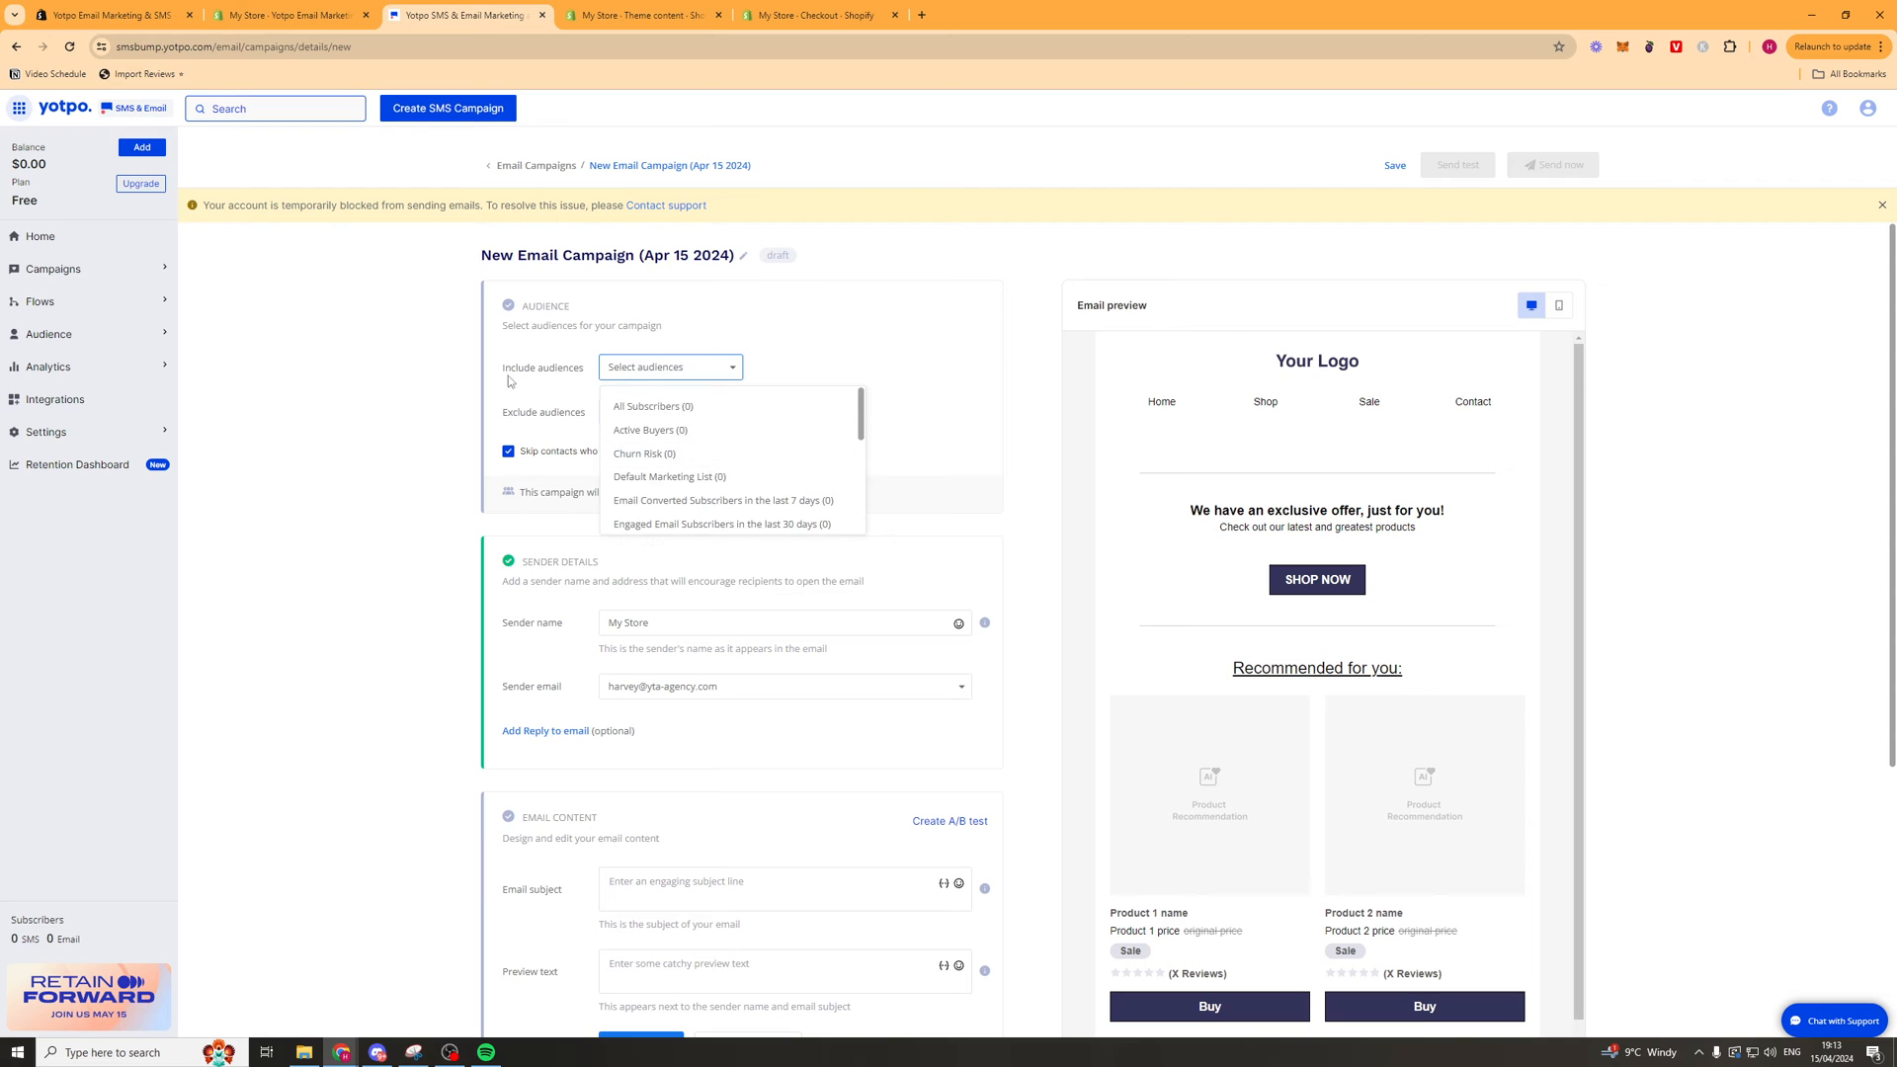
pyautogui.moveTo(608, 395)
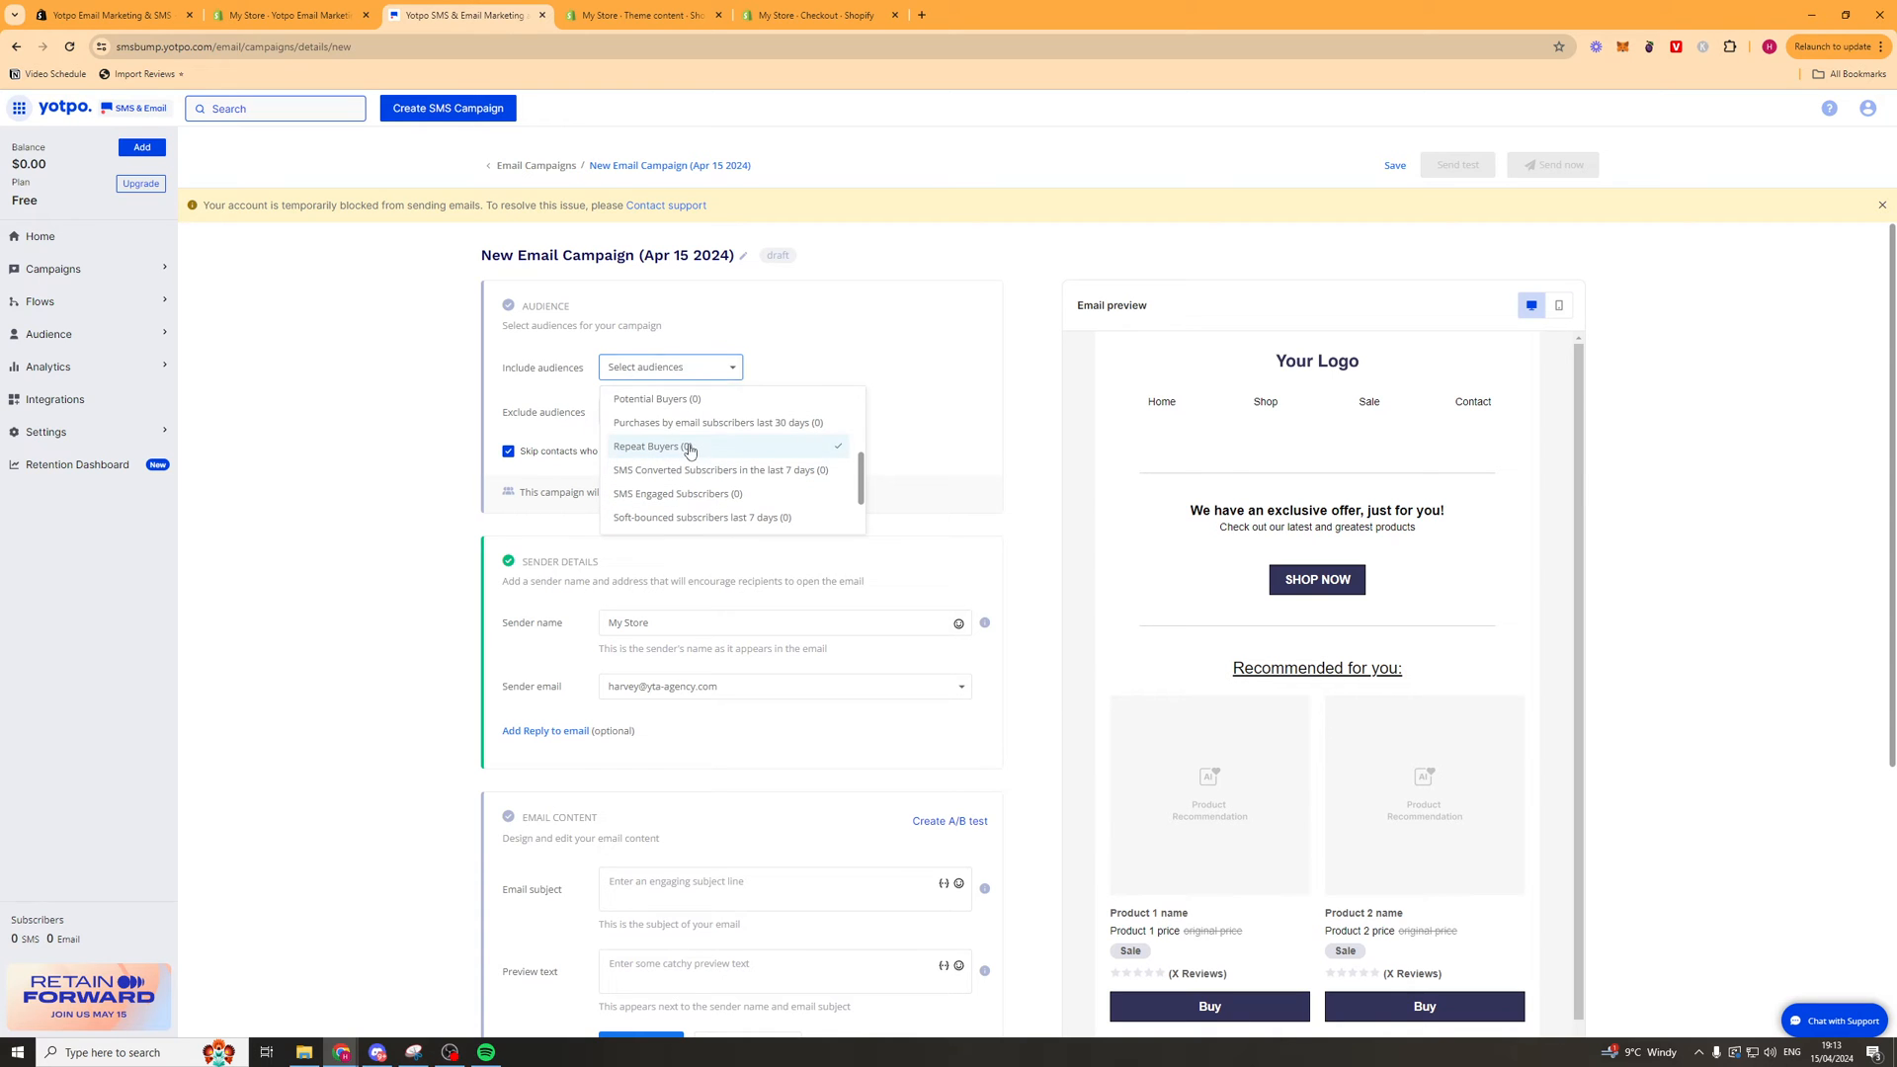
pyautogui.click(650, 446)
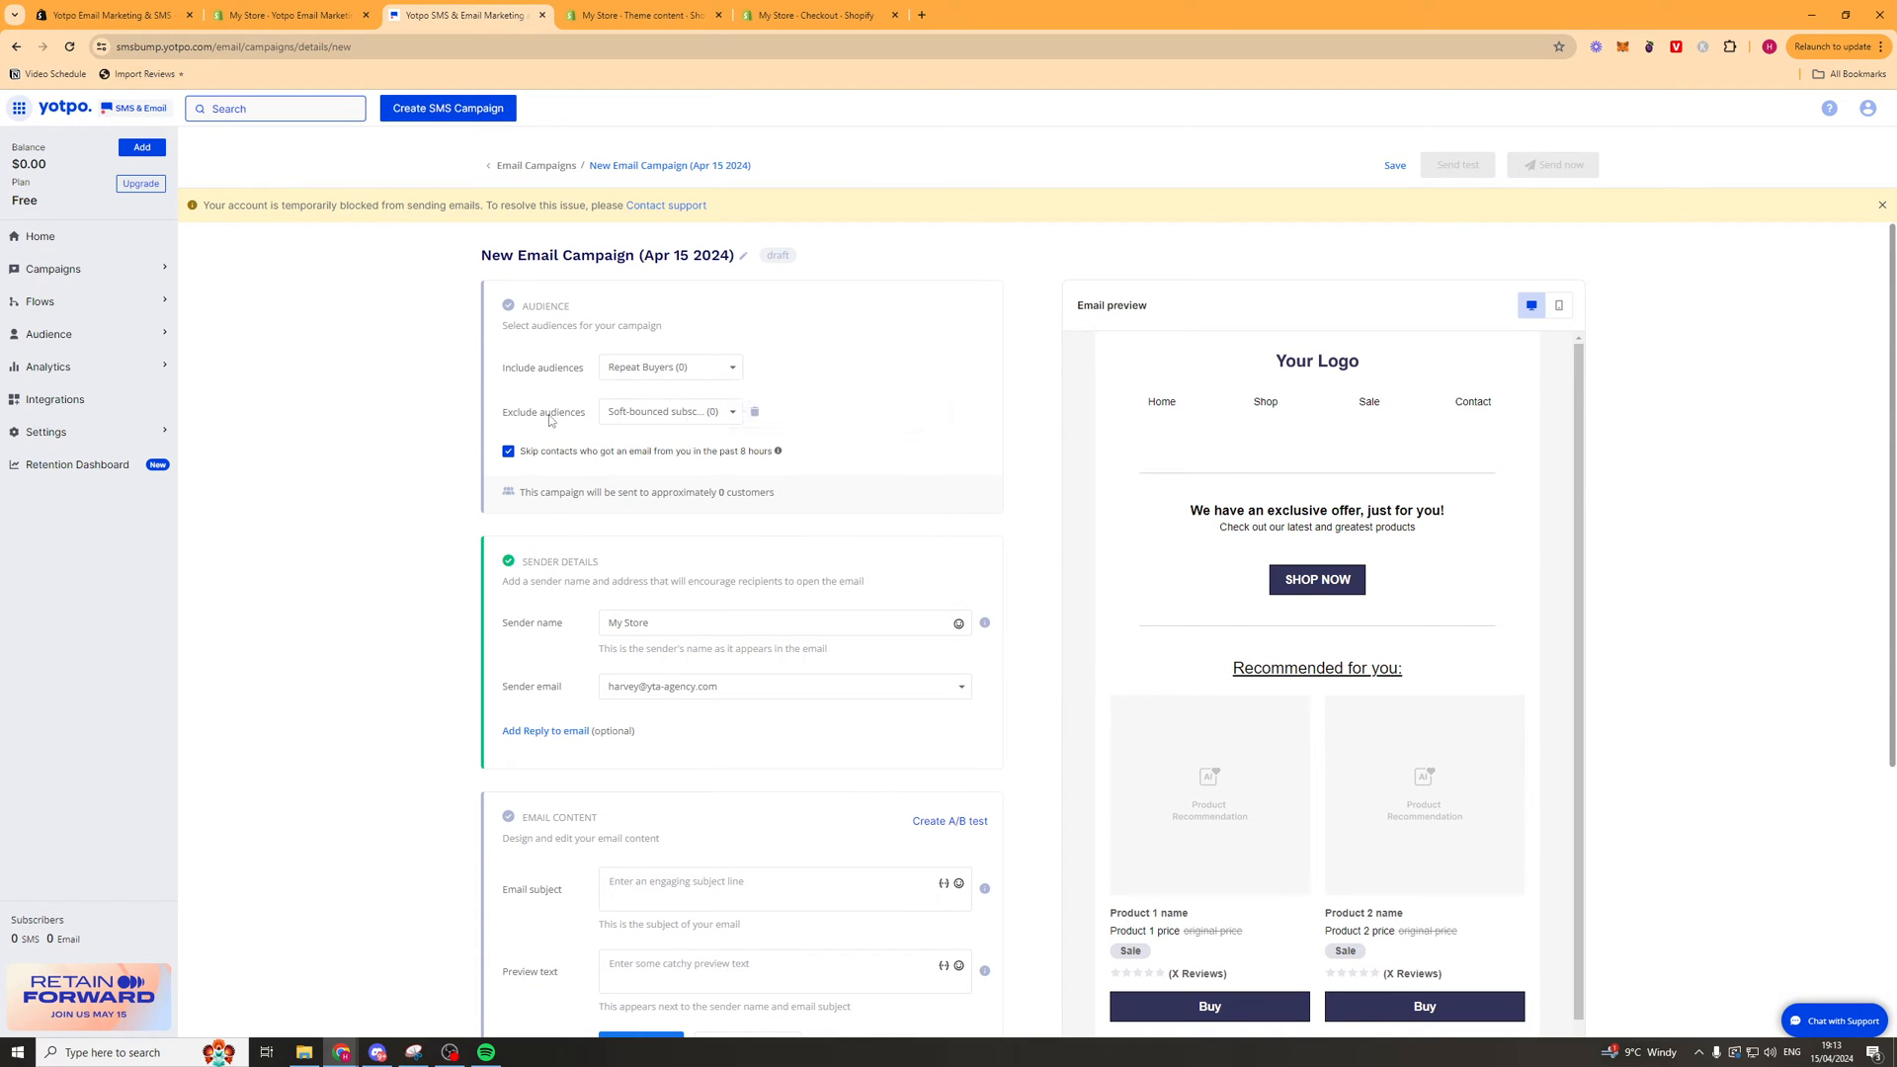
pyautogui.moveTo(668, 411)
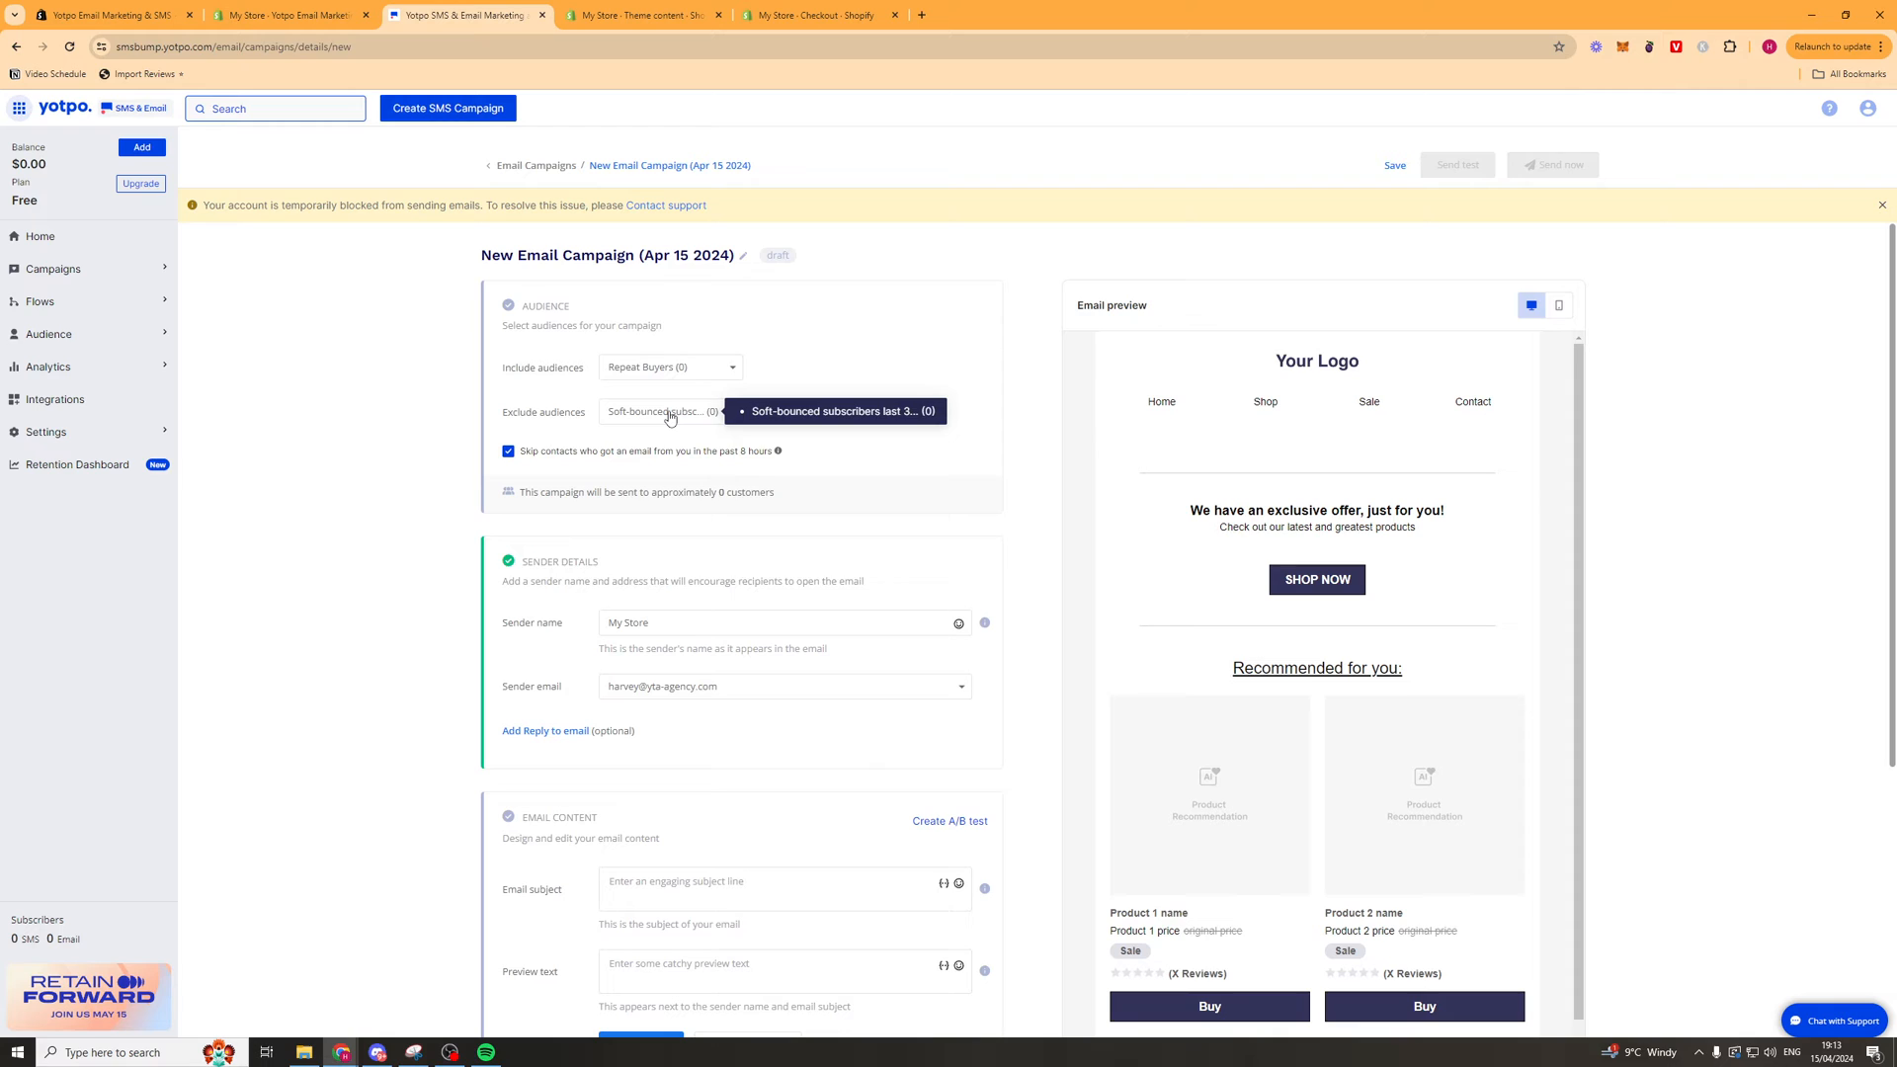
pyautogui.click(669, 411)
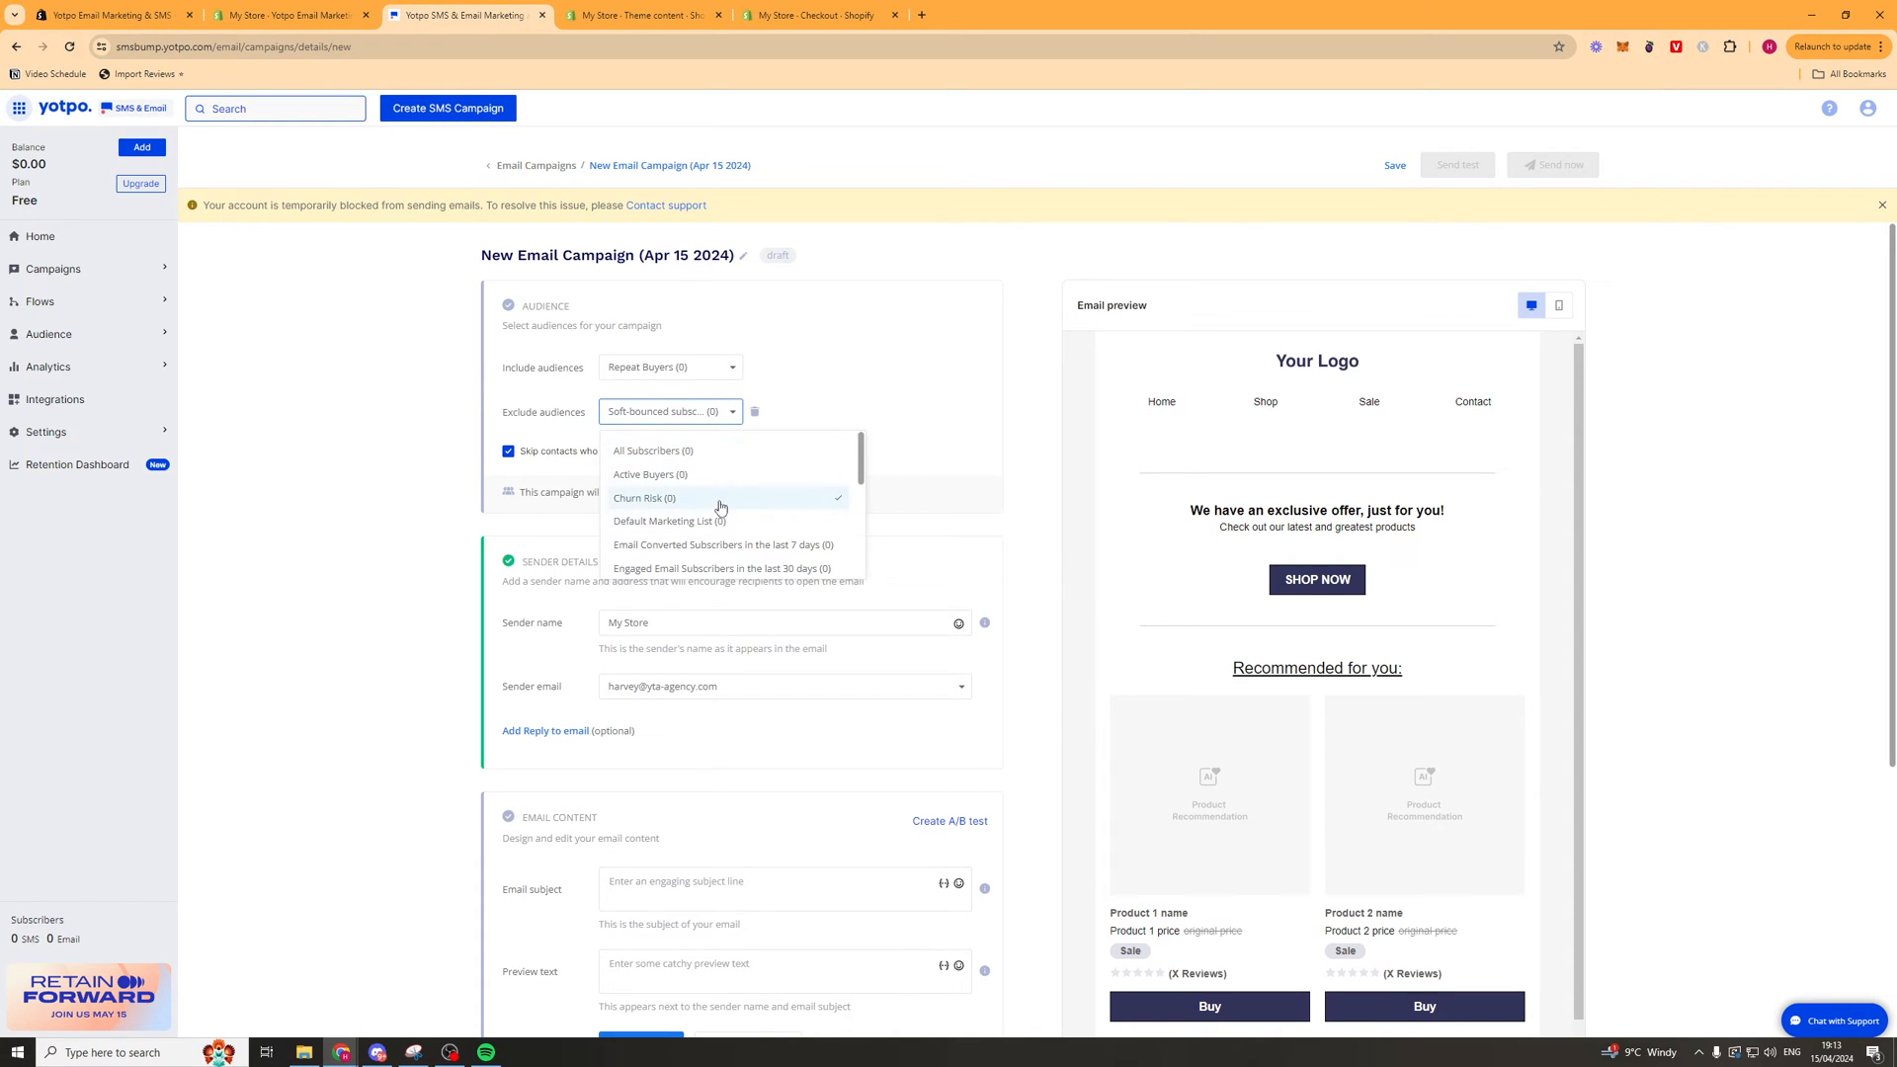
pyautogui.moveTo(652, 417)
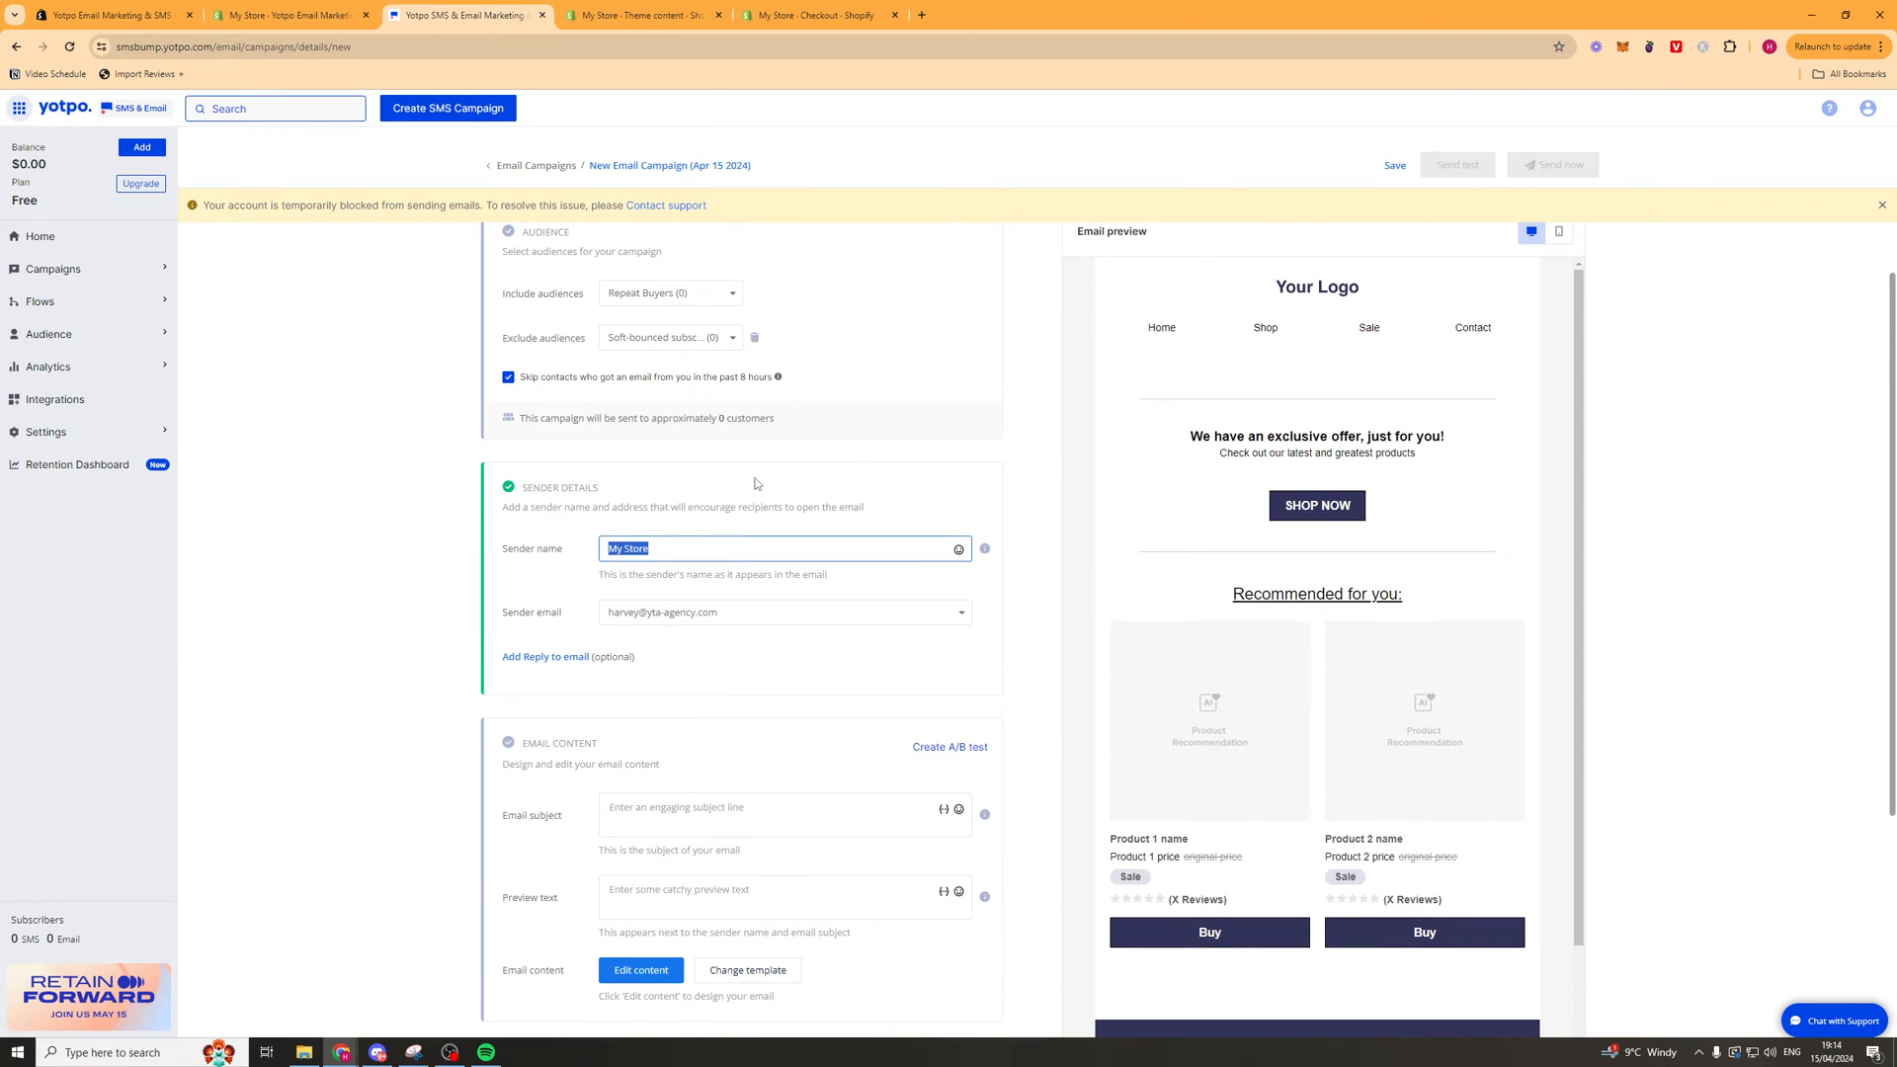
# Set the sender name to TEST STORE and move down to Email content.
pyautogui.write('T')
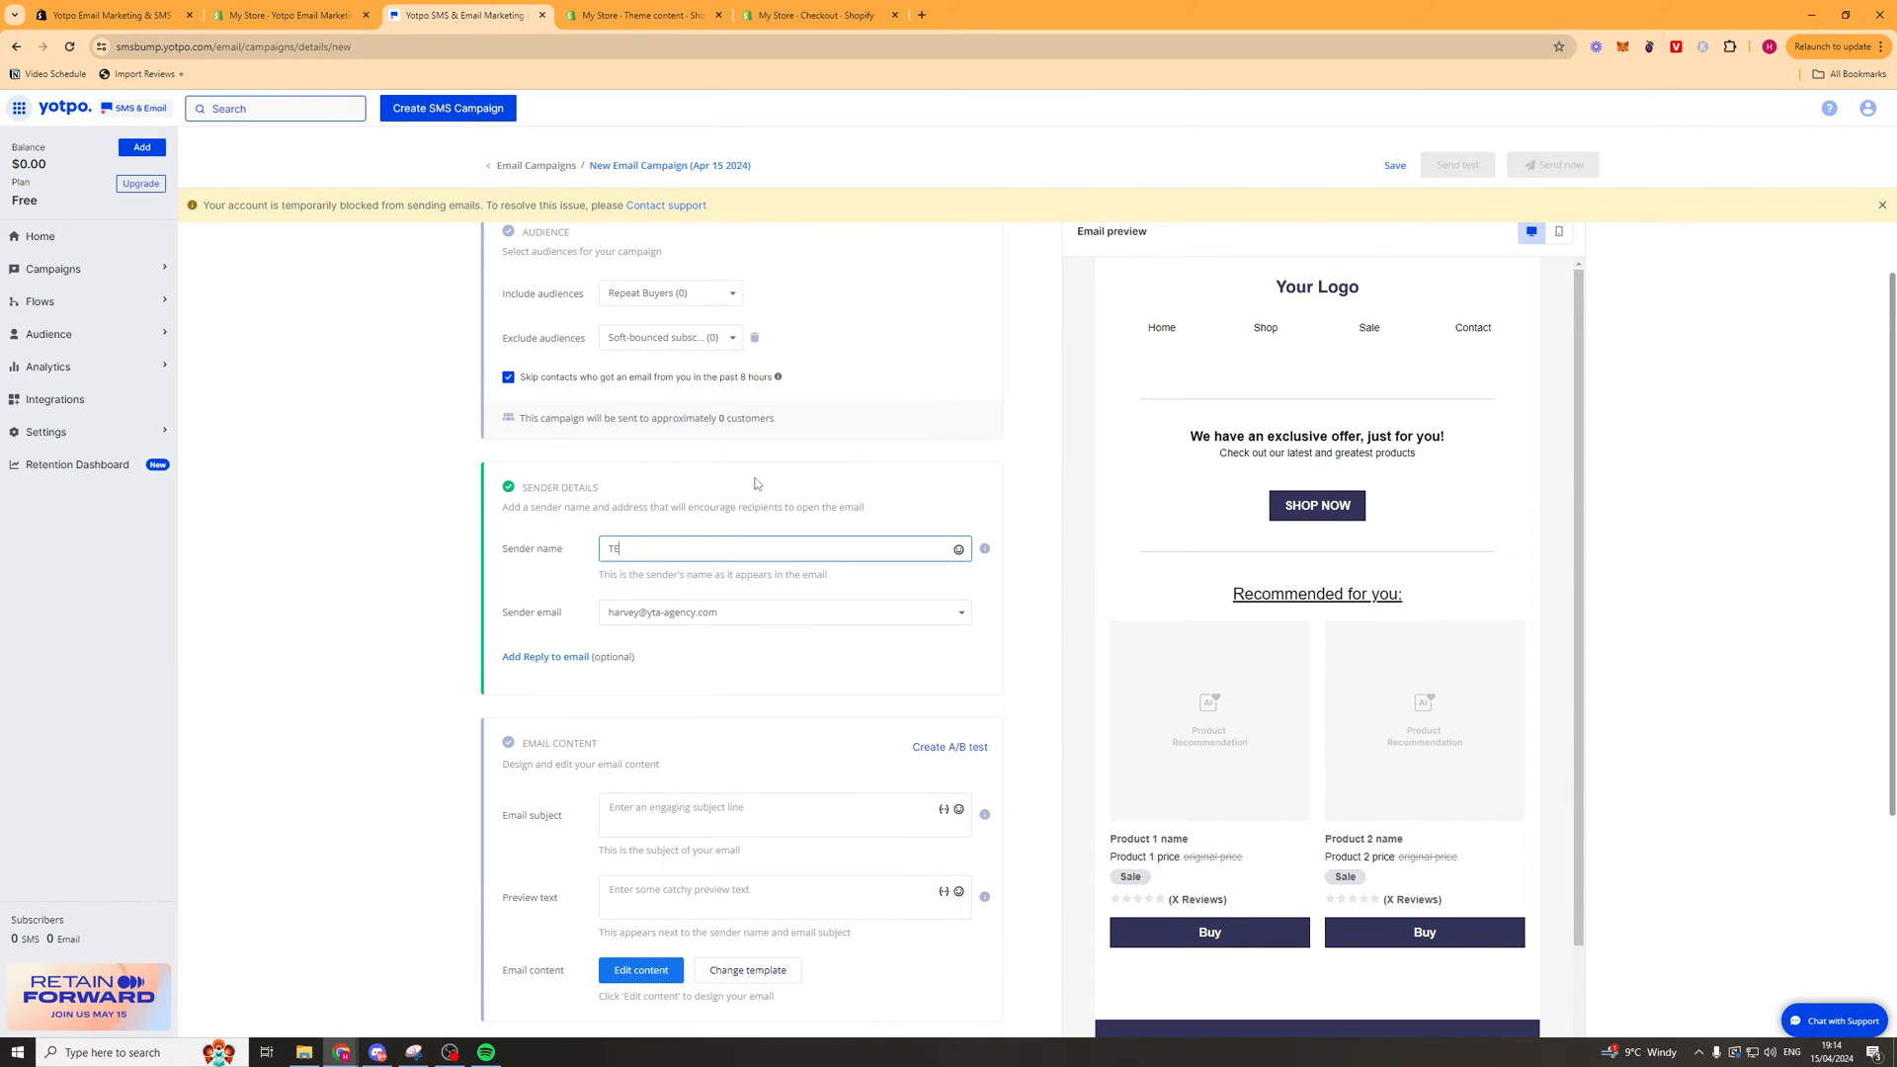
pyautogui.write('EST STORE')
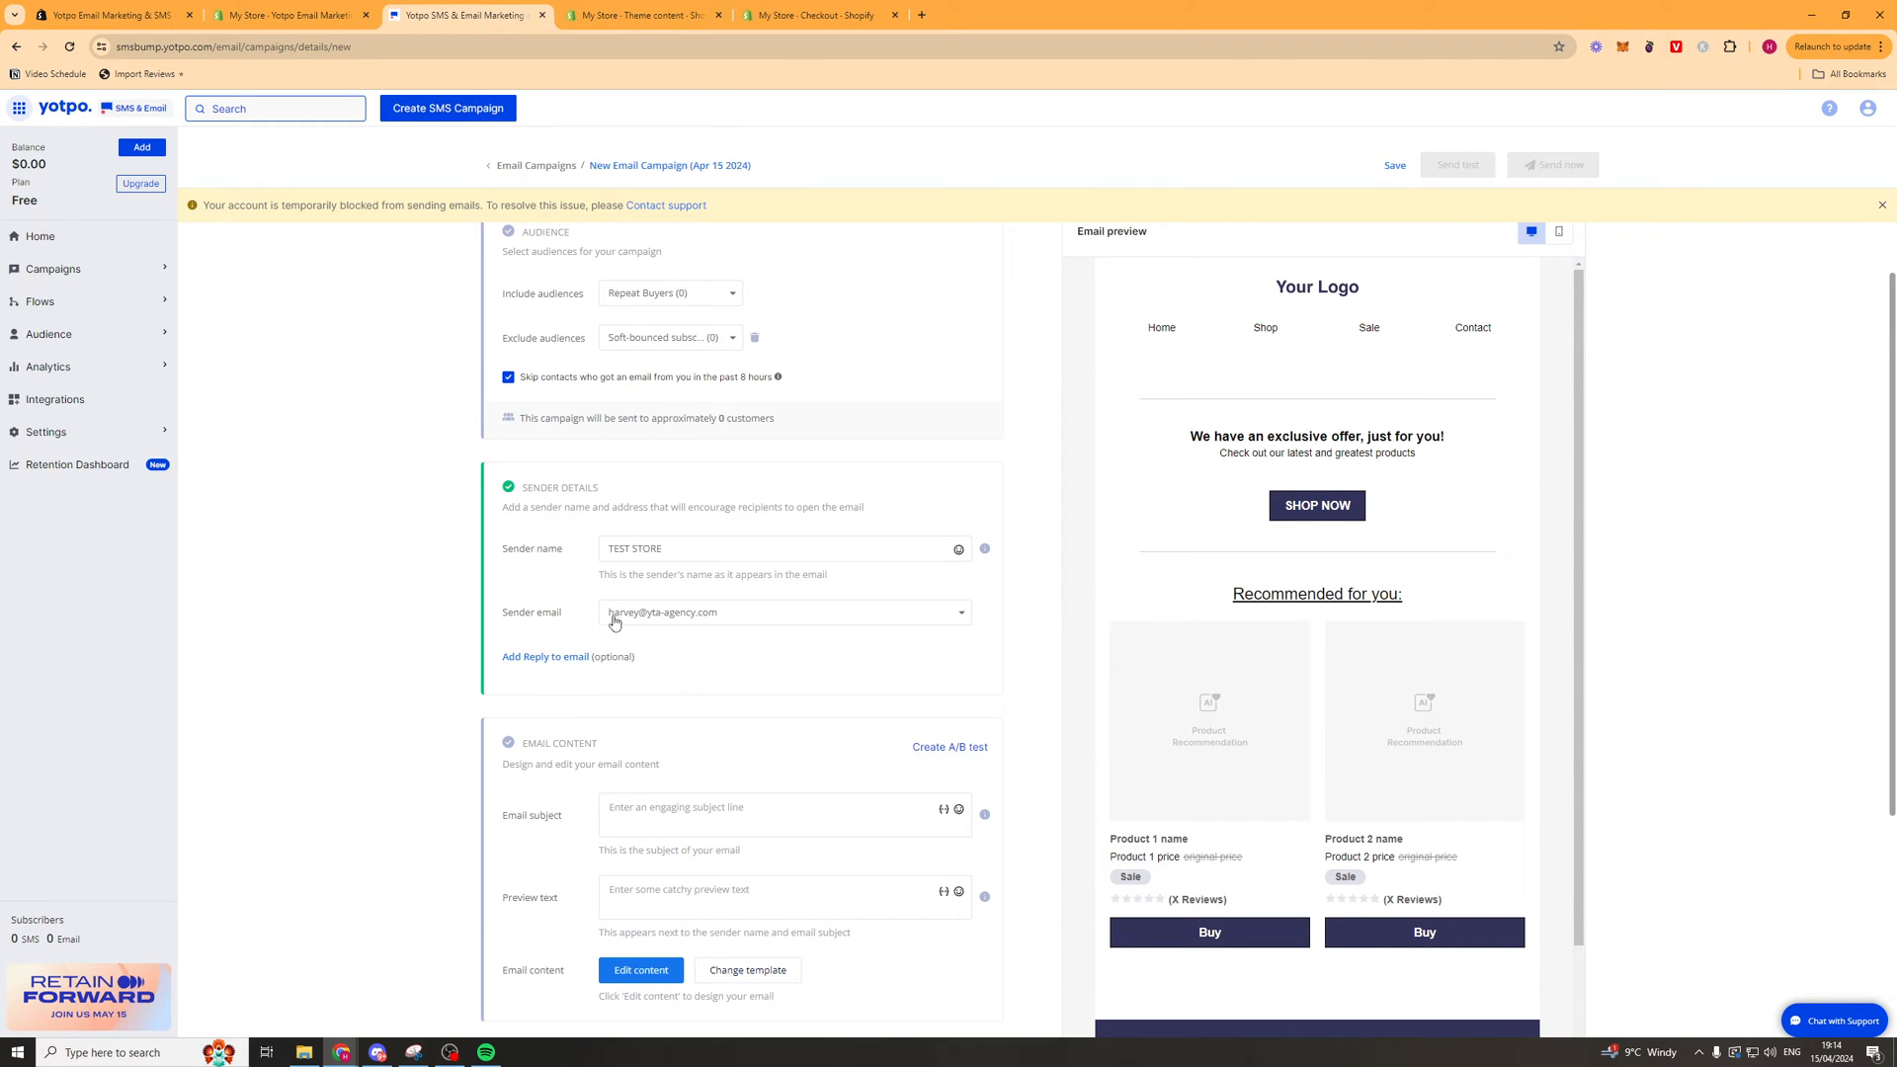
pyautogui.moveTo(819, 662)
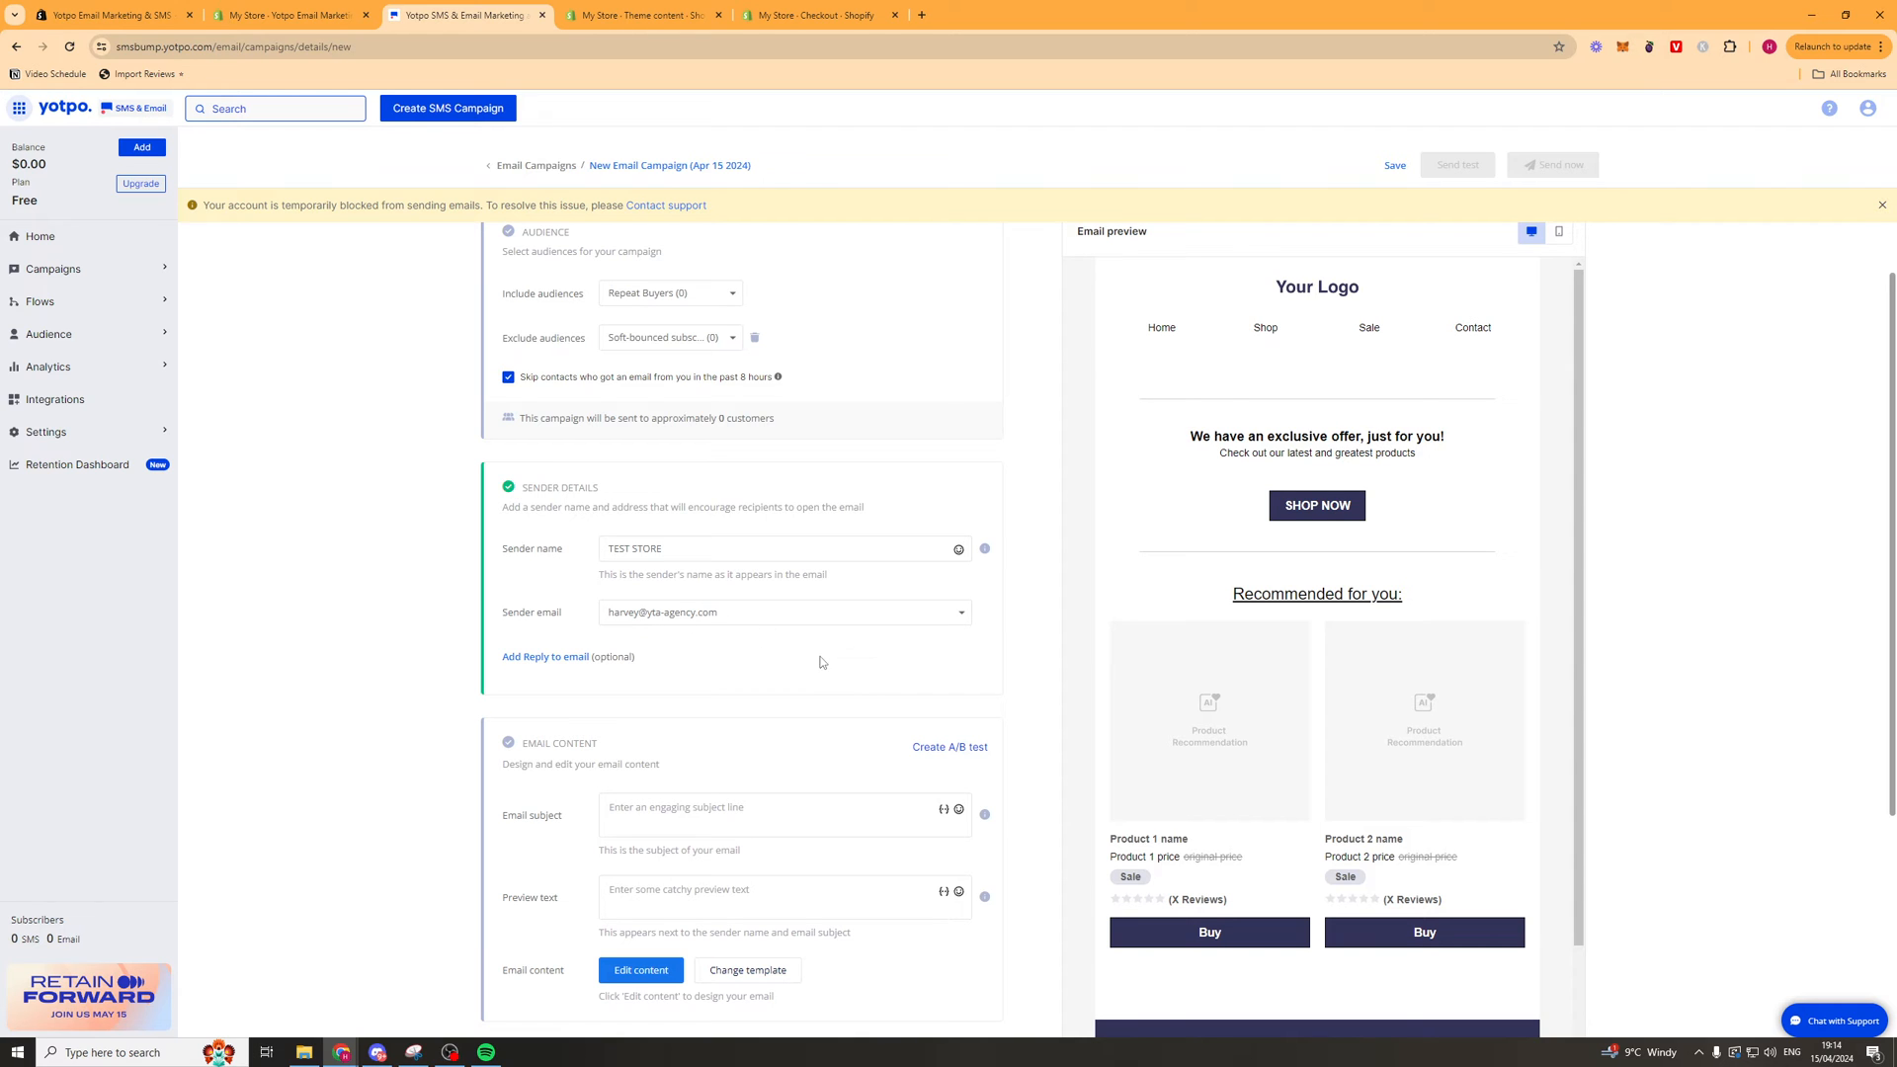
pyautogui.moveTo(867, 693)
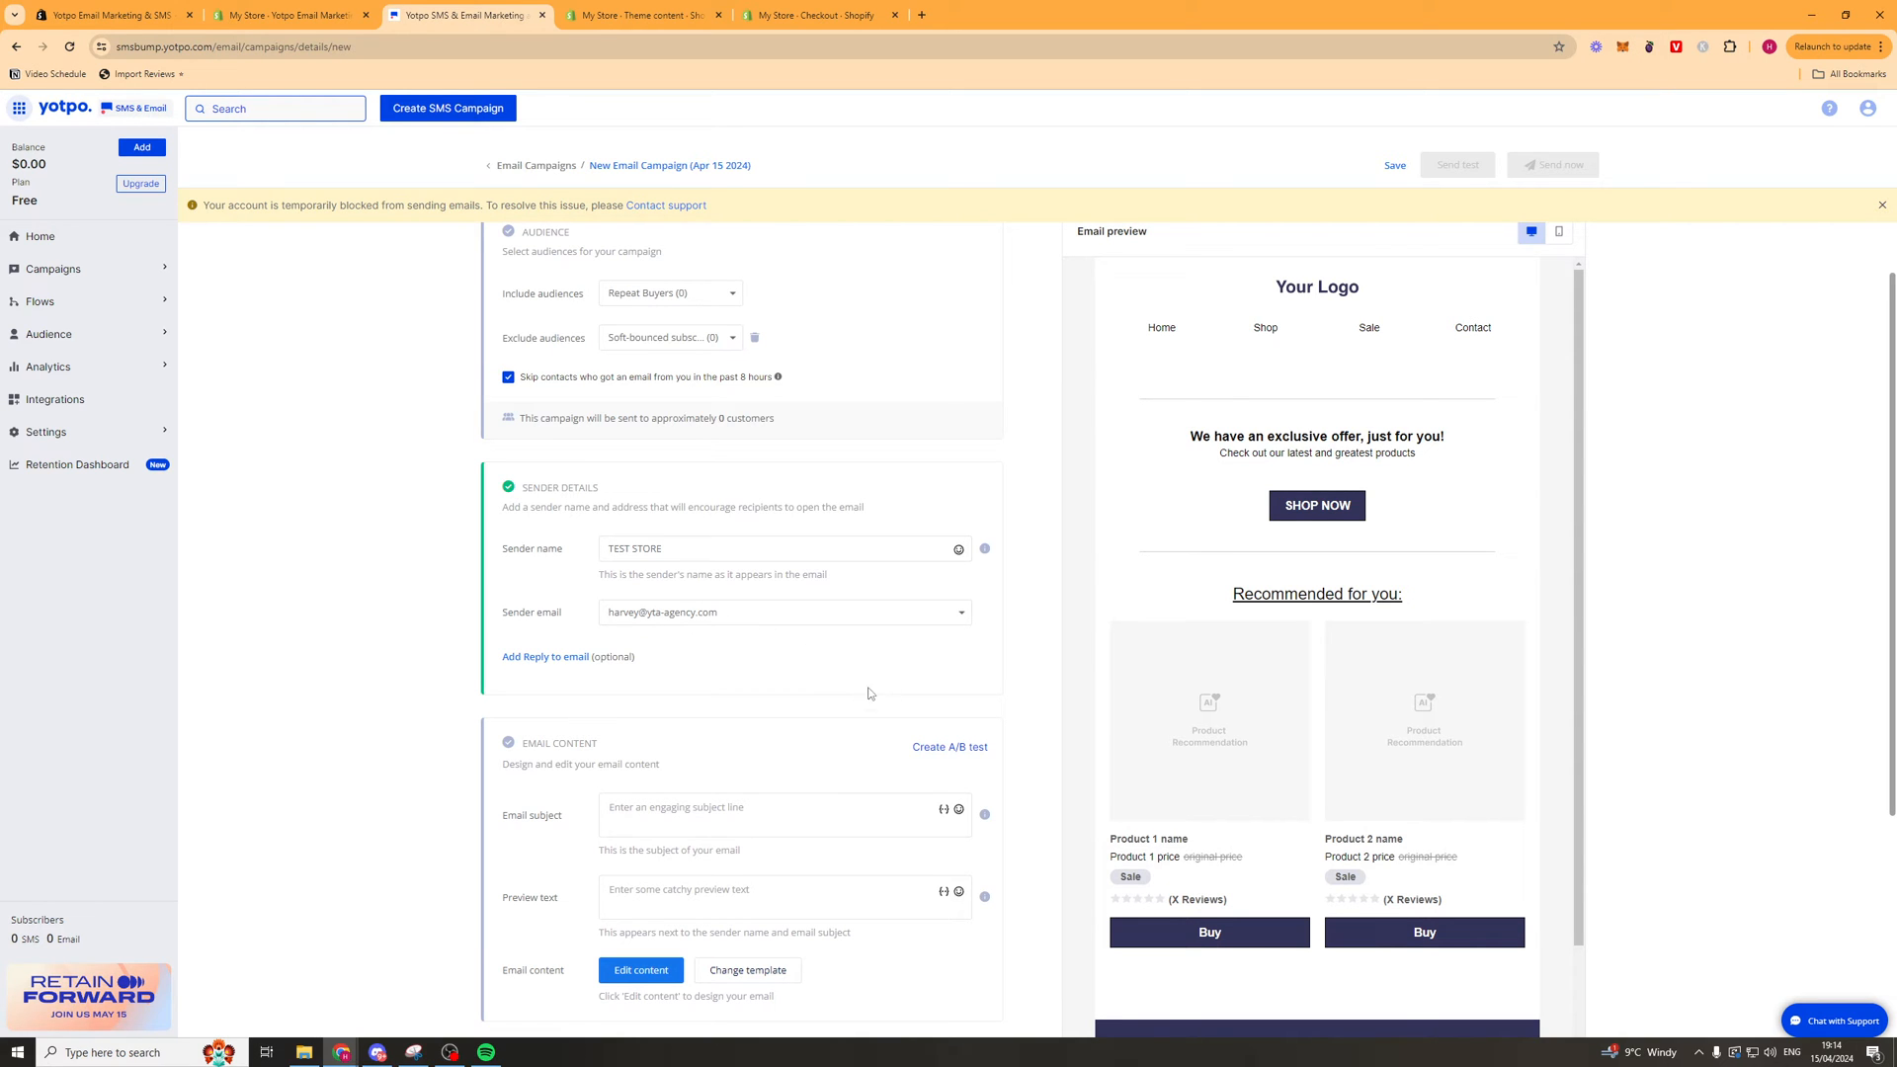
pyautogui.scroll(-3)
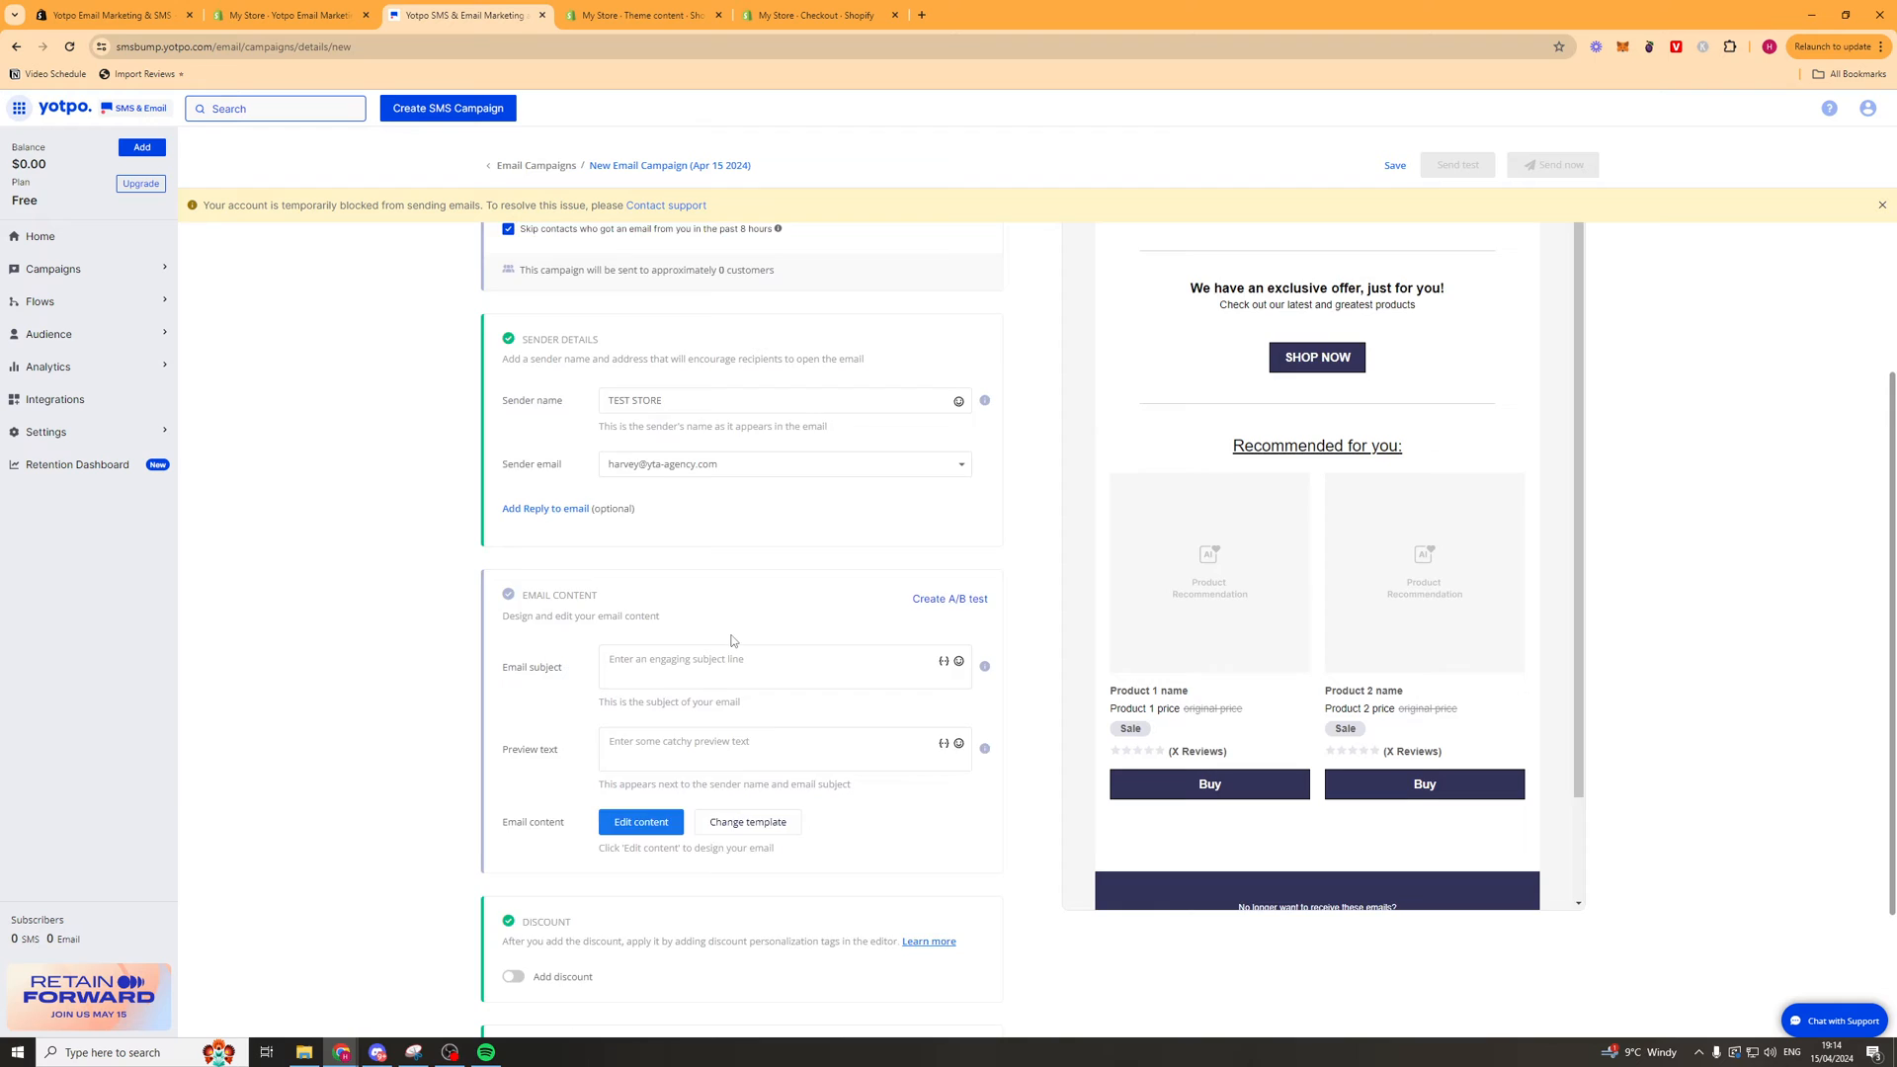
pyautogui.scroll(-3)
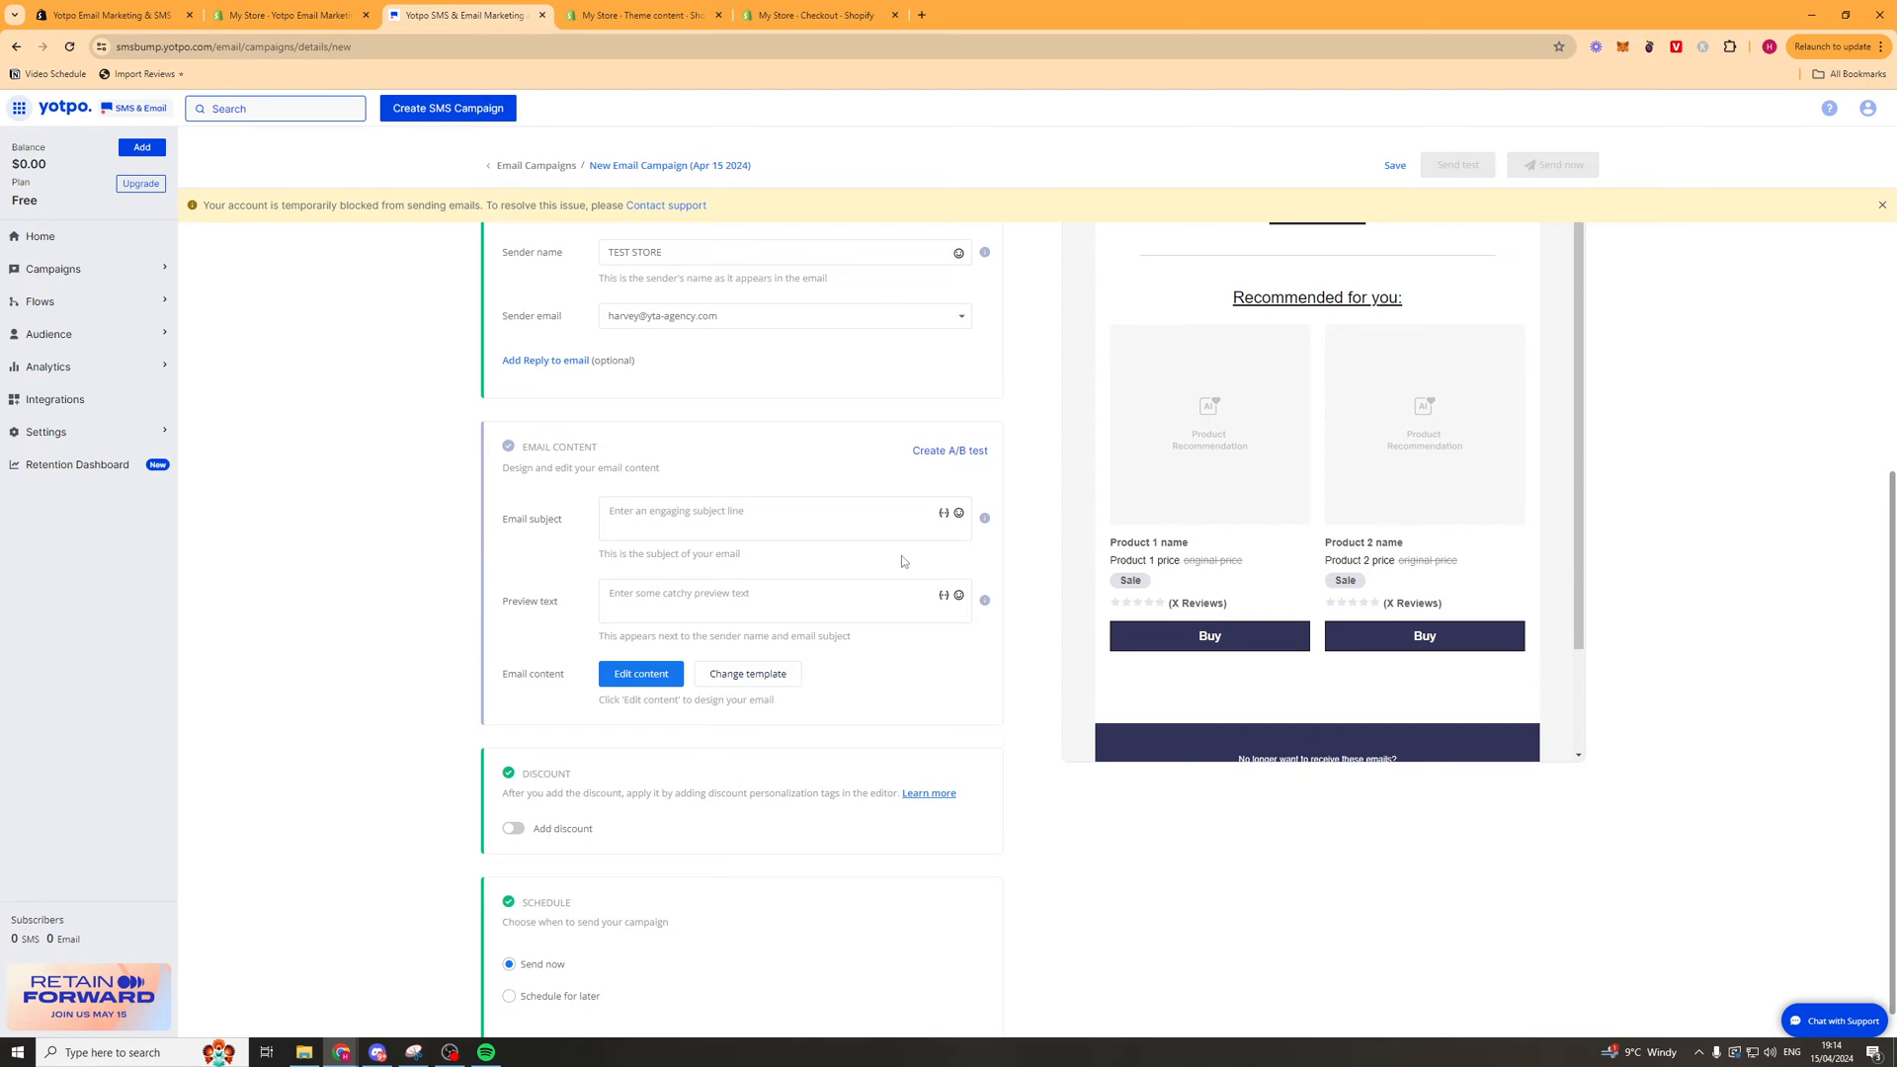
# Enter subject 'Check out this best seller!' and preview text 'This item sold out in 30 minutes last drop!'.
pyautogui.write('Check out')
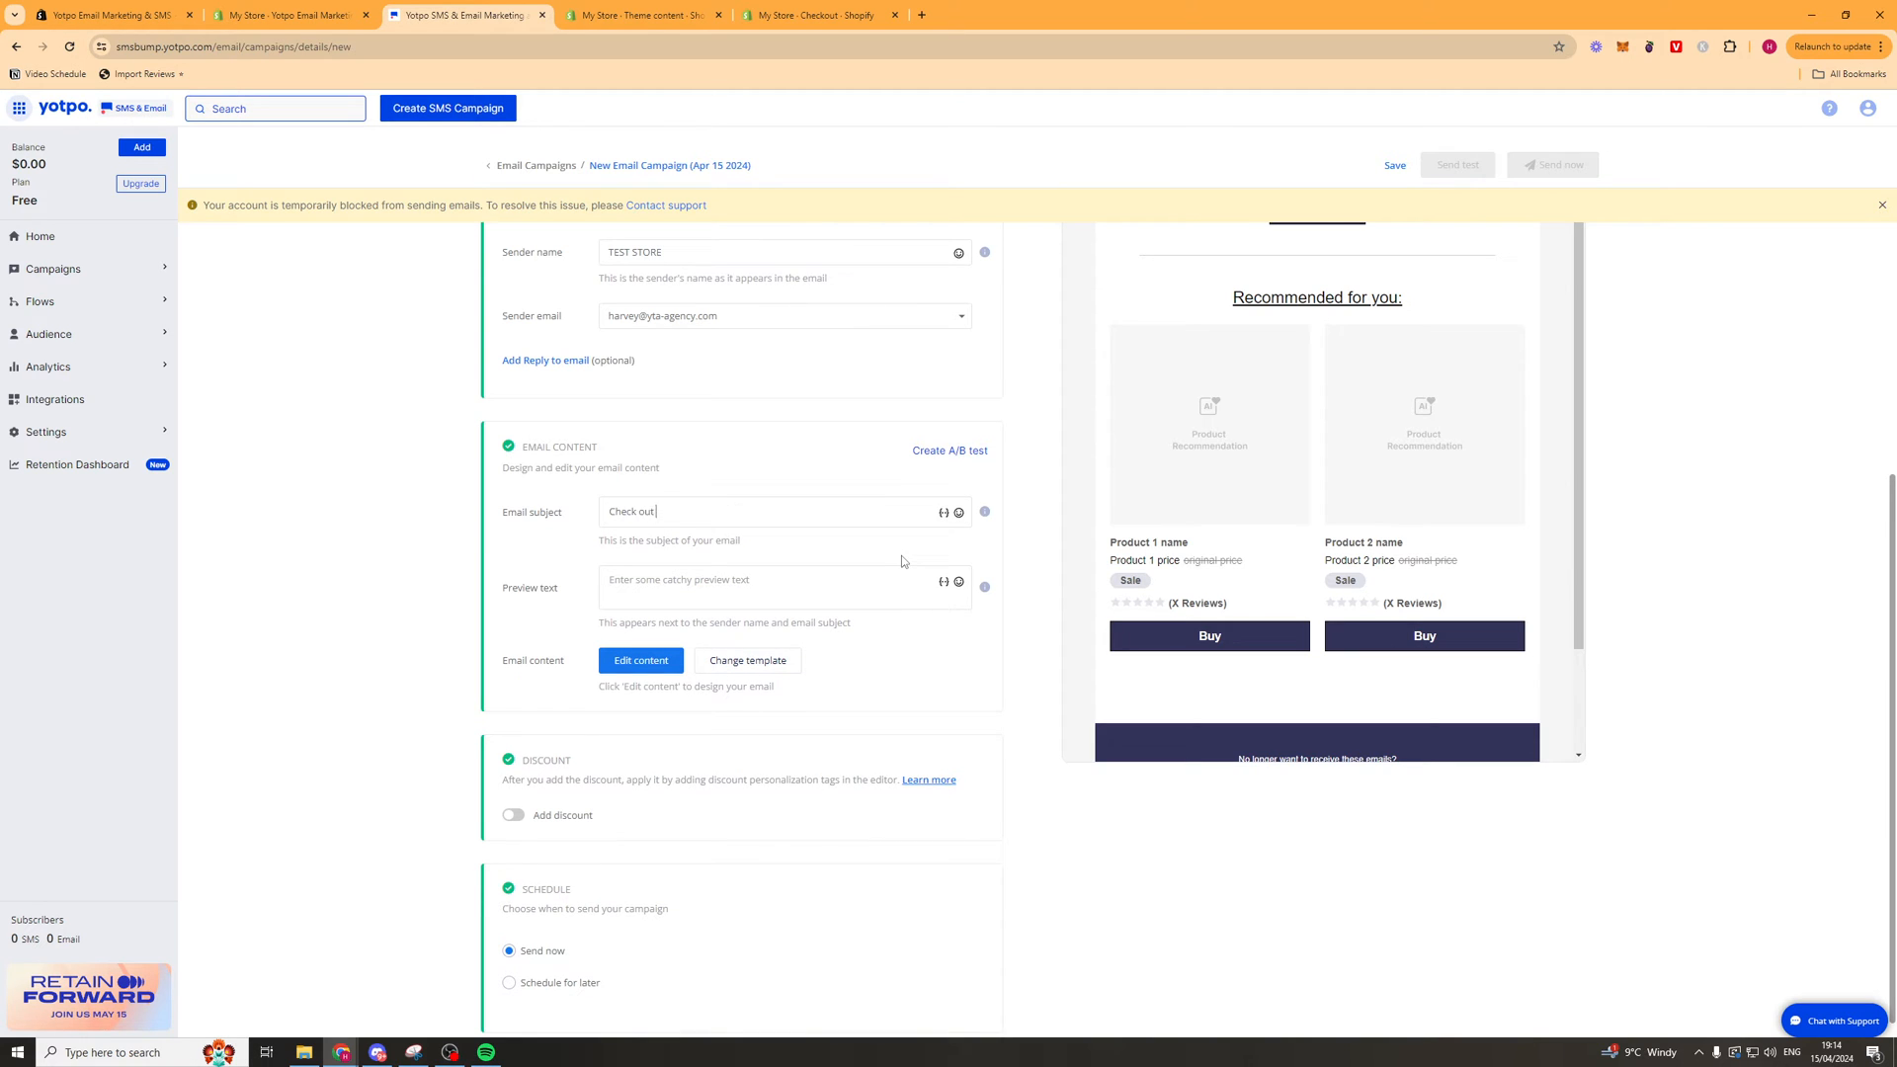
pyautogui.write('this best seller!')
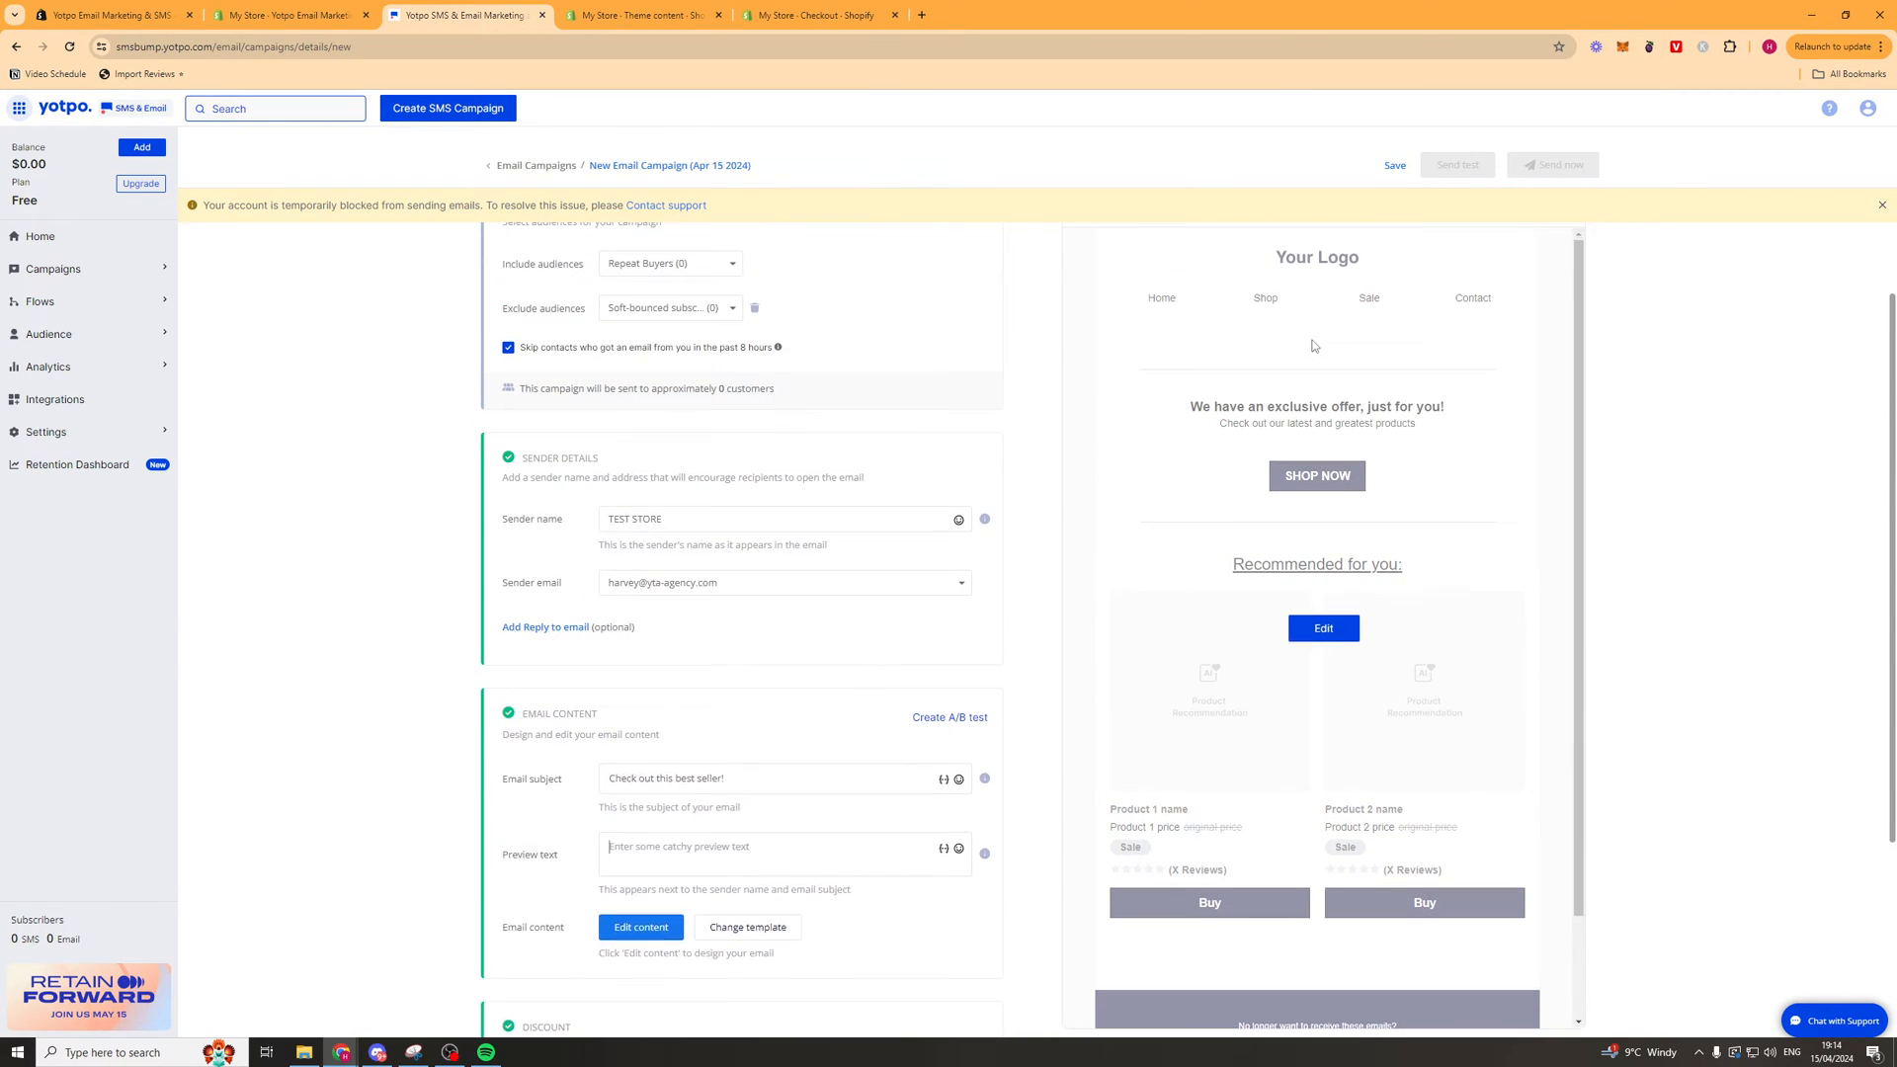
pyautogui.scroll(-3)
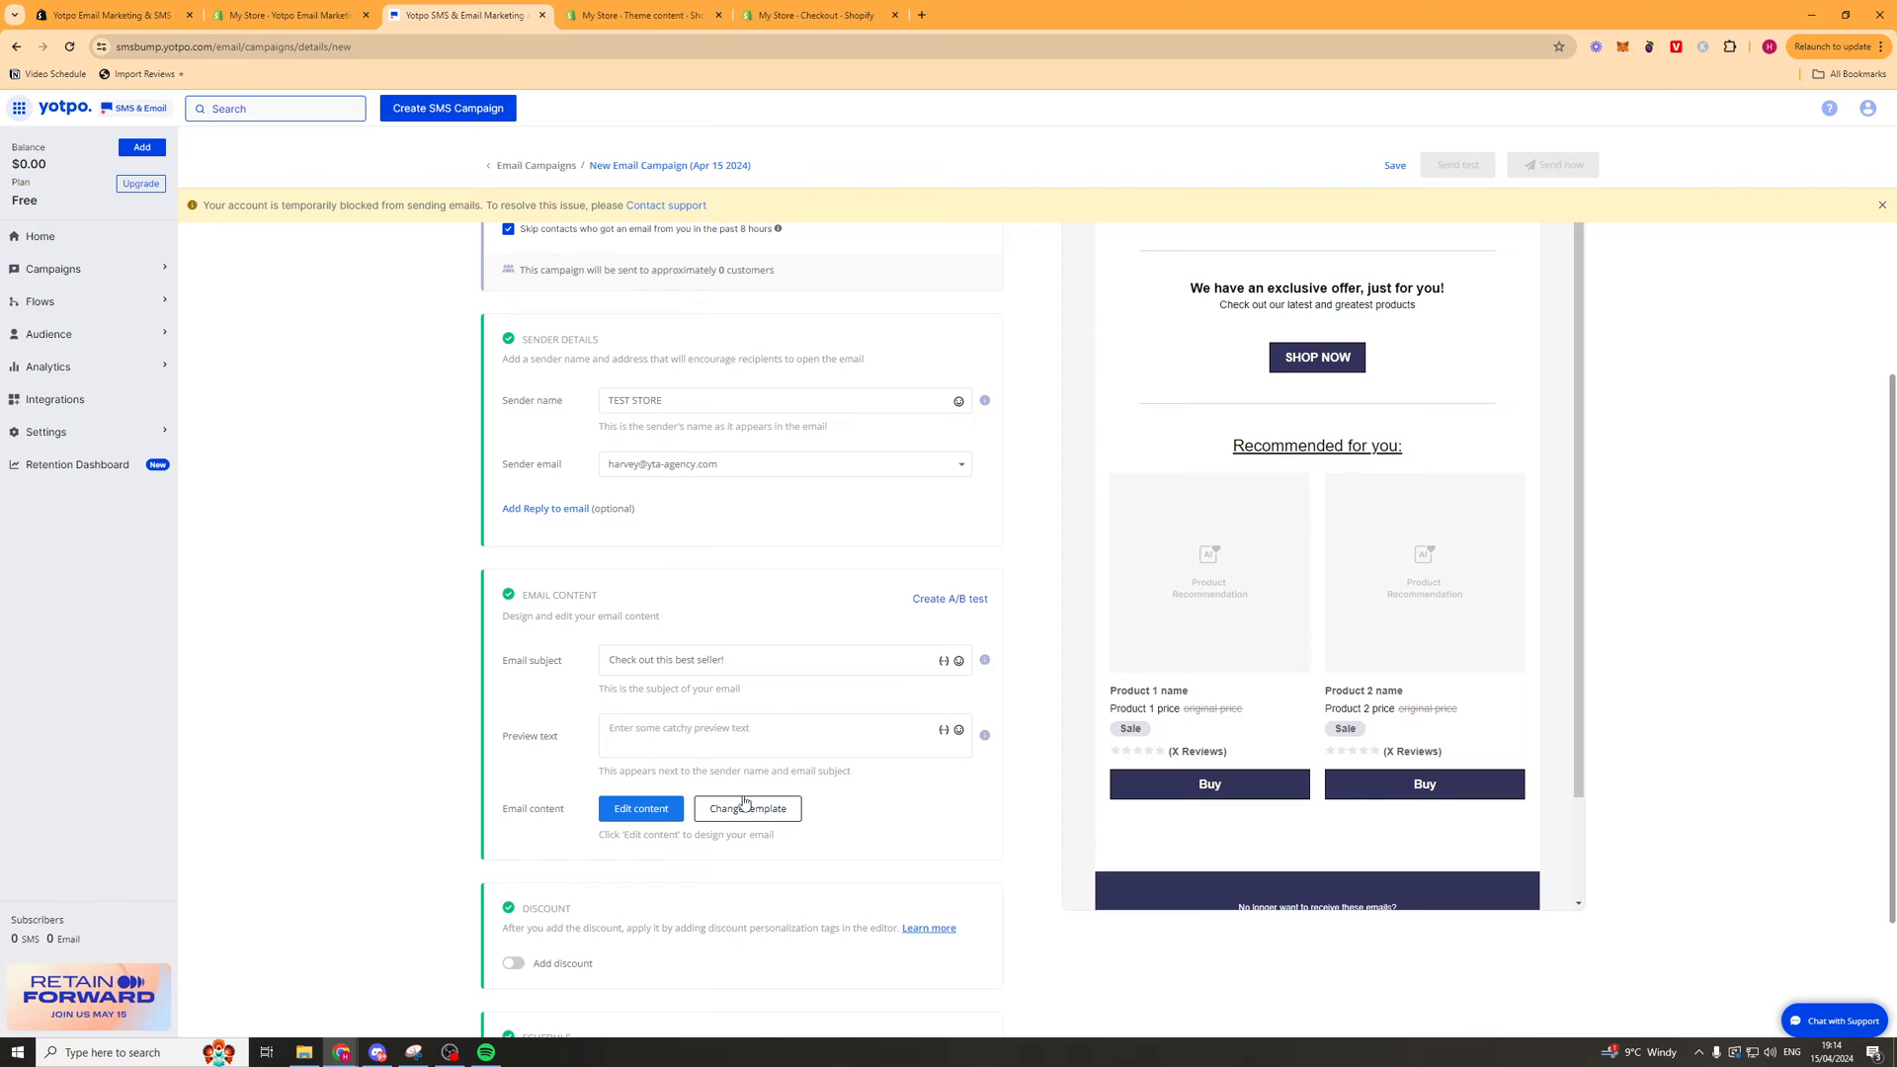
pyautogui.write('This item sold out in 30 minutes last drop!')
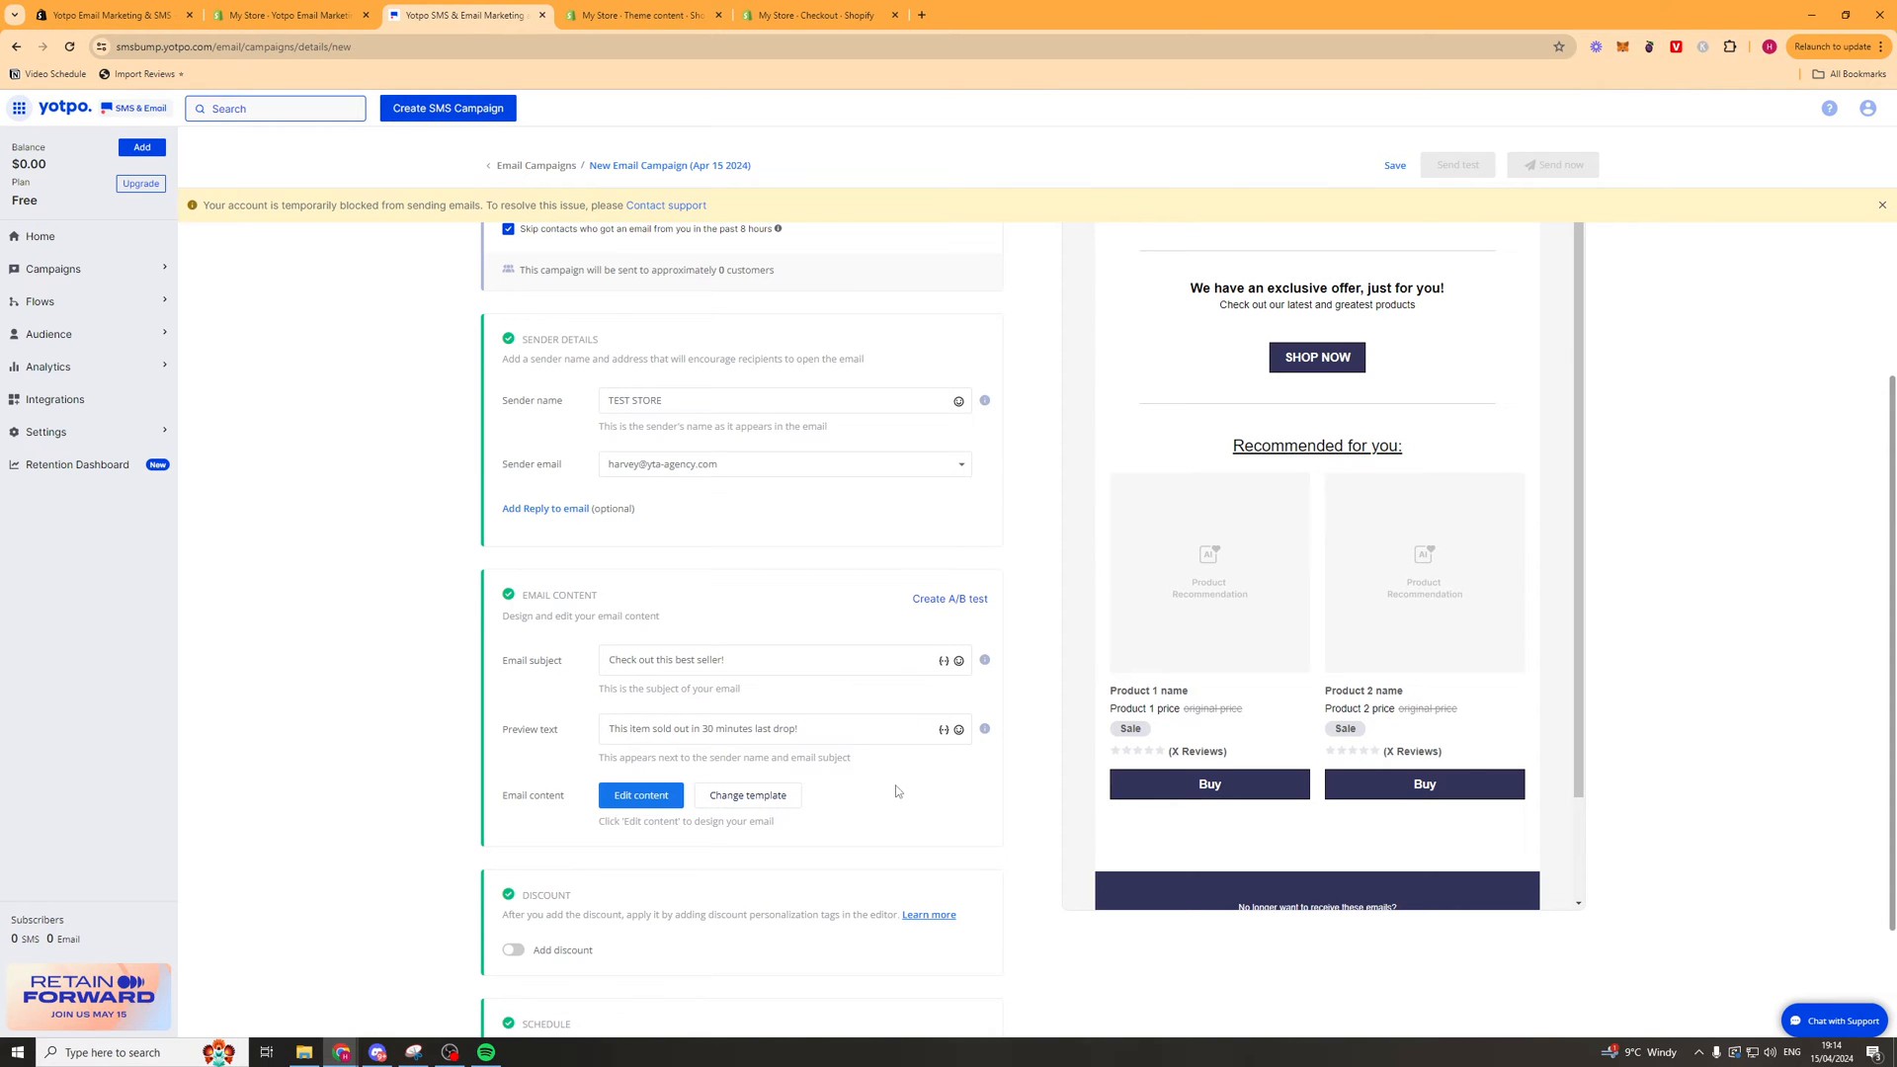
pyautogui.click(950, 602)
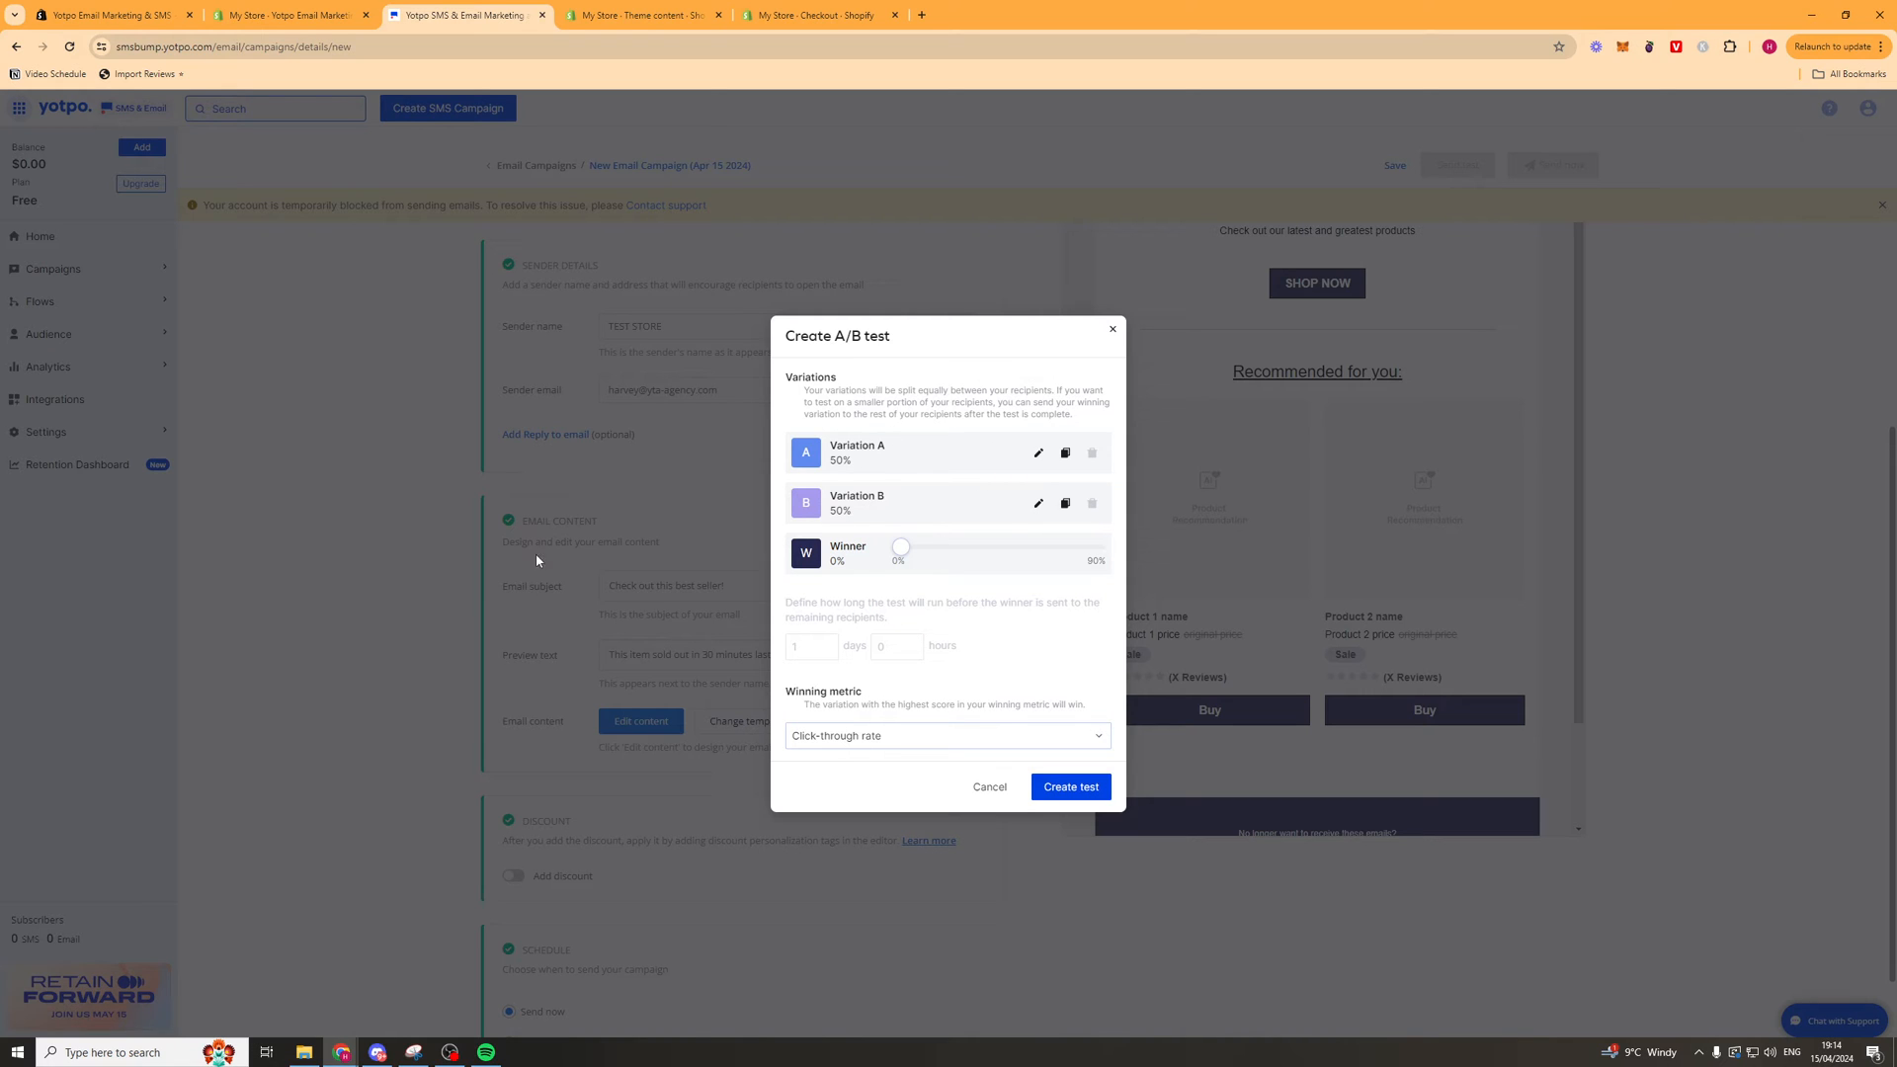
pyautogui.moveTo(729, 571)
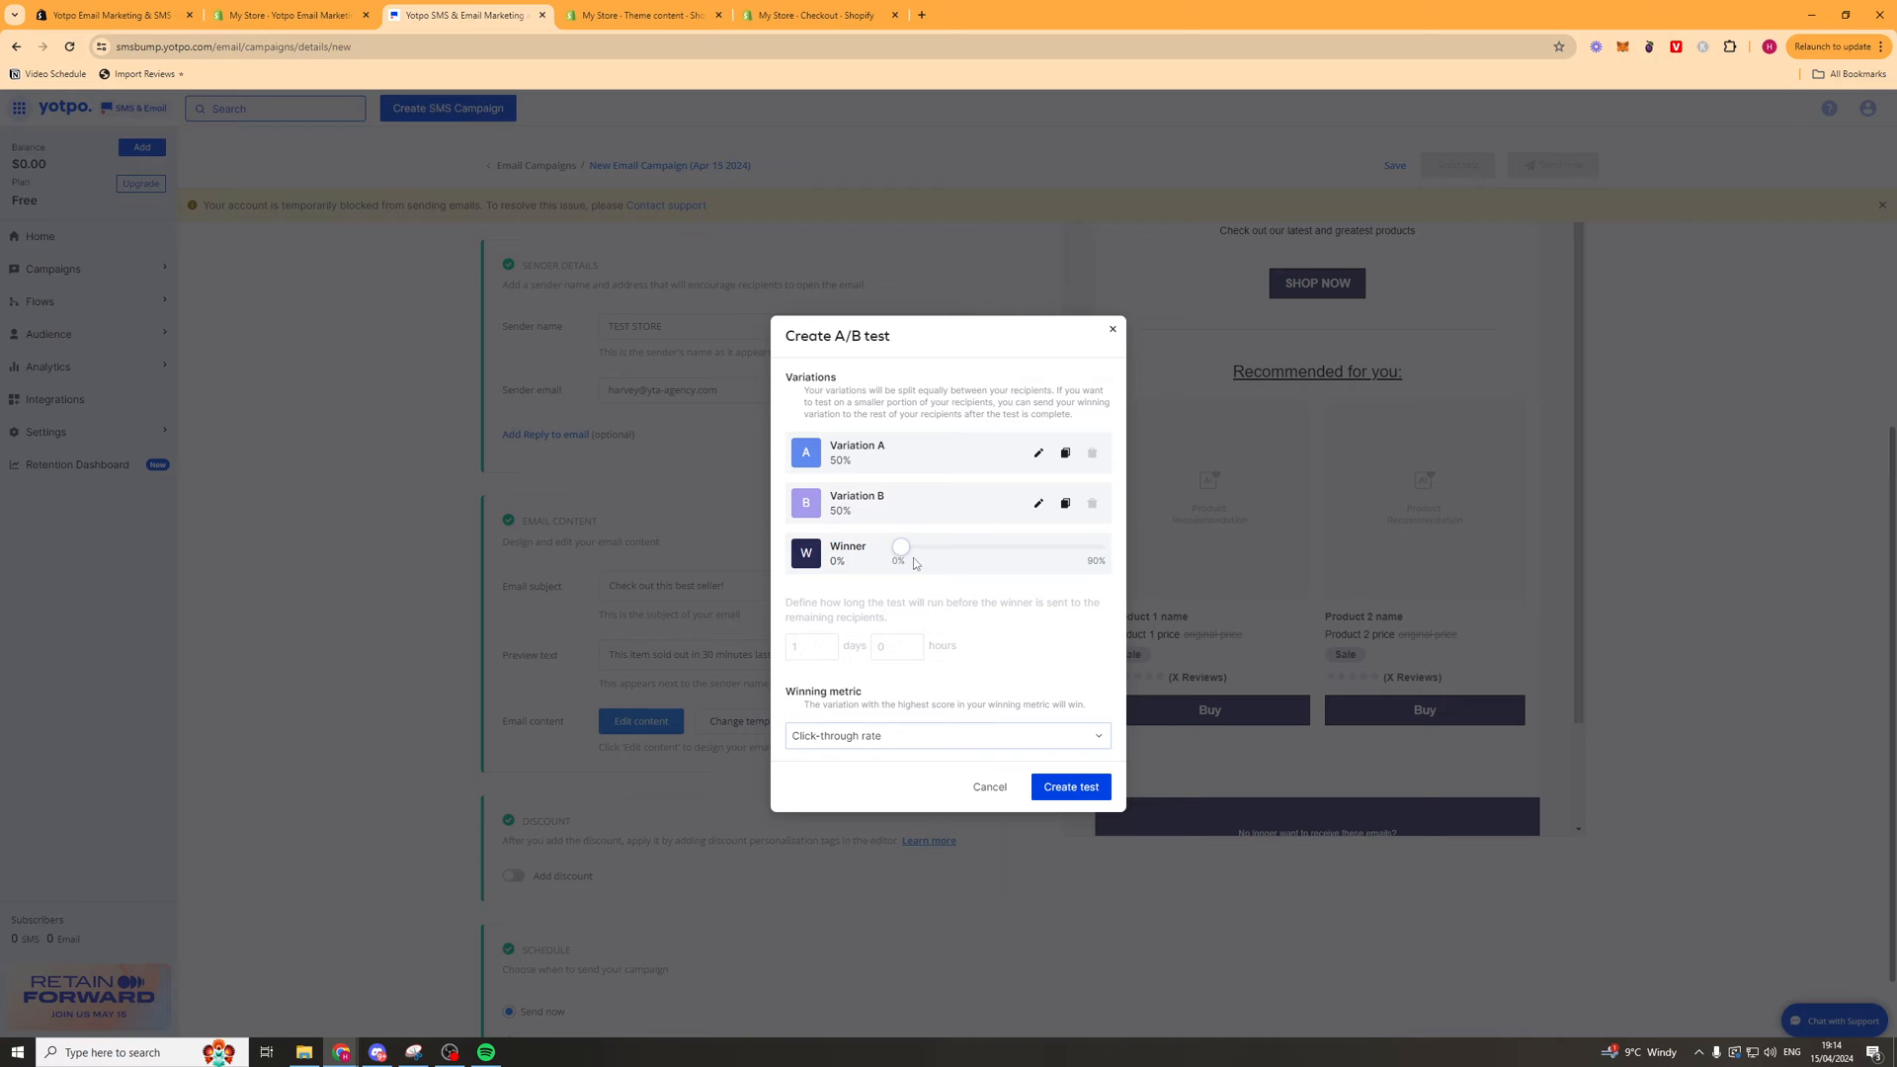
pyautogui.click(947, 735)
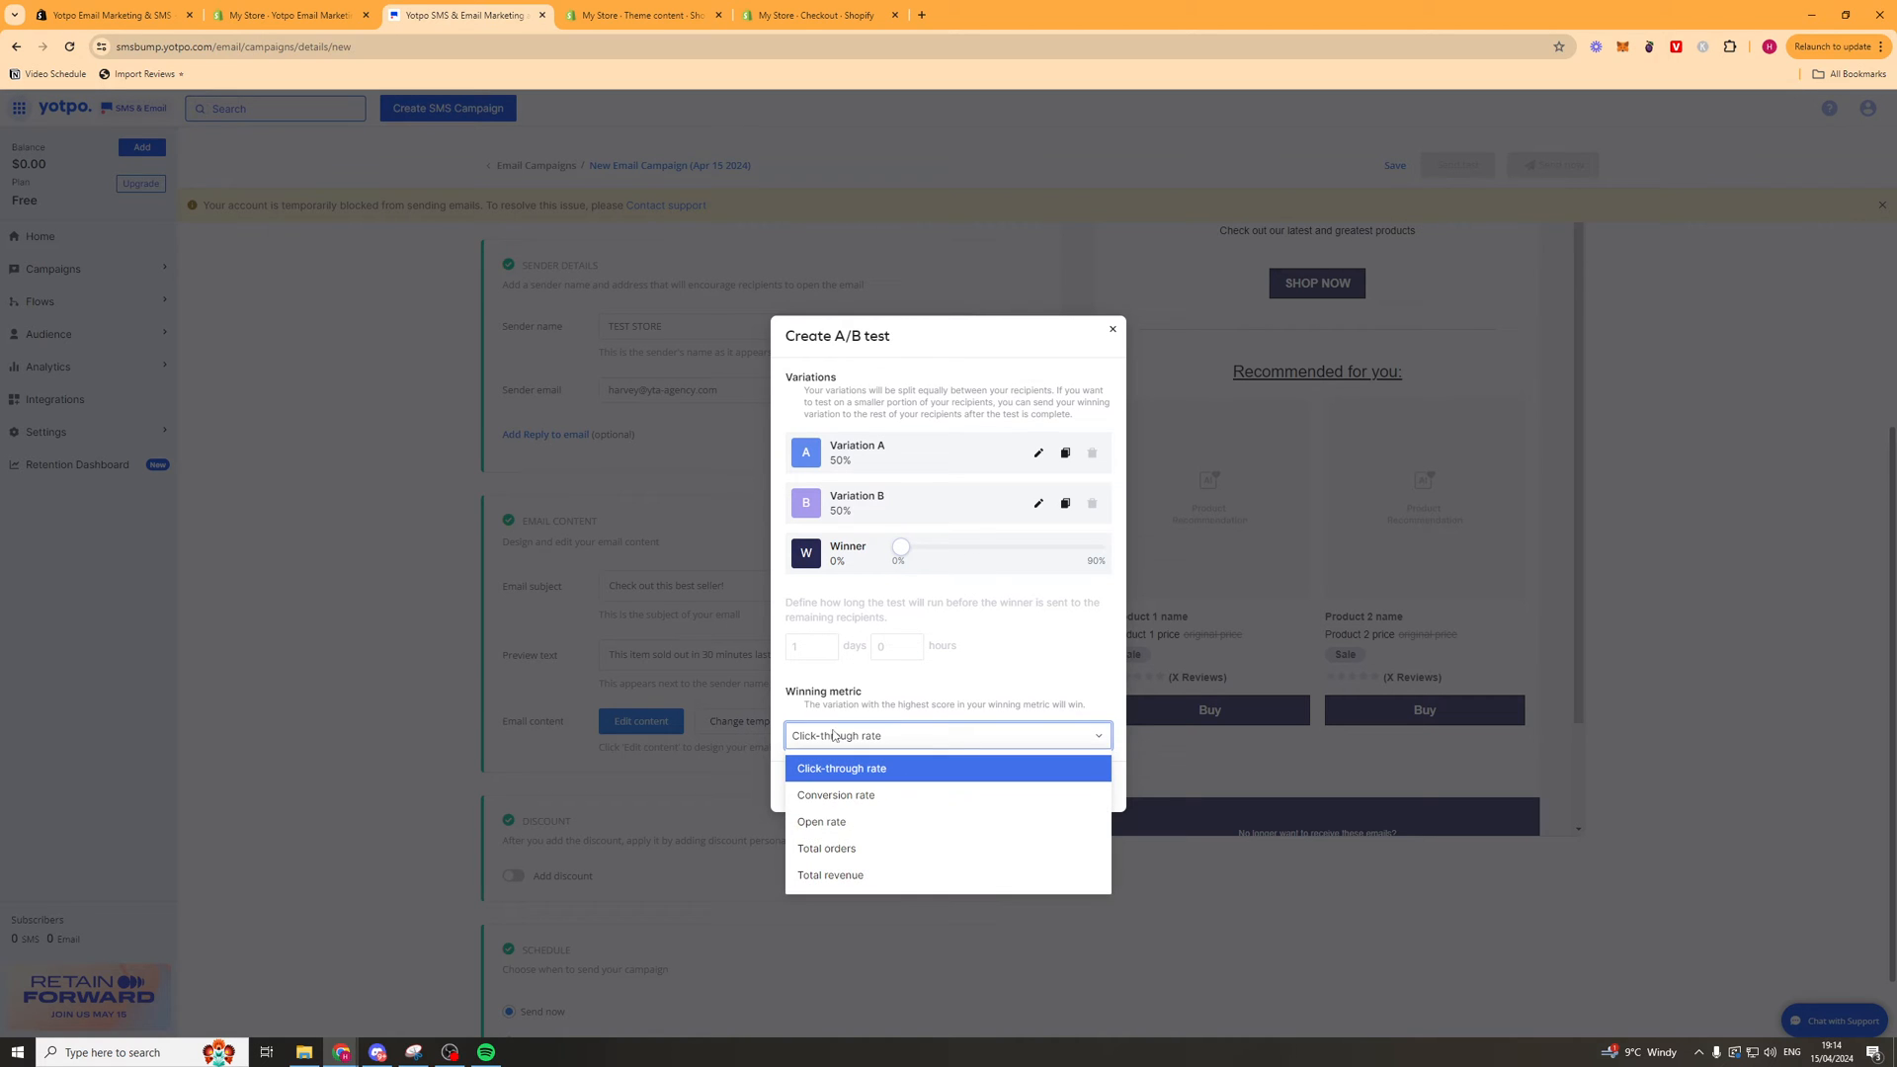
pyautogui.moveTo(867, 773)
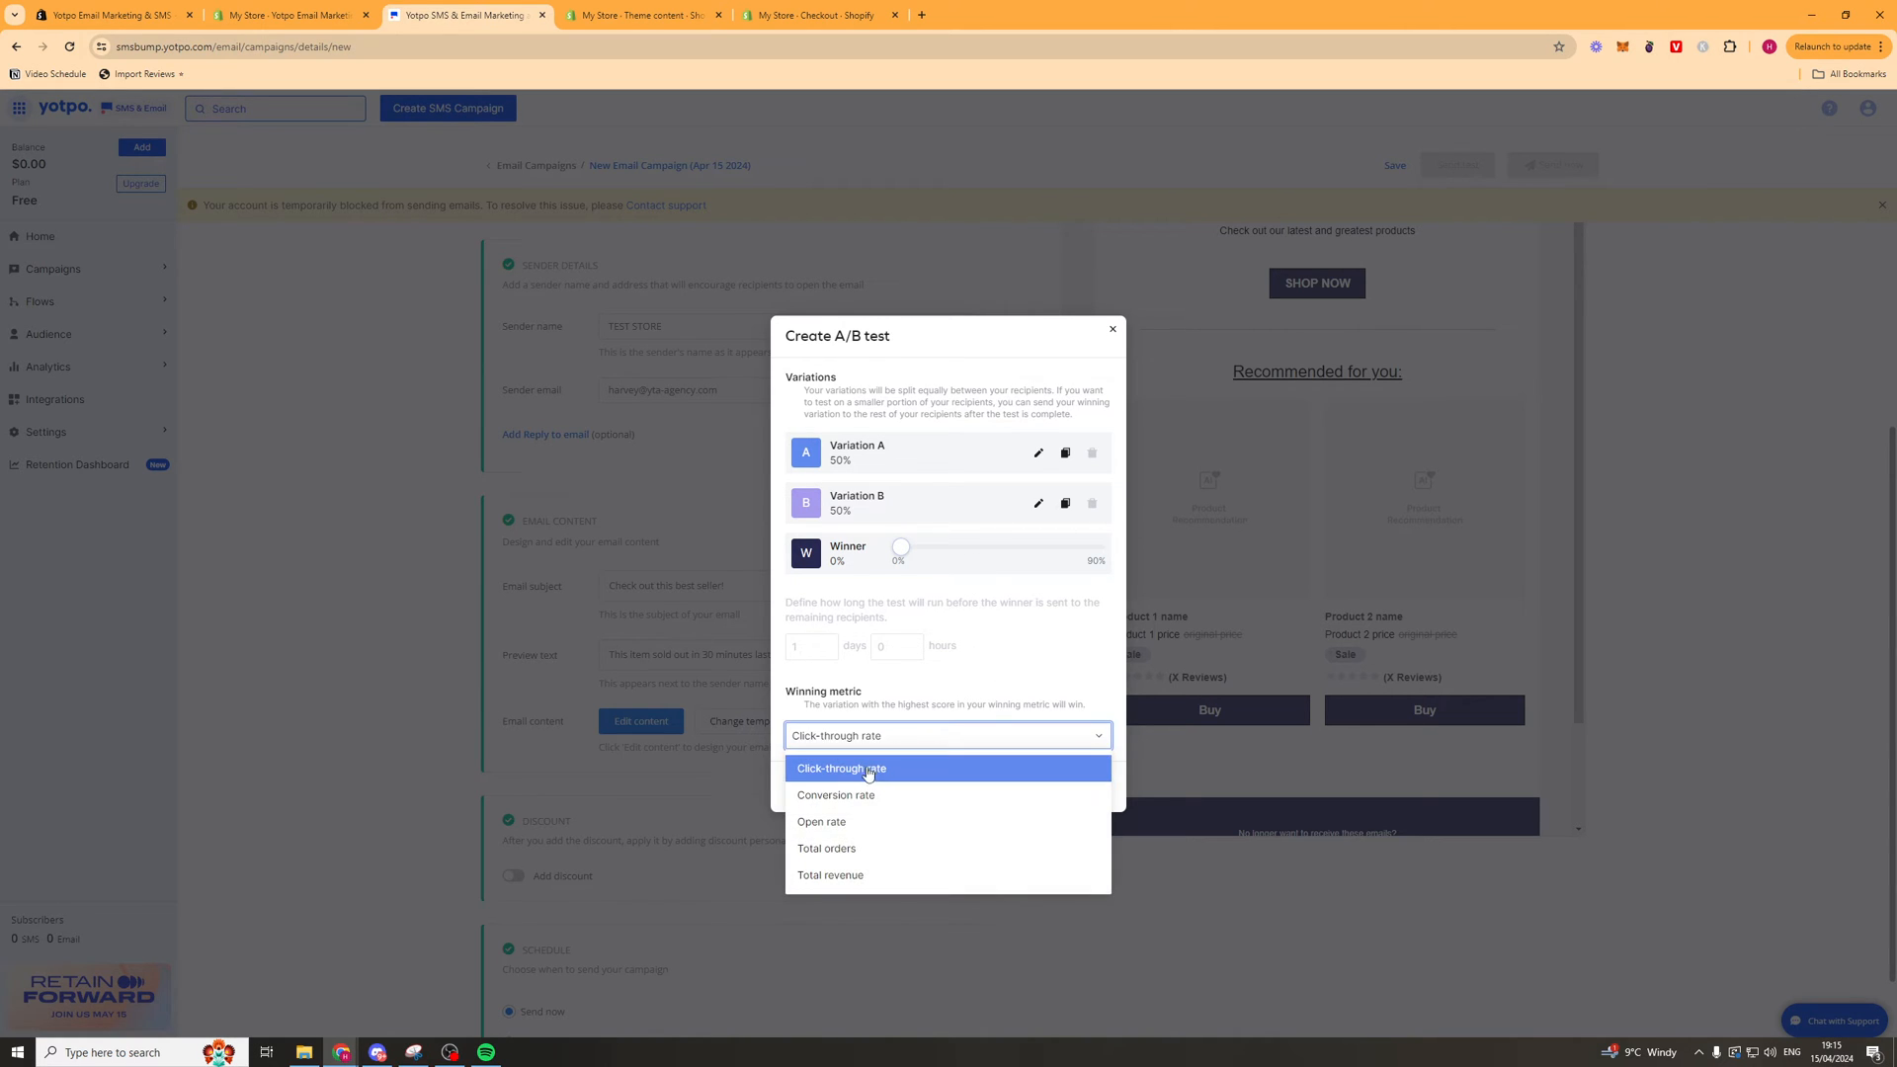
pyautogui.moveTo(860, 829)
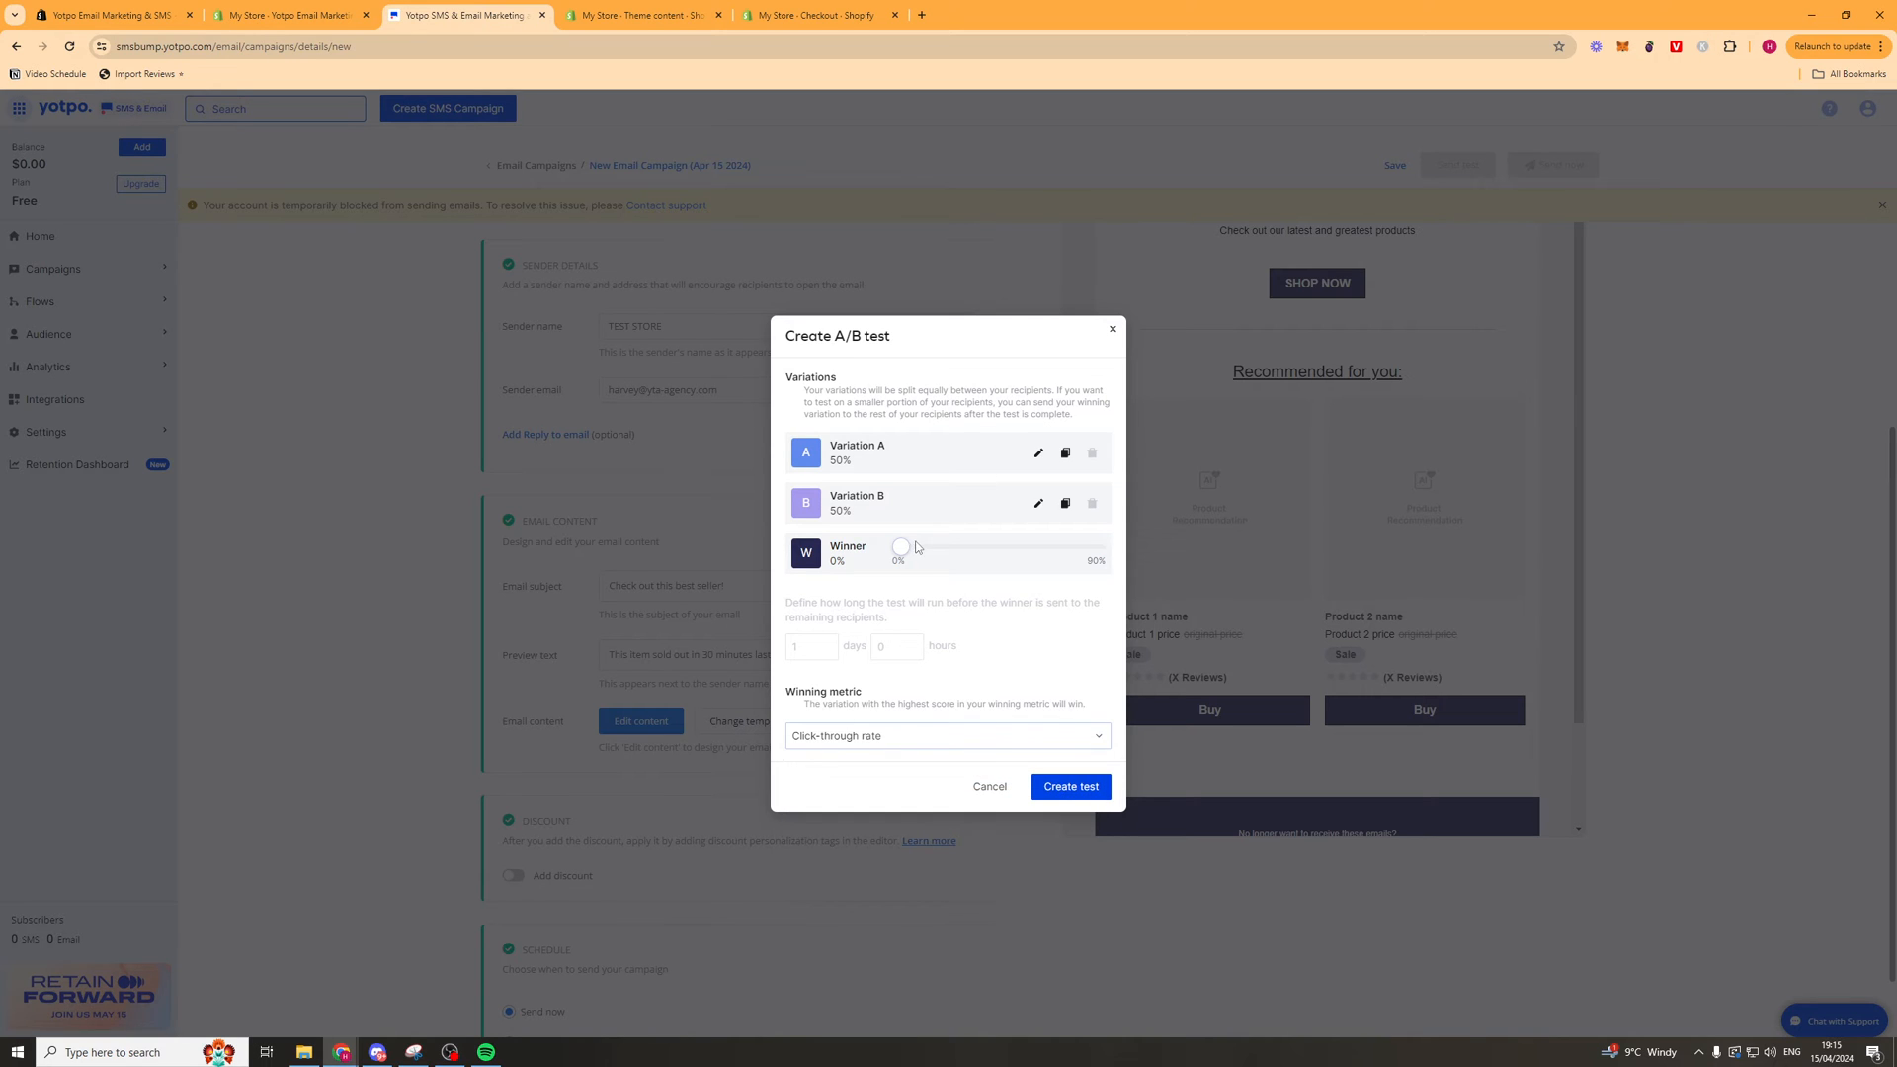
pyautogui.moveTo(900, 548); pyautogui.dragTo(910, 548)
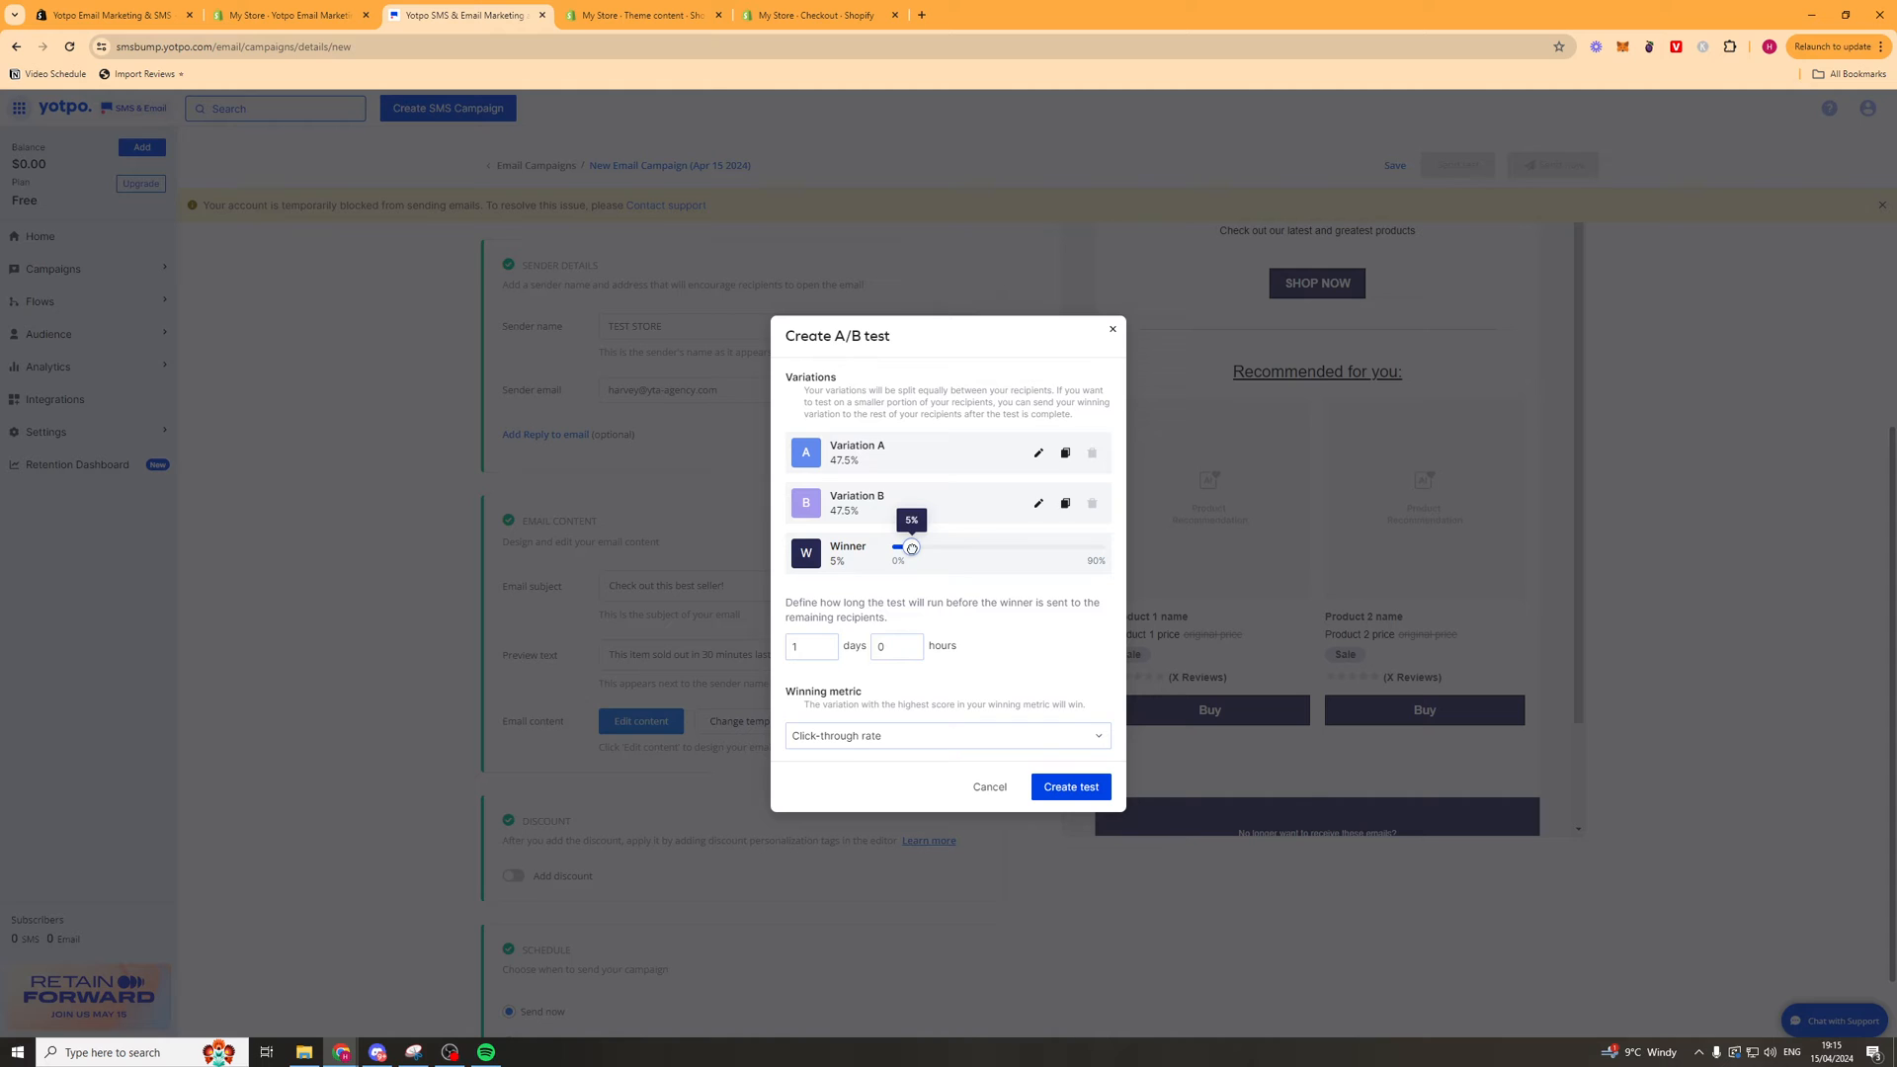
pyautogui.moveTo(906, 548); pyautogui.dragTo(913, 548)
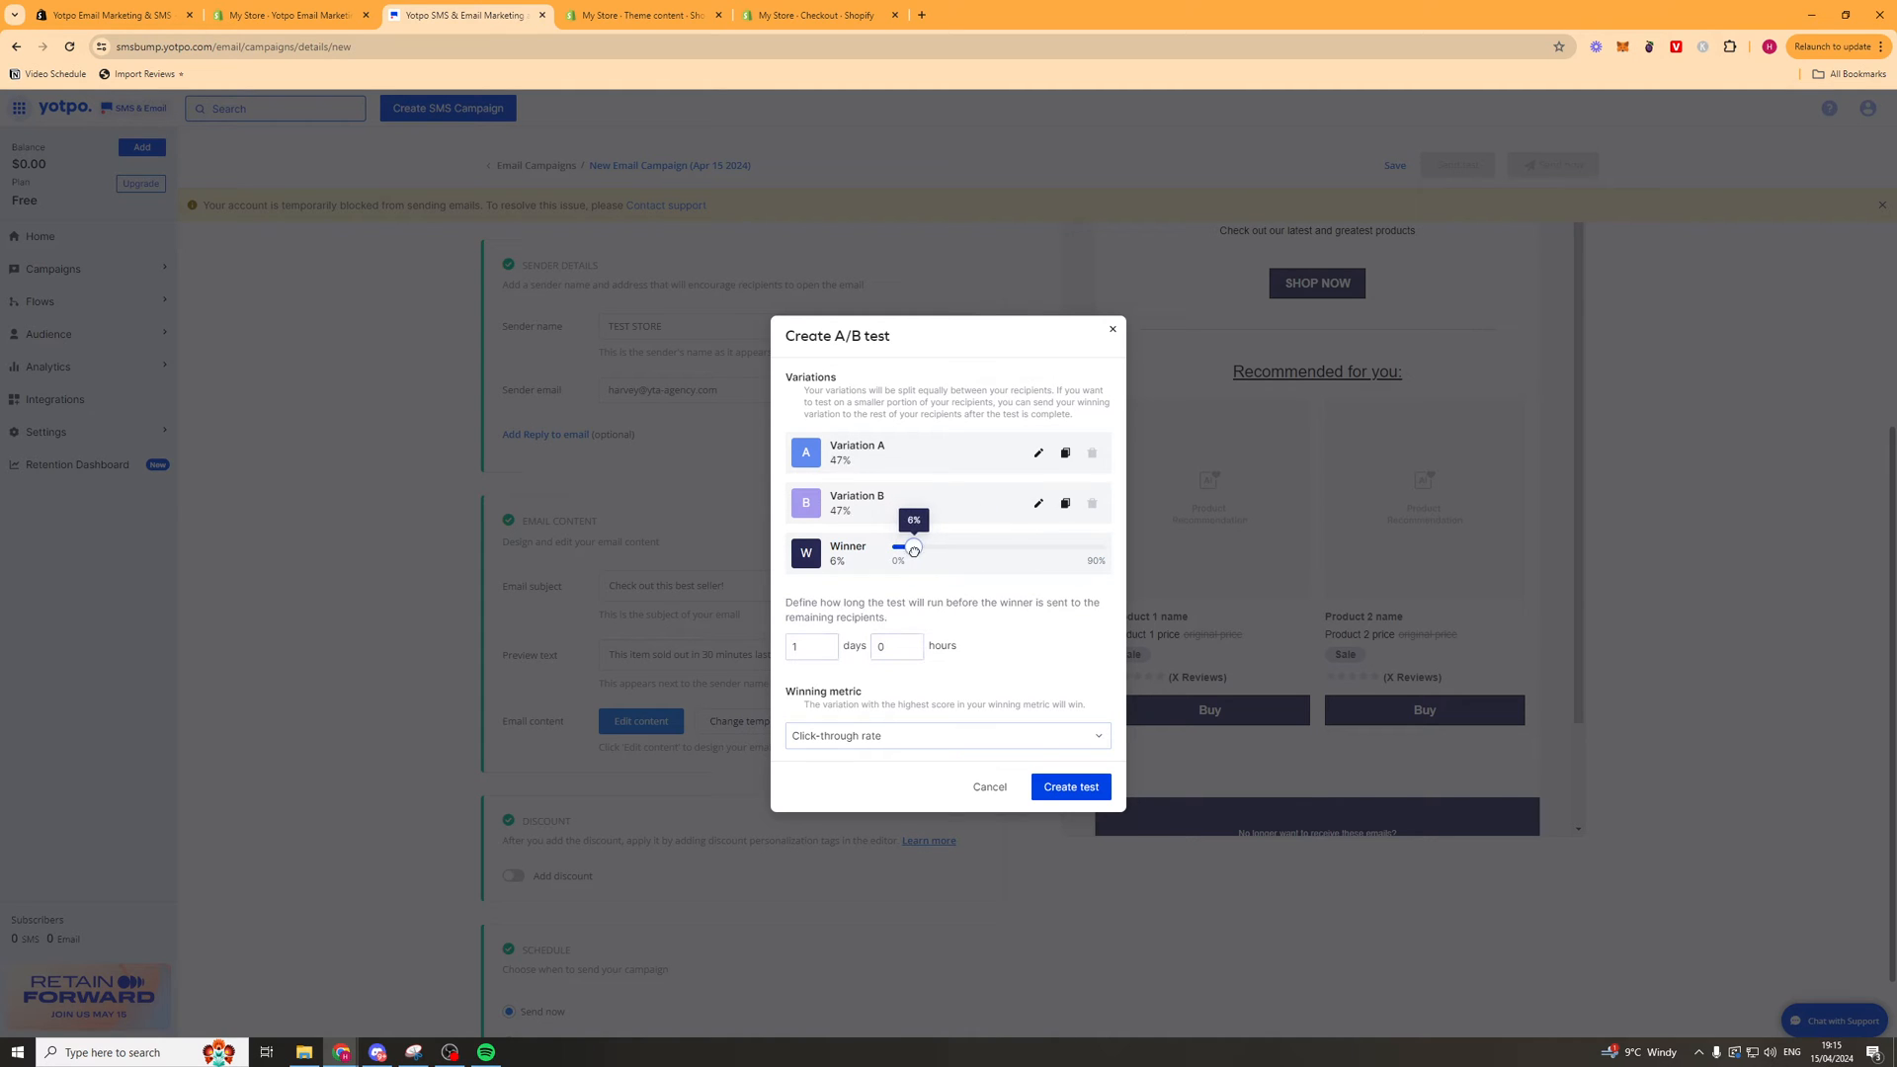
pyautogui.moveTo(913, 550); pyautogui.dragTo(974, 546)
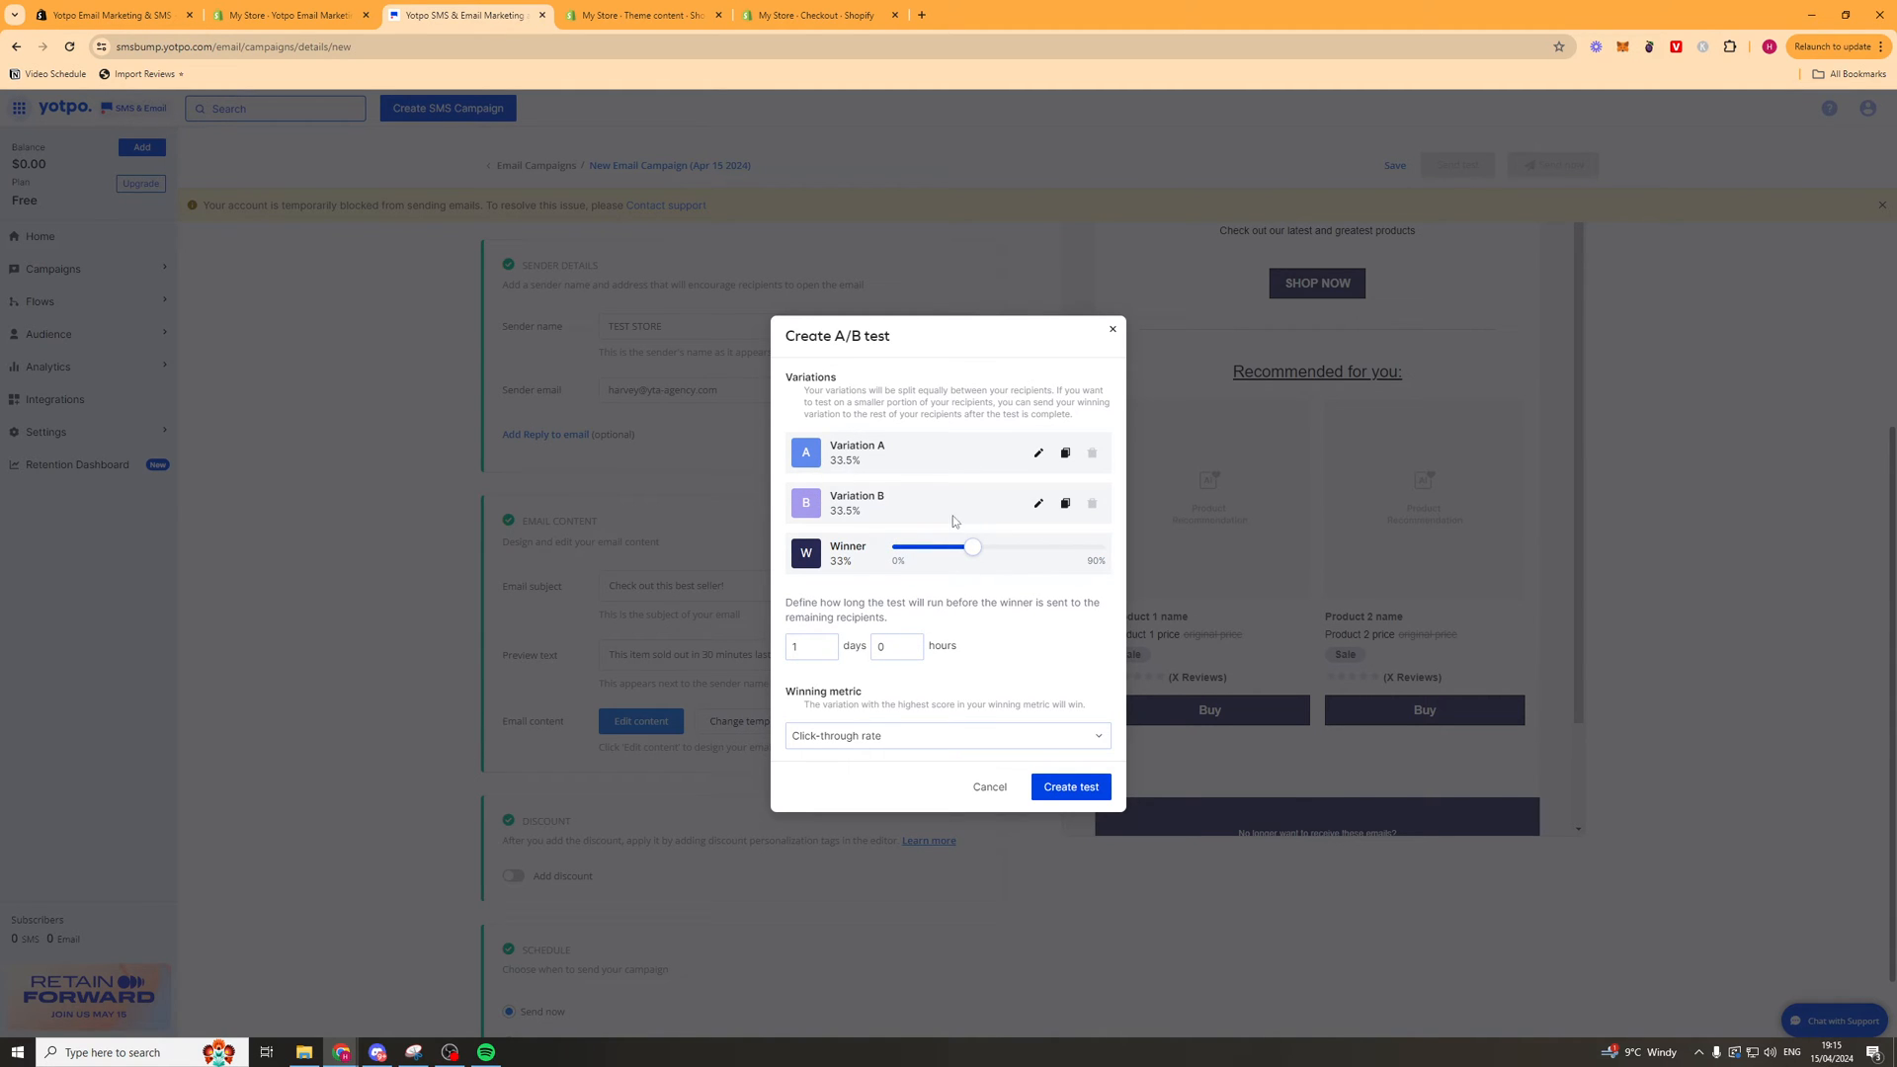
pyautogui.moveTo(872, 553)
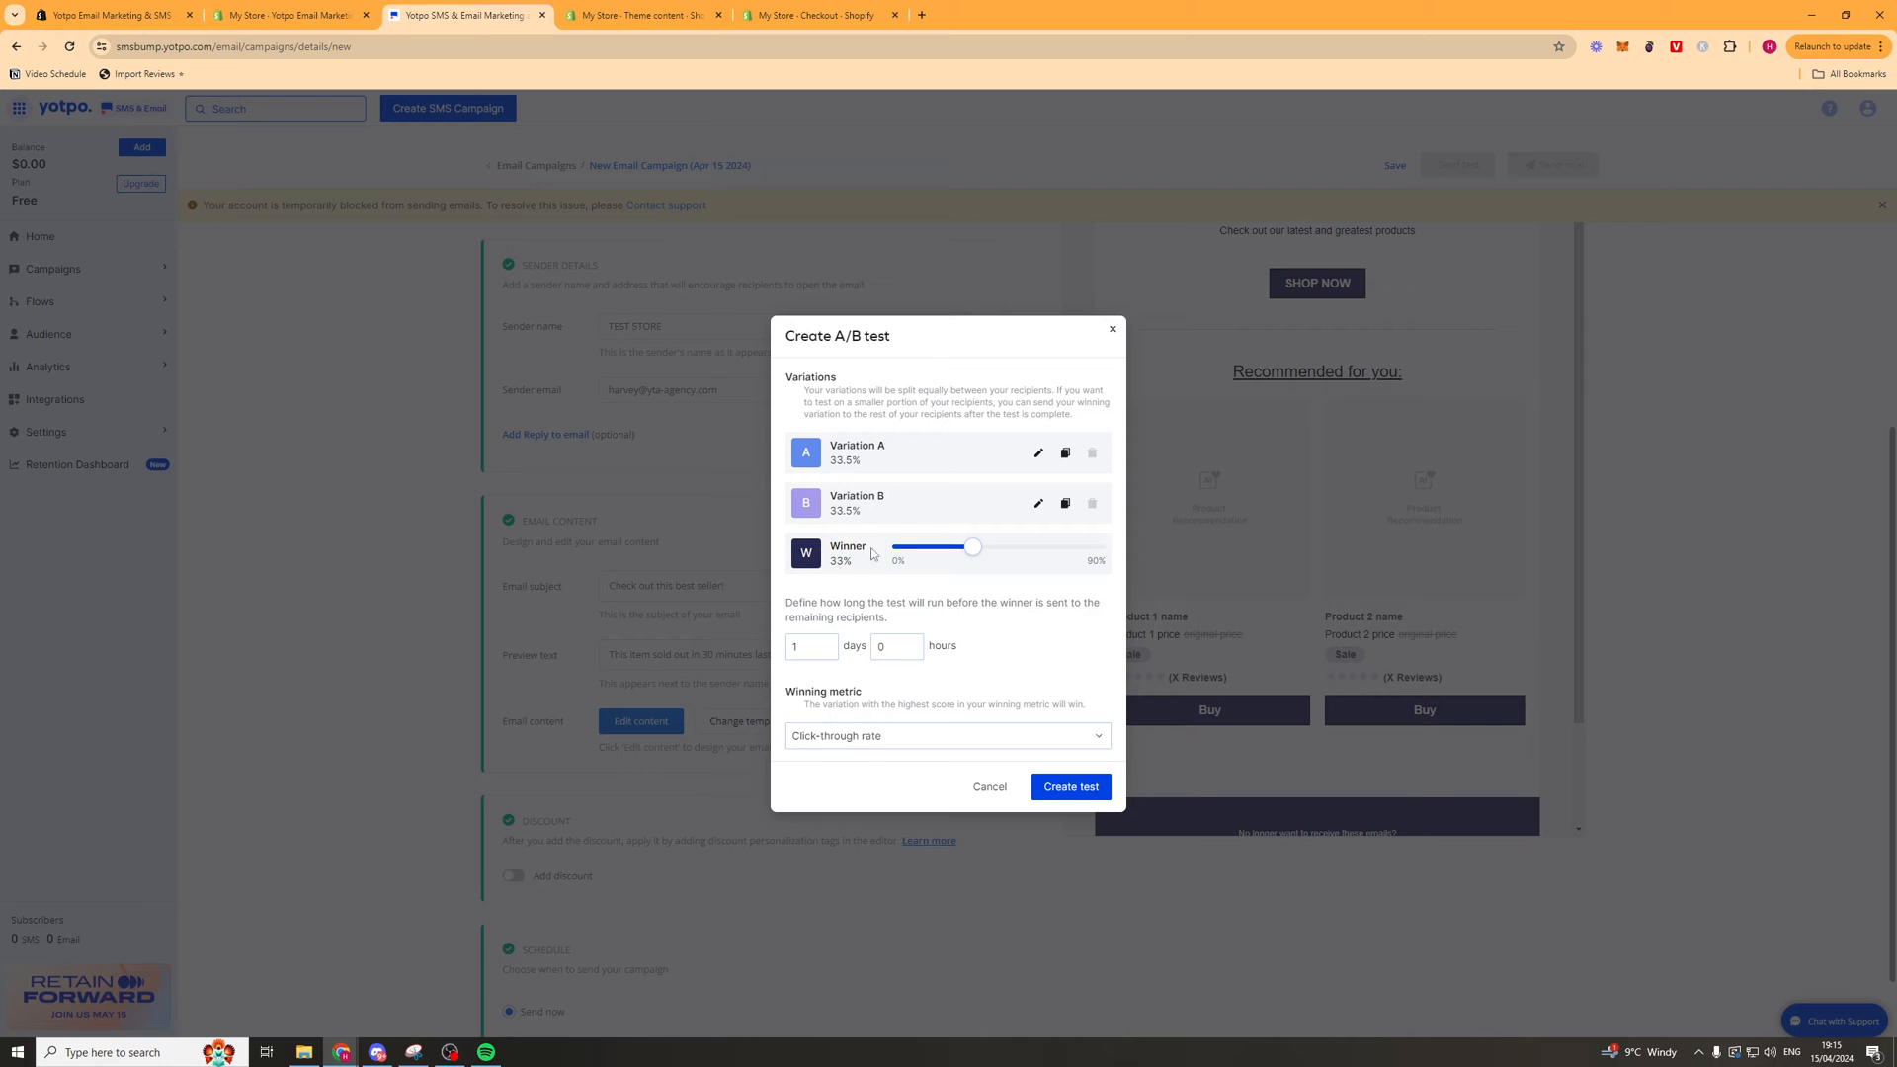
pyautogui.moveTo(1018, 462)
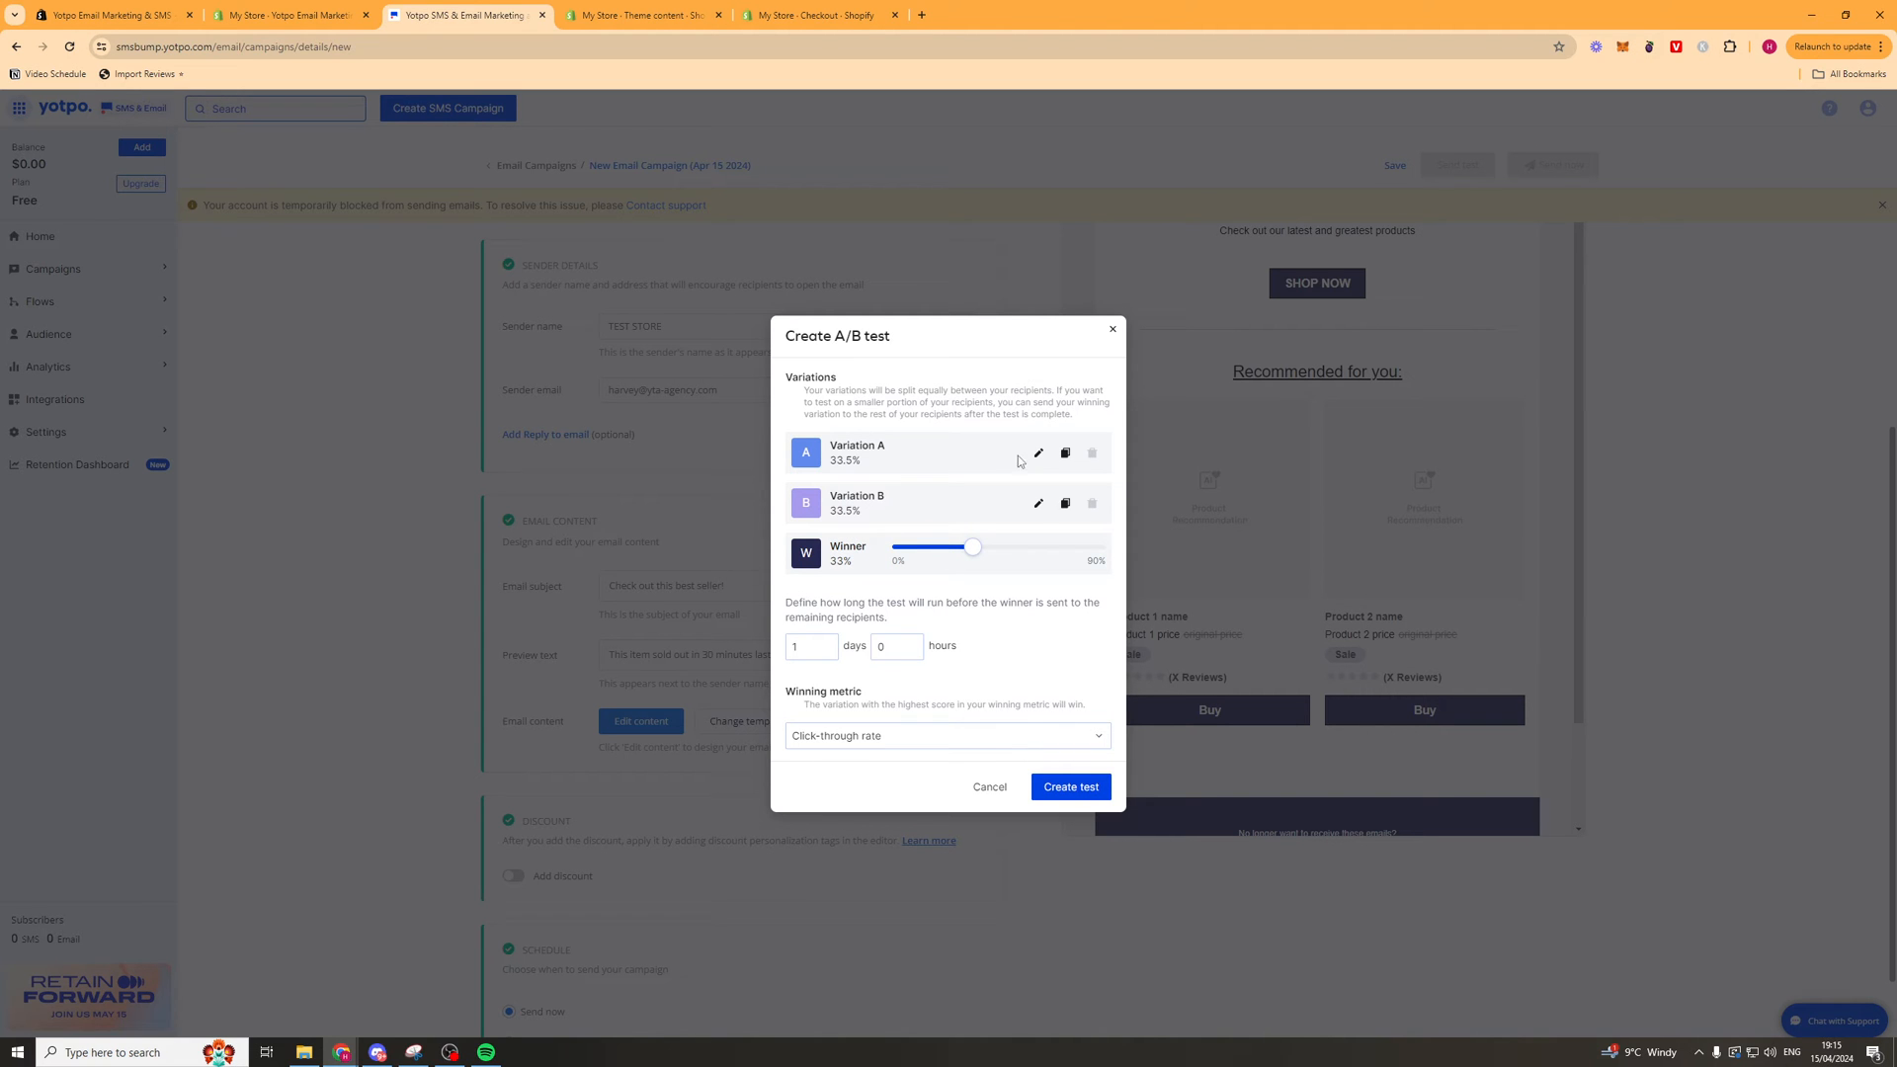
pyautogui.click(988, 787)
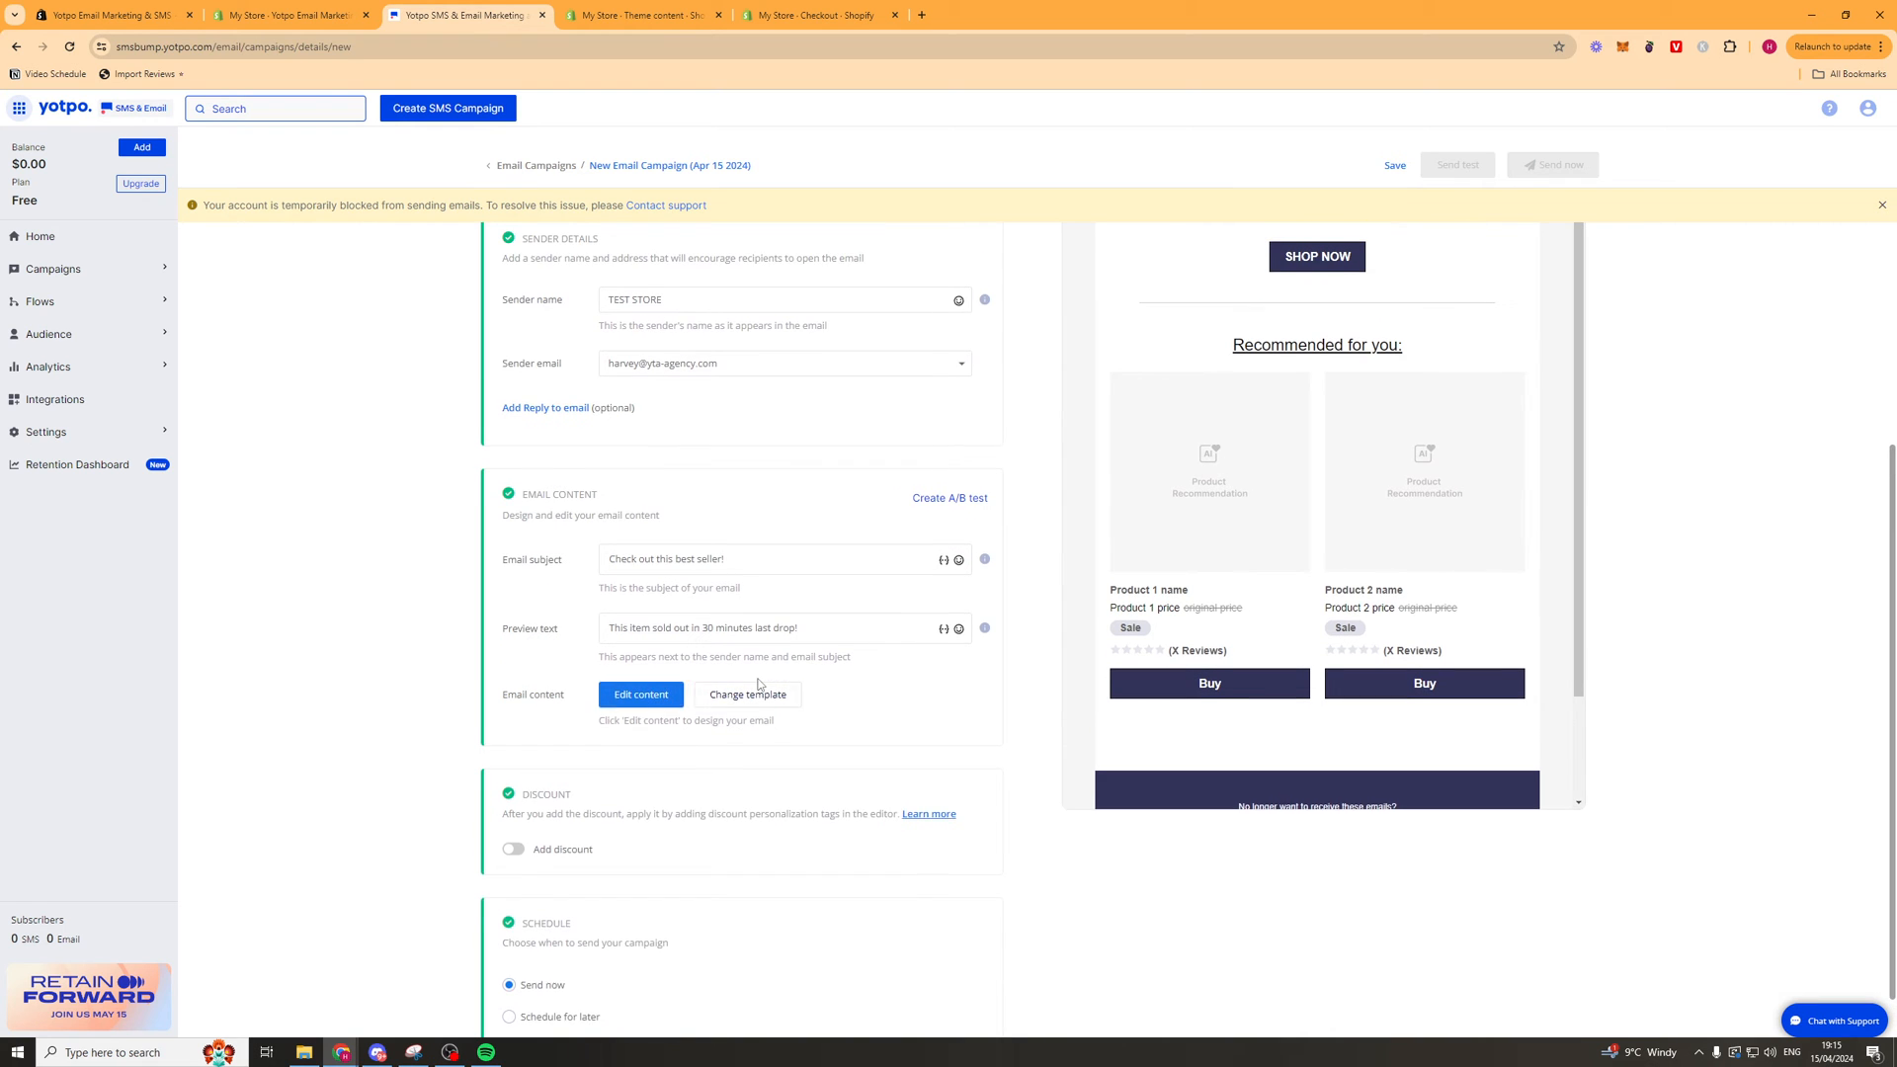
# Select the Beauty - National Free Shipping Day template and confirm replacing the current design.
pyautogui.click(747, 694)
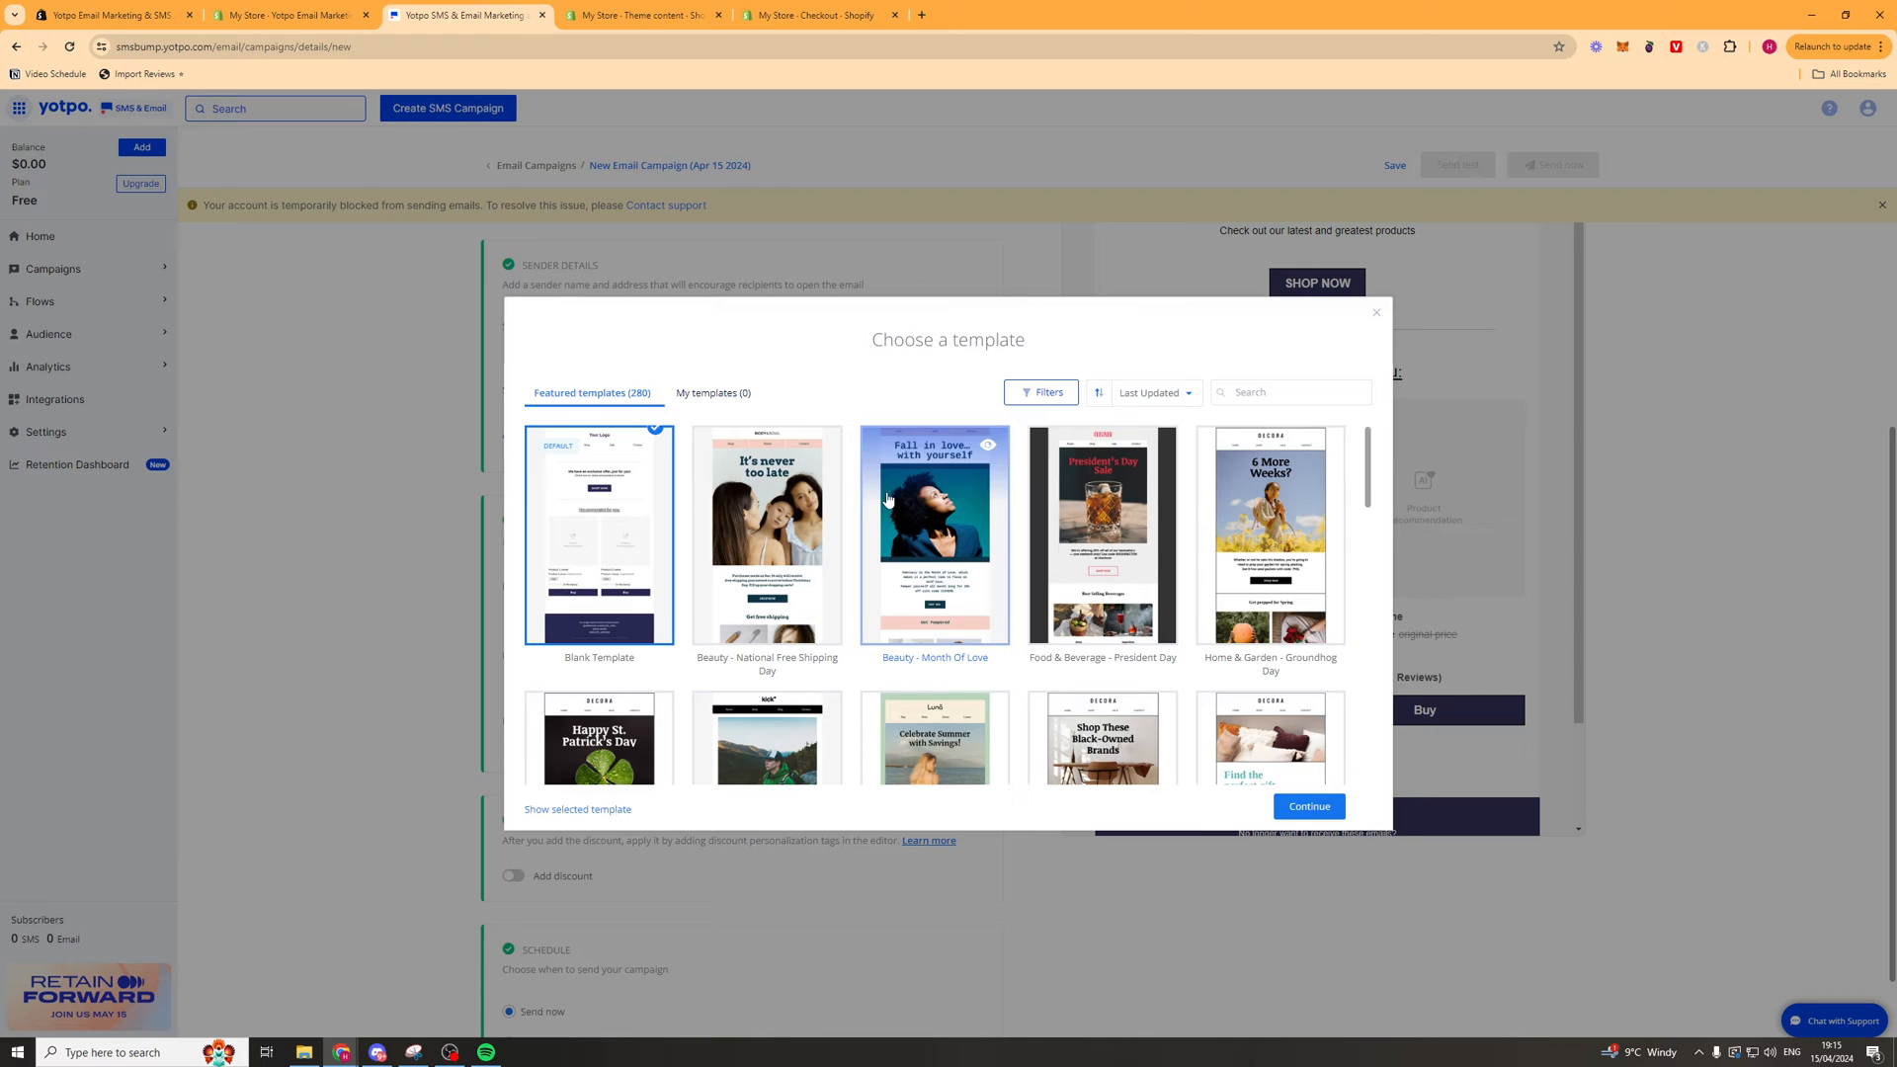
pyautogui.scroll(-3)
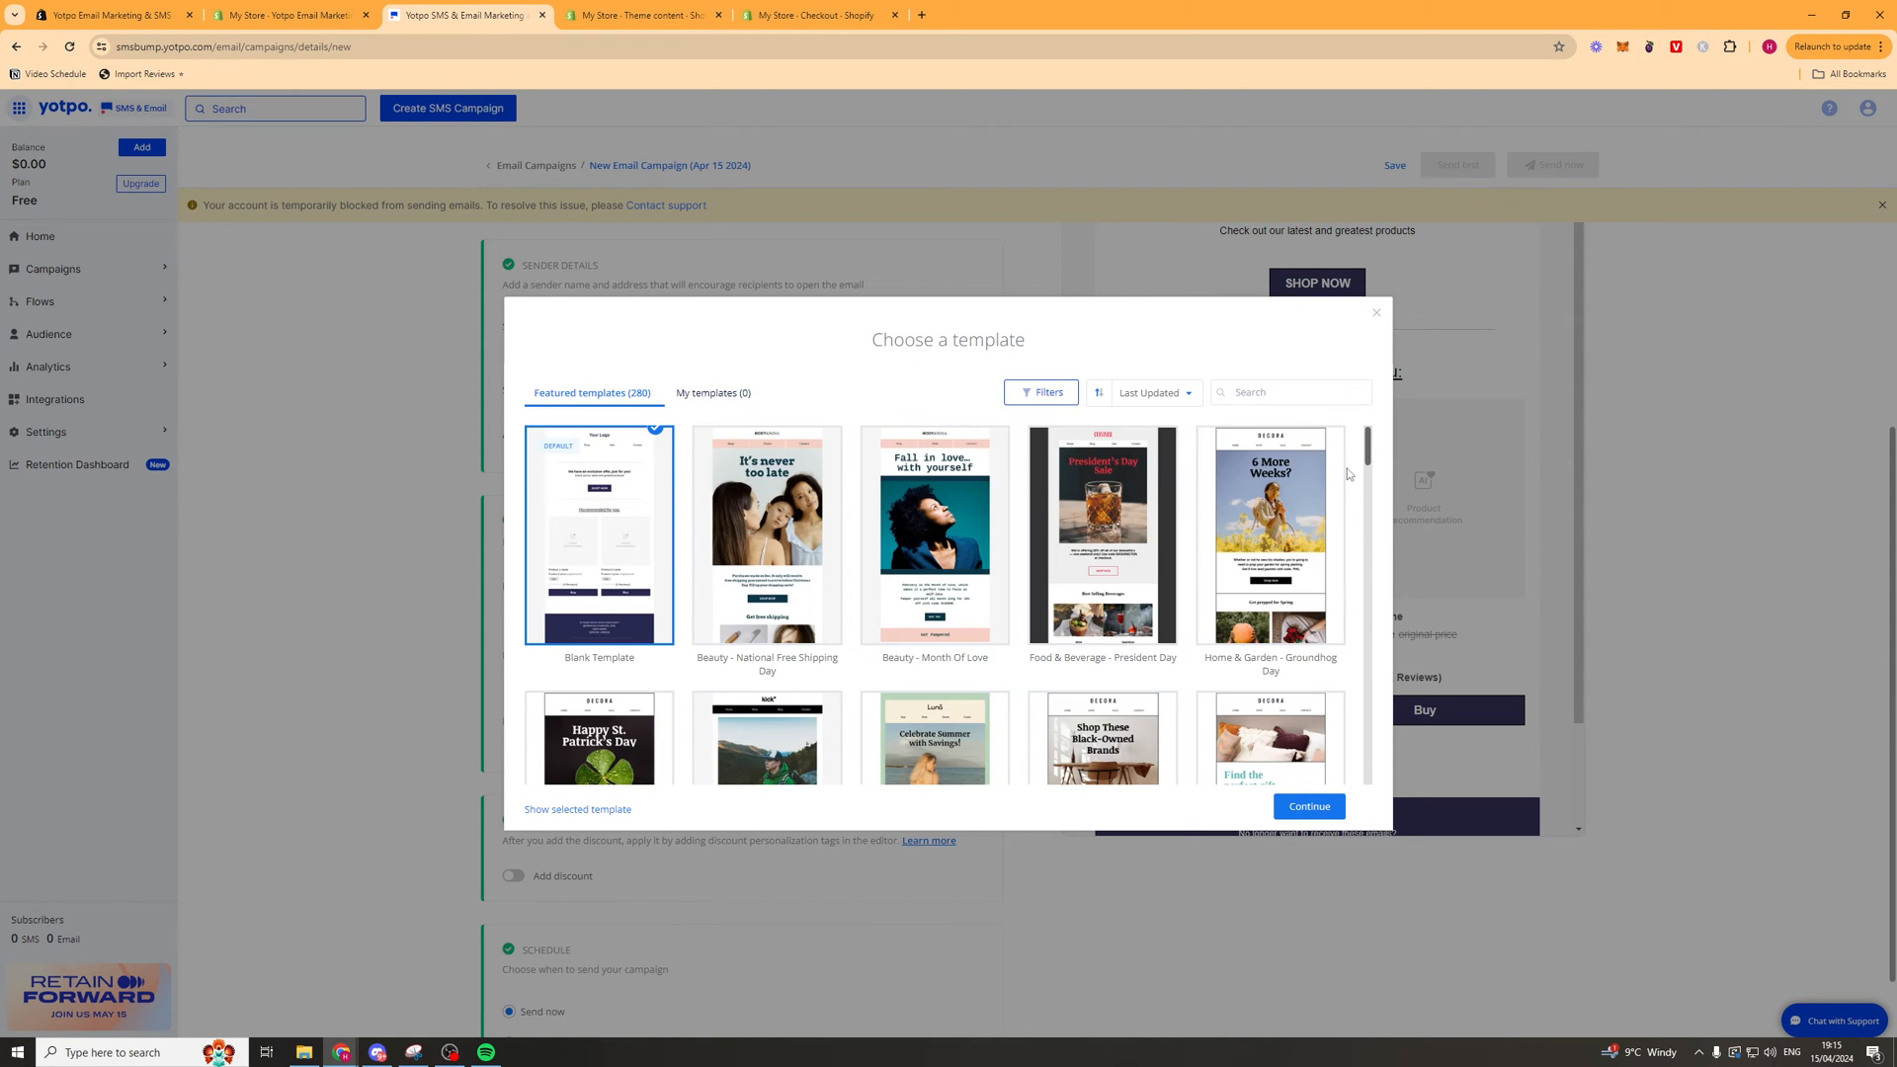
pyautogui.click(765, 534)
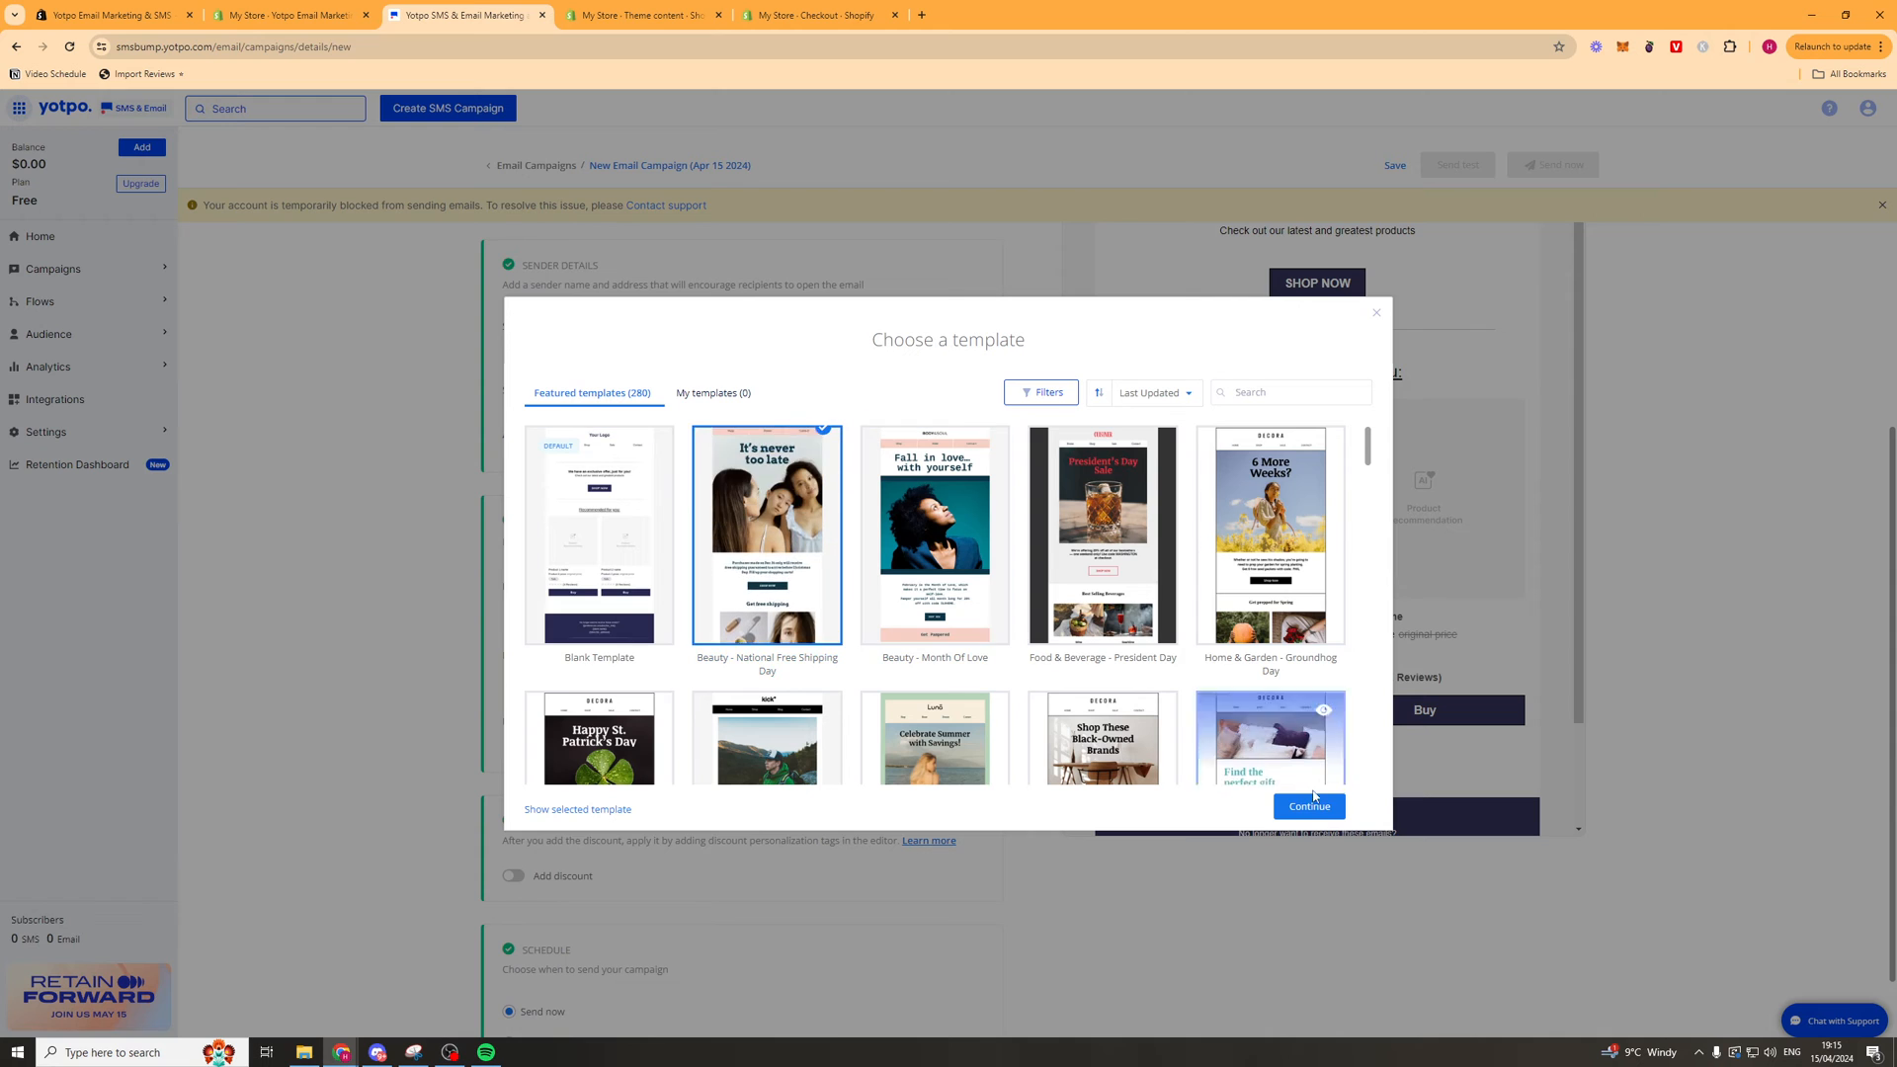
pyautogui.click(1308, 806)
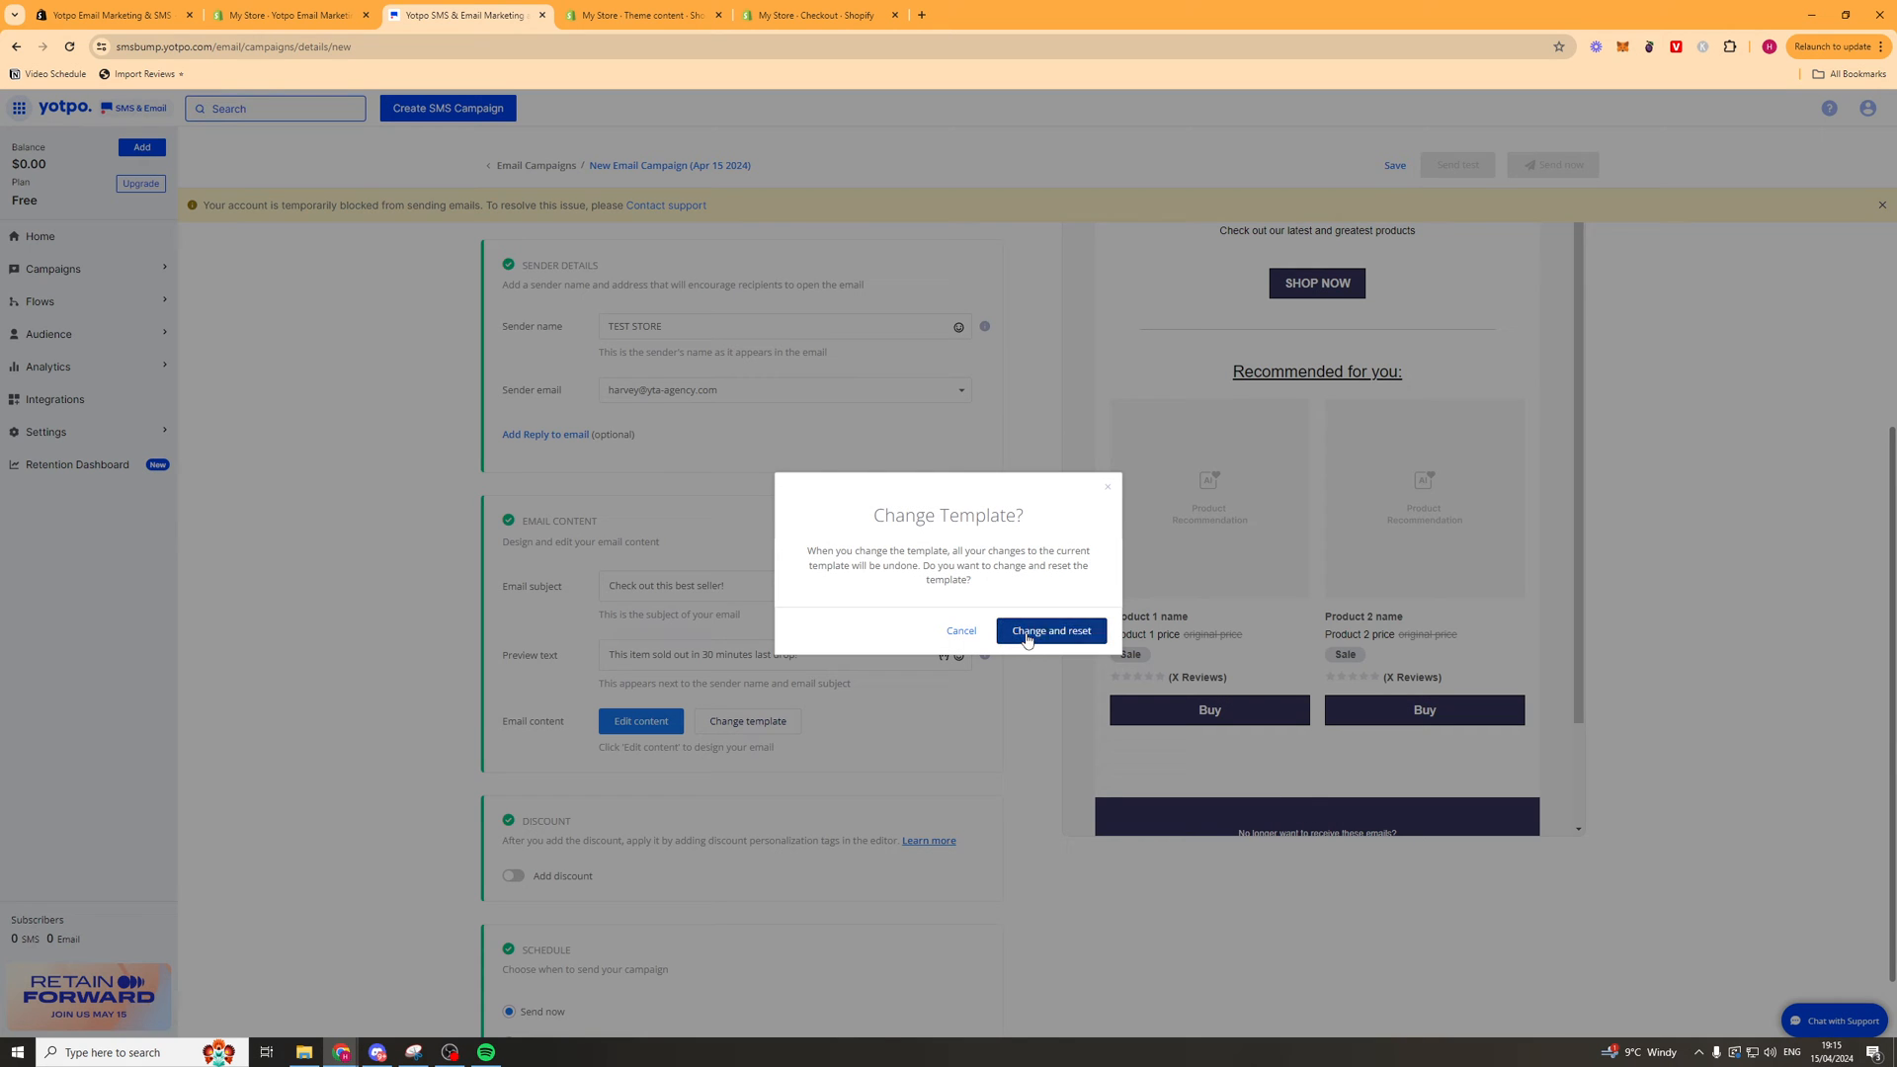
pyautogui.click(1050, 630)
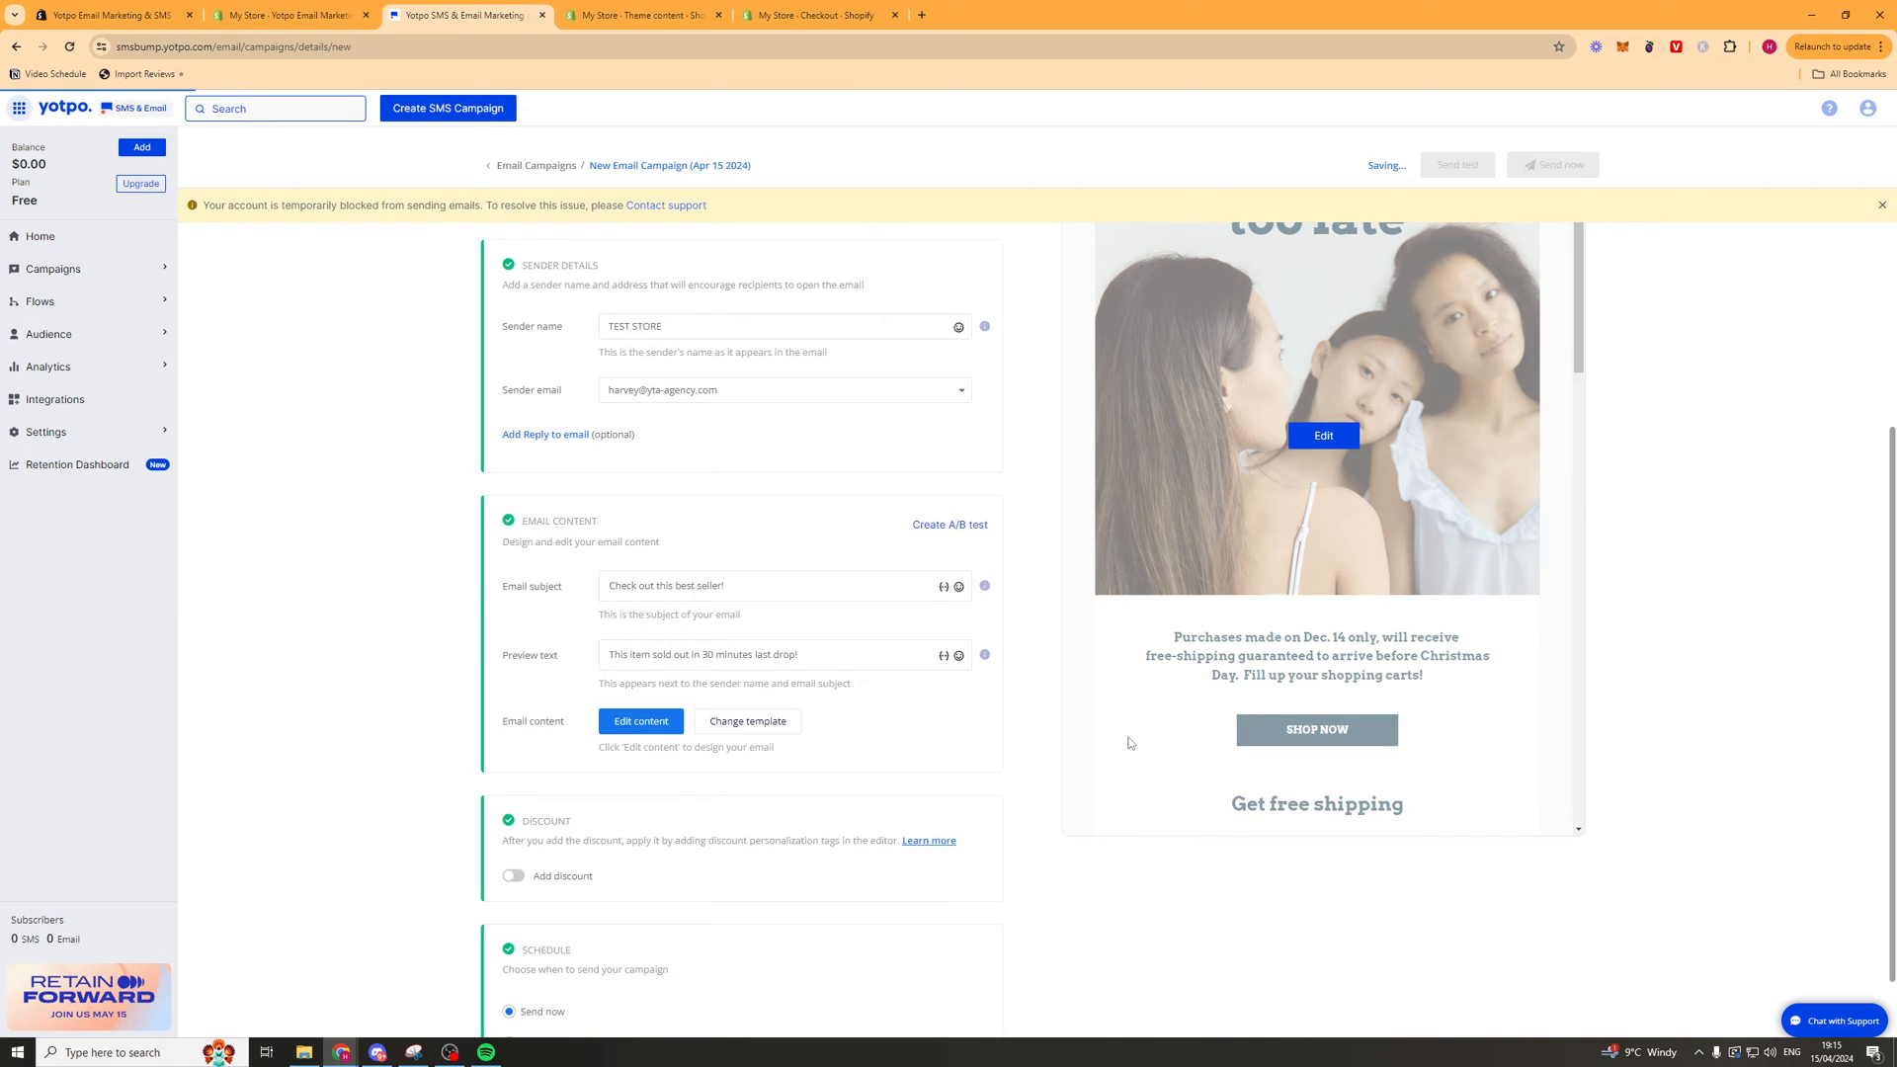
# In the content editor, align the BODY&SOUL header logo to the left.
pyautogui.click(641, 721)
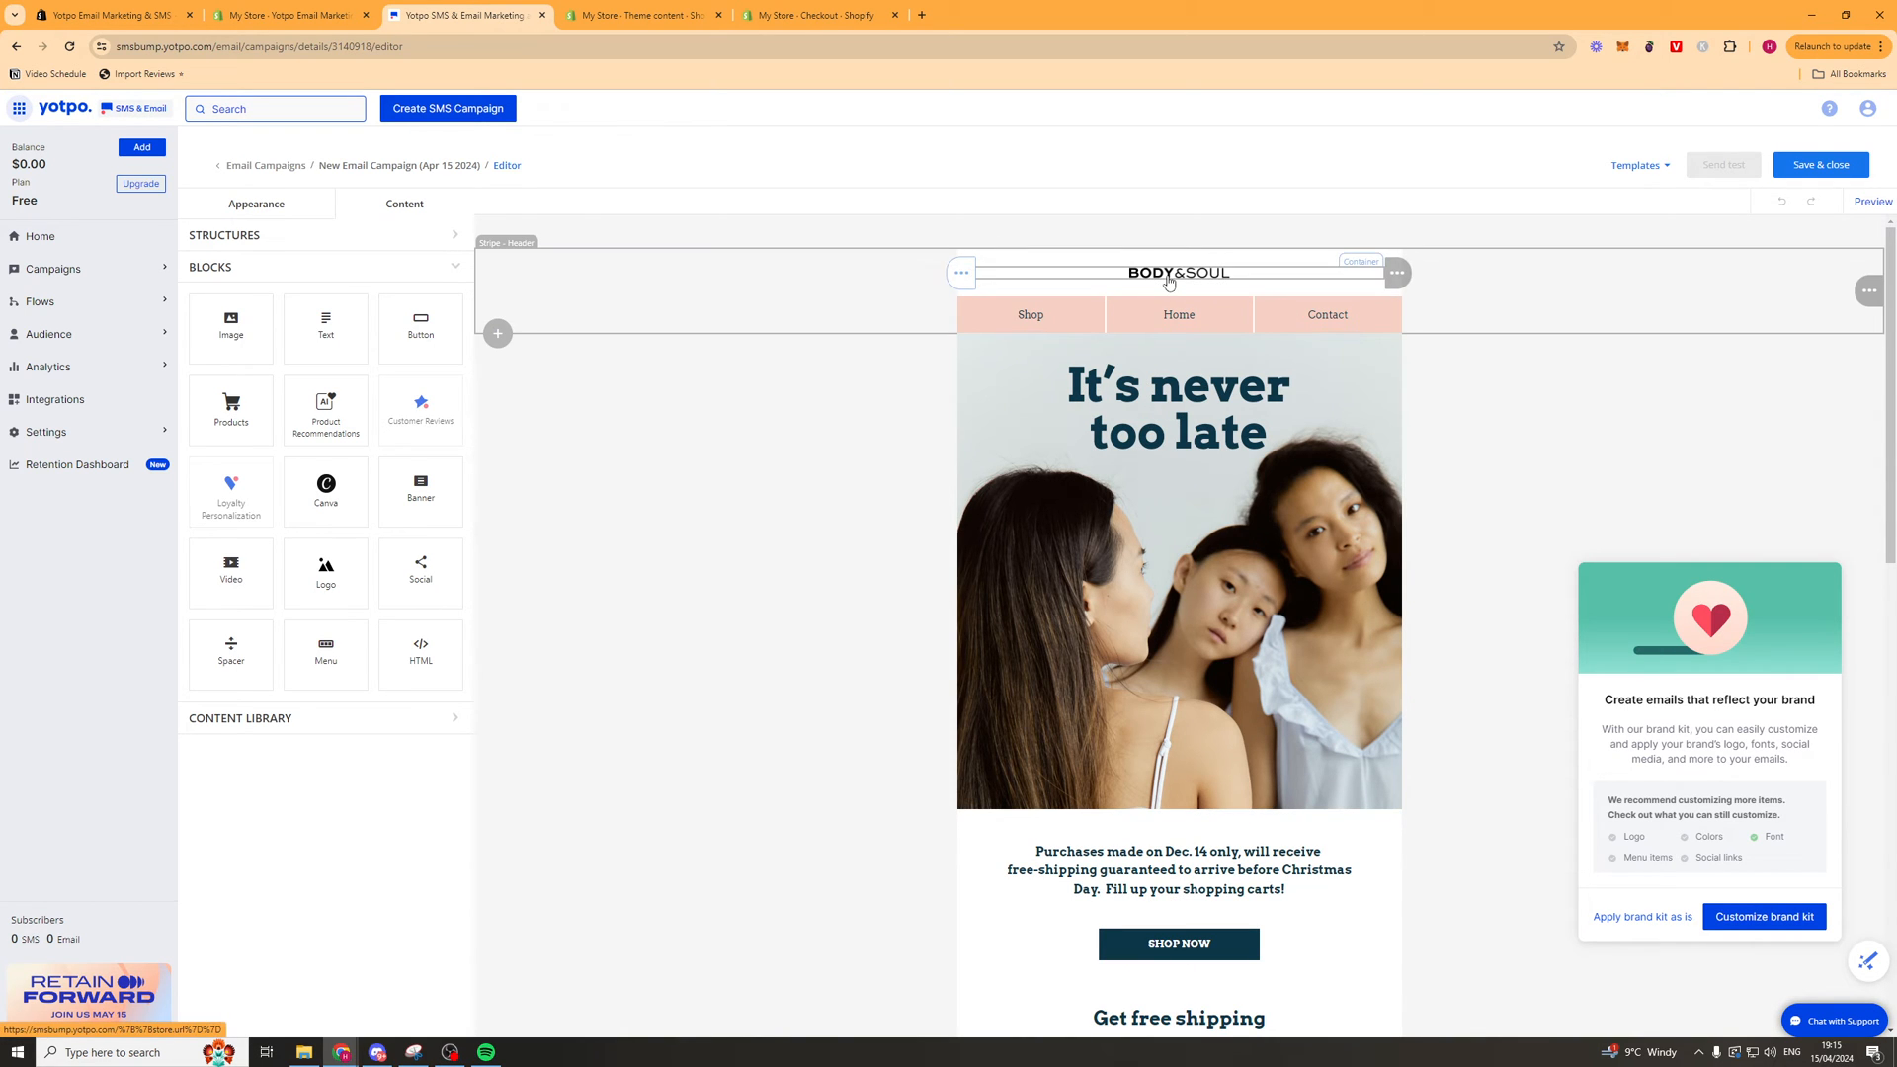
pyautogui.click(1177, 271)
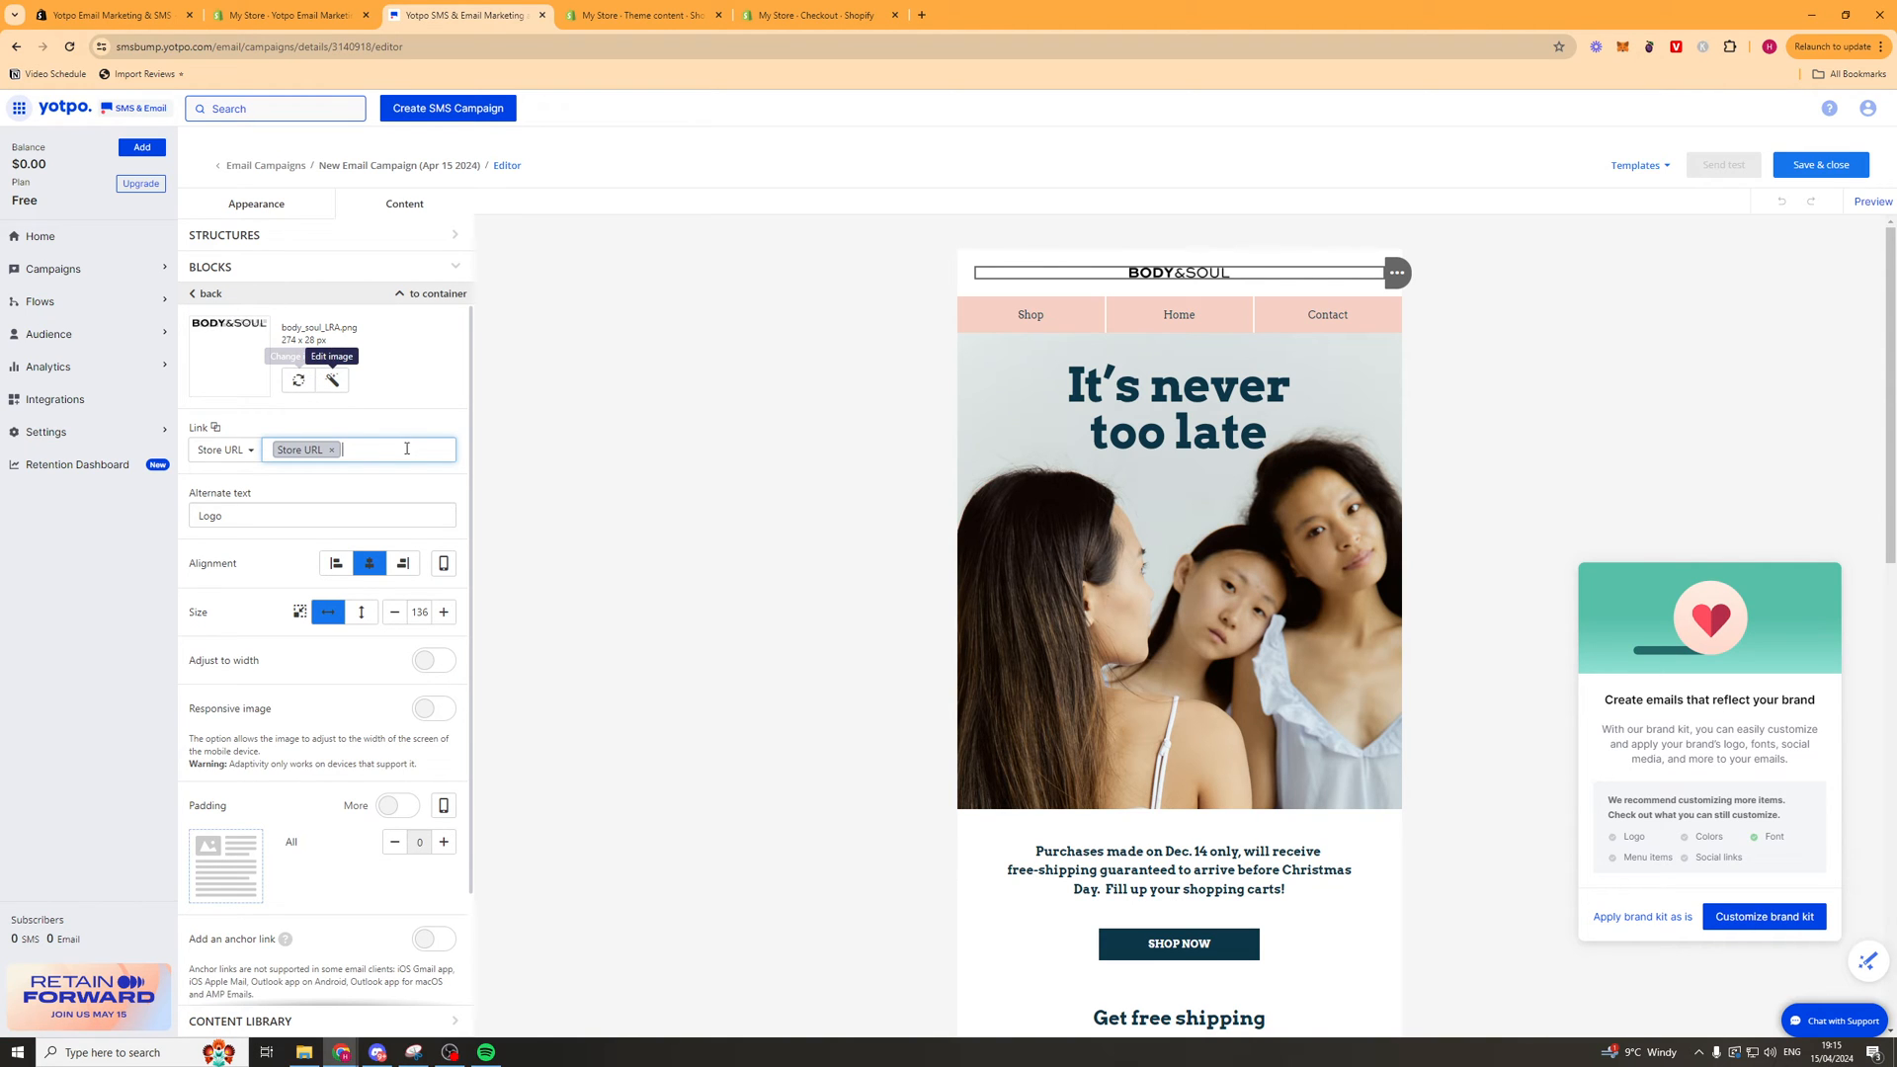
pyautogui.moveTo(302, 489)
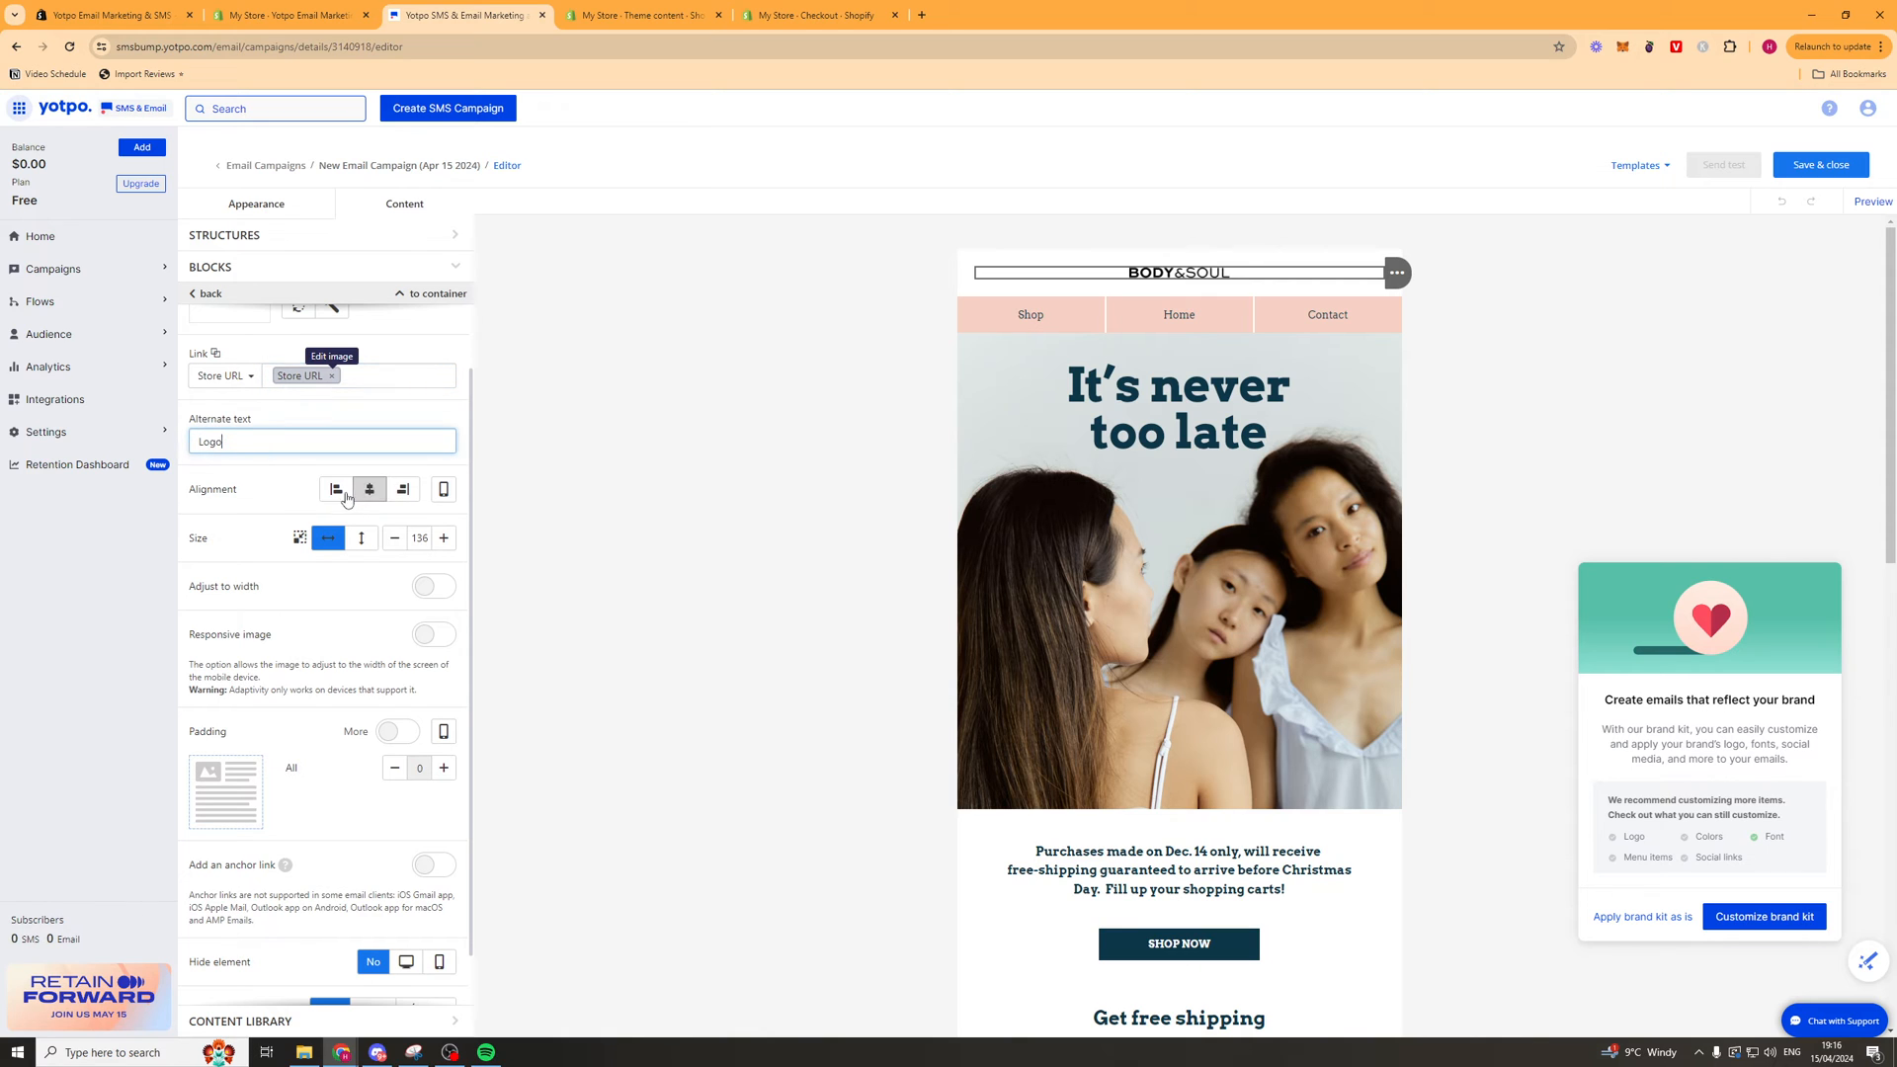
pyautogui.click(335, 489)
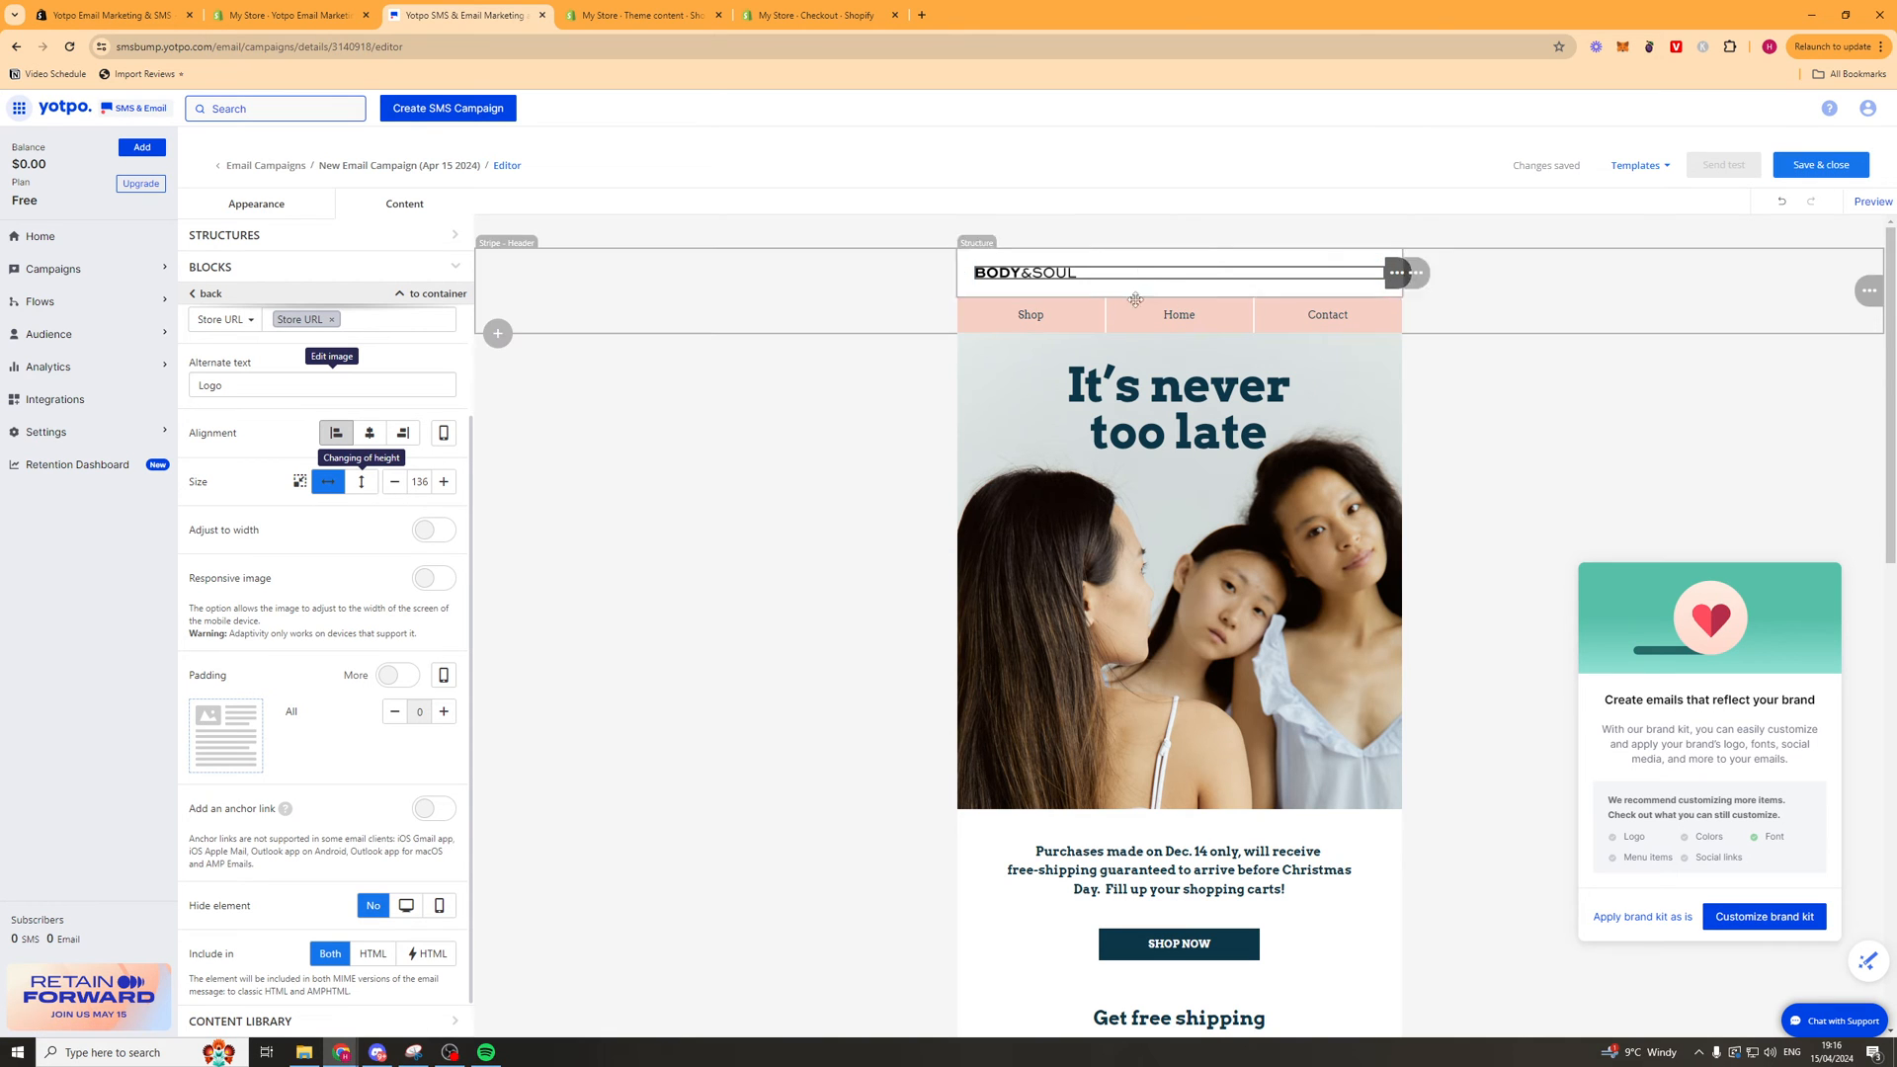
pyautogui.click(1176, 314)
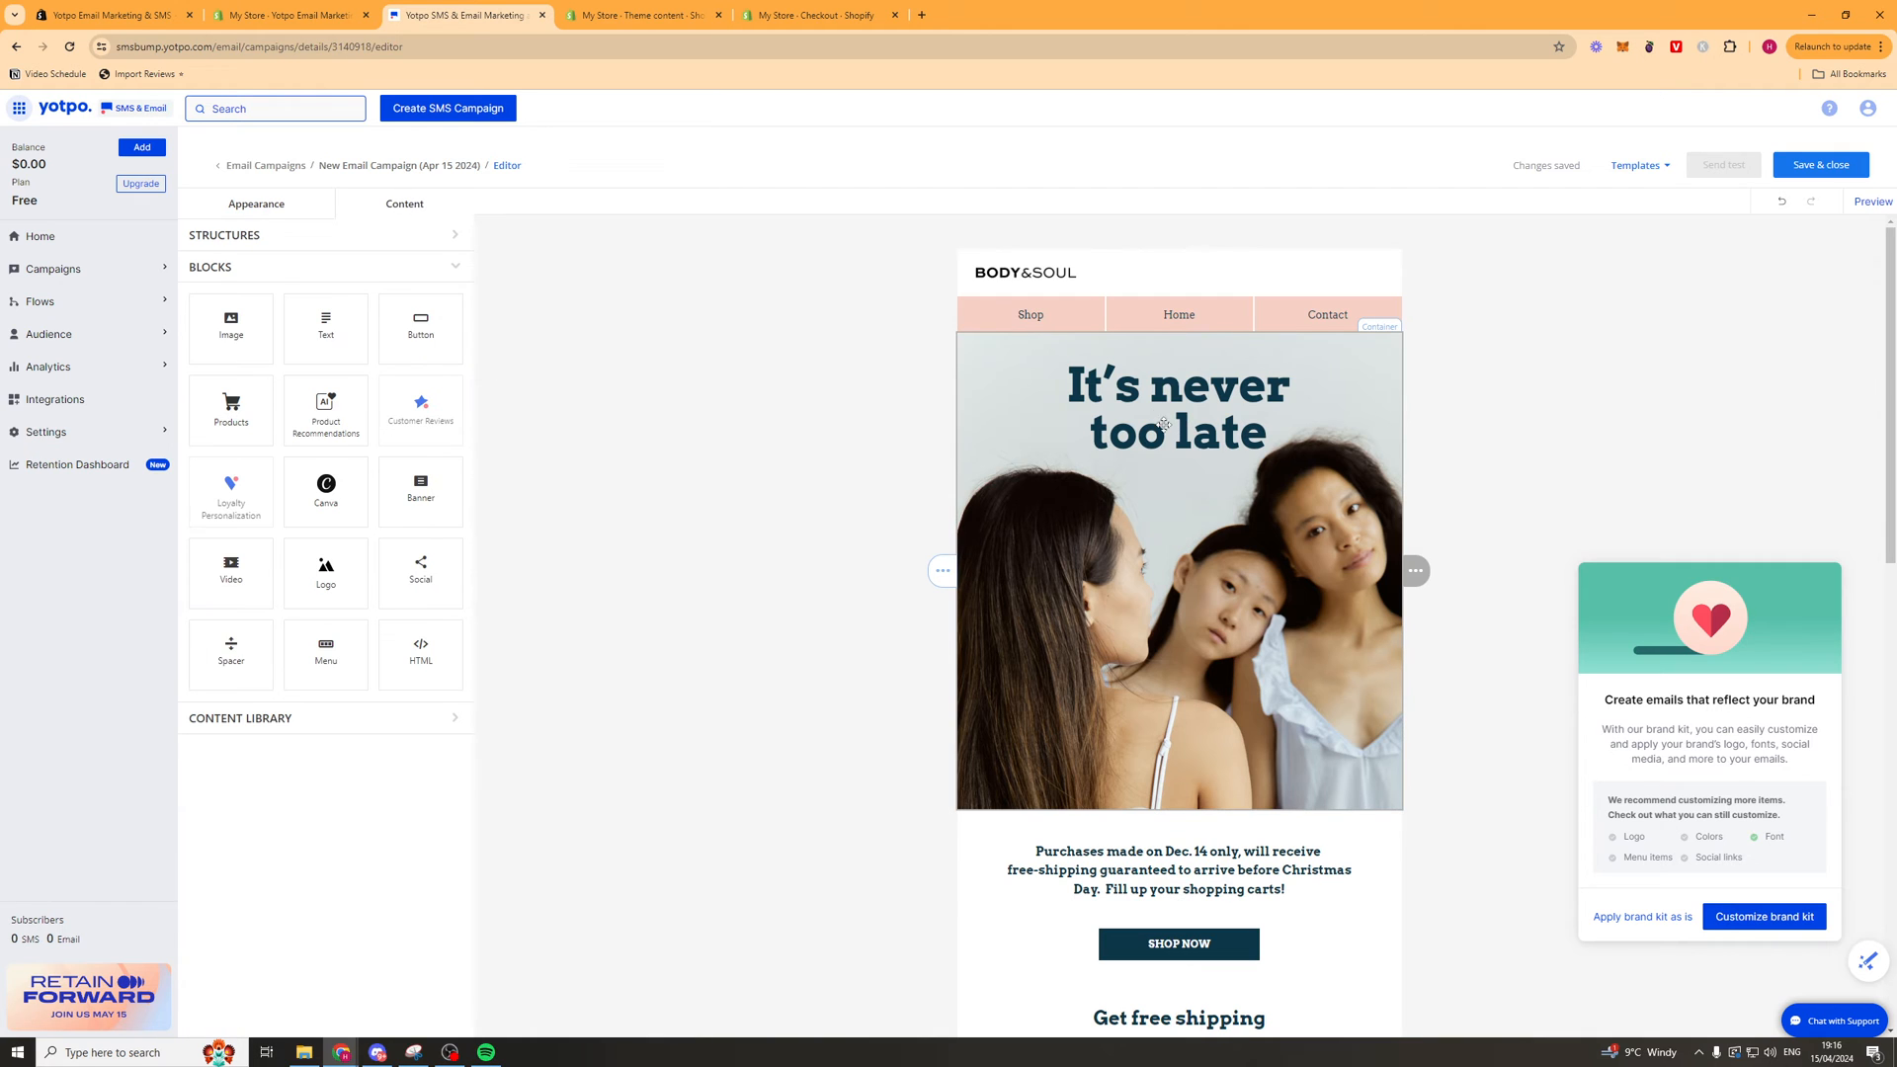
# Replace the banner headline with 'Checkout our new best seller!'.
pyautogui.click(1176, 408)
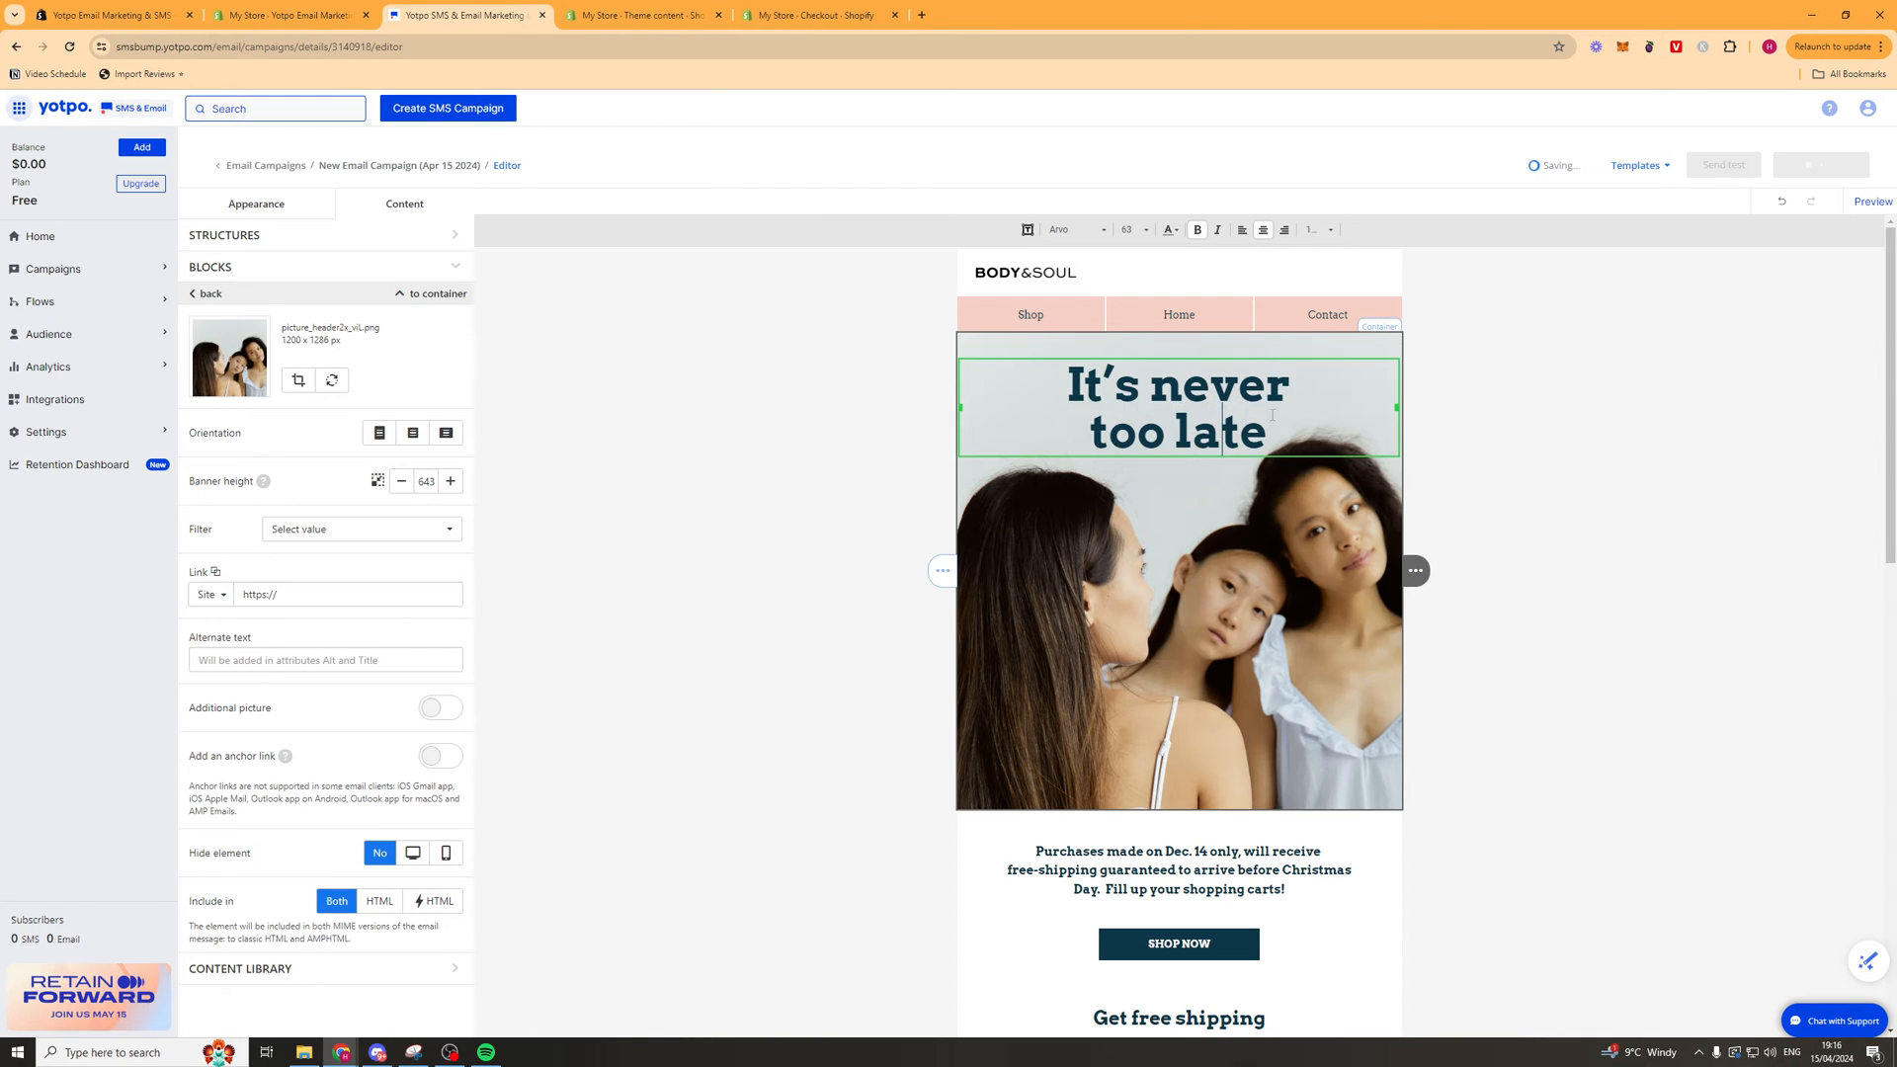
pyautogui.write('VCh')
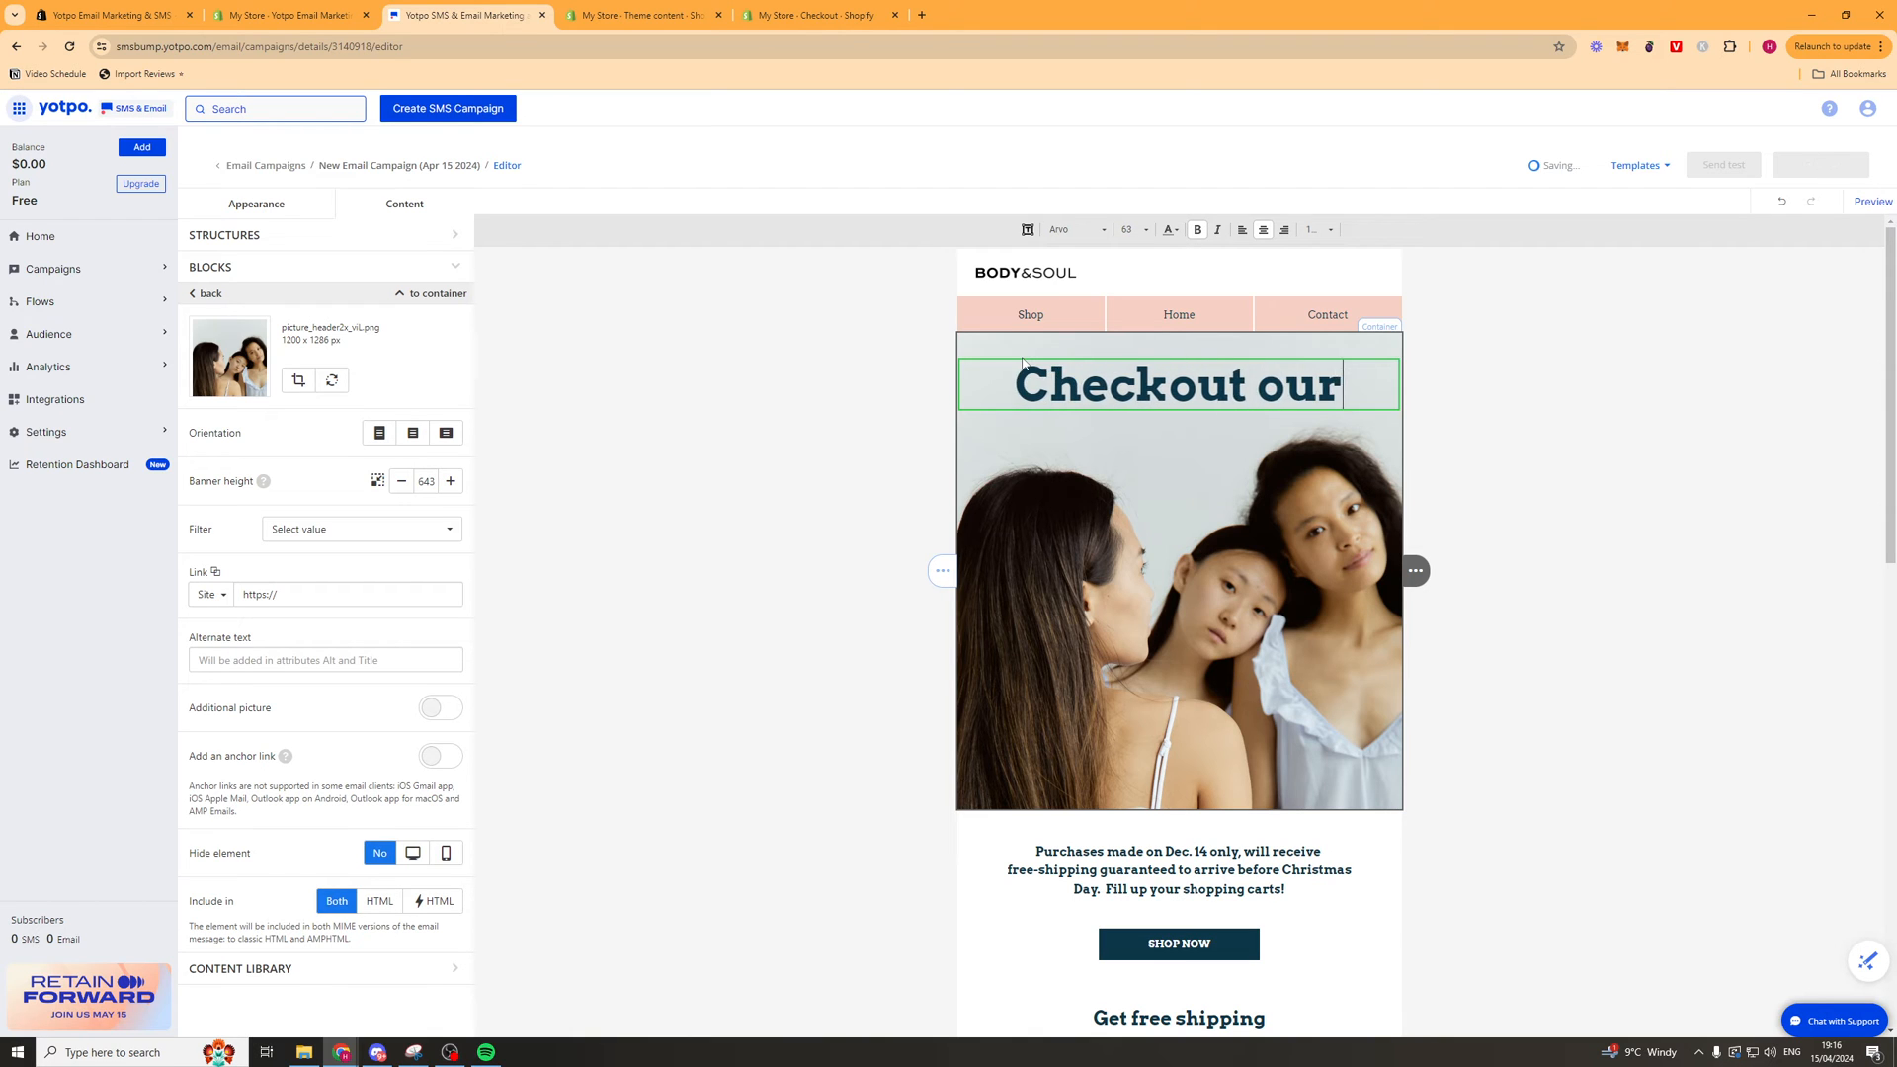
pyautogui.write('new best seller!')
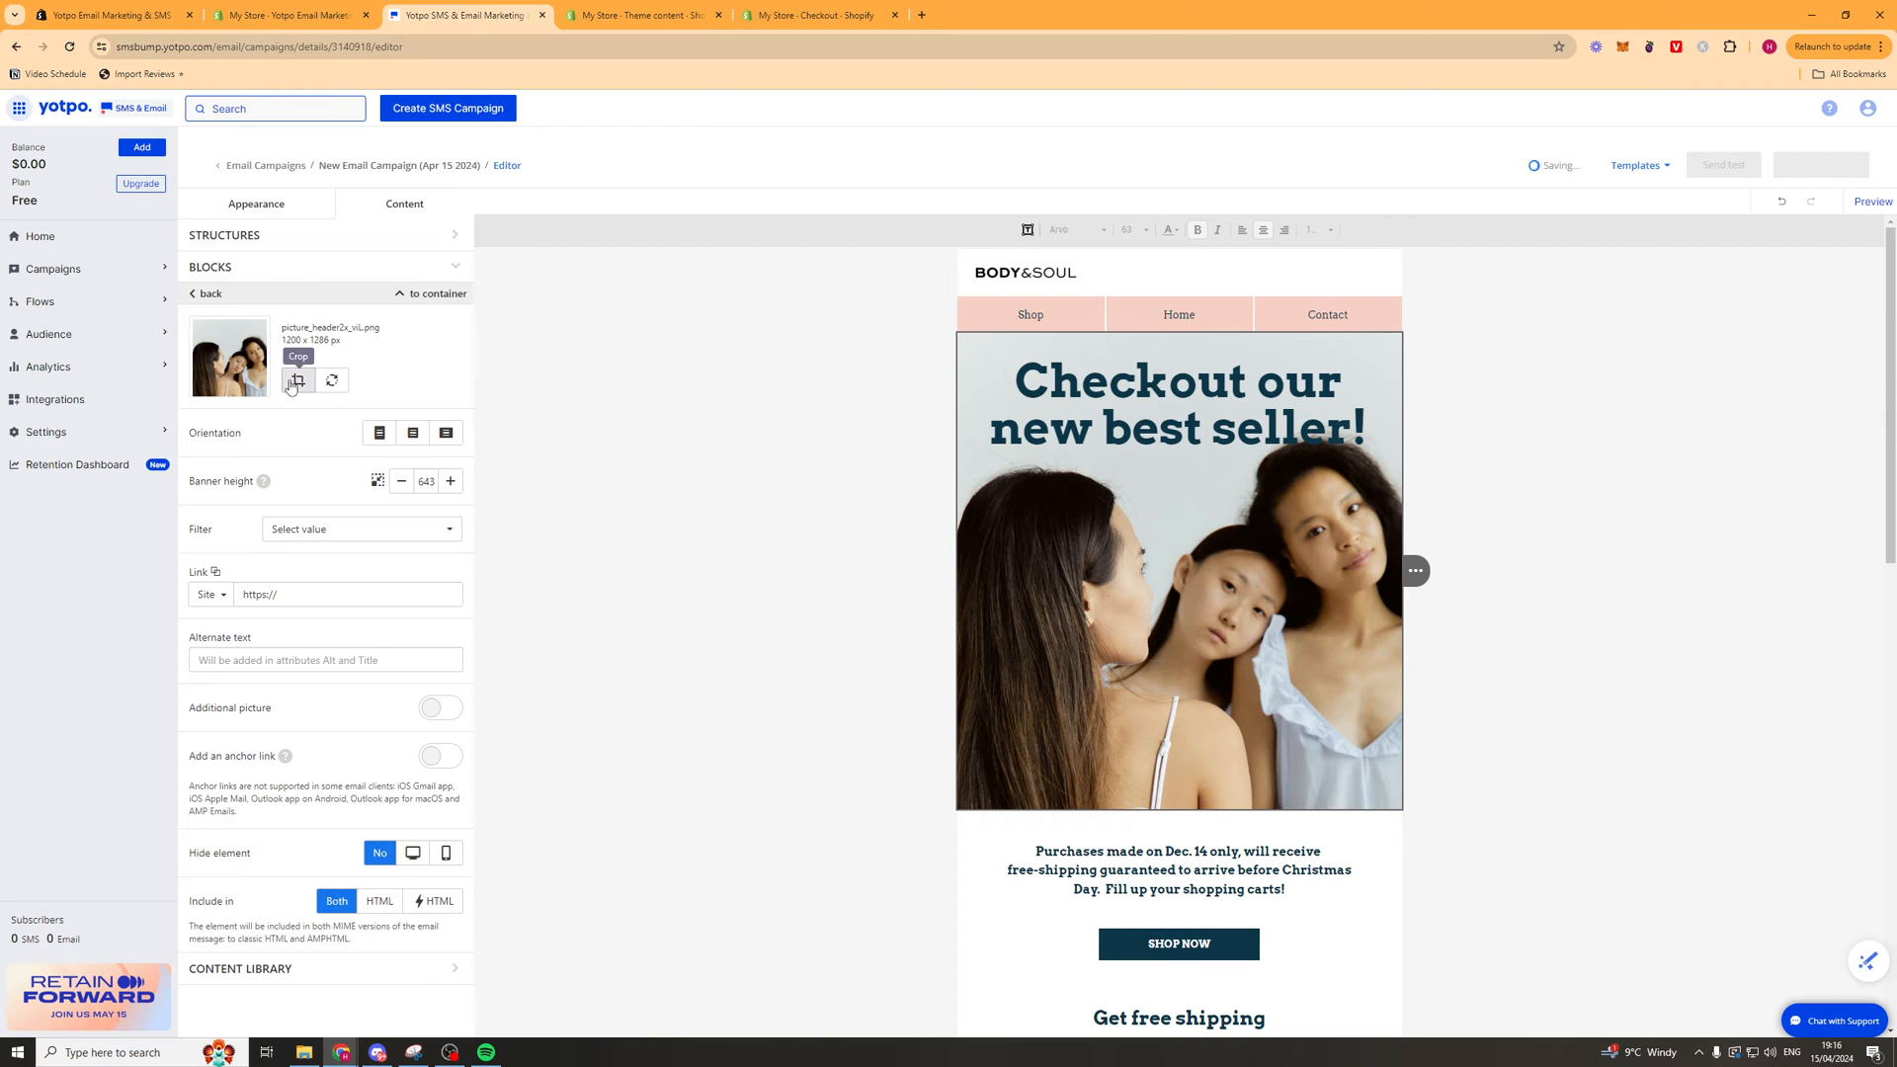
pyautogui.moveTo(388, 682)
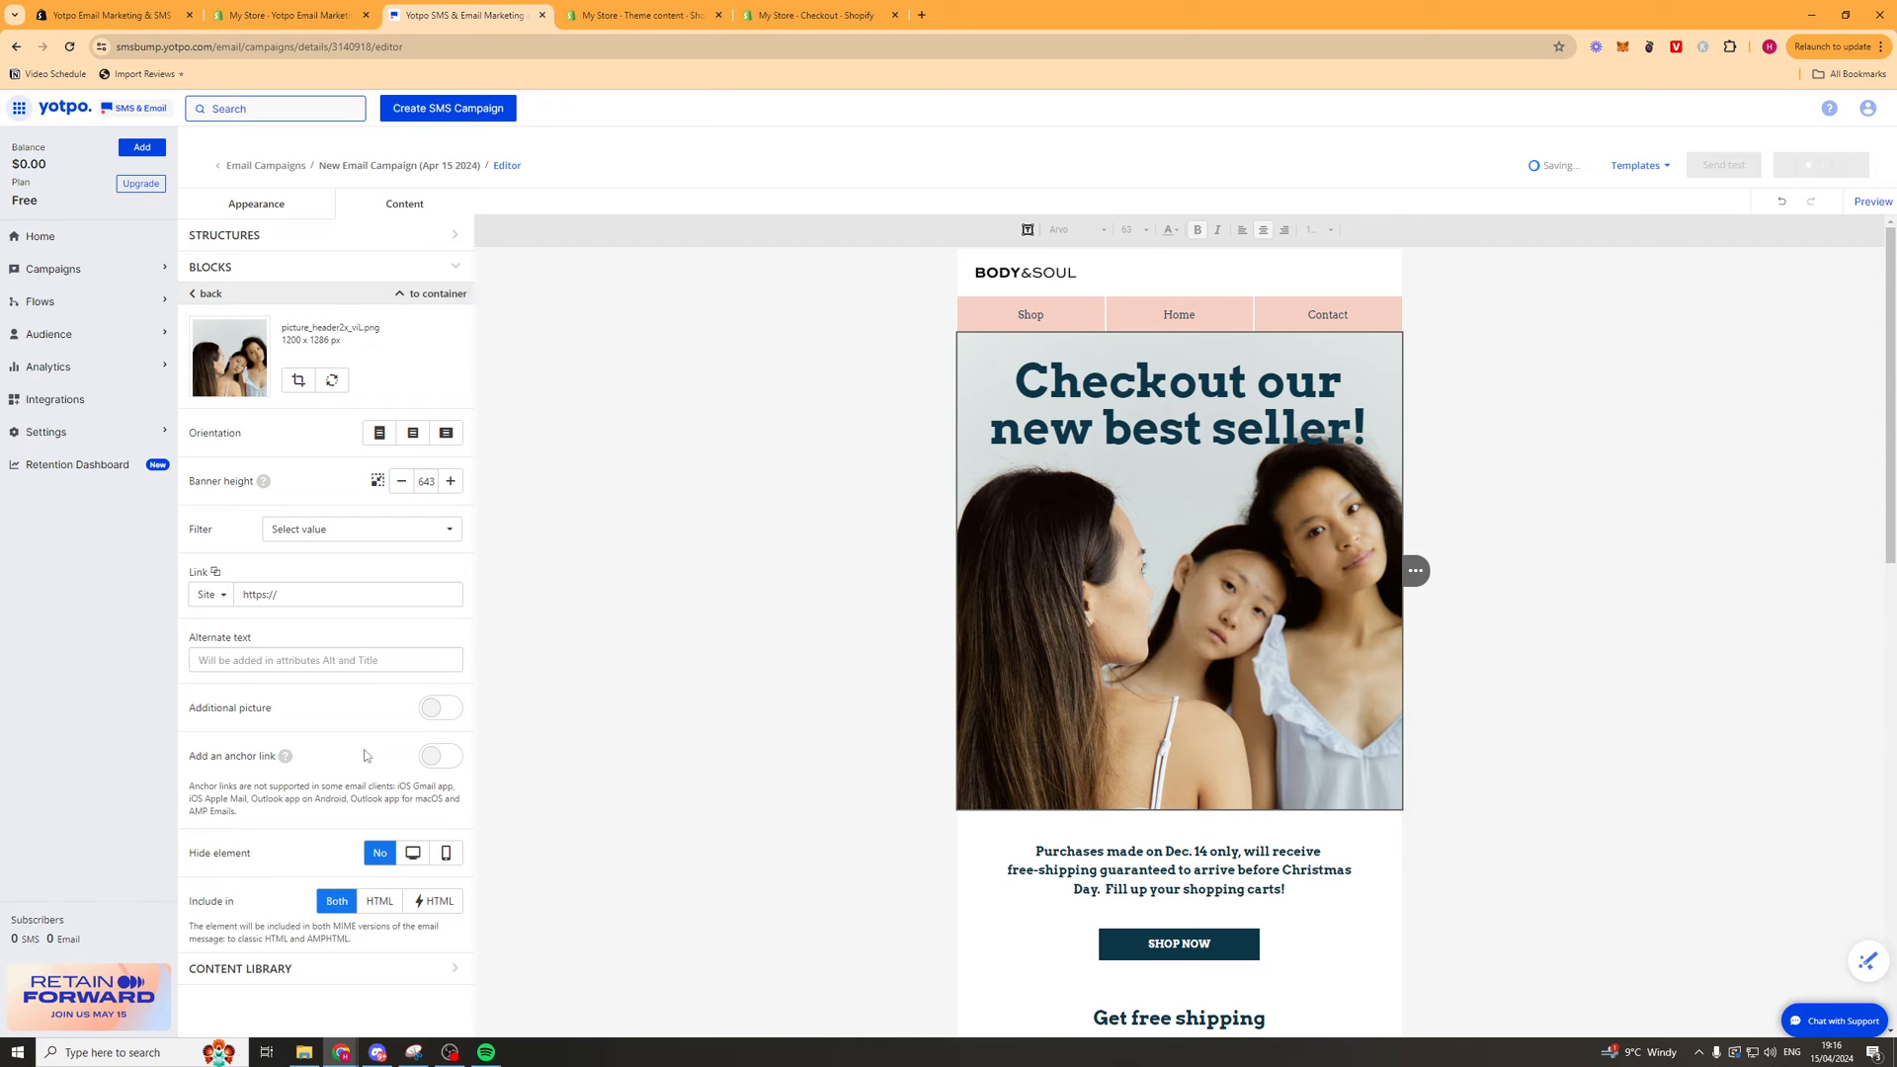
pyautogui.moveTo(413, 853)
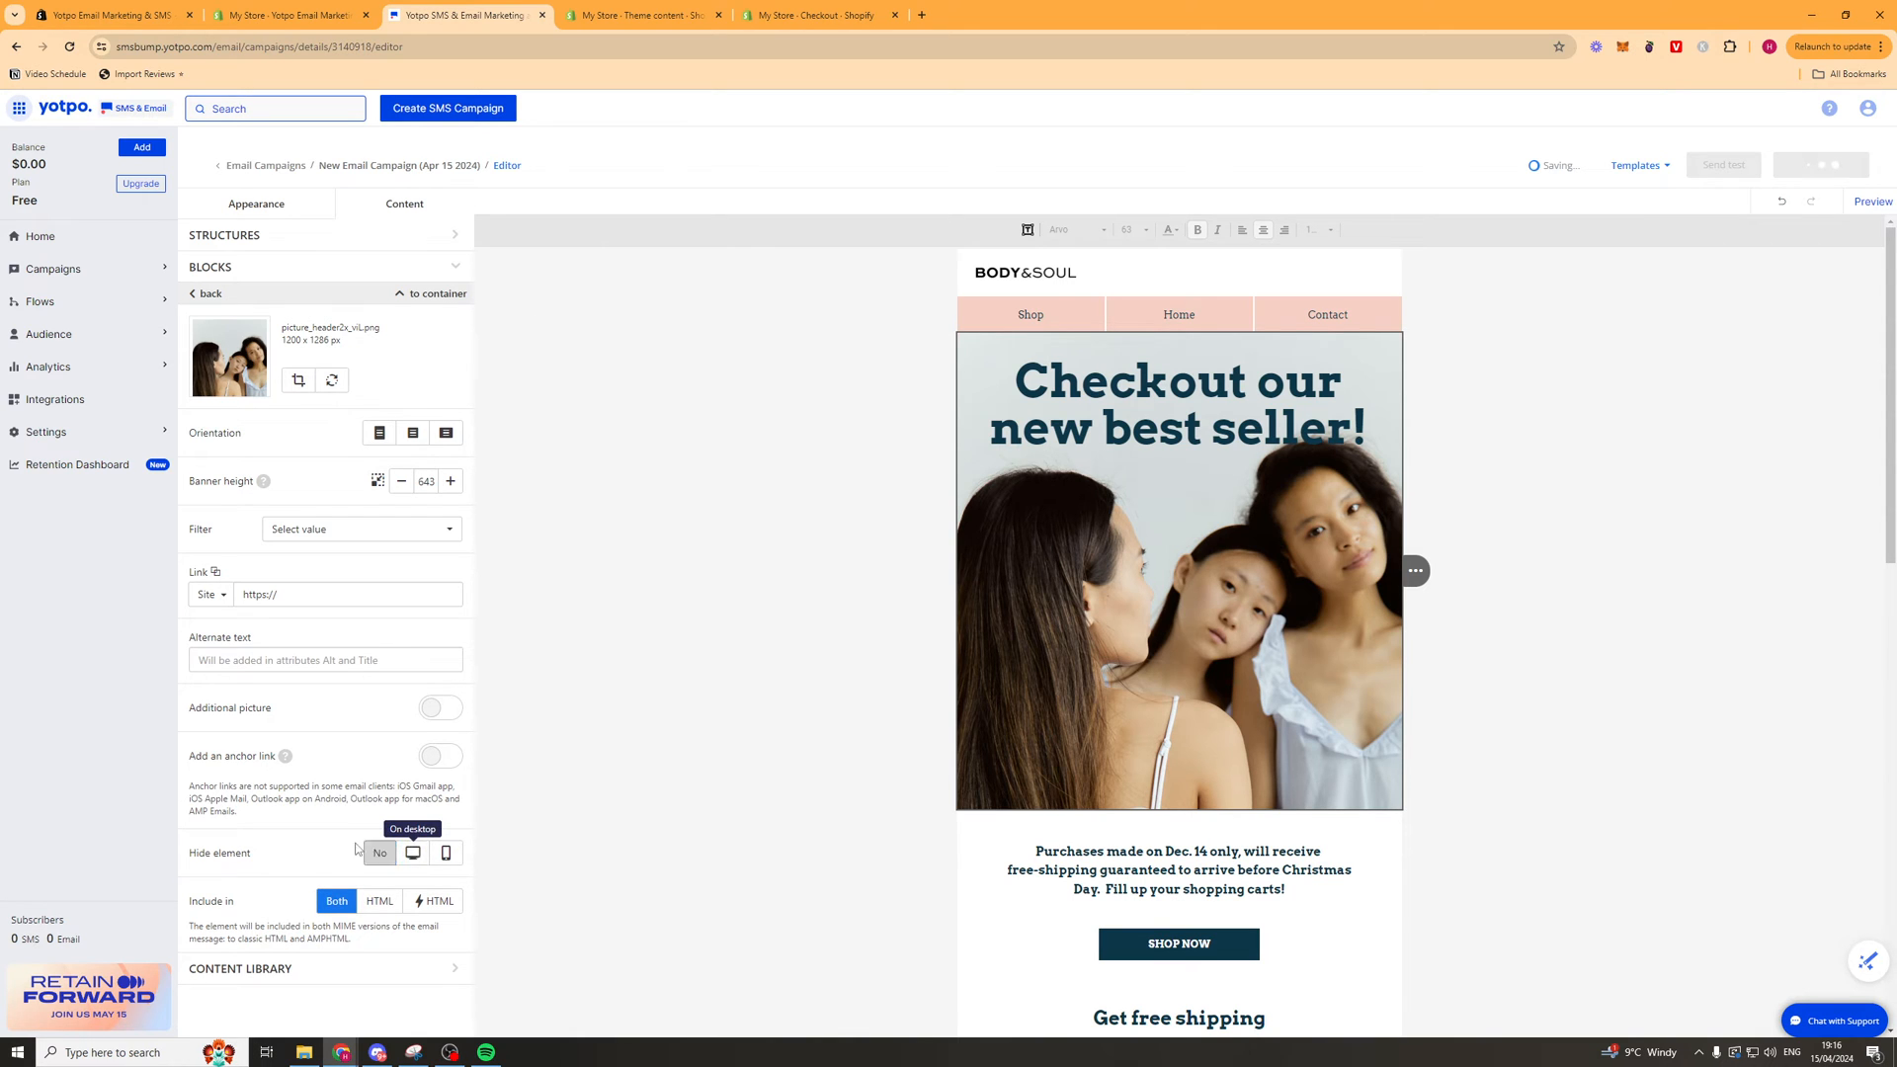
pyautogui.click(445, 852)
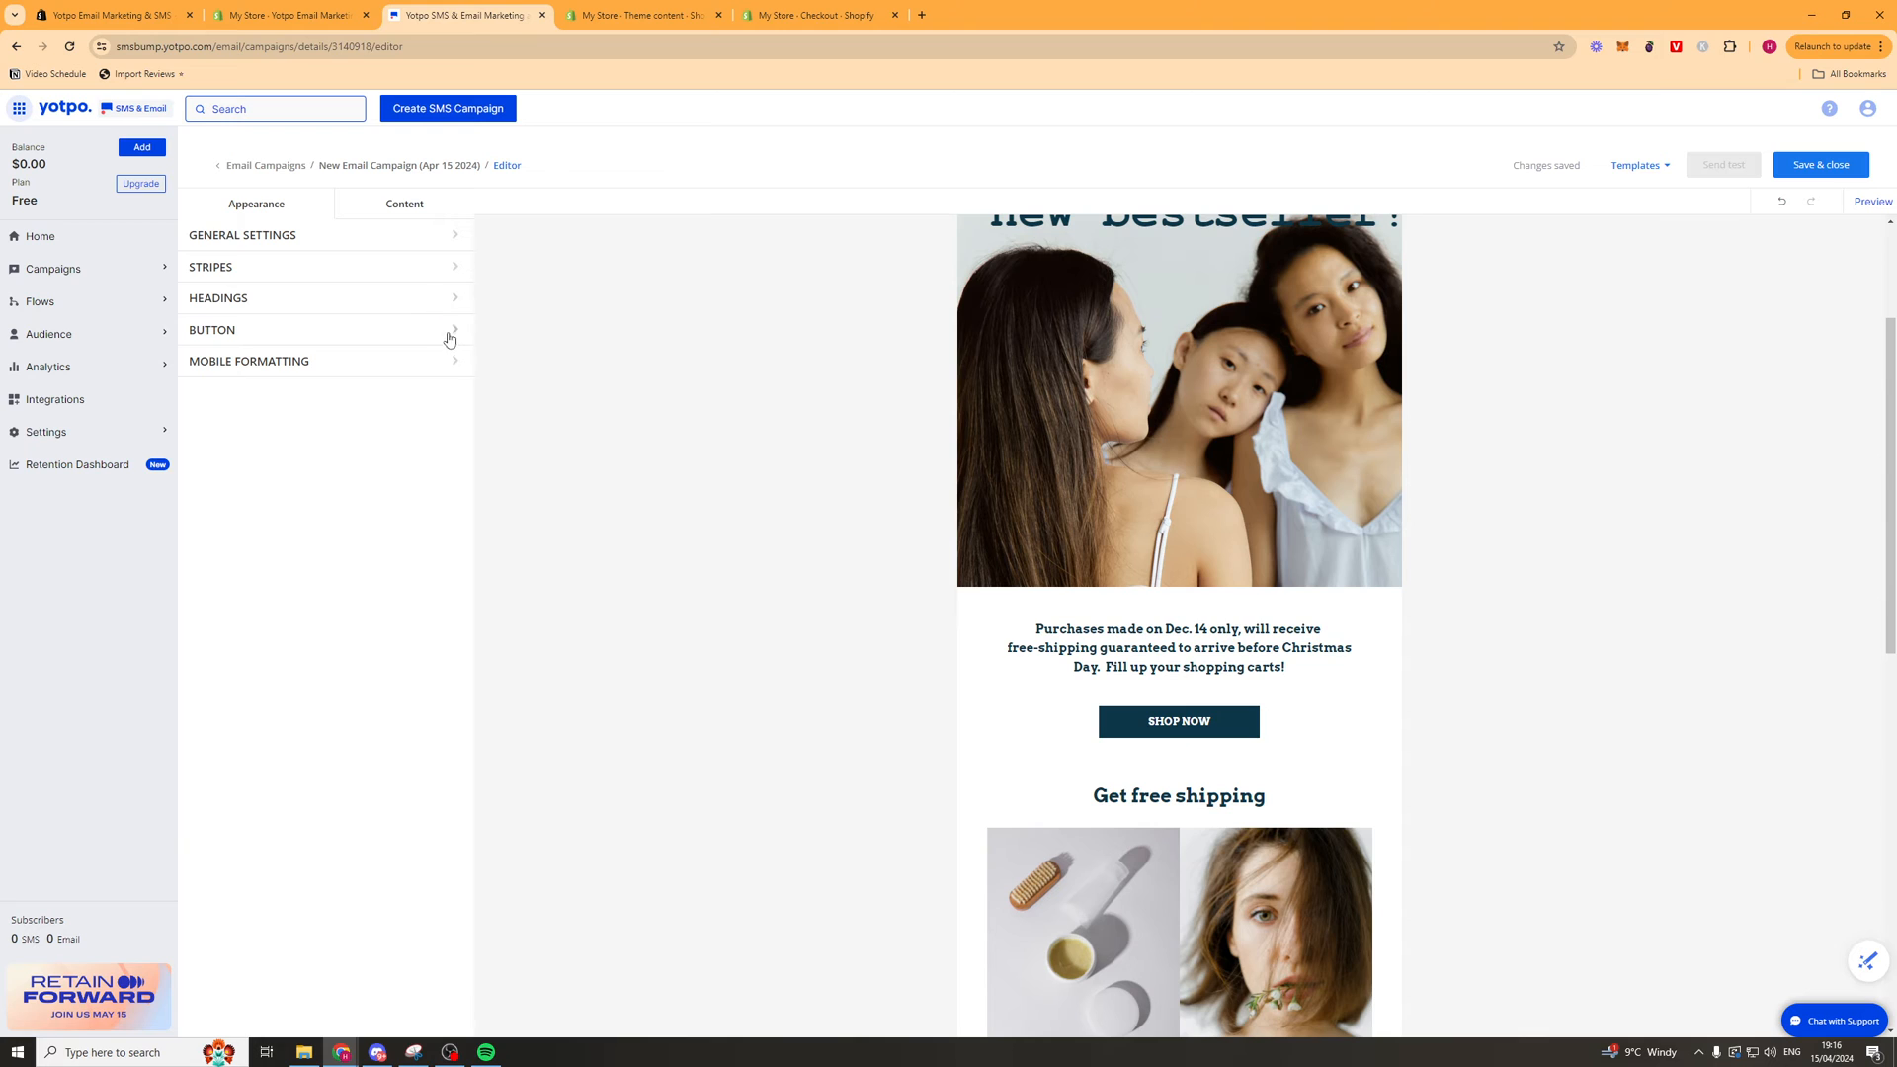
pyautogui.click(218, 297)
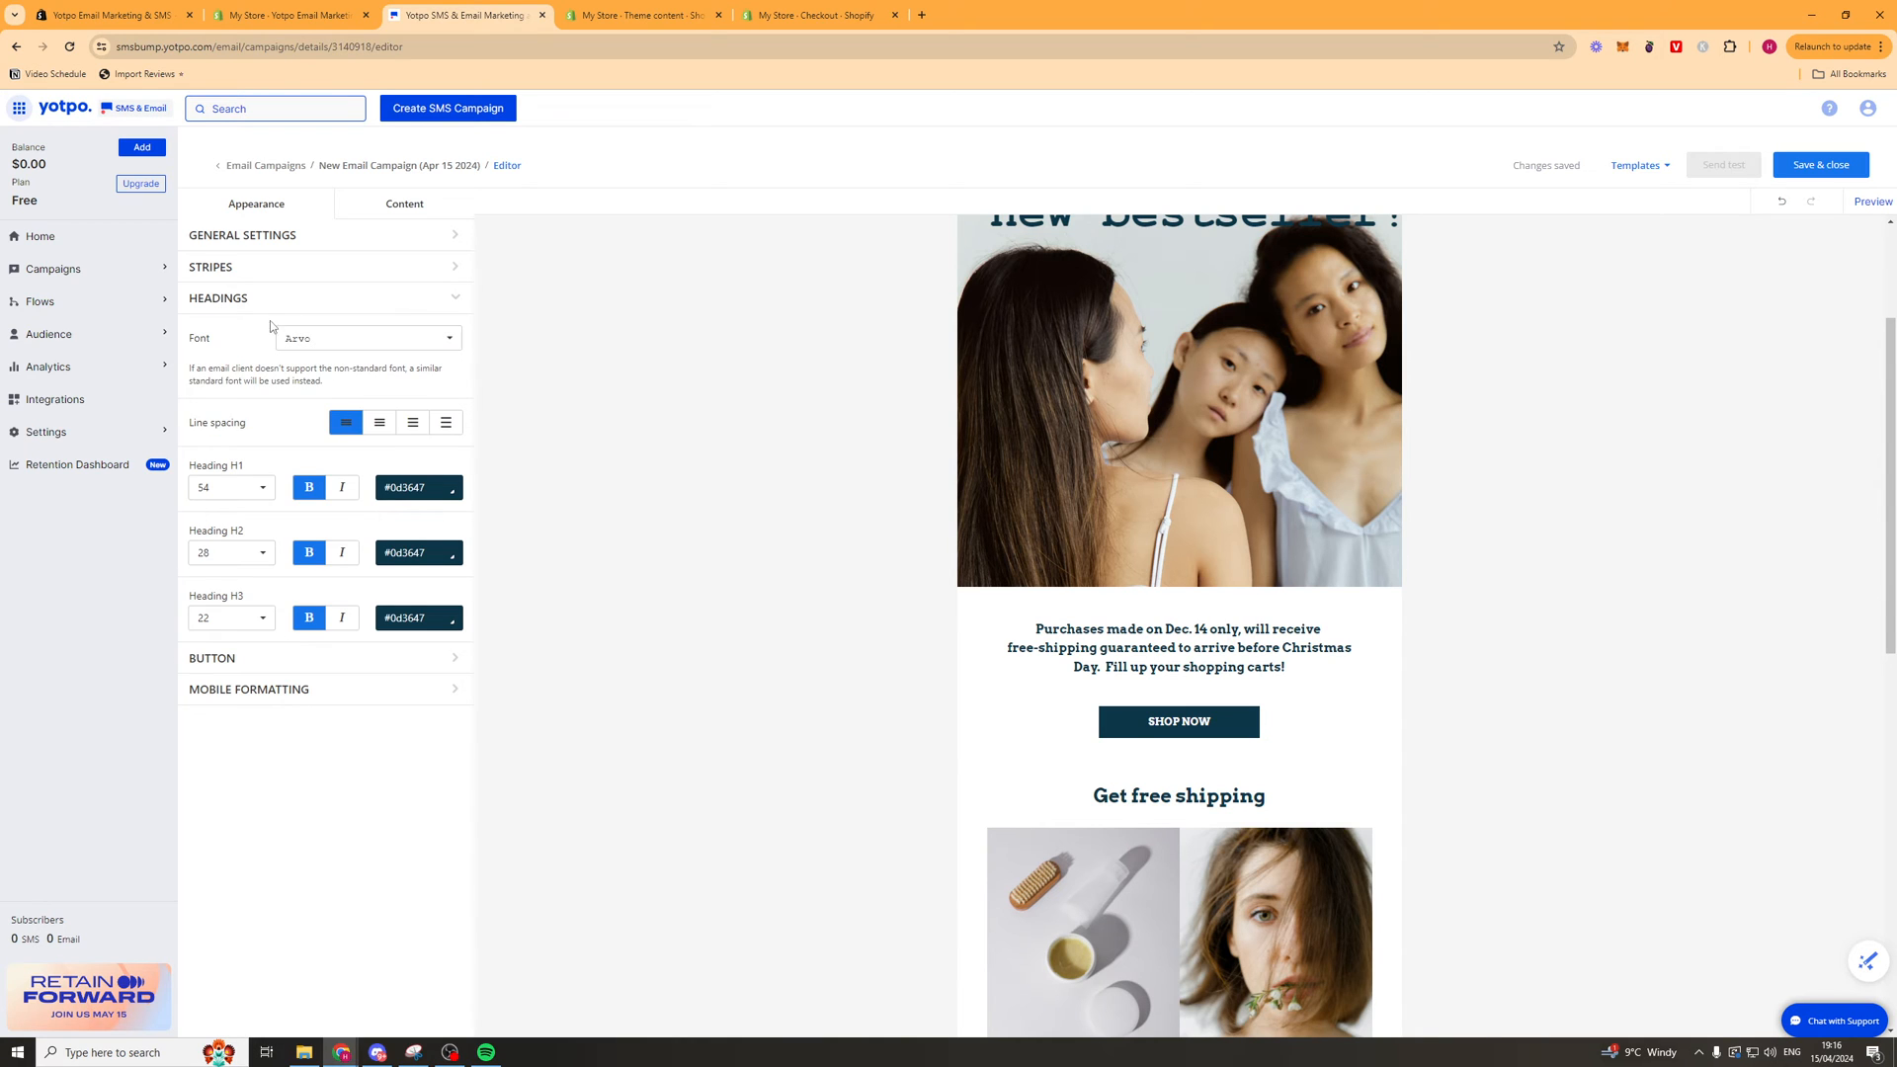
pyautogui.moveTo(457, 294)
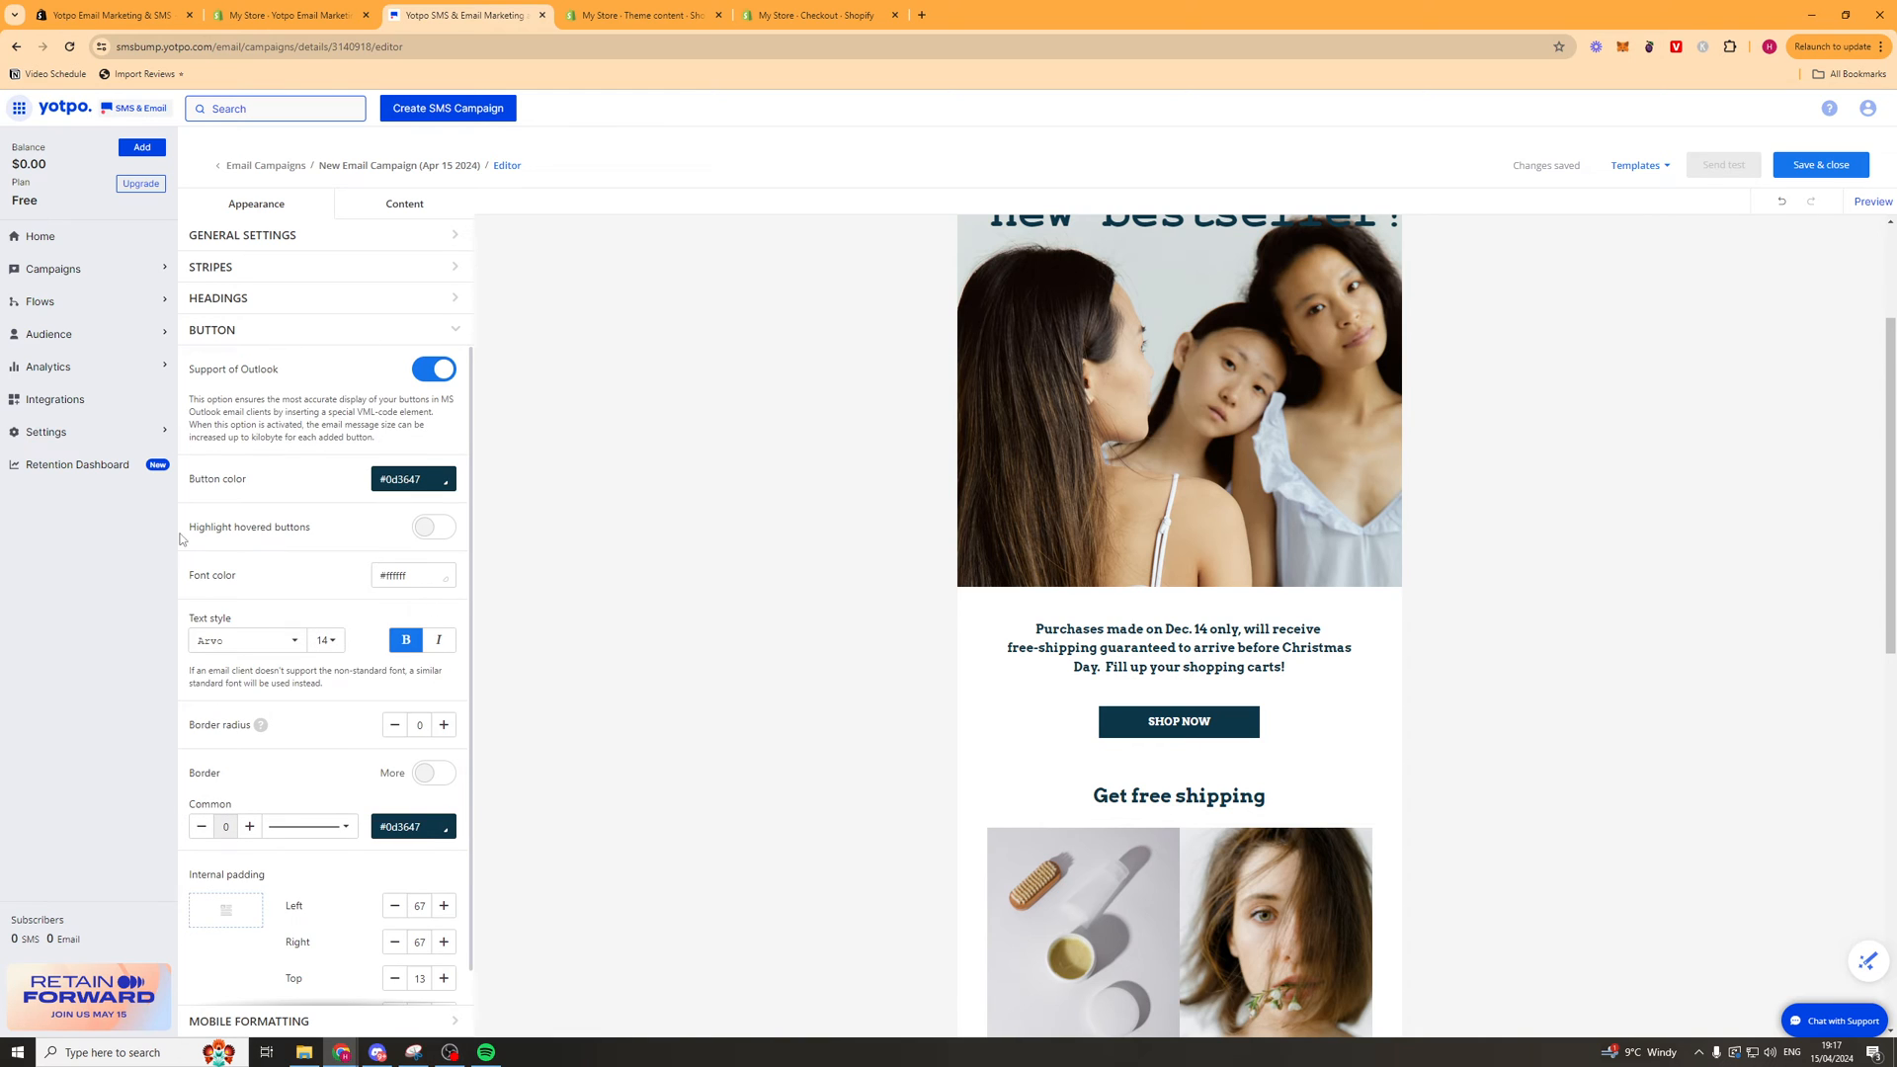
pyautogui.click(211, 329)
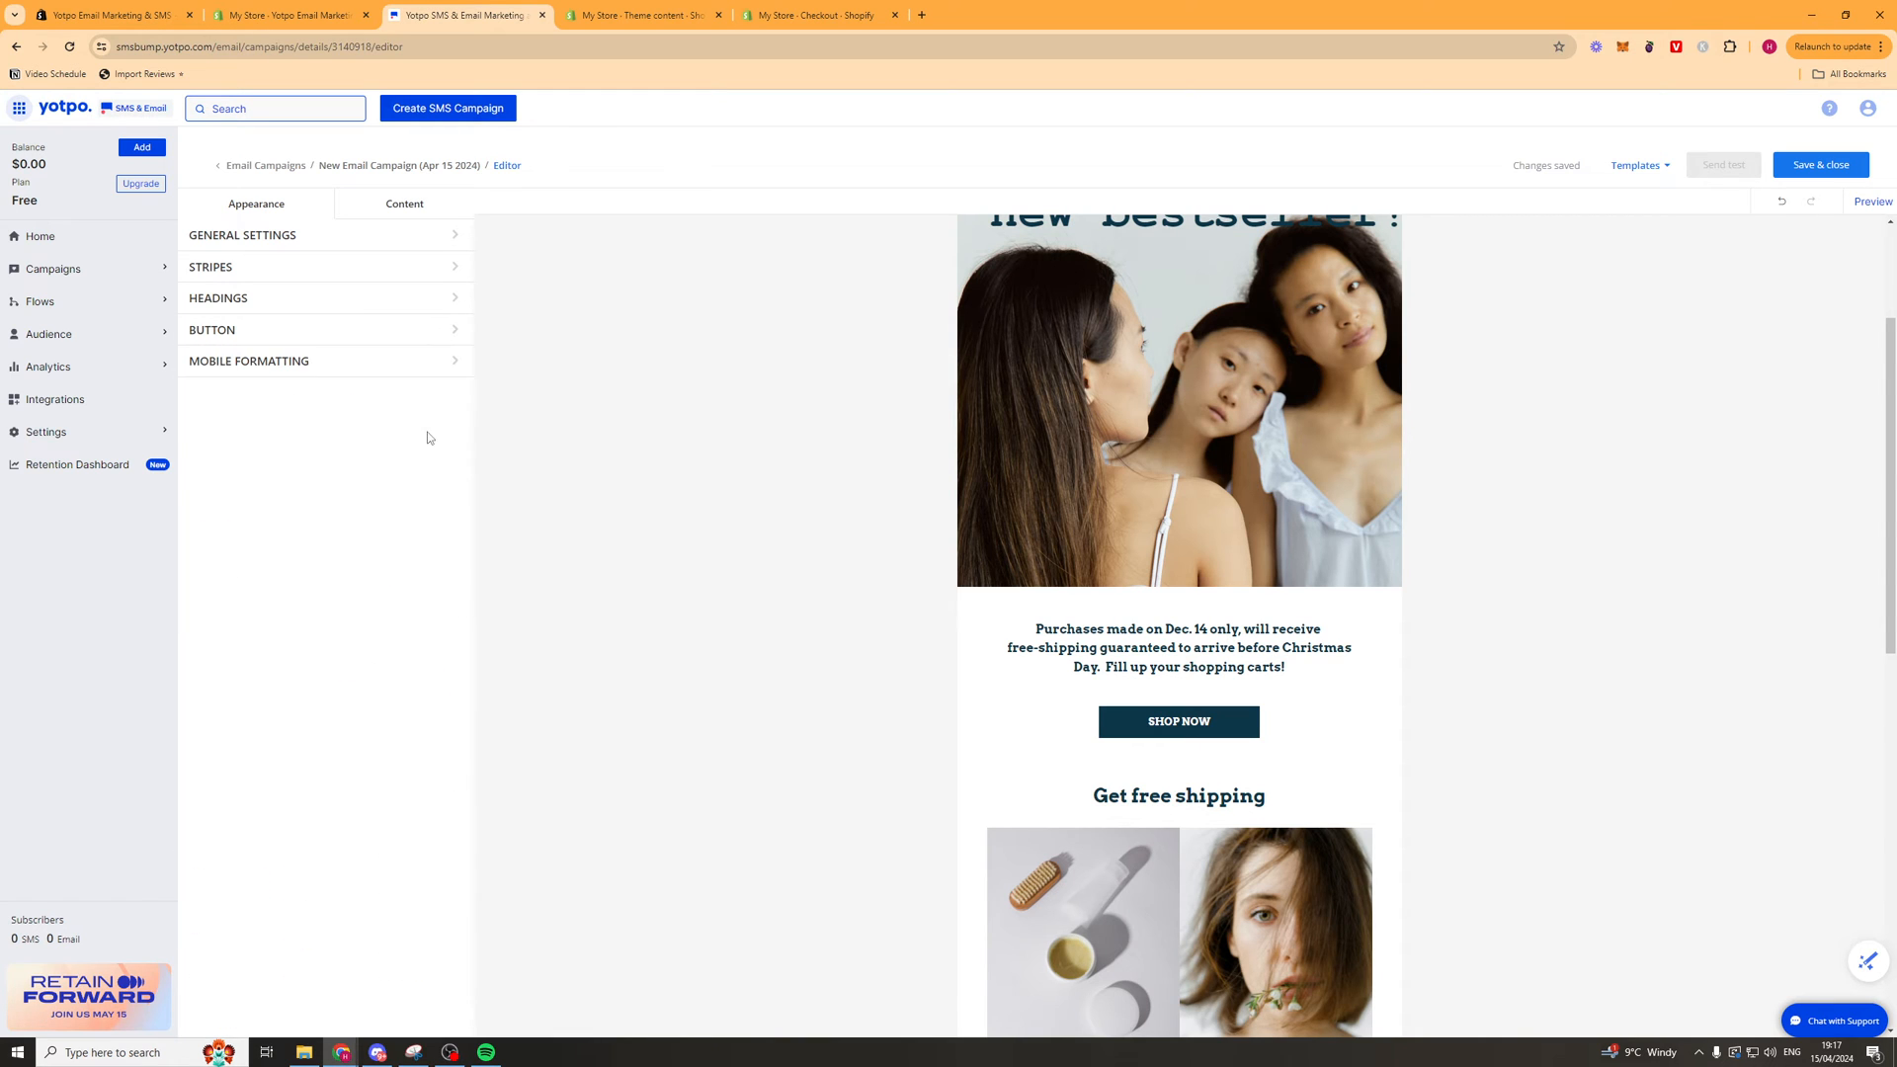
pyautogui.click(248, 361)
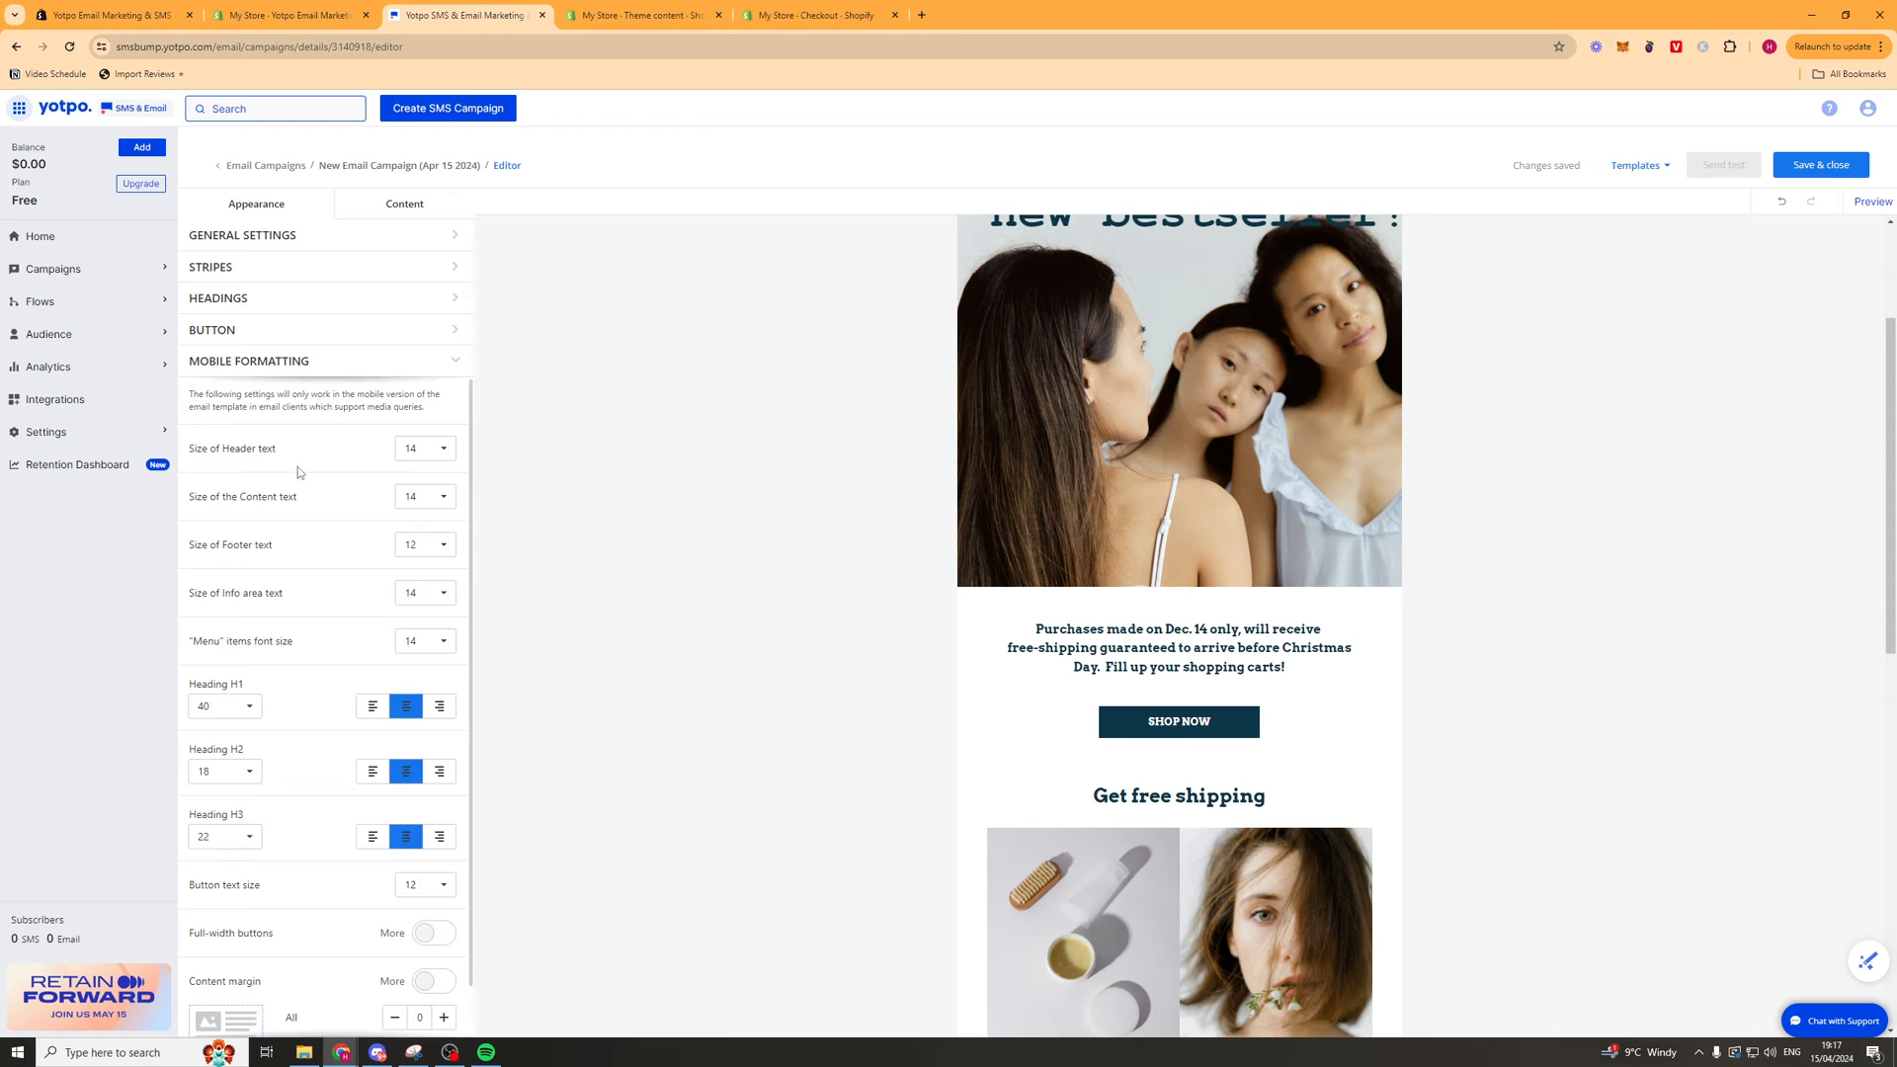
pyautogui.click(248, 360)
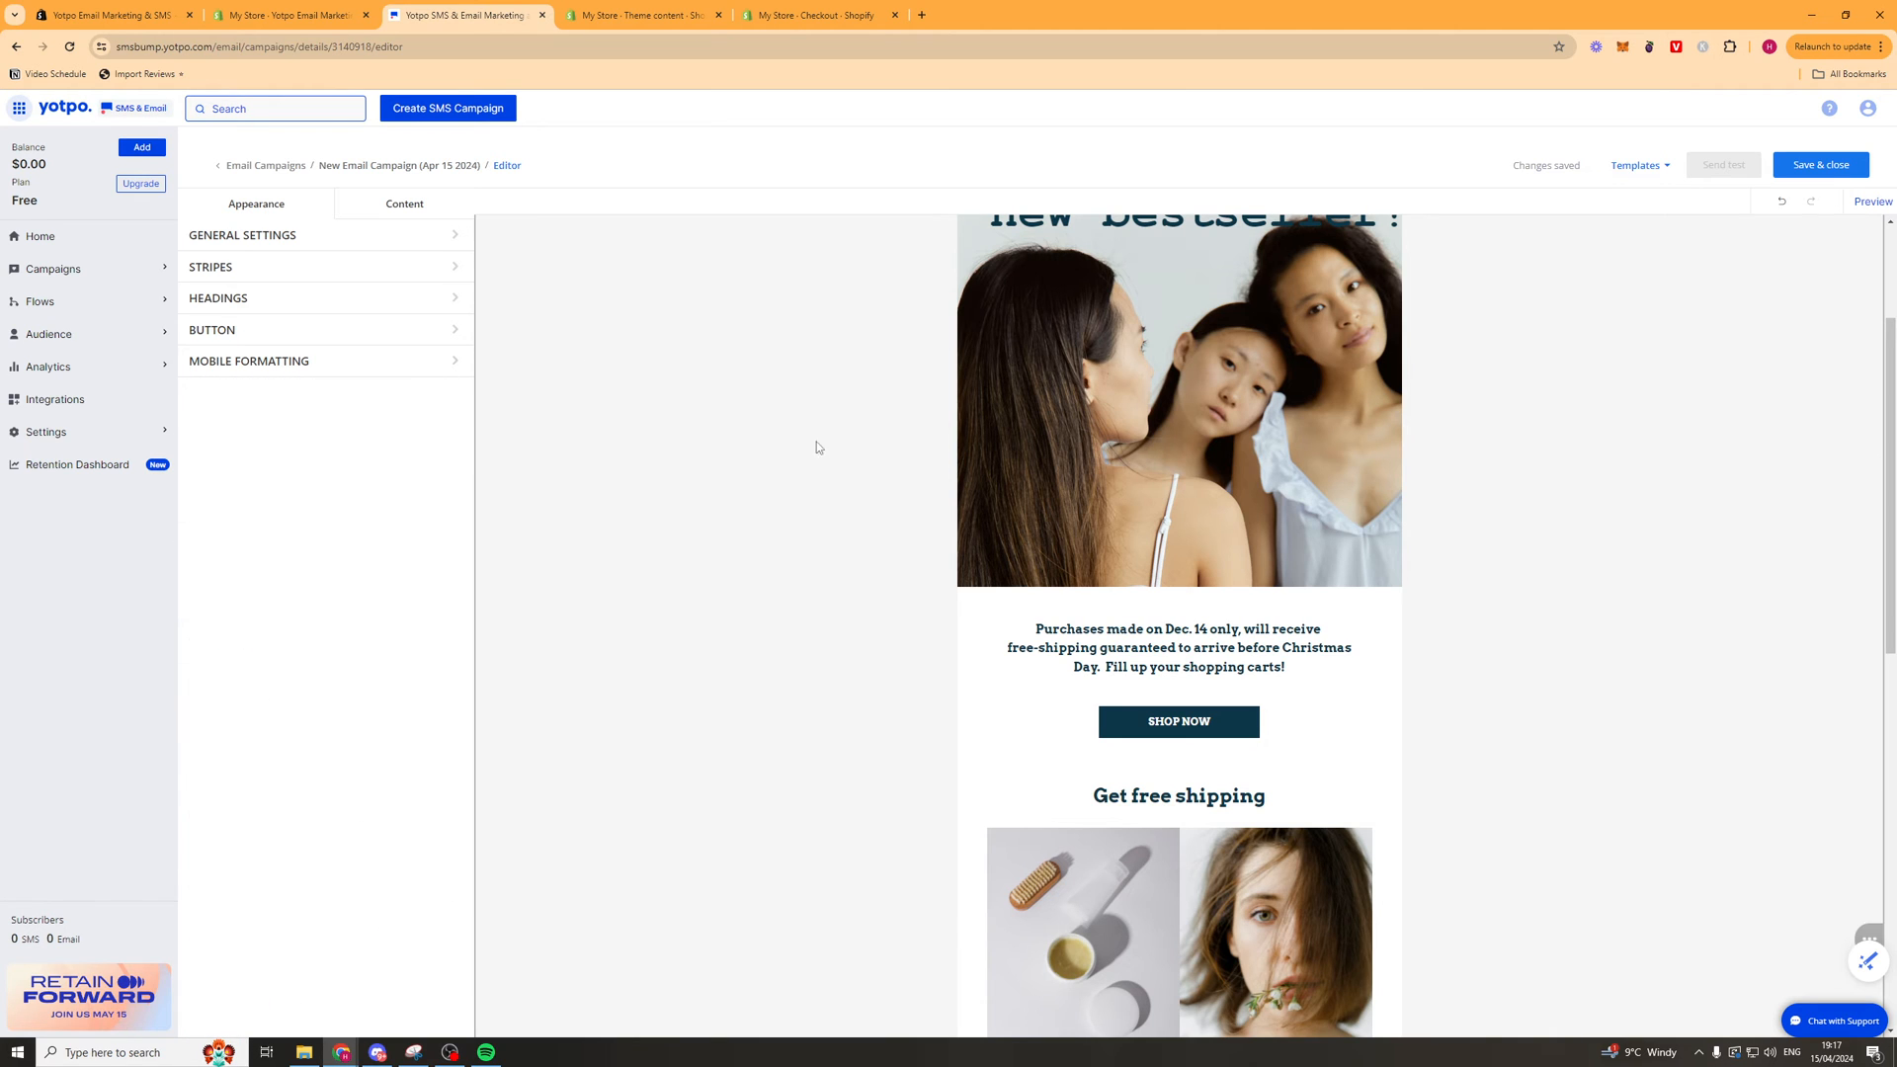
pyautogui.moveTo(1559, 637)
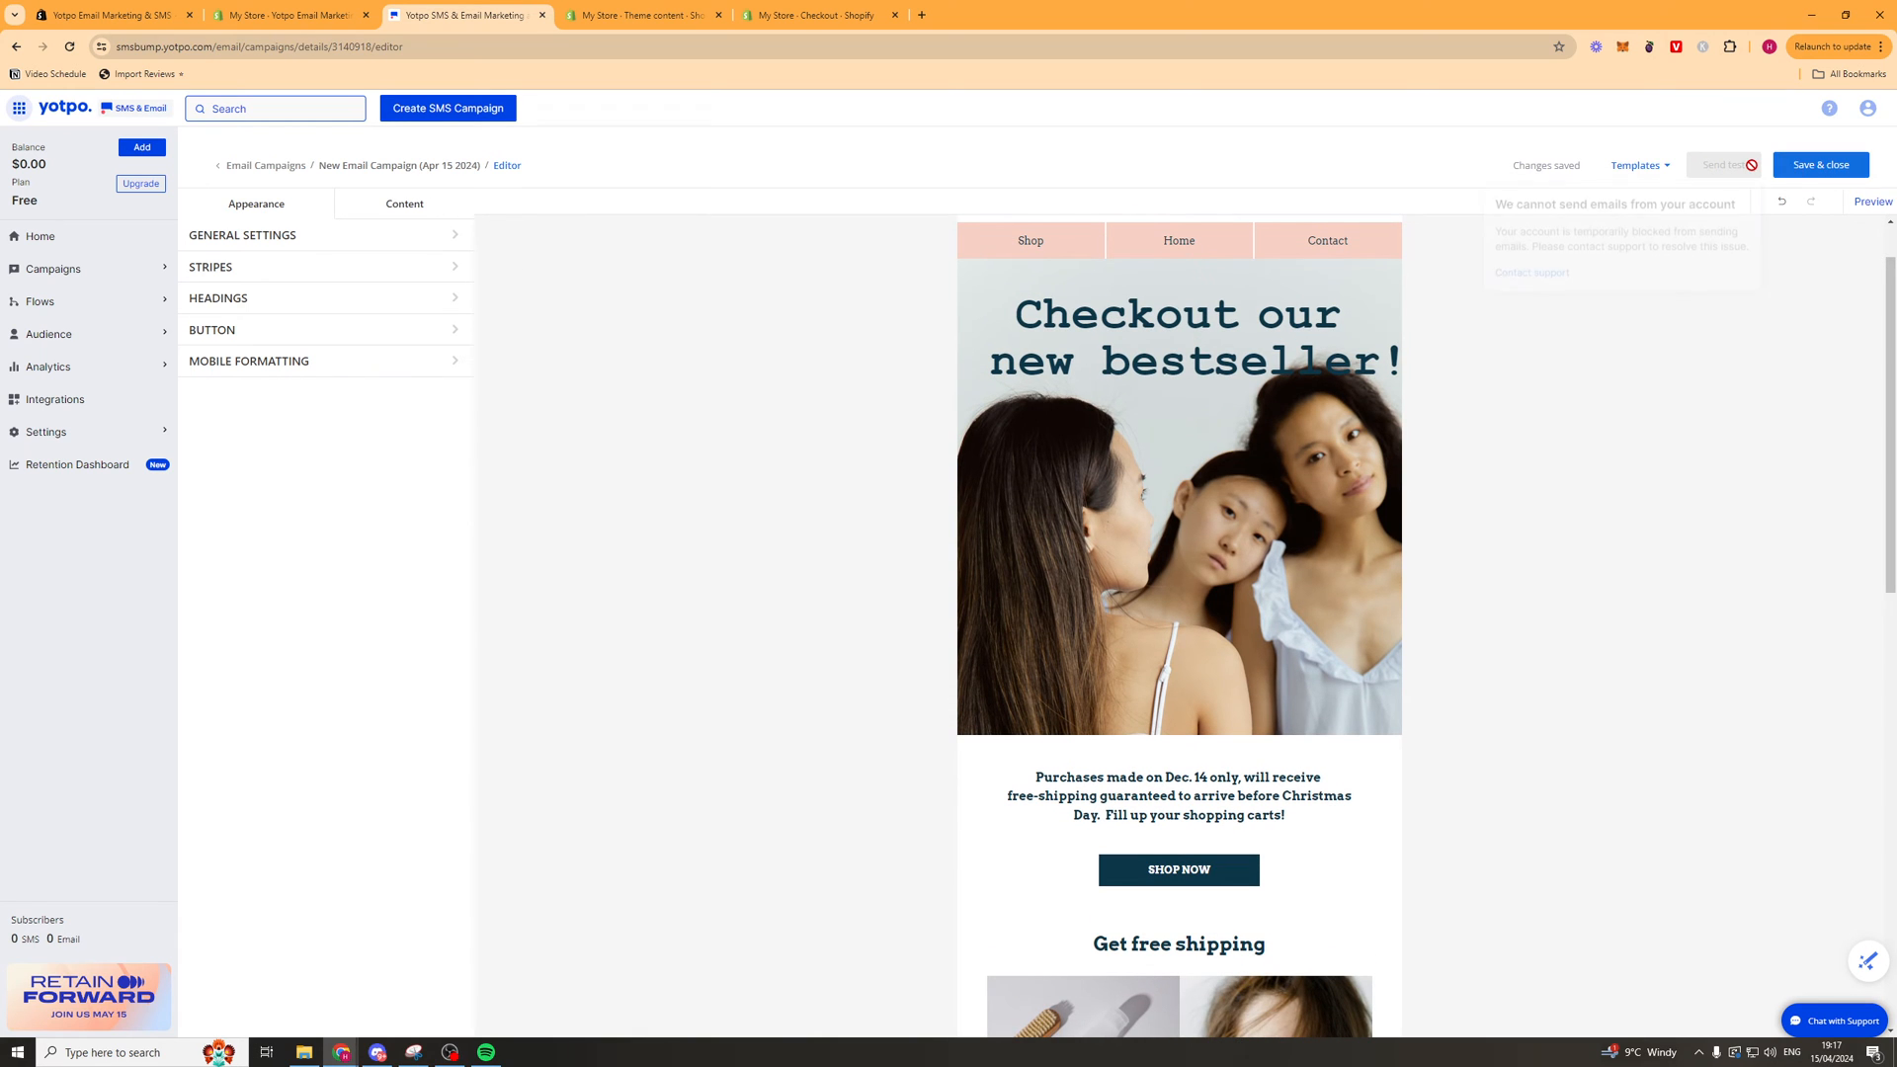
# Save & close the editor, then schedule for later at 04/15/2024 07:15 PM store time.
pyautogui.click(1820, 165)
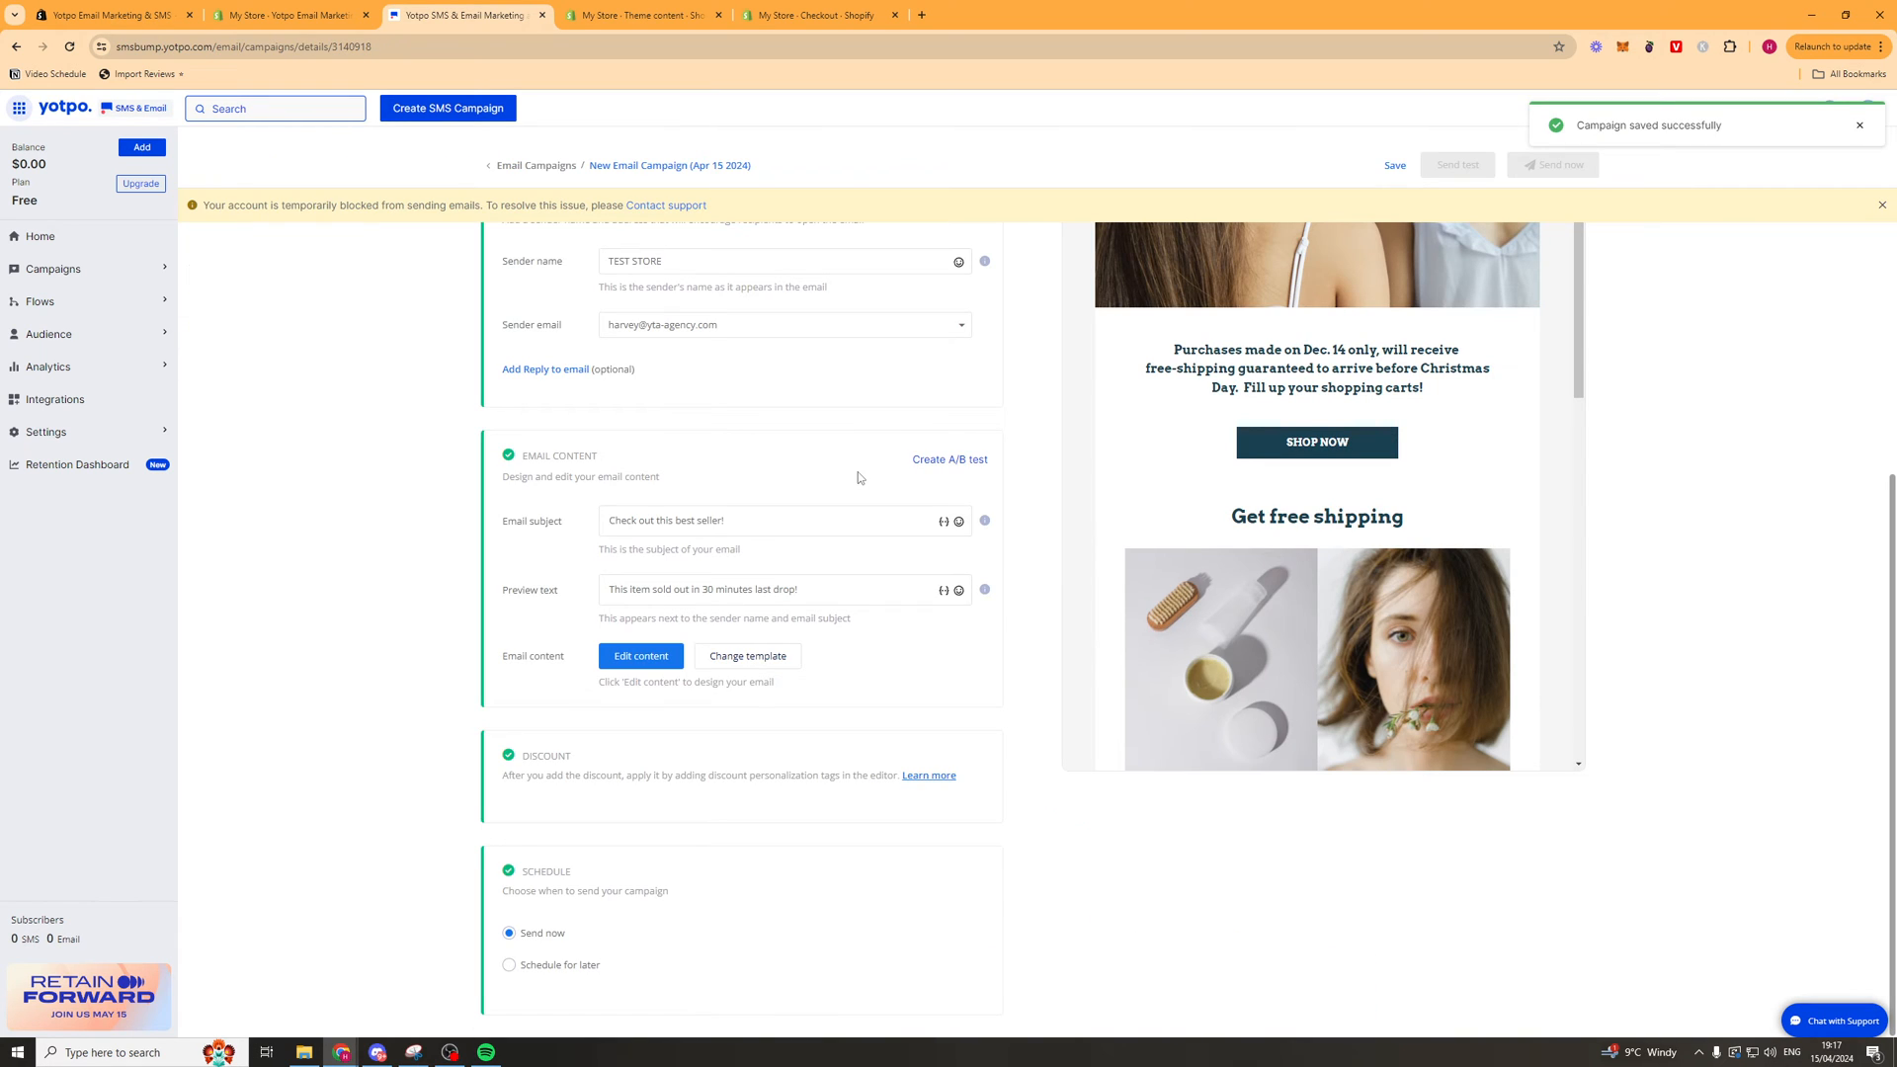
pyautogui.moveTo(546, 884)
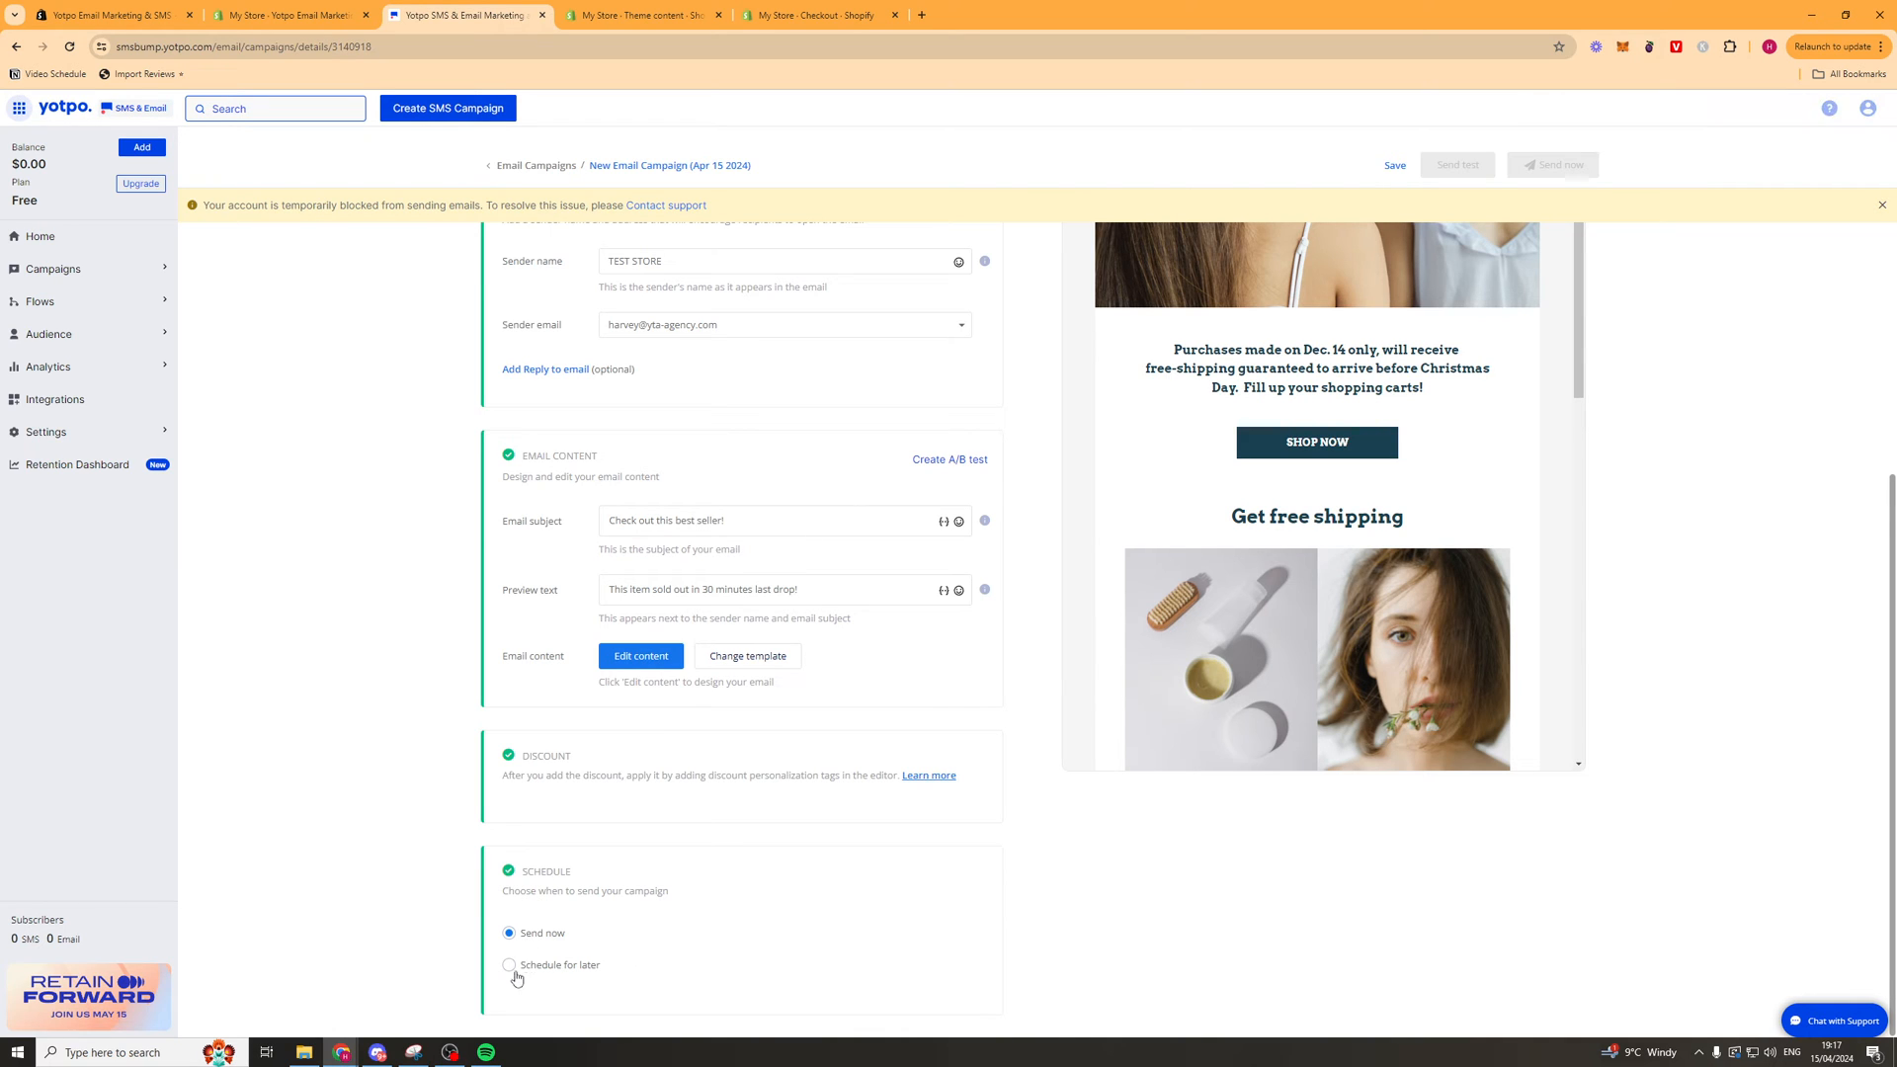
pyautogui.moveTo(564, 933)
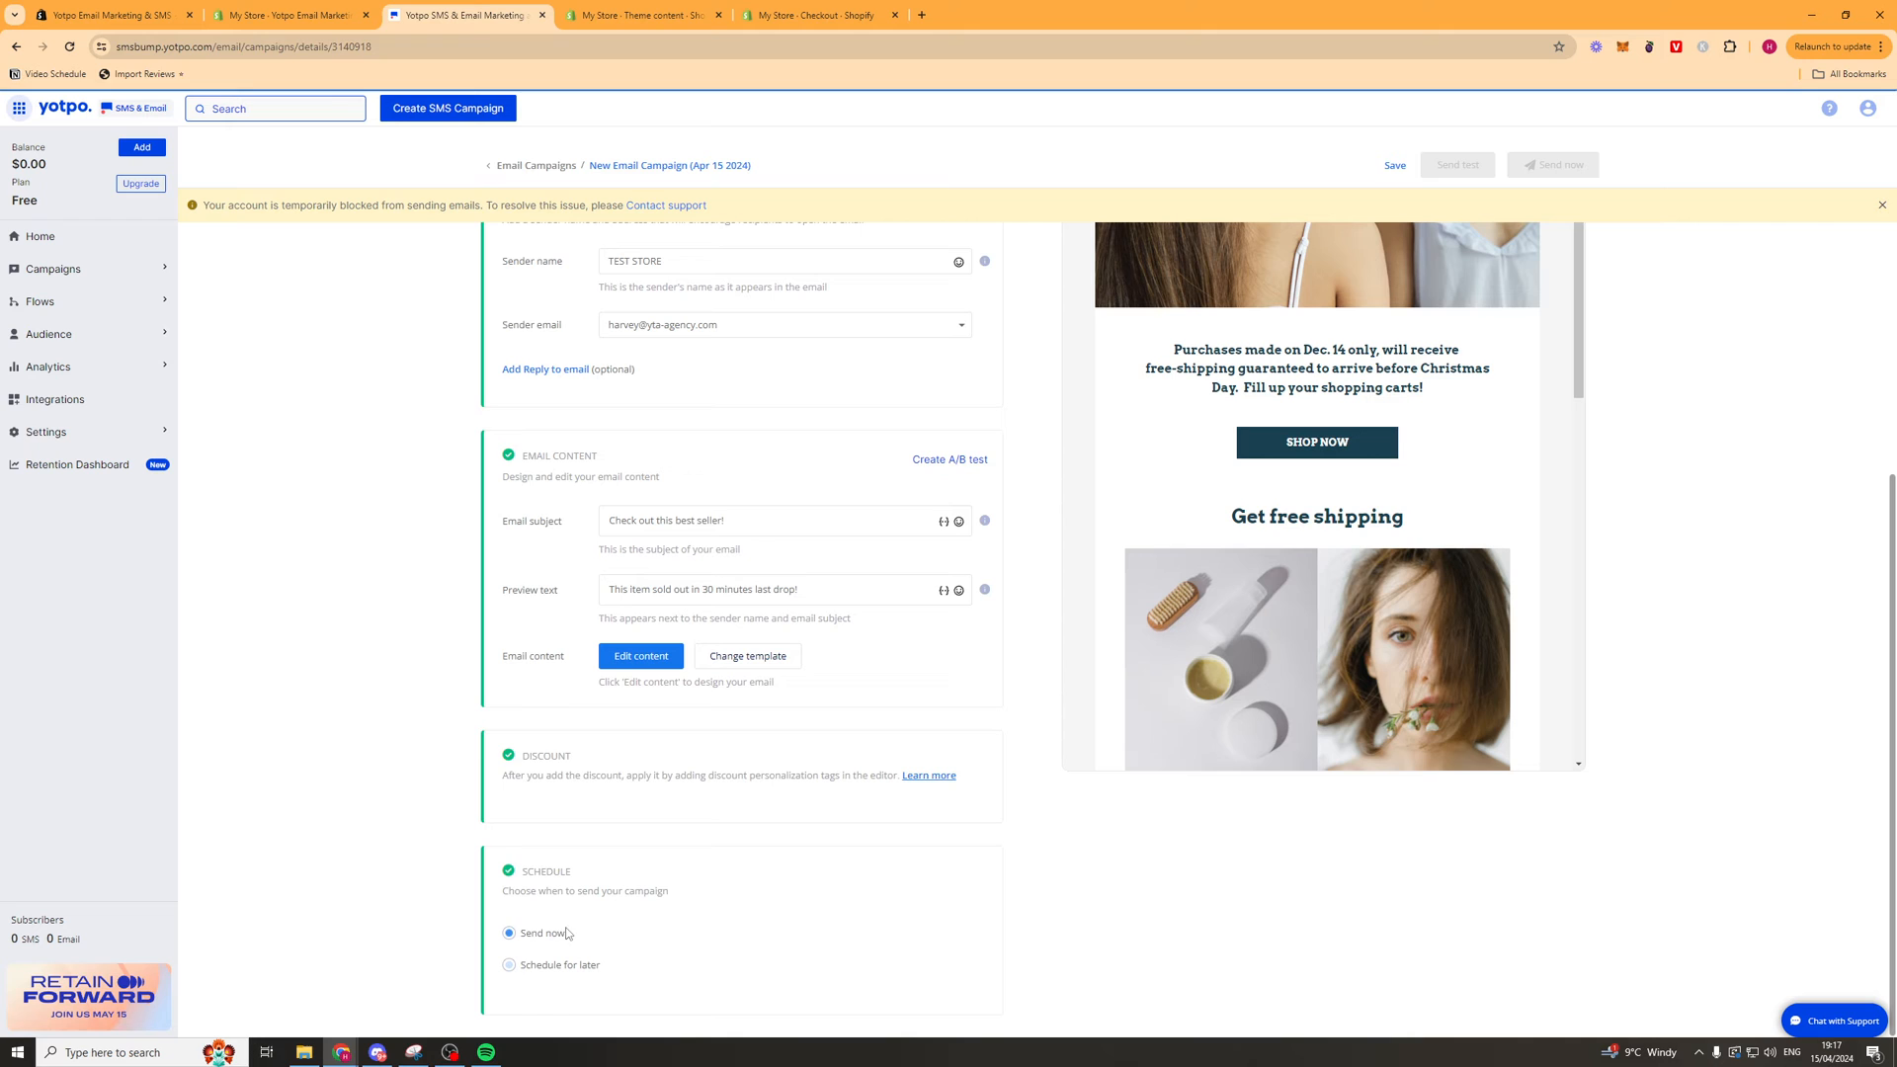
pyautogui.click(509, 844)
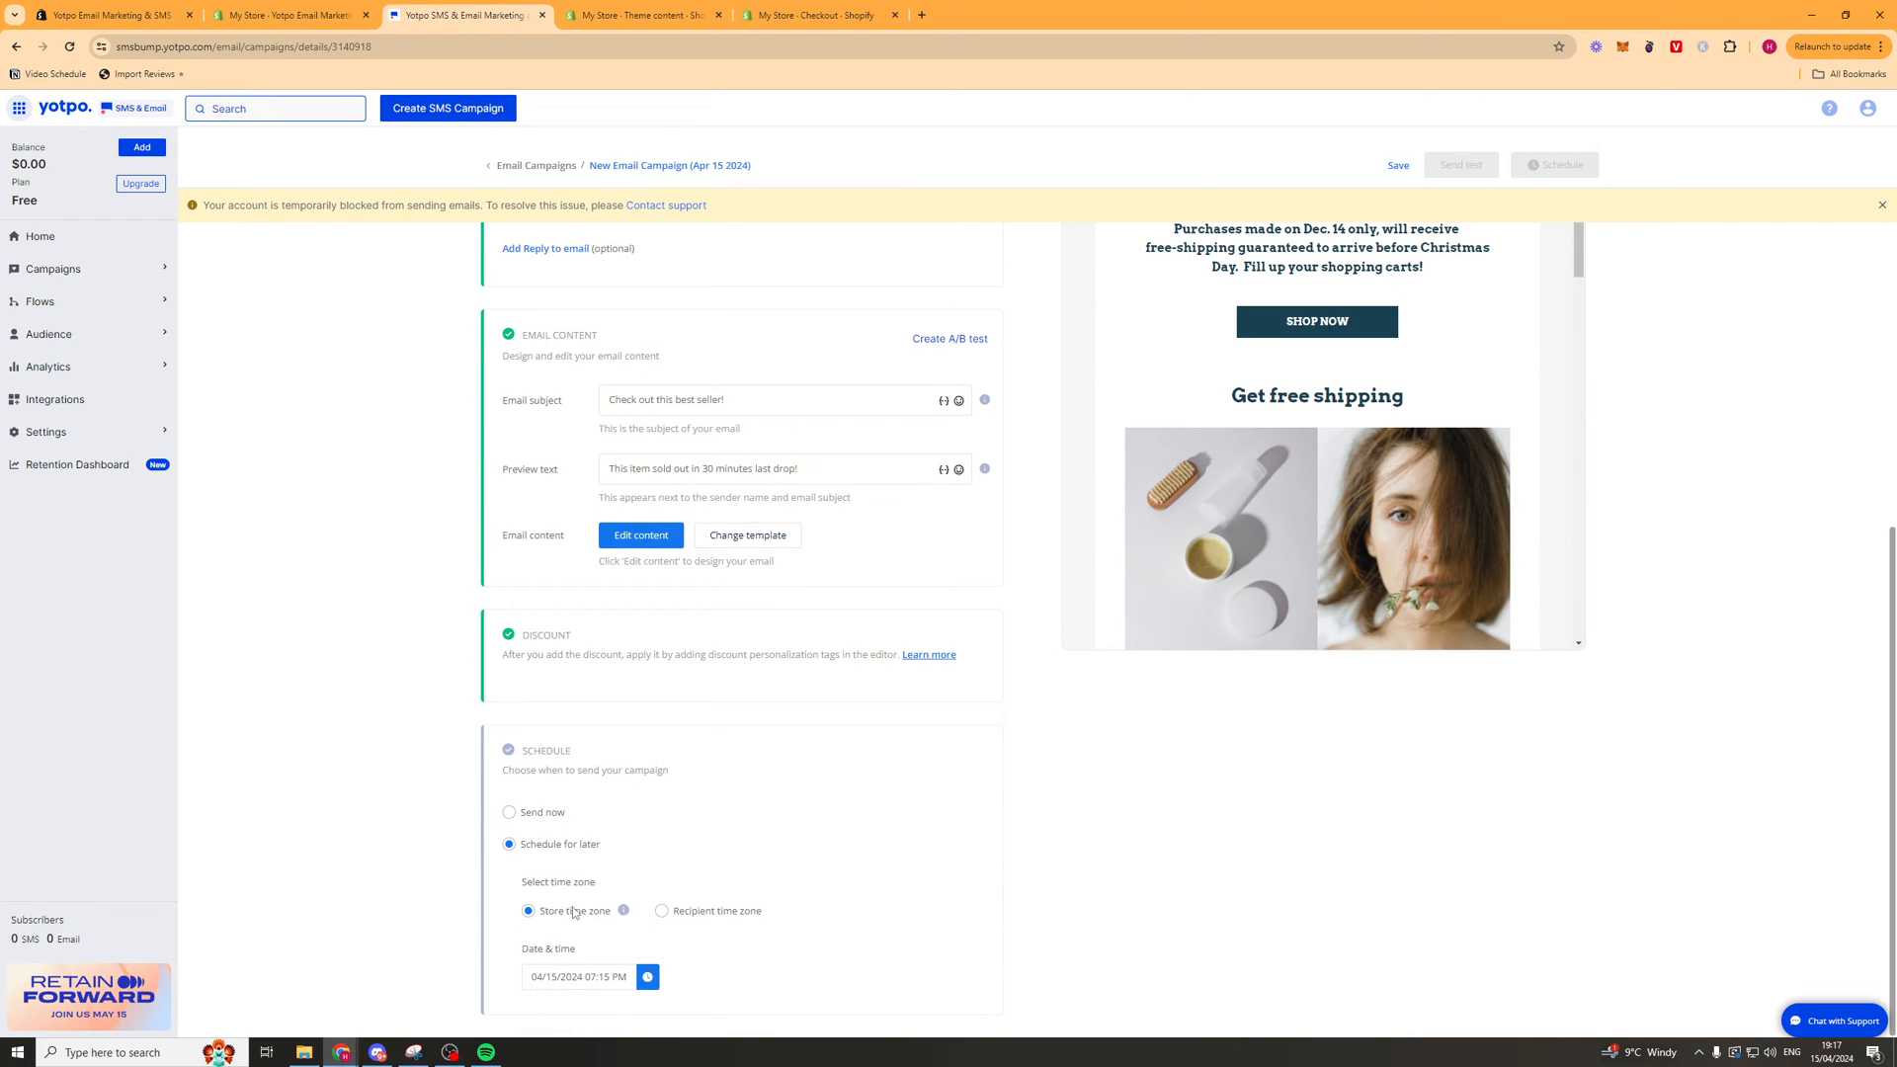
pyautogui.moveTo(589, 933)
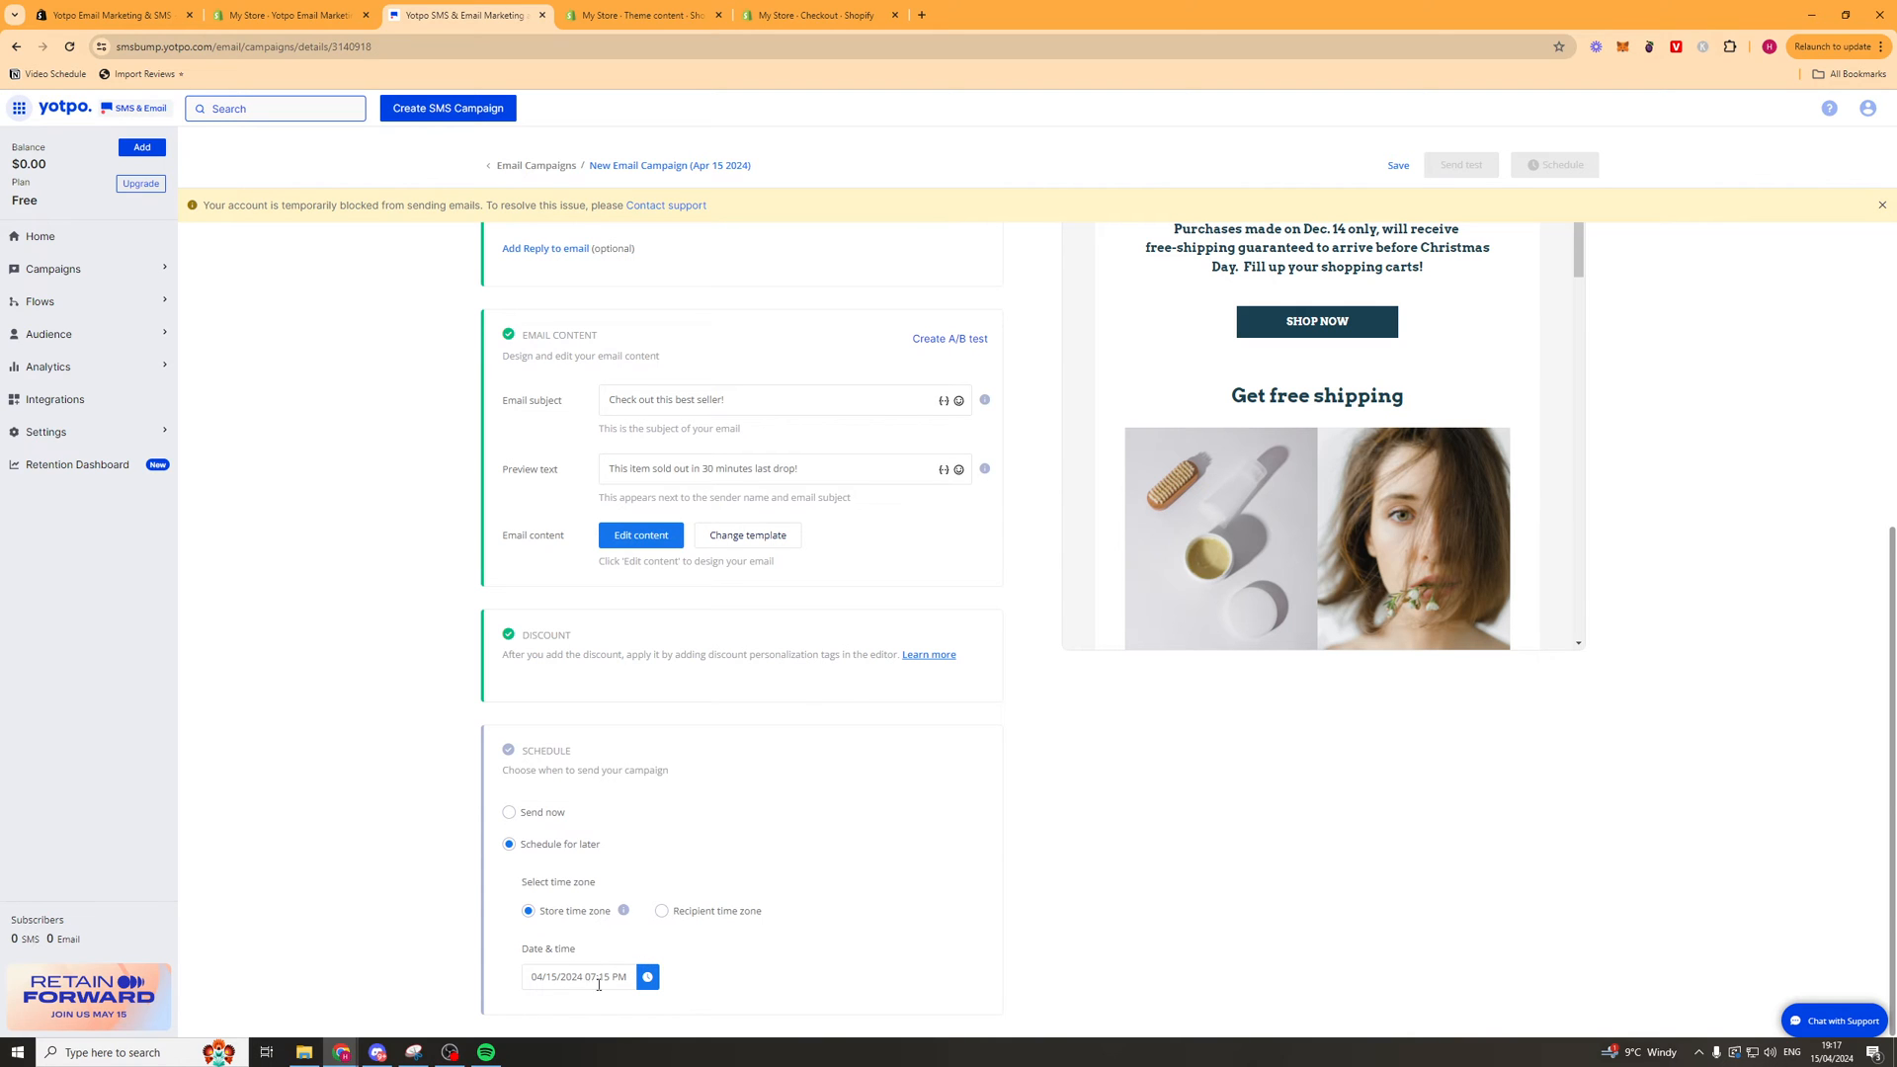
pyautogui.click(577, 976)
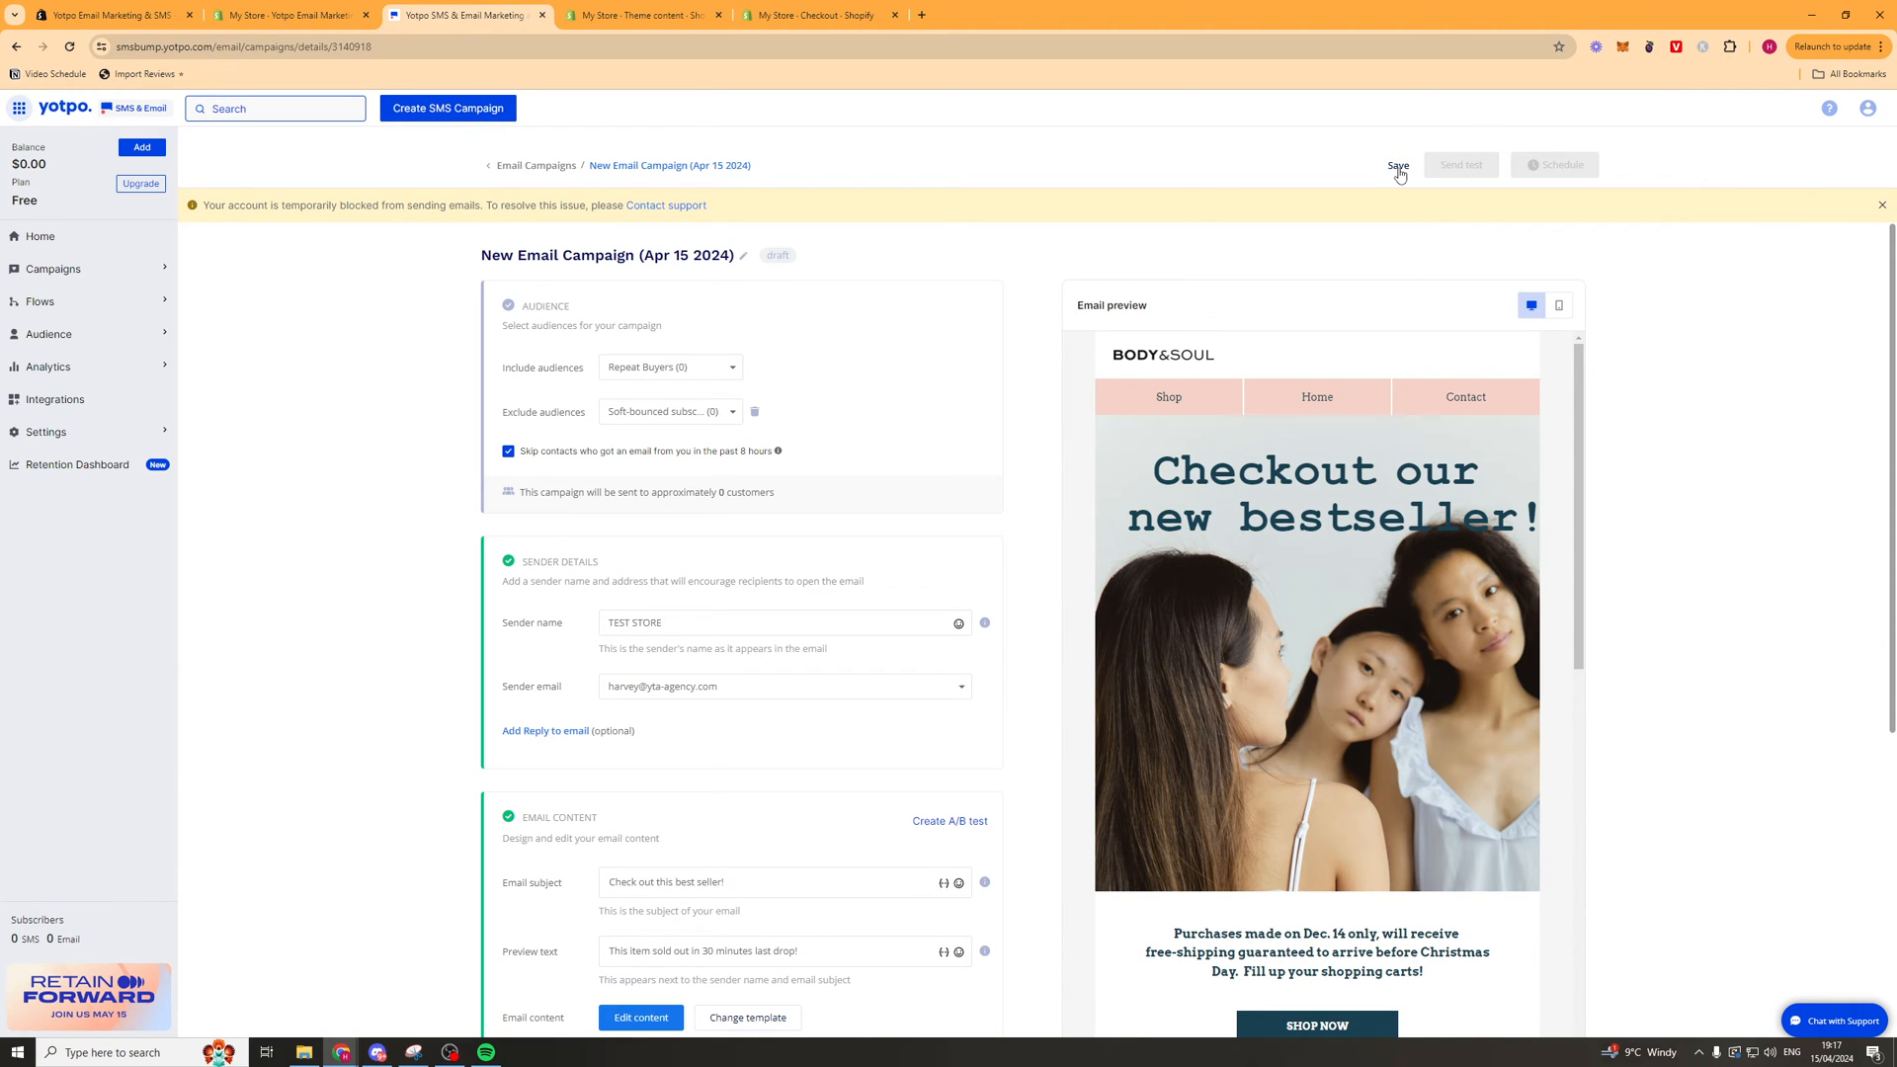
# Save the campaign back to My Campaigns and start creating another one.
pyautogui.click(1399, 165)
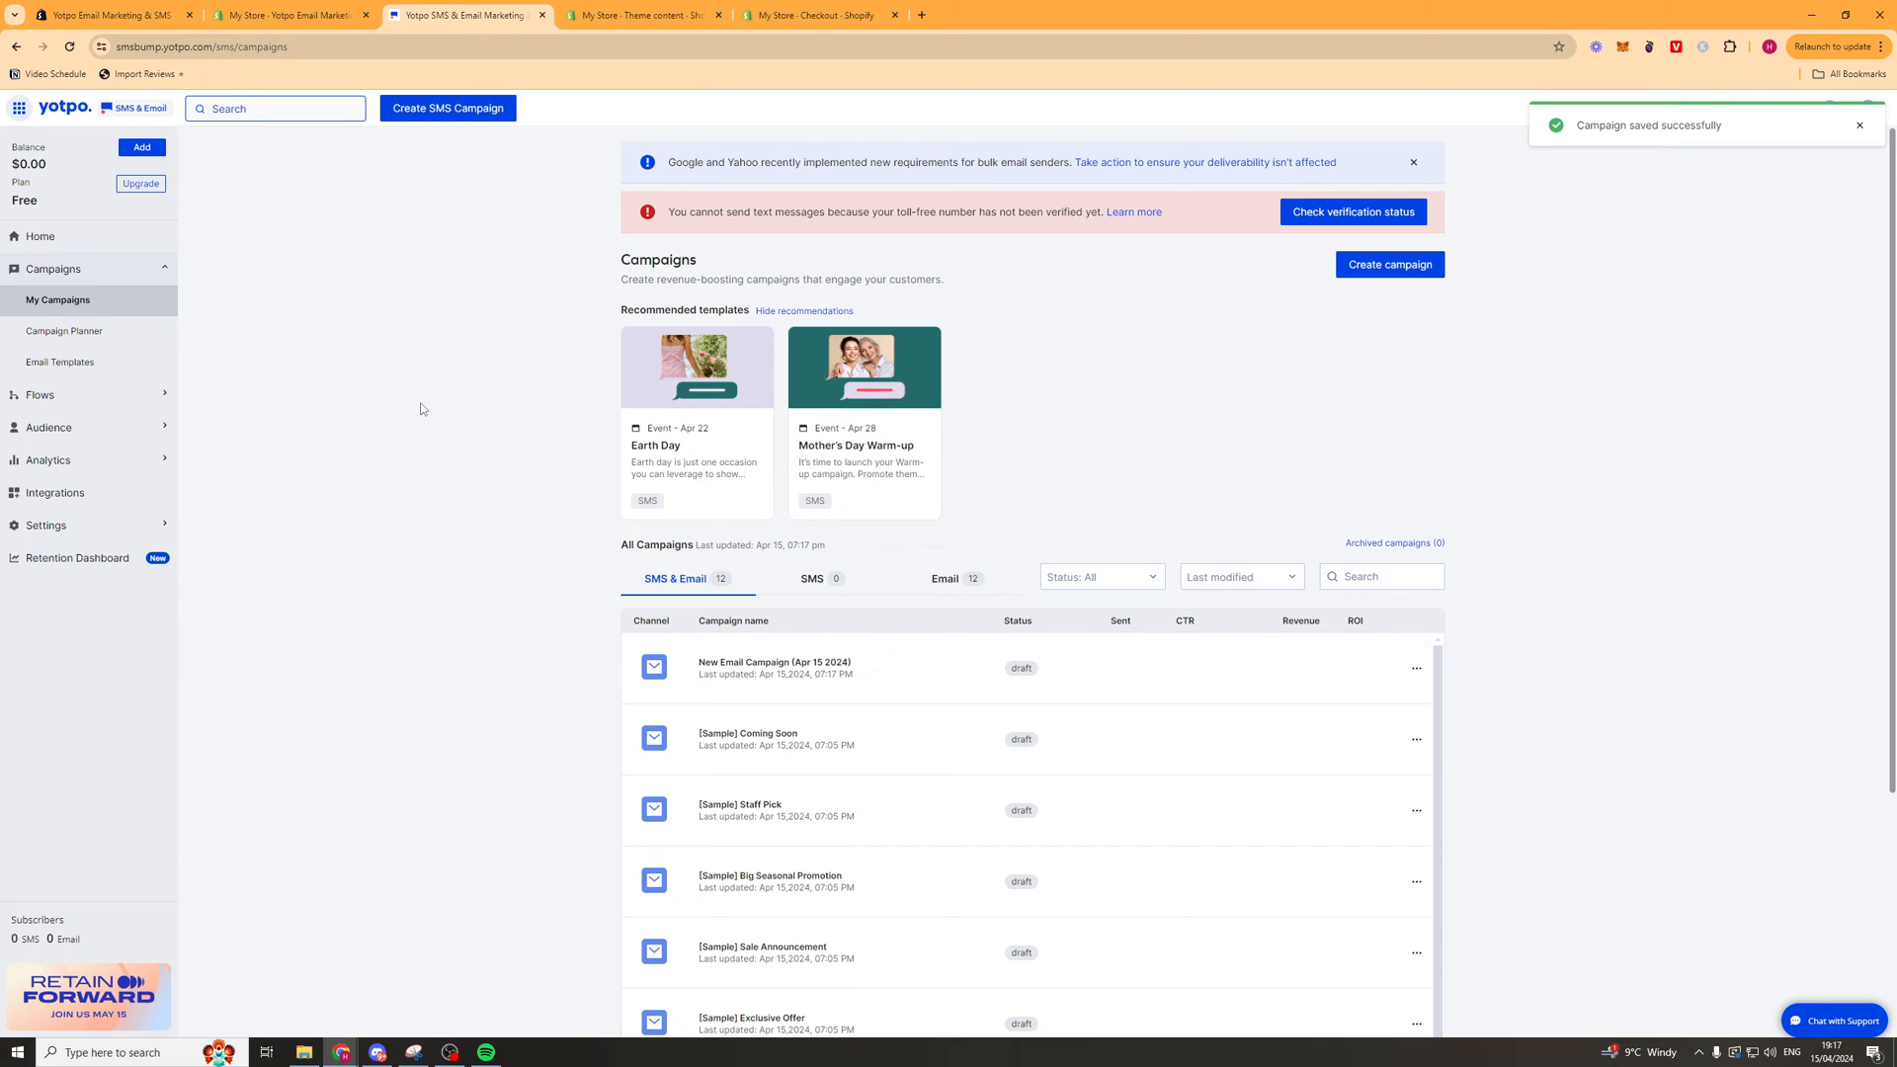
pyautogui.moveTo(1246, 436)
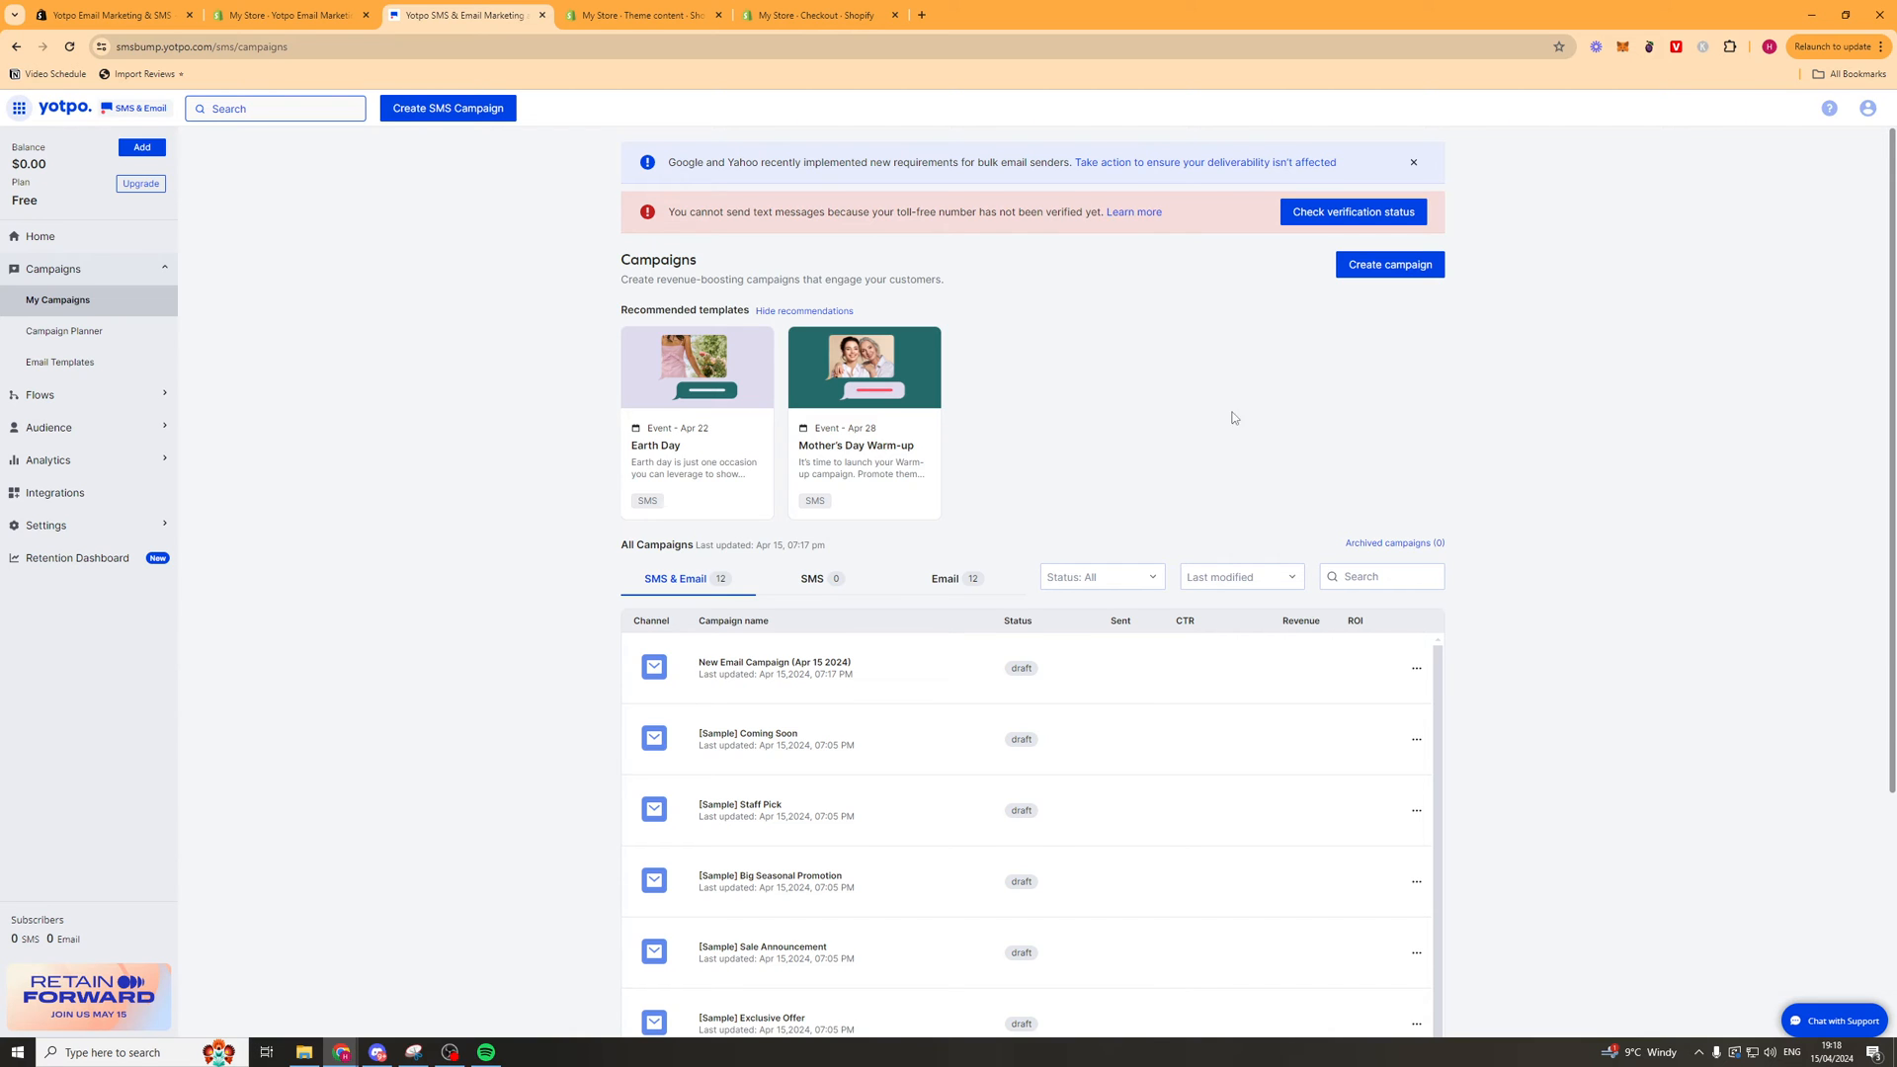
pyautogui.click(1387, 264)
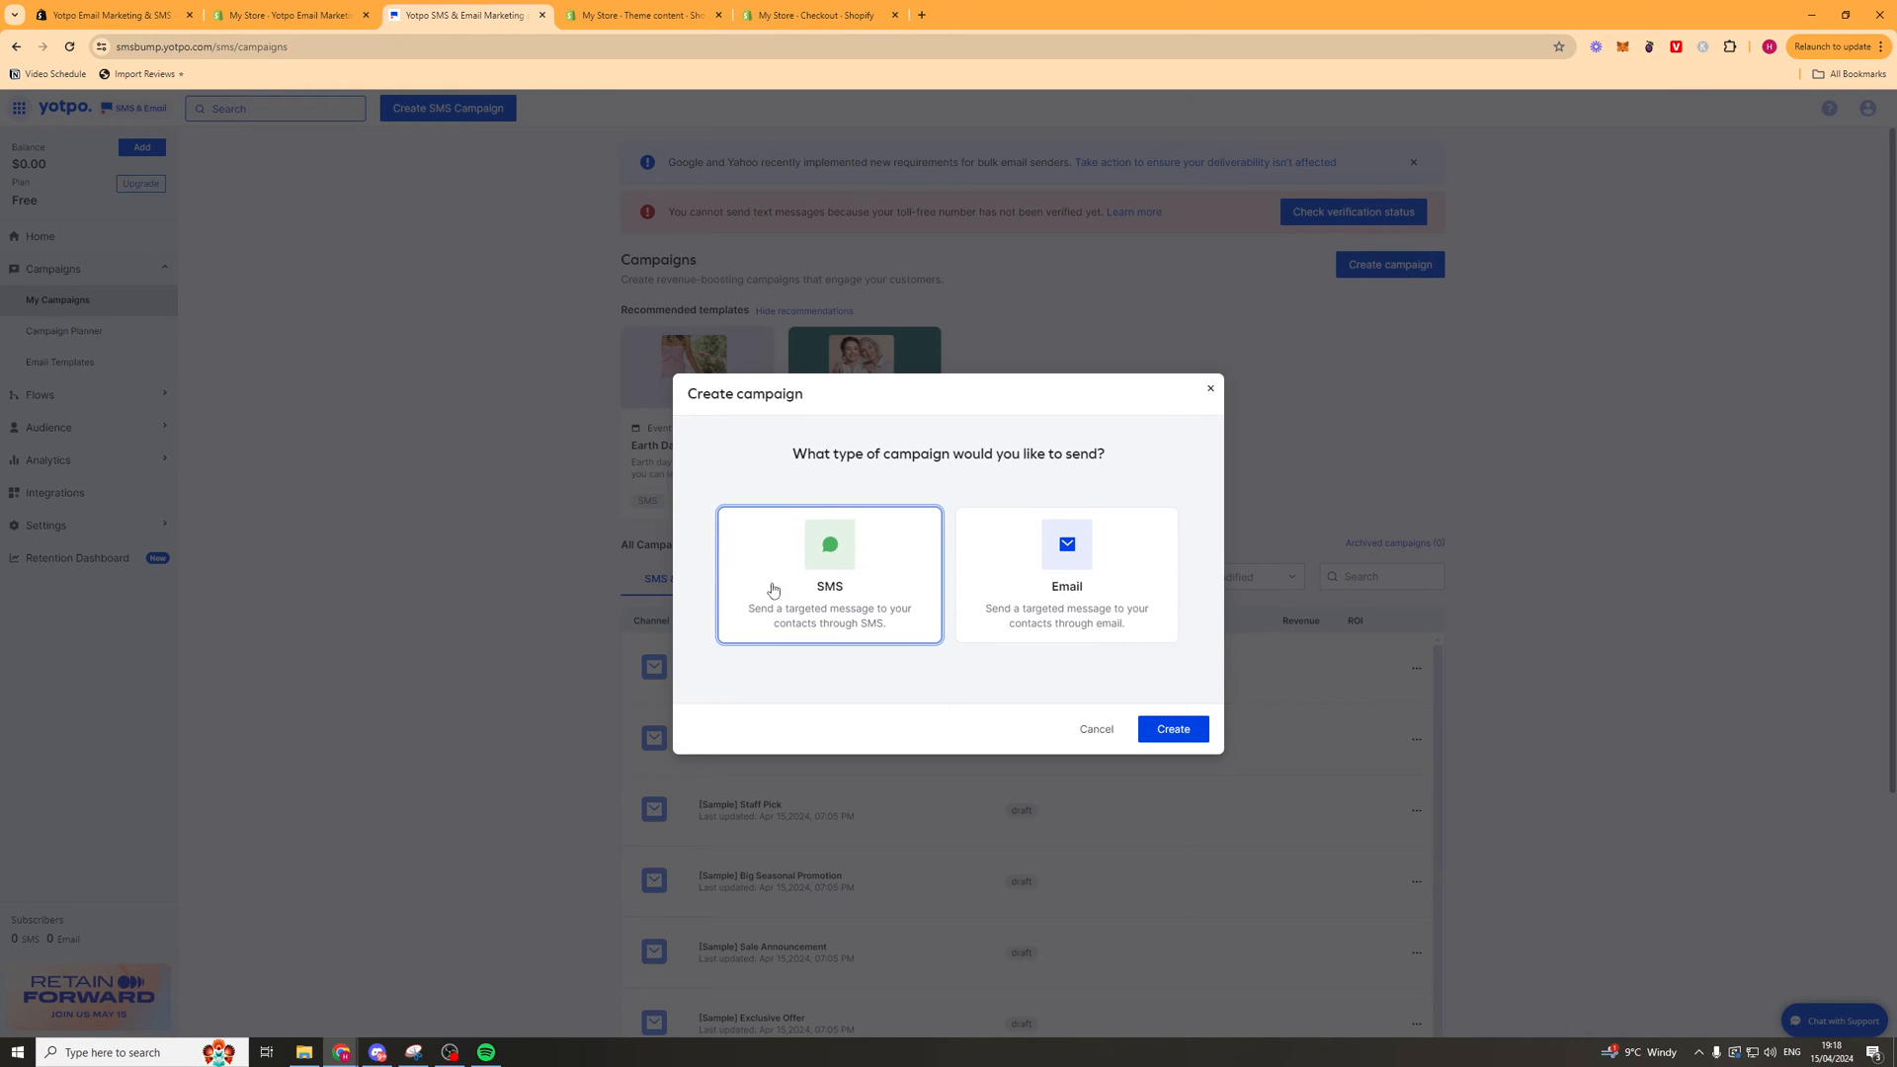
# Create the new campaign as an SMS campaign and move down its creation form.
pyautogui.click(1093, 729)
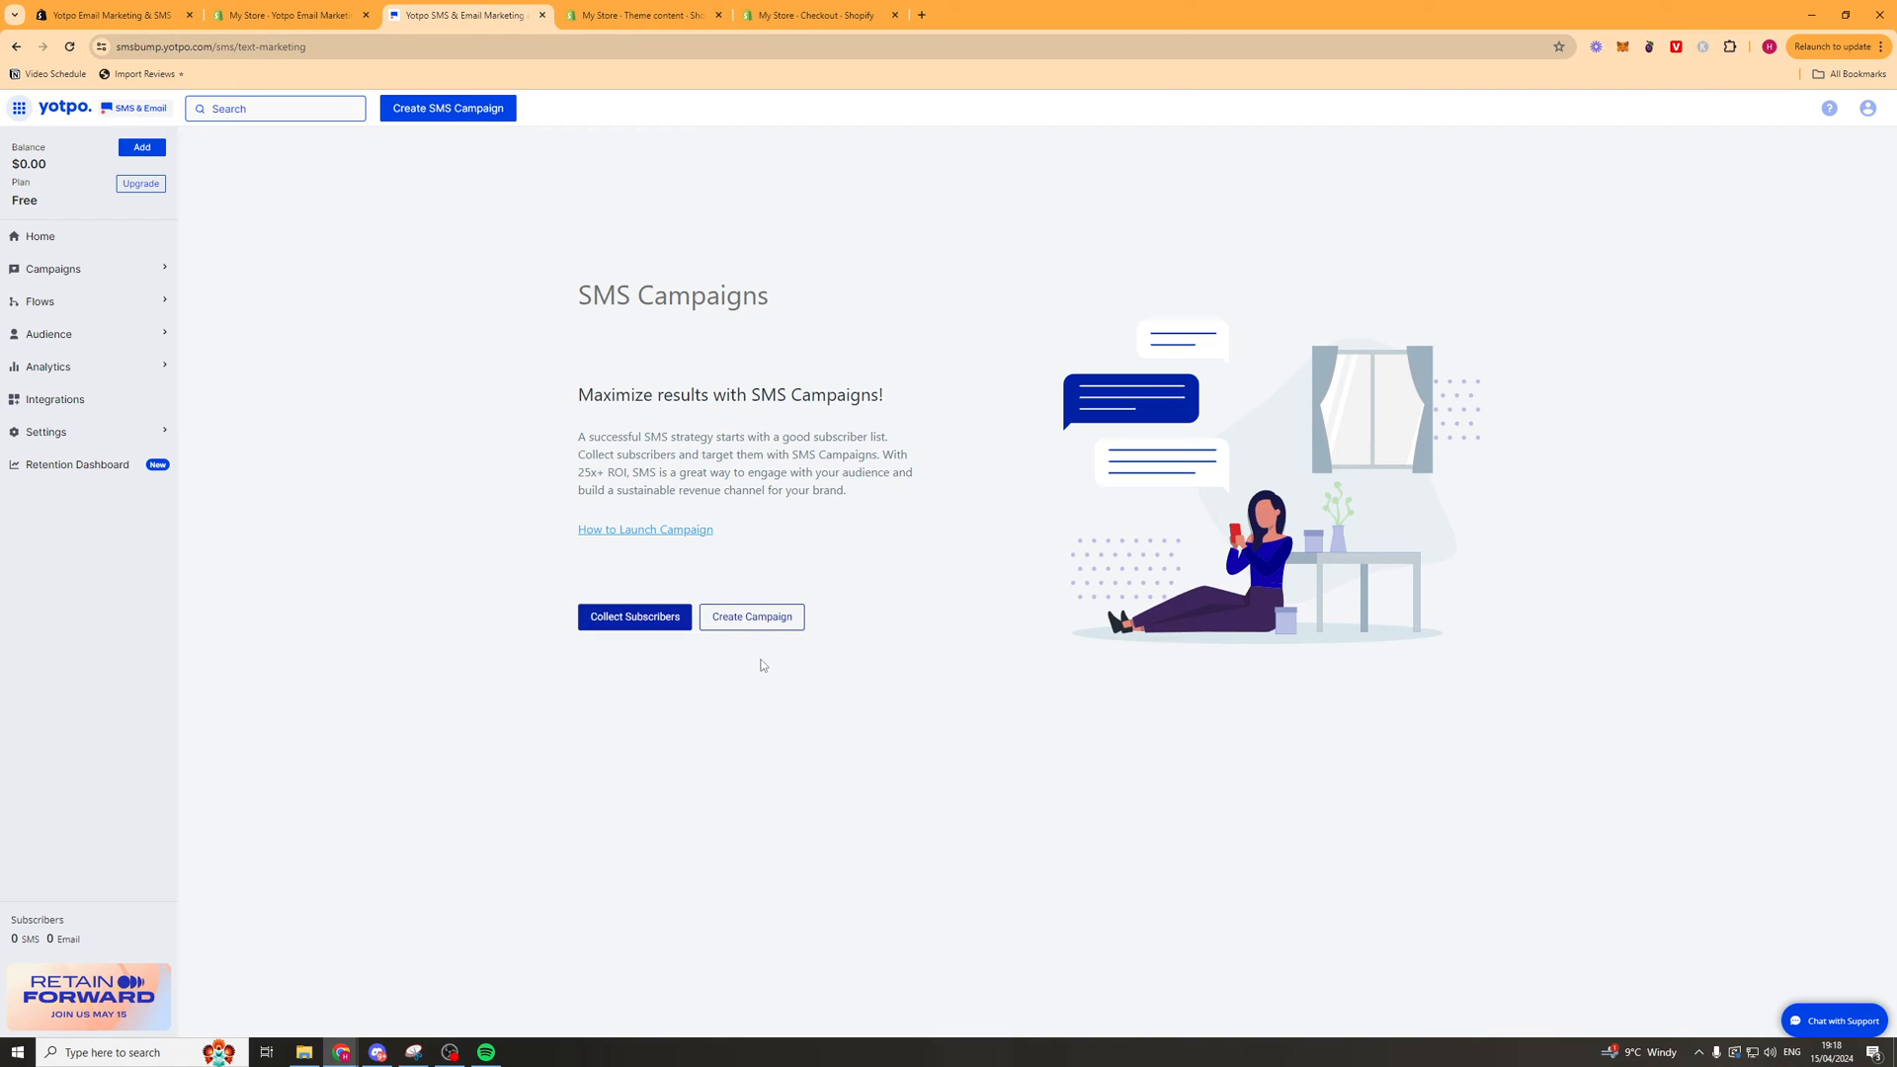
pyautogui.click(750, 615)
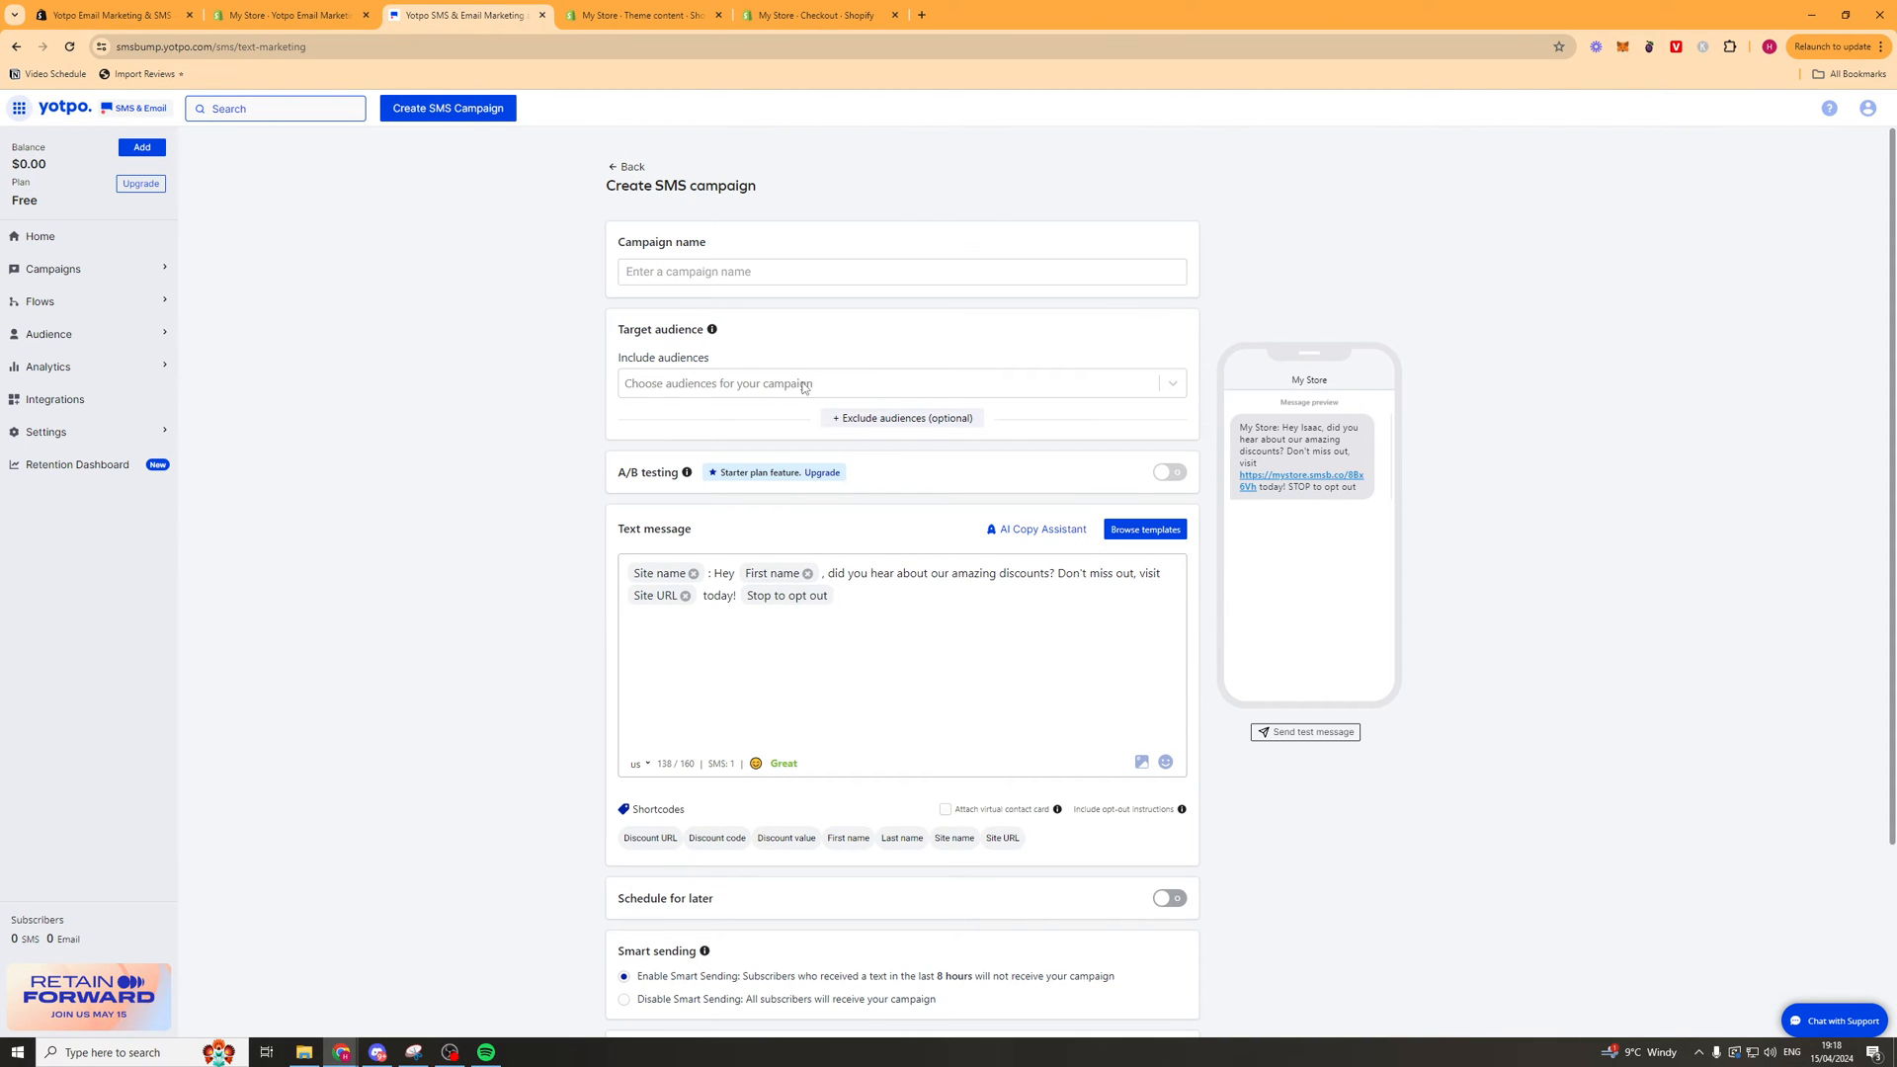
pyautogui.moveTo(727, 561)
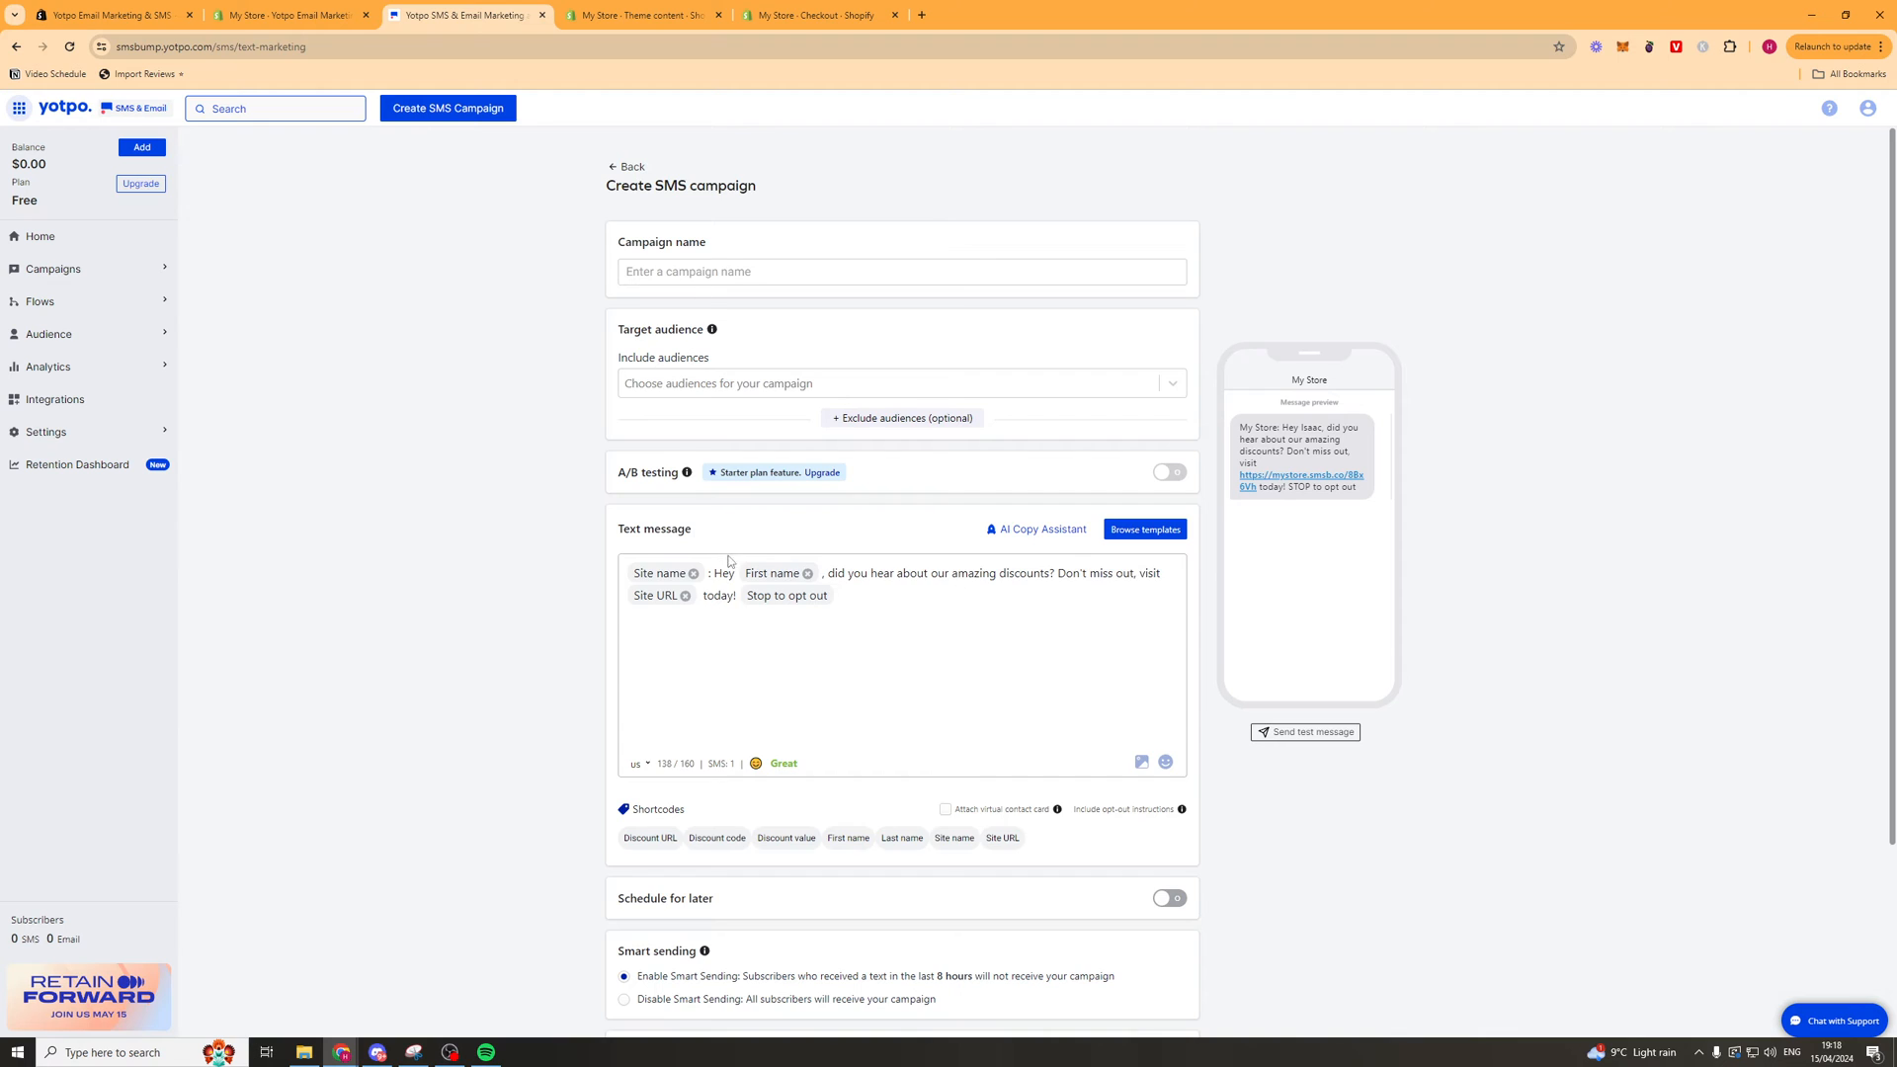
pyautogui.scroll(-3)
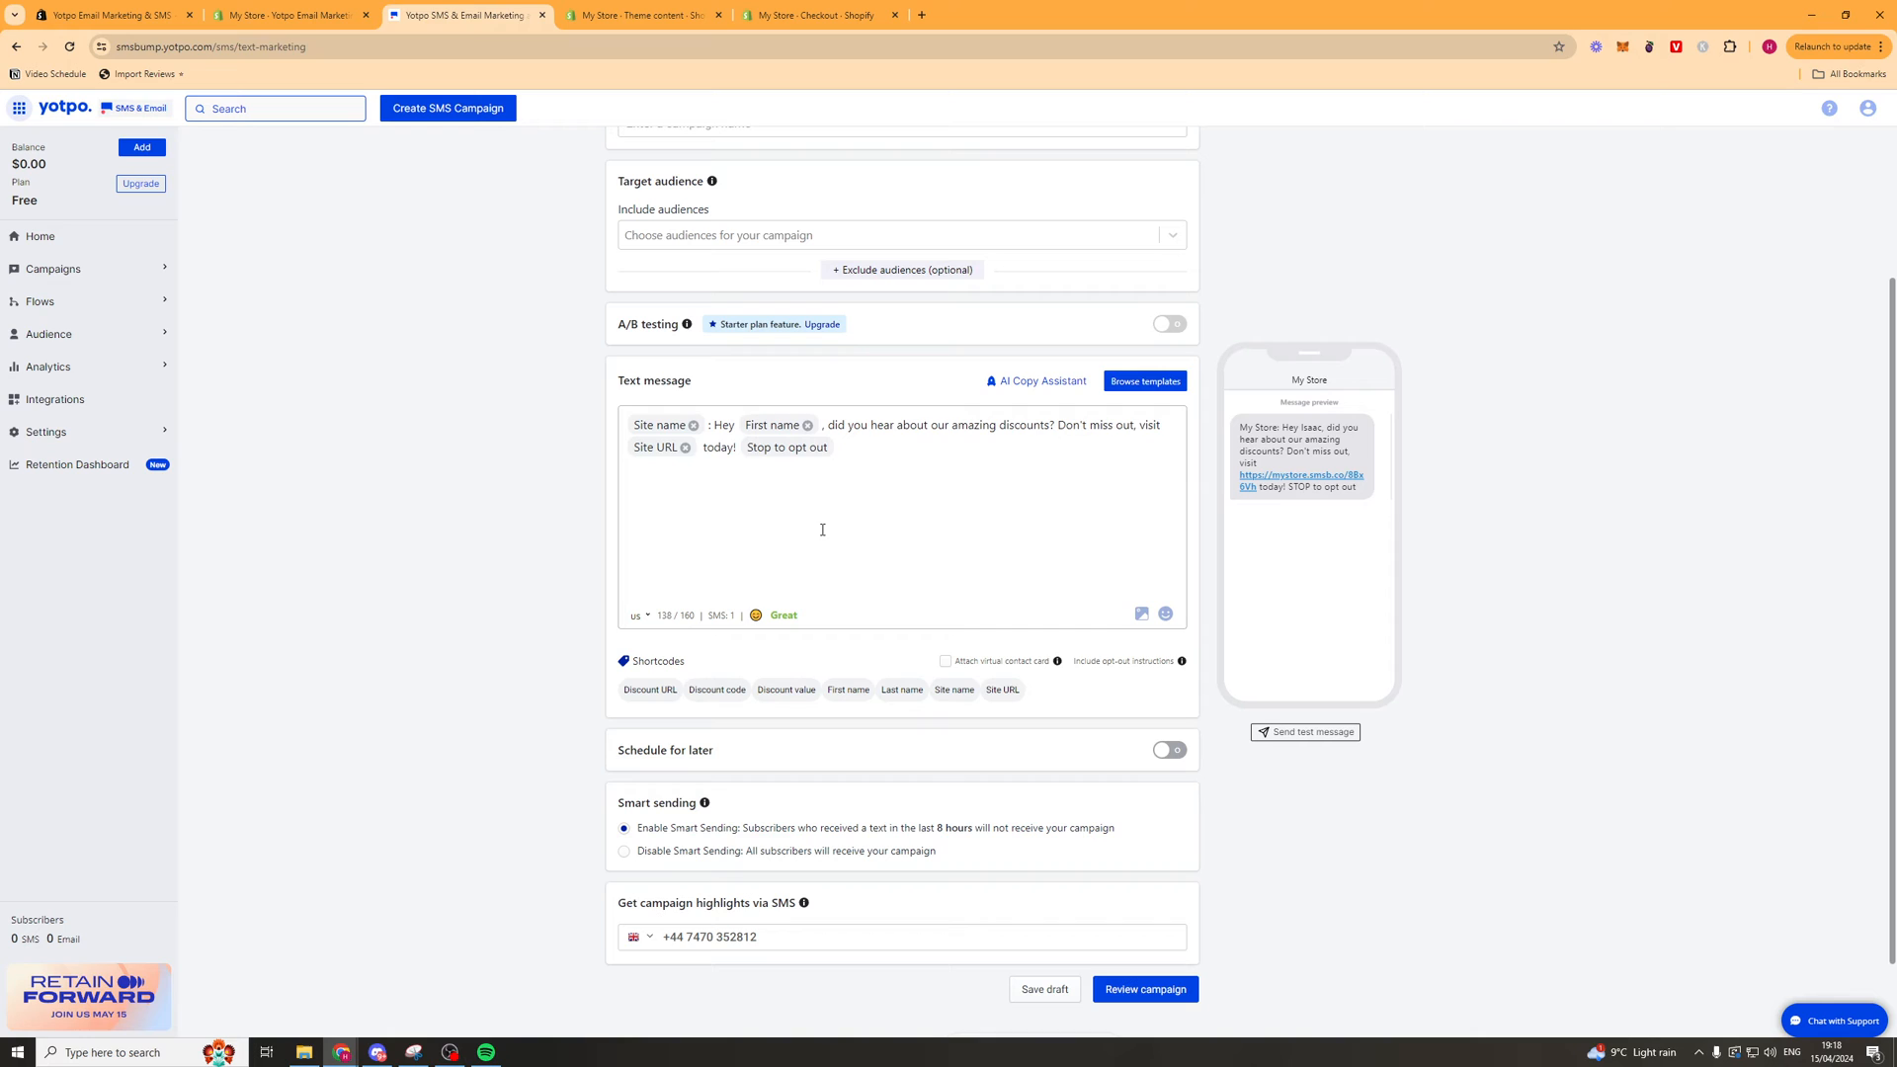
pyautogui.moveTo(772, 425)
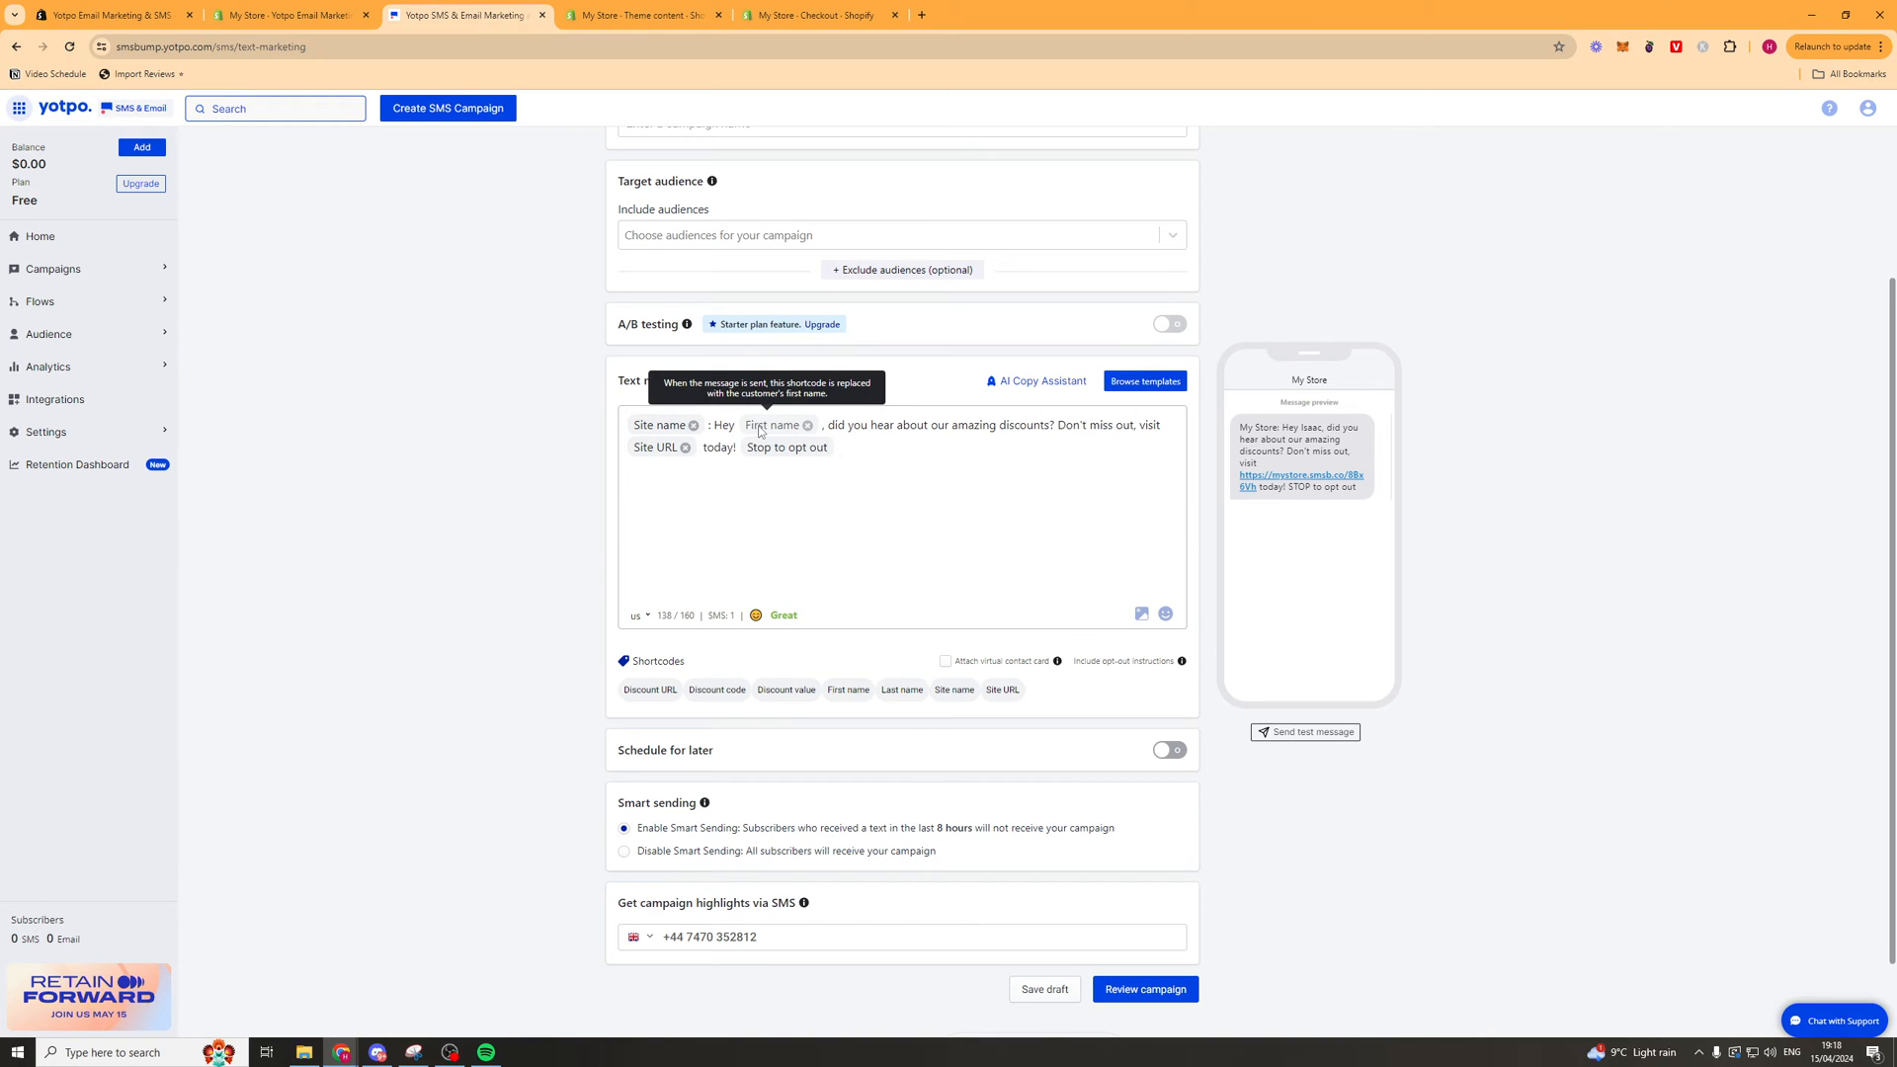
pyautogui.moveTo(970, 486)
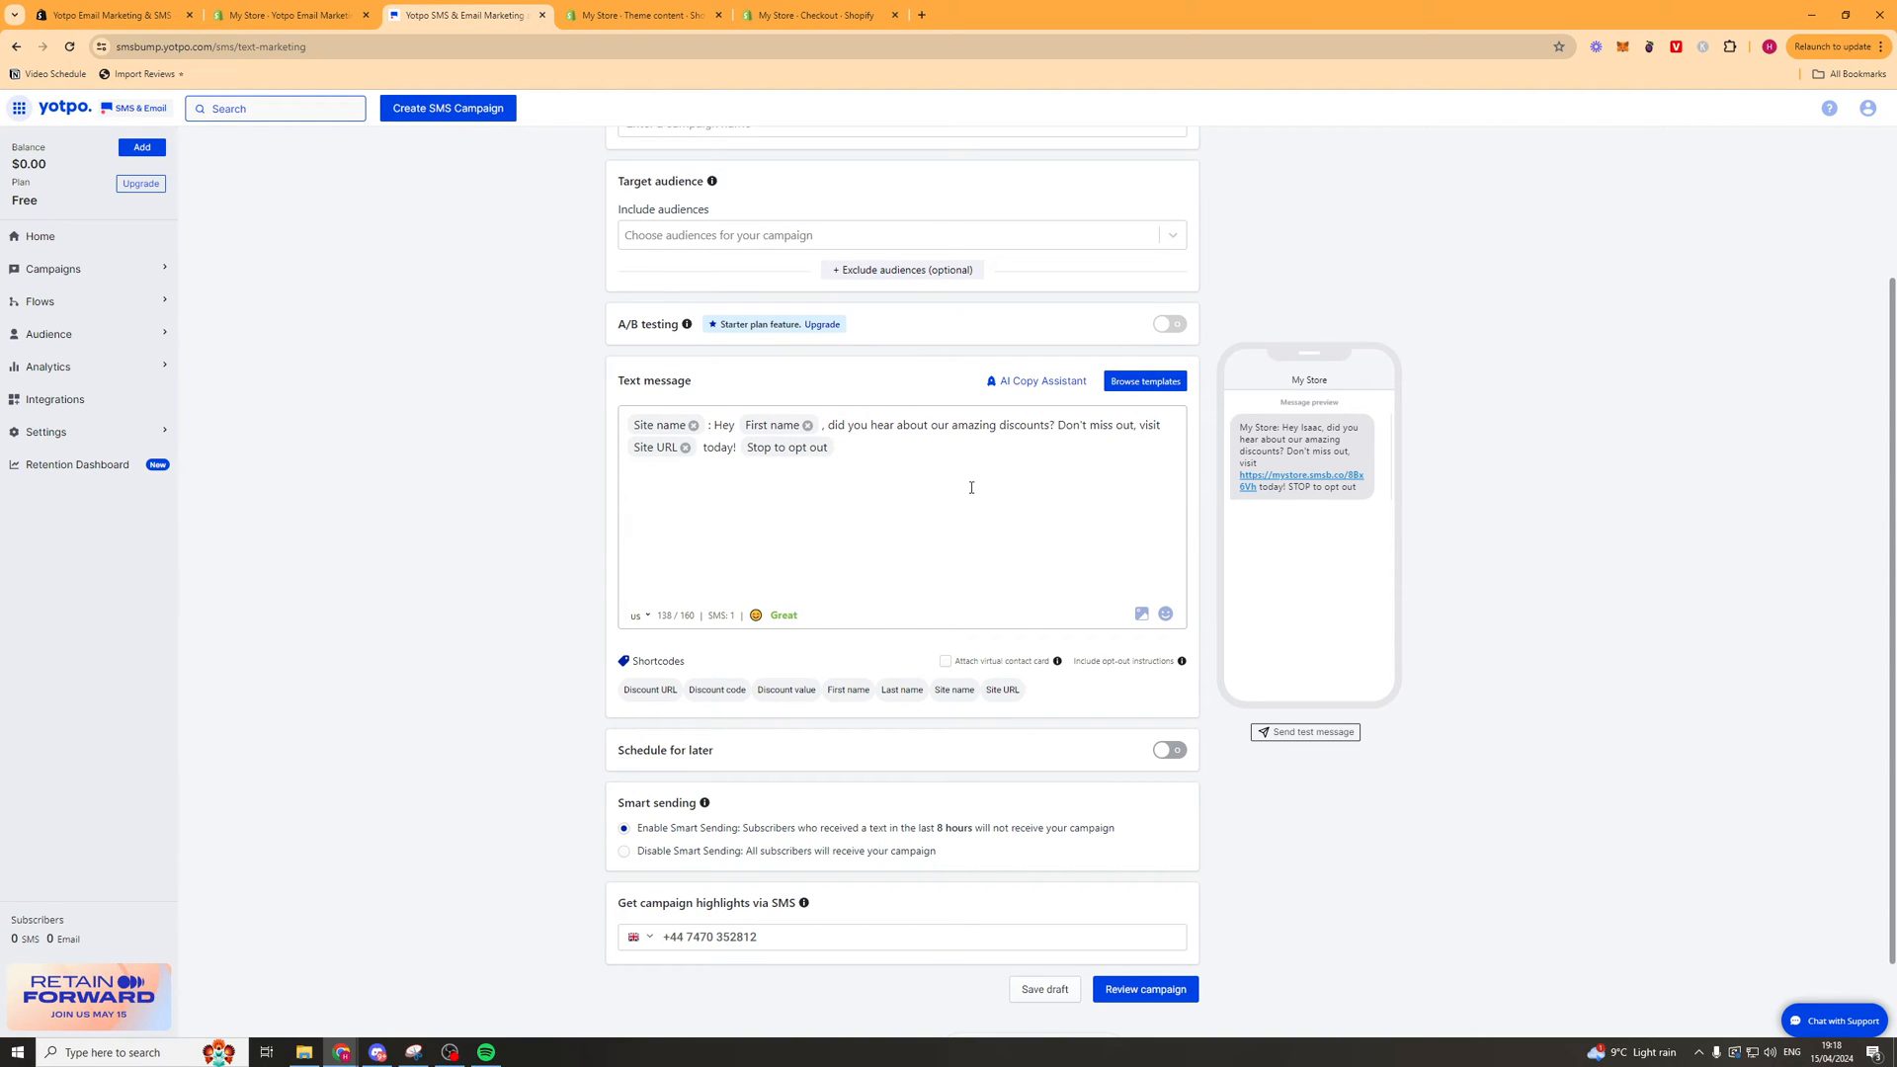
# Place the cursor at the end of the message and bring up the image/GIF attachment picker.
pyautogui.click(835, 447)
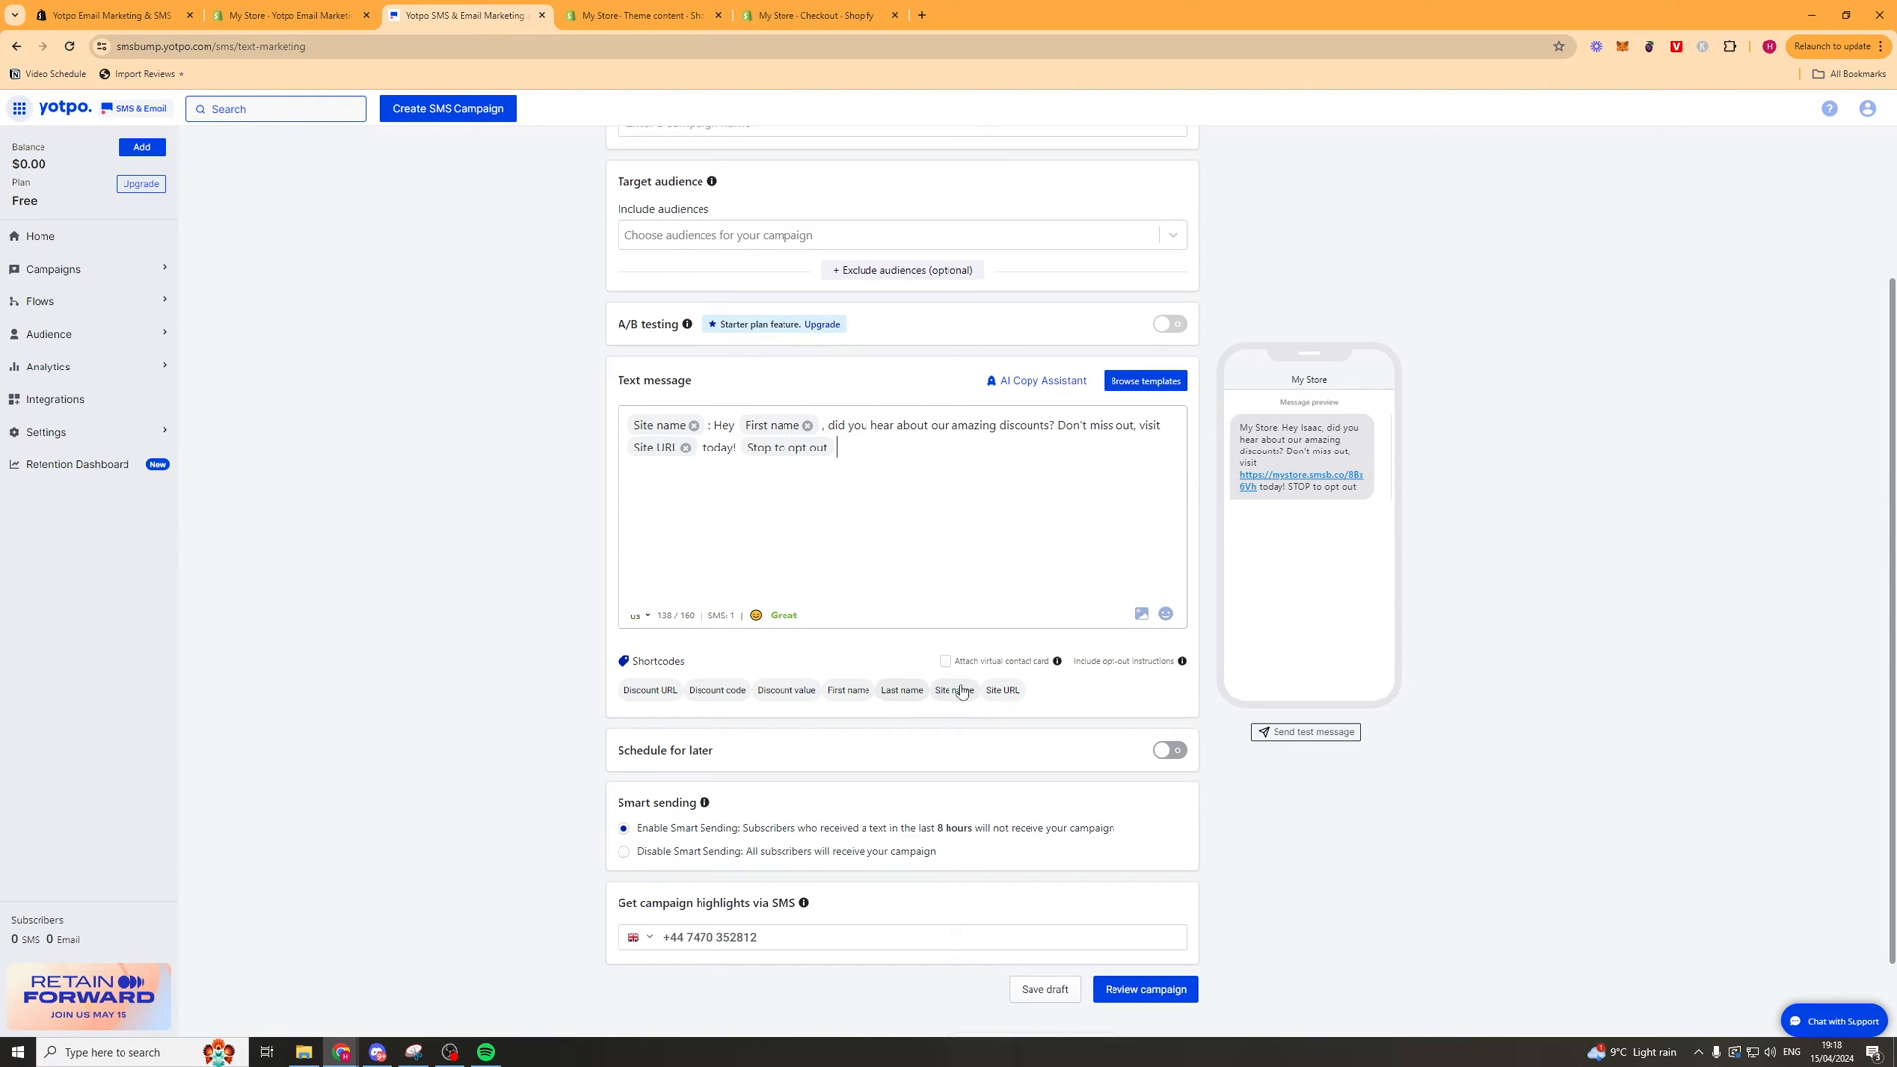
pyautogui.moveTo(650, 689)
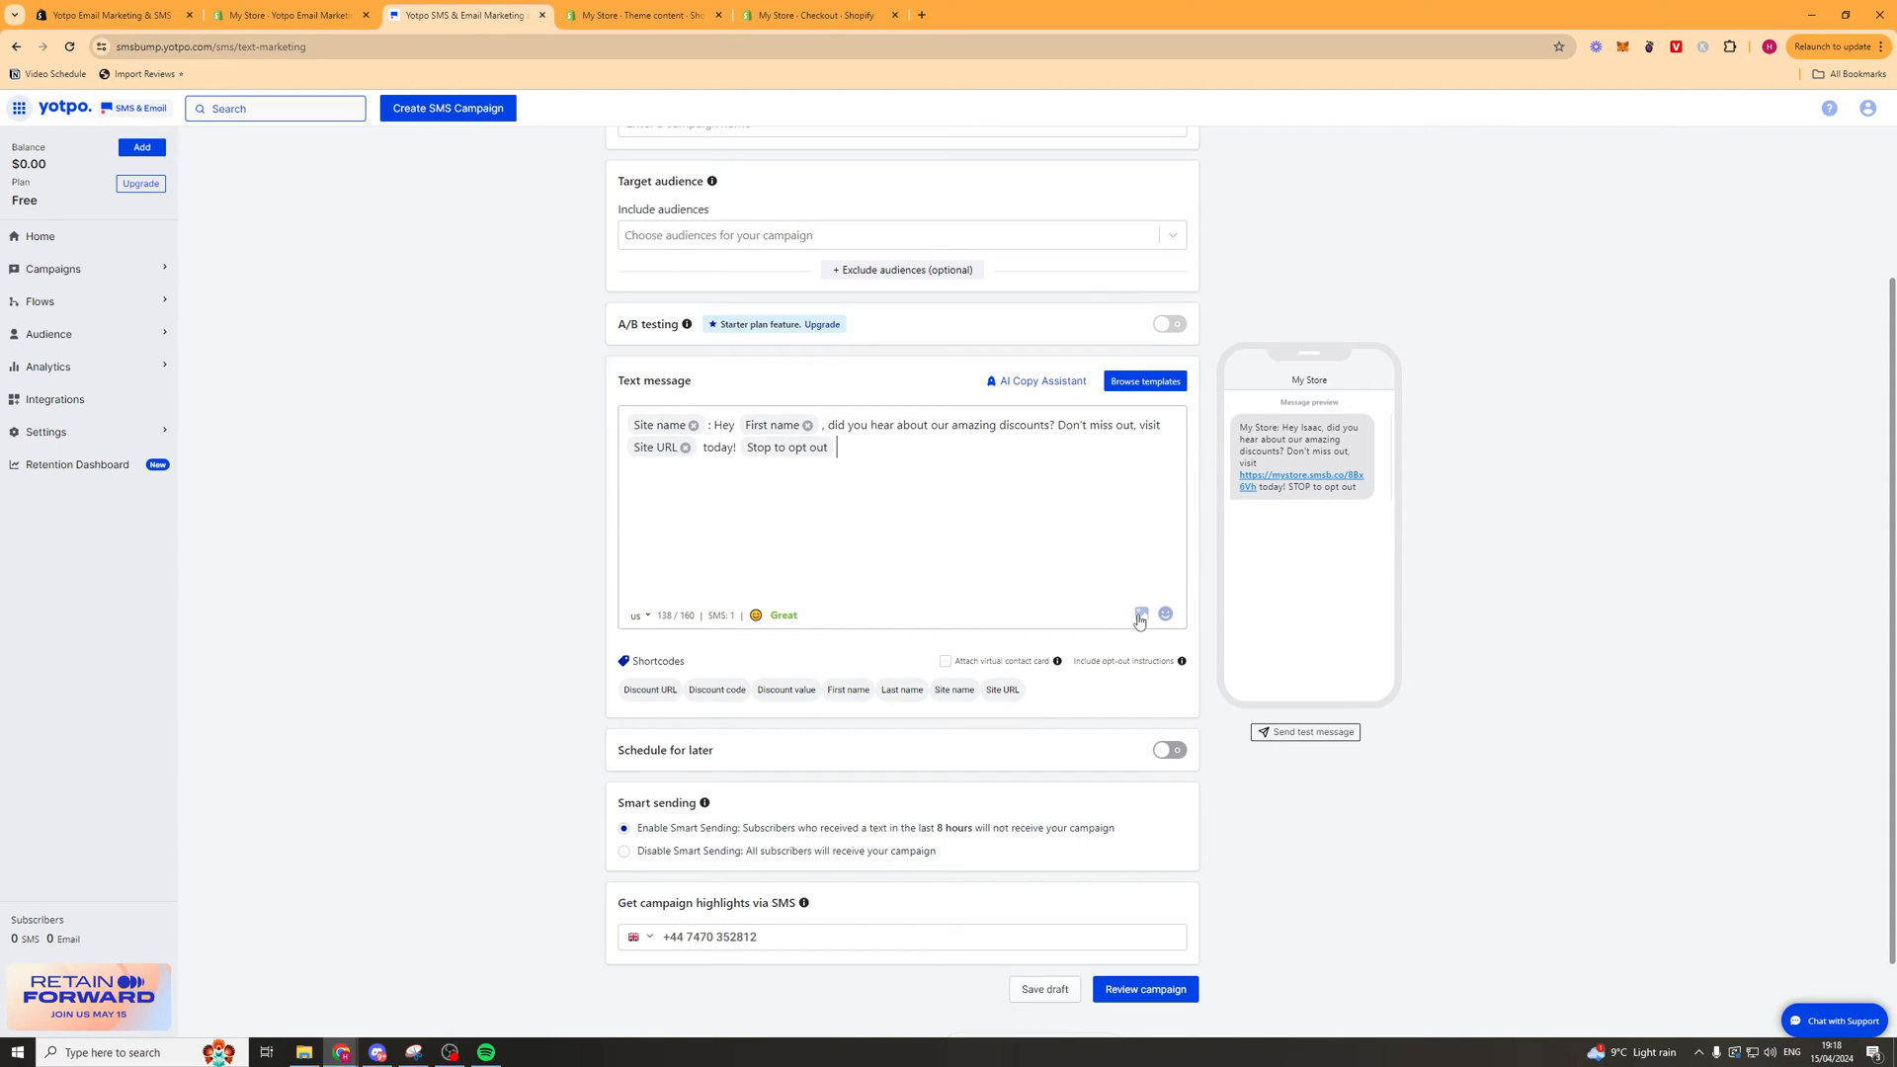
pyautogui.click(1138, 615)
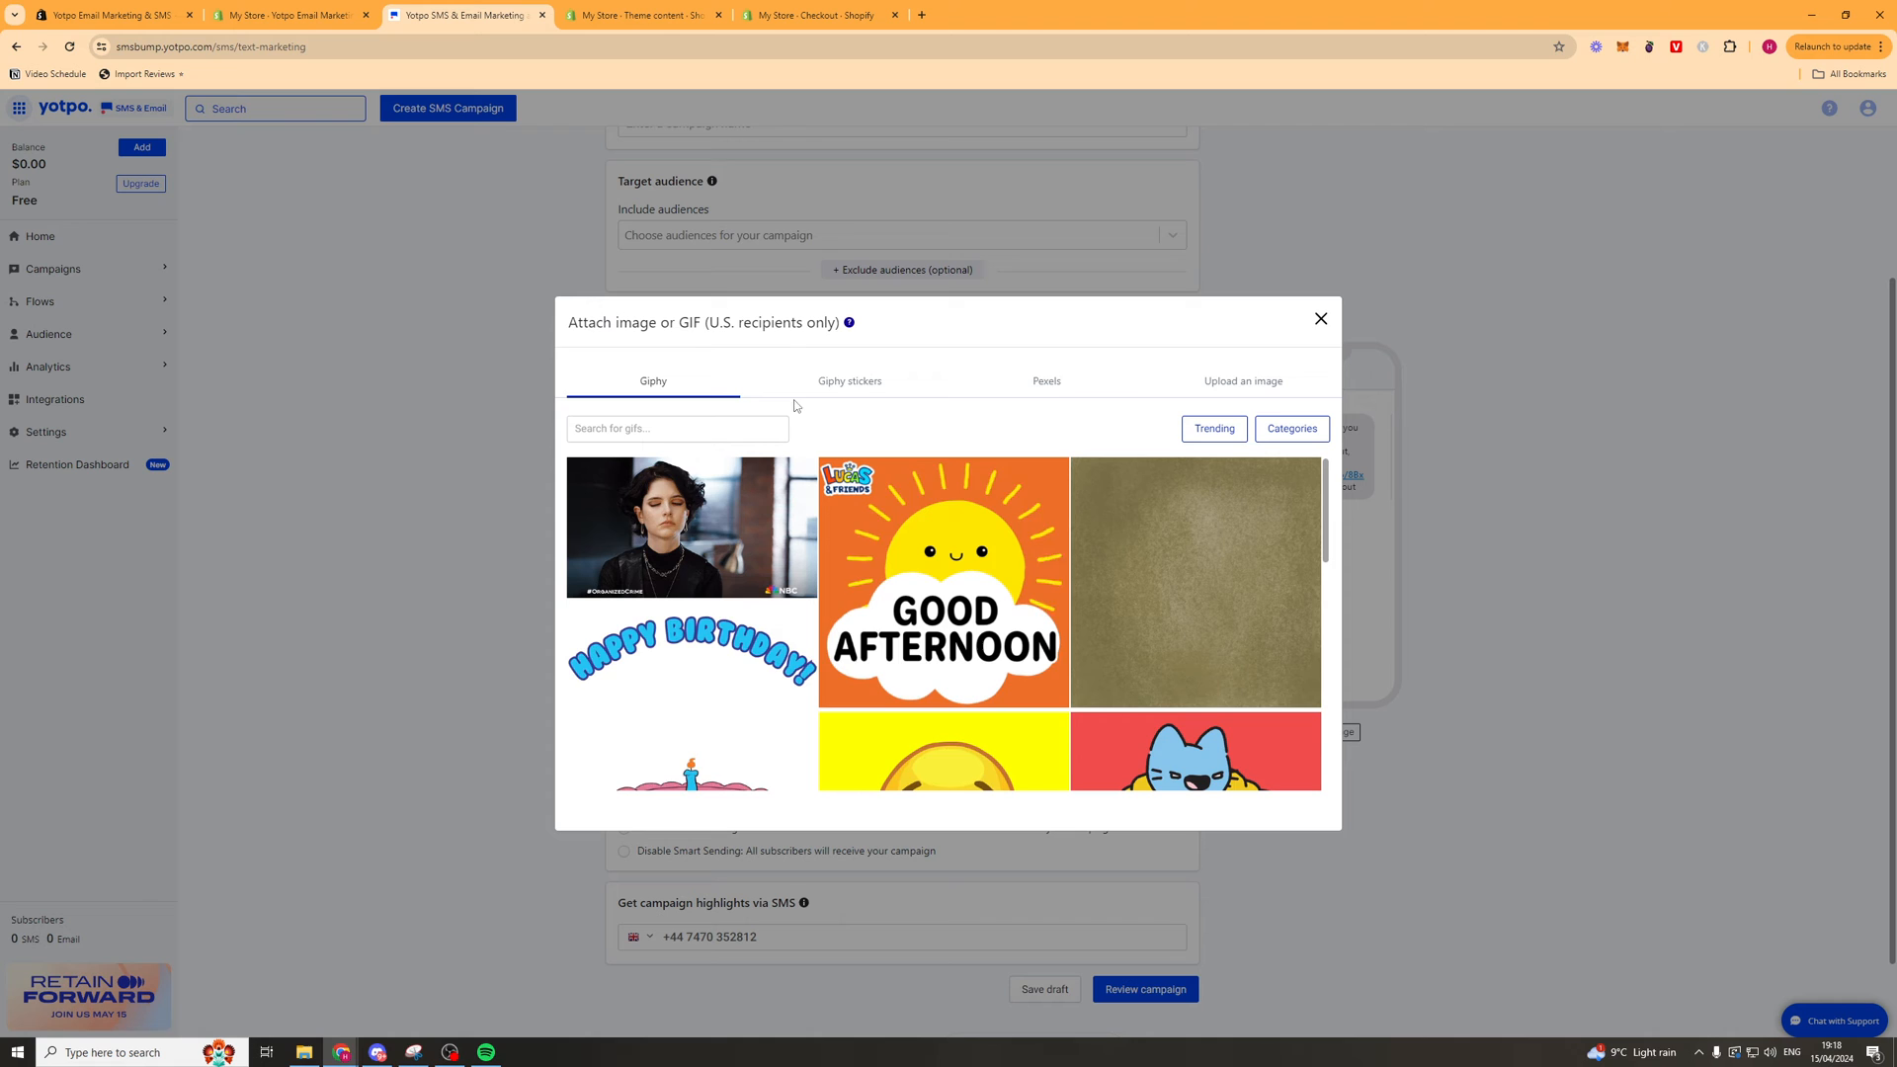
# Dismiss the image picker and the emoji picker, leaving the 138/160-character promo message unchanged.
pyautogui.click(1319, 318)
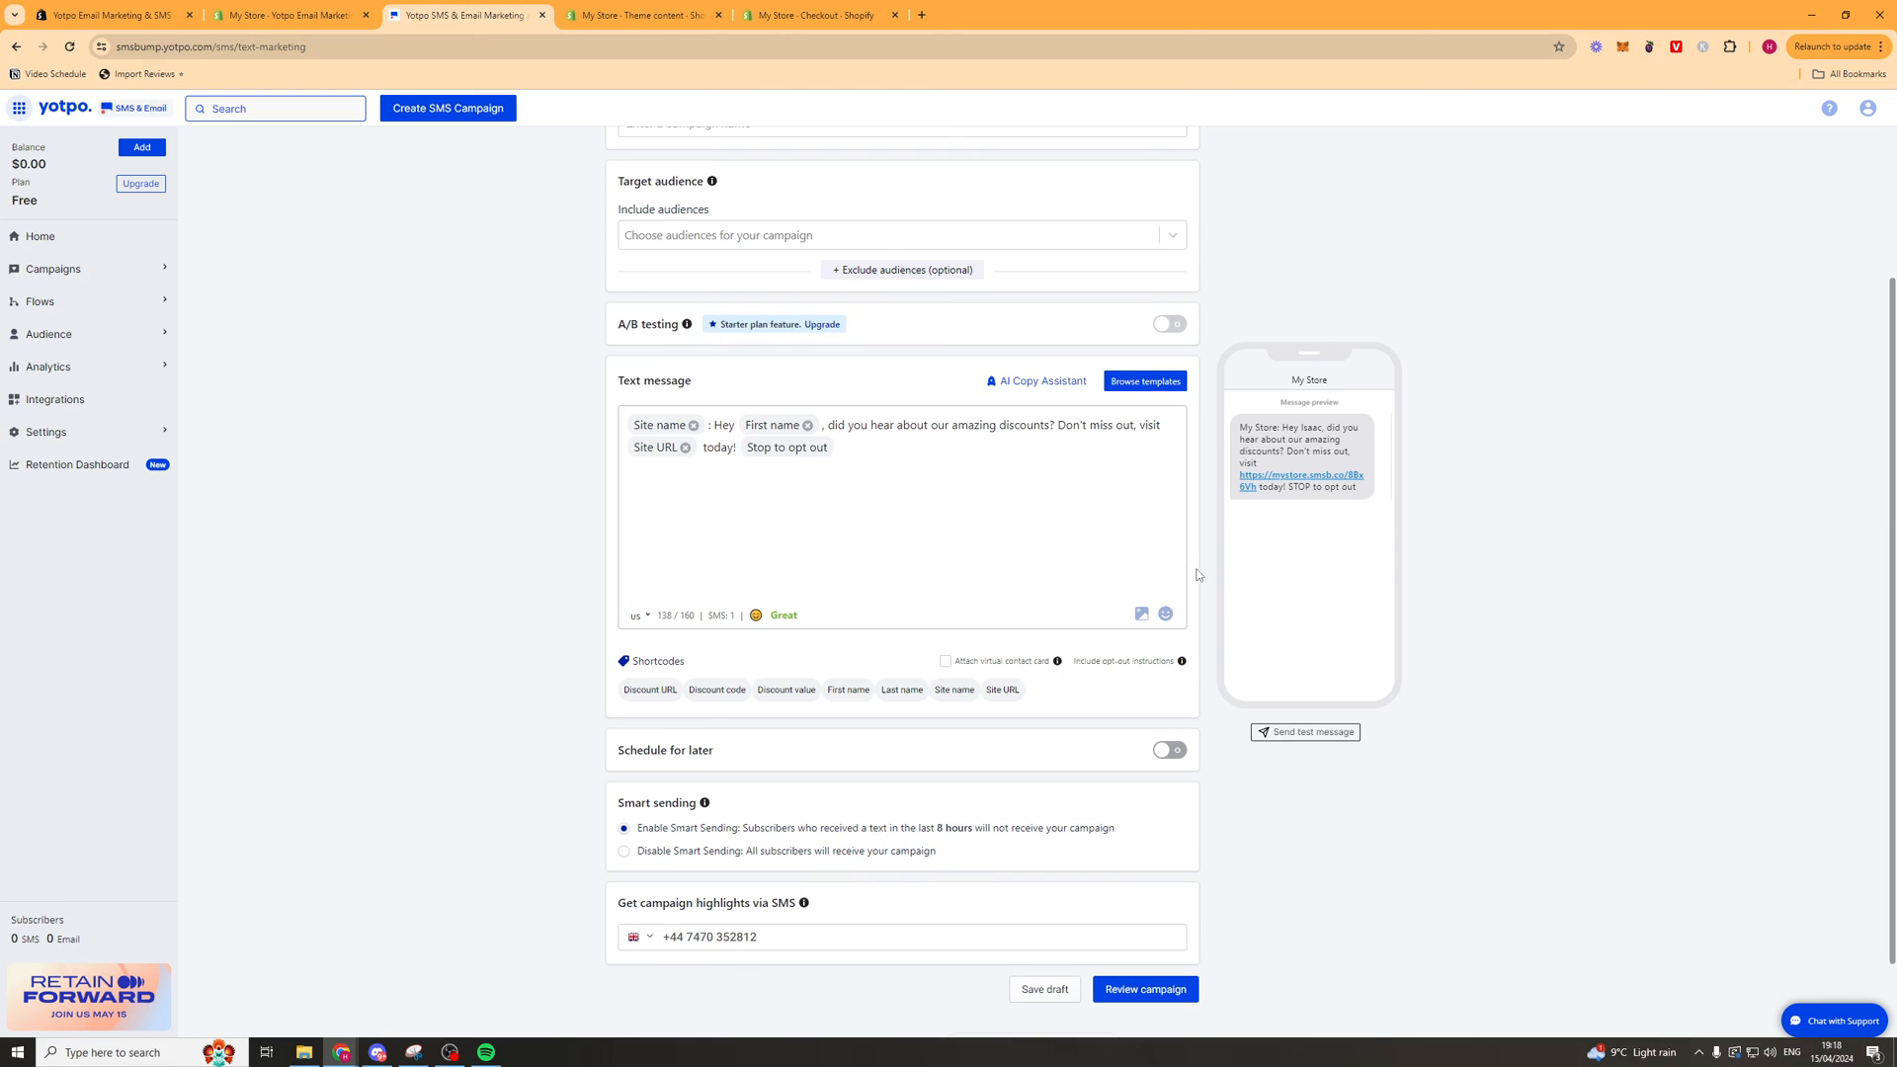
pyautogui.click(1165, 614)
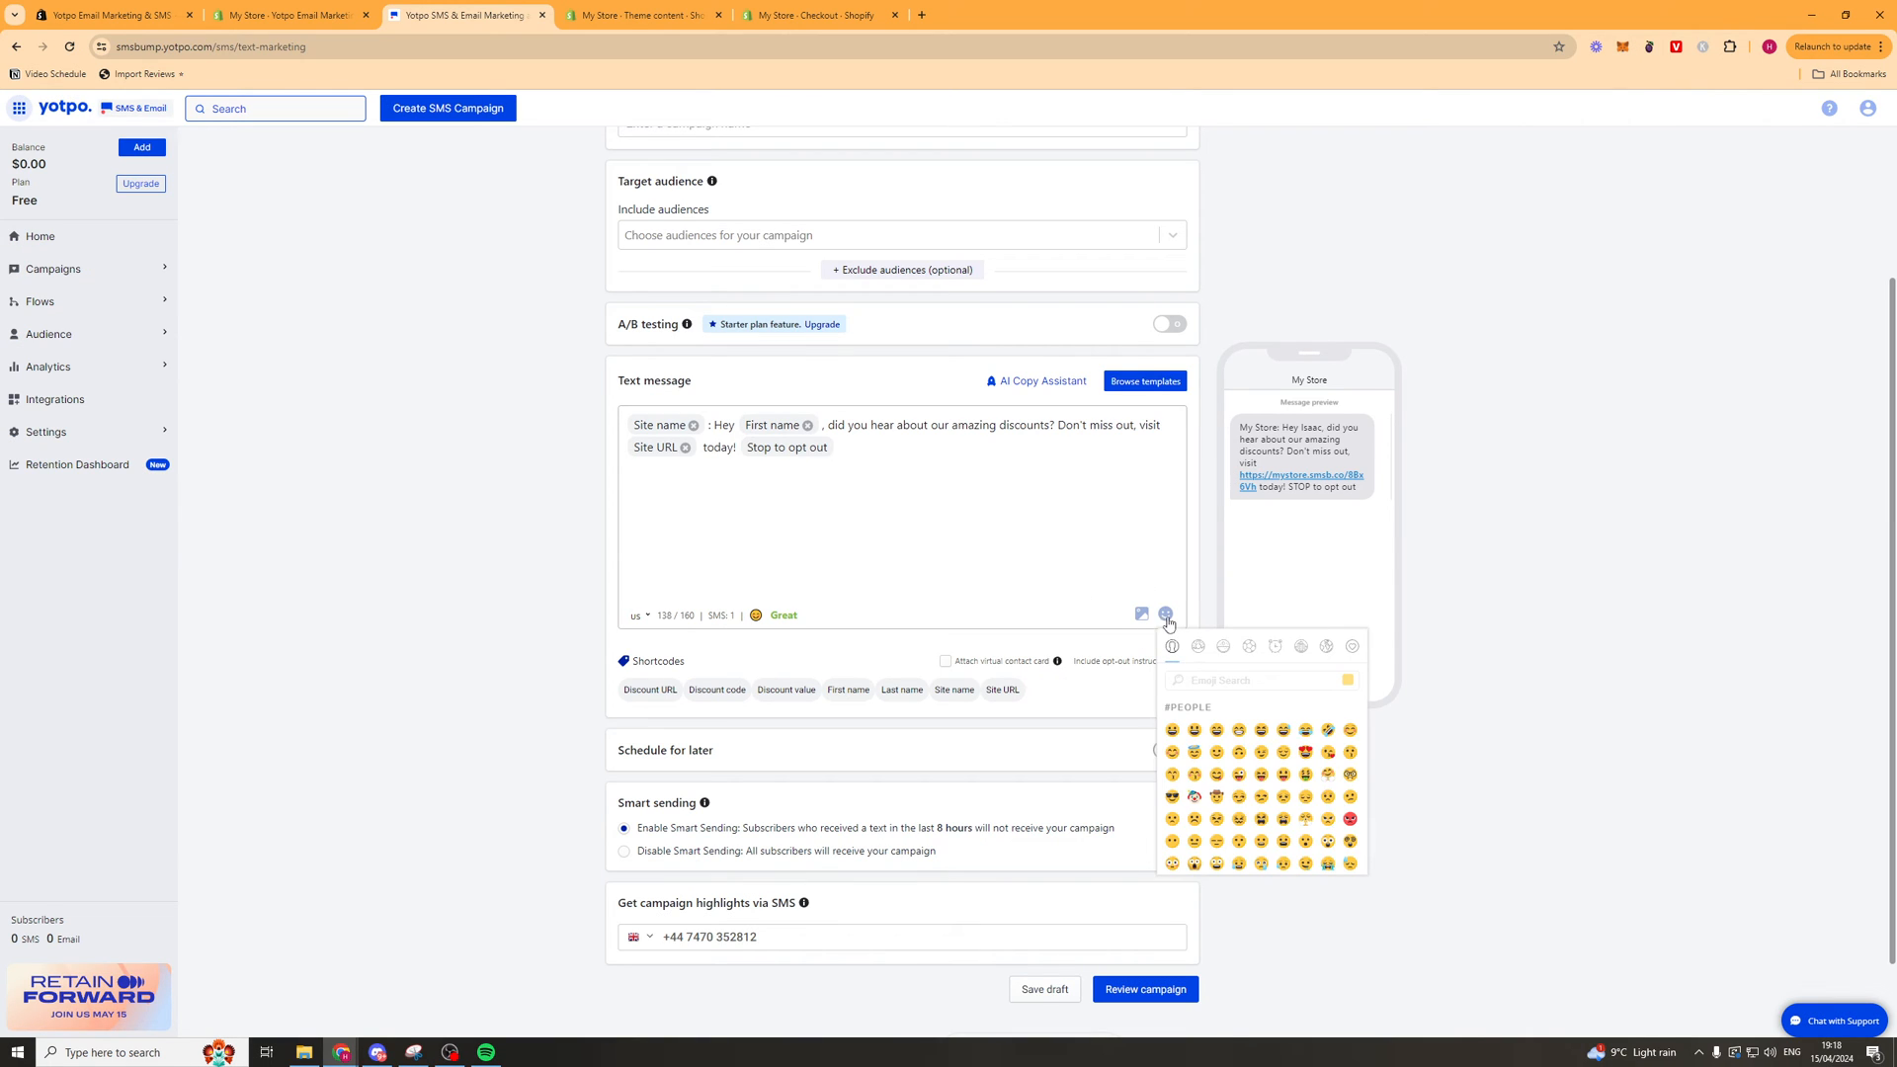
pyautogui.click(1165, 614)
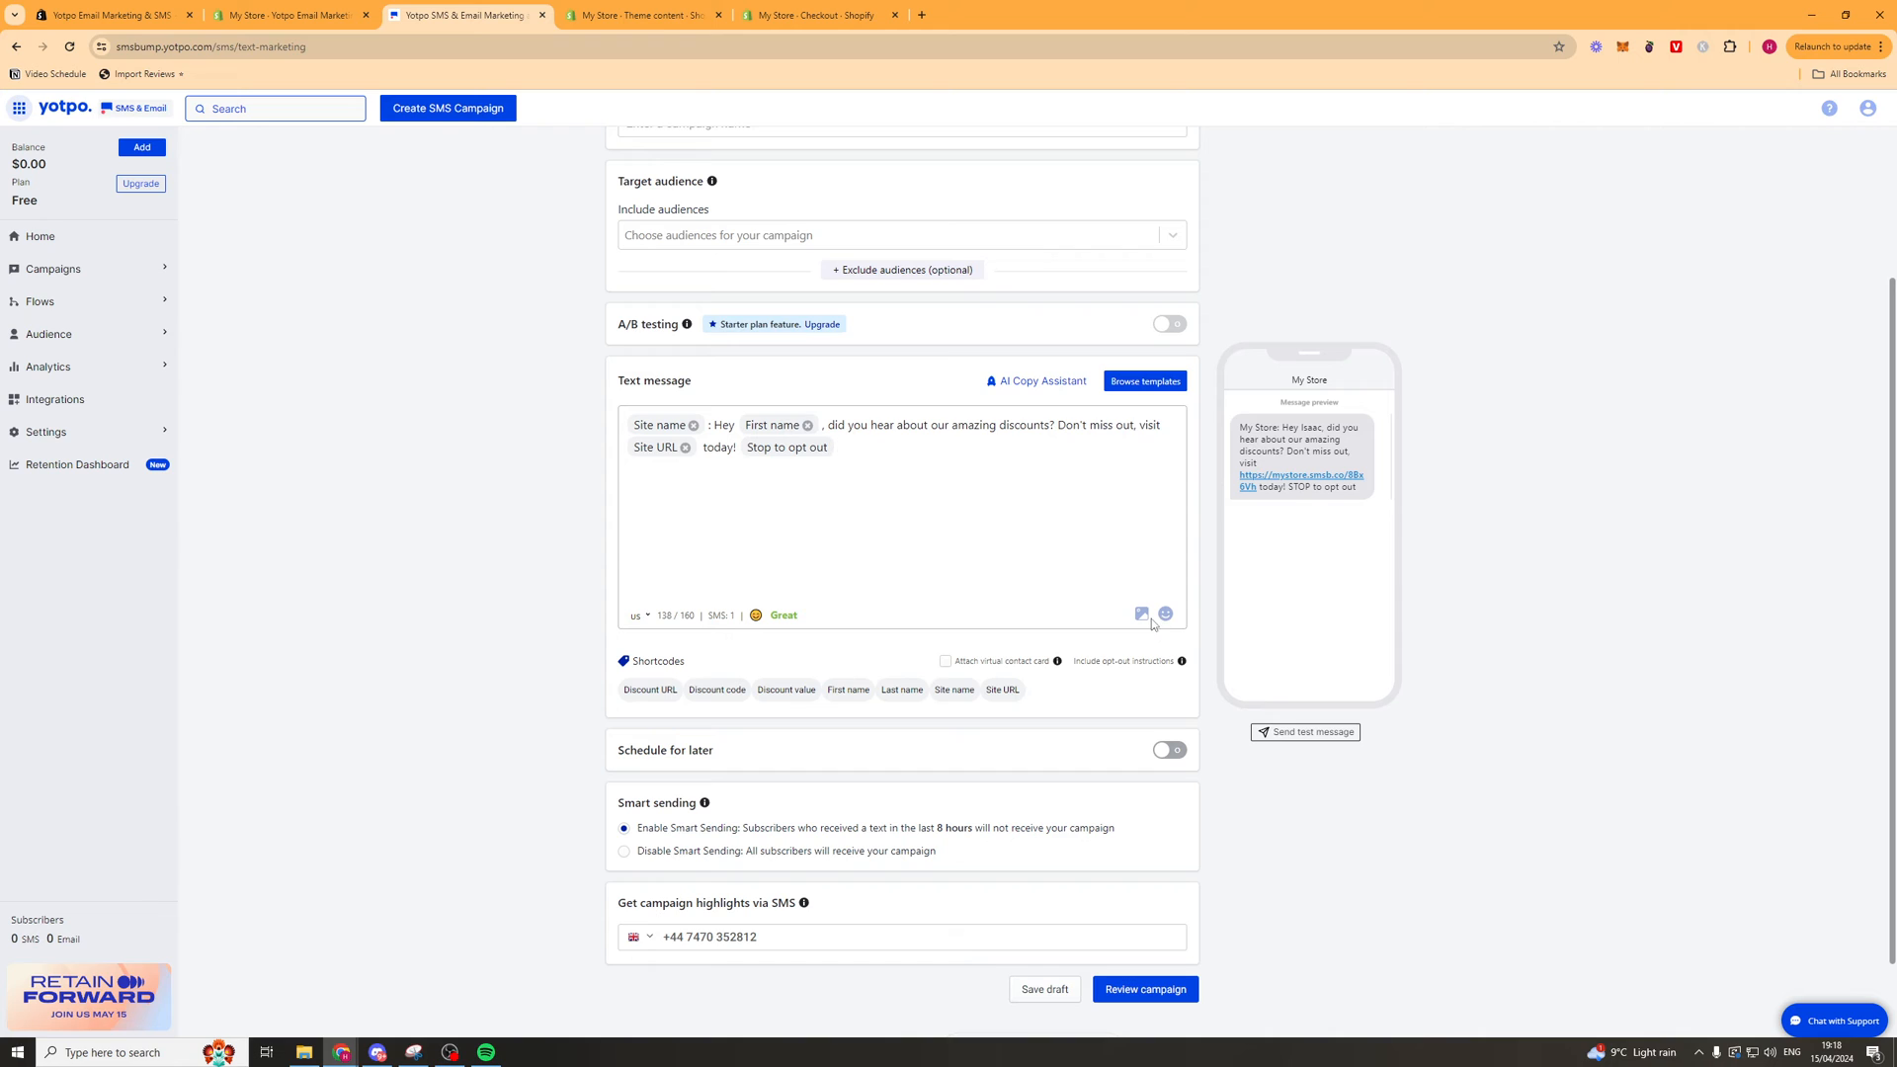
pyautogui.moveTo(677, 619)
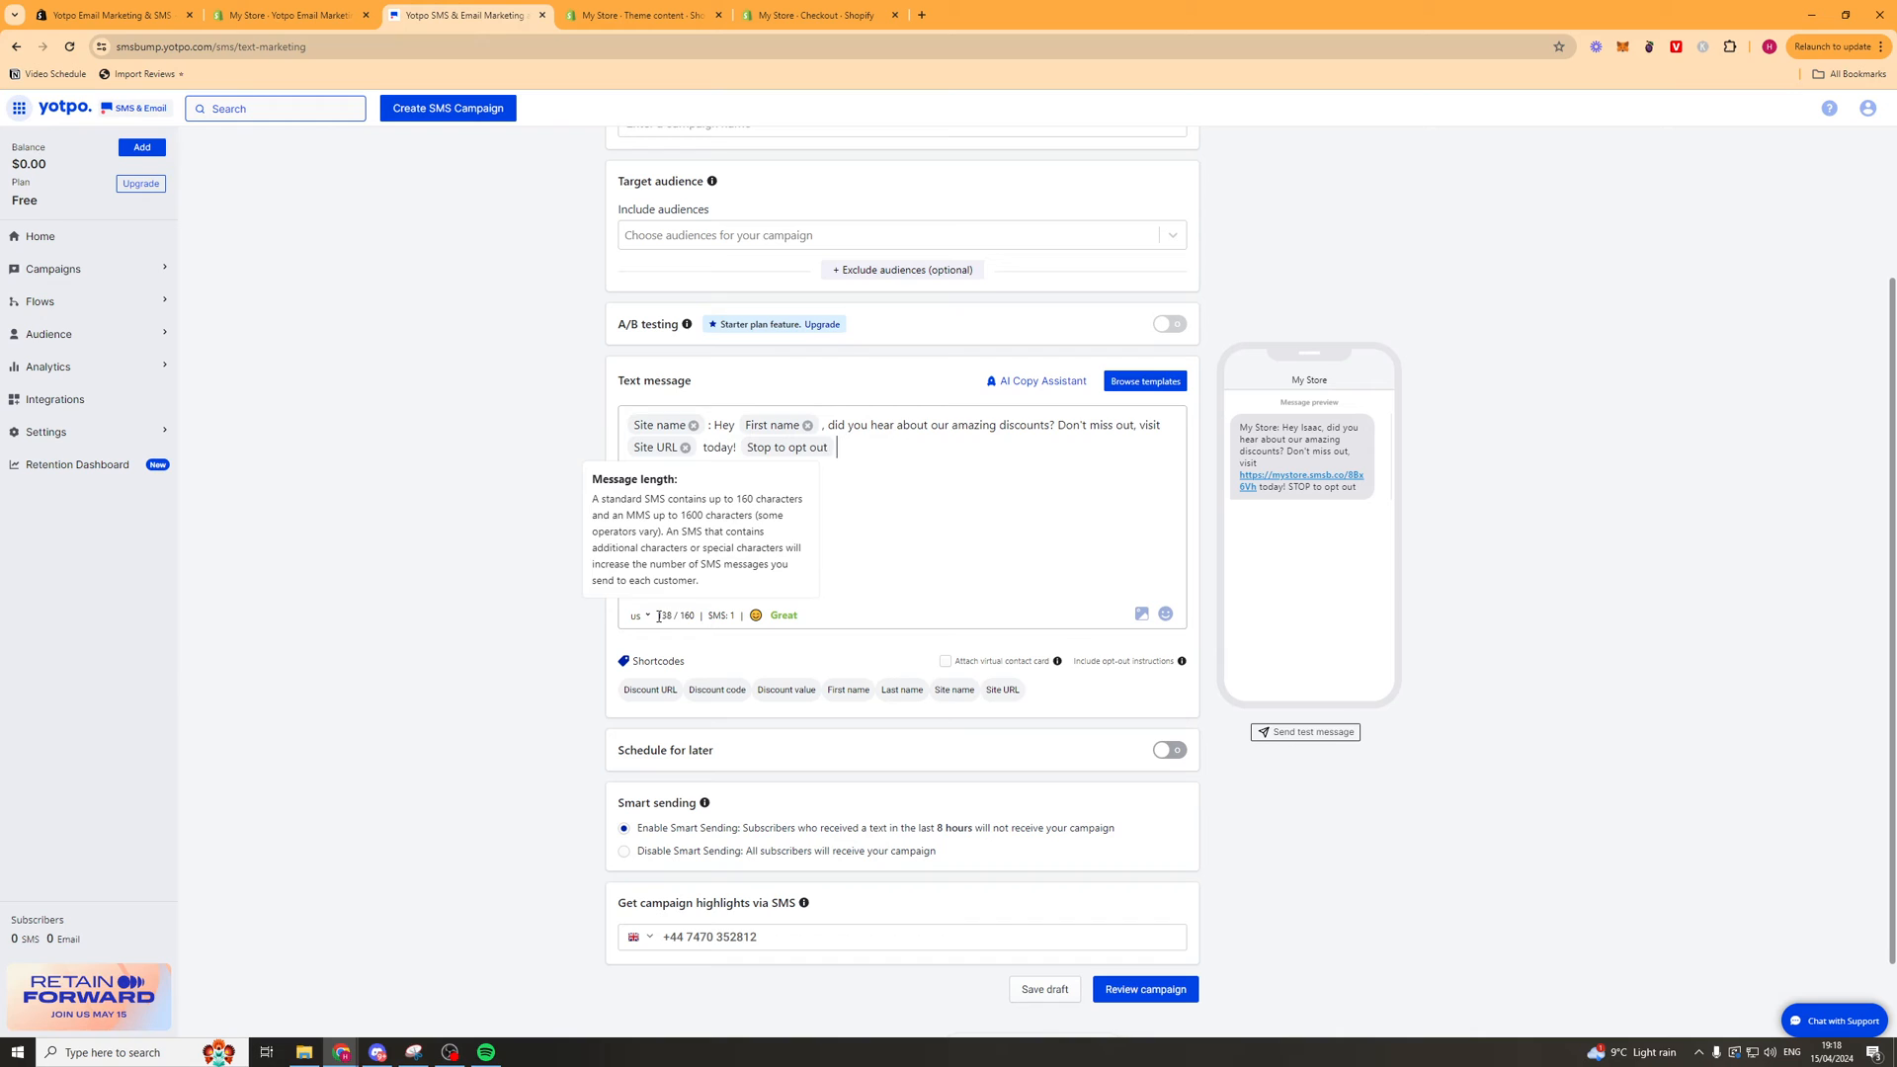
pyautogui.moveTo(682, 570)
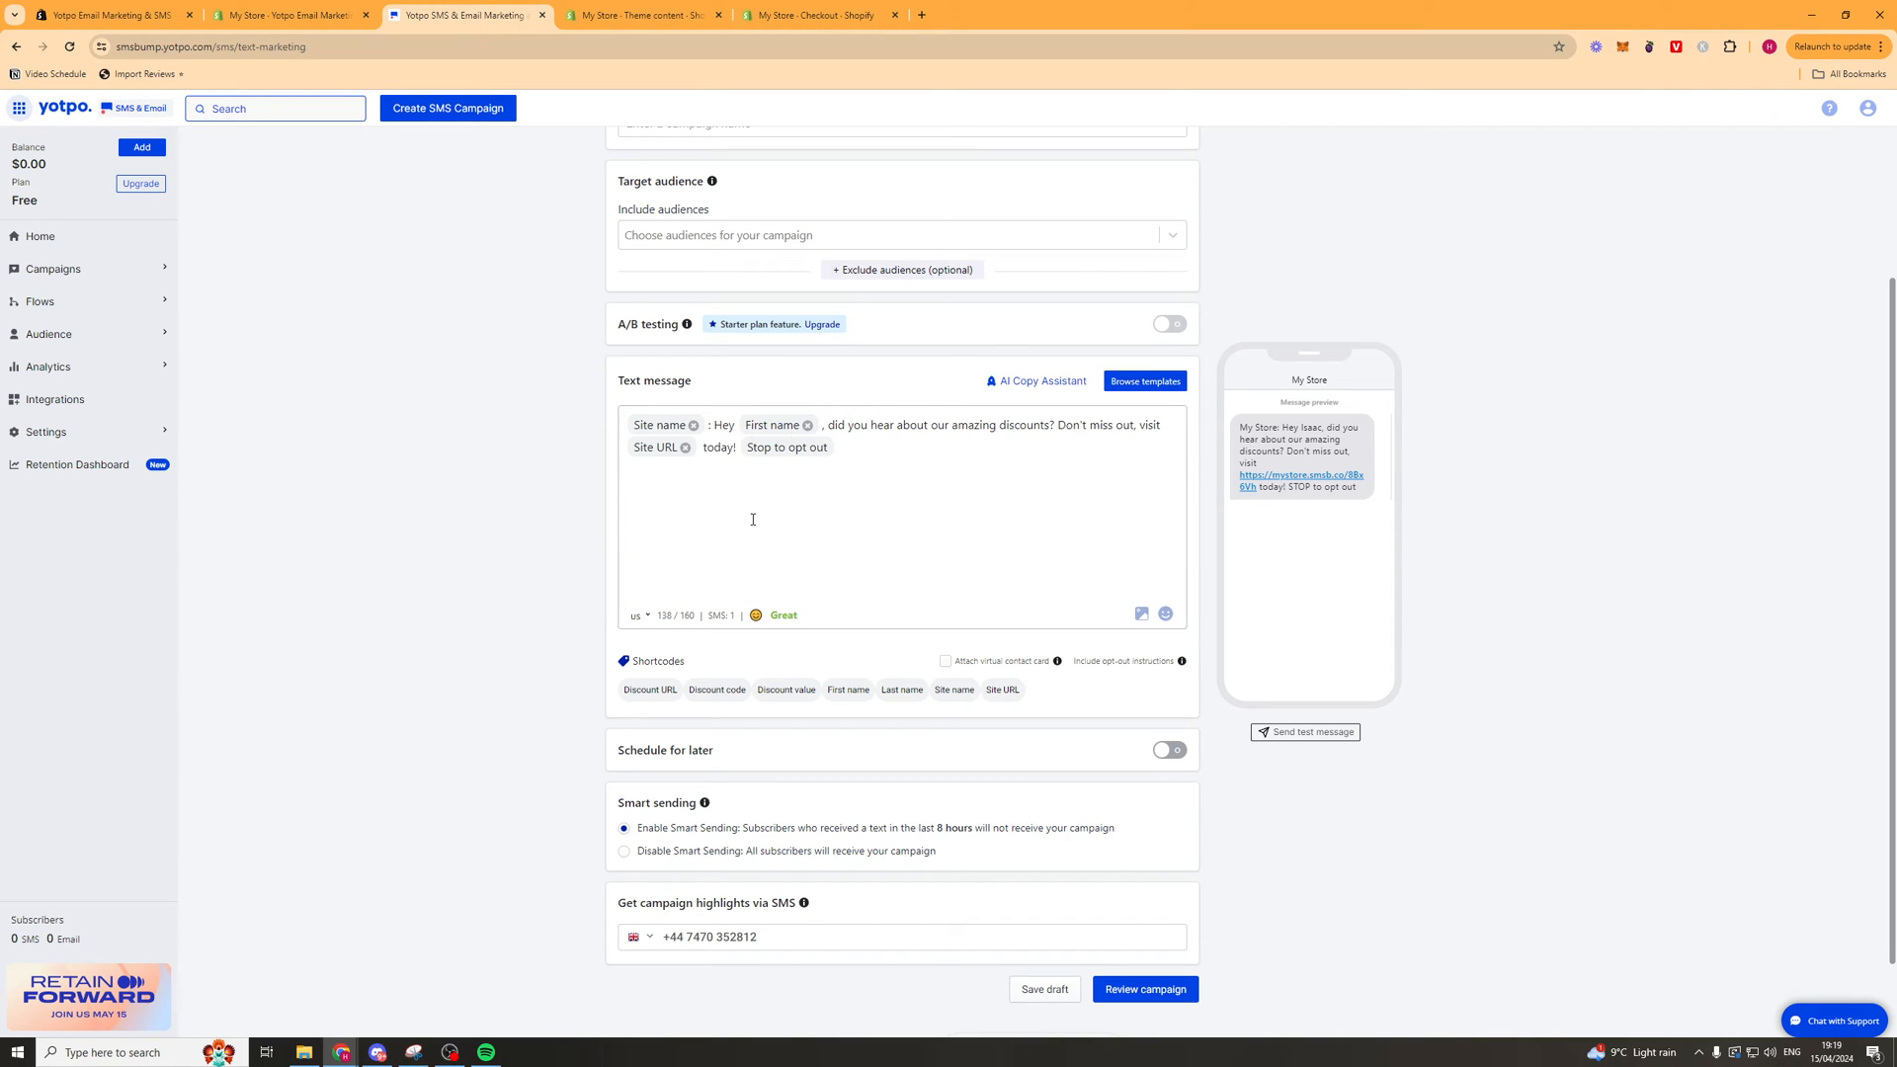
pyautogui.moveTo(1105, 726)
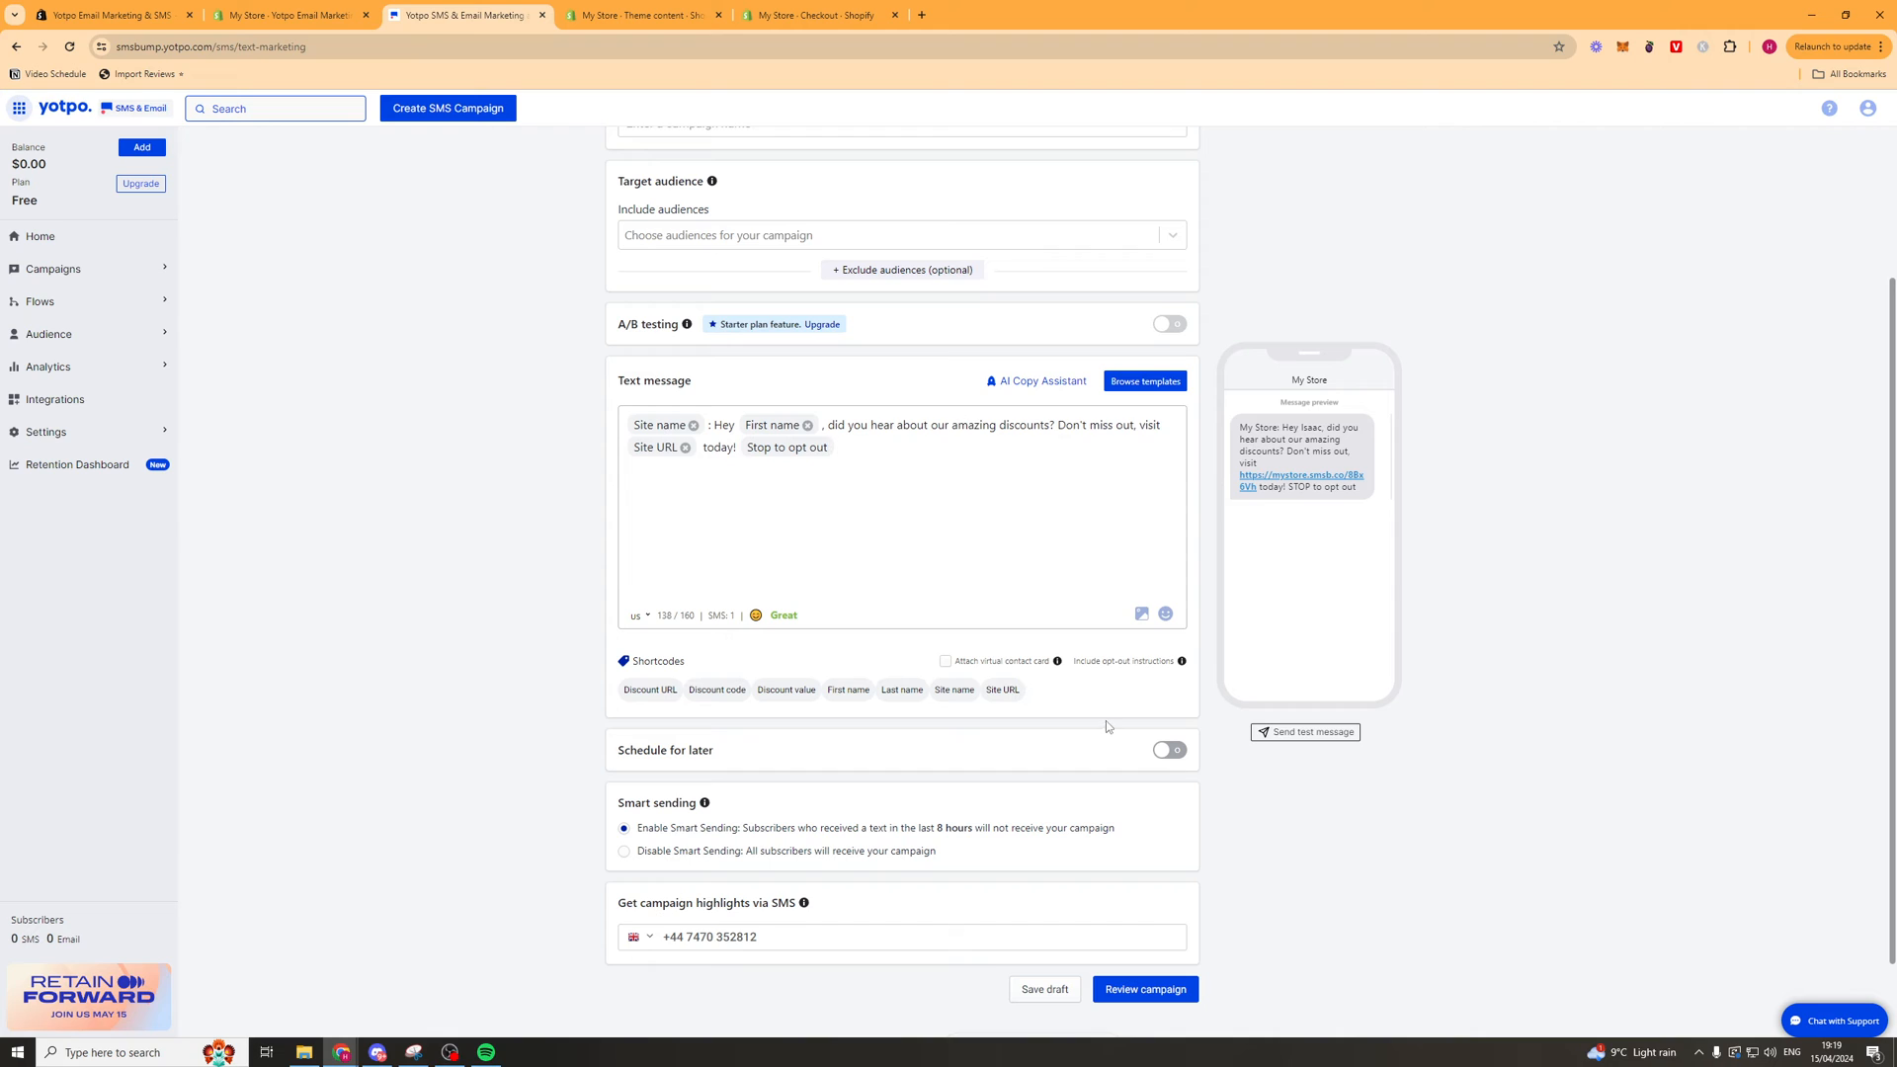
pyautogui.click(834, 446)
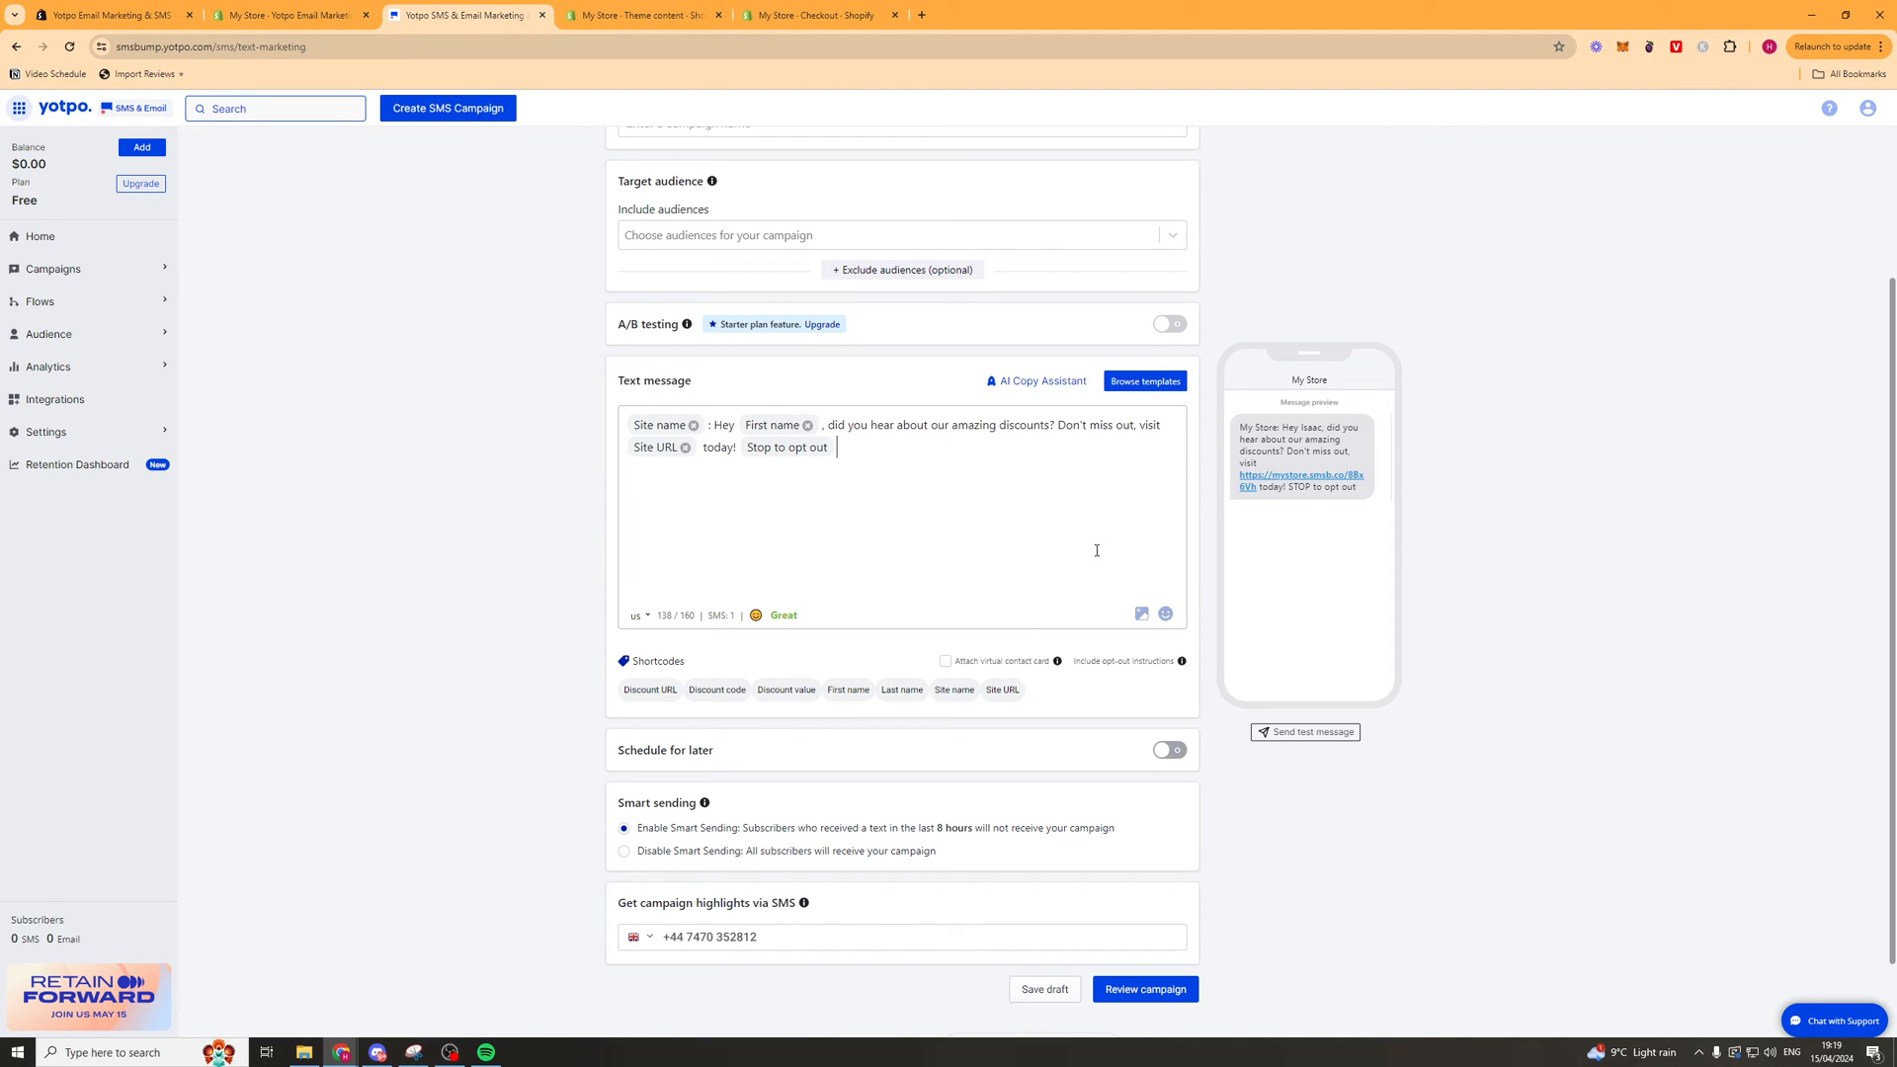
pyautogui.moveTo(723, 766)
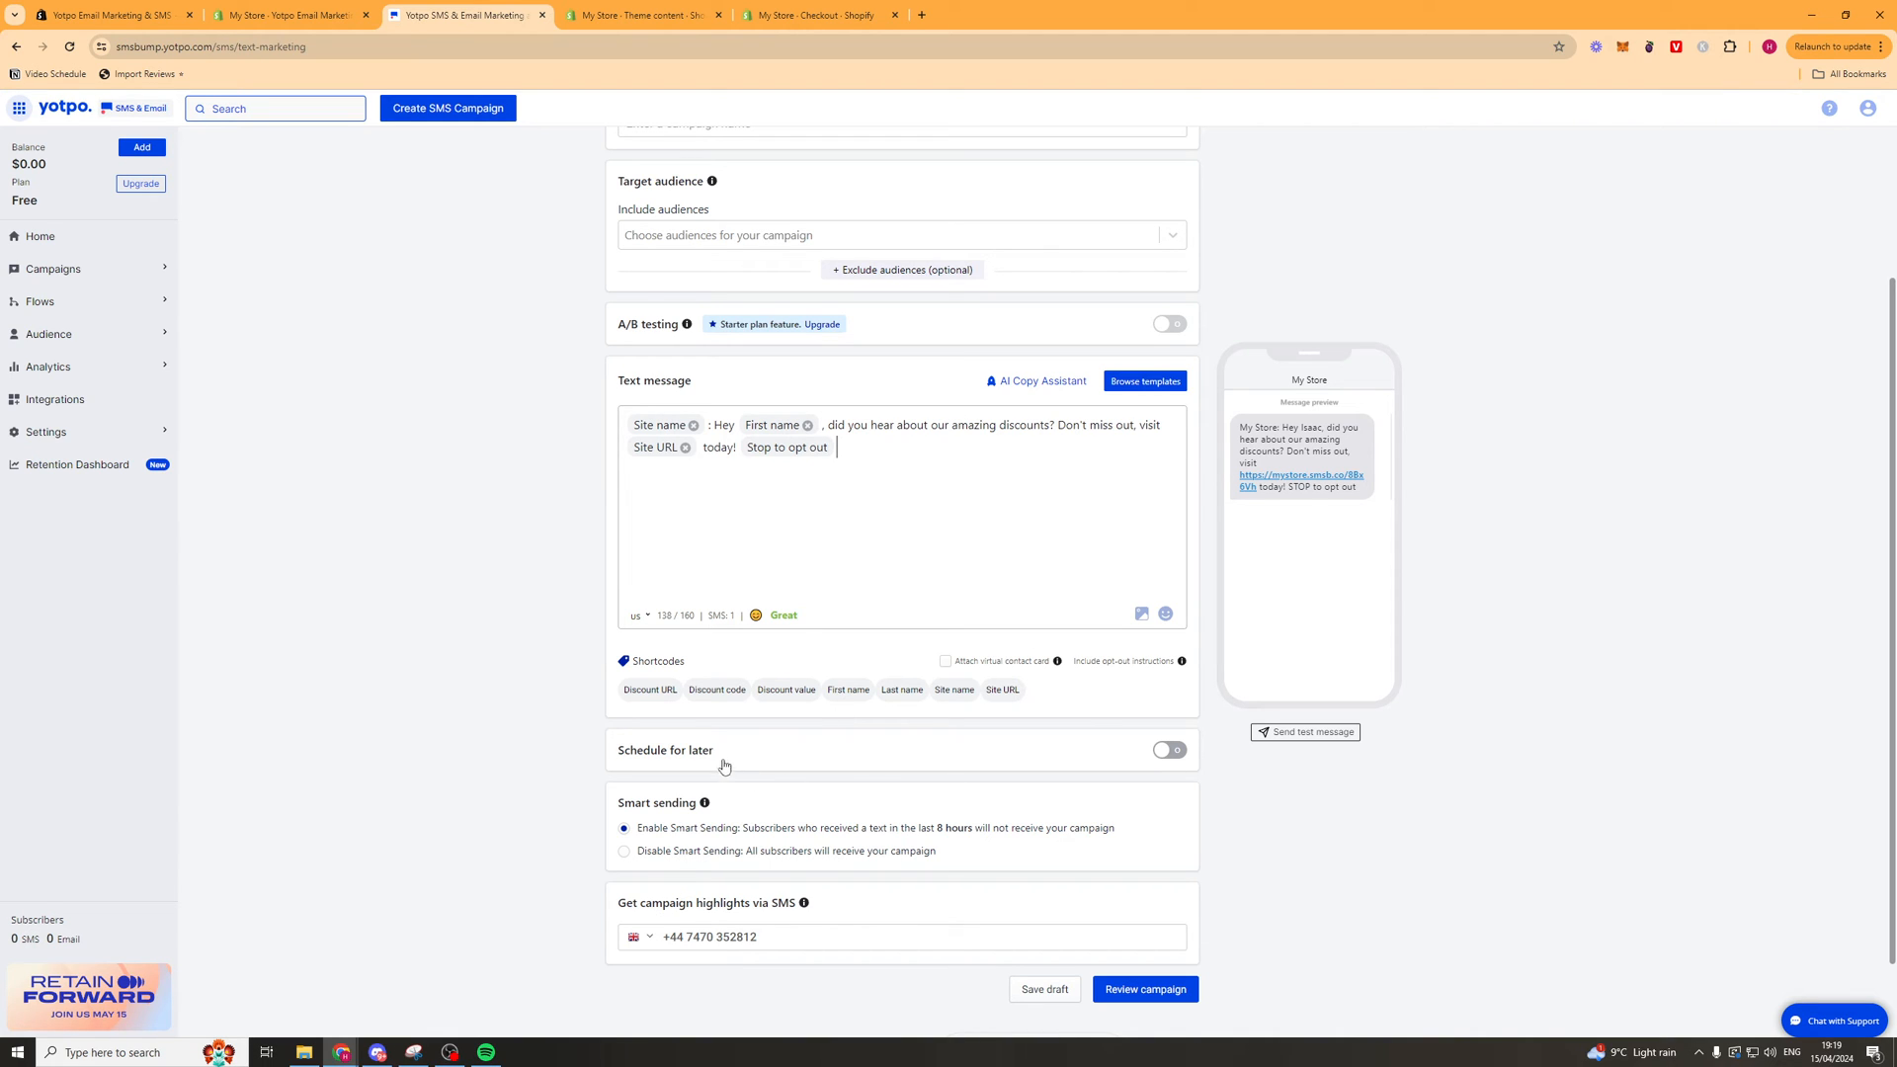
pyautogui.moveTo(521, 449)
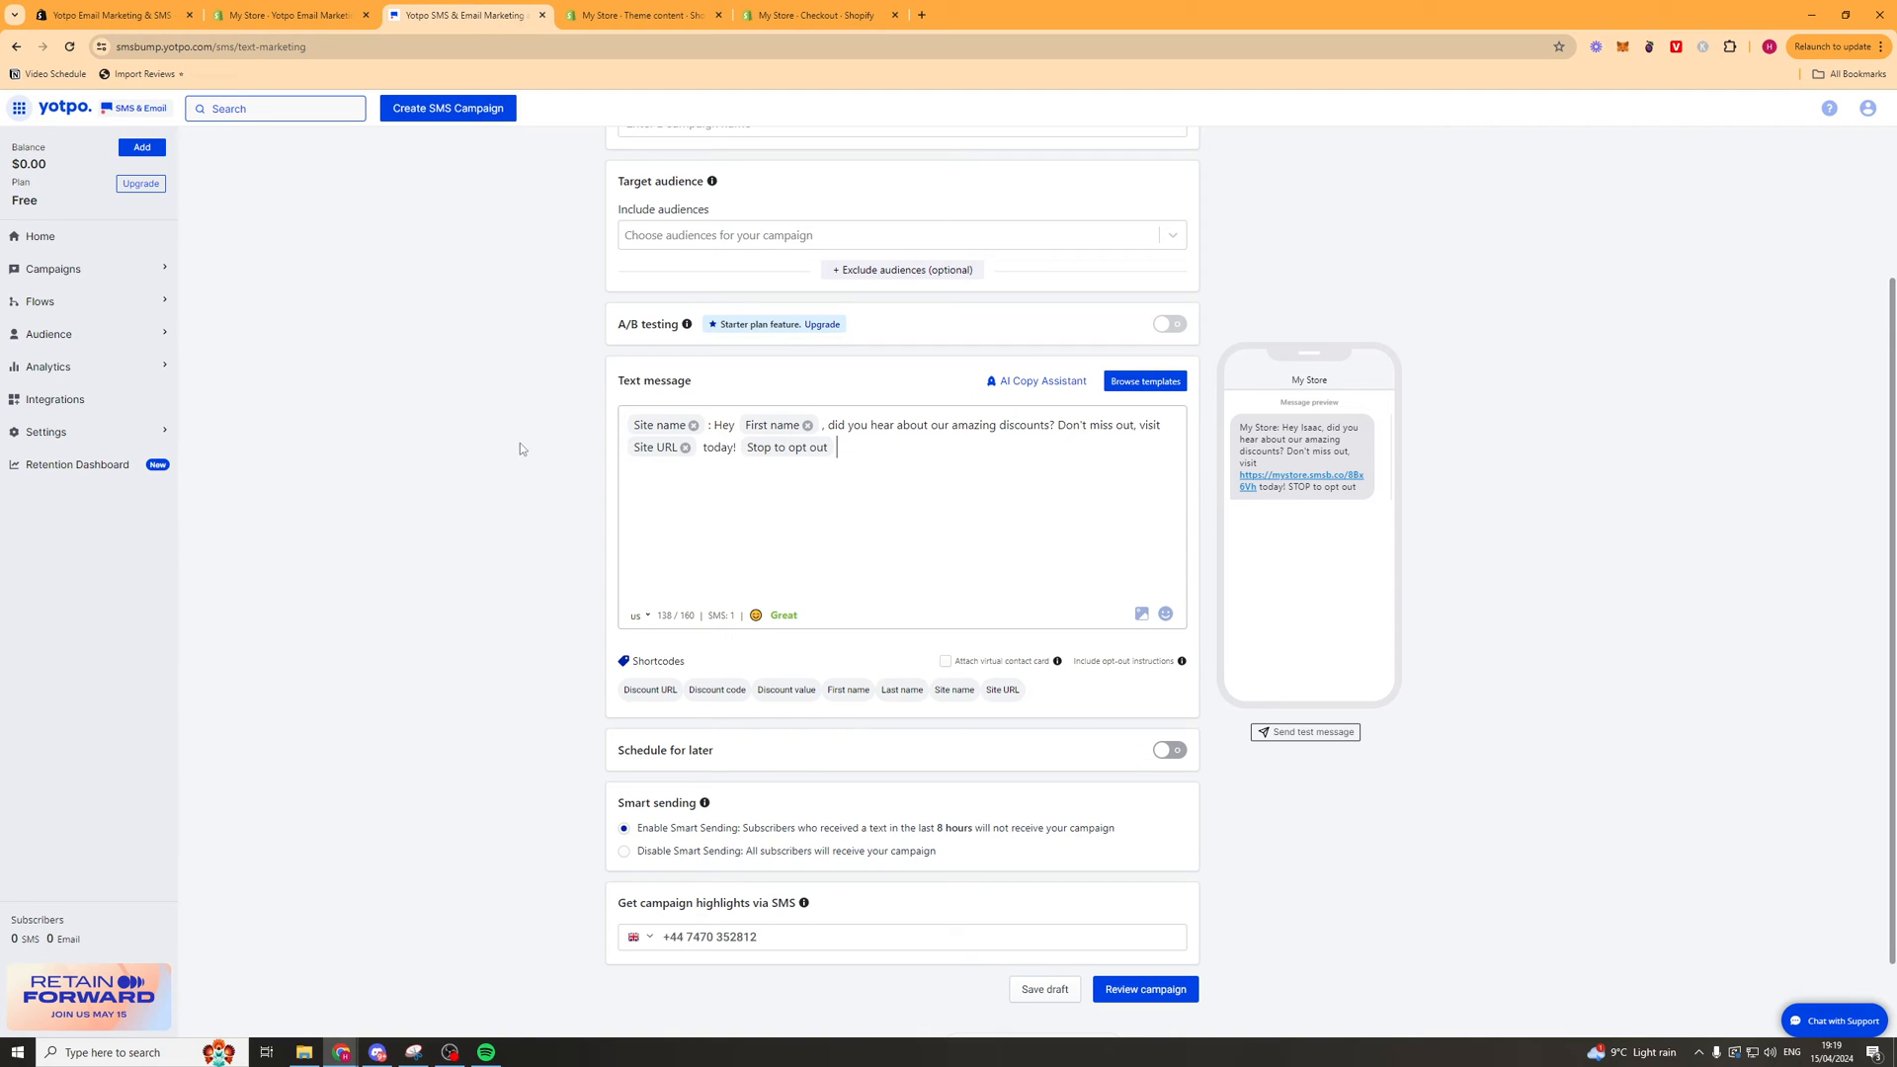
pyautogui.moveTo(863, 670)
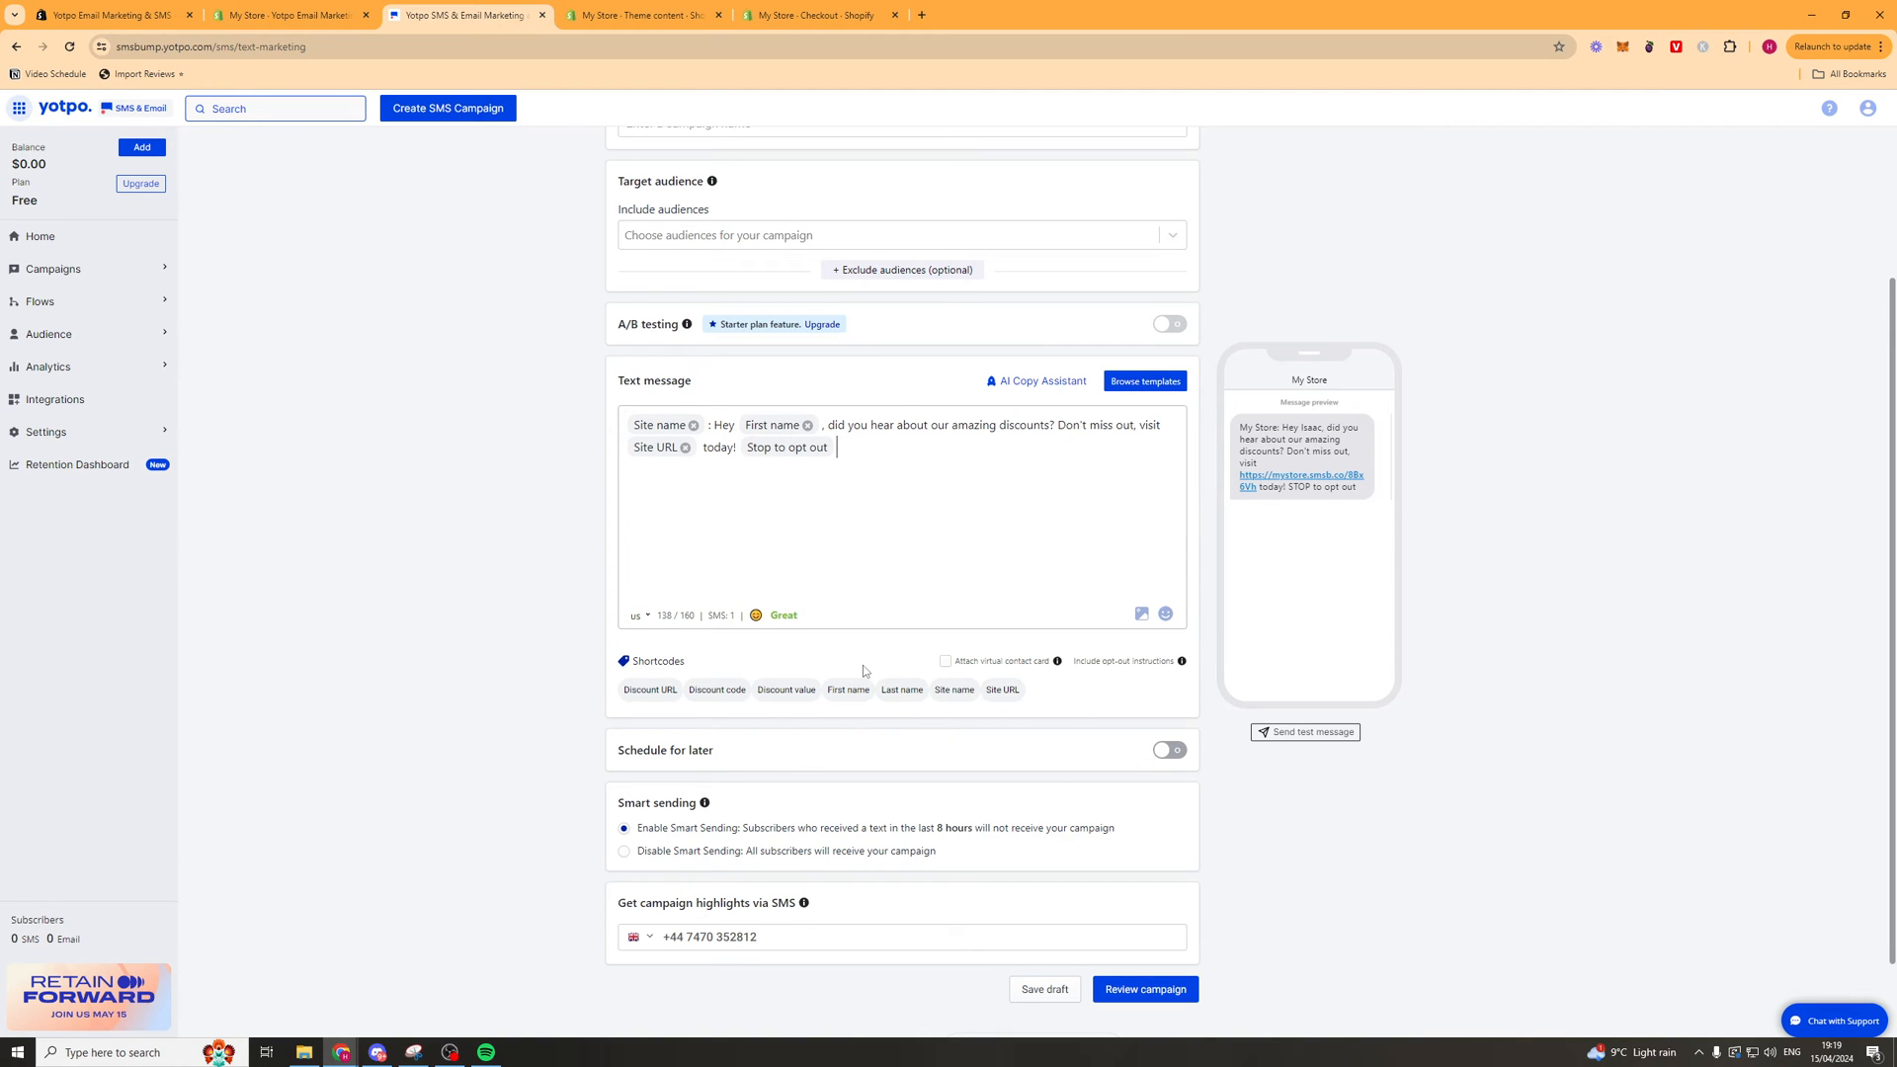
pyautogui.scroll(-3)
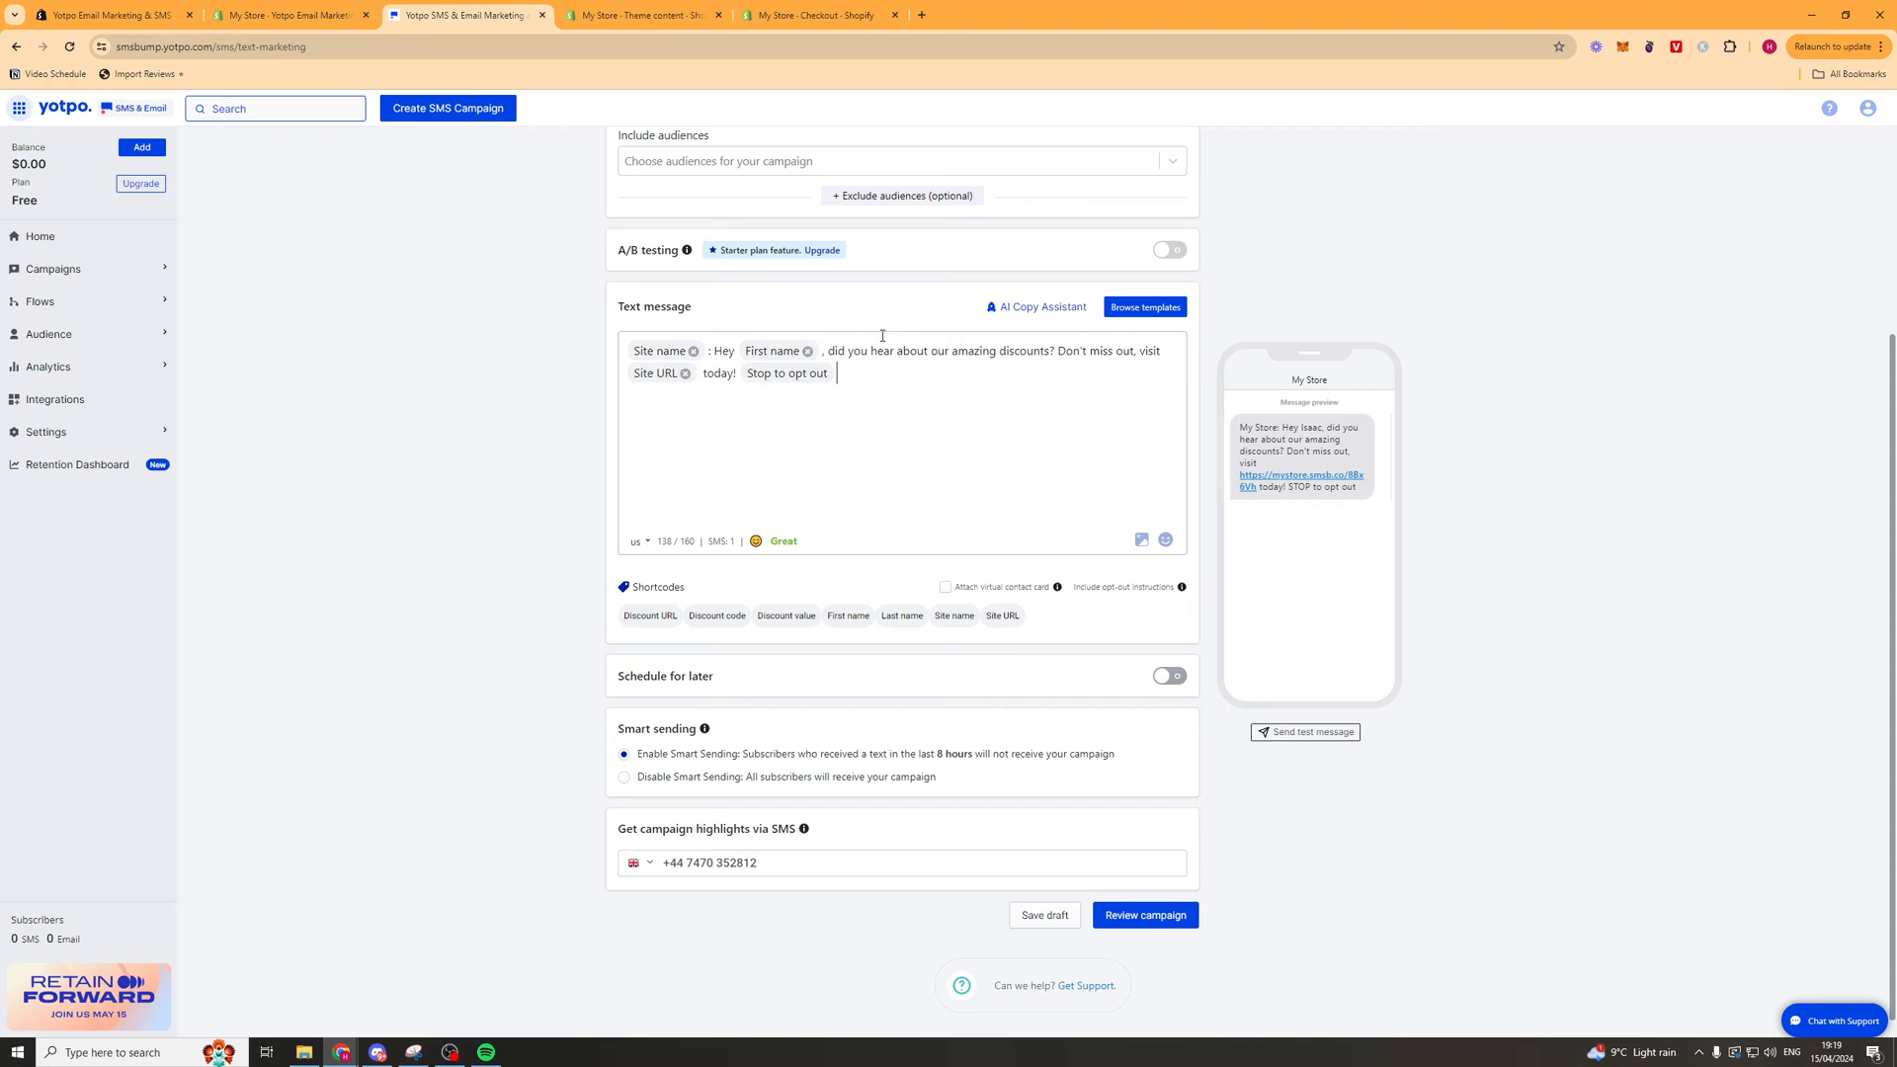
pyautogui.moveTo(1207, 673)
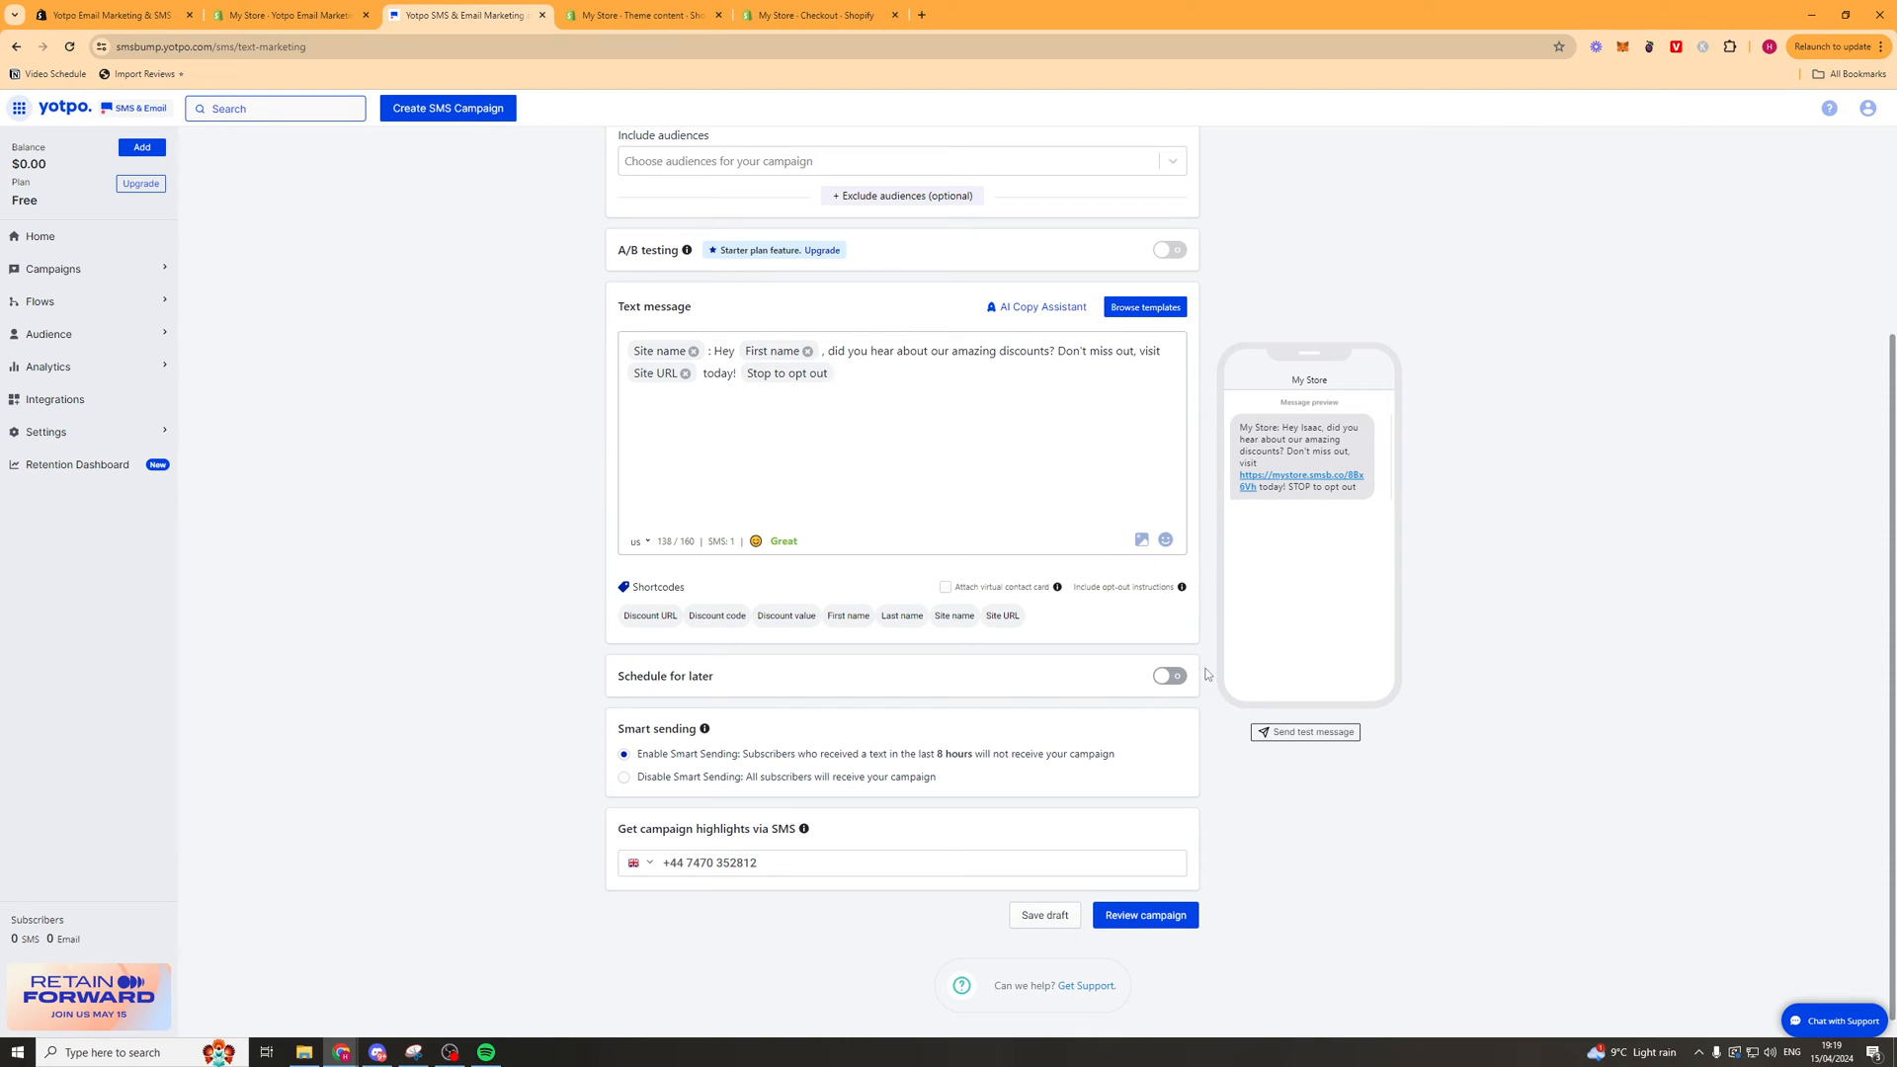
pyautogui.moveTo(961, 699)
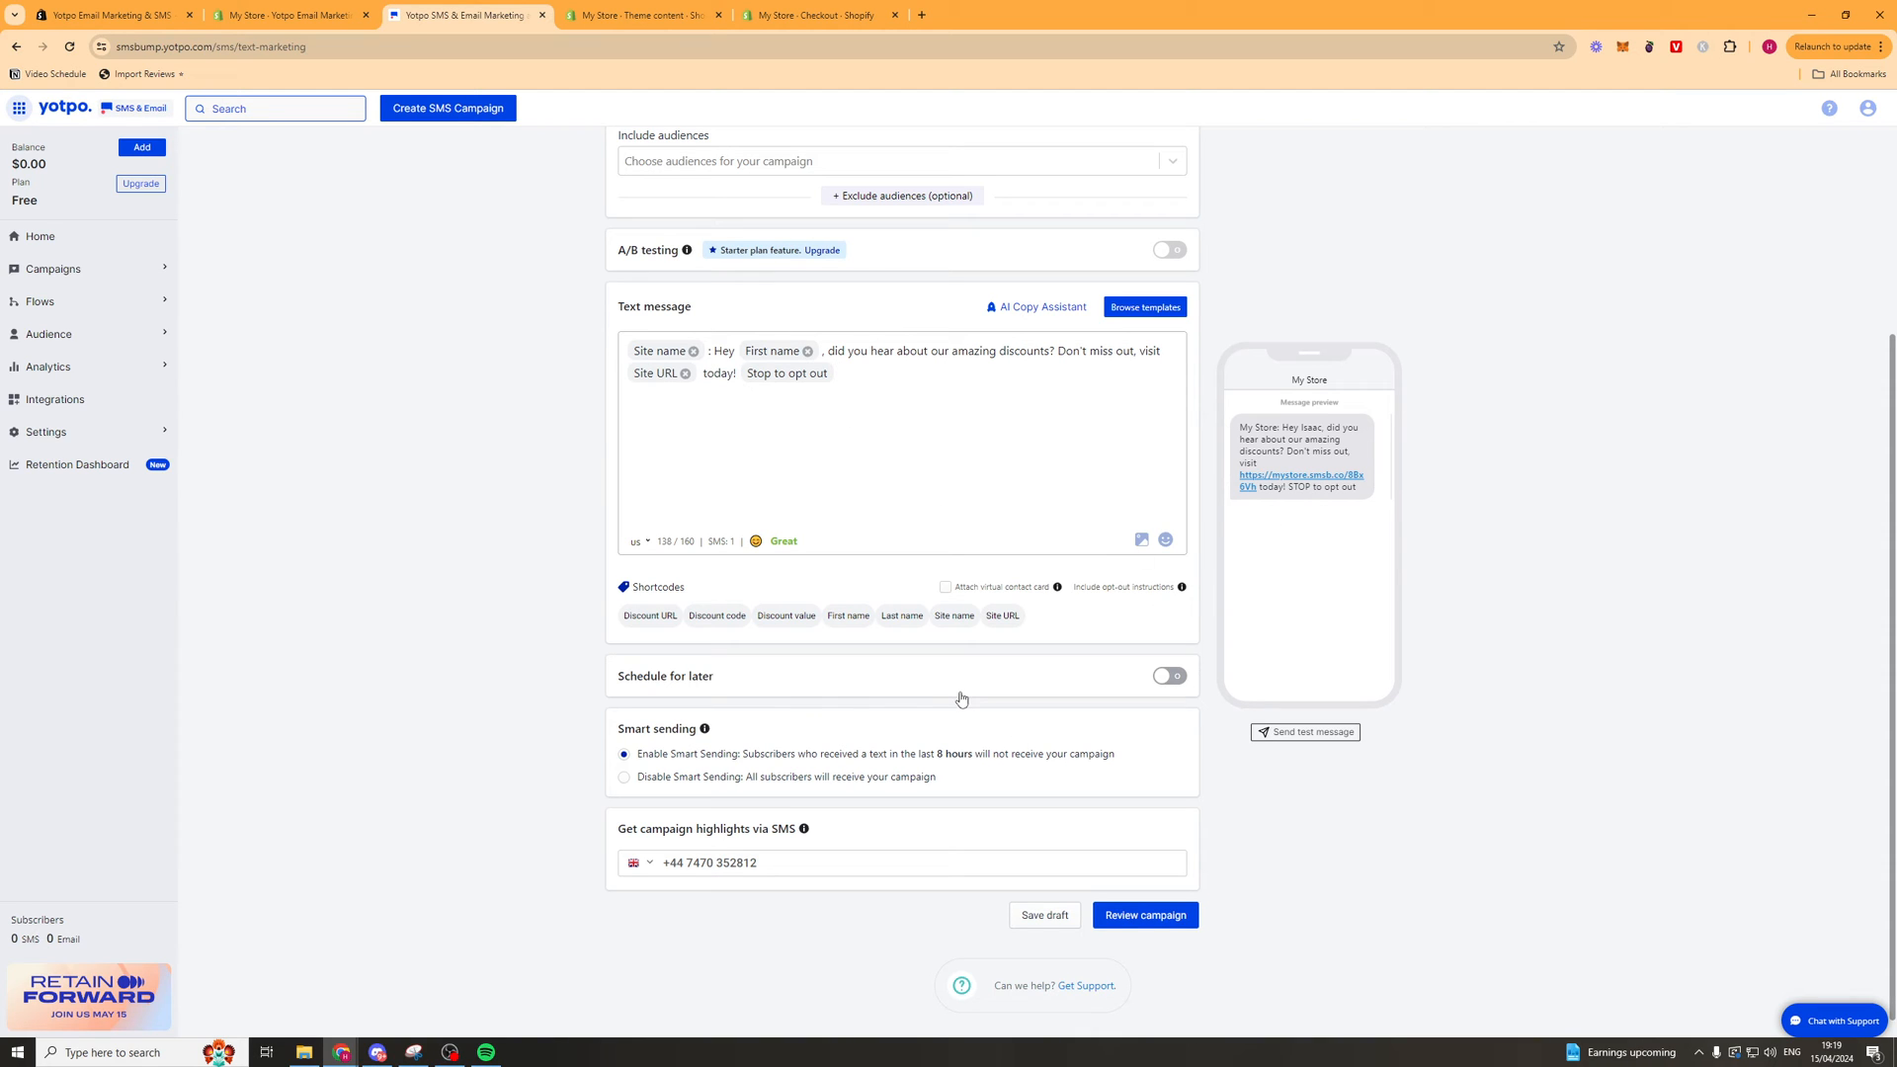
pyautogui.moveTo(1094, 690)
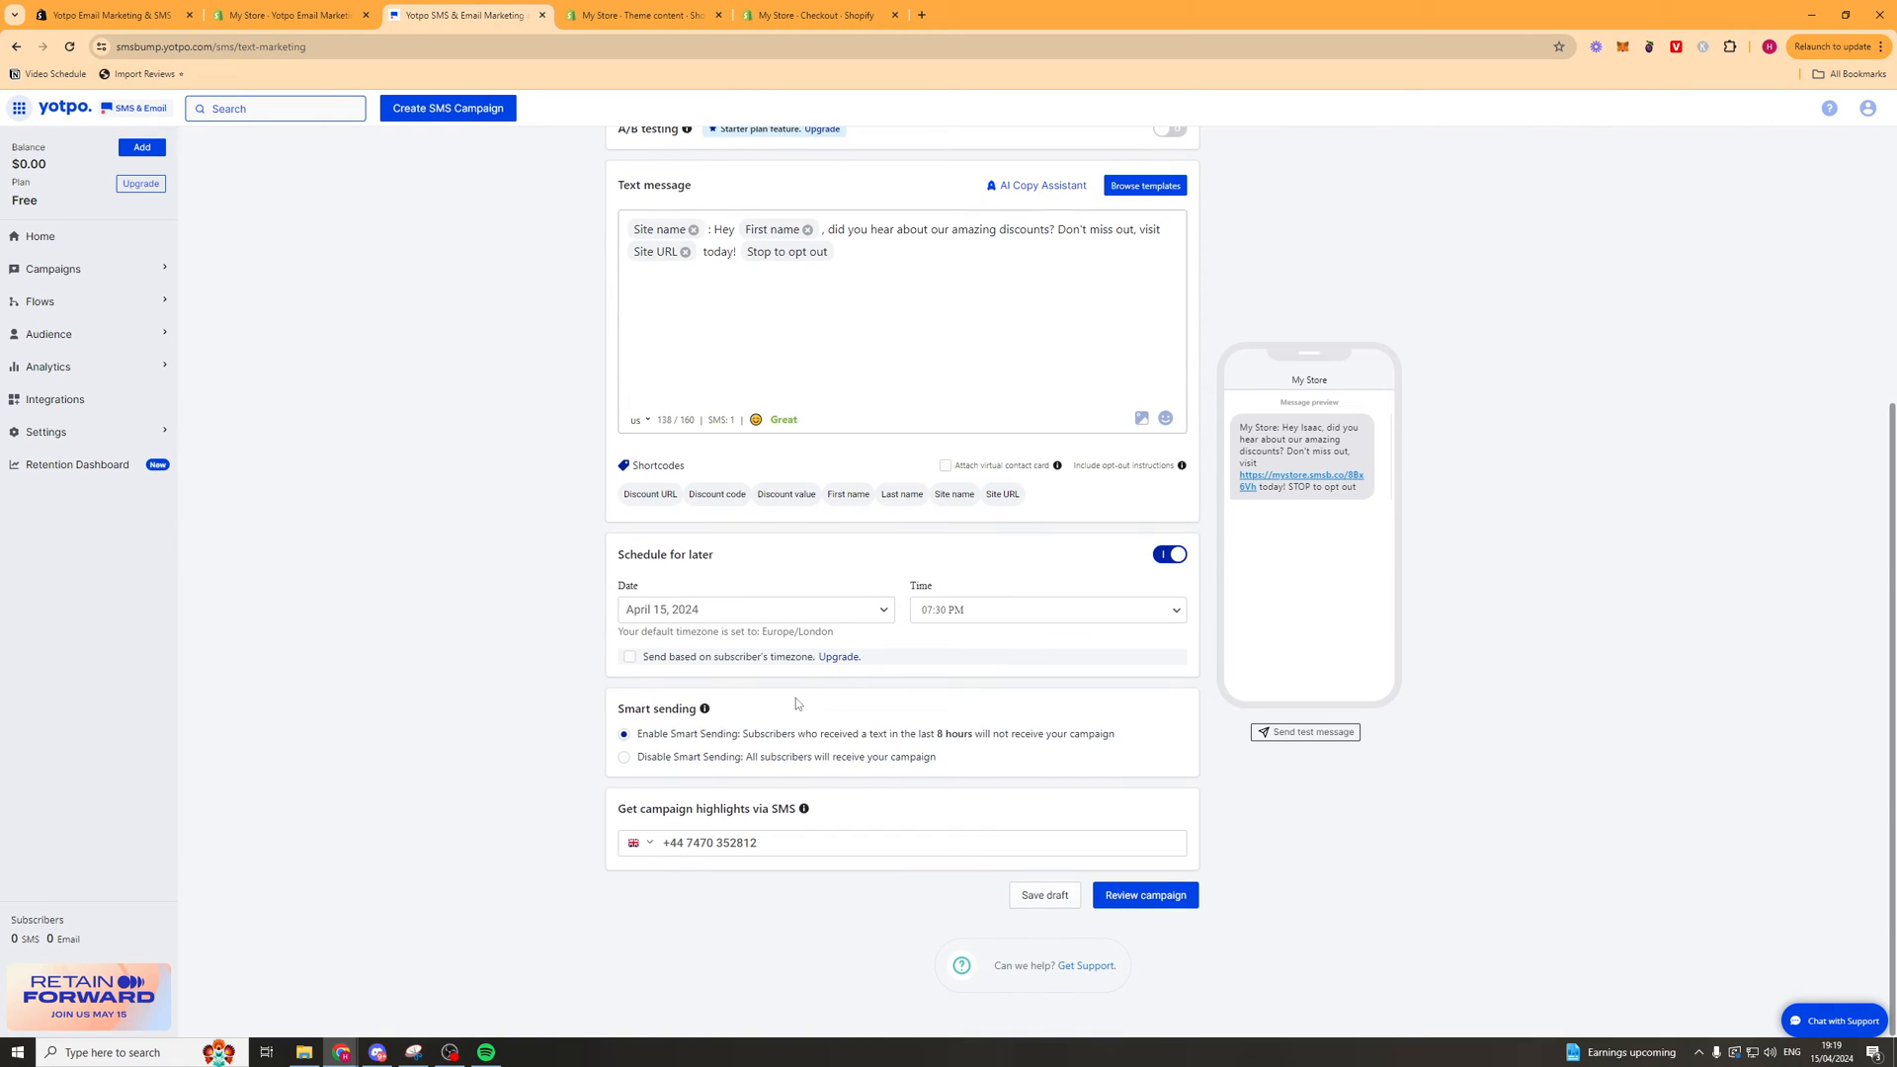
pyautogui.moveTo(669, 635)
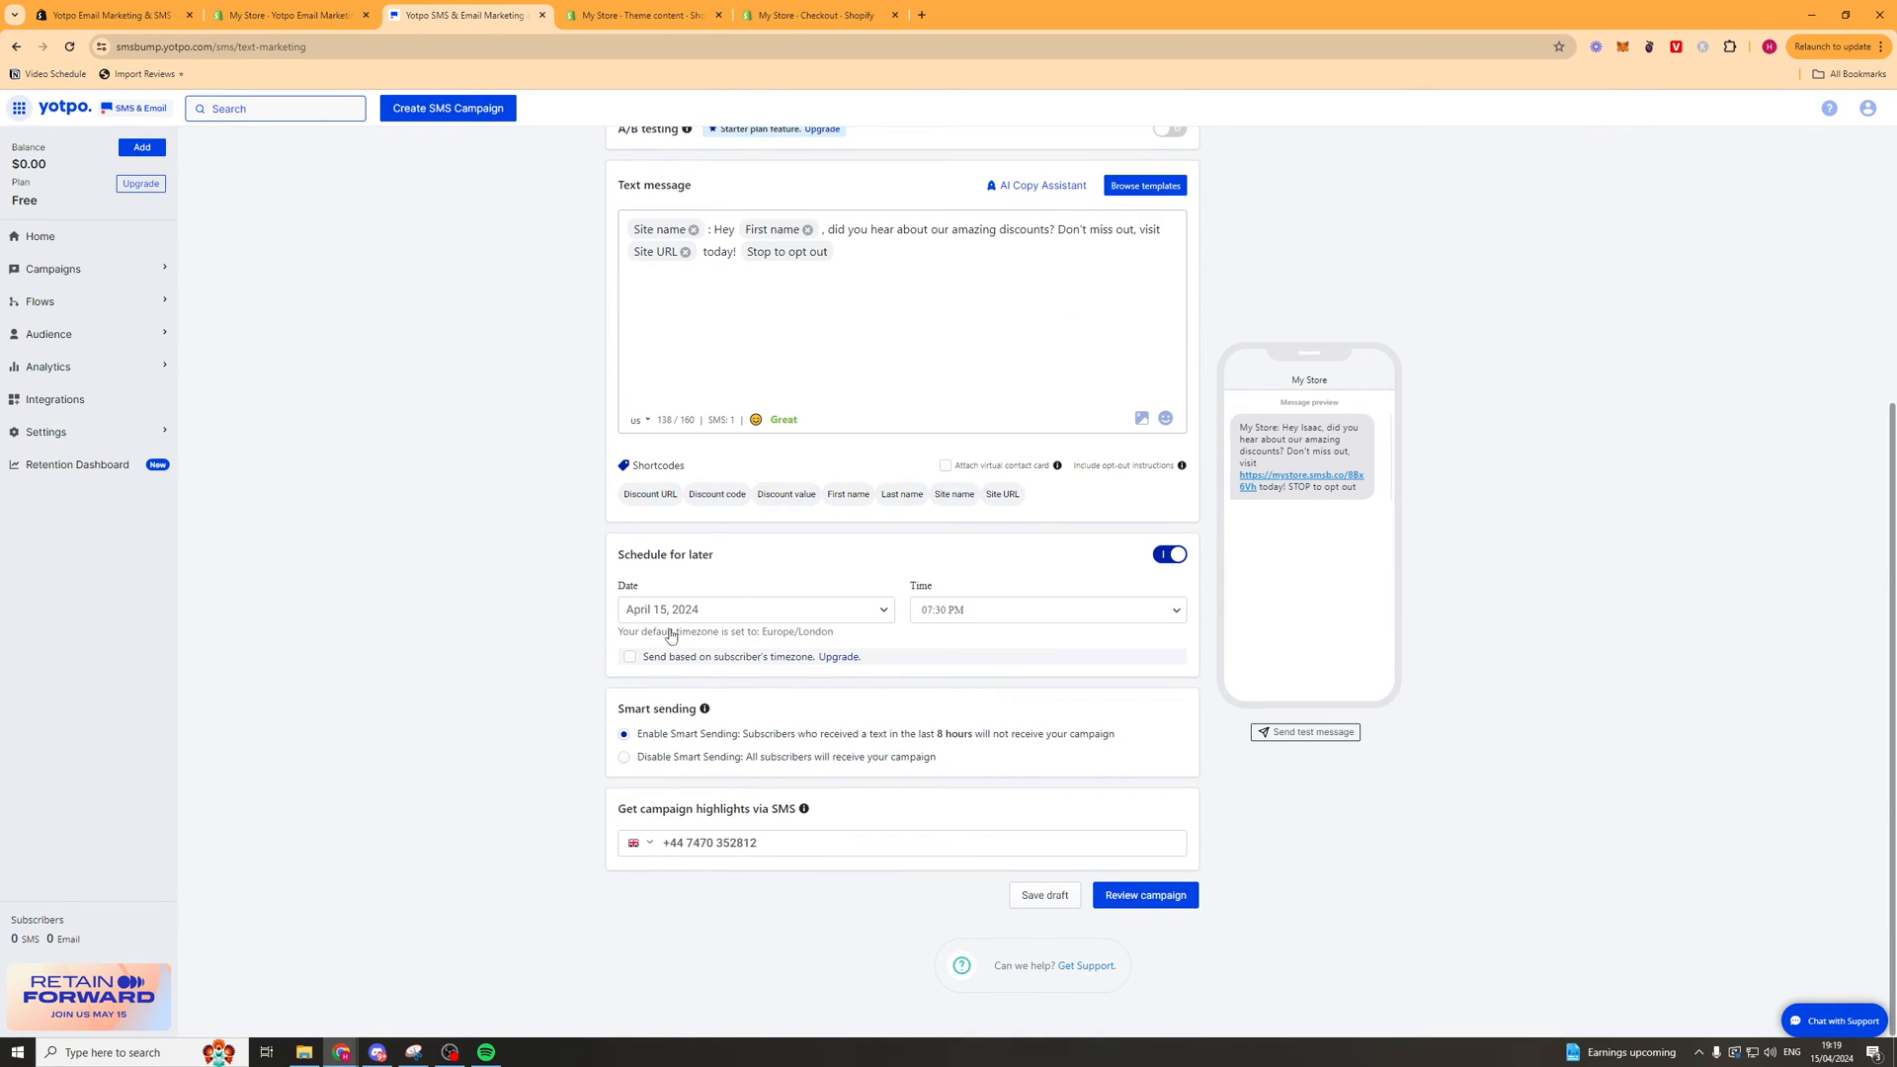
# Return to the My Campaigns list showing all 12 campaigns.
pyautogui.click(54, 269)
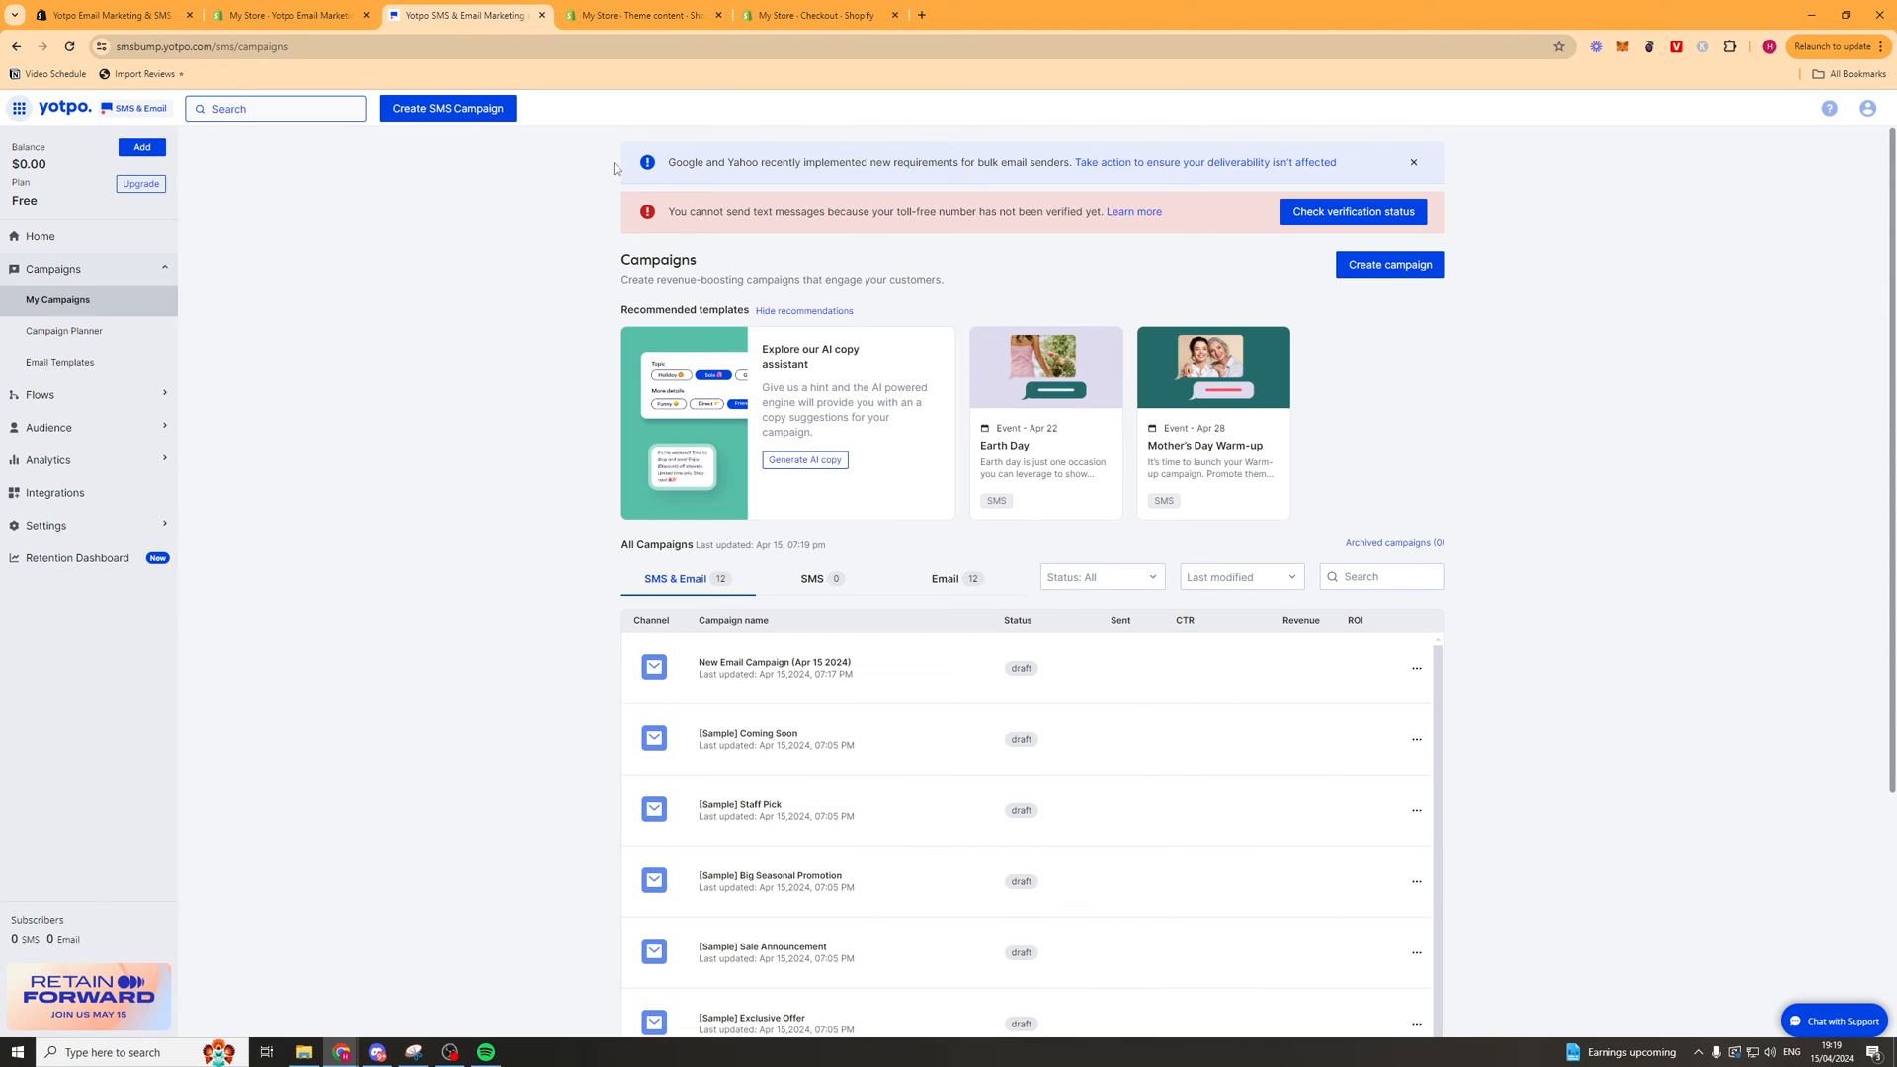
# View the Campaign Planner of upcoming events, then move on to the Email Templates library.
pyautogui.click(63, 333)
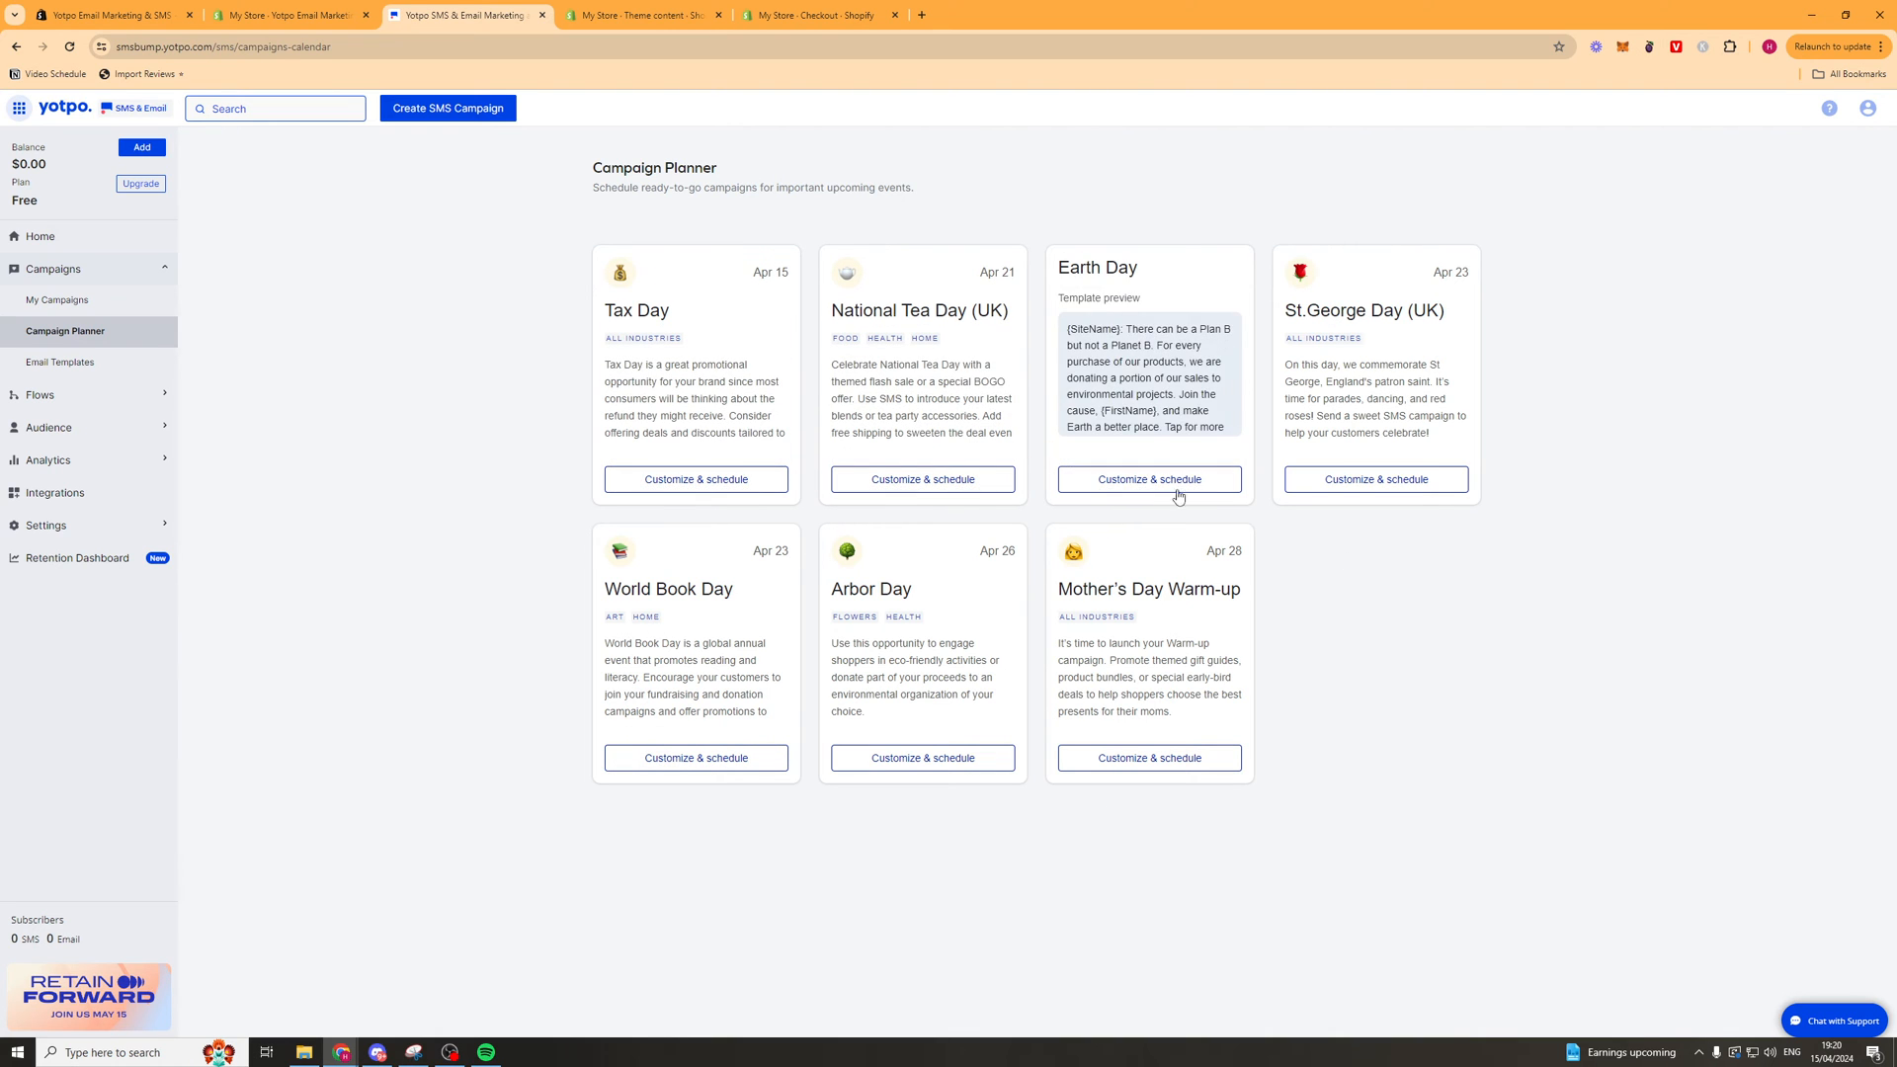
pyautogui.moveTo(344, 463)
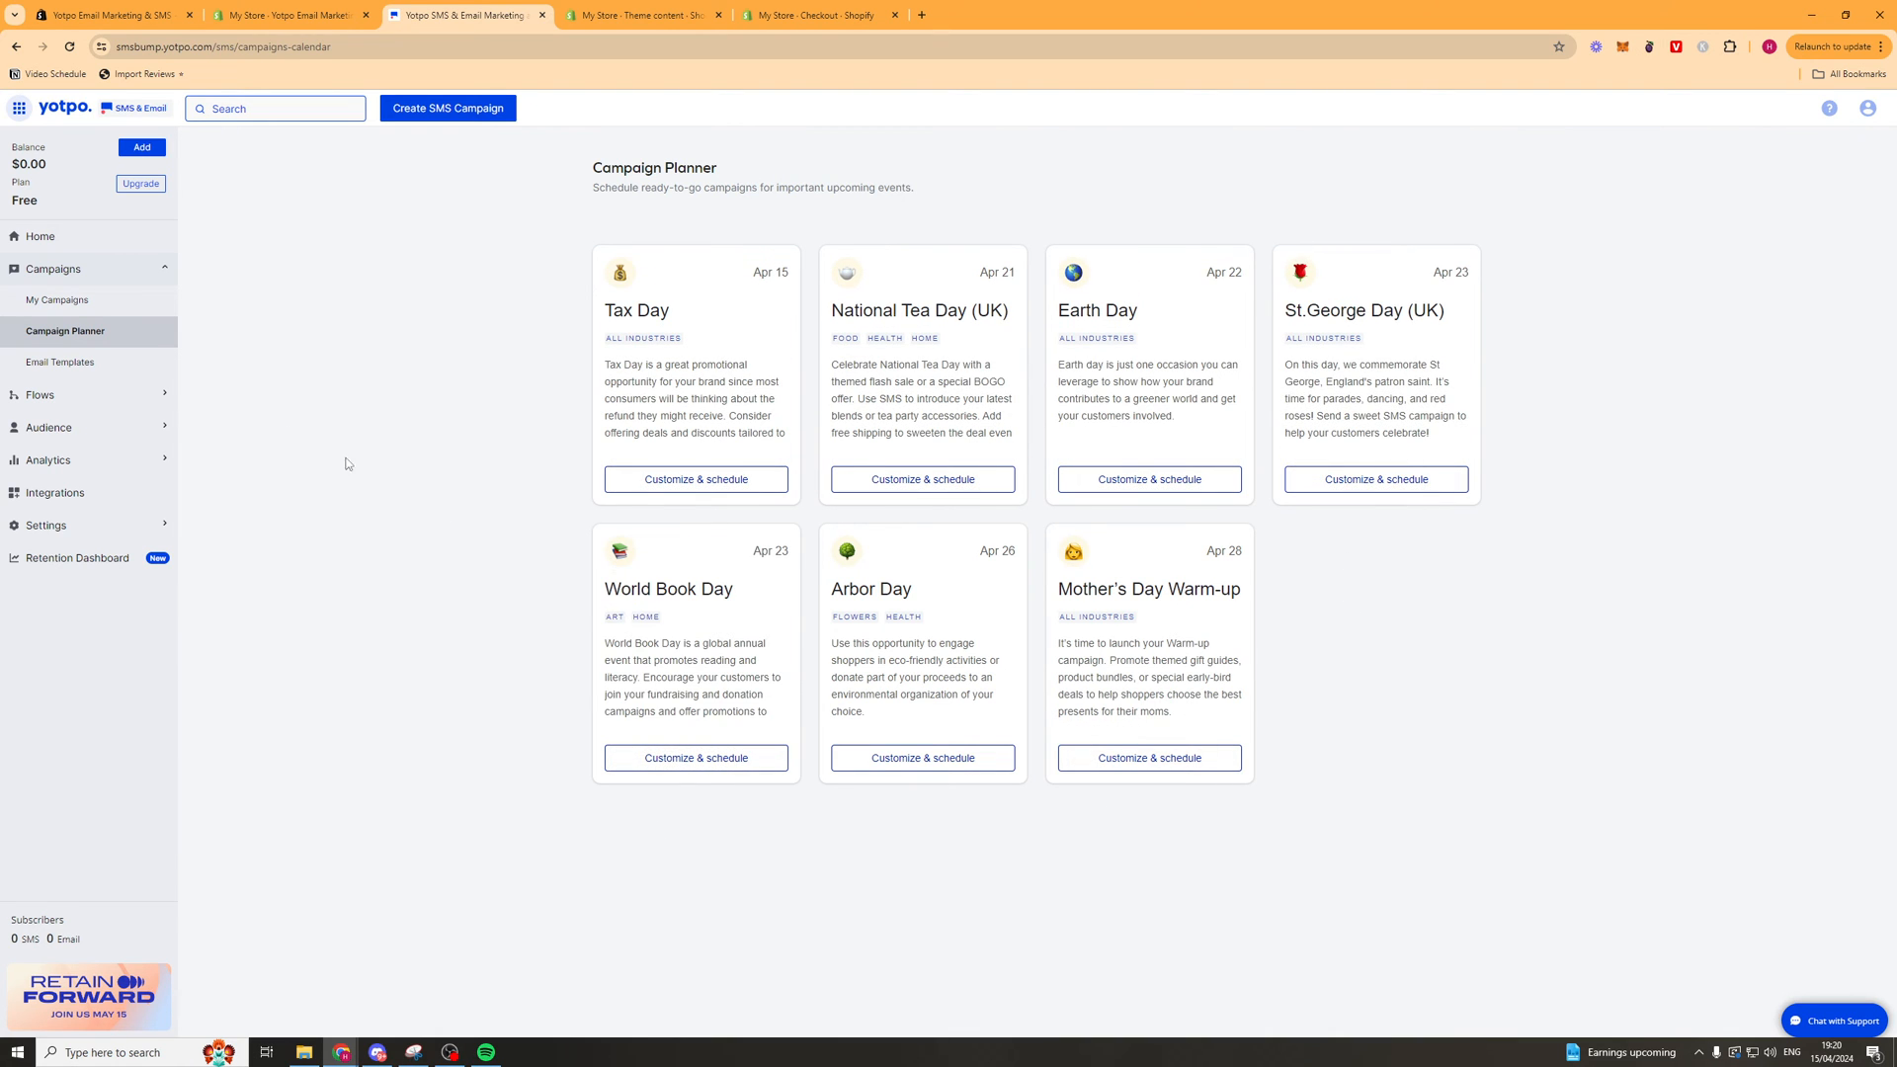
pyautogui.click(59, 362)
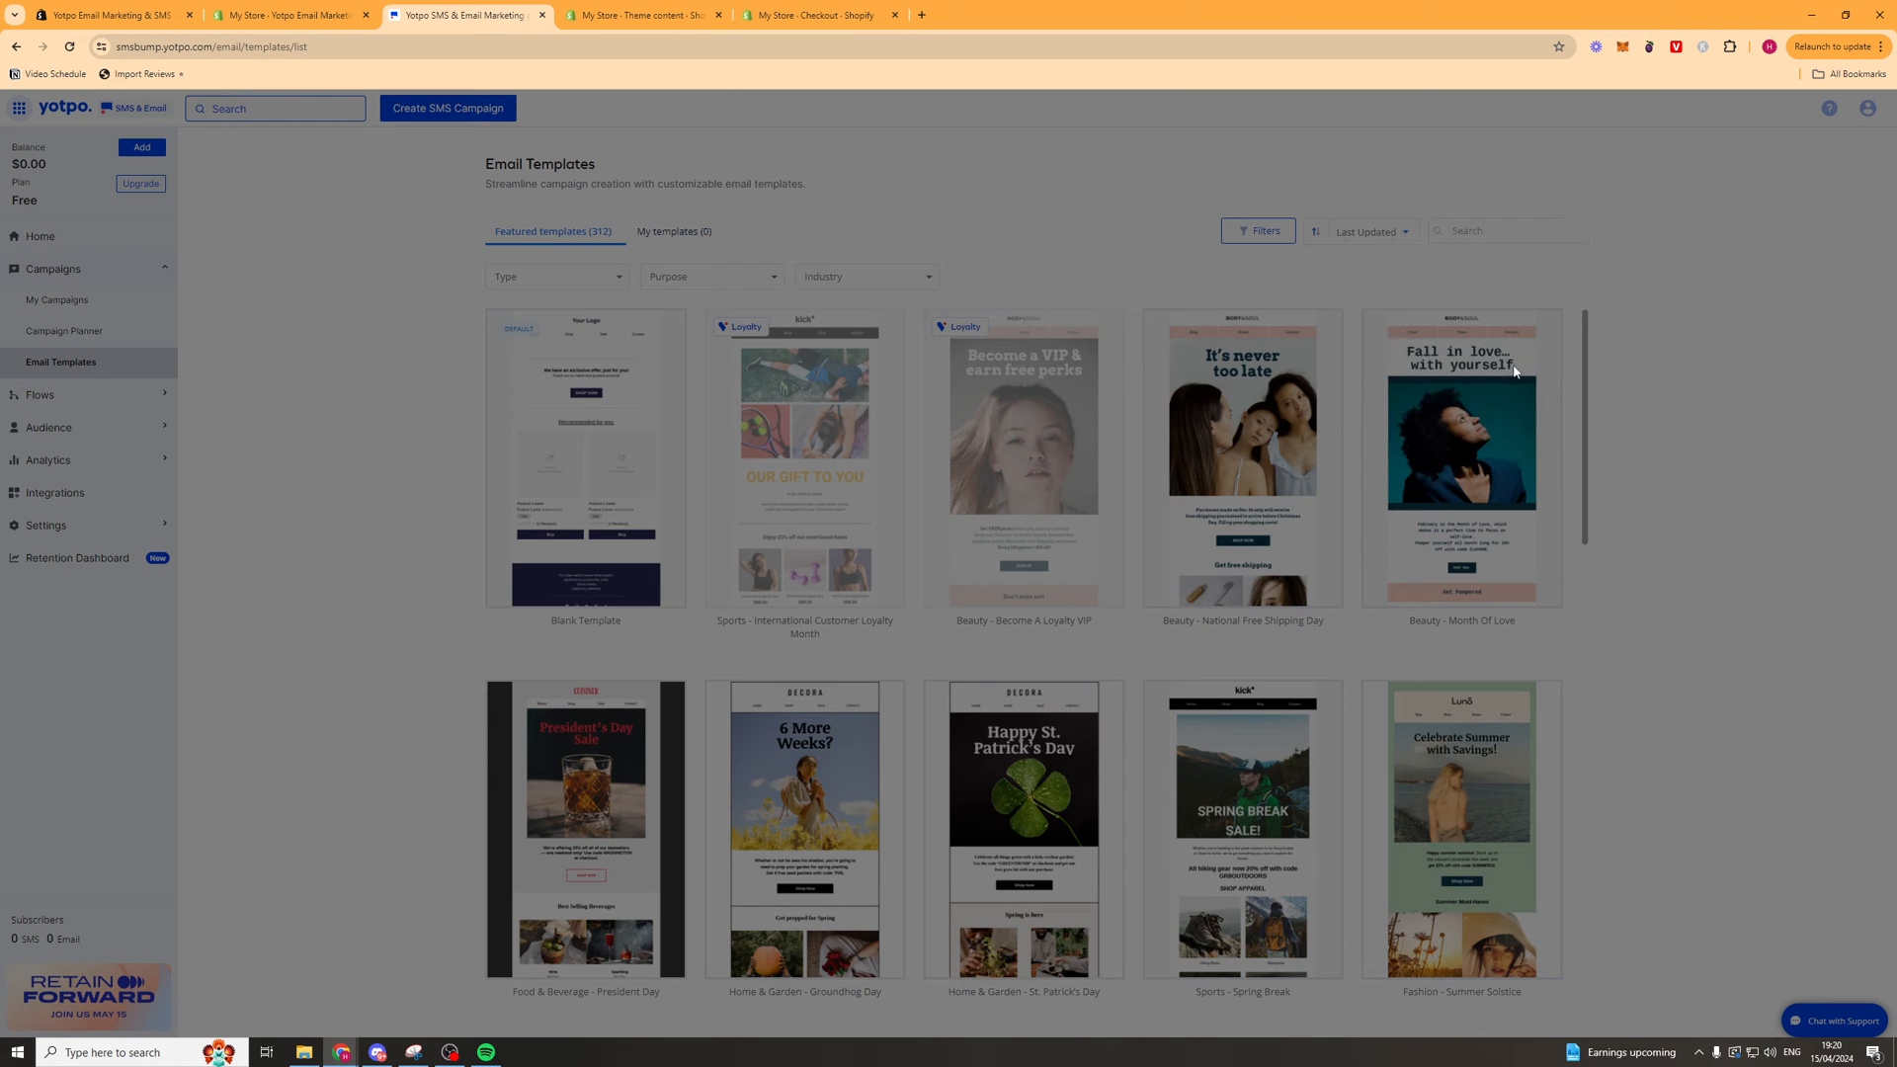
pyautogui.moveTo(687, 236)
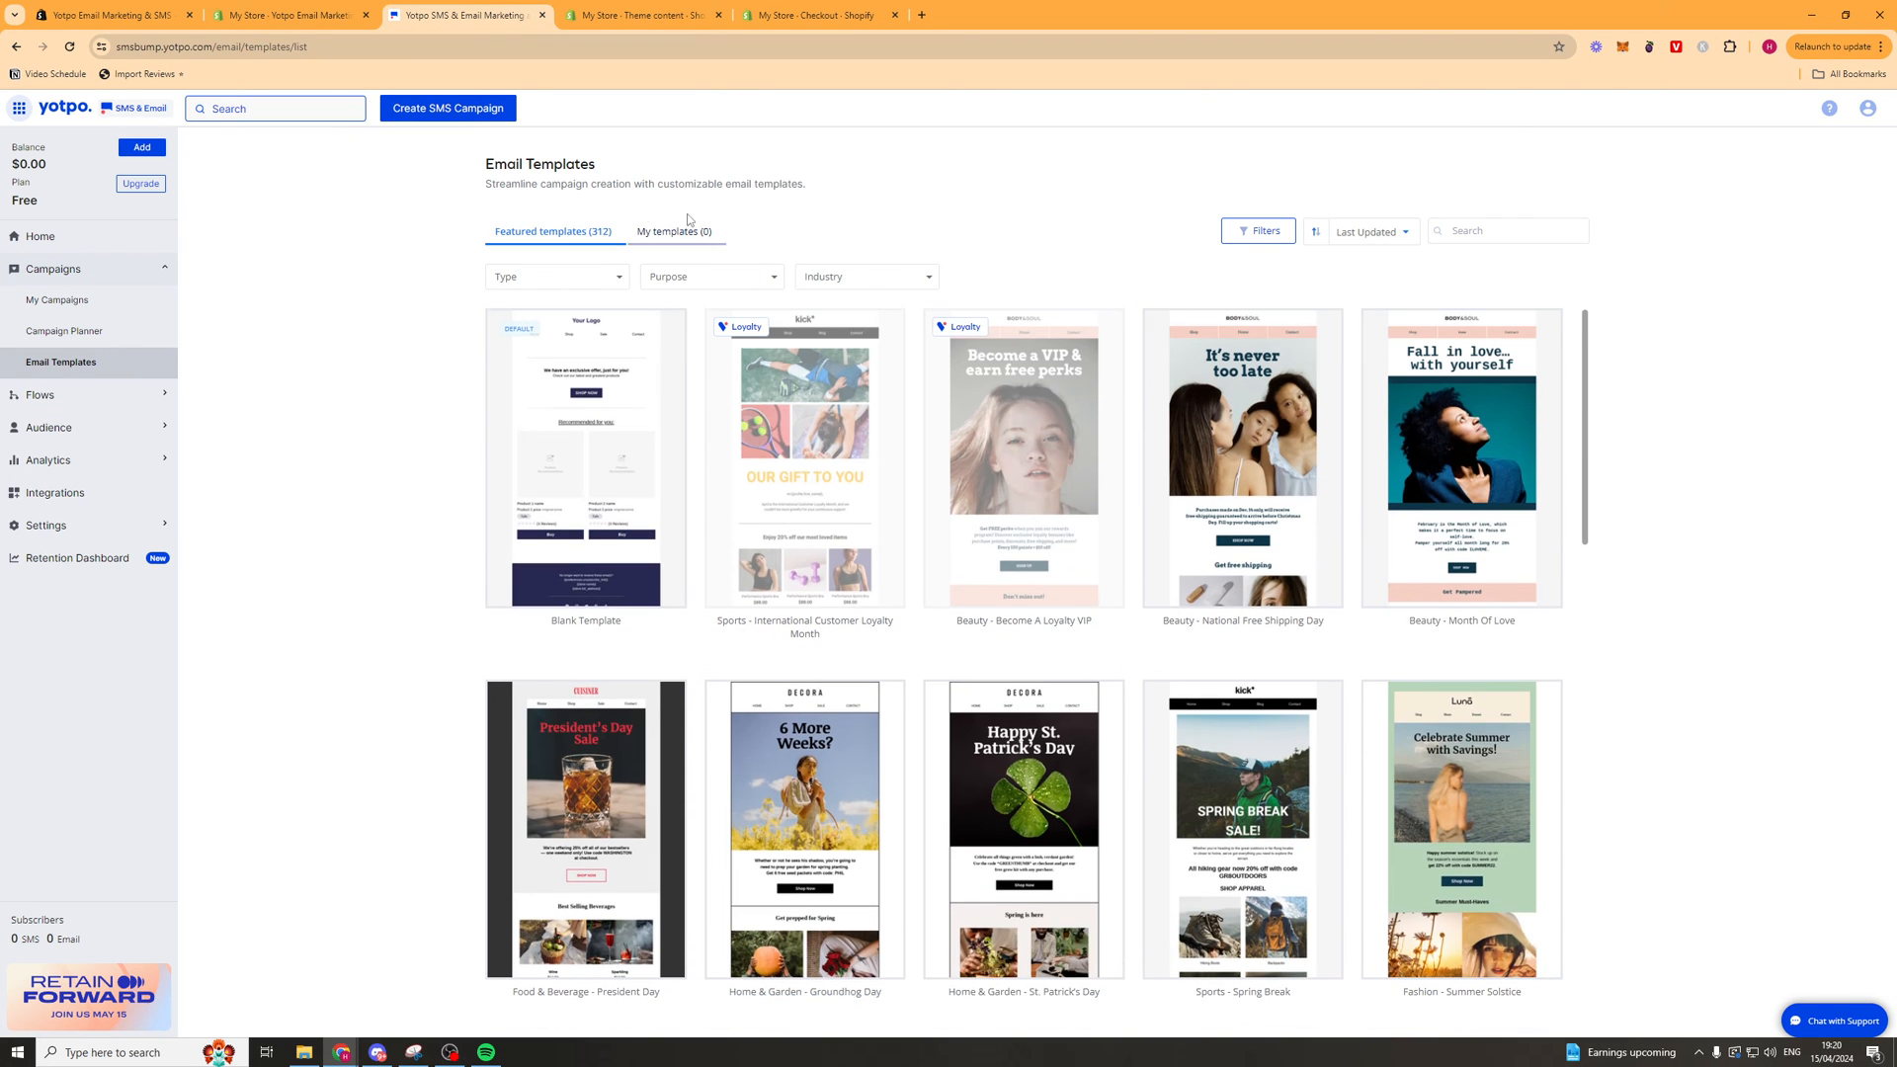
pyautogui.moveTo(586, 459)
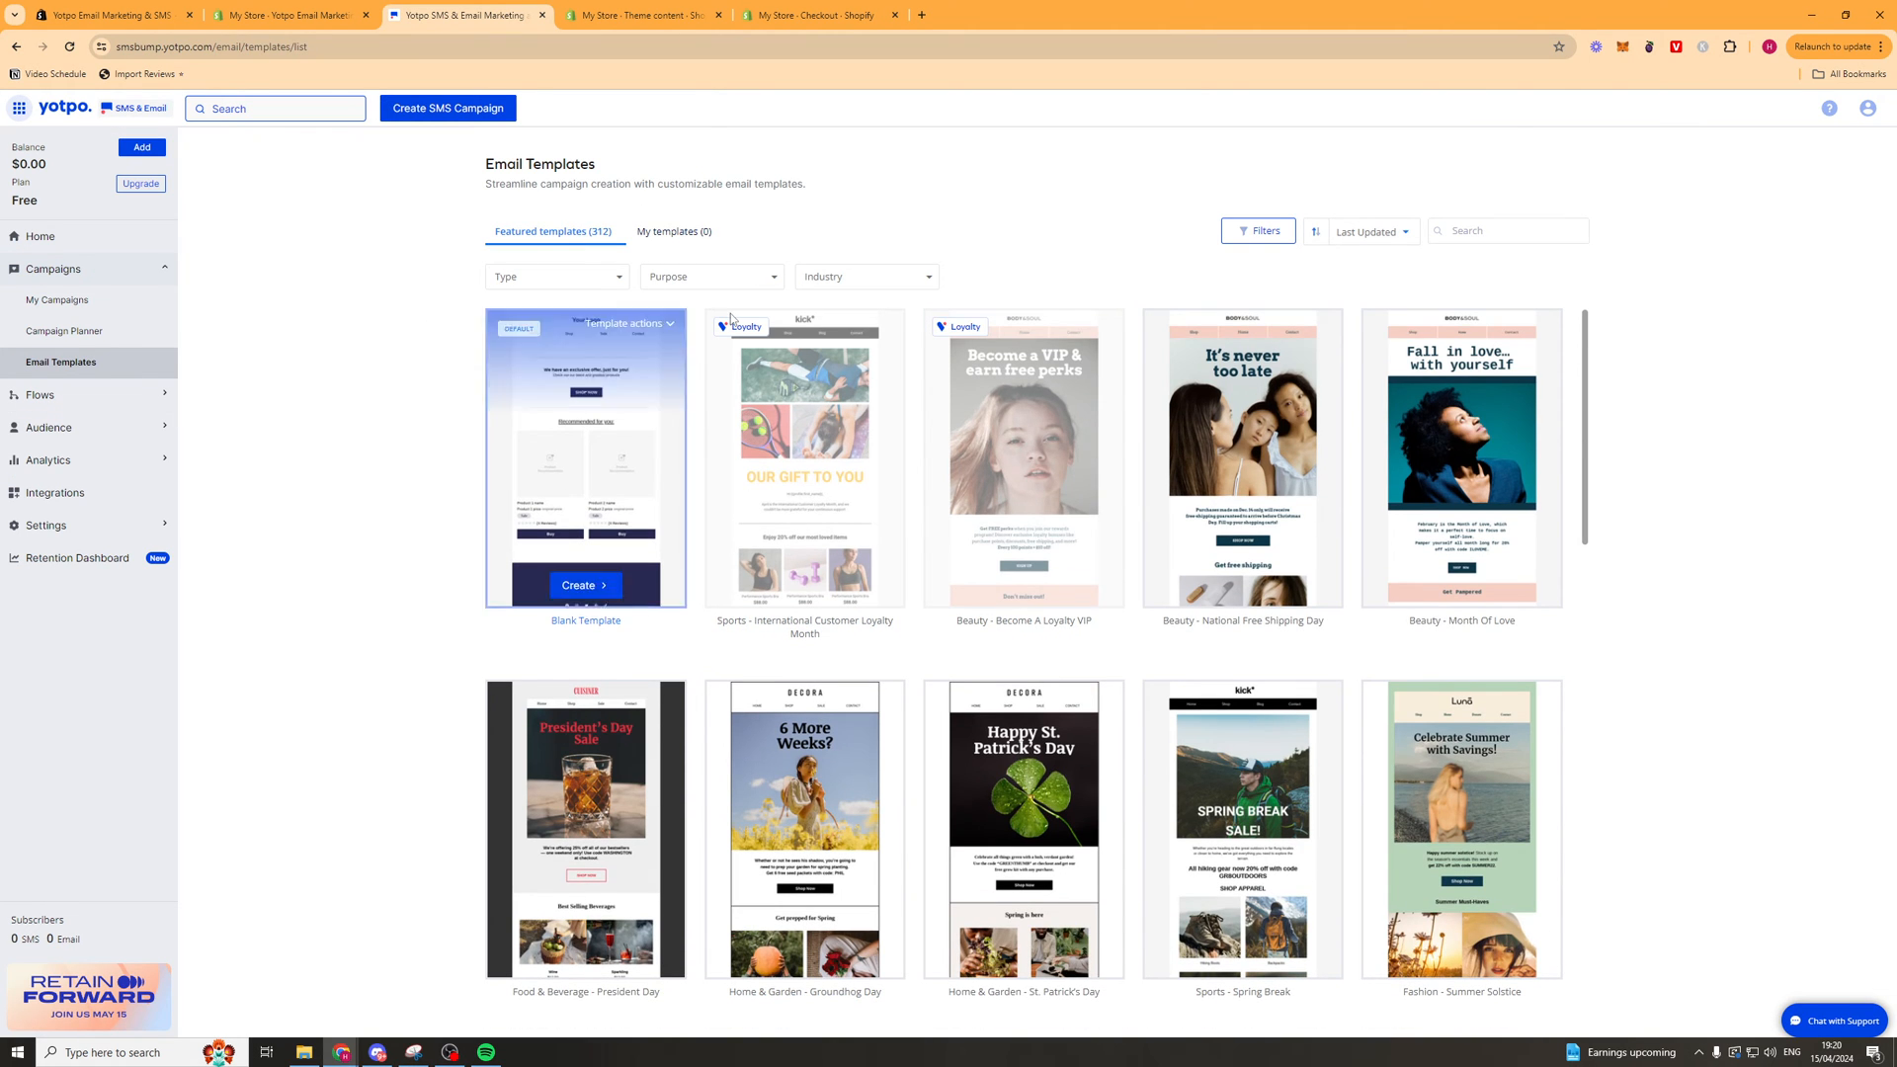
# Browse the Featured email templates grid, then switch to the Flows Templates library.
pyautogui.scroll(-3)
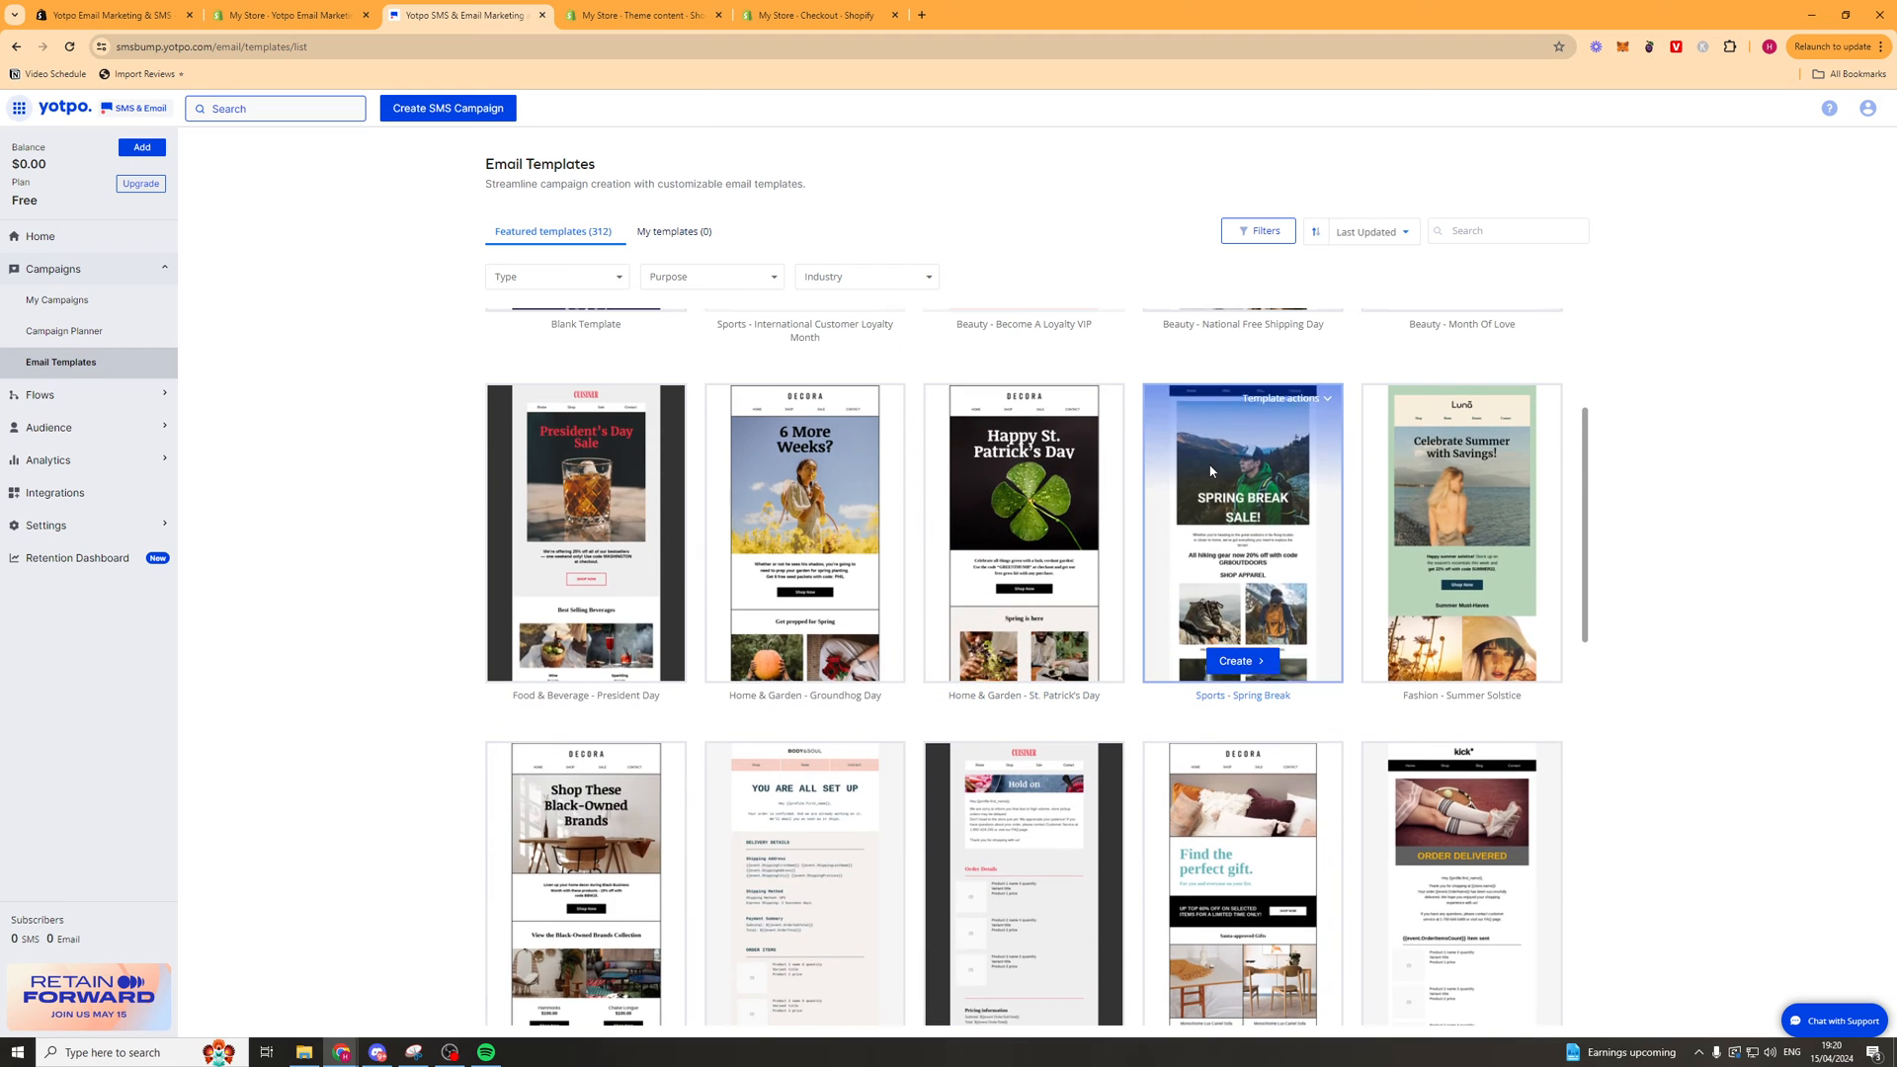
pyautogui.scroll(-3)
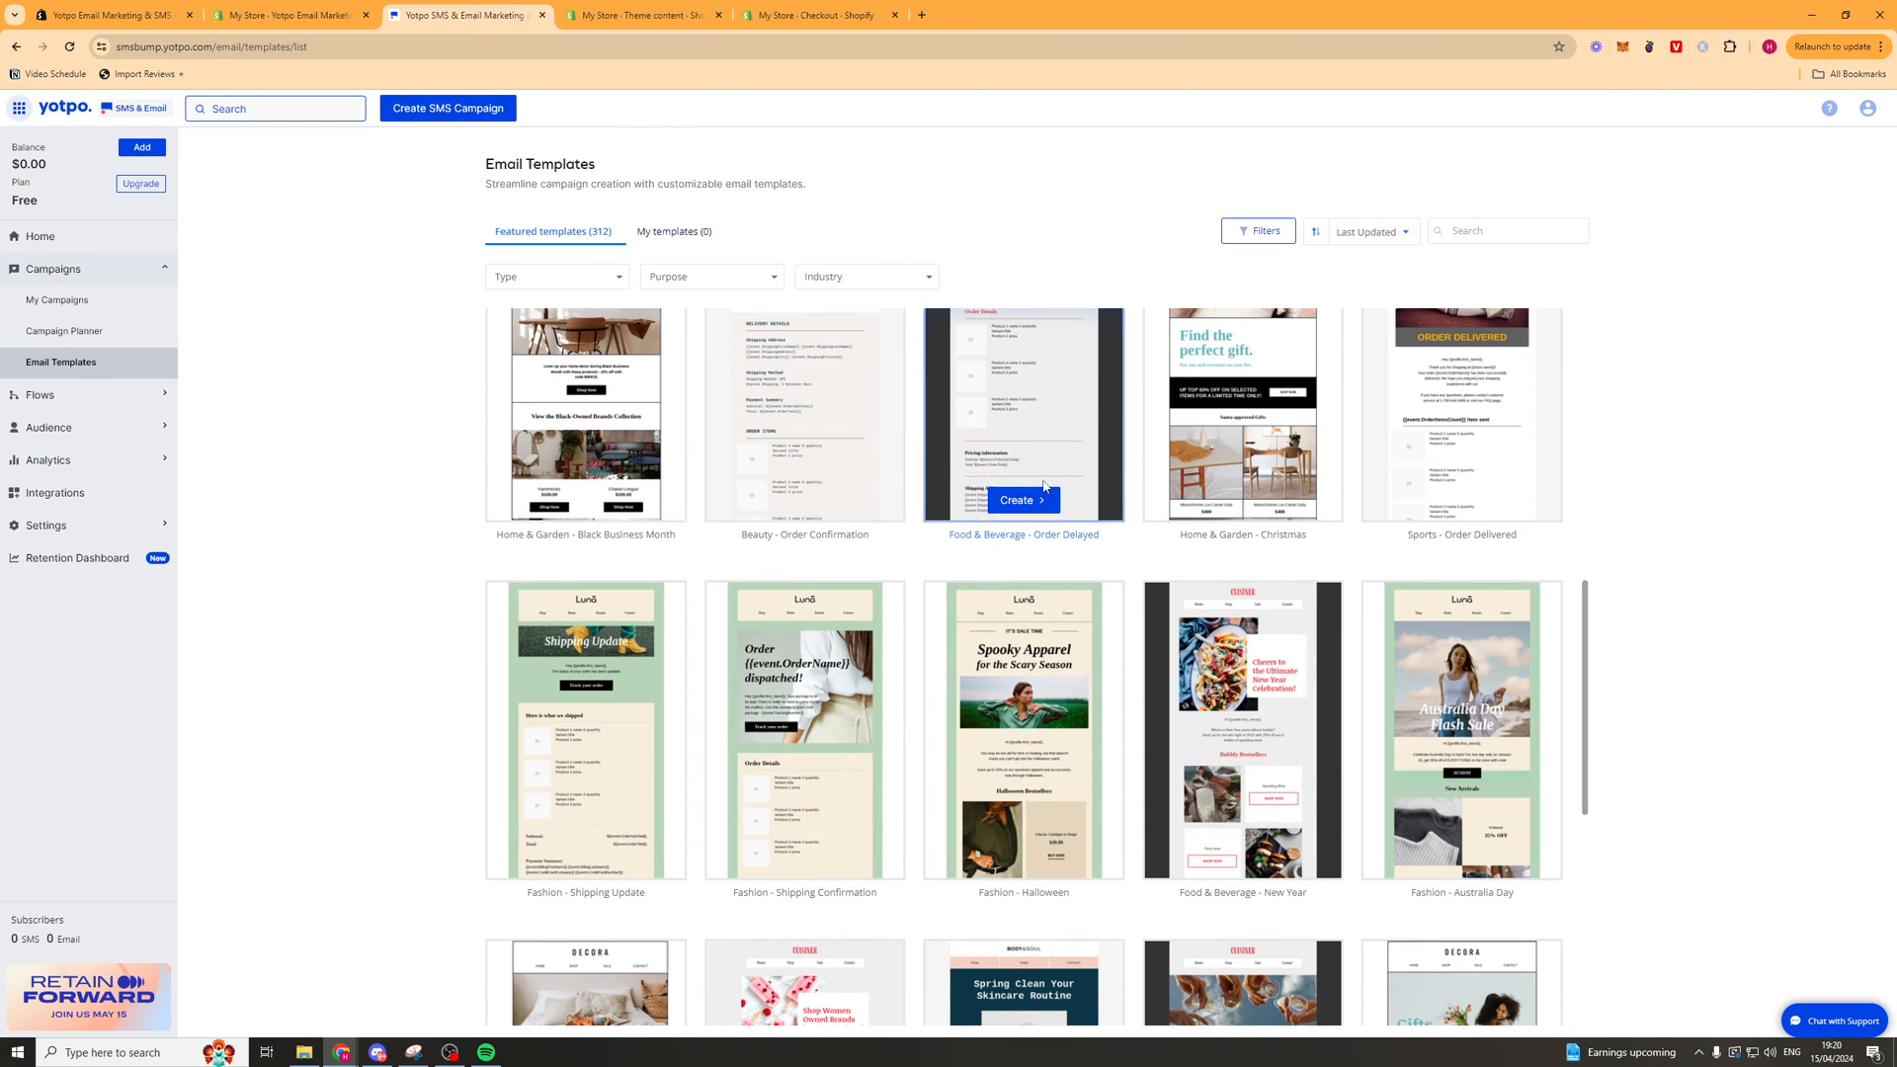
pyautogui.click(39, 301)
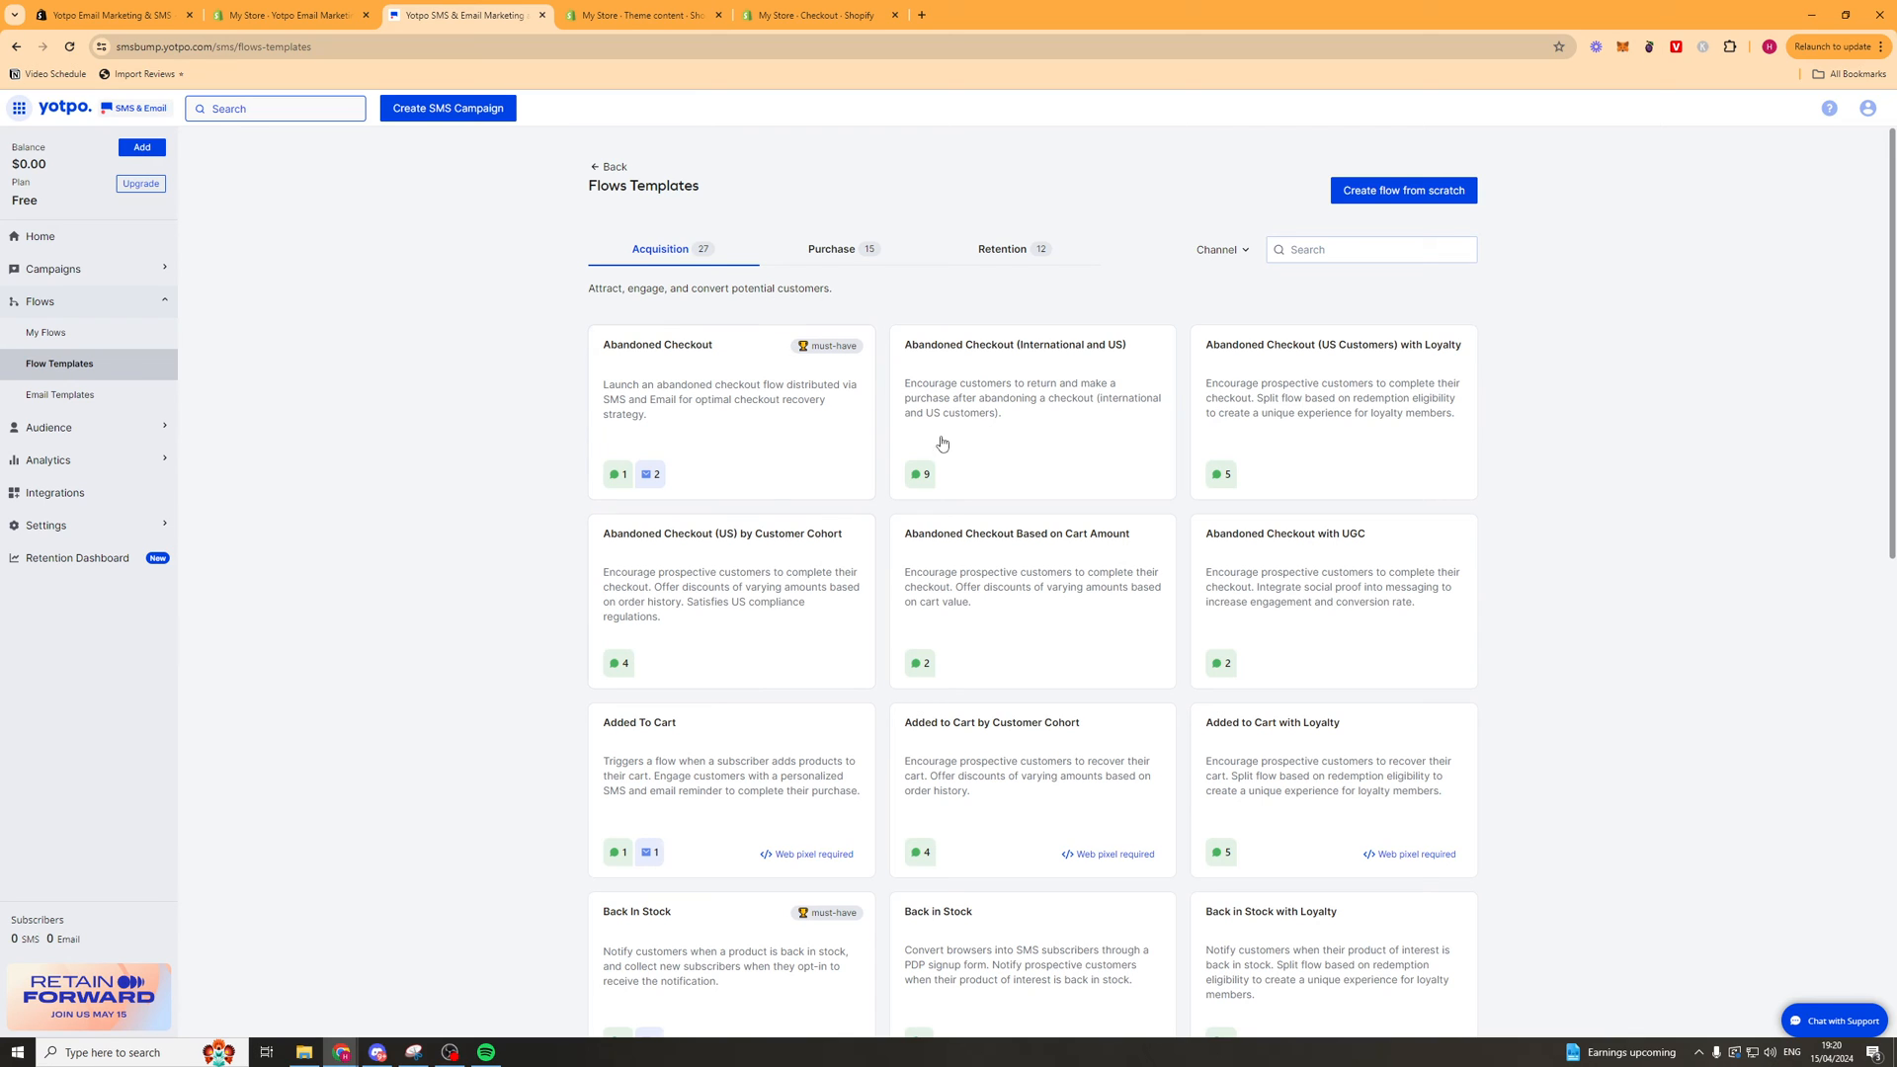
pyautogui.moveTo(695, 363)
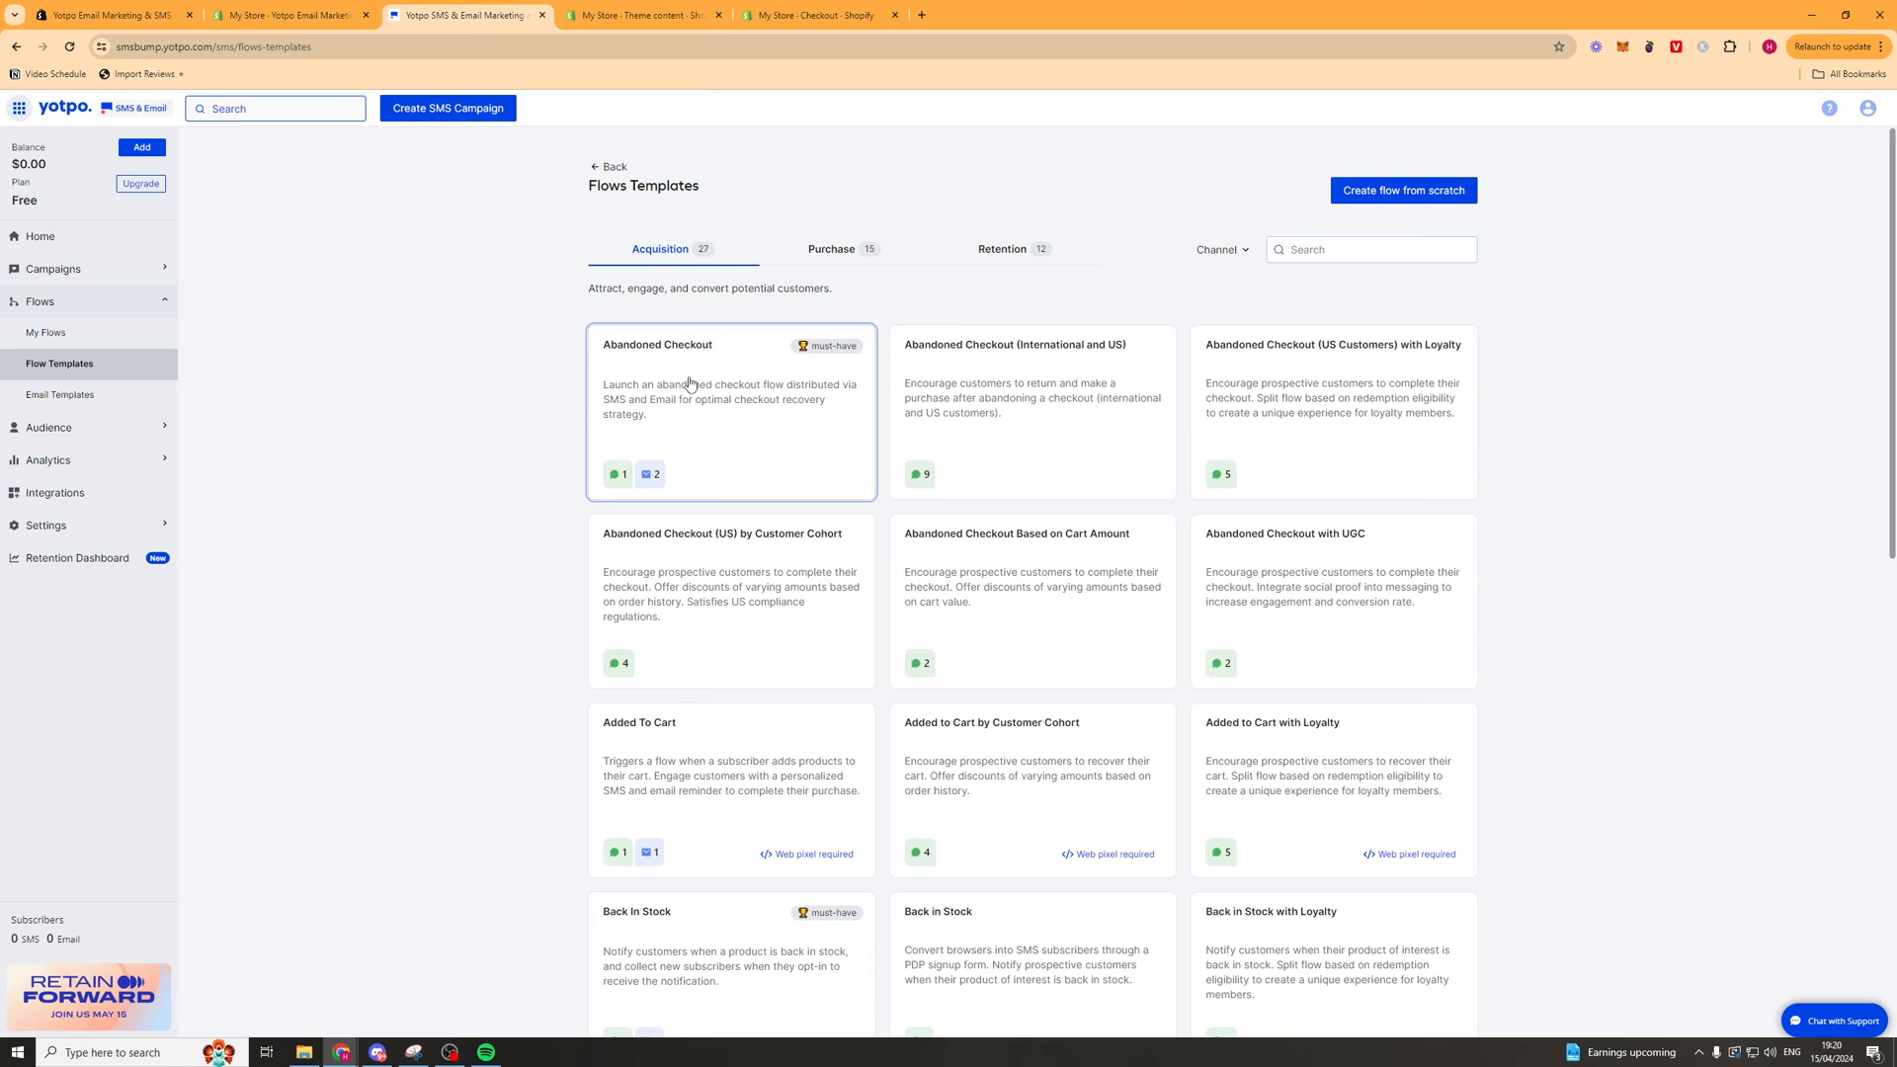
pyautogui.moveTo(702, 363)
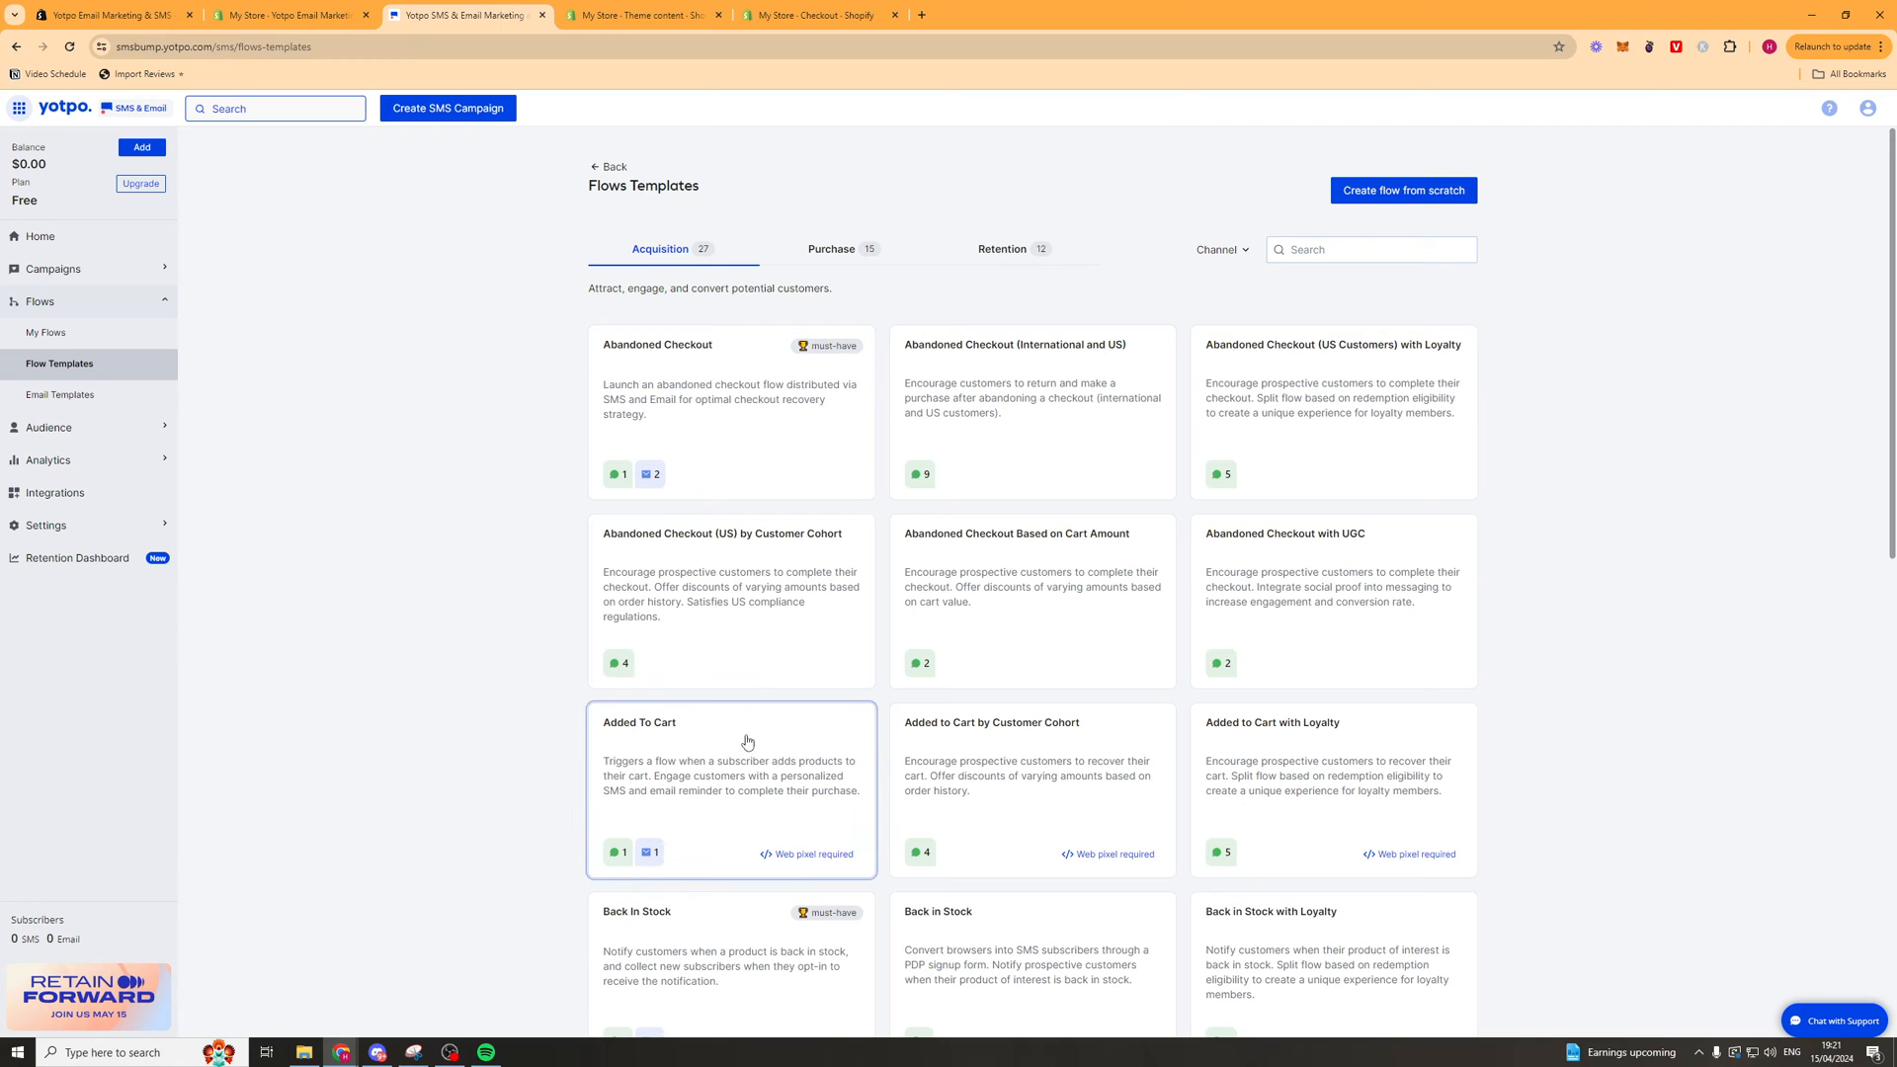
# Choose the Abandoned Checkout flow template with discount included and customise it in the flow builder.
pyautogui.scroll(-3)
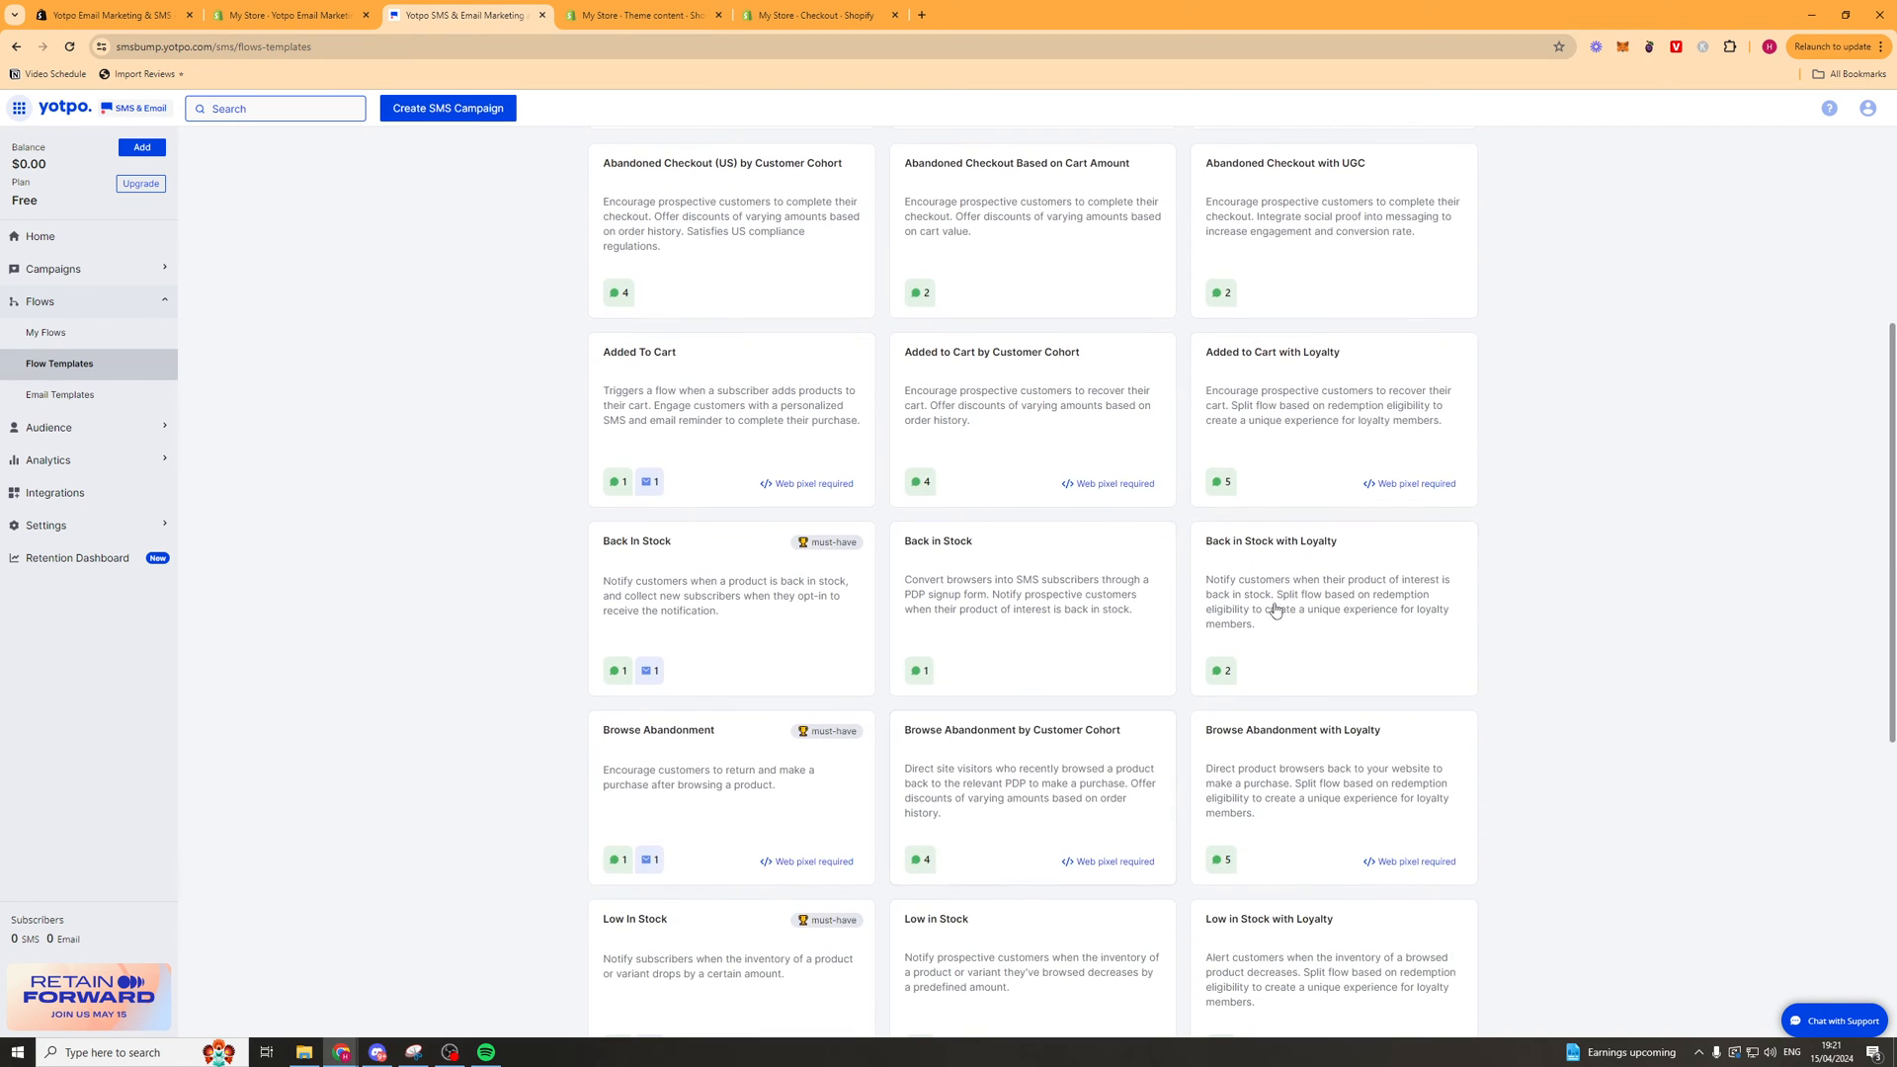
pyautogui.scroll(-3)
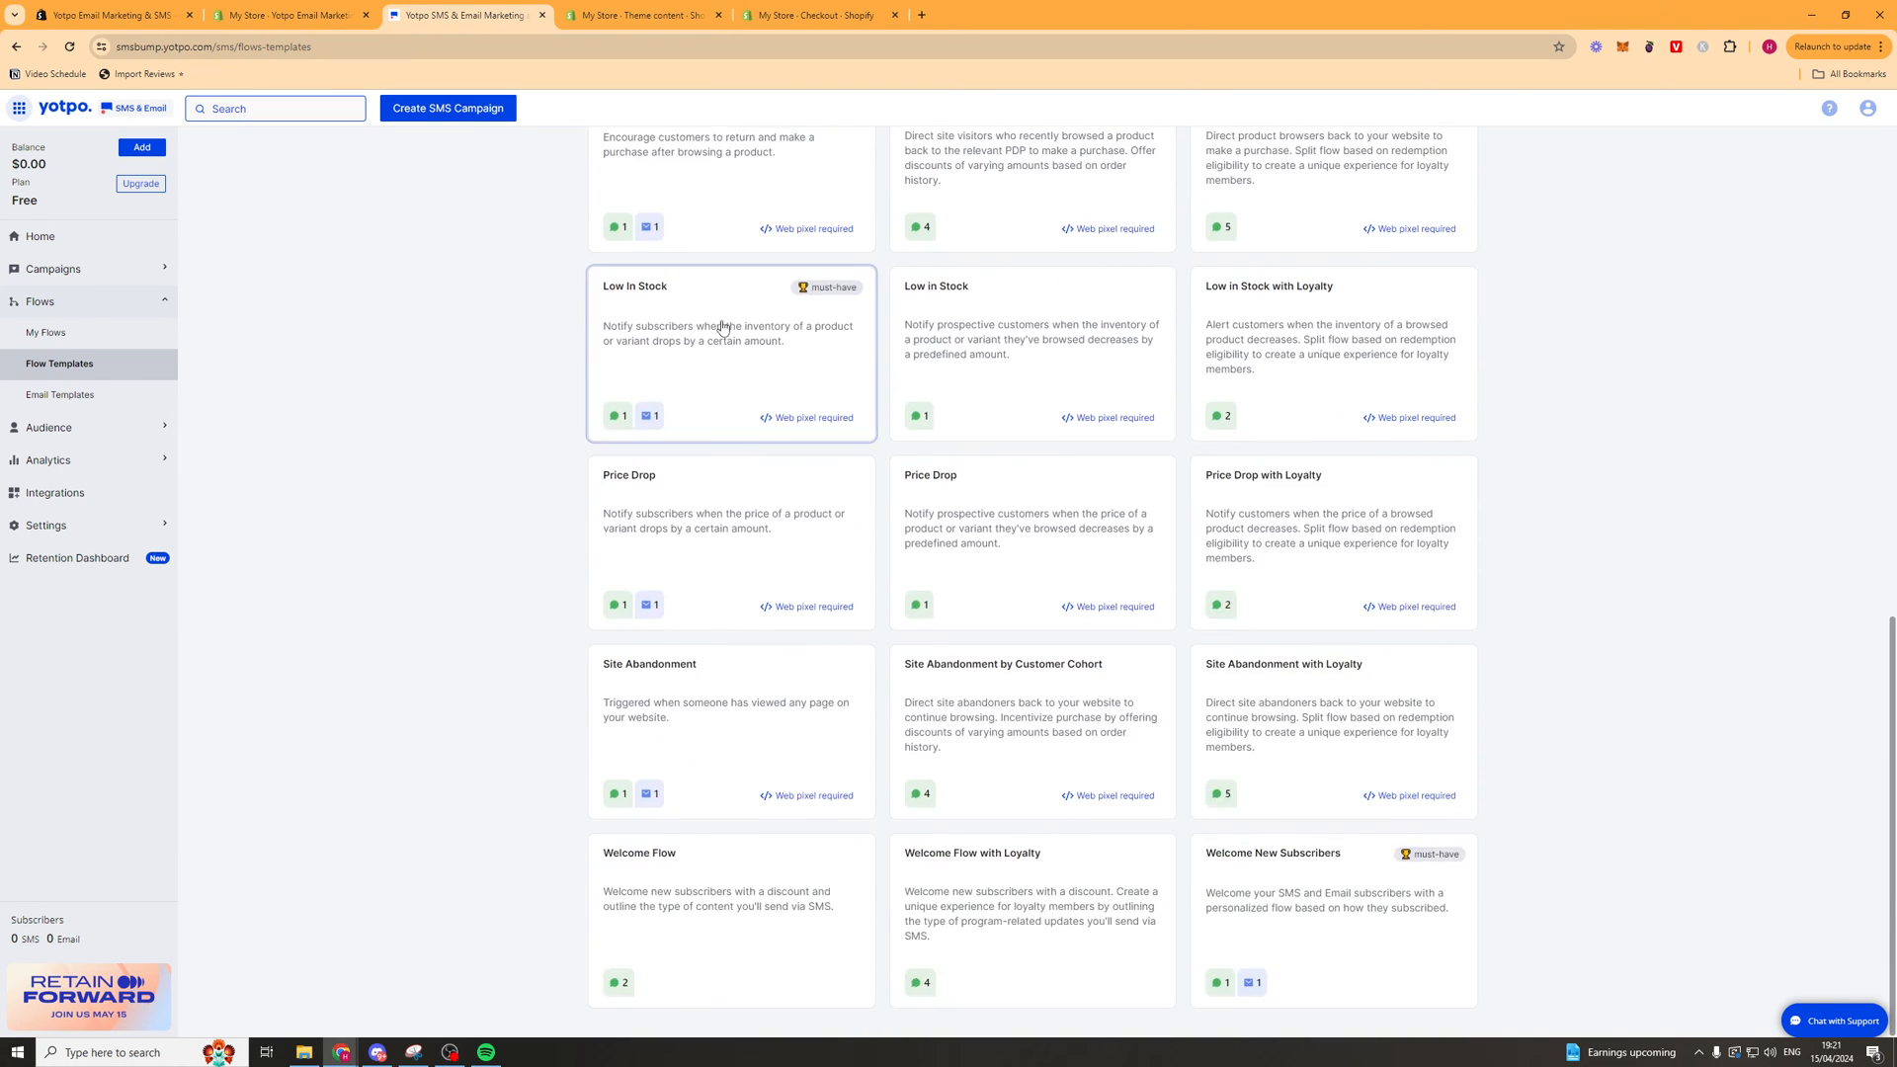
pyautogui.moveTo(910, 462)
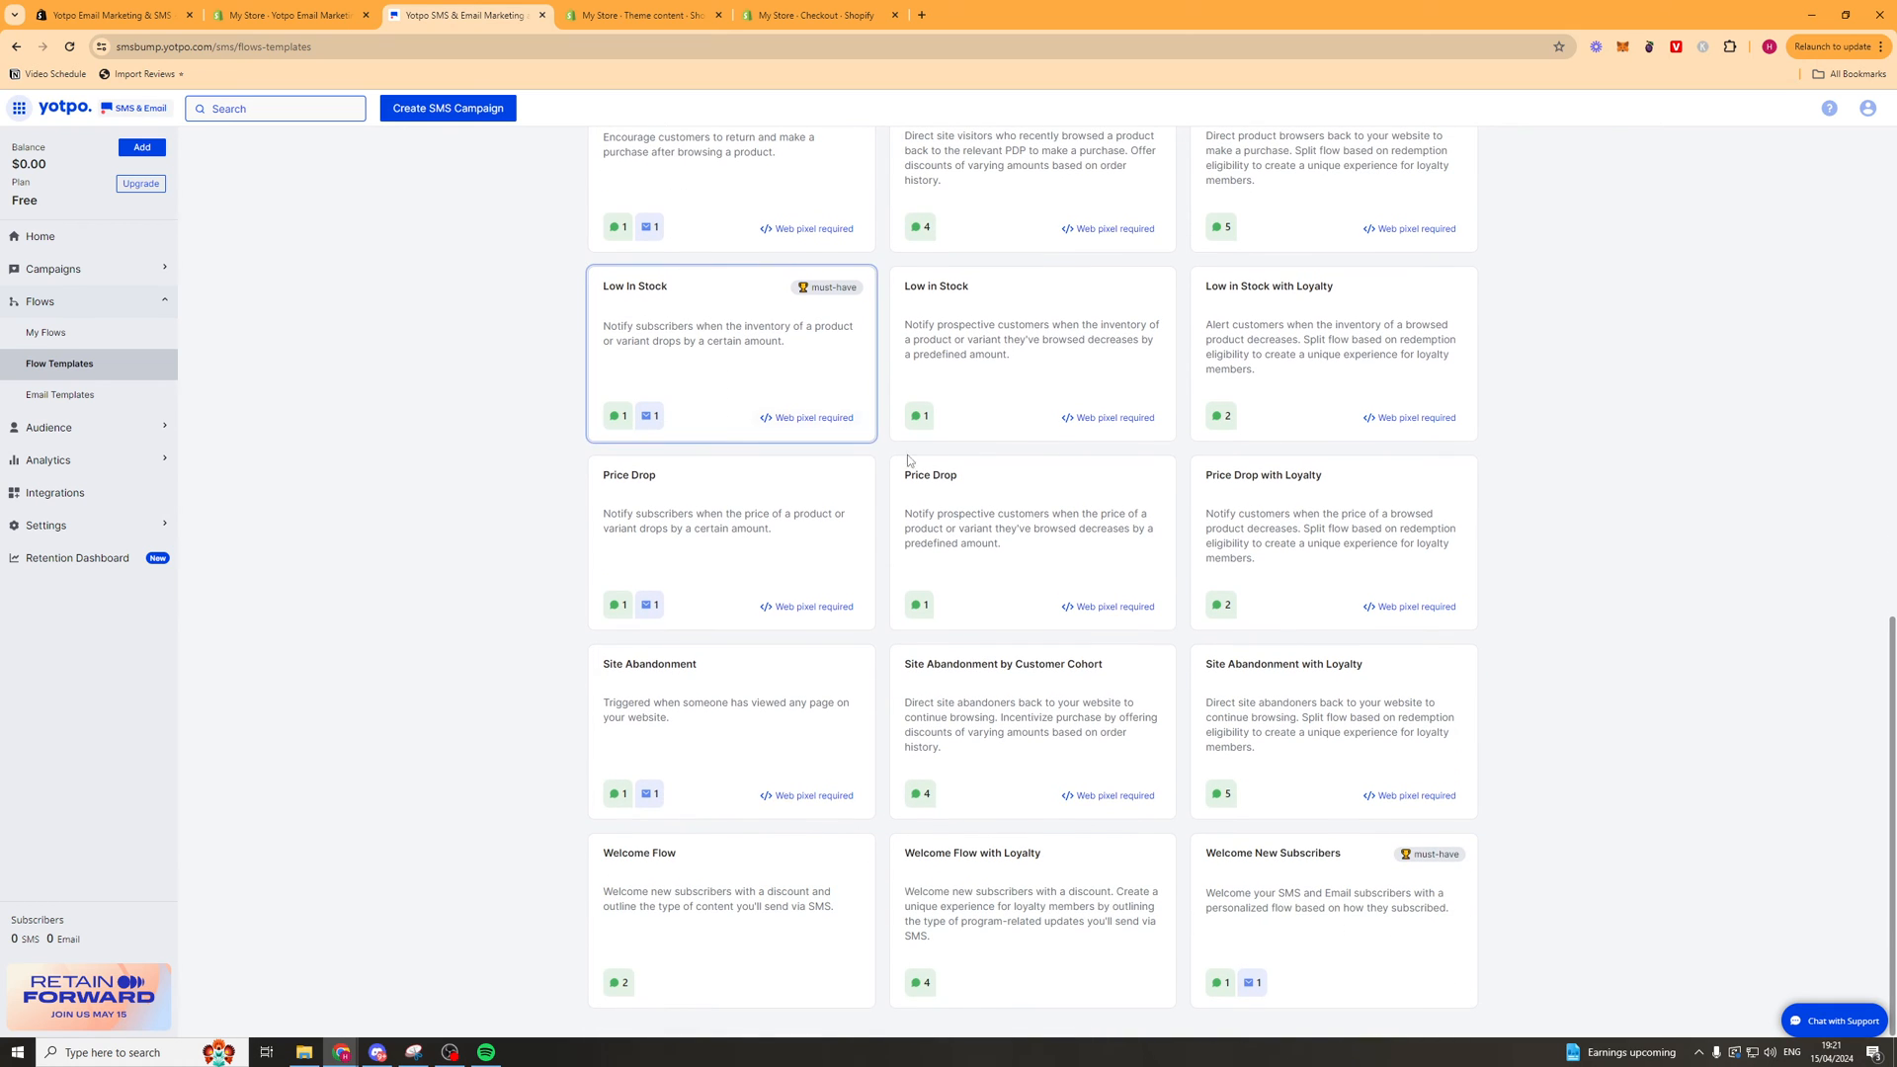
pyautogui.scroll(3)
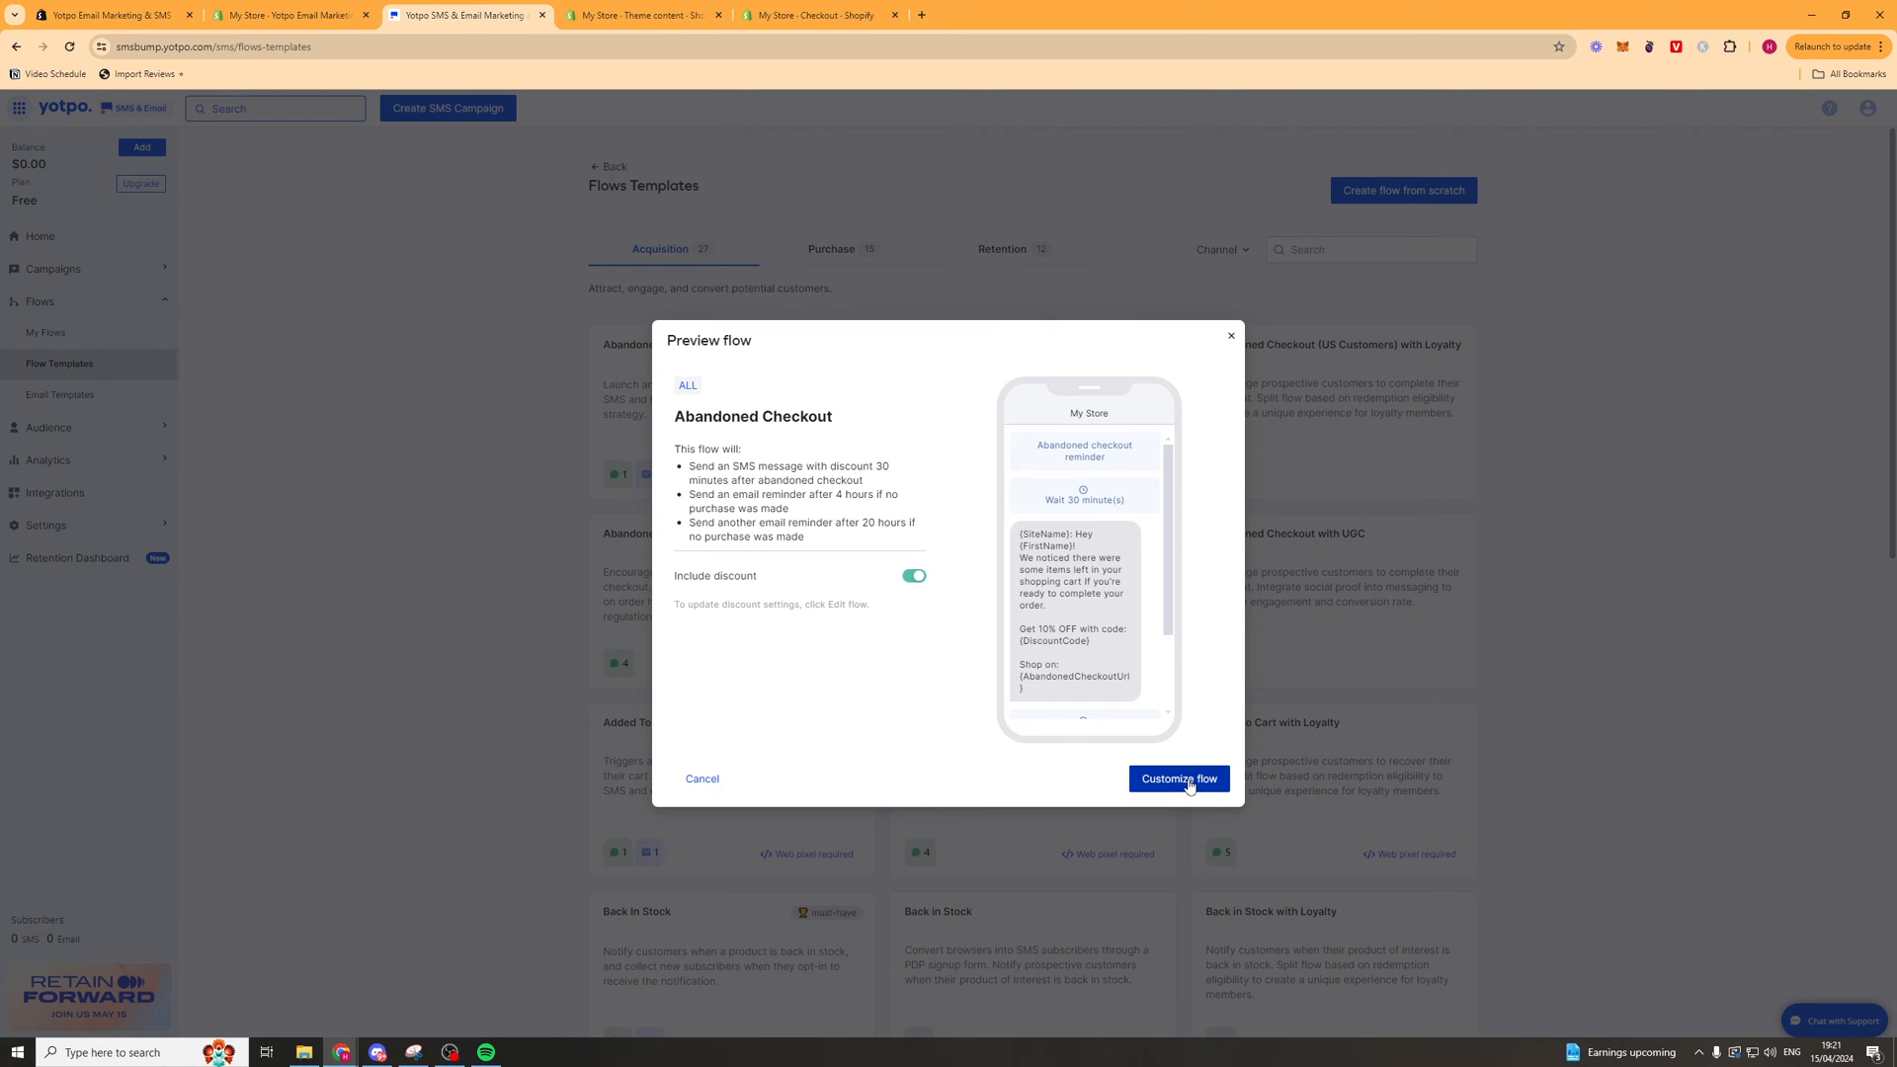
pyautogui.click(913, 575)
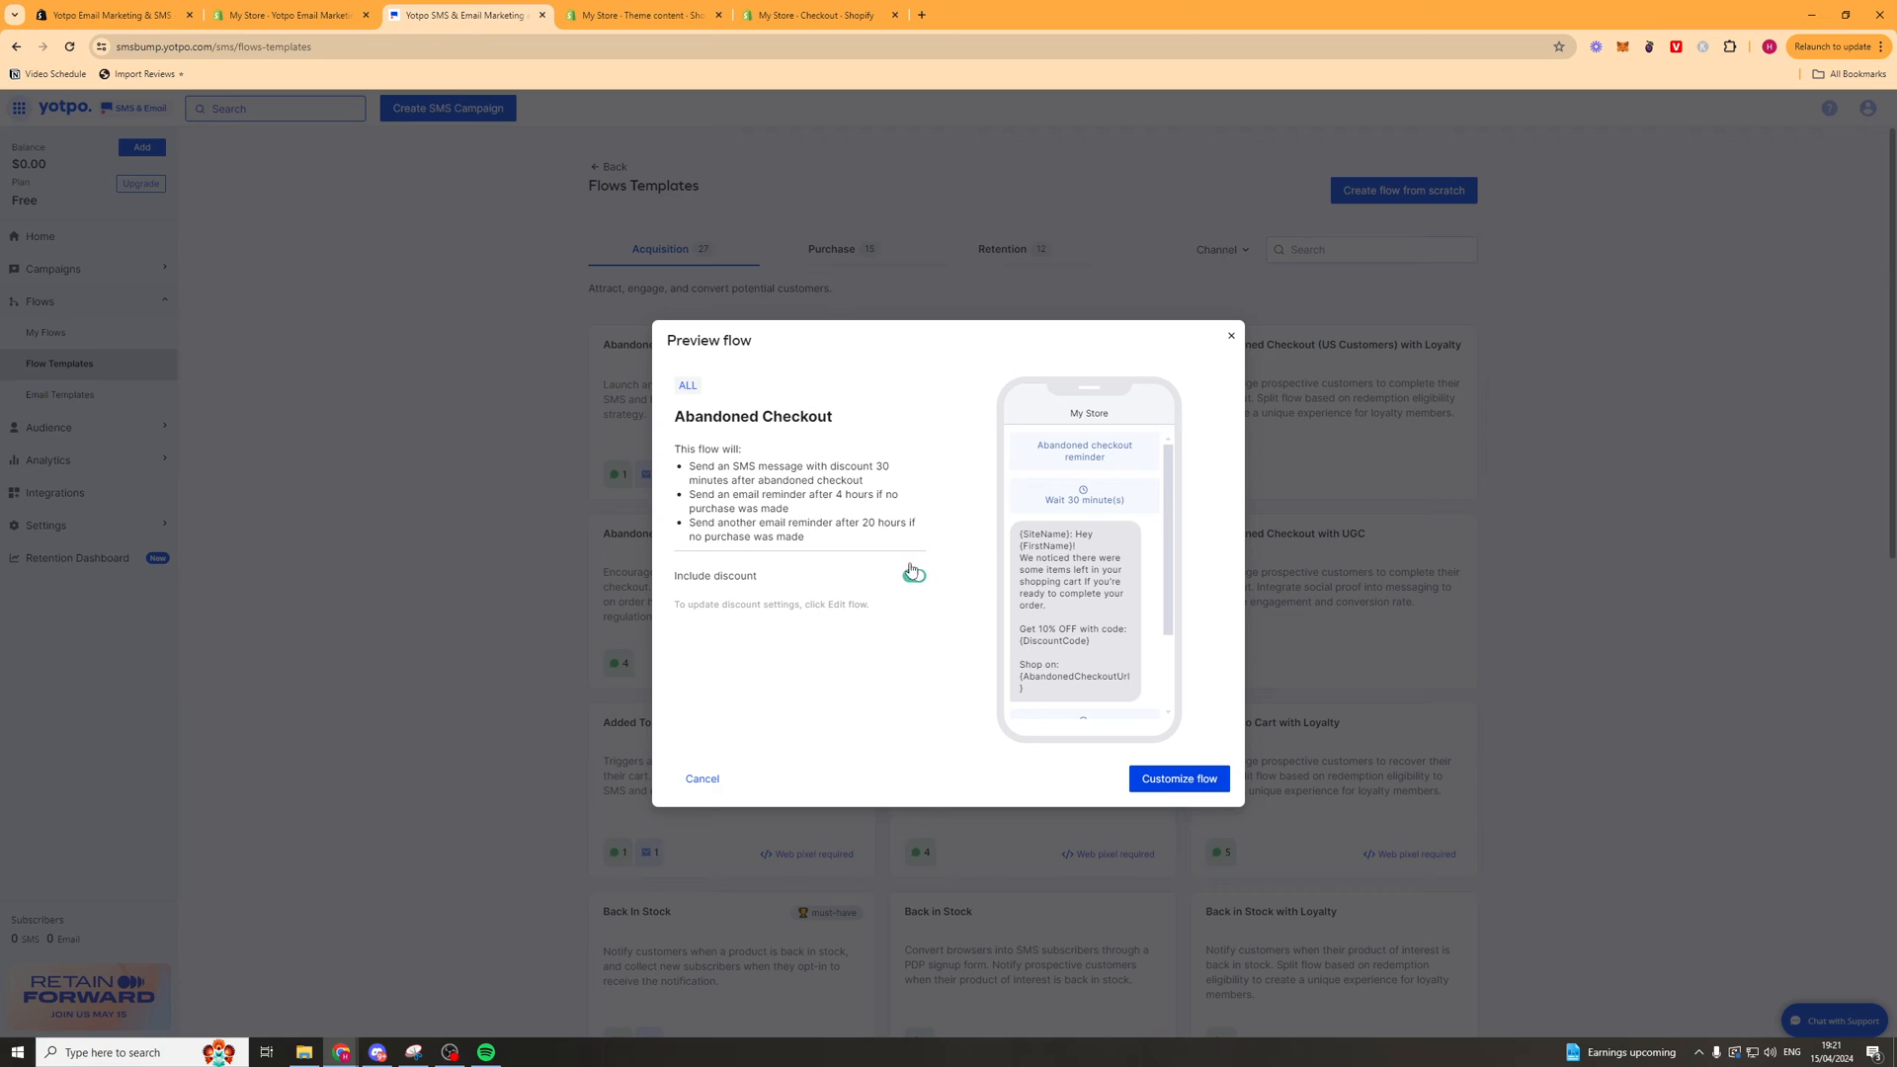
pyautogui.click(913, 575)
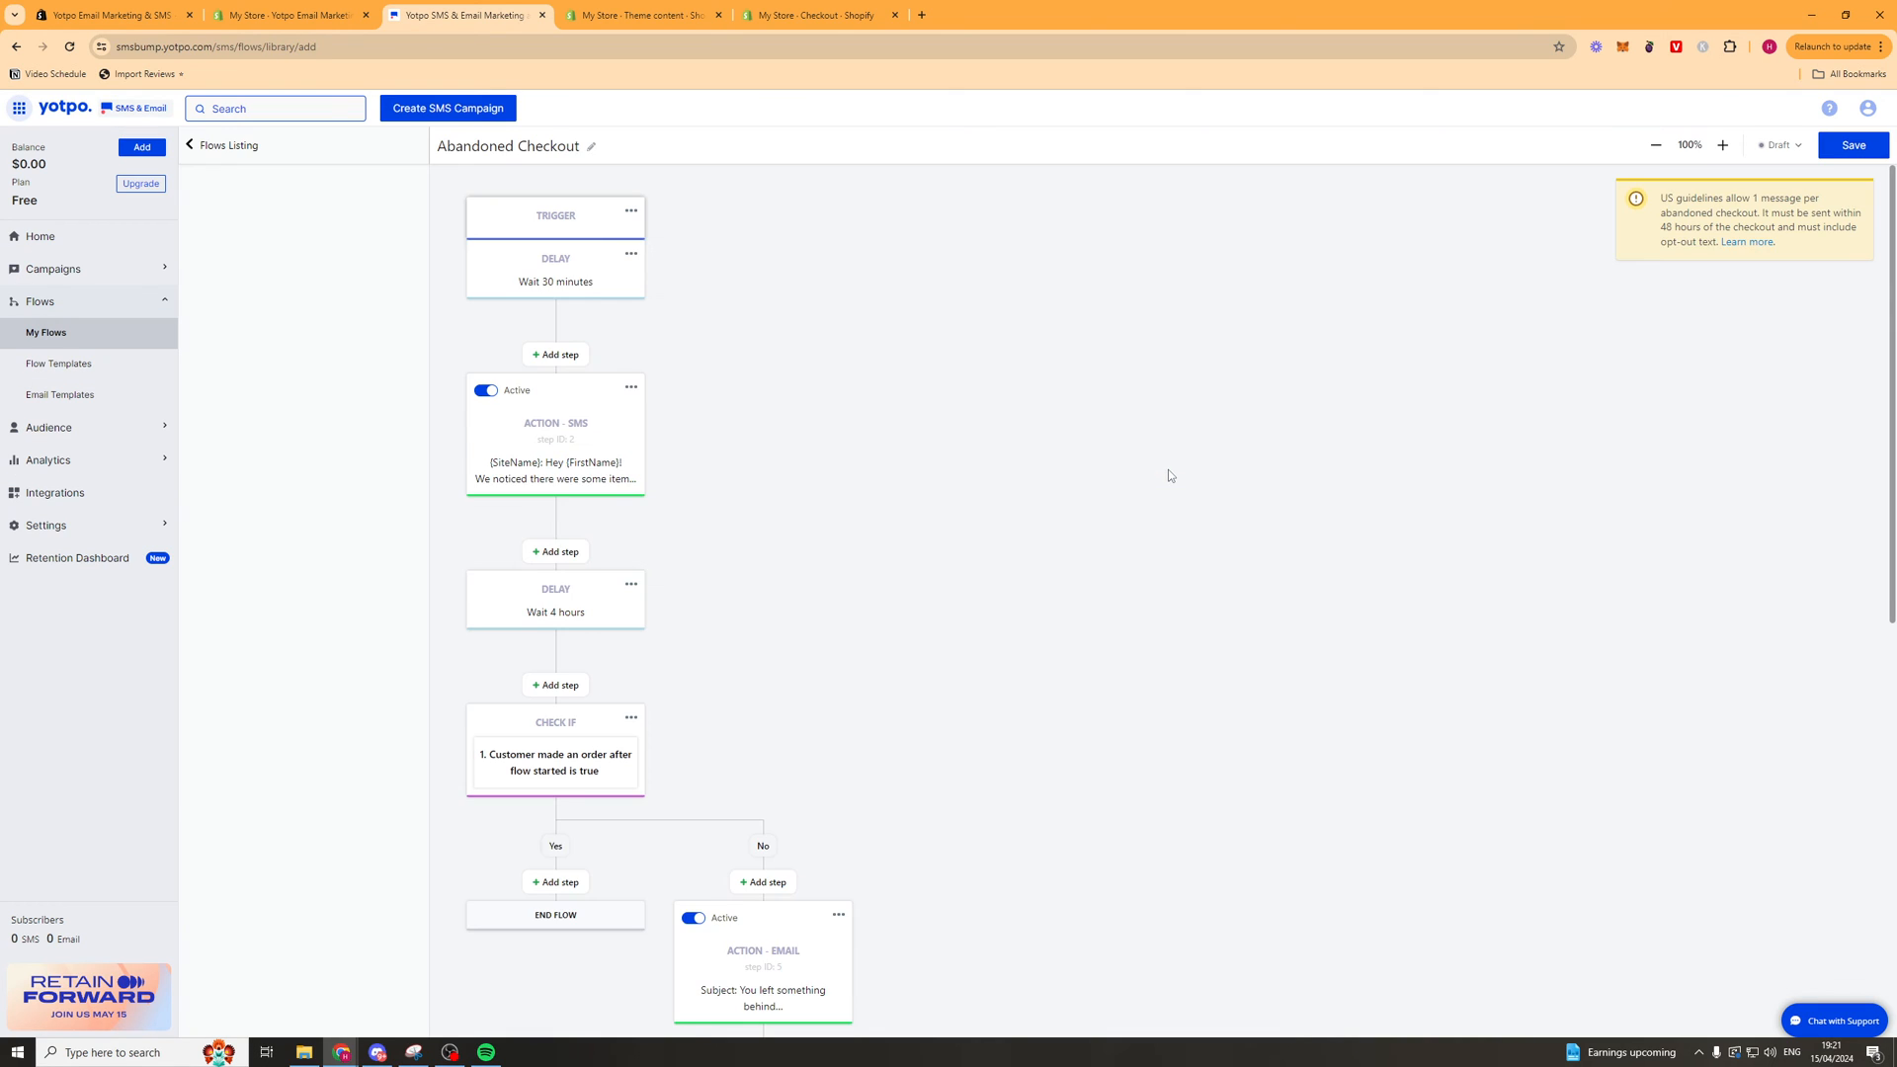
# Review the checkout trigger's entry-frequency and extra-condition options without changing them.
pyautogui.click(555, 216)
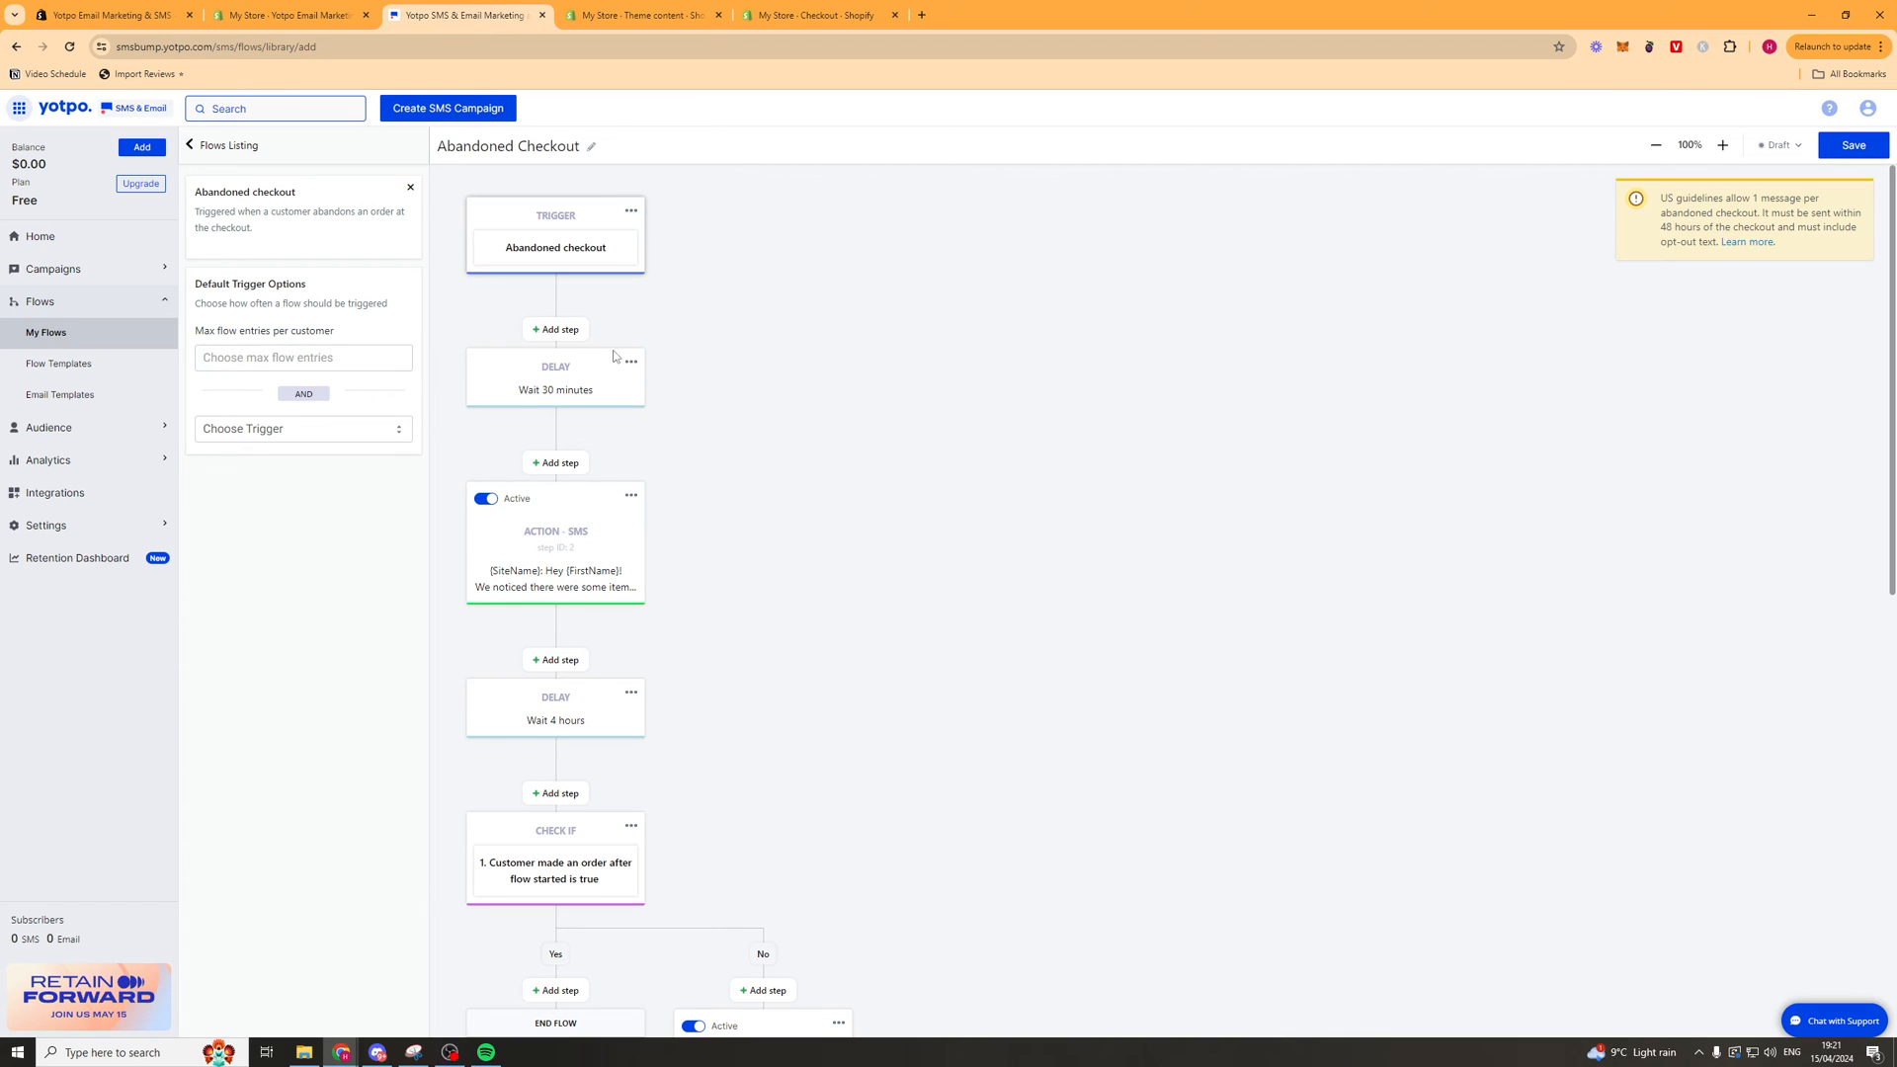
pyautogui.moveTo(806, 508)
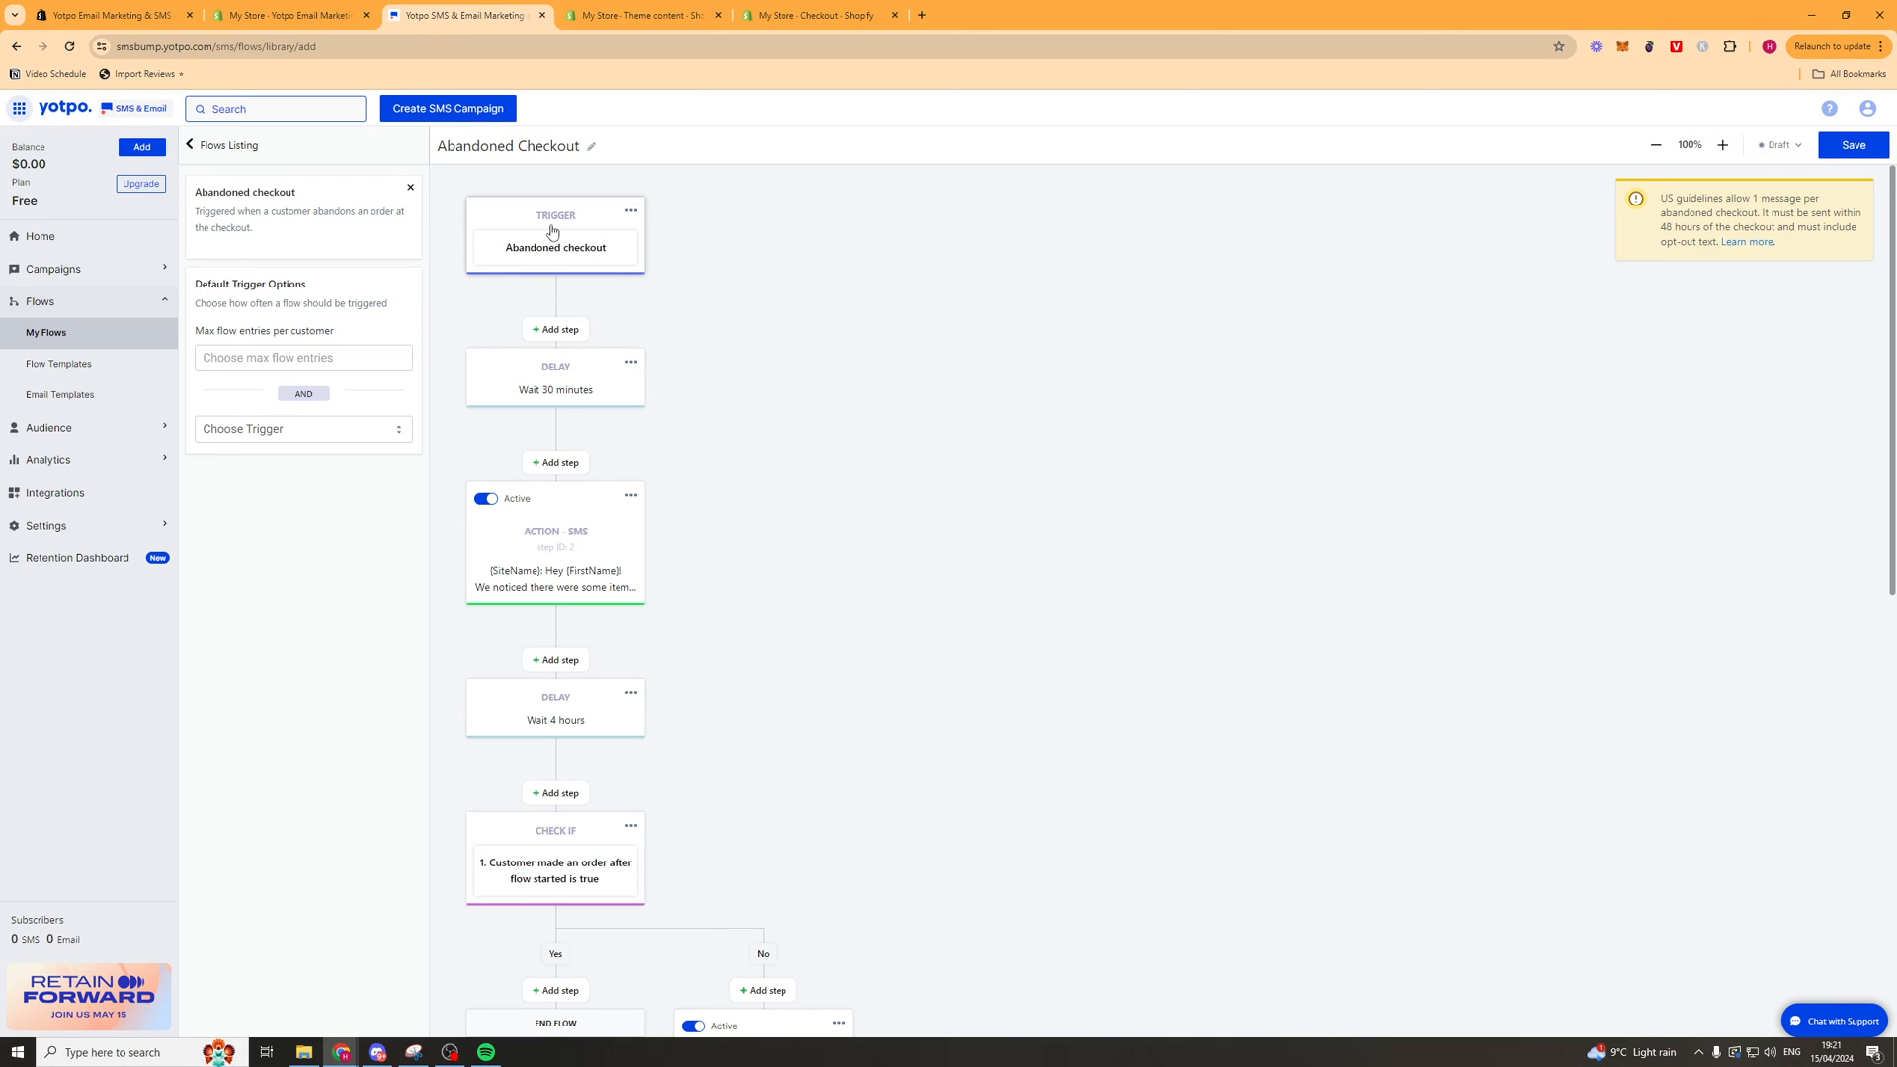
pyautogui.moveTo(532, 384)
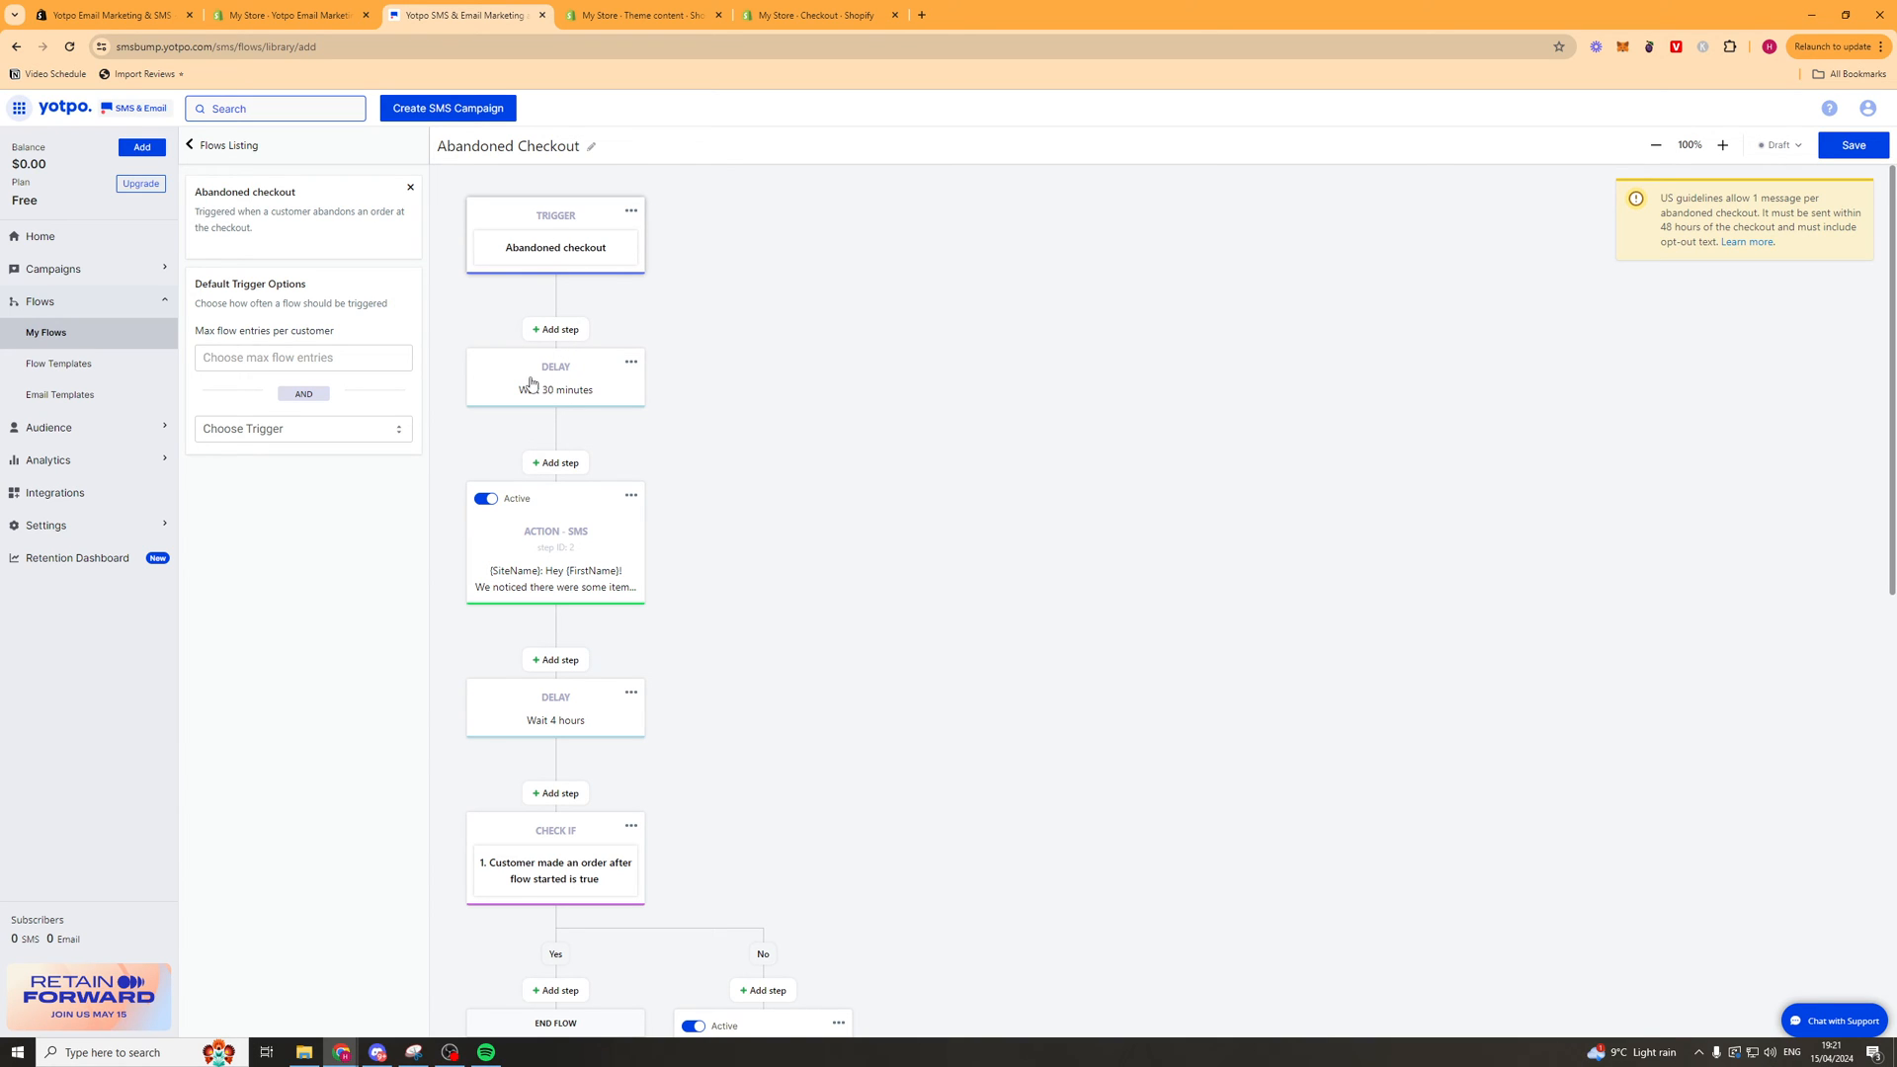
pyautogui.click(555, 376)
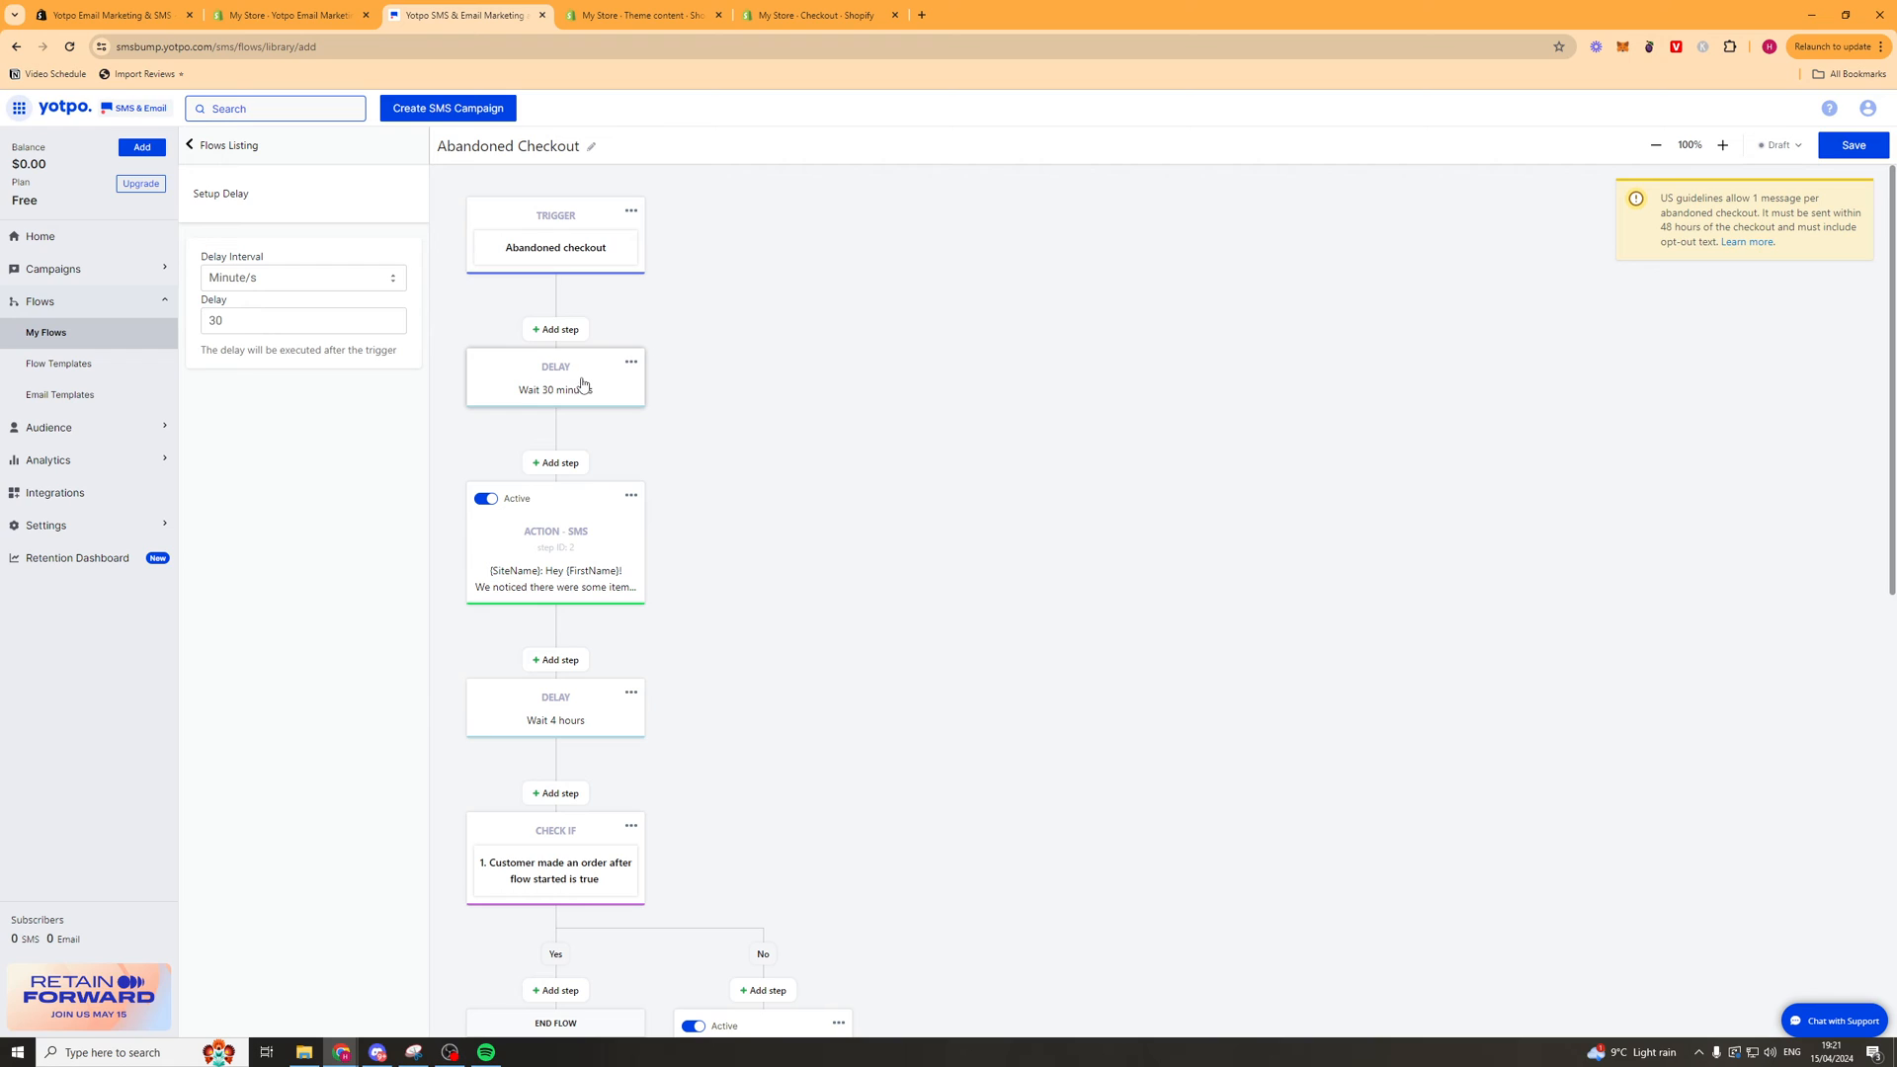
pyautogui.moveTo(587, 258)
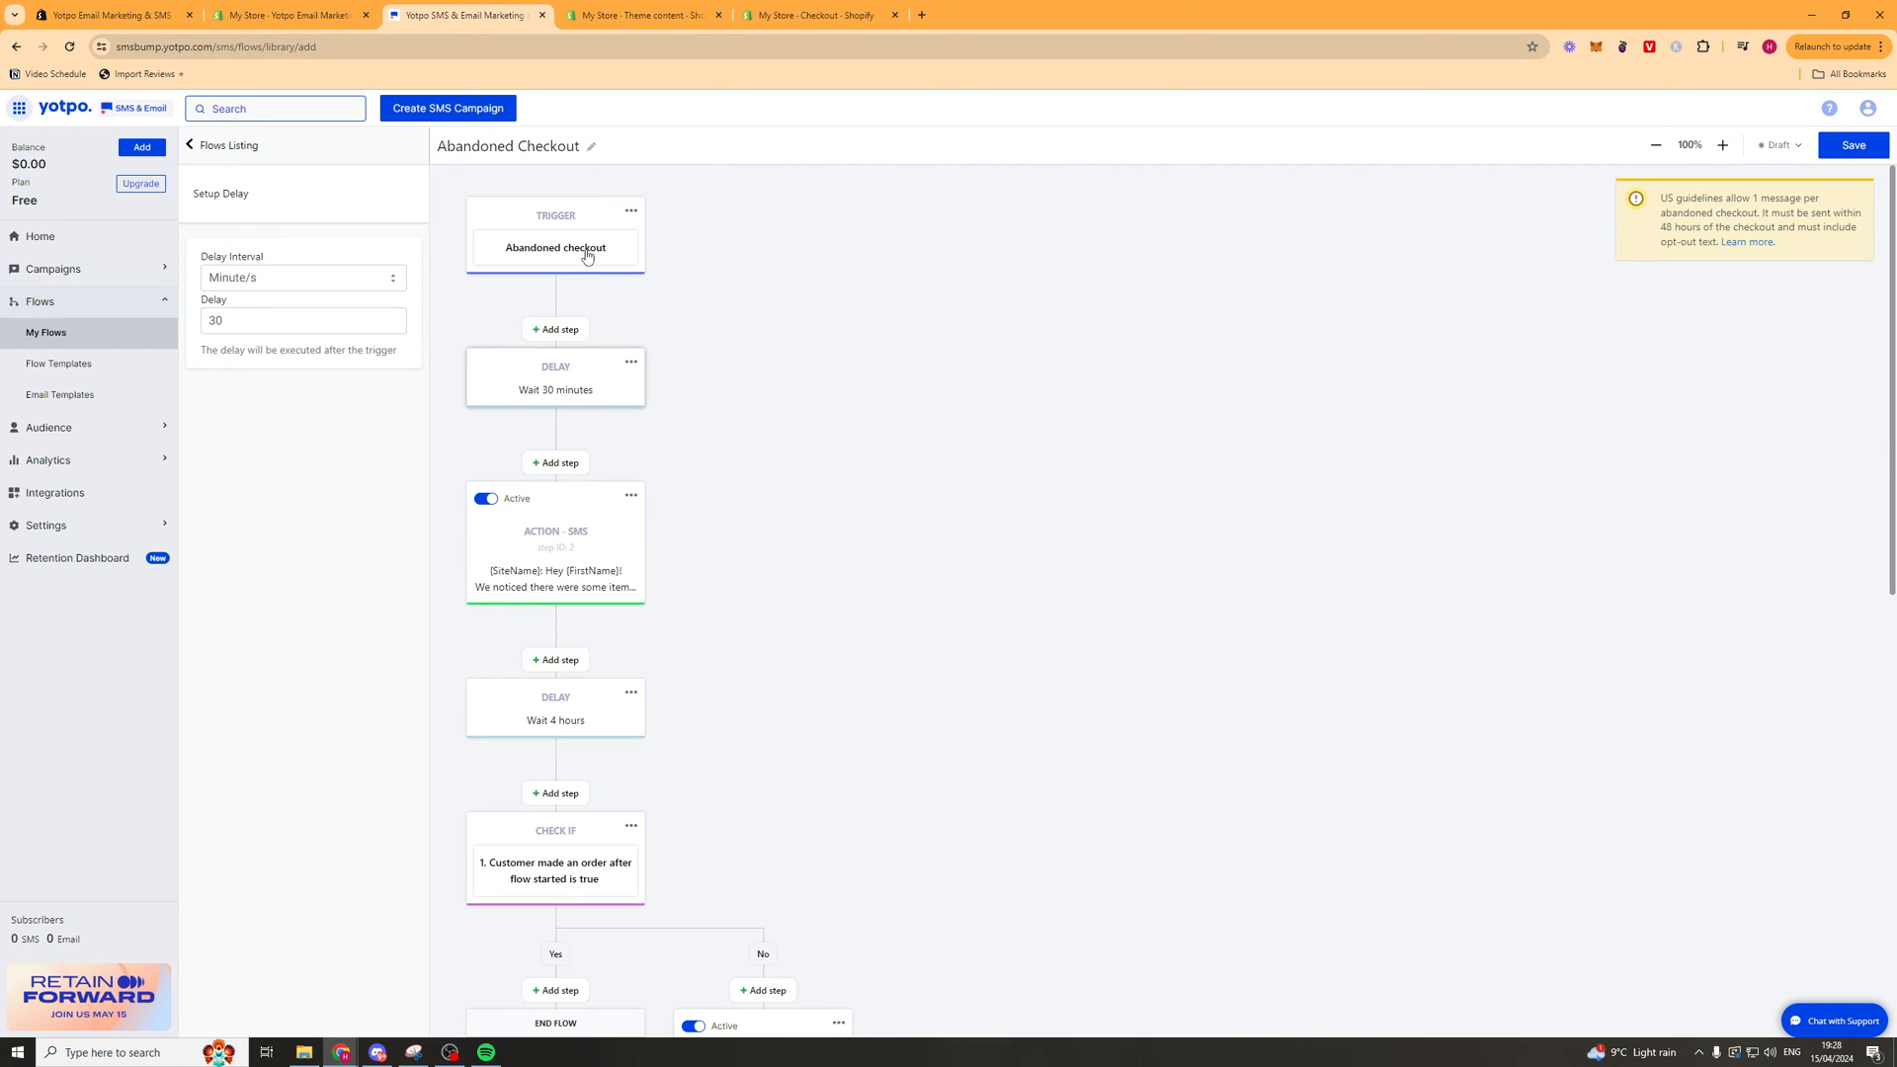
pyautogui.moveTo(549, 221)
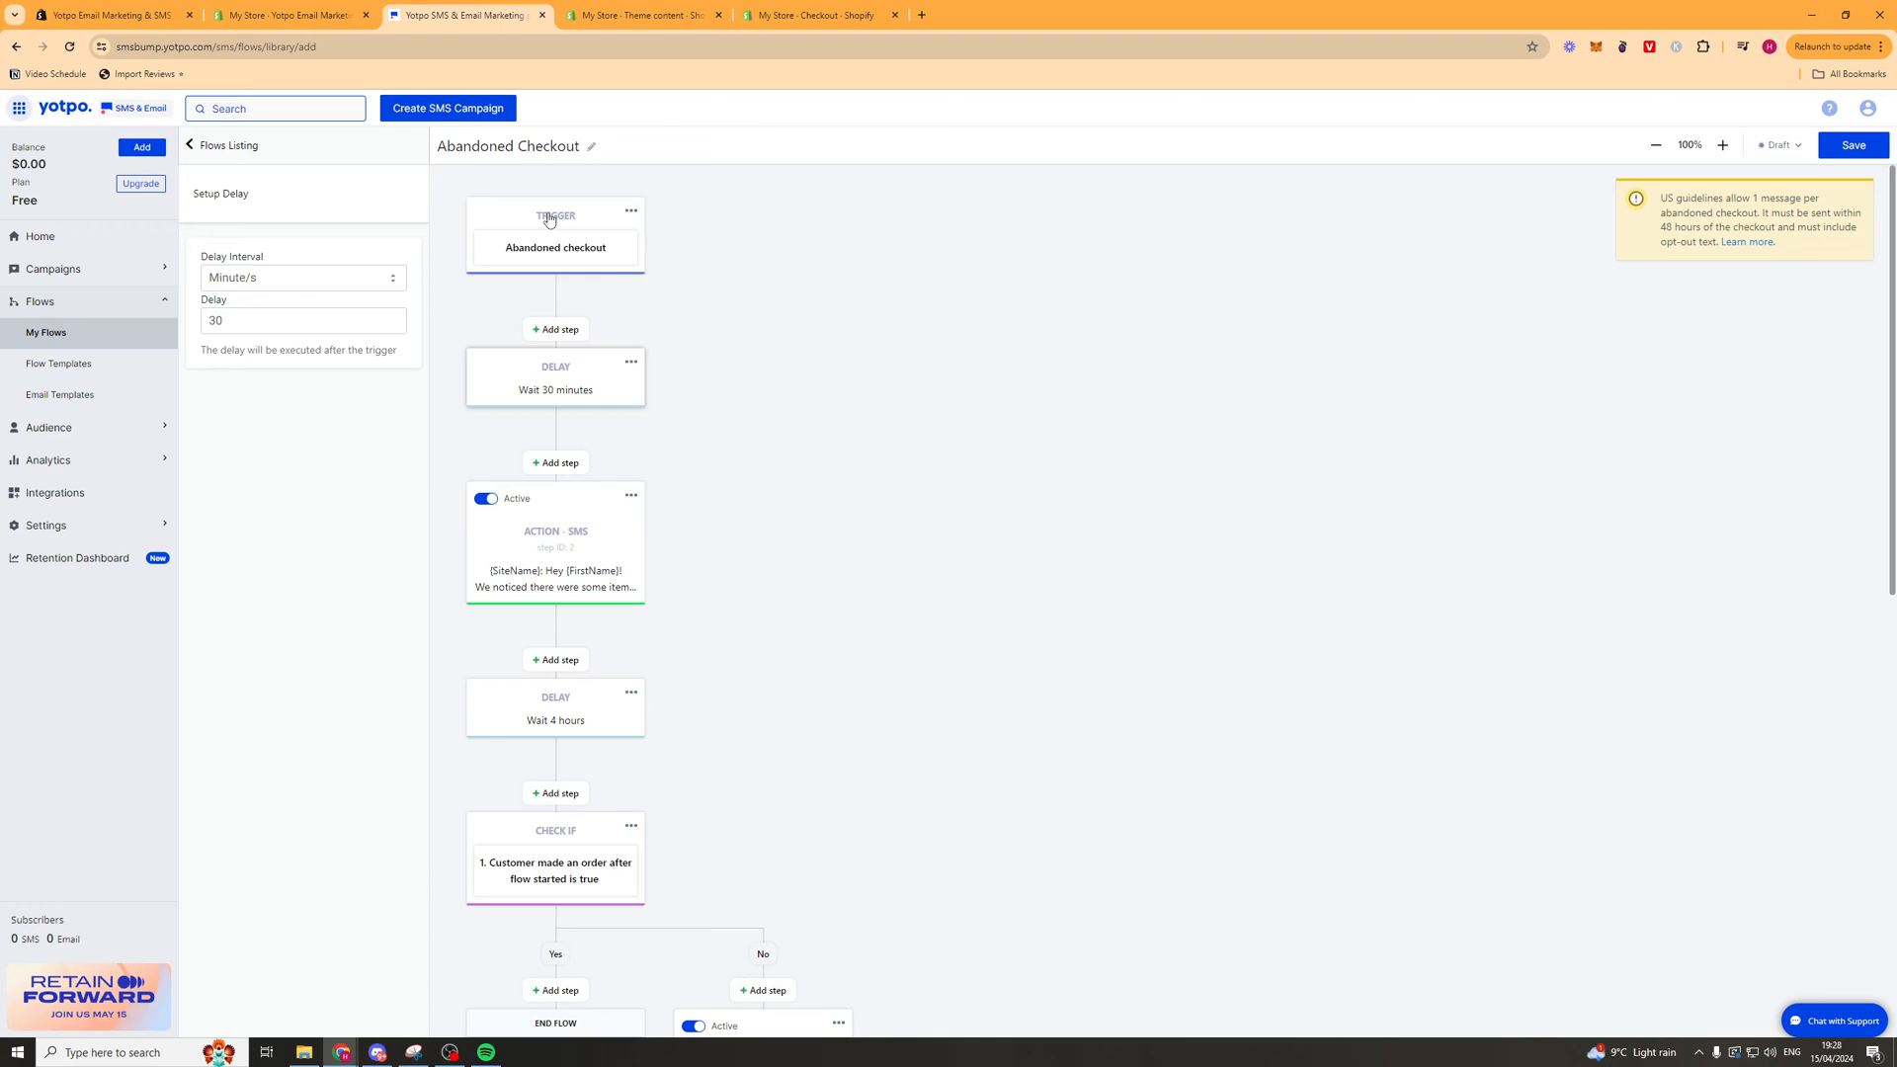
pyautogui.click(555, 215)
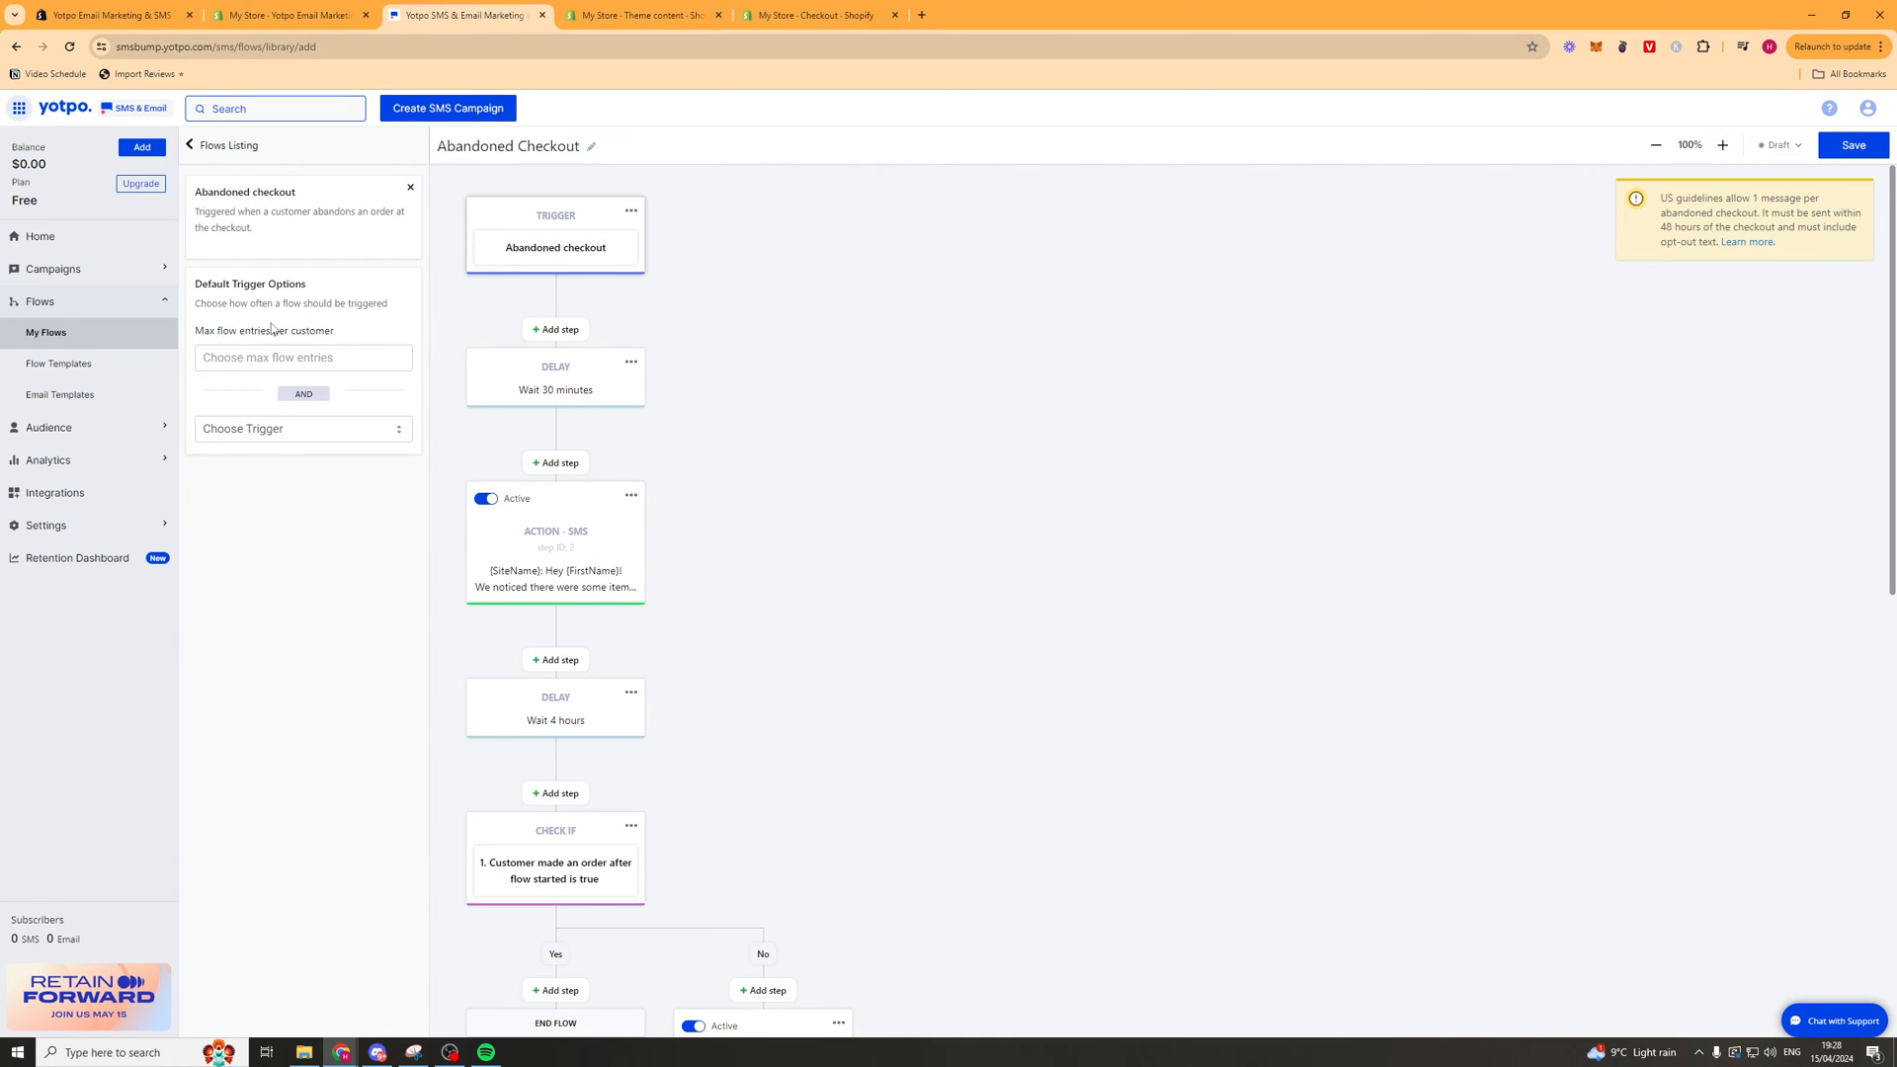
pyautogui.click(302, 357)
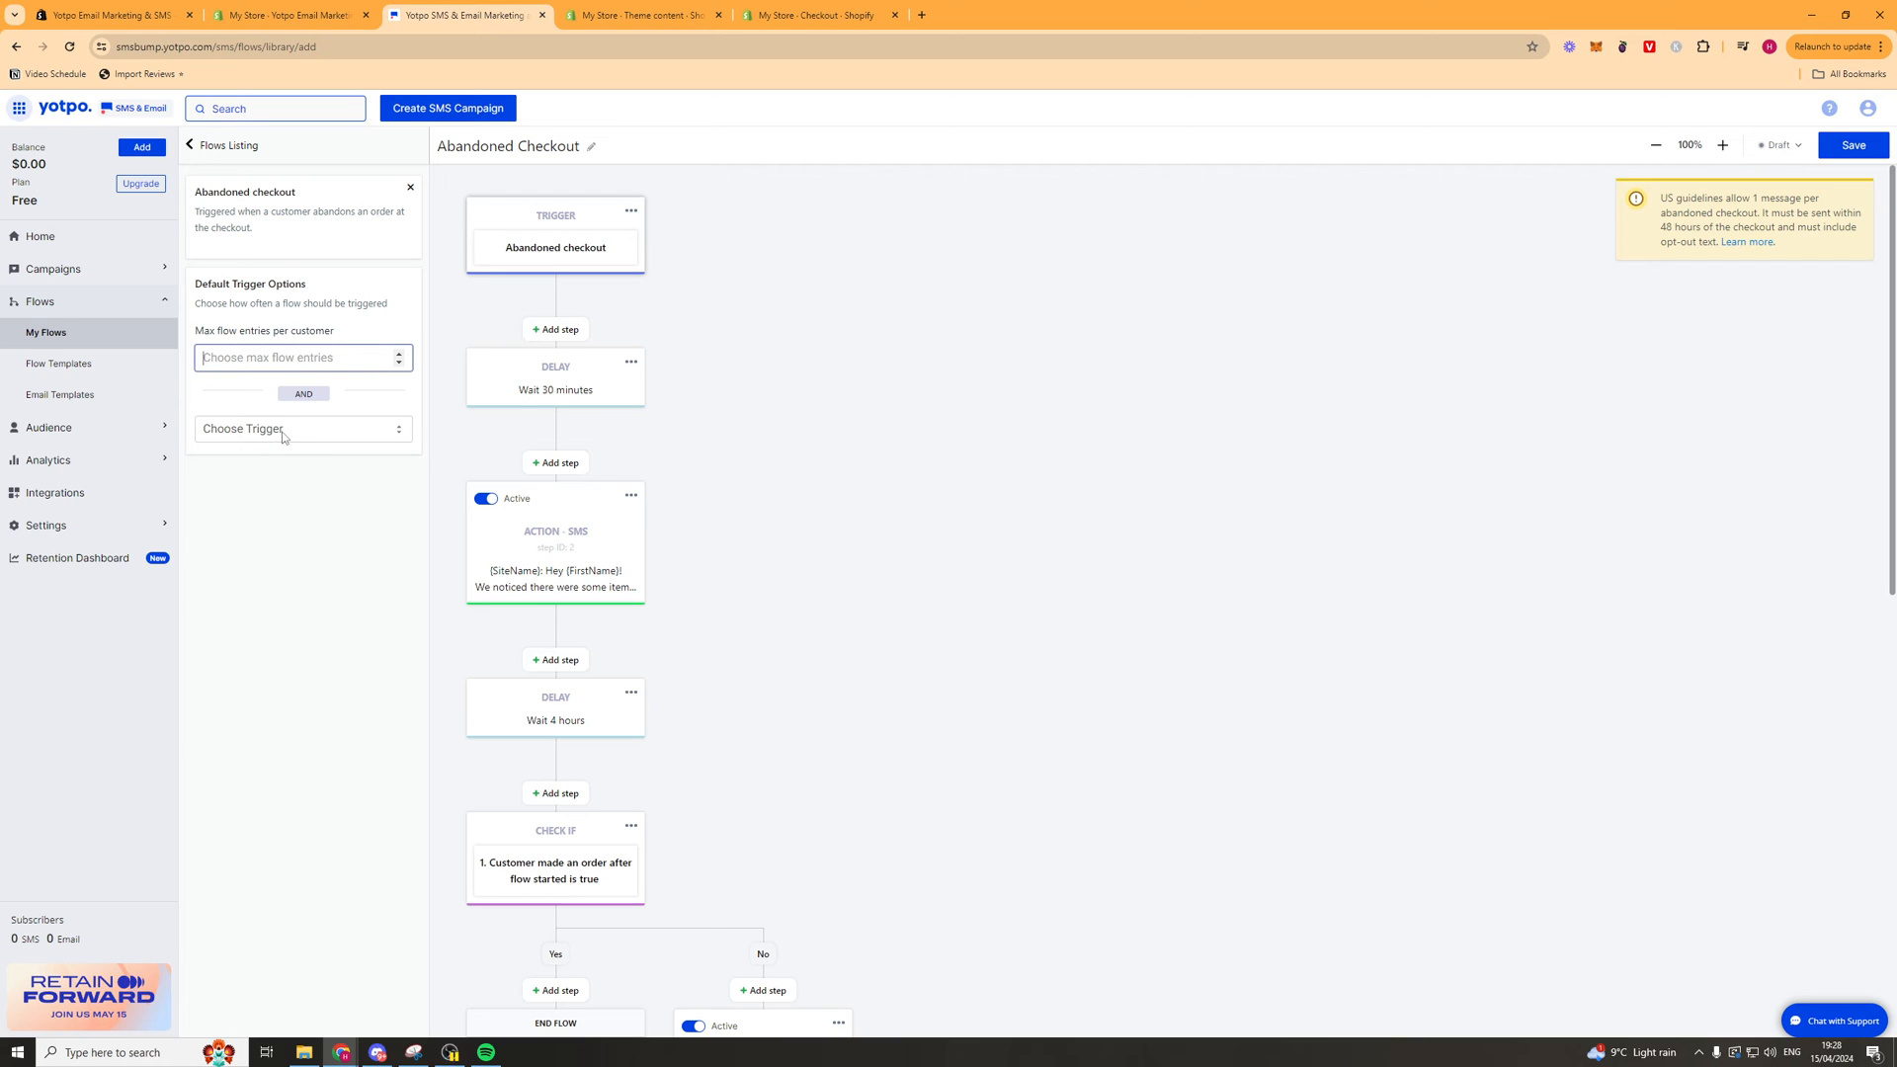
pyautogui.click(303, 428)
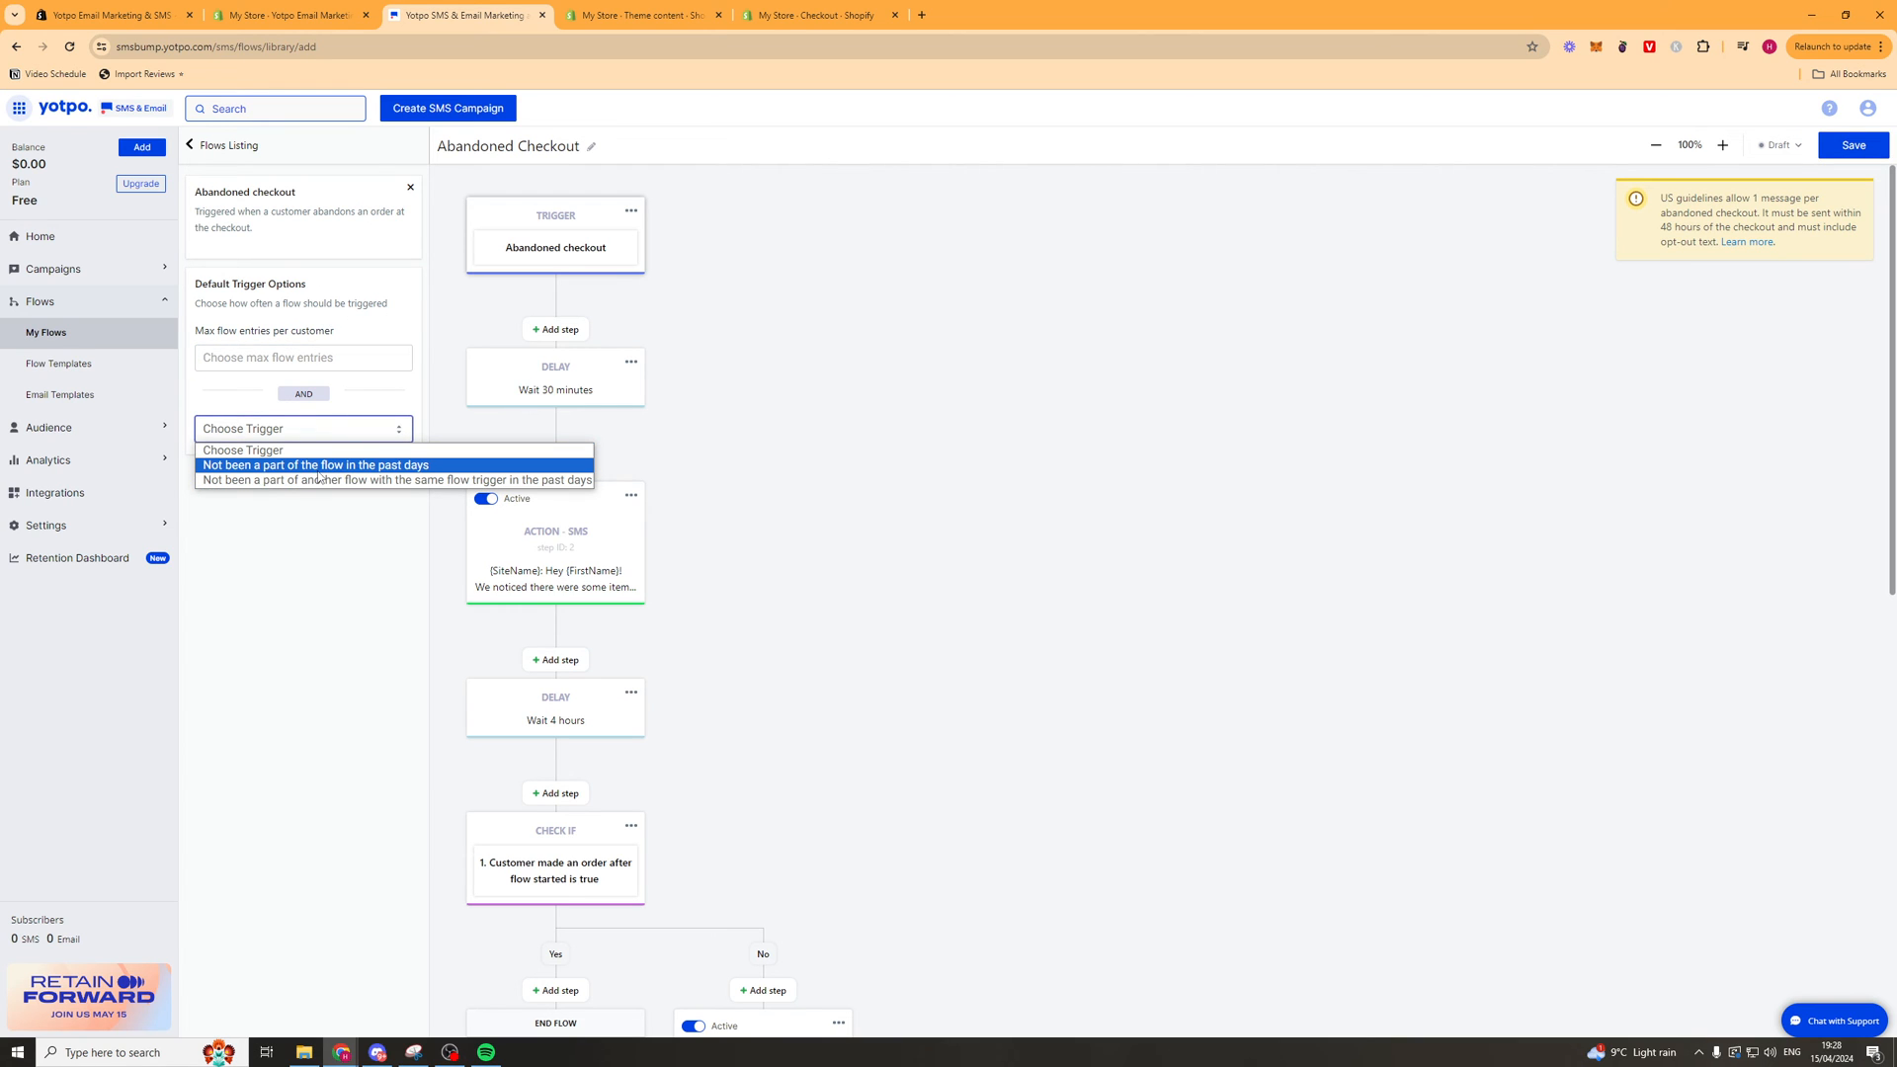
pyautogui.moveTo(312, 470)
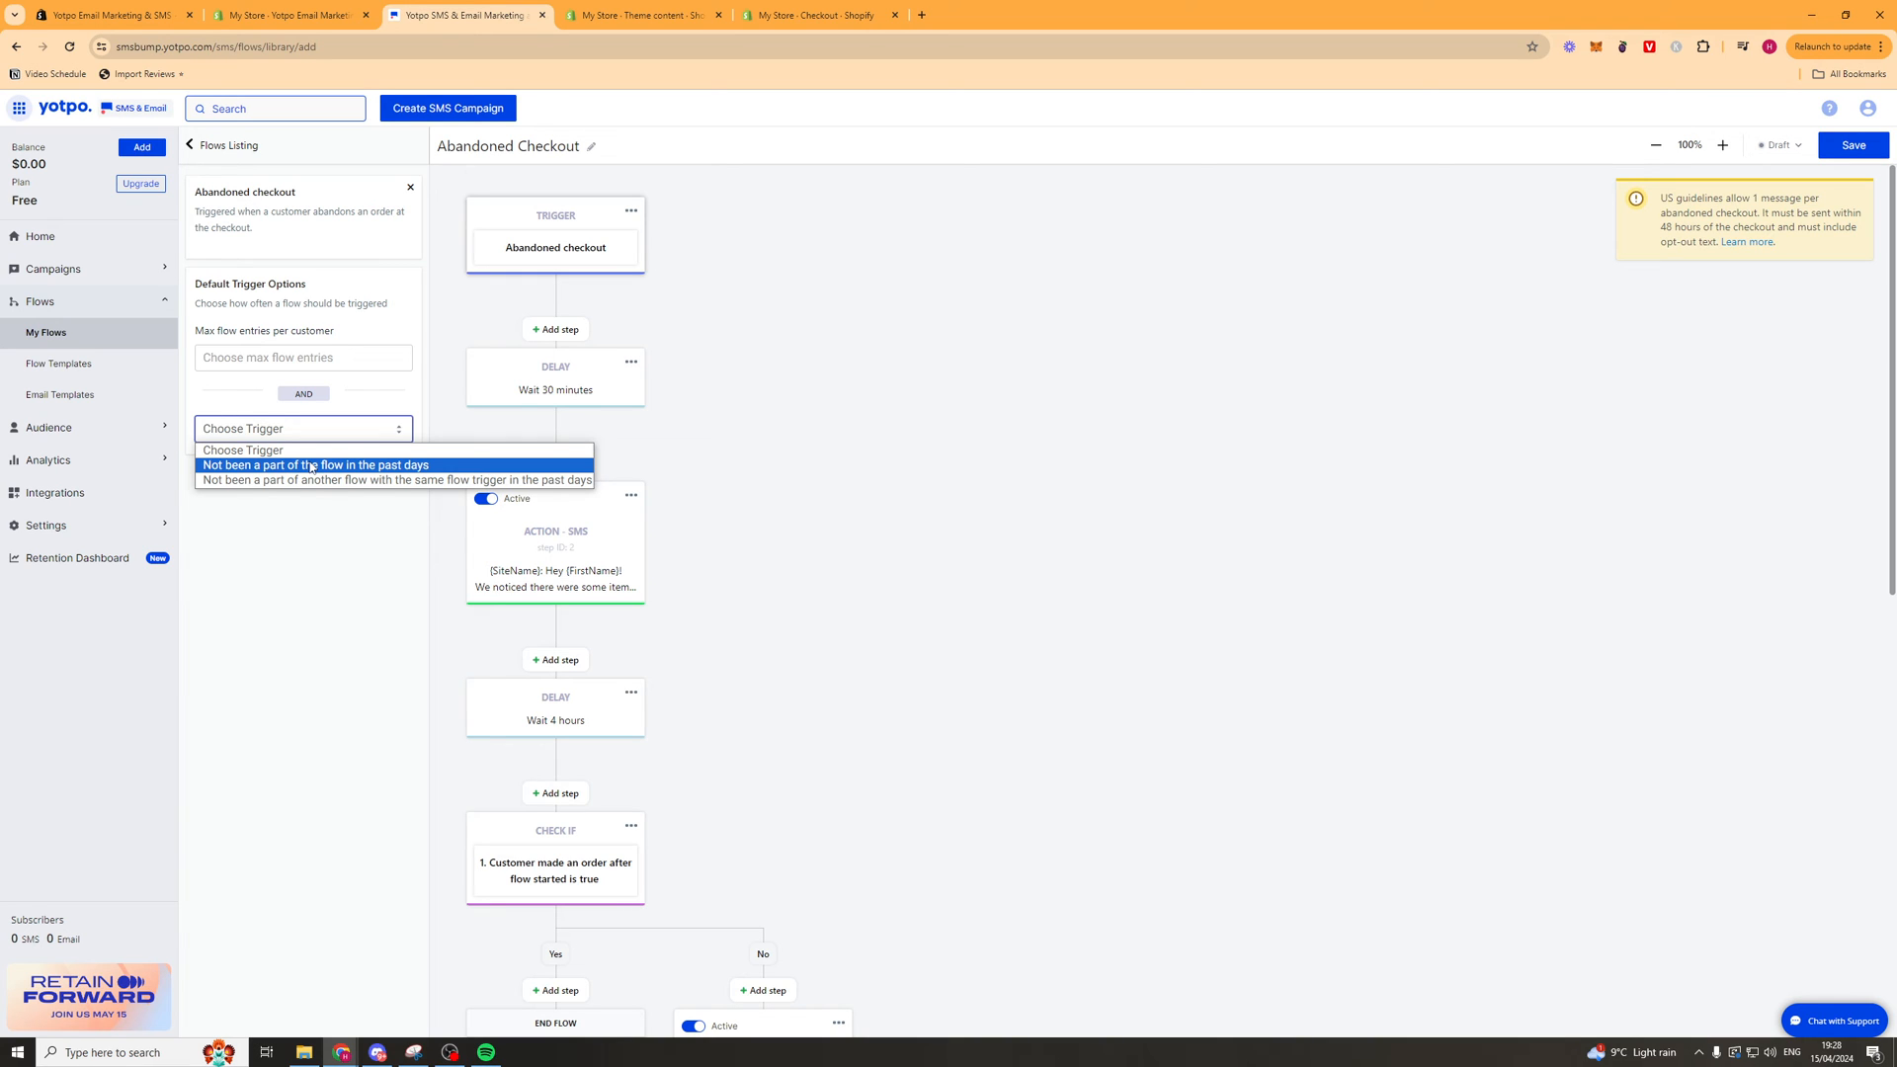
# Inspect the 30-minute delay's interval units, keeping minutes, then select the first SMS step.
pyautogui.click(556, 376)
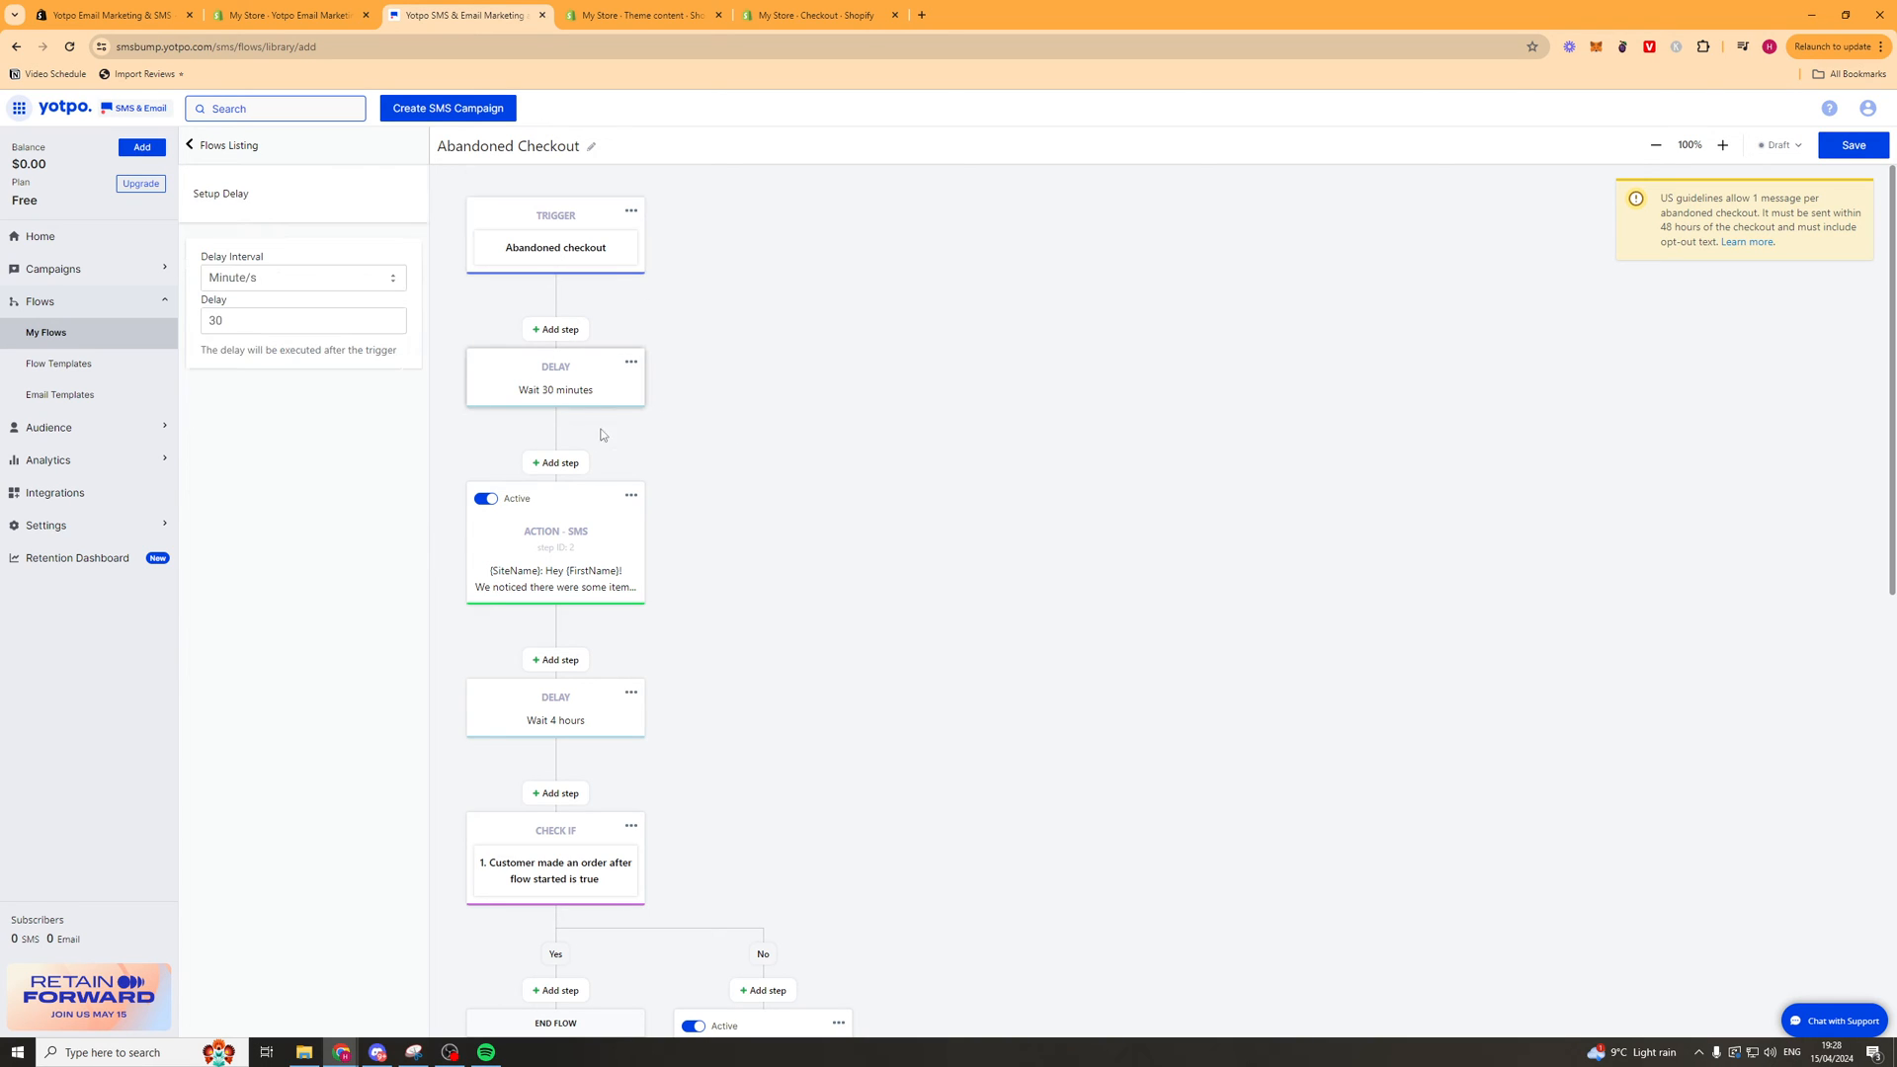
pyautogui.click(302, 277)
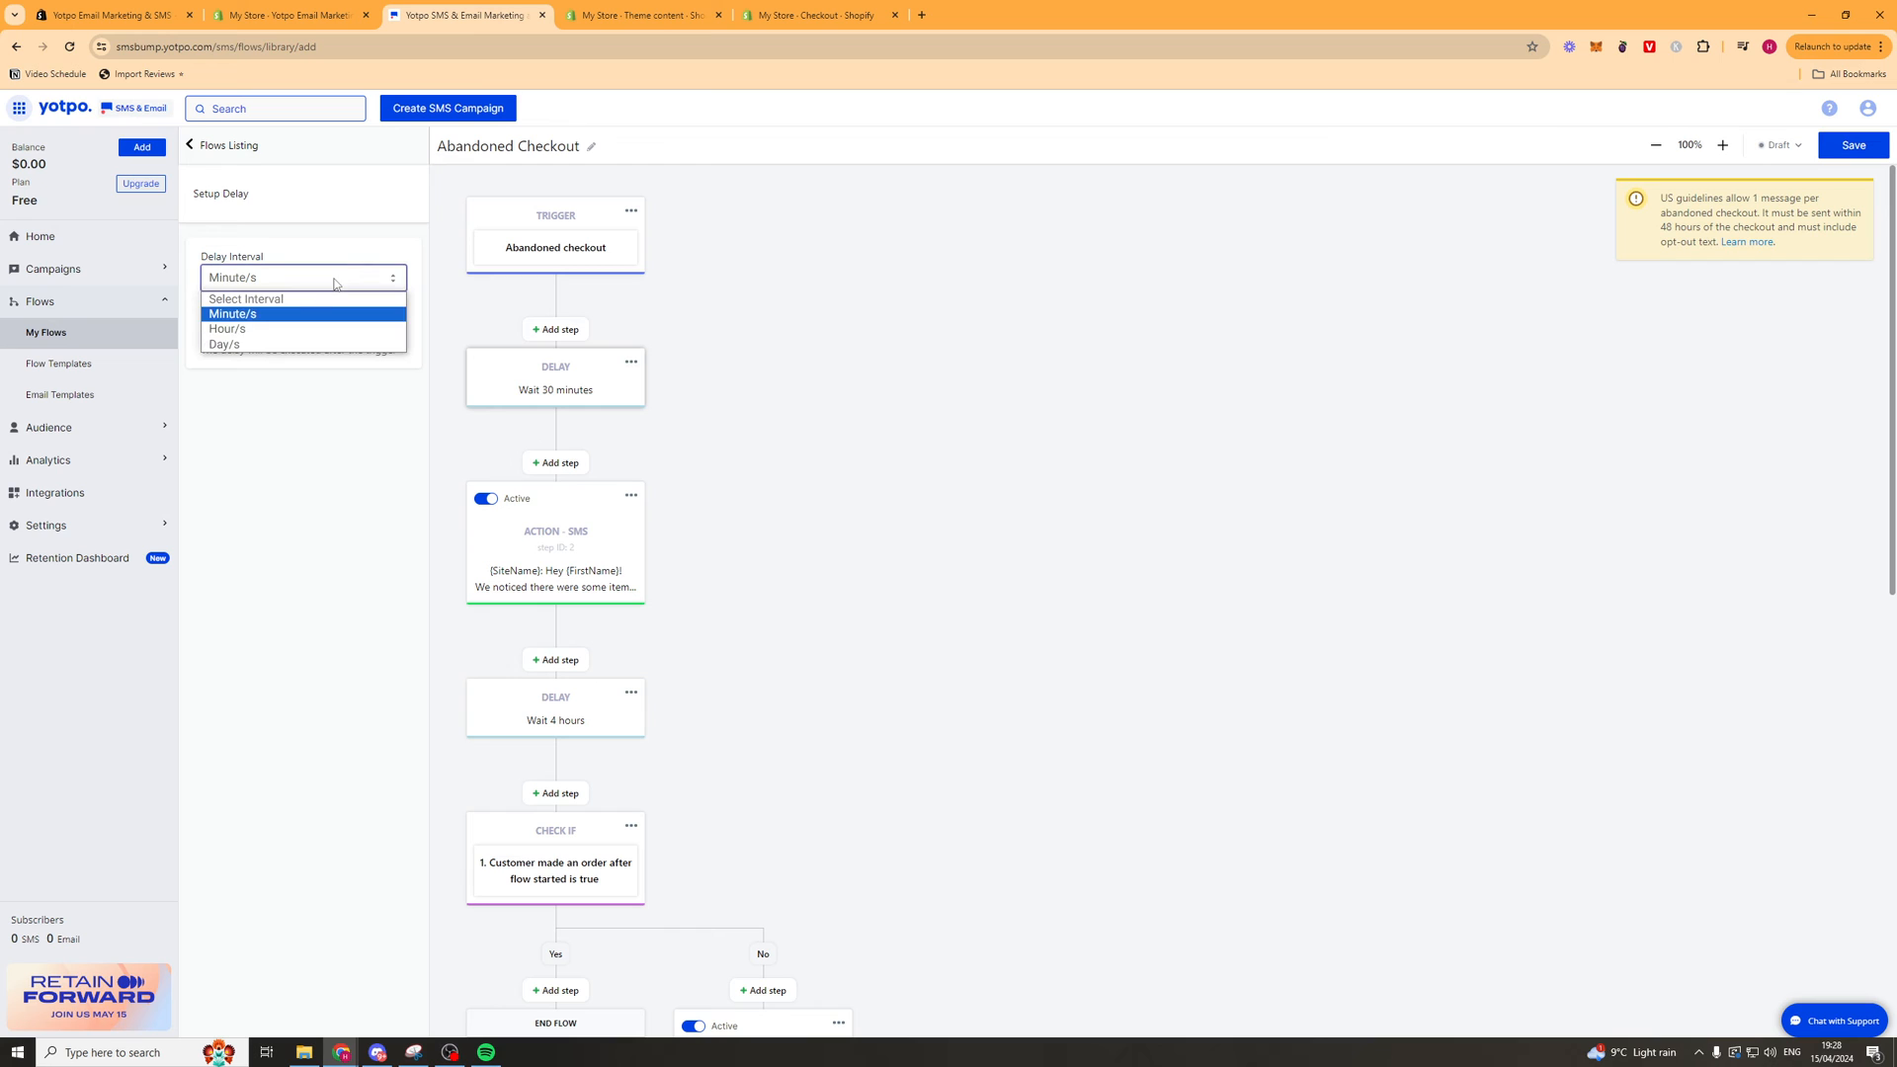
pyautogui.click(233, 313)
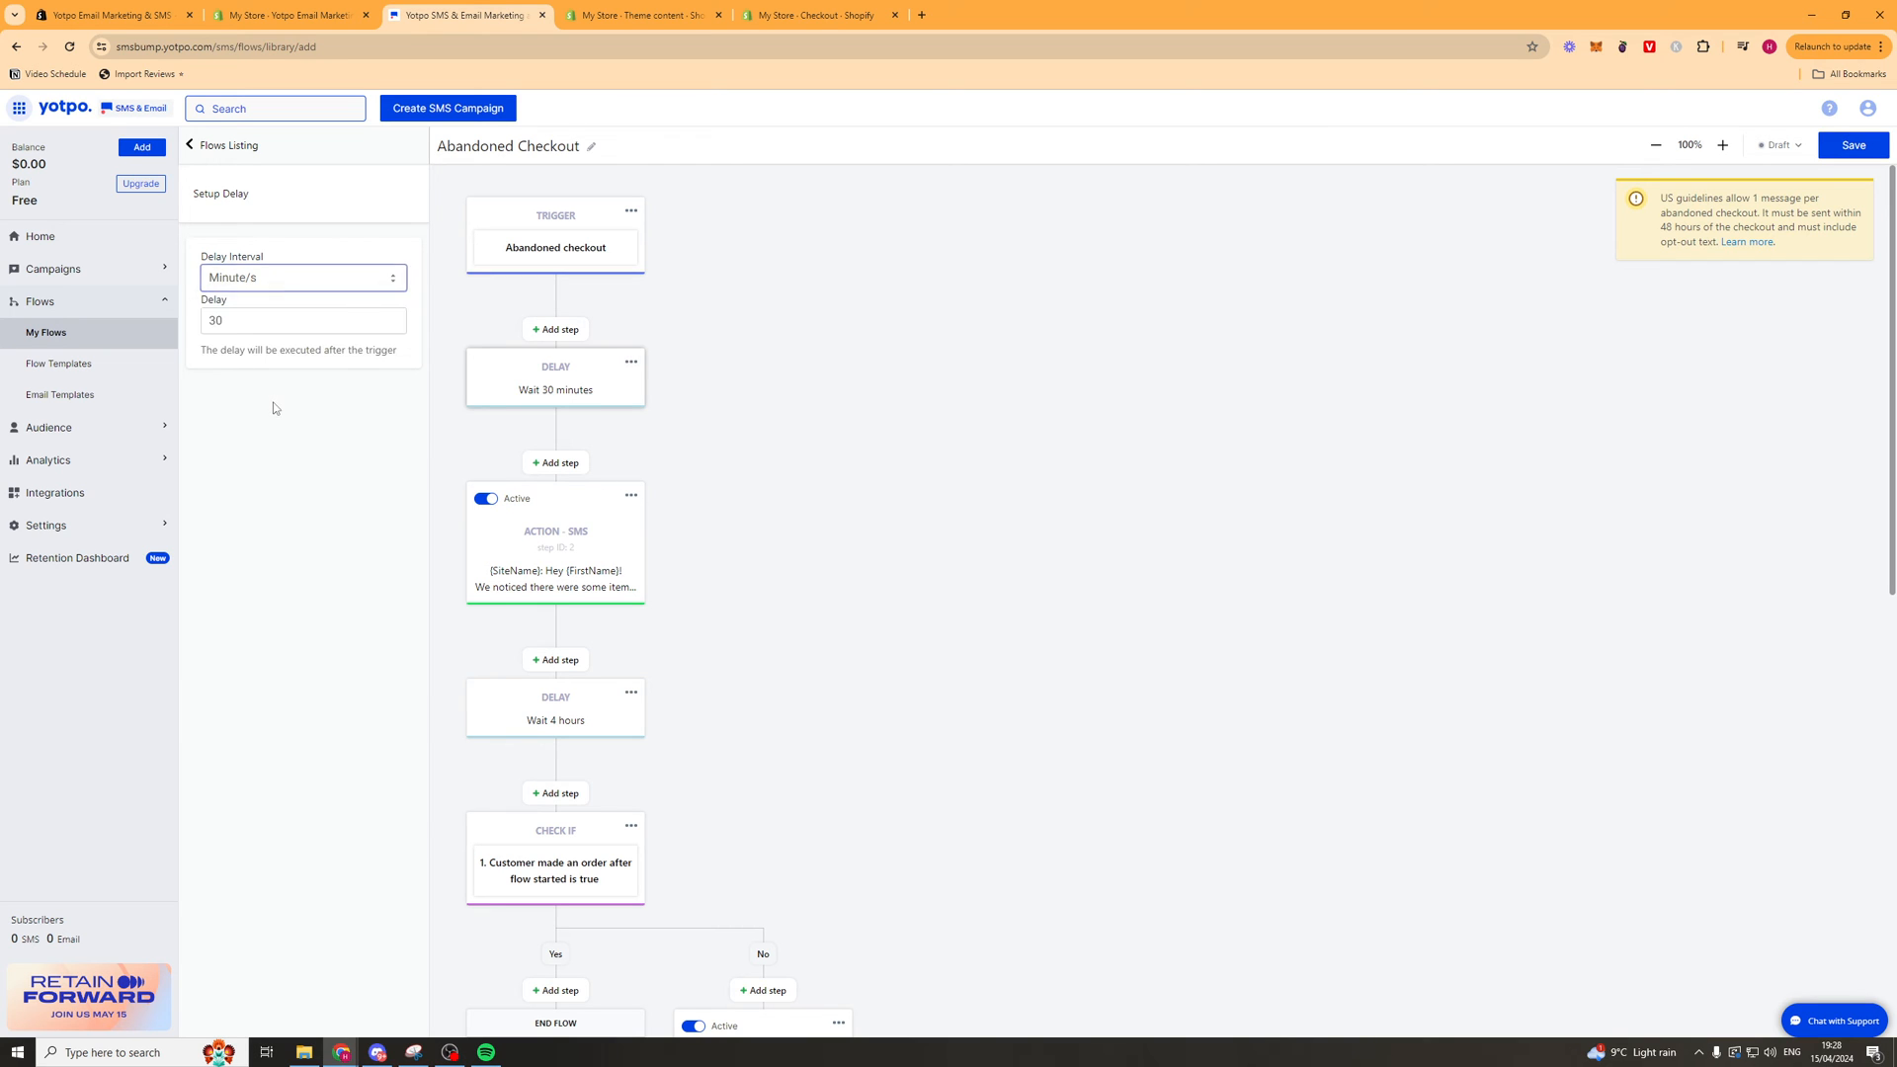
pyautogui.click(555, 556)
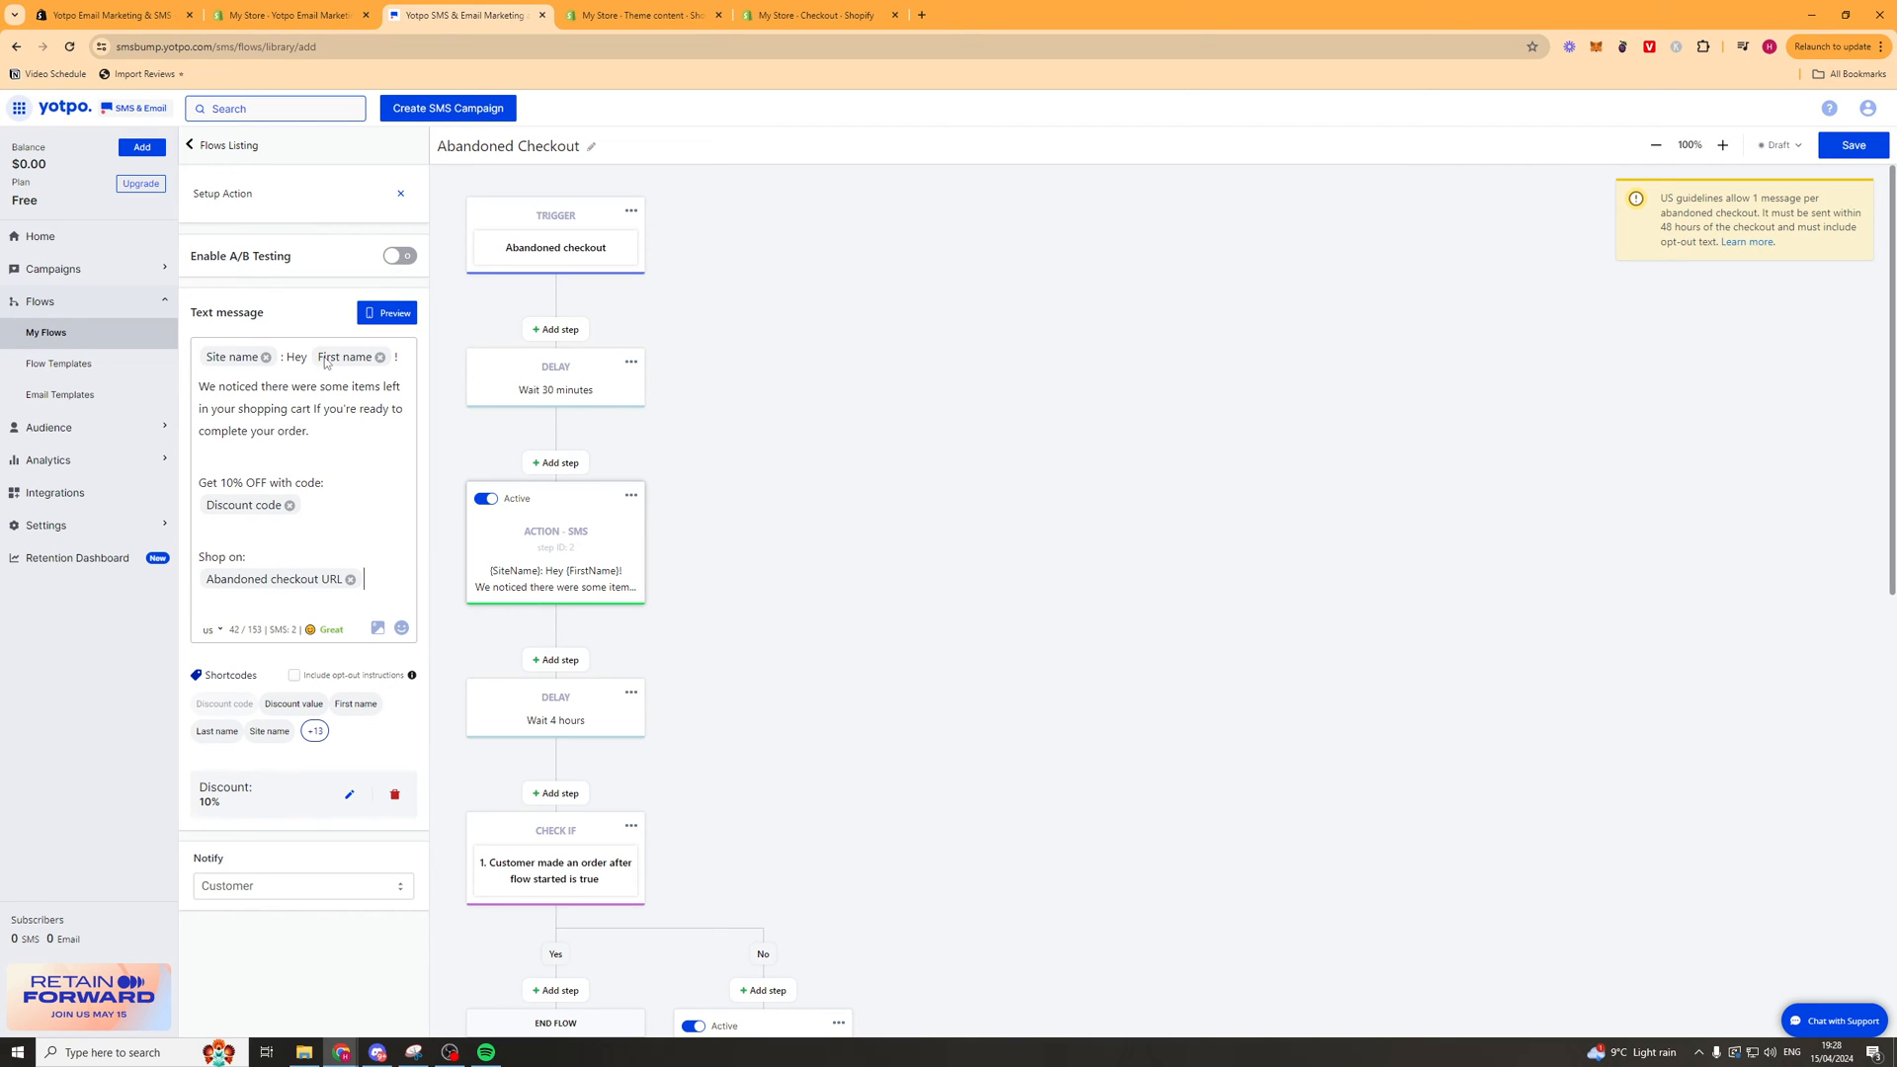
pyautogui.moveTo(250, 329)
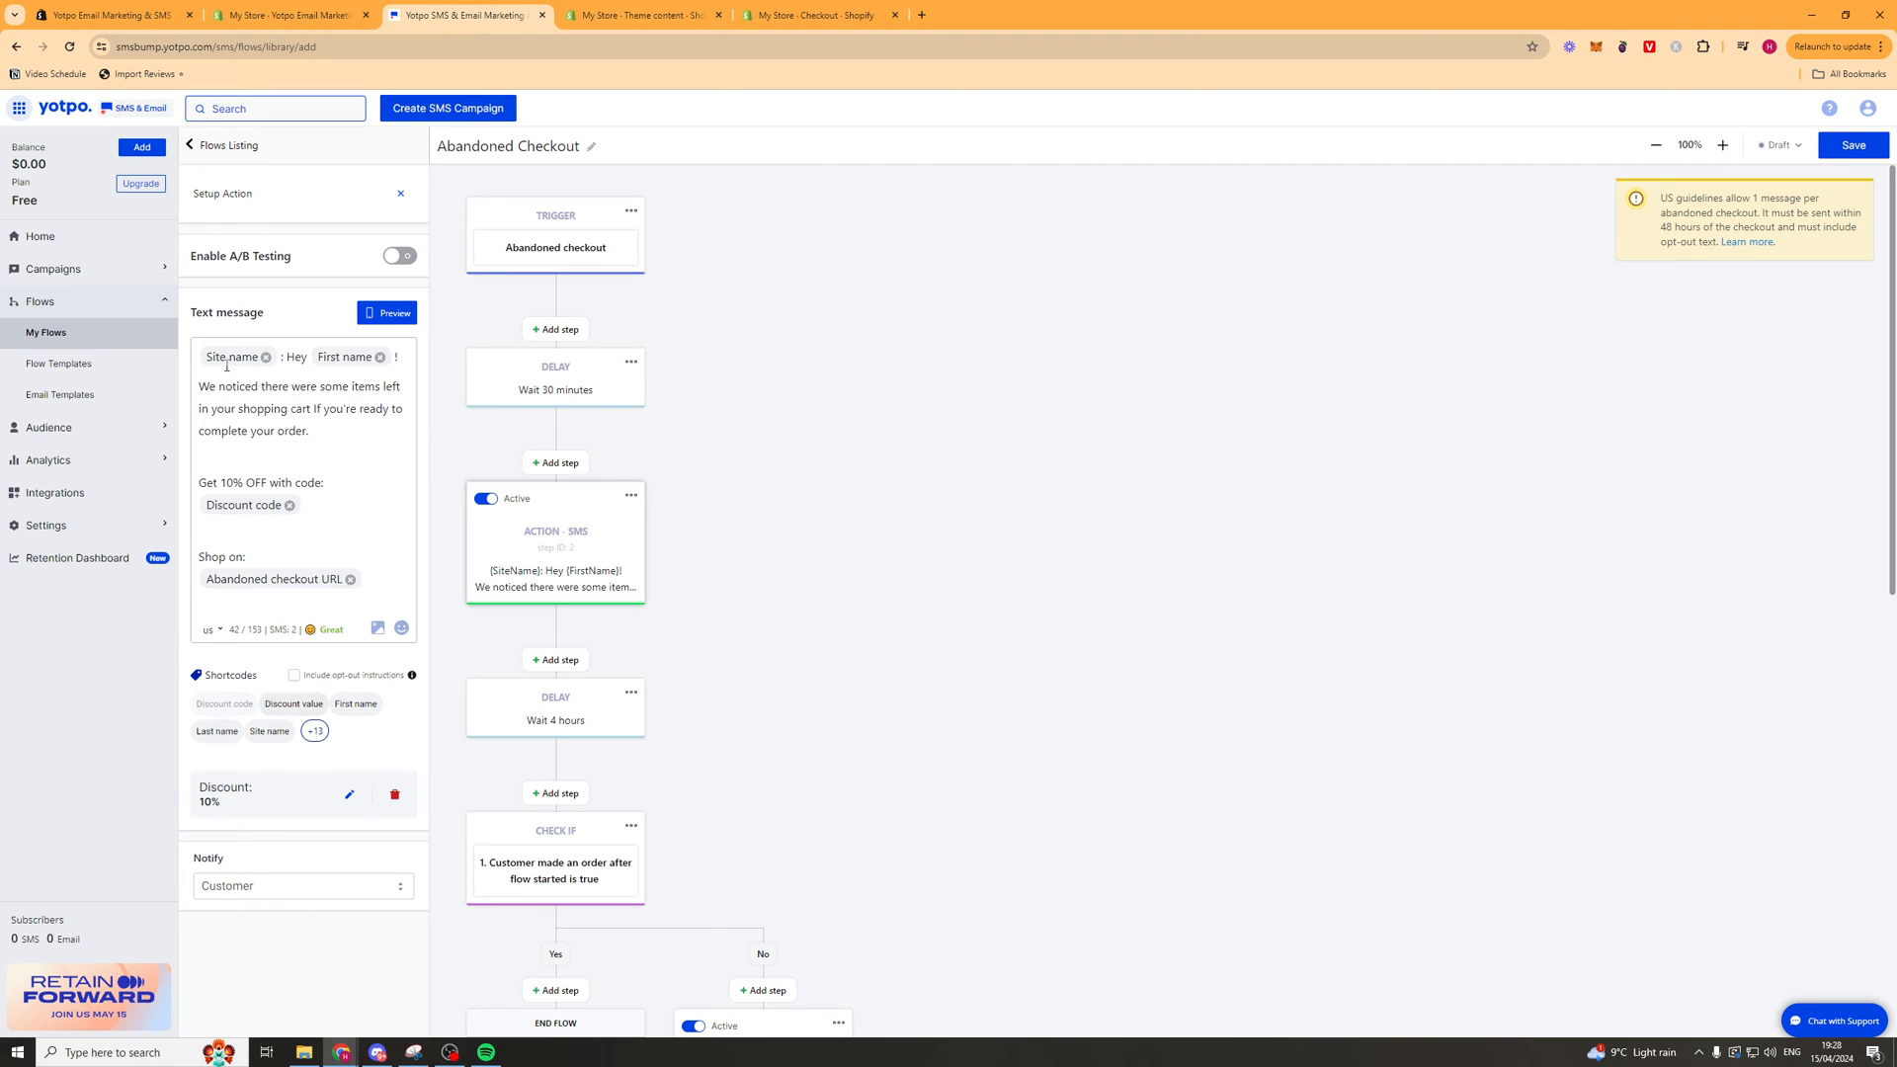
# Enable then disable A/B testing on the first SMS message, then select the order-check condition.
pyautogui.click(398, 255)
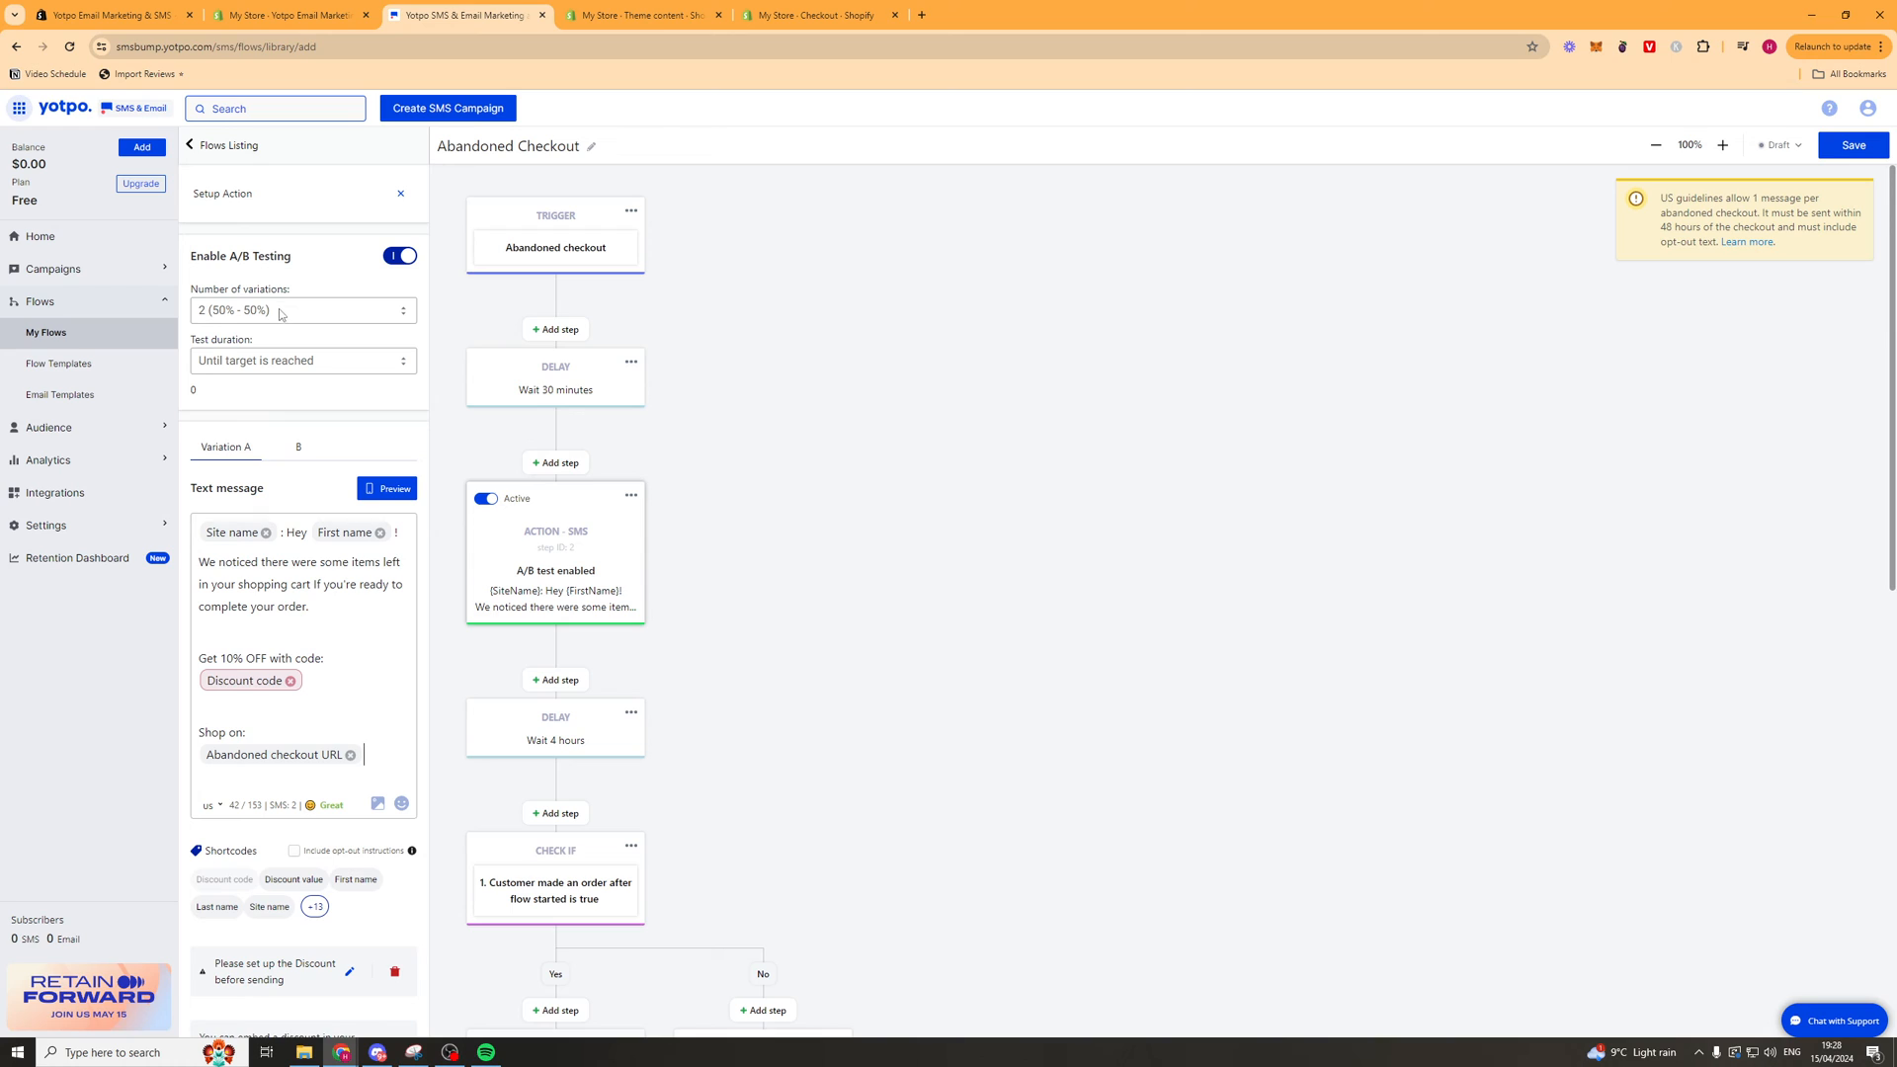
pyautogui.moveTo(821, 545)
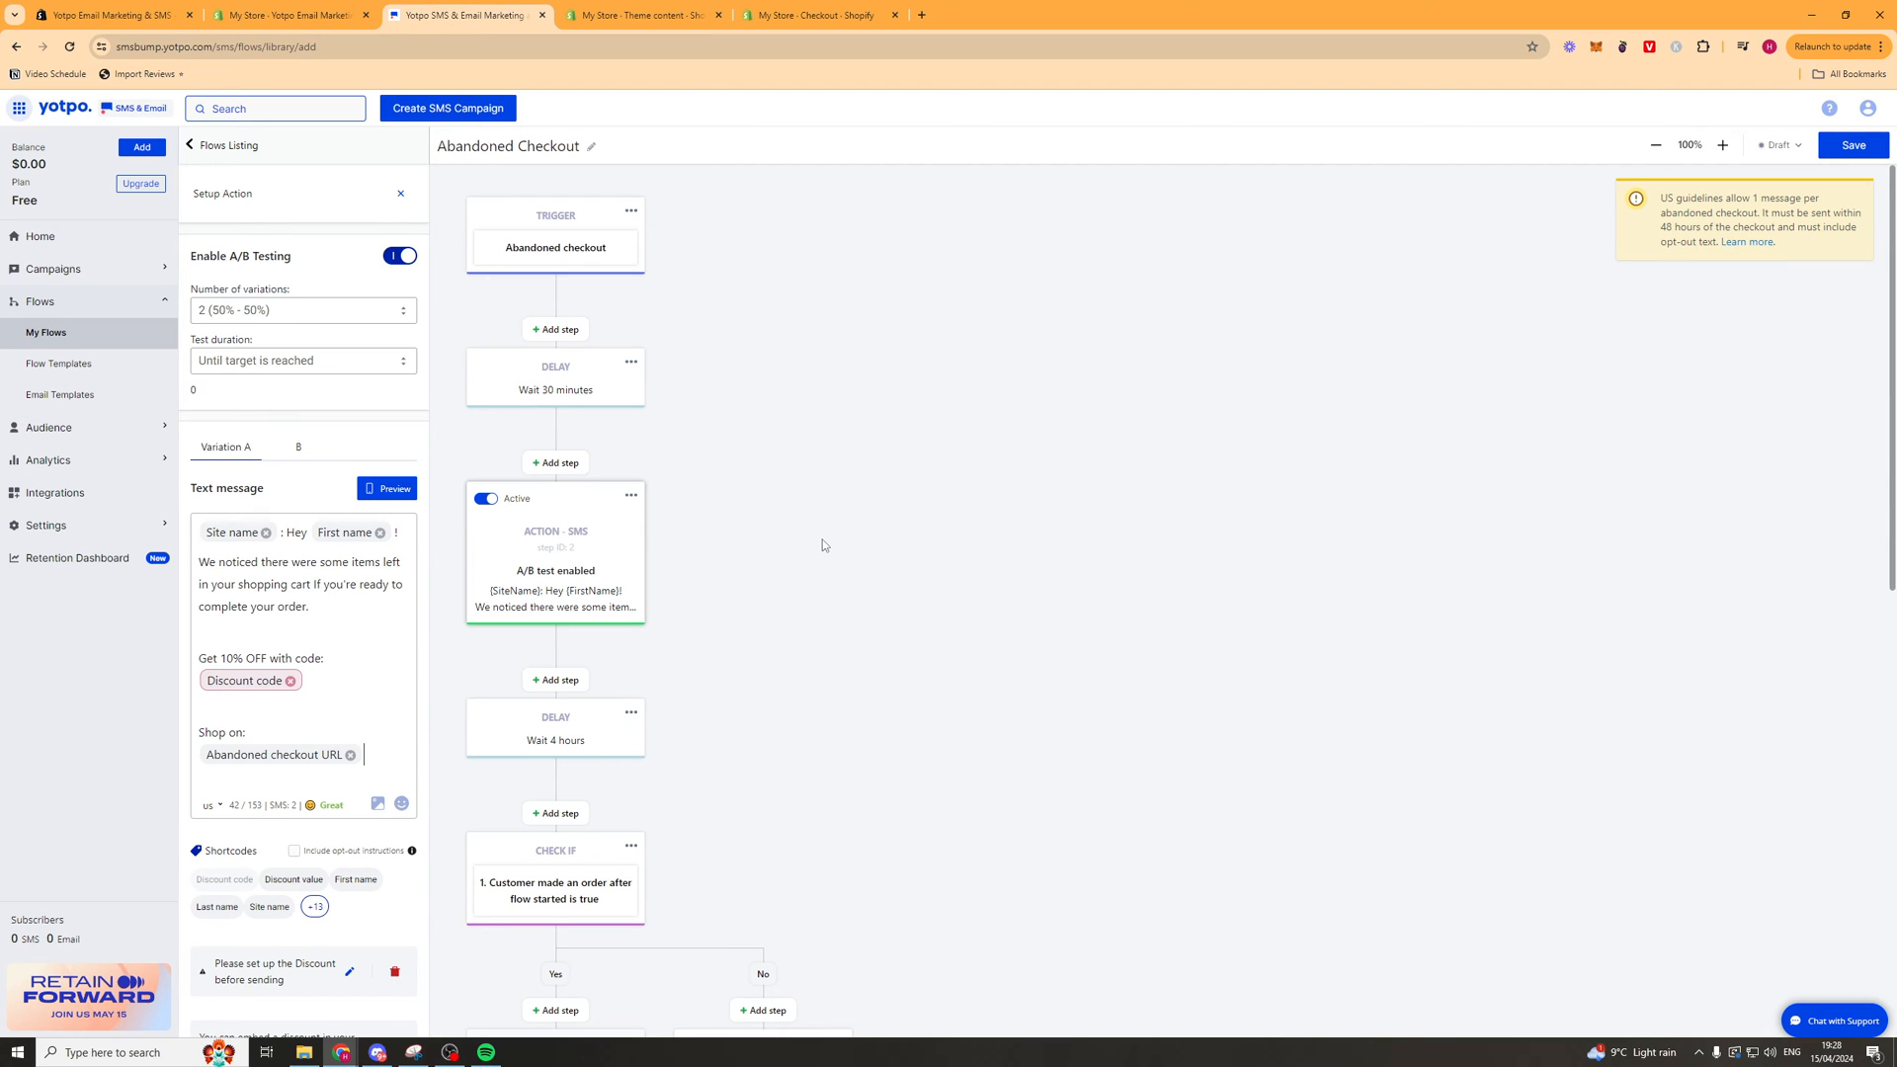
pyautogui.moveTo(316, 318)
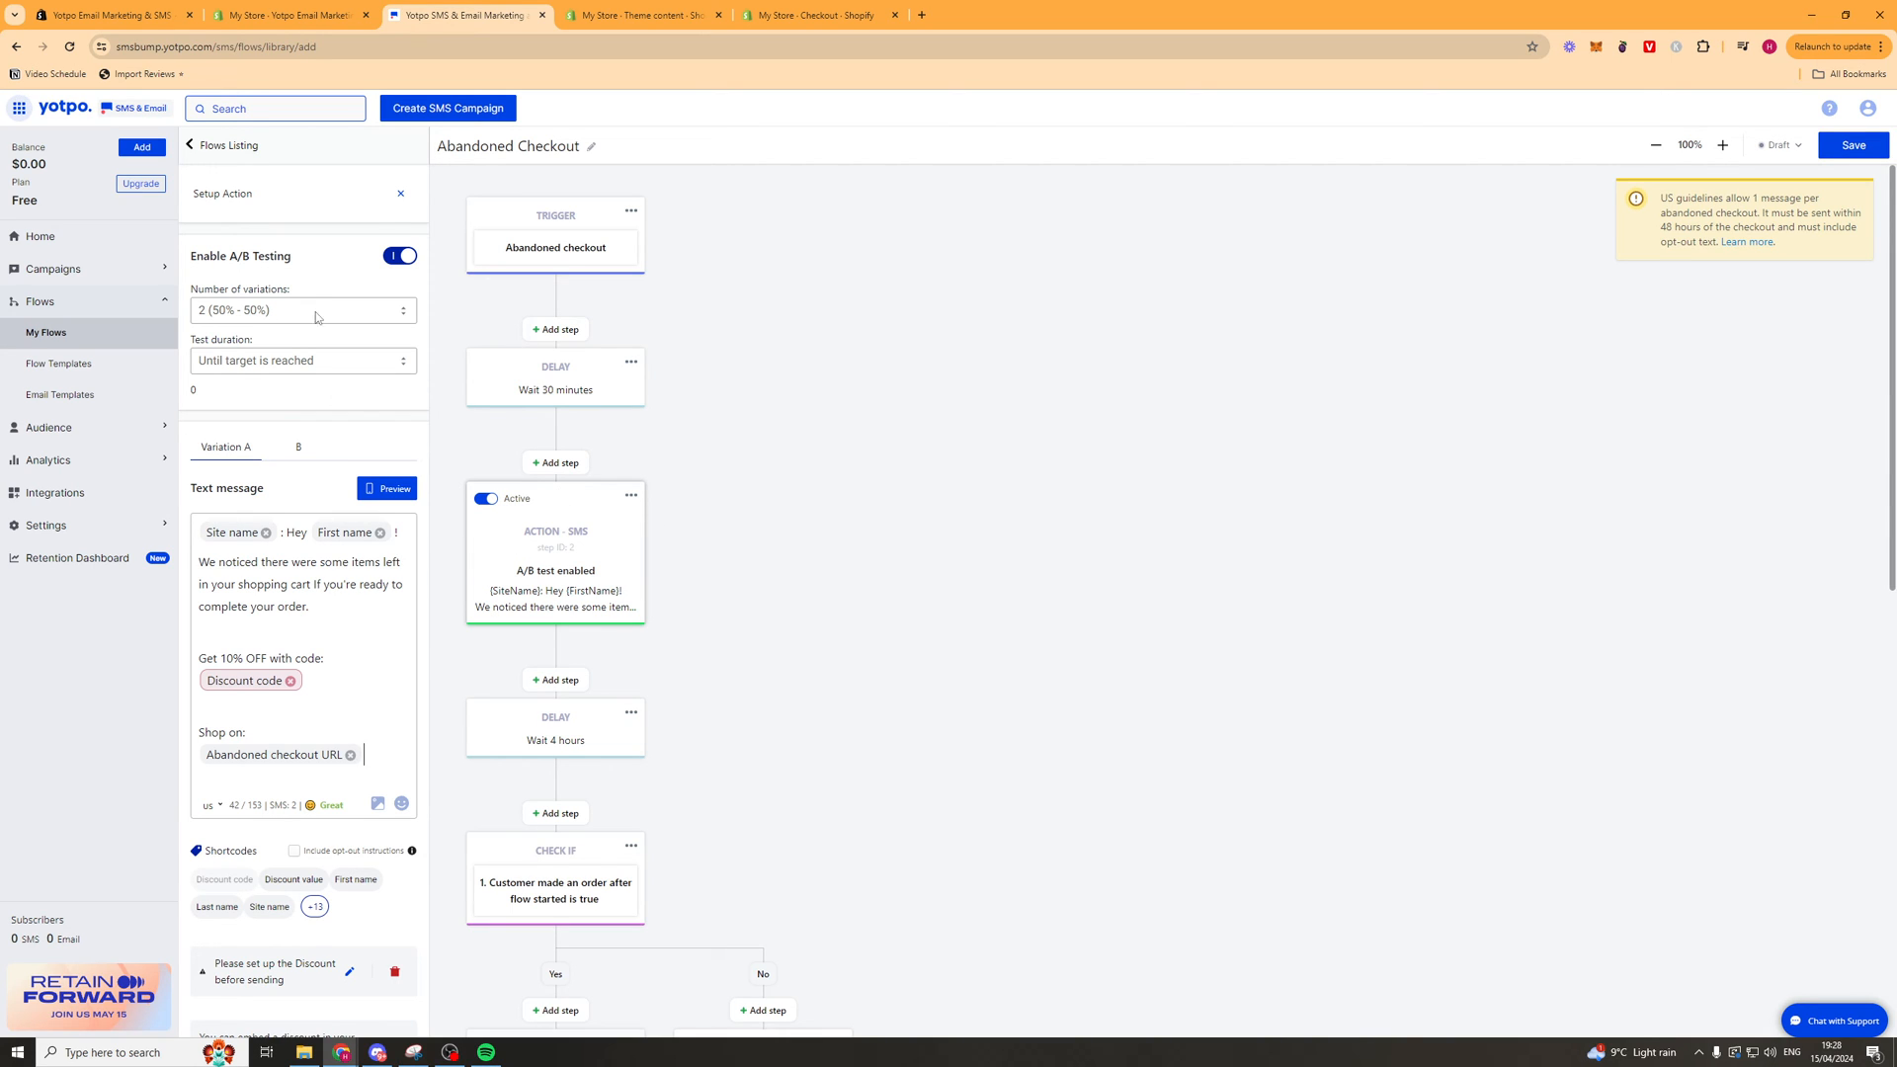
pyautogui.click(399, 255)
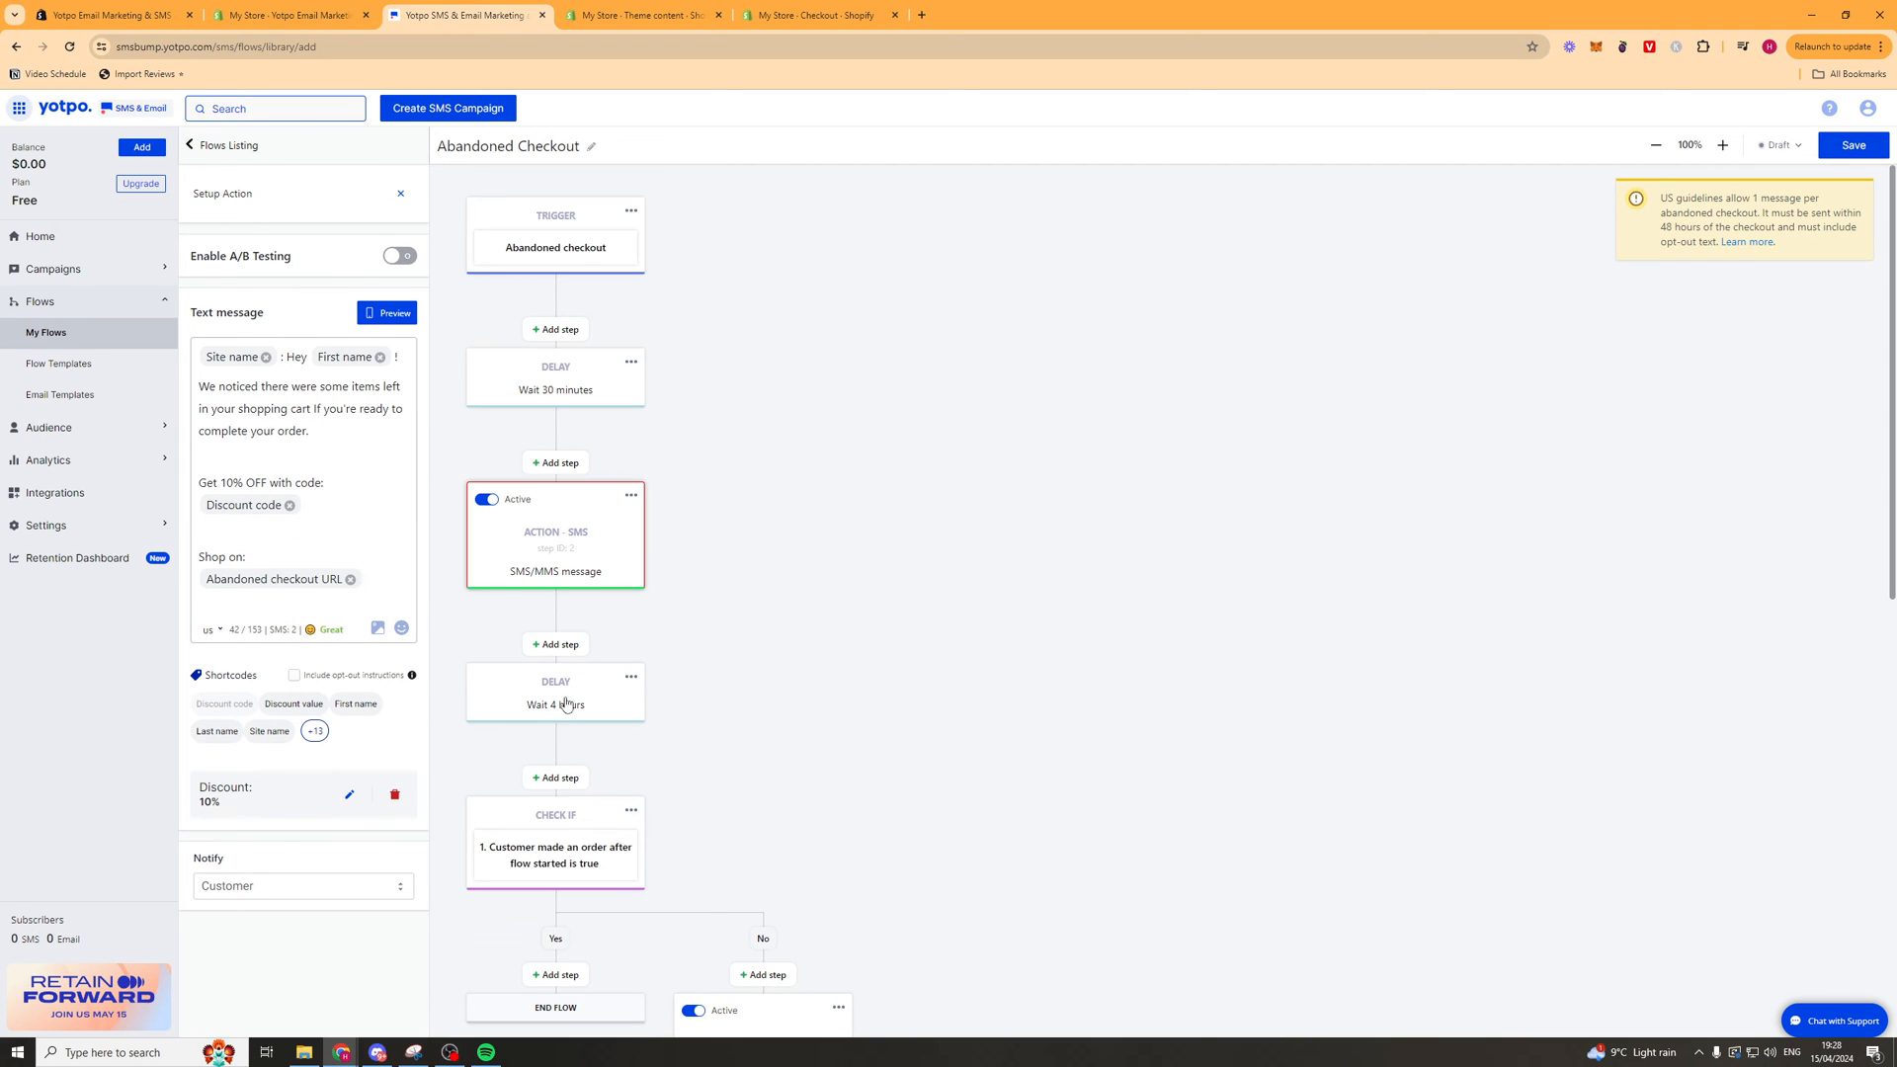
pyautogui.click(555, 705)
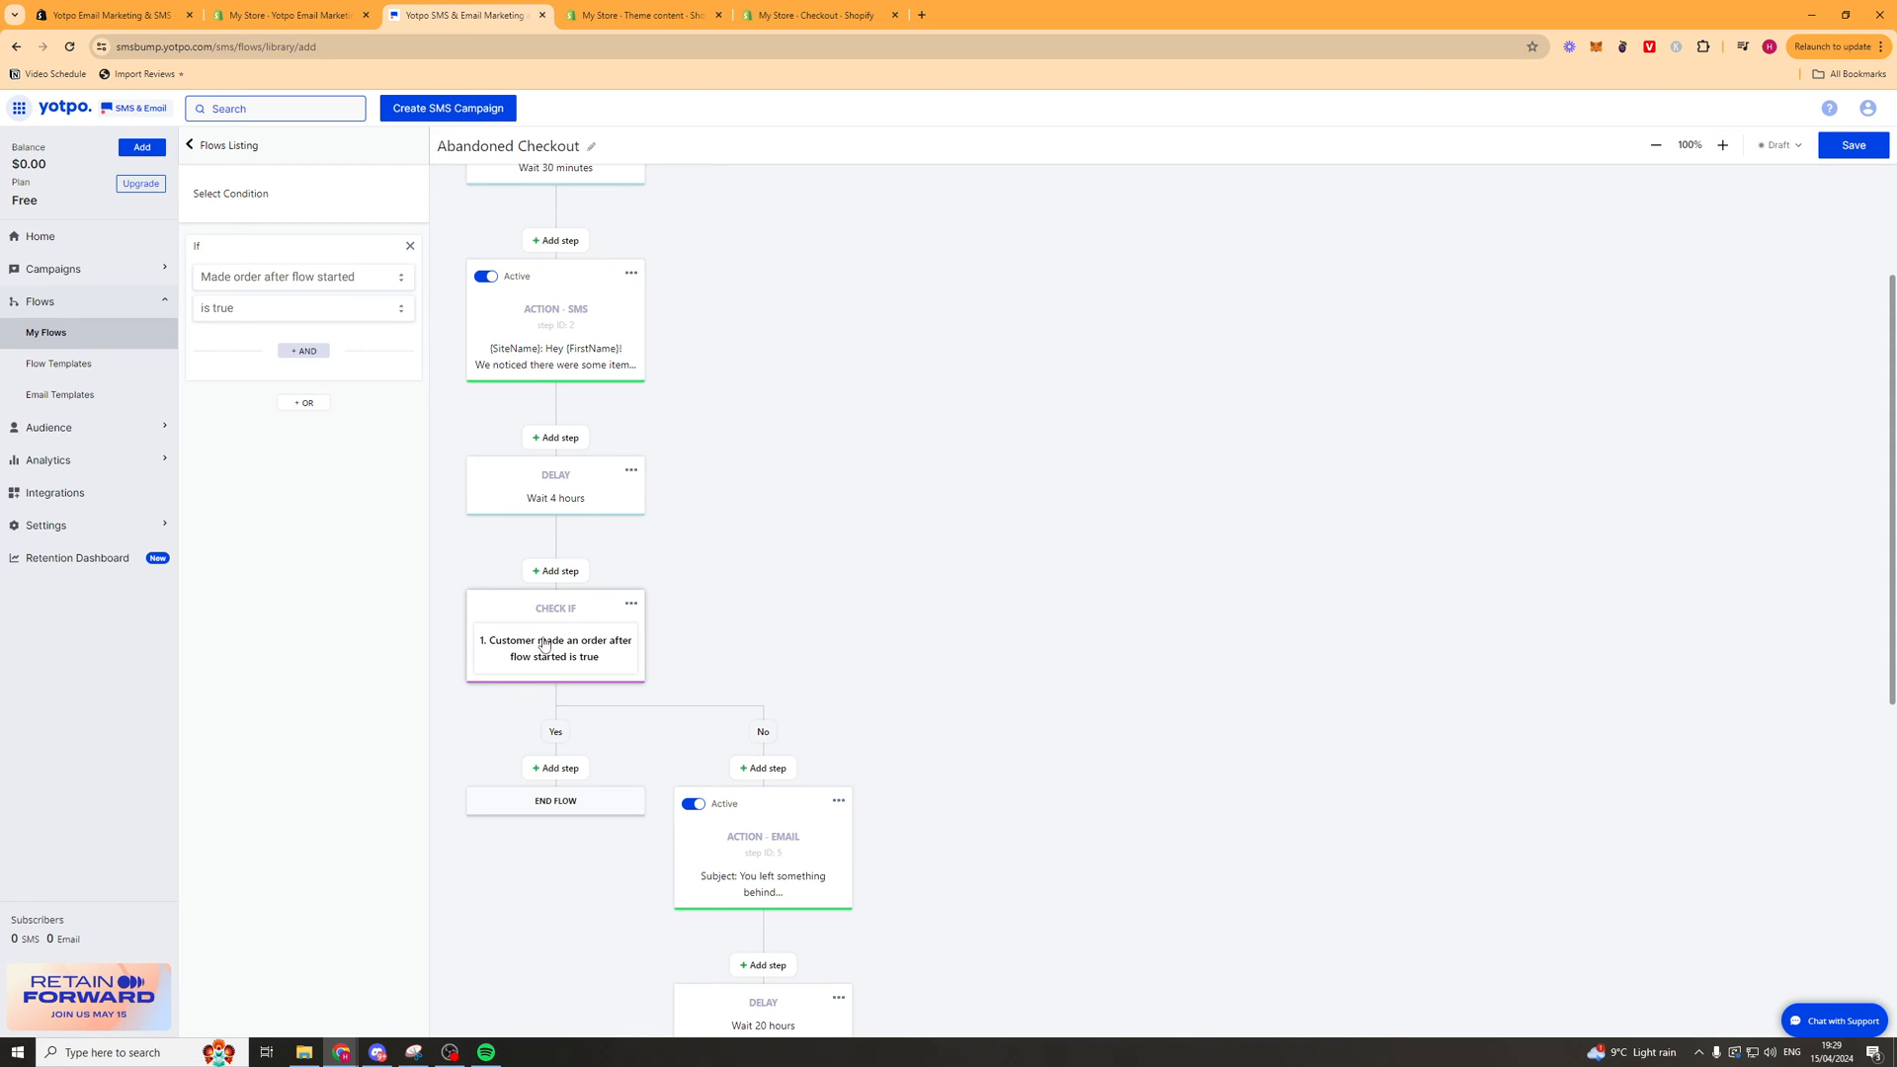
pyautogui.moveTo(505, 647)
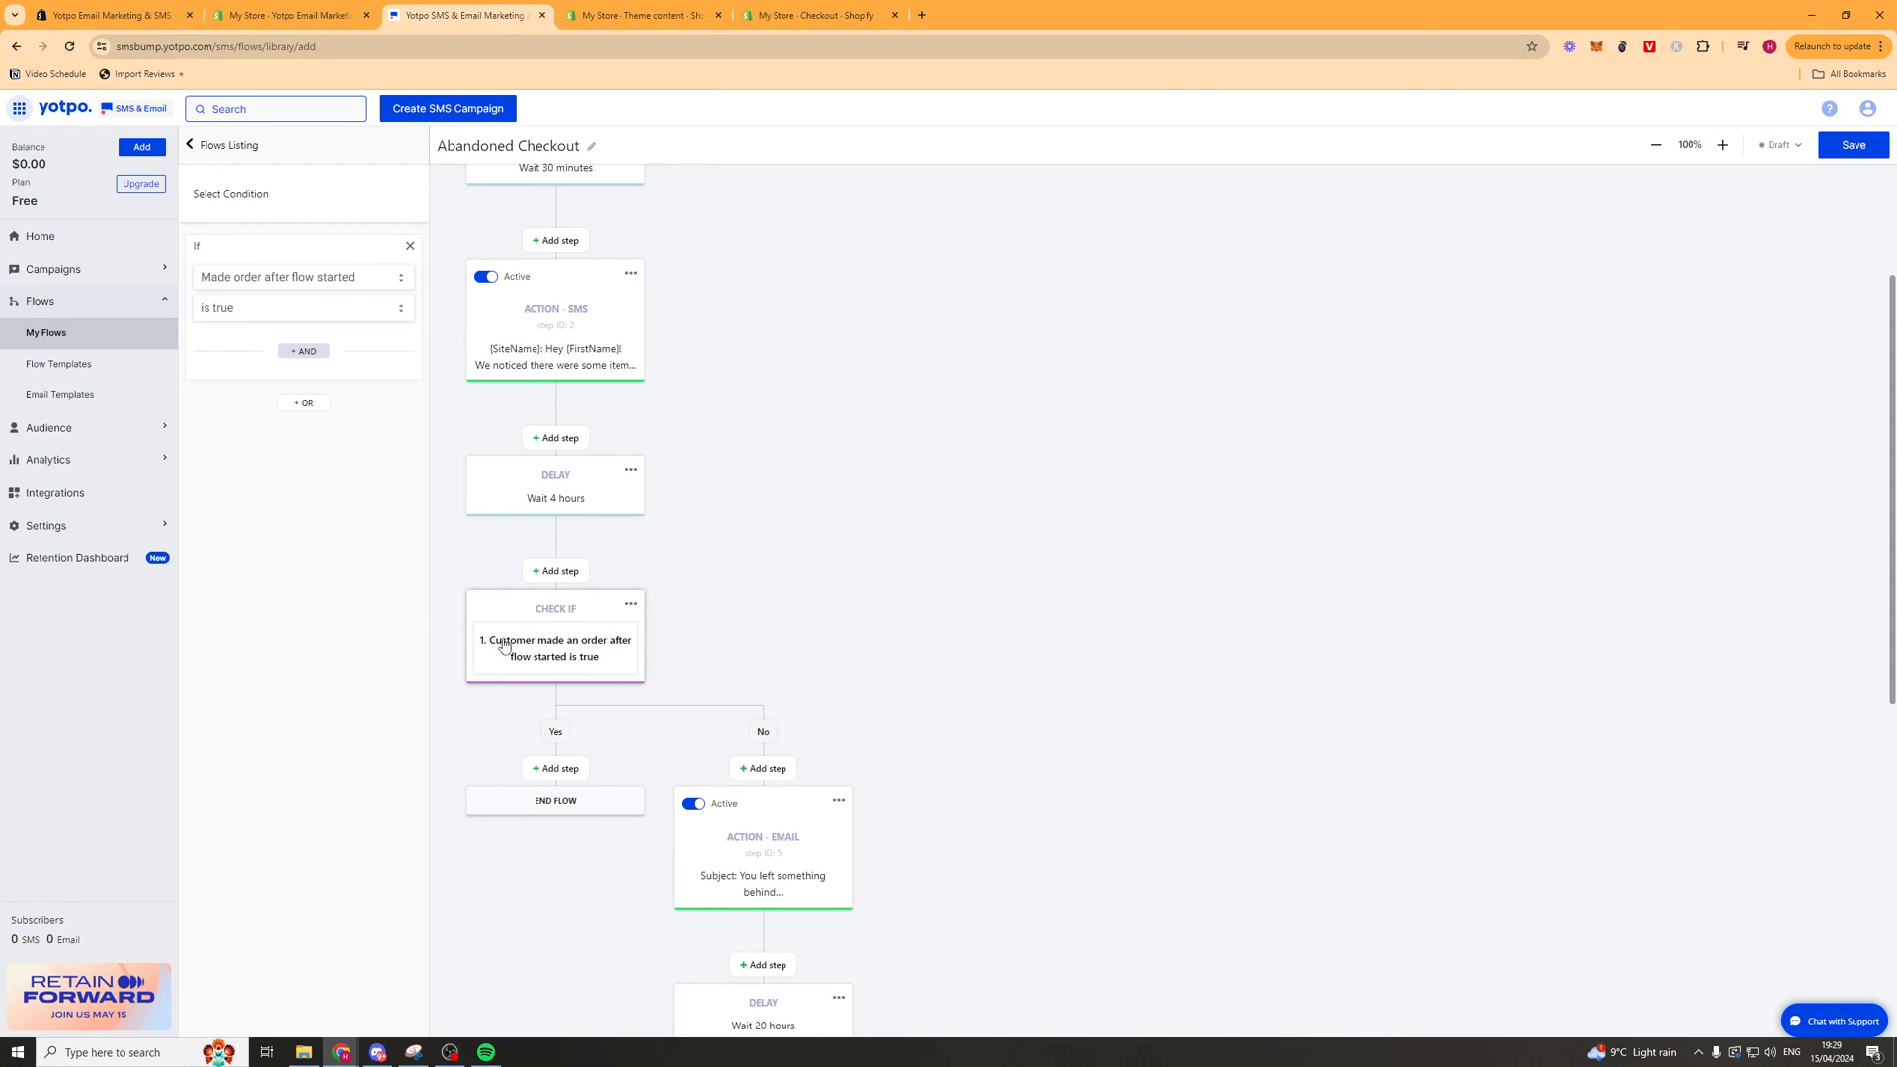
pyautogui.moveTo(570, 633)
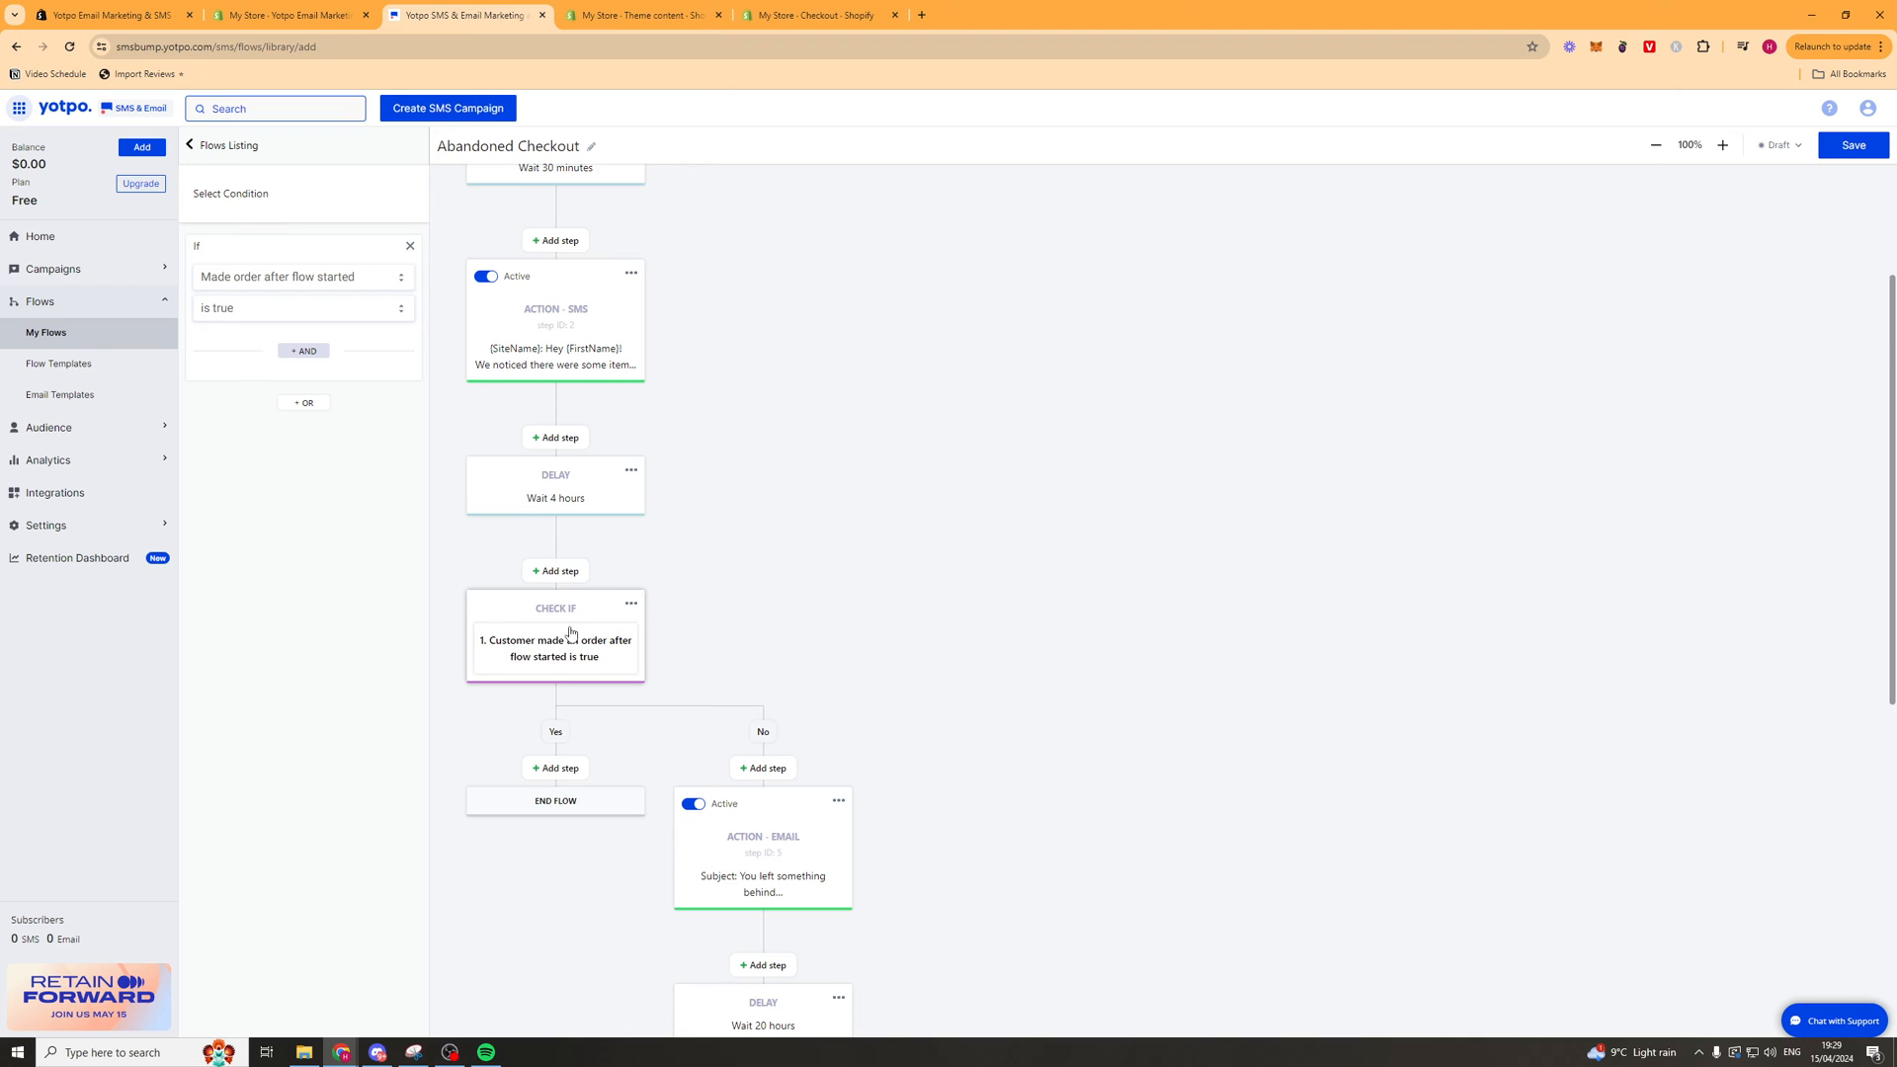
# Insert a blank step above END FLOW in the Yes branch of the later order check, leaving the flow a draft.
pyautogui.scroll(-3)
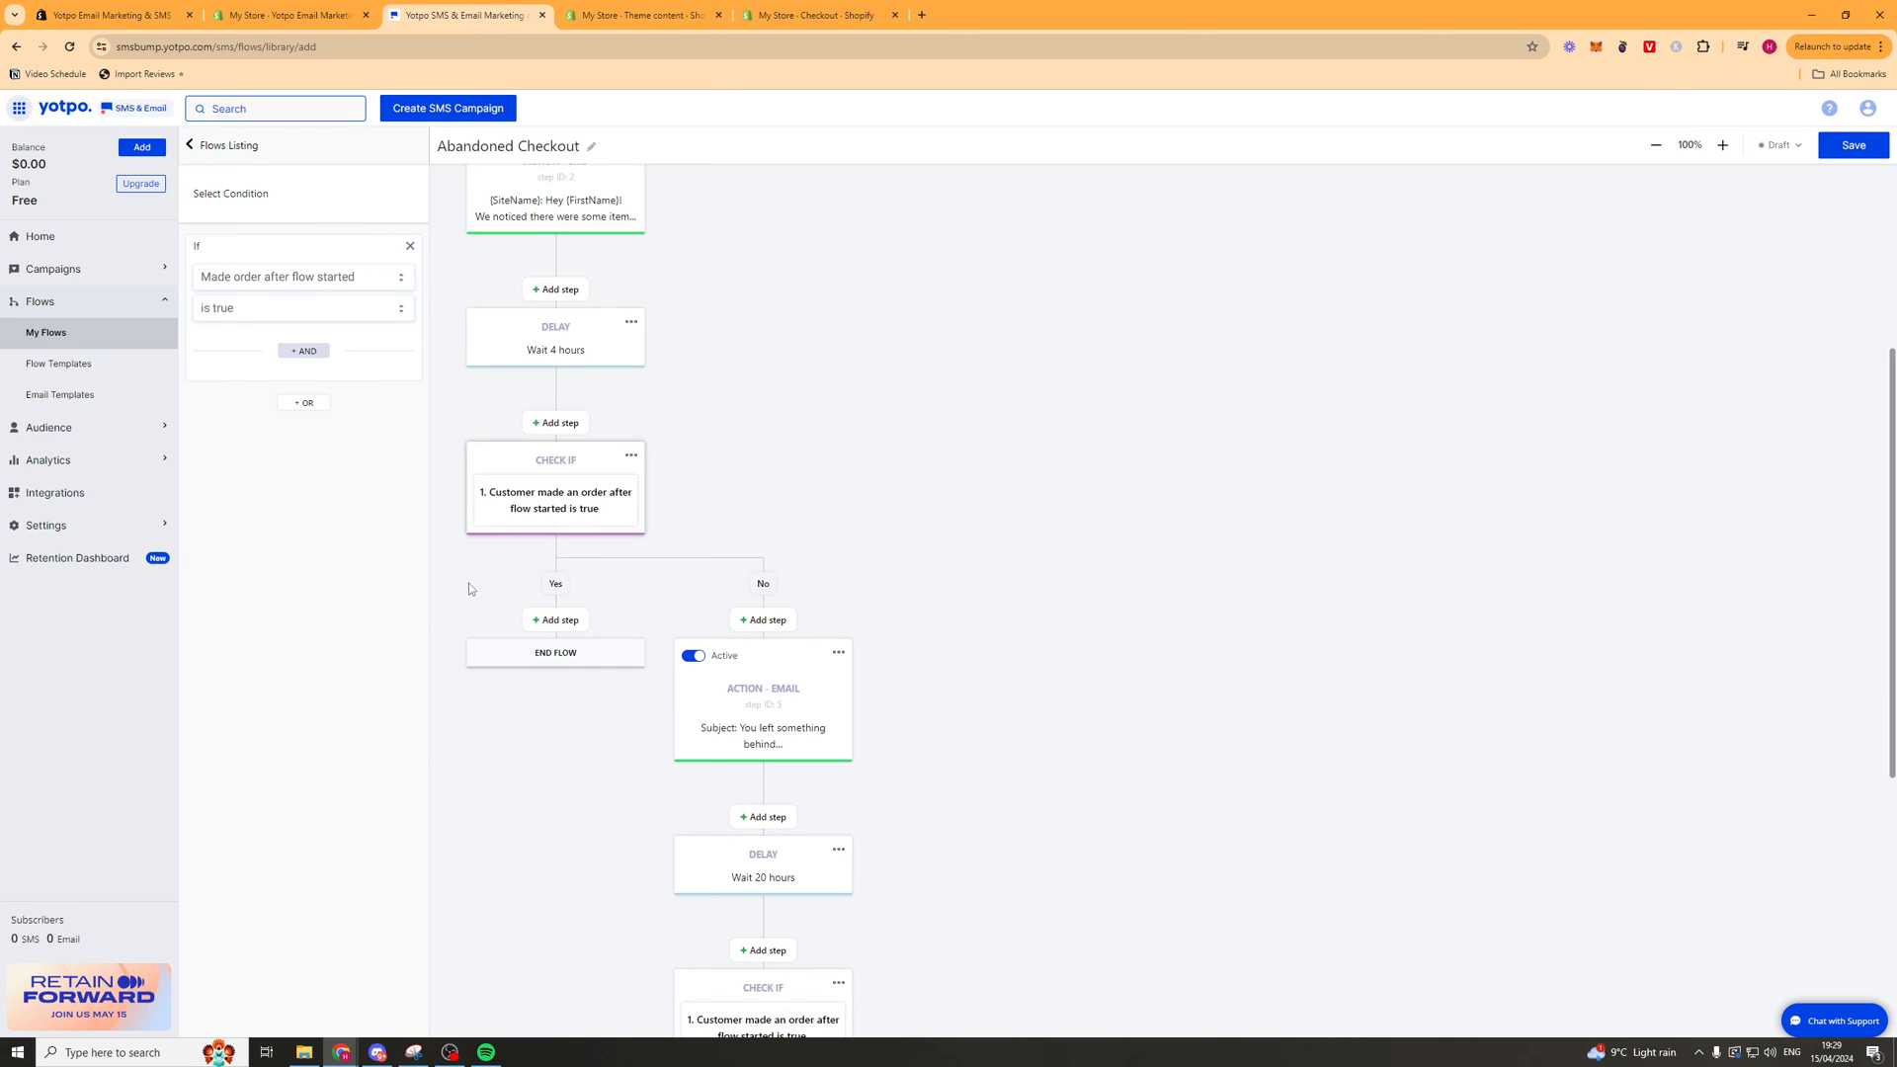
pyautogui.scroll(-3)
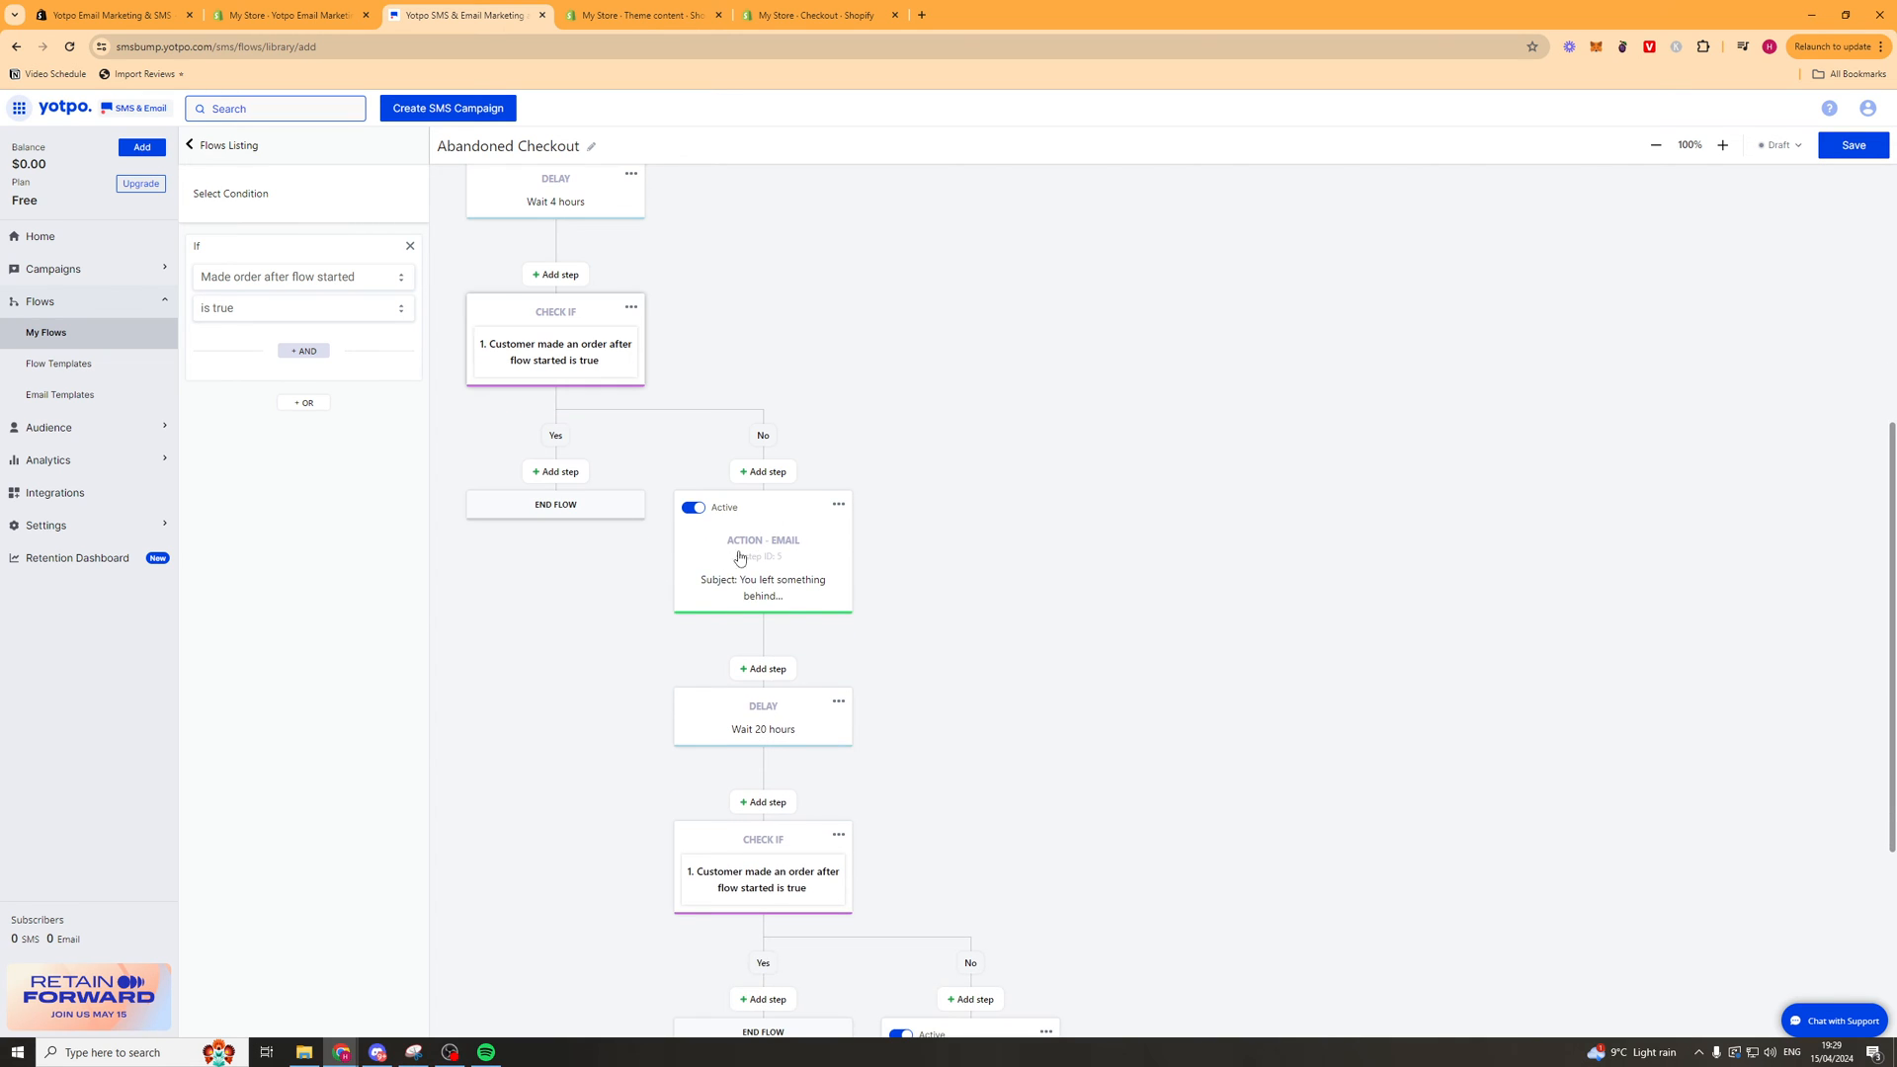
pyautogui.scroll(-3)
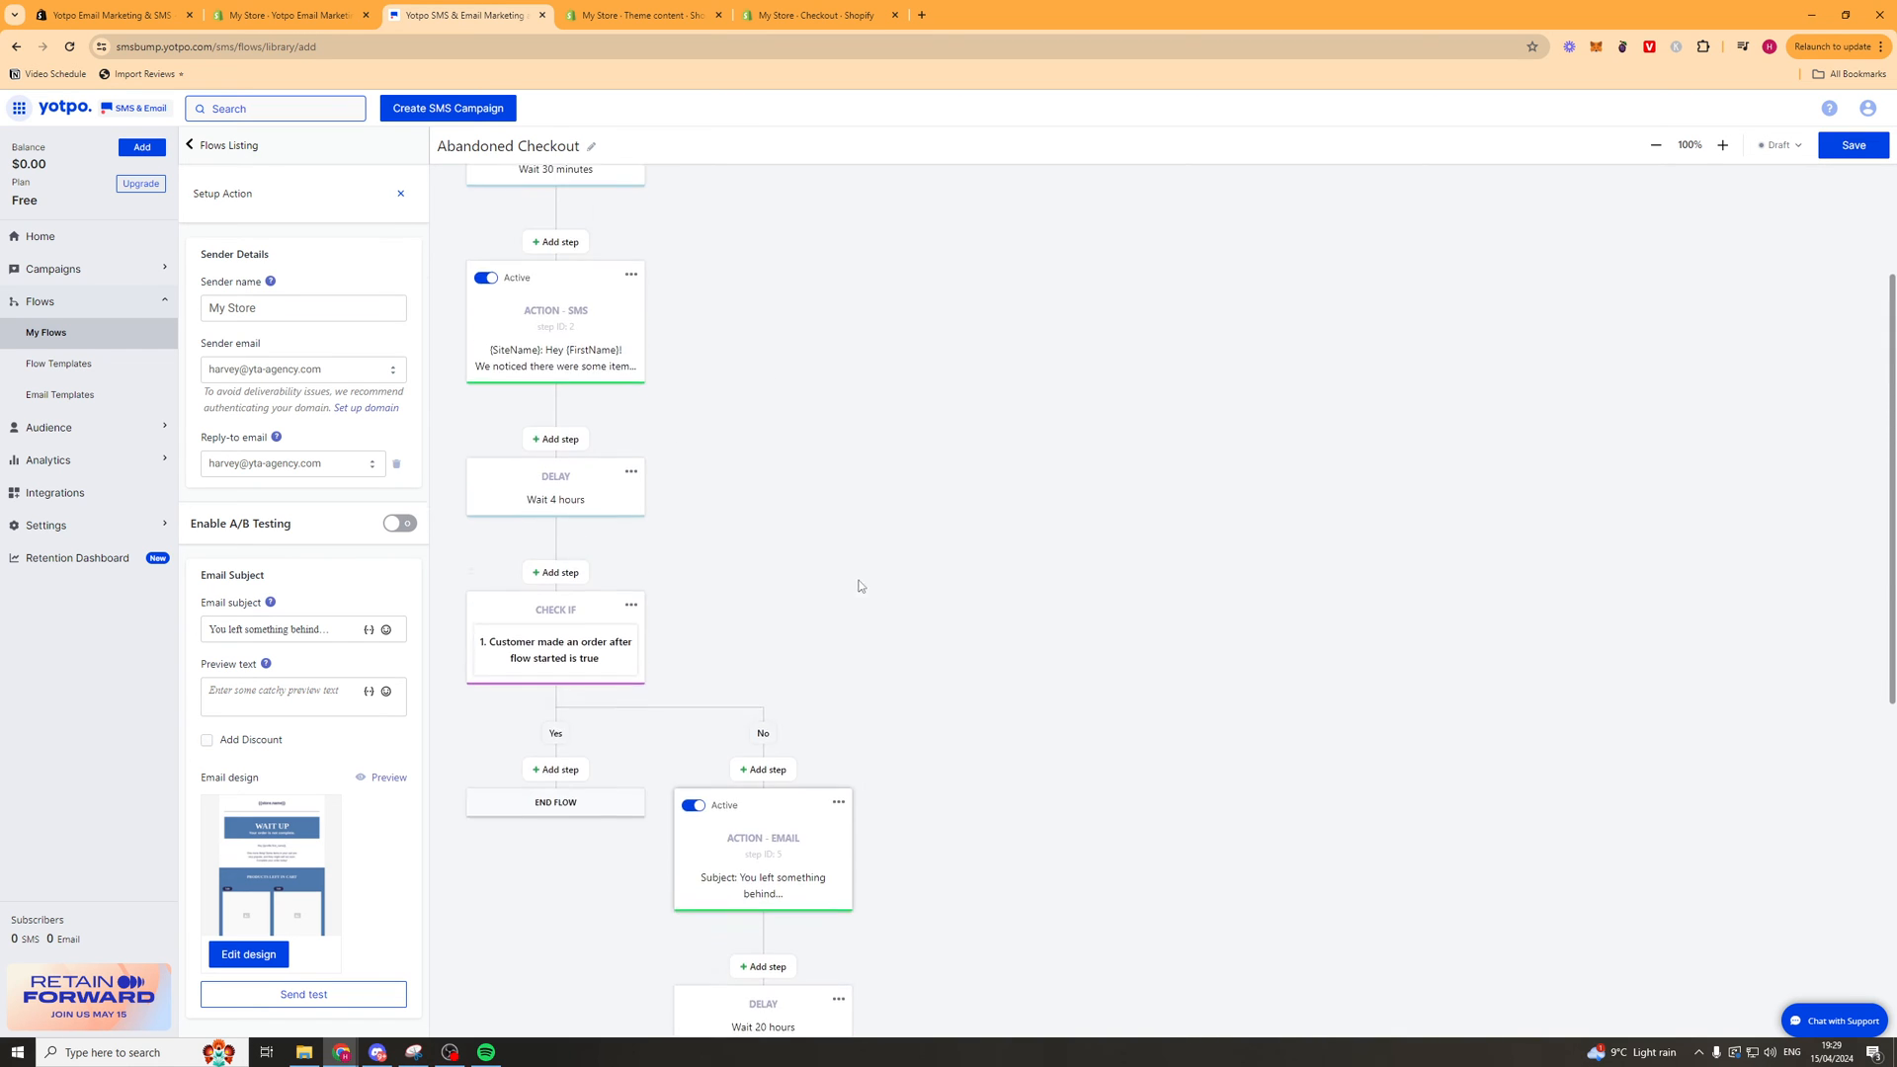
pyautogui.scroll(-3)
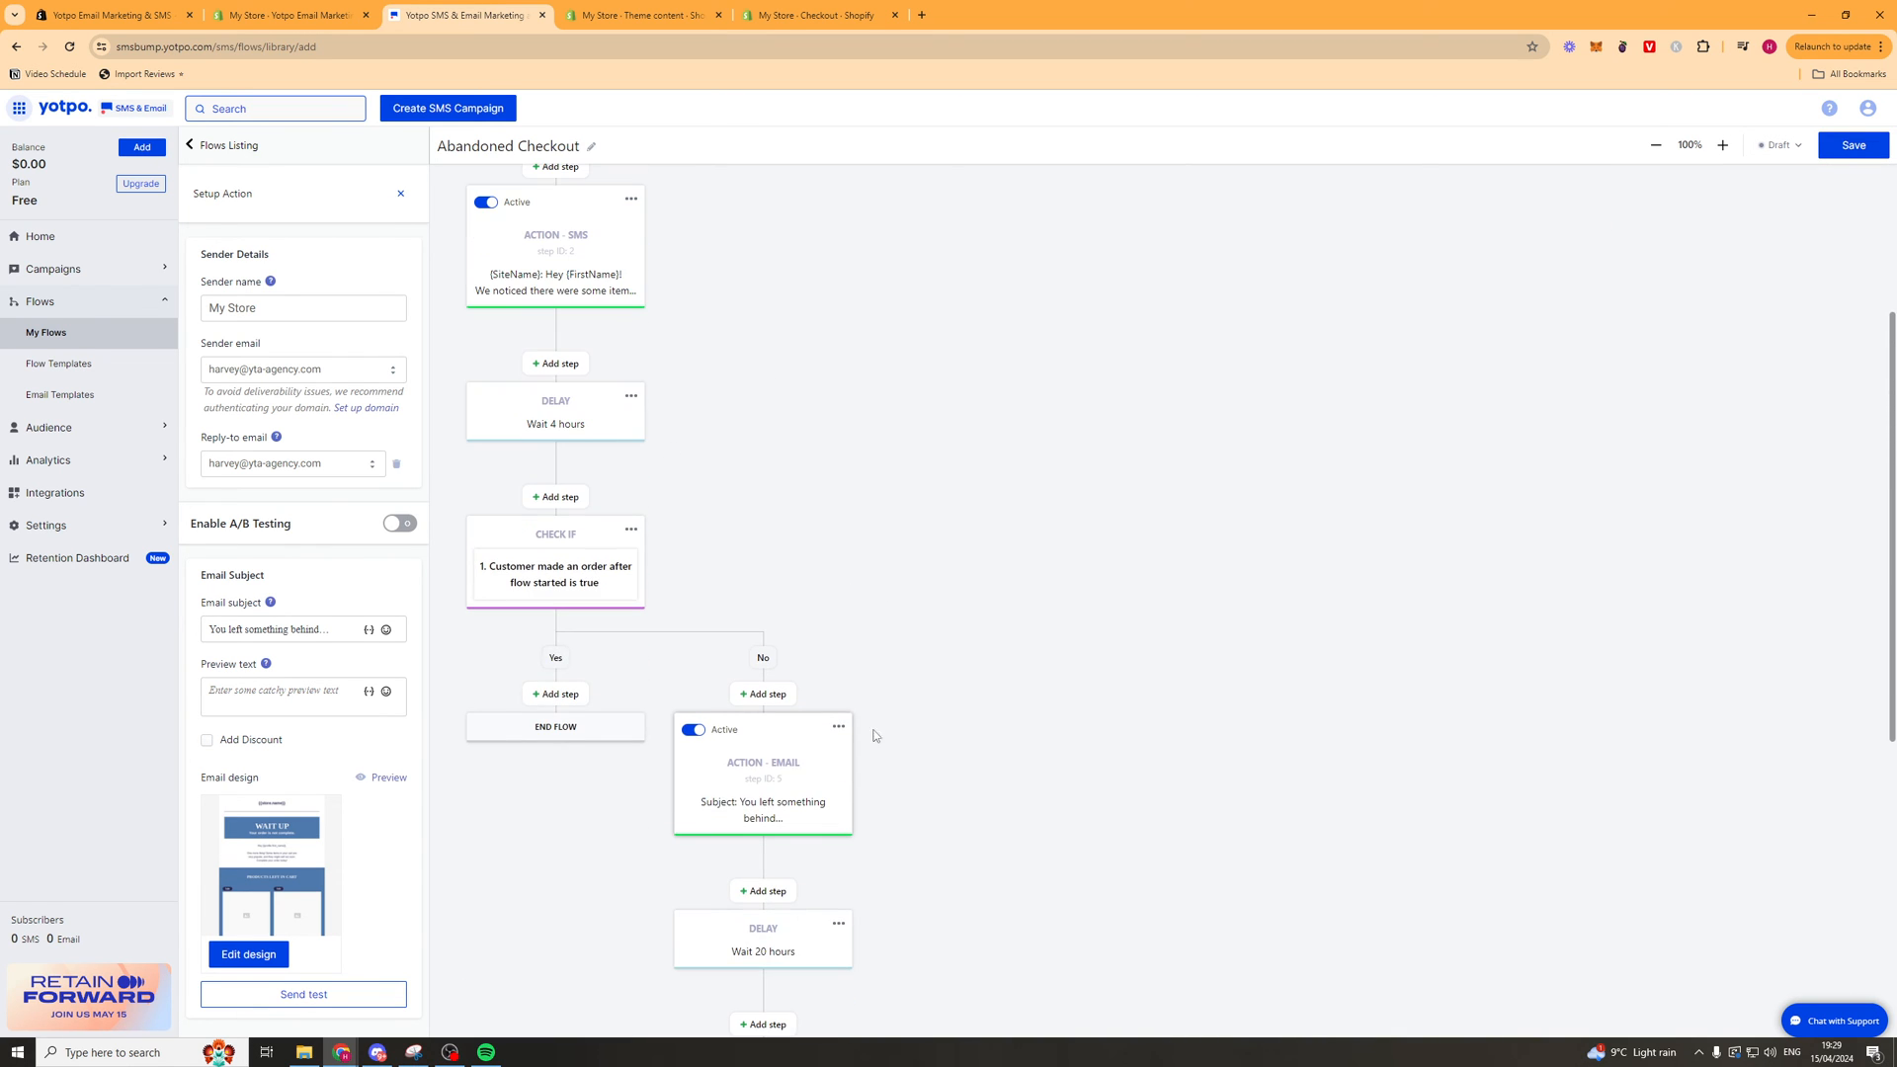
pyautogui.scroll(-3)
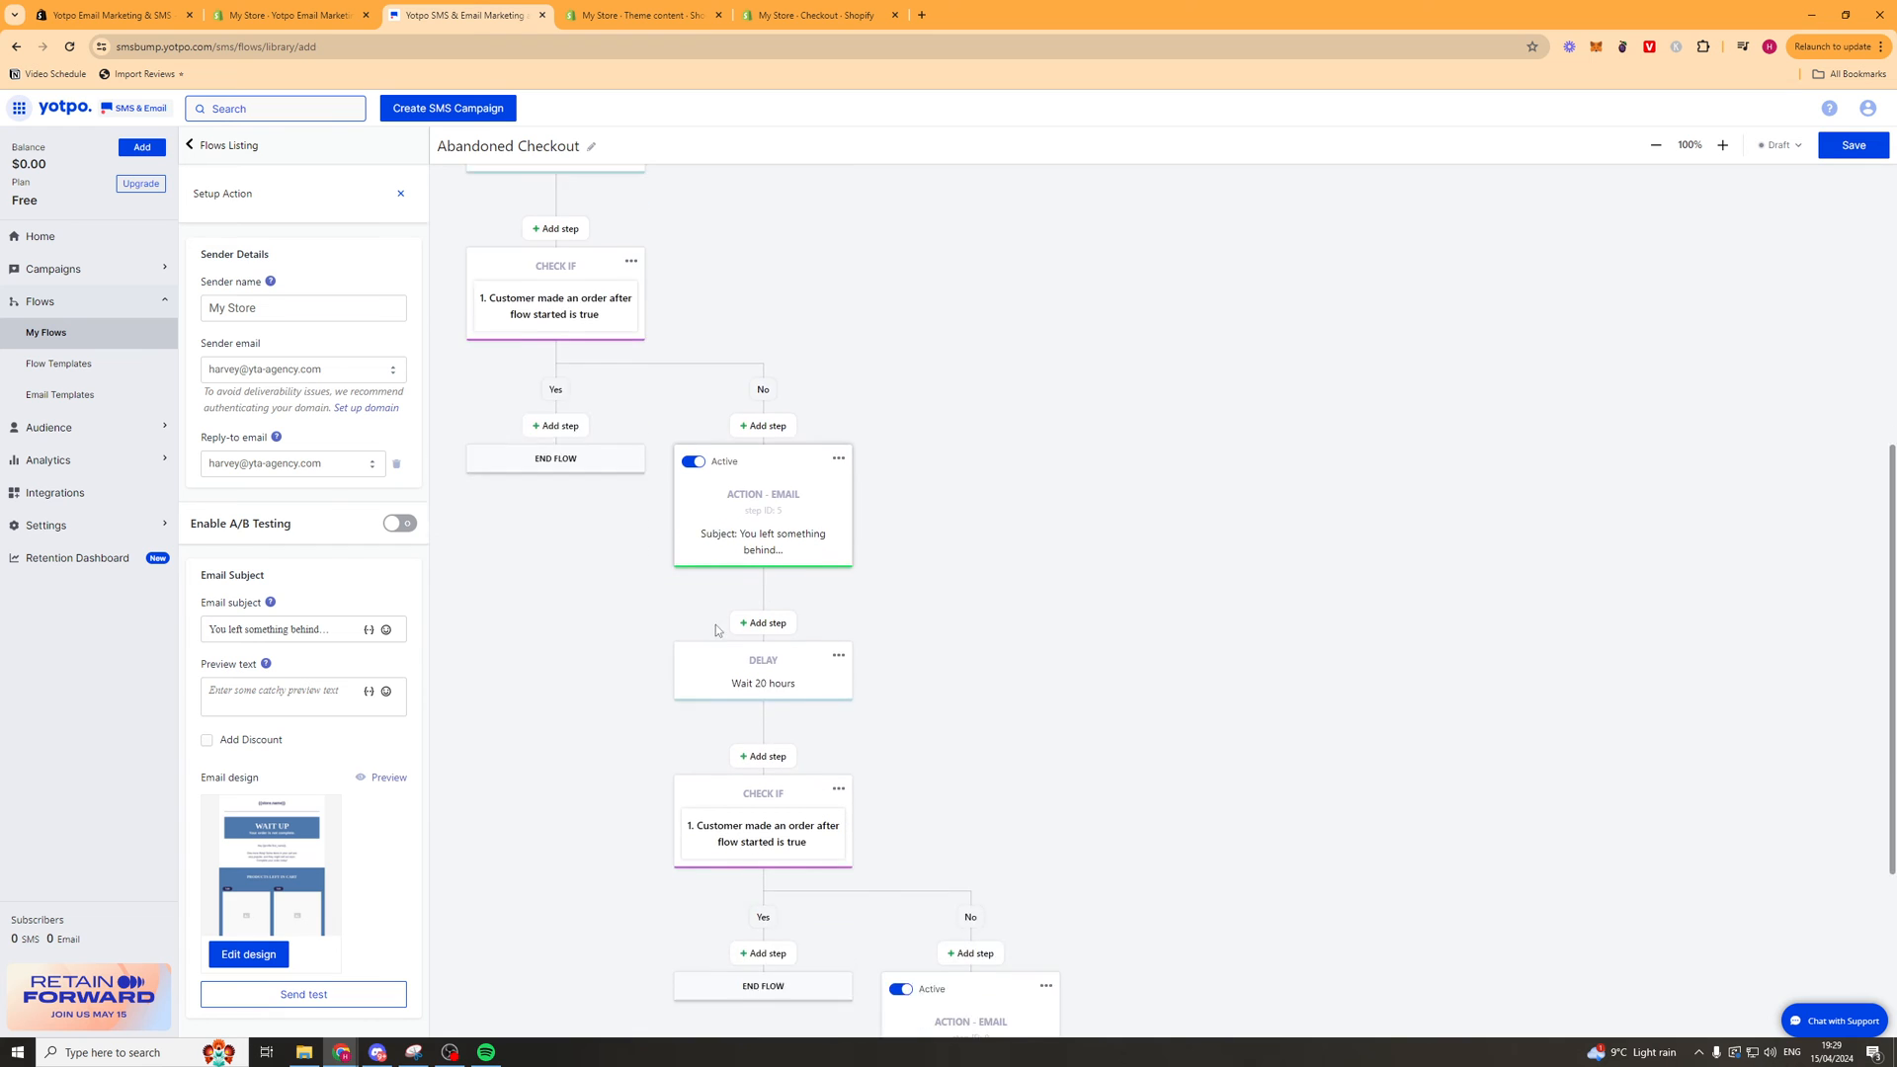
pyautogui.scroll(-3)
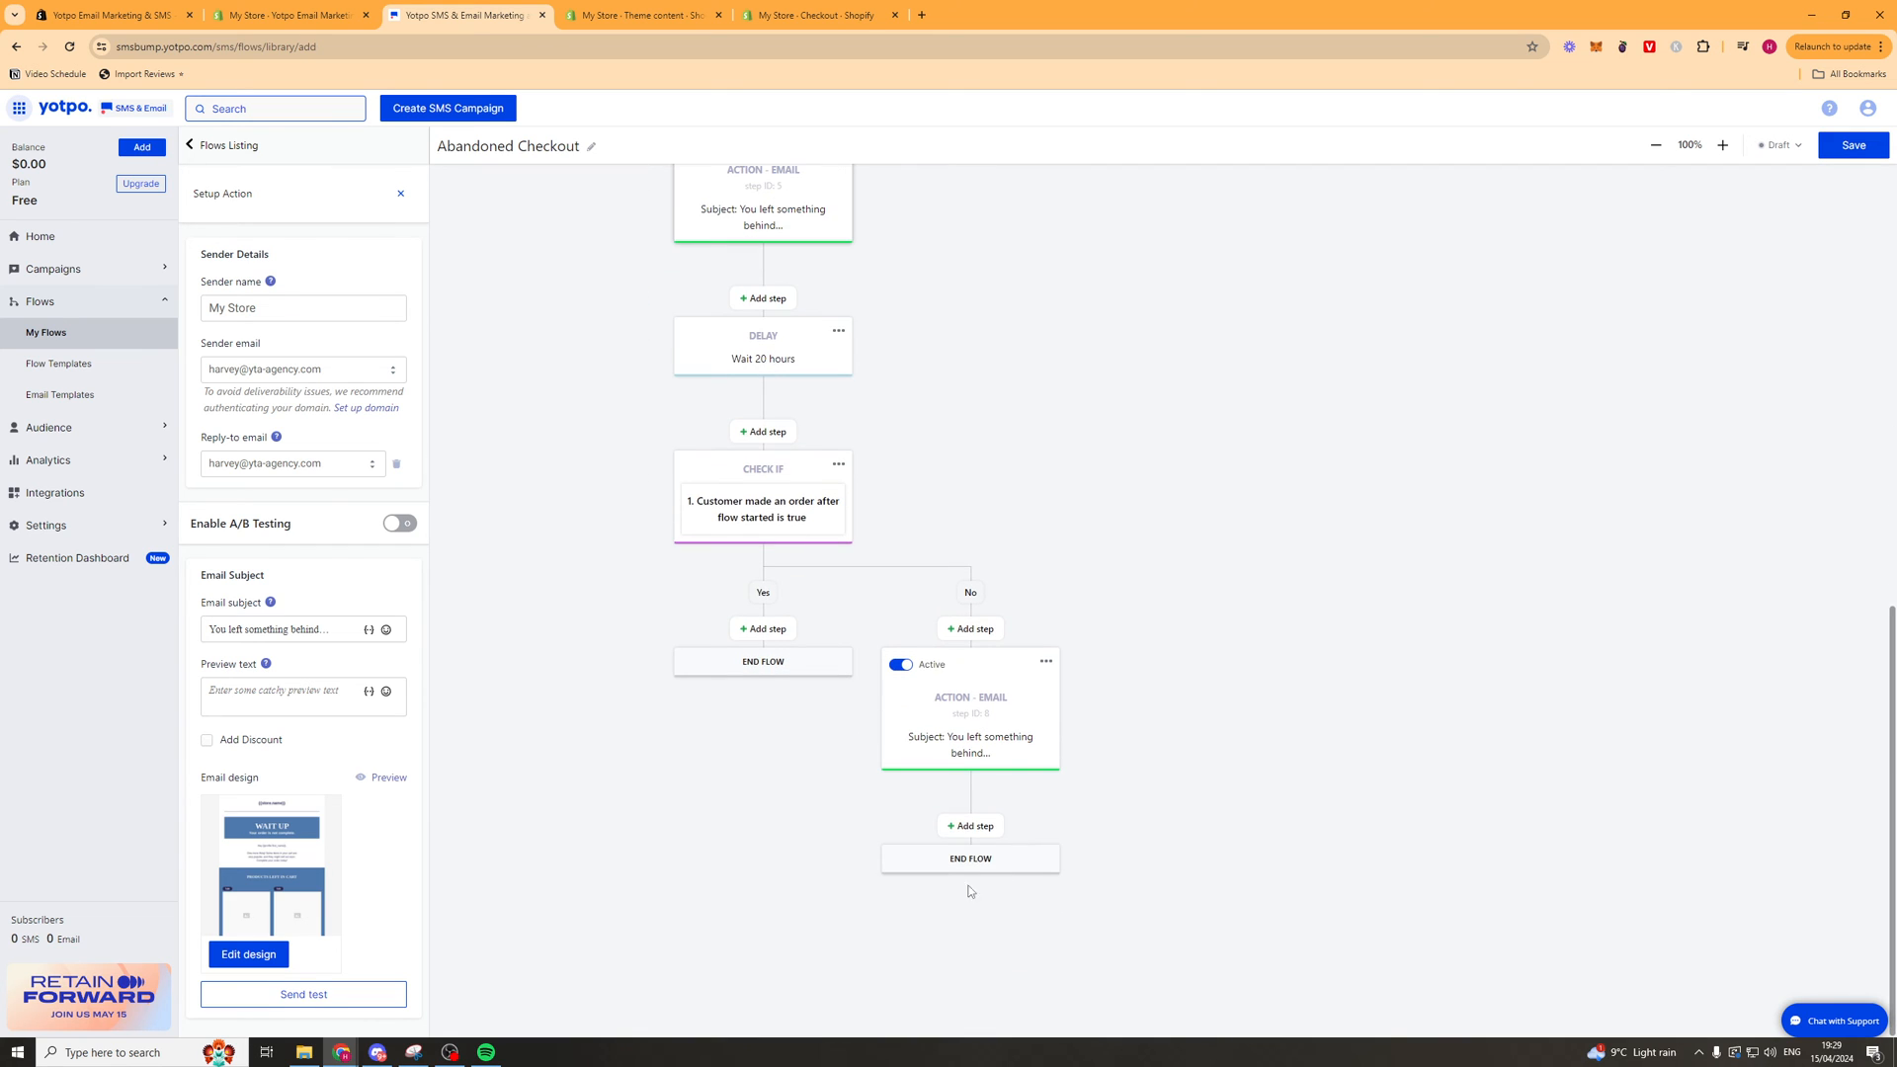
pyautogui.moveTo(1028, 874)
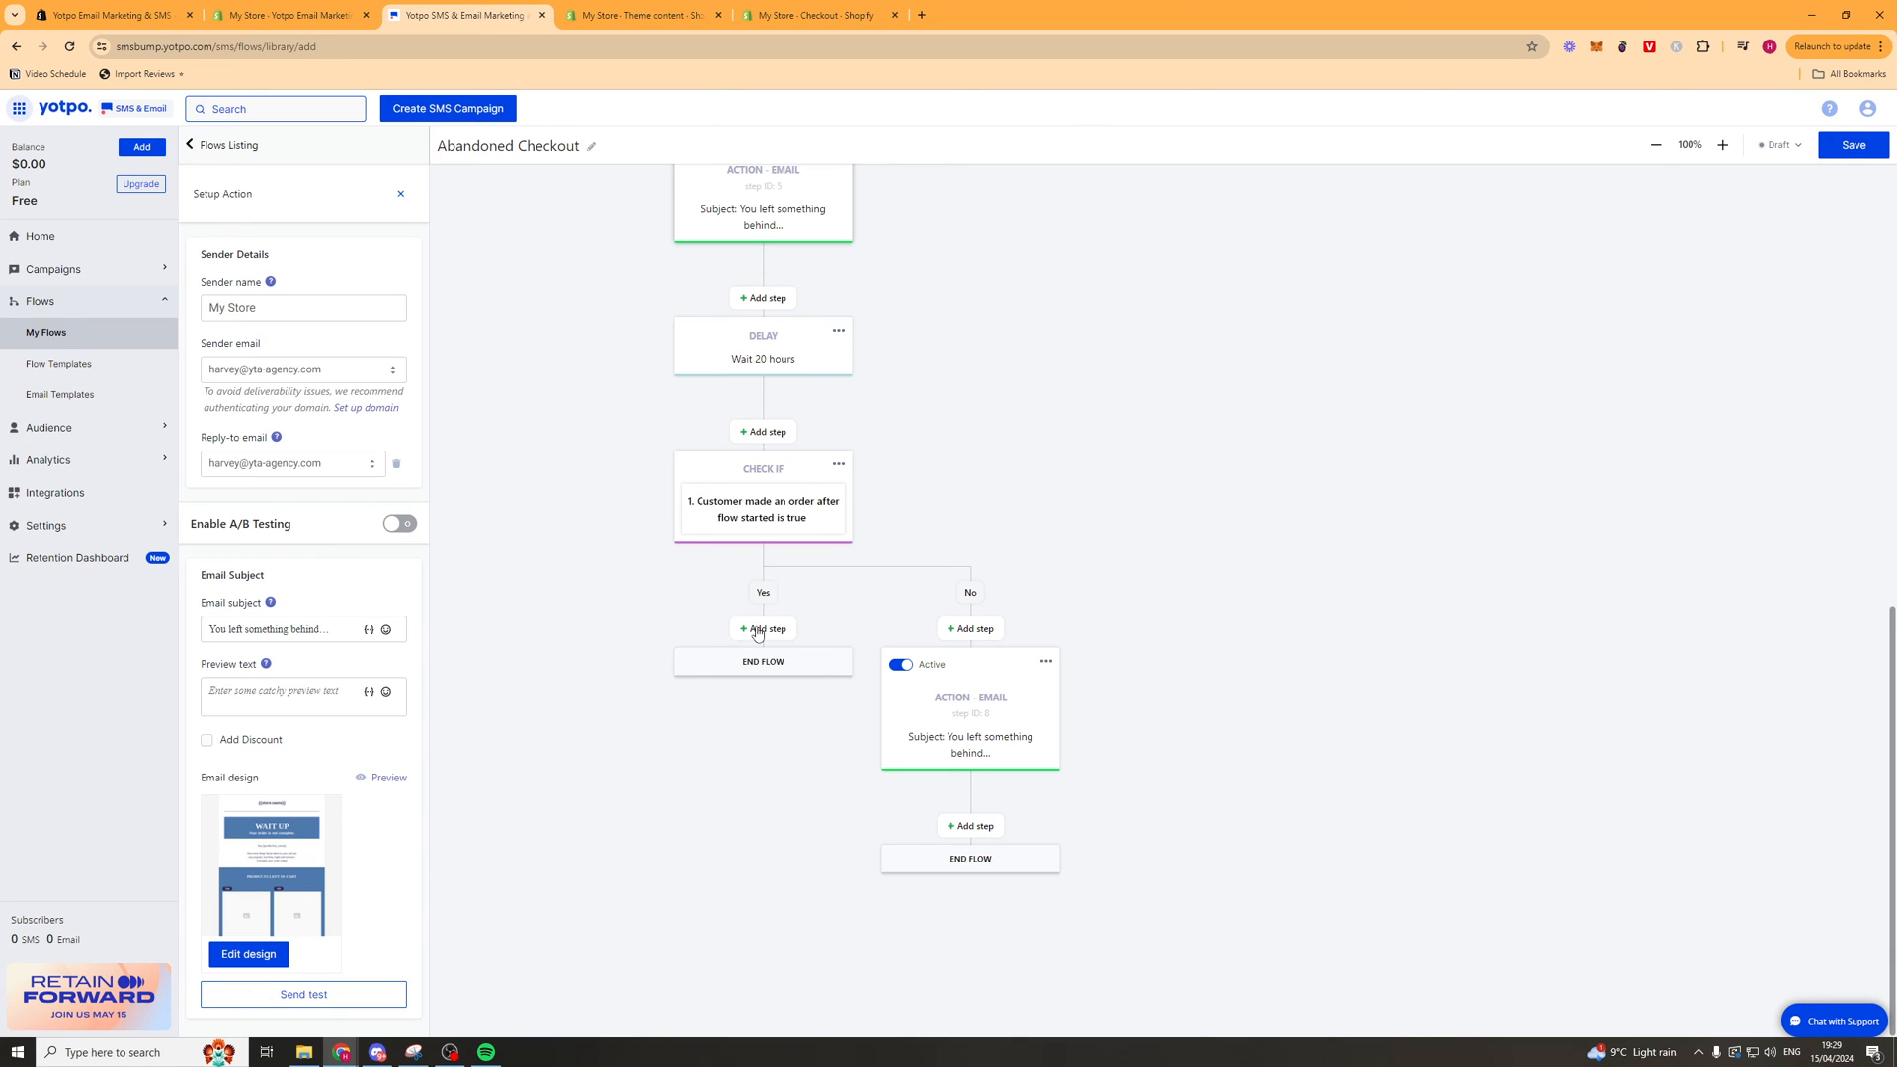
pyautogui.click(761, 629)
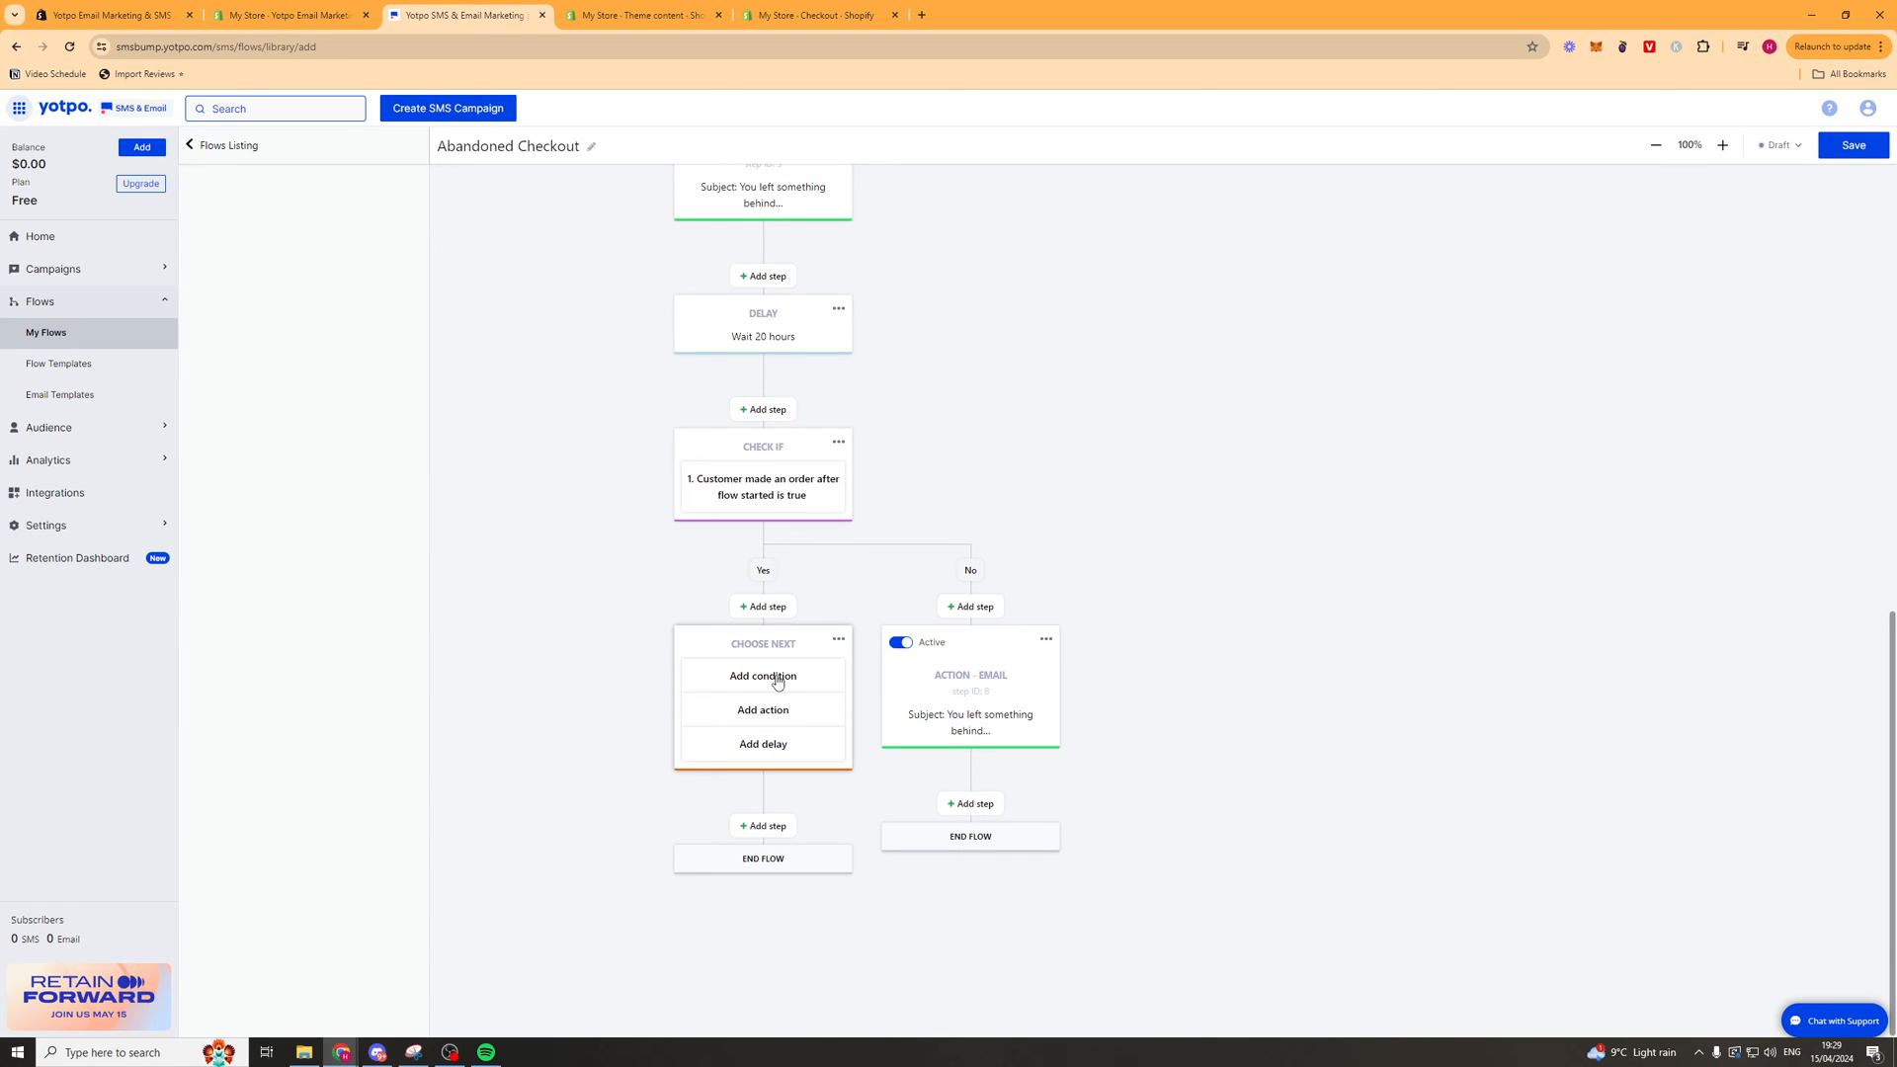
pyautogui.moveTo(778, 699)
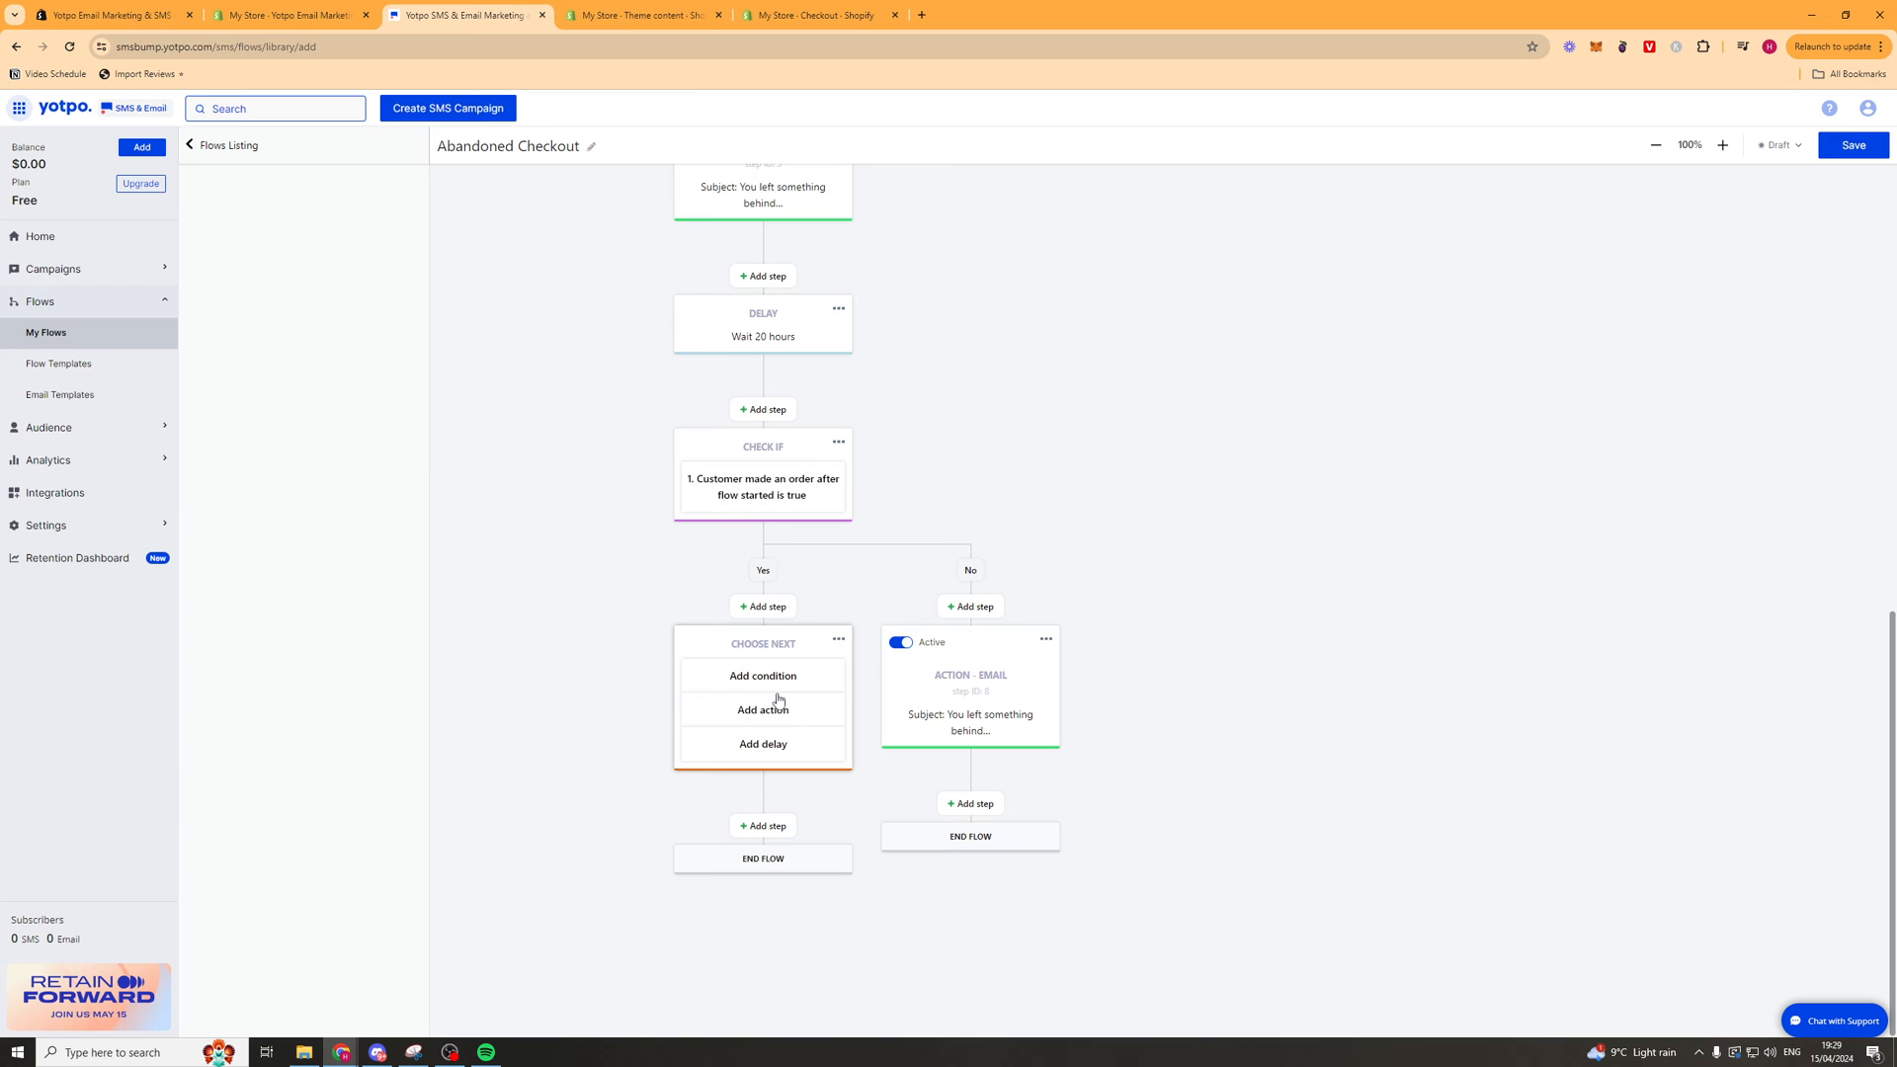
pyautogui.moveTo(1804, 160)
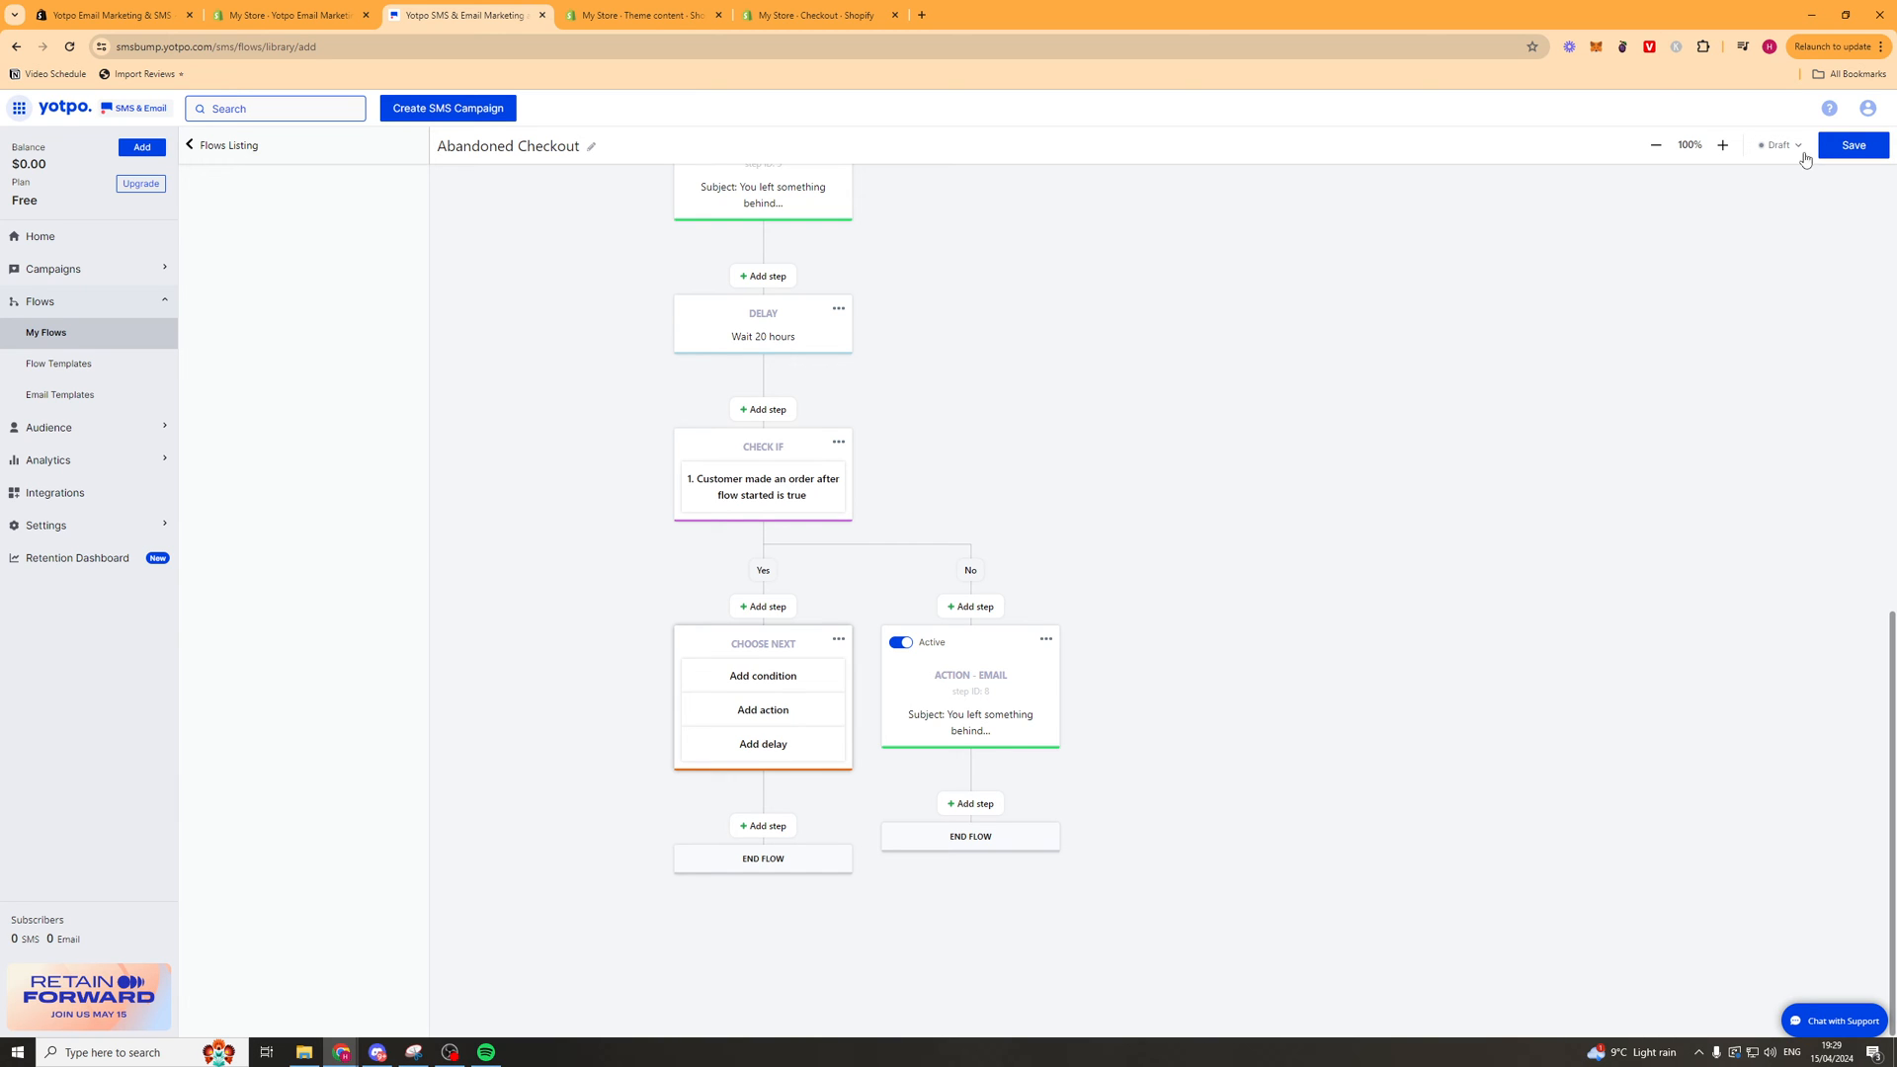
pyautogui.click(1778, 145)
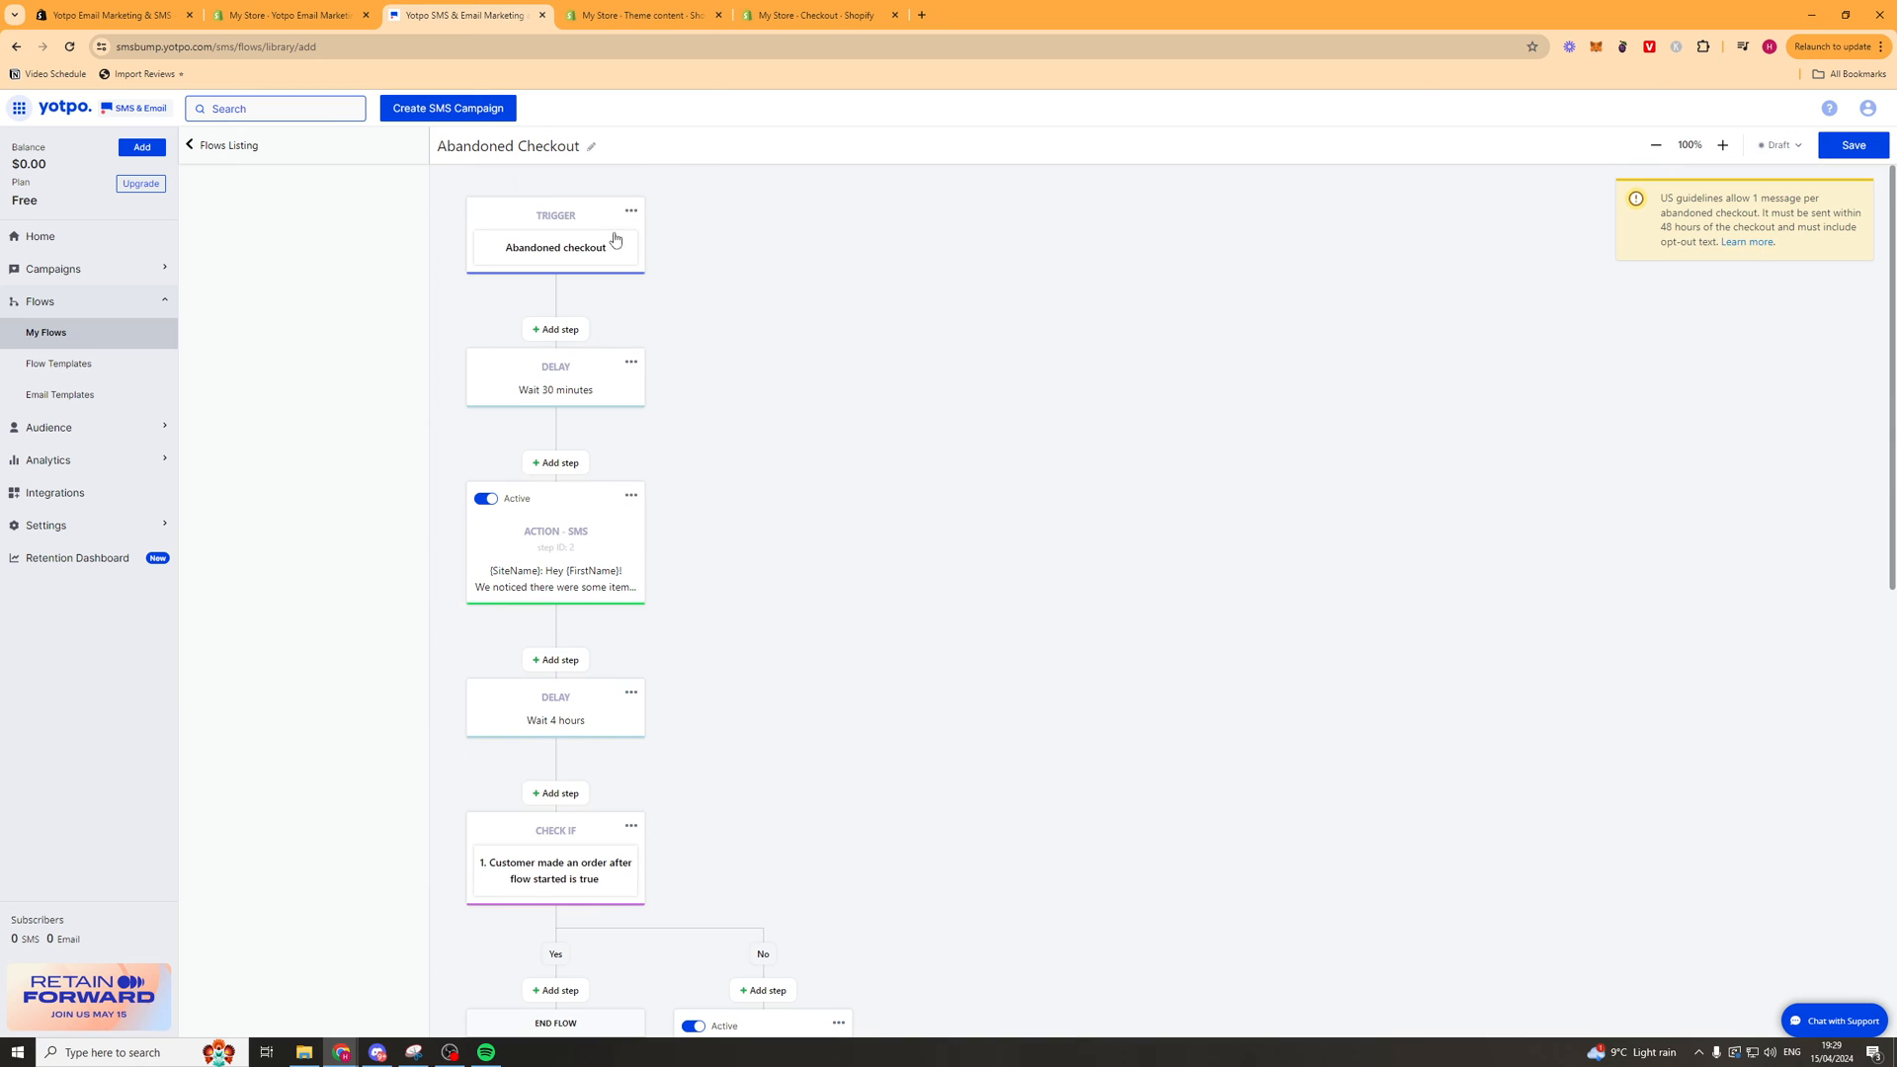
pyautogui.moveTo(118, 359)
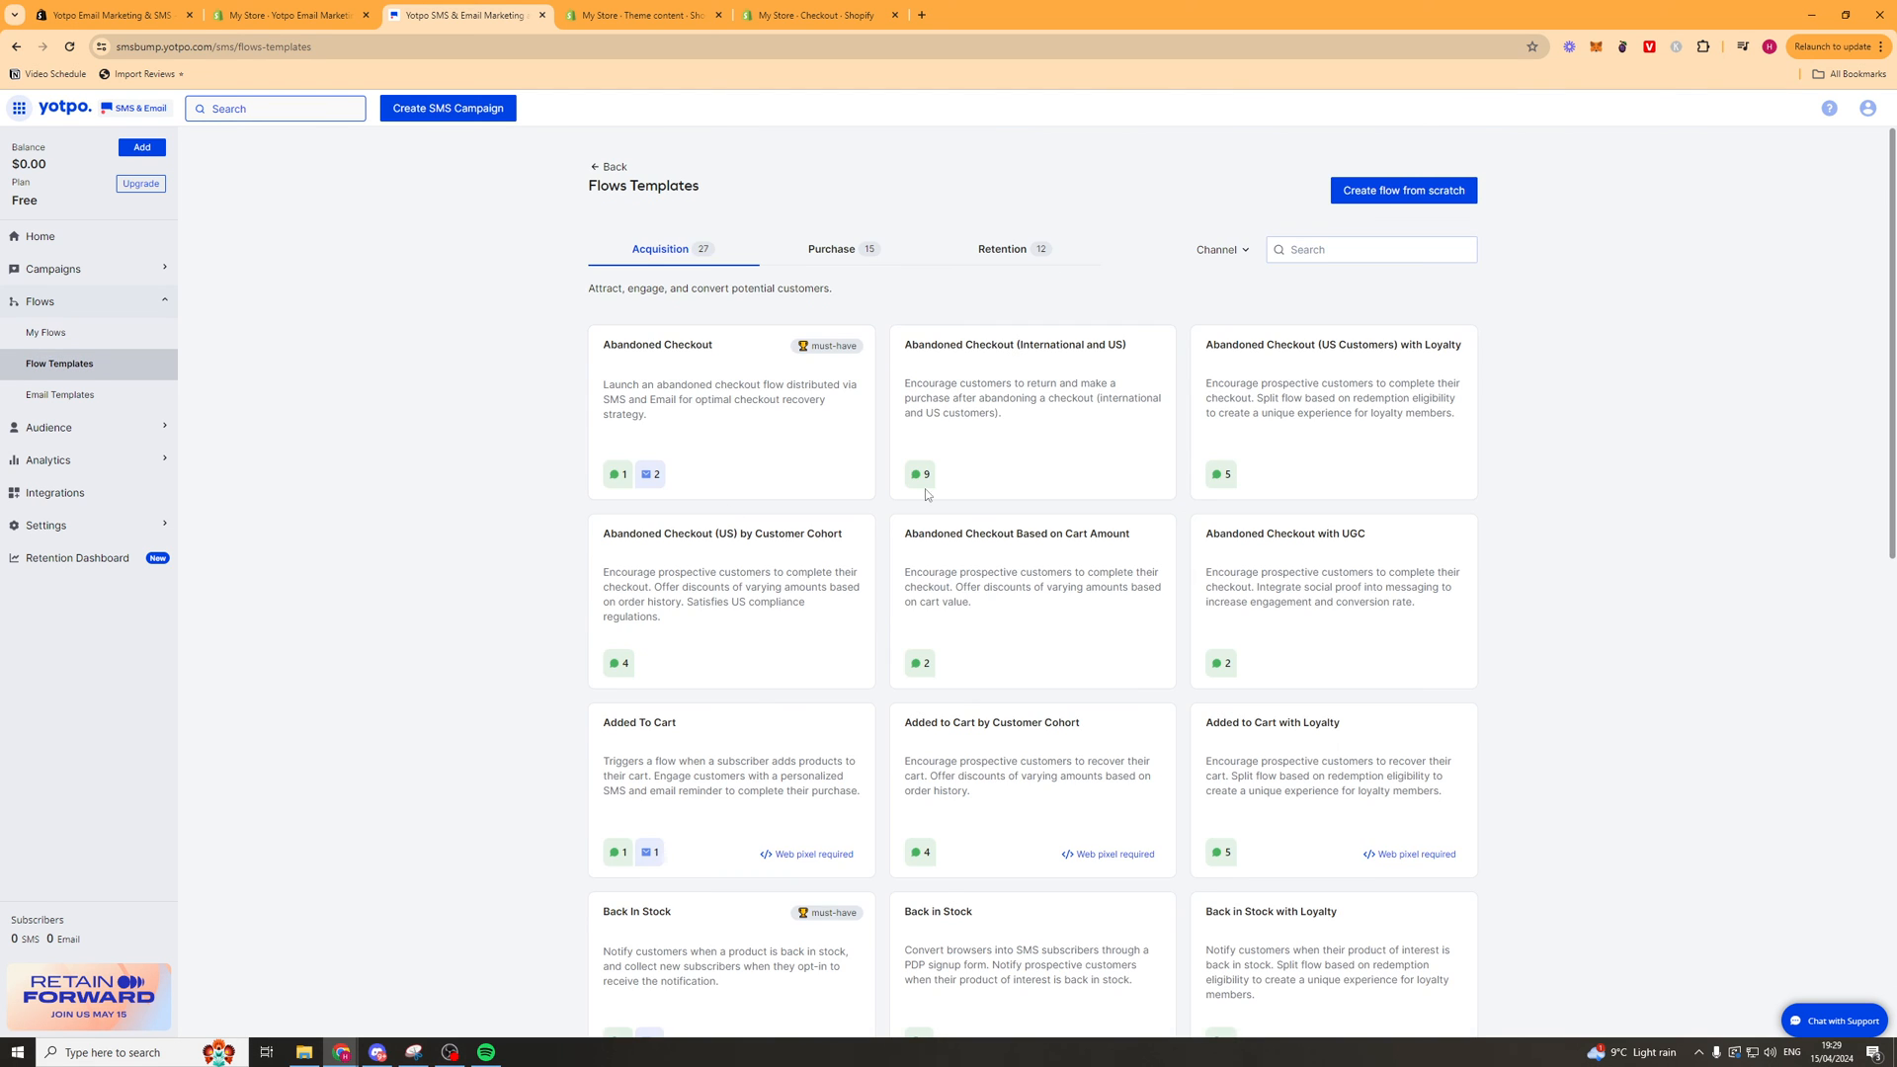
# Show the Purchase flow templates, then the next template category.
pyautogui.click(831, 249)
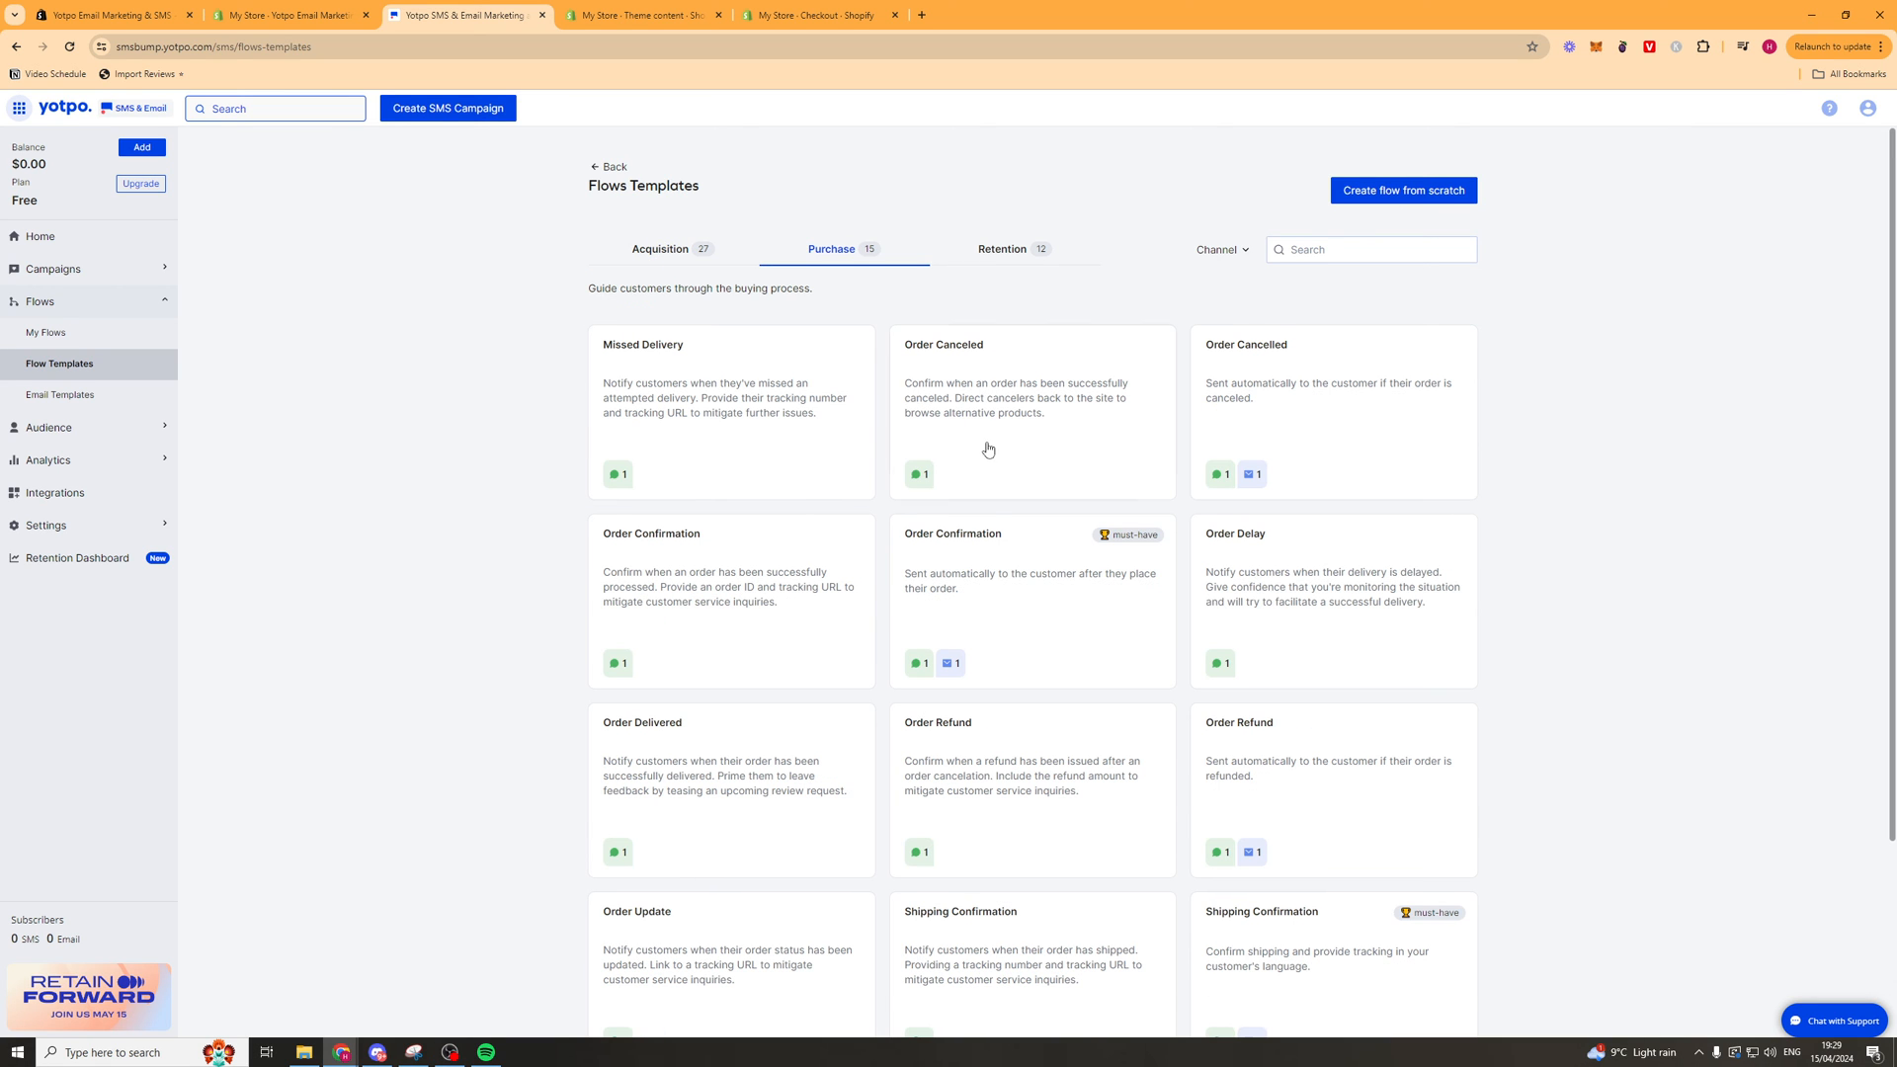
pyautogui.click(1002, 249)
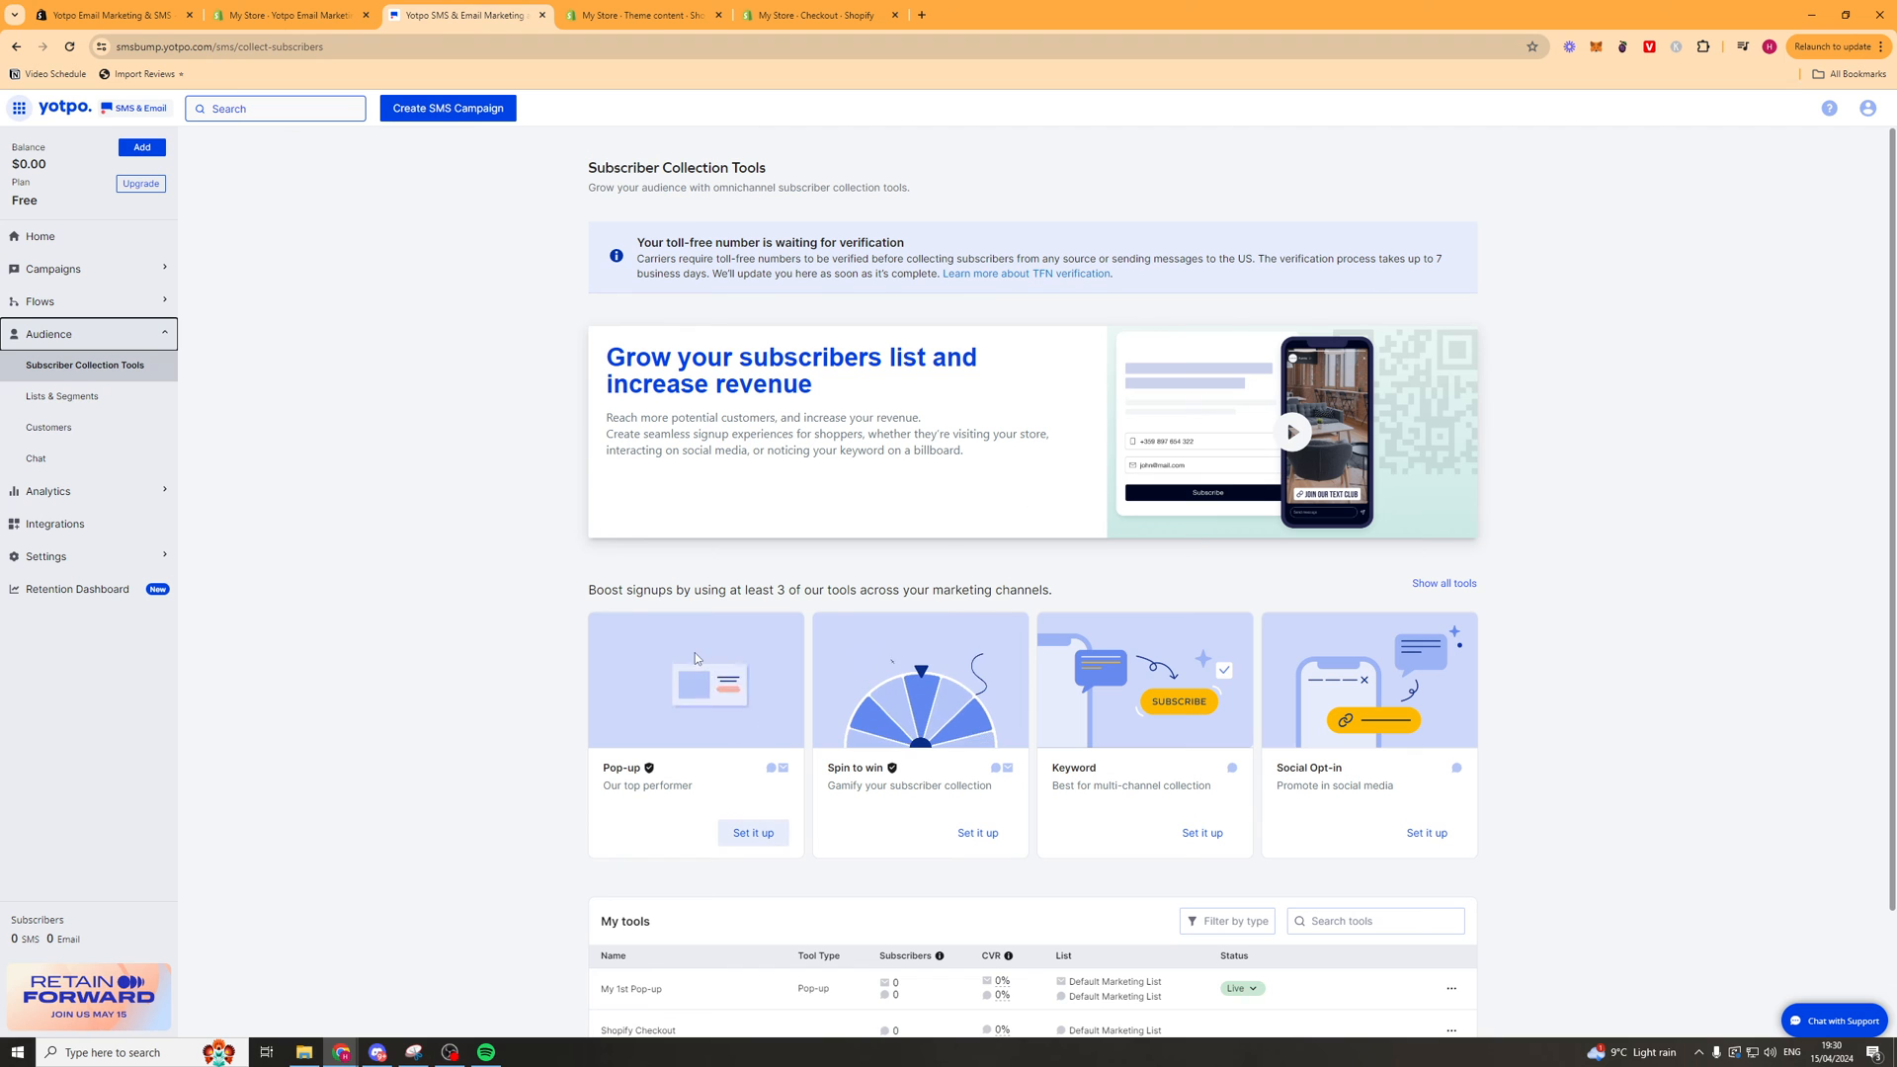
# Copy My 1st Pop-up's form code from its actions menu, then view its analytics.
pyautogui.scroll(-3)
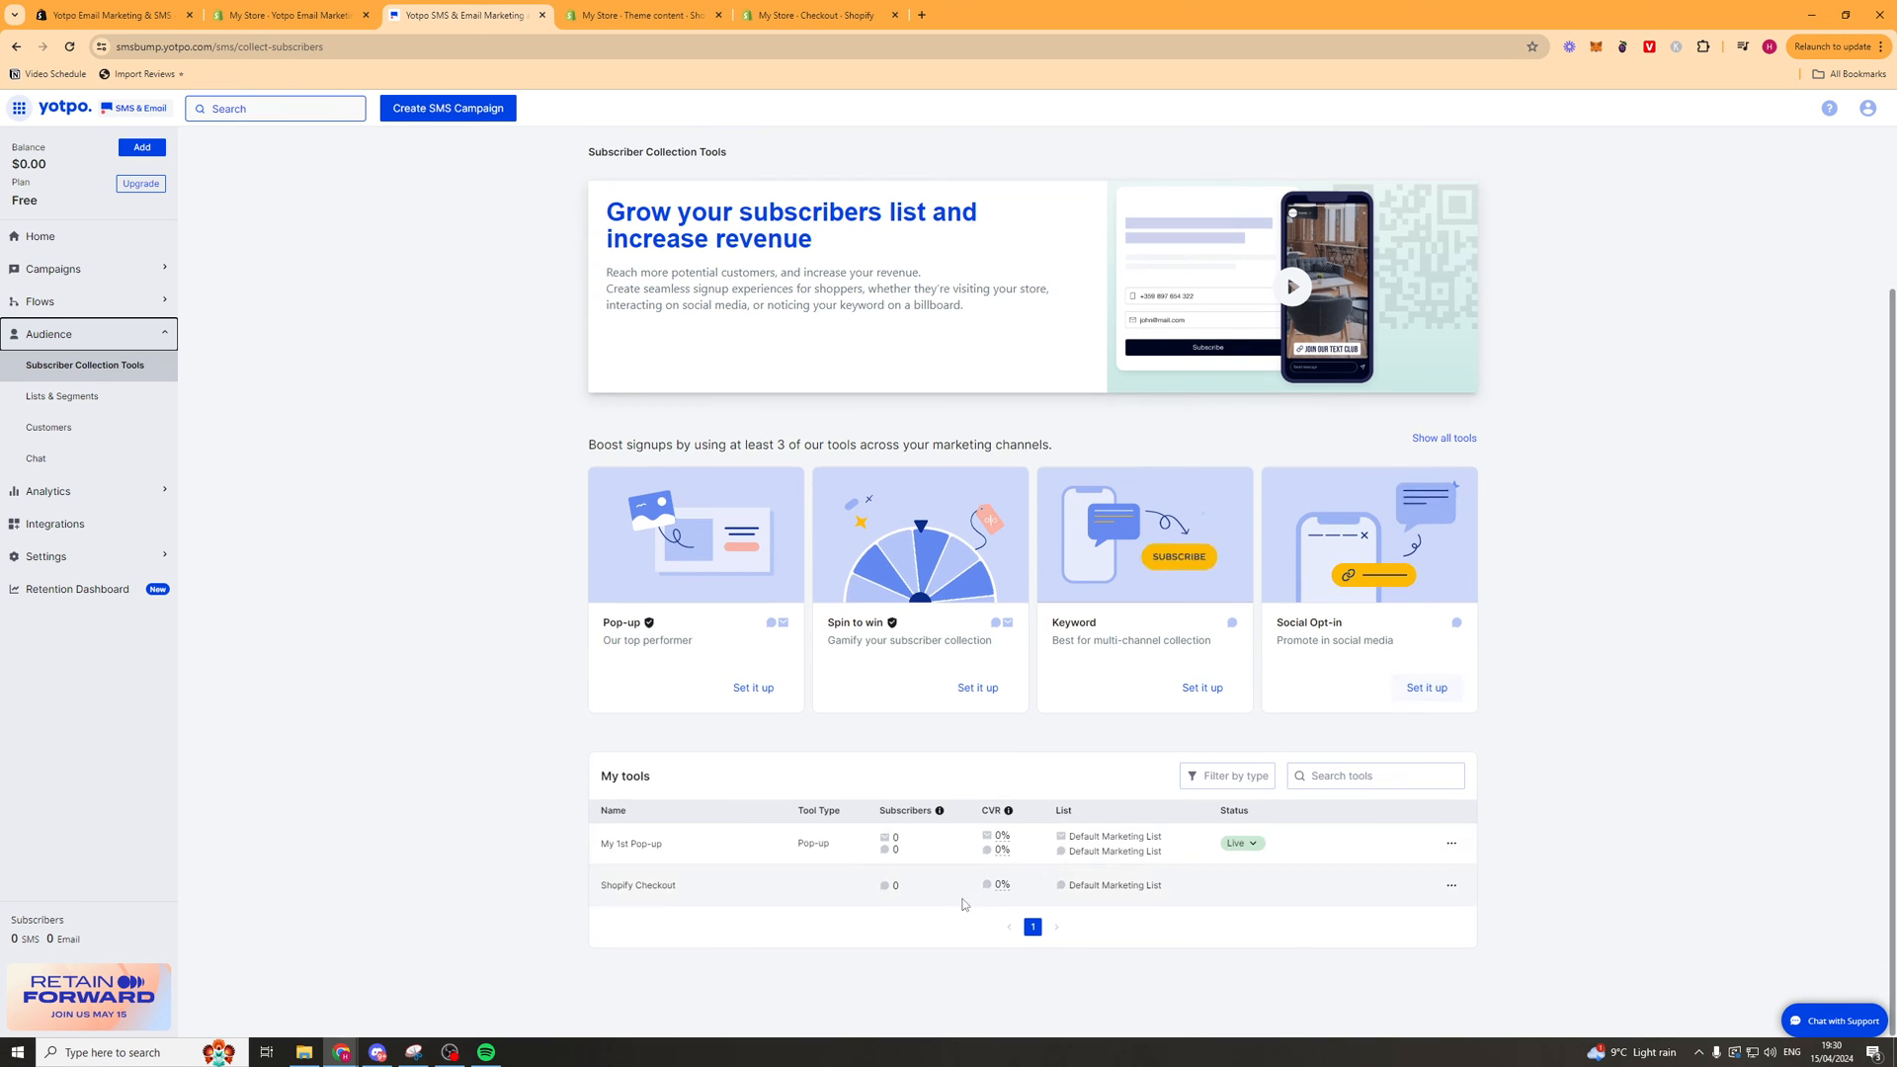
pyautogui.moveTo(1381, 857)
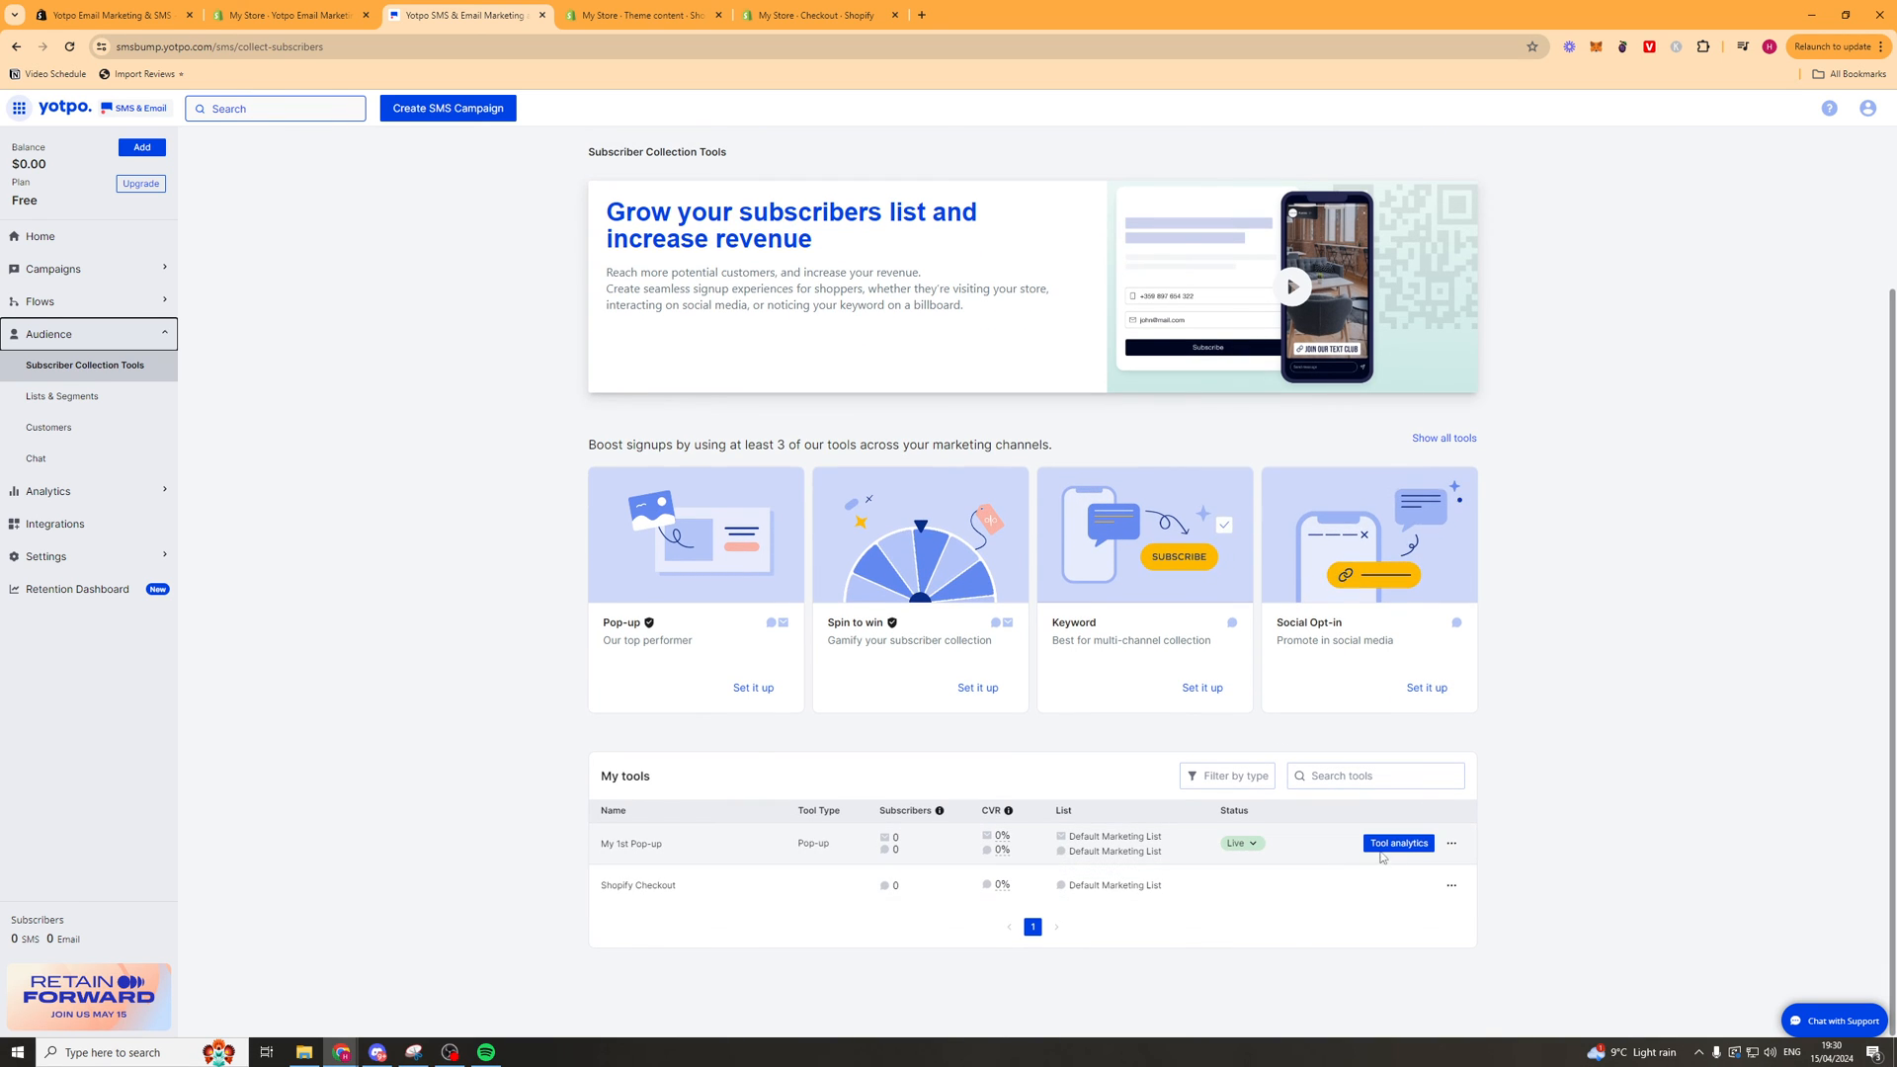
pyautogui.click(1451, 843)
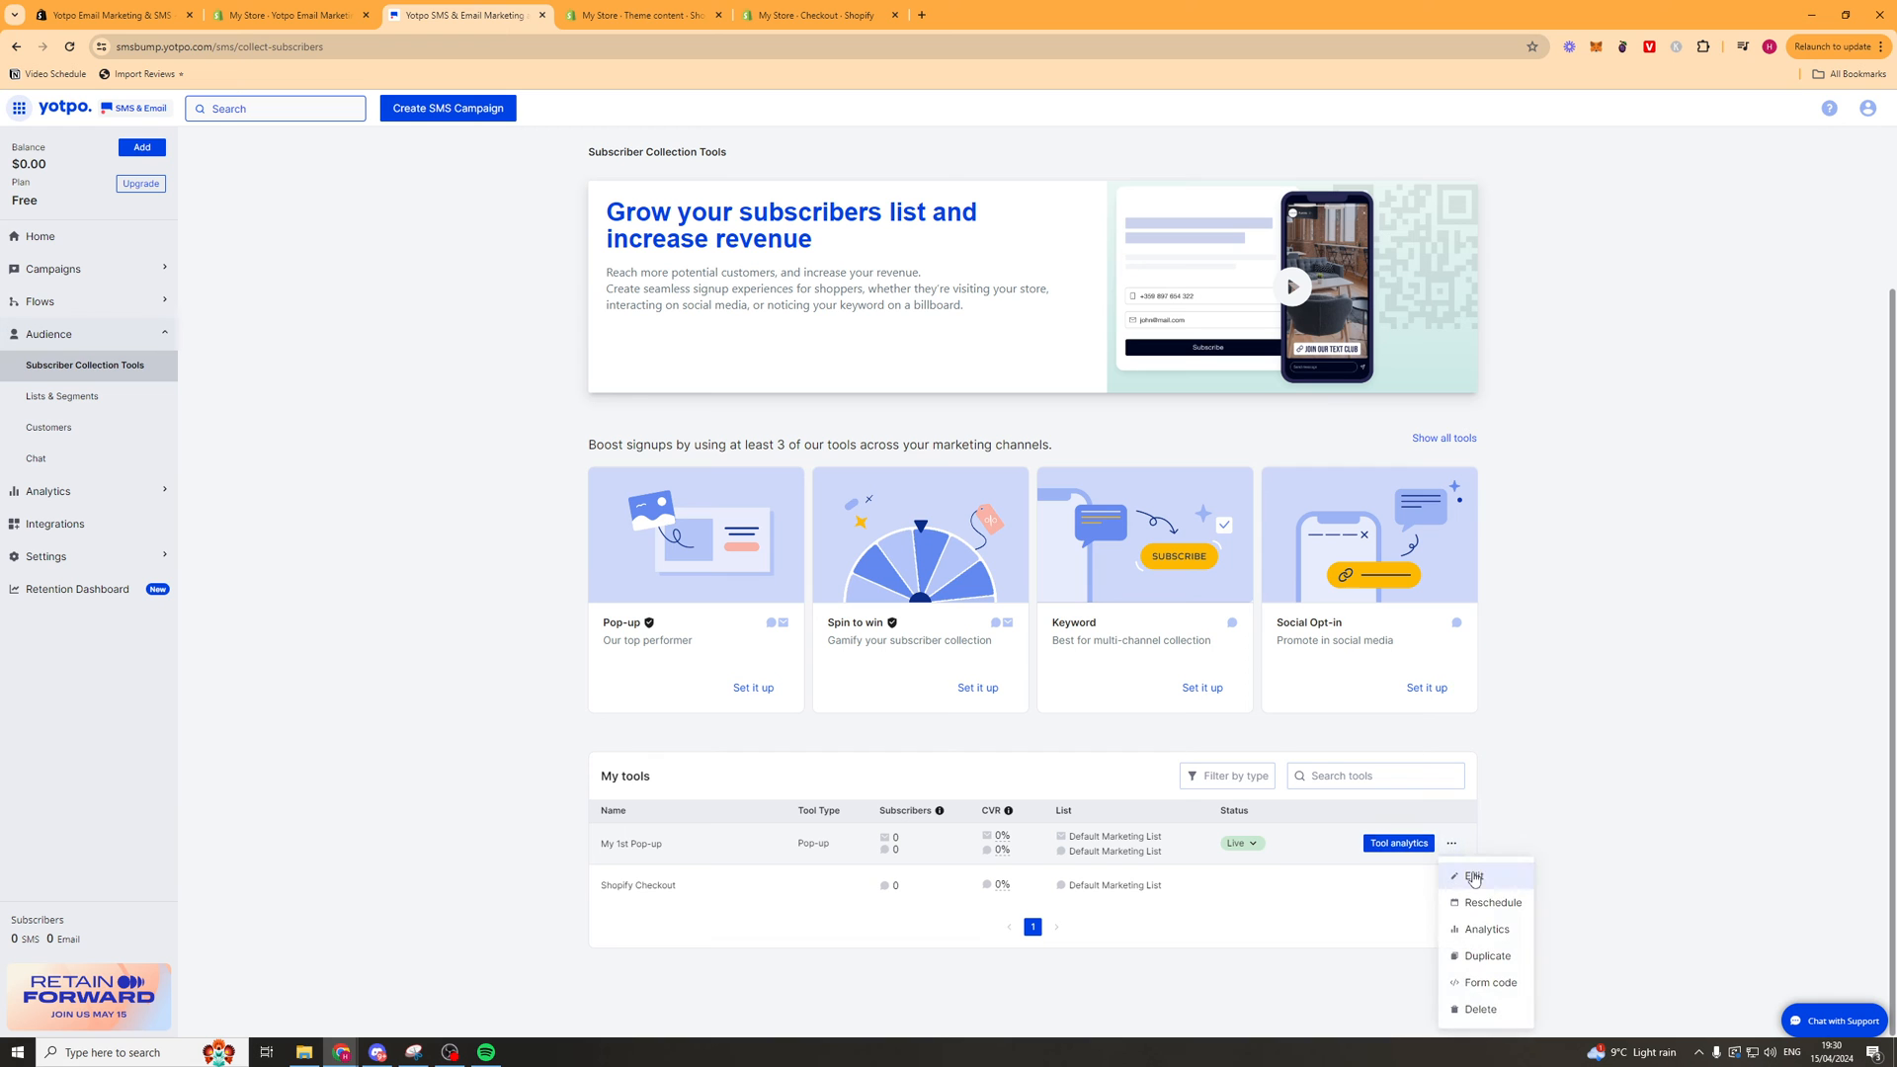
pyautogui.click(1489, 981)
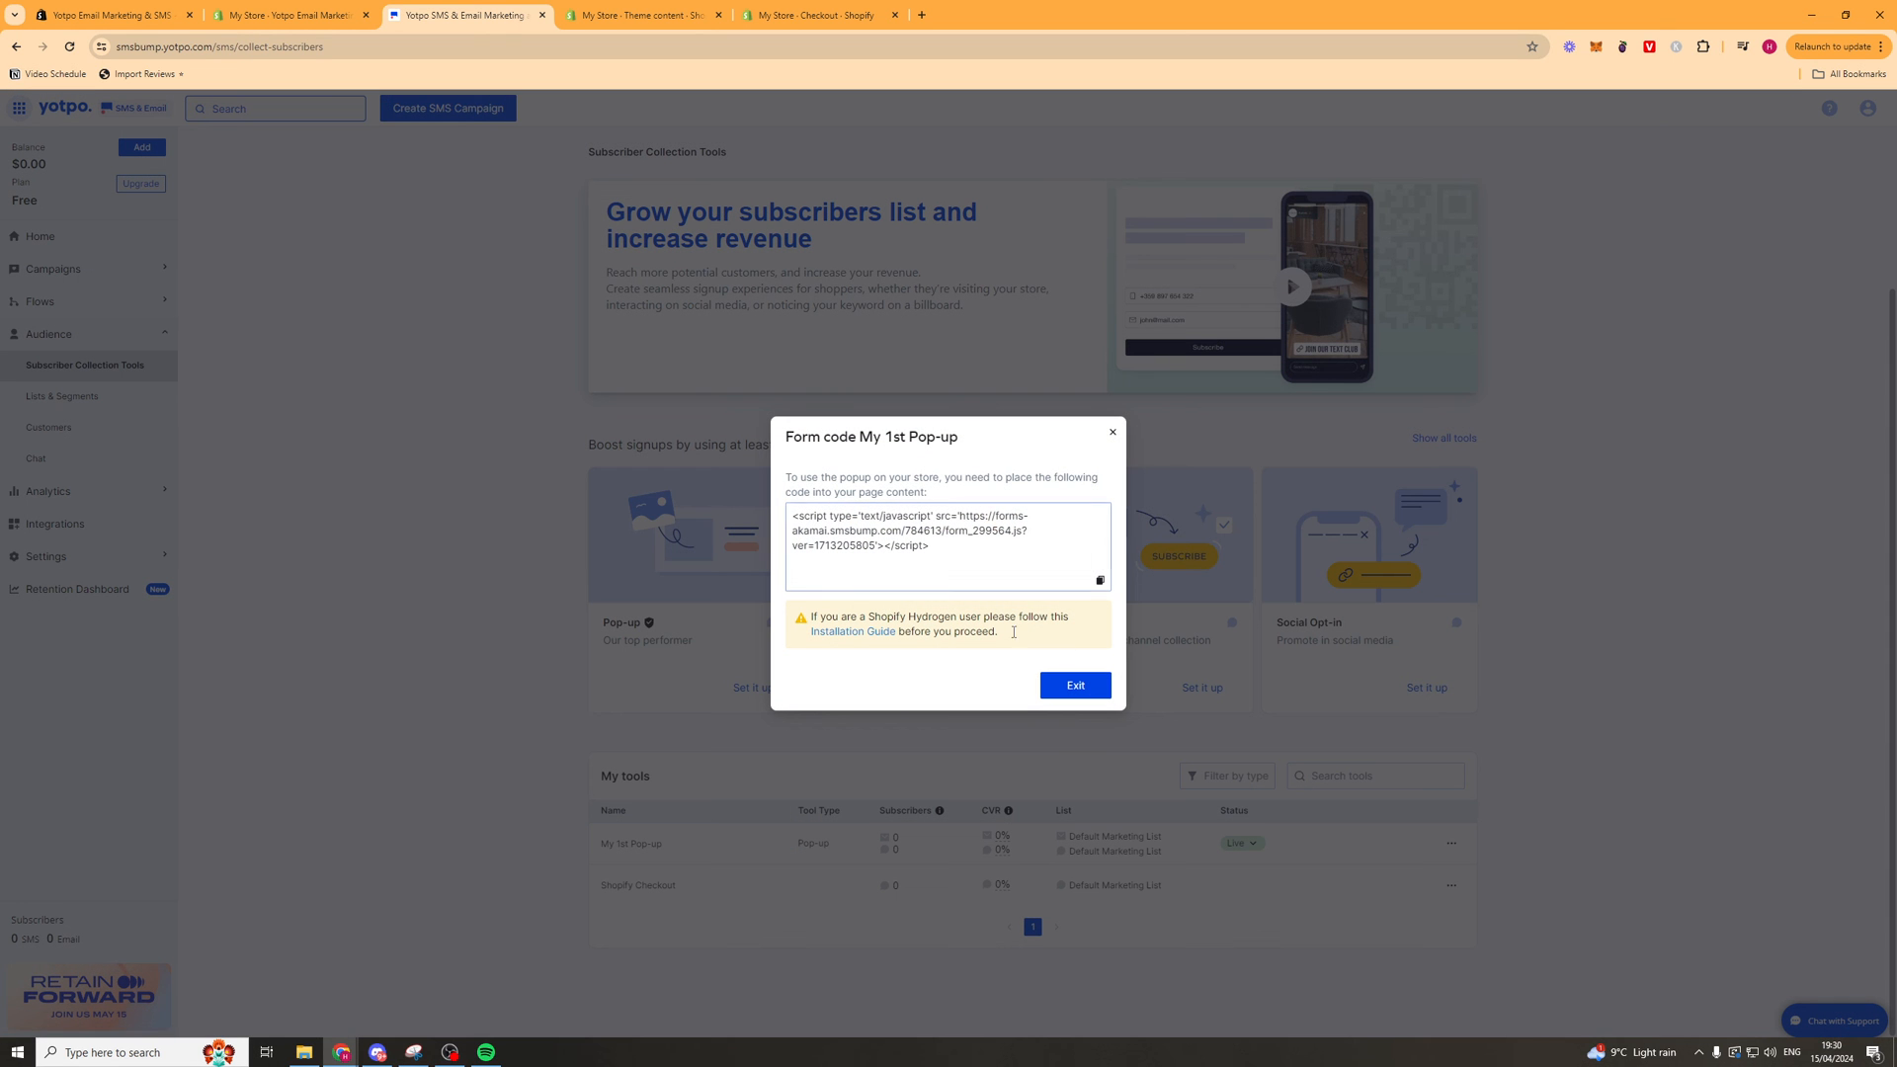
pyautogui.click(1098, 580)
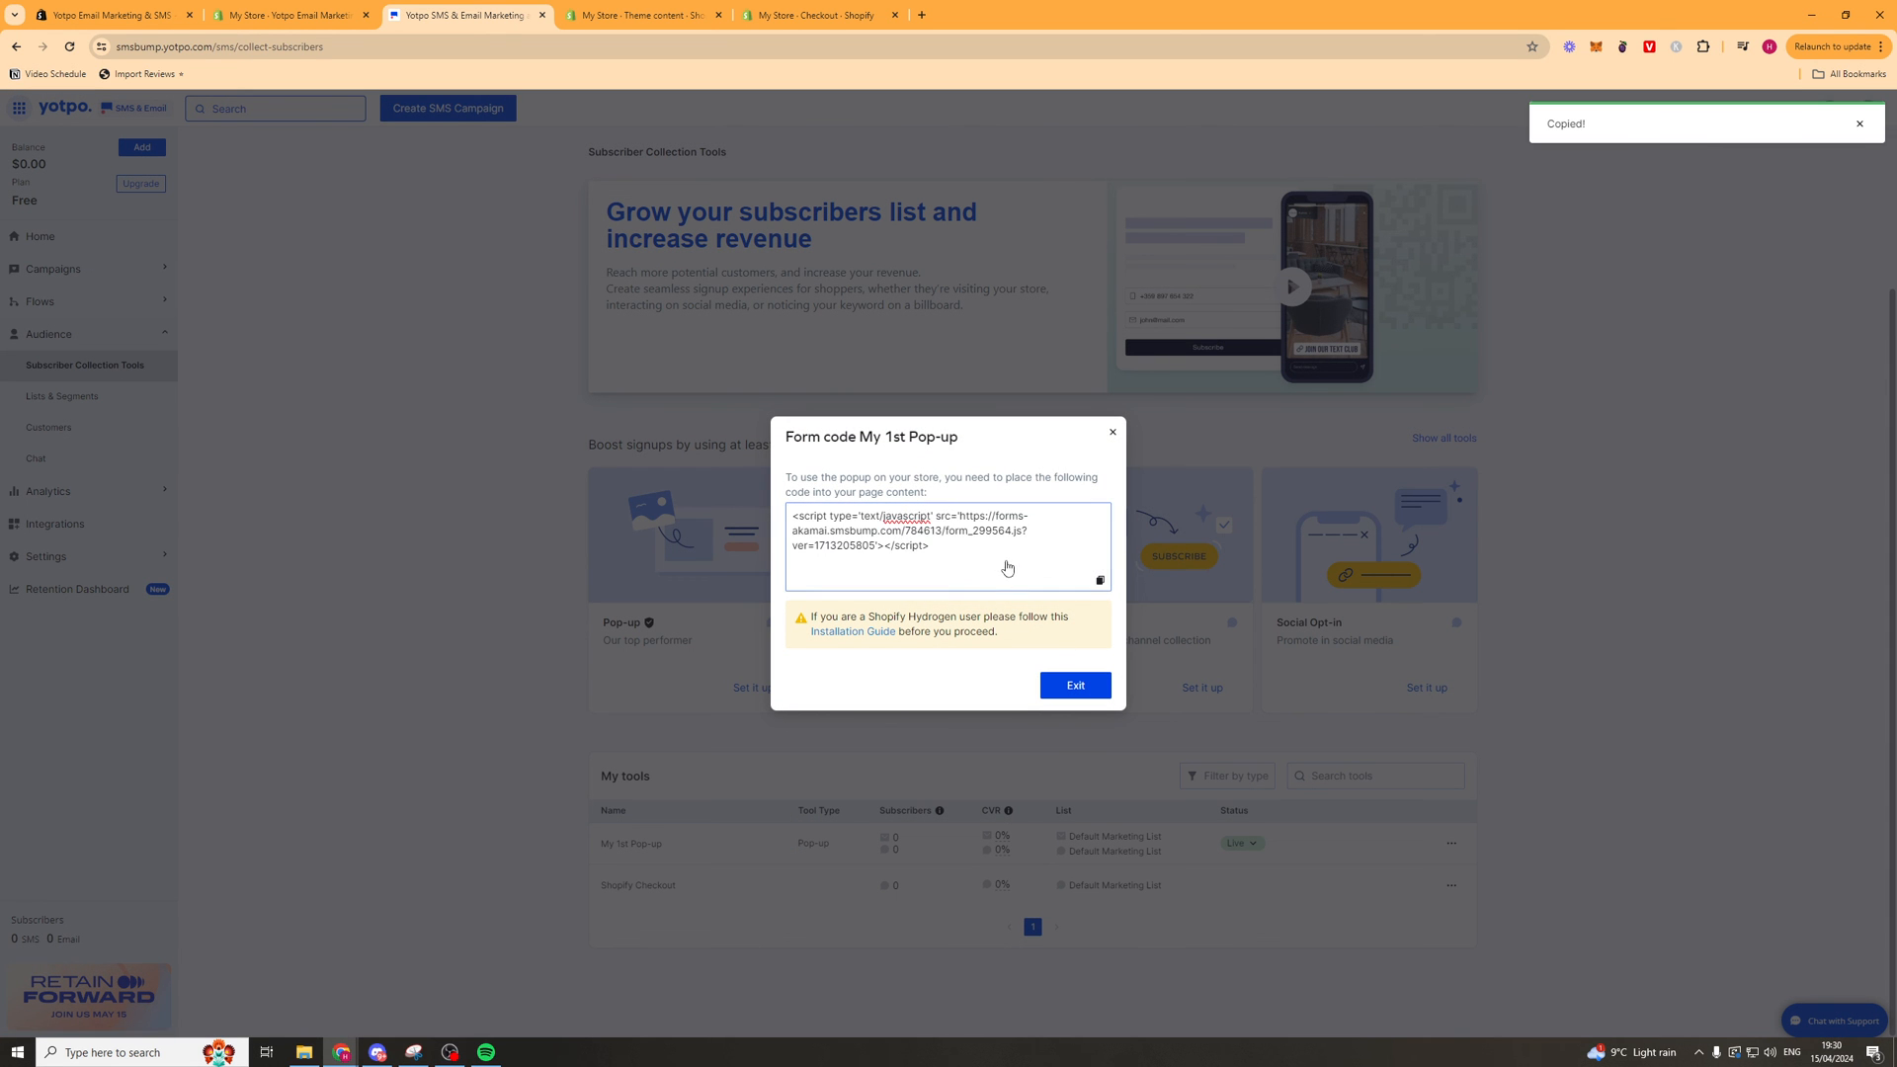
pyautogui.moveTo(981, 555)
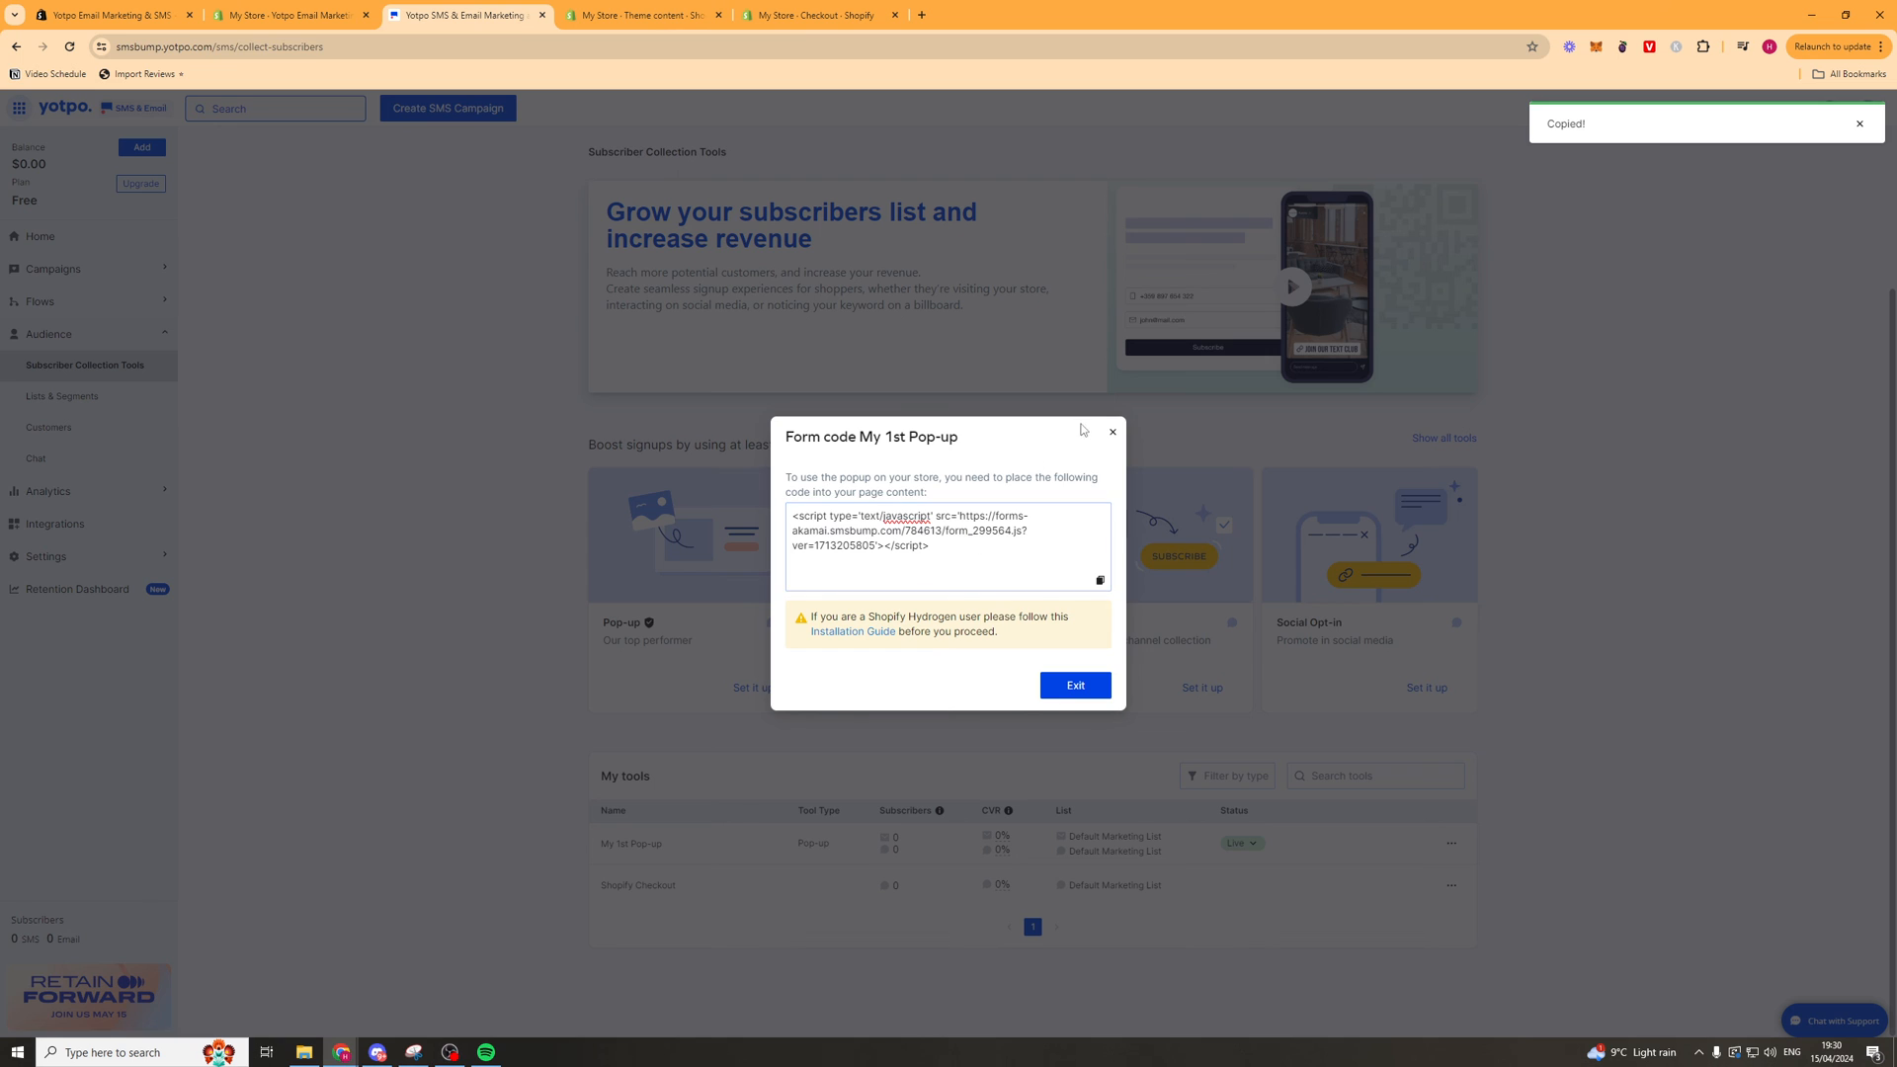
pyautogui.click(1073, 685)
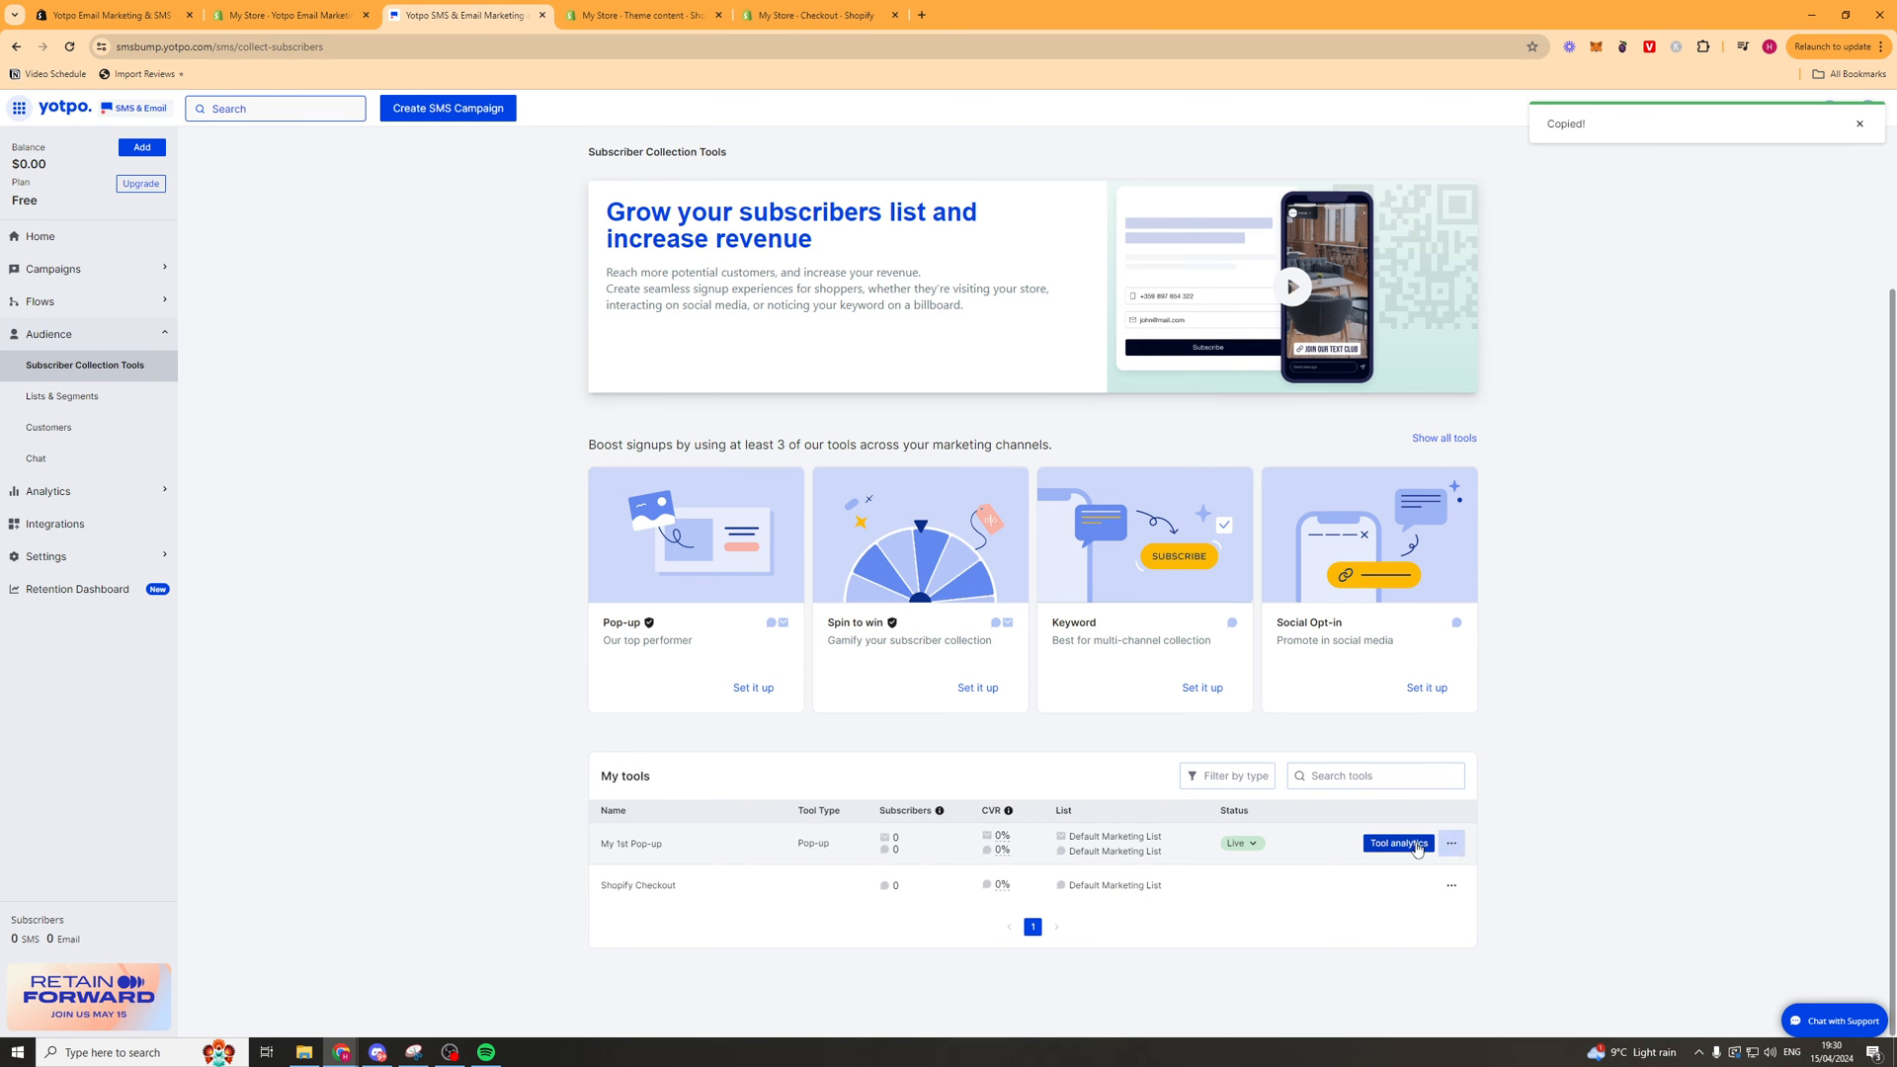
pyautogui.click(1399, 843)
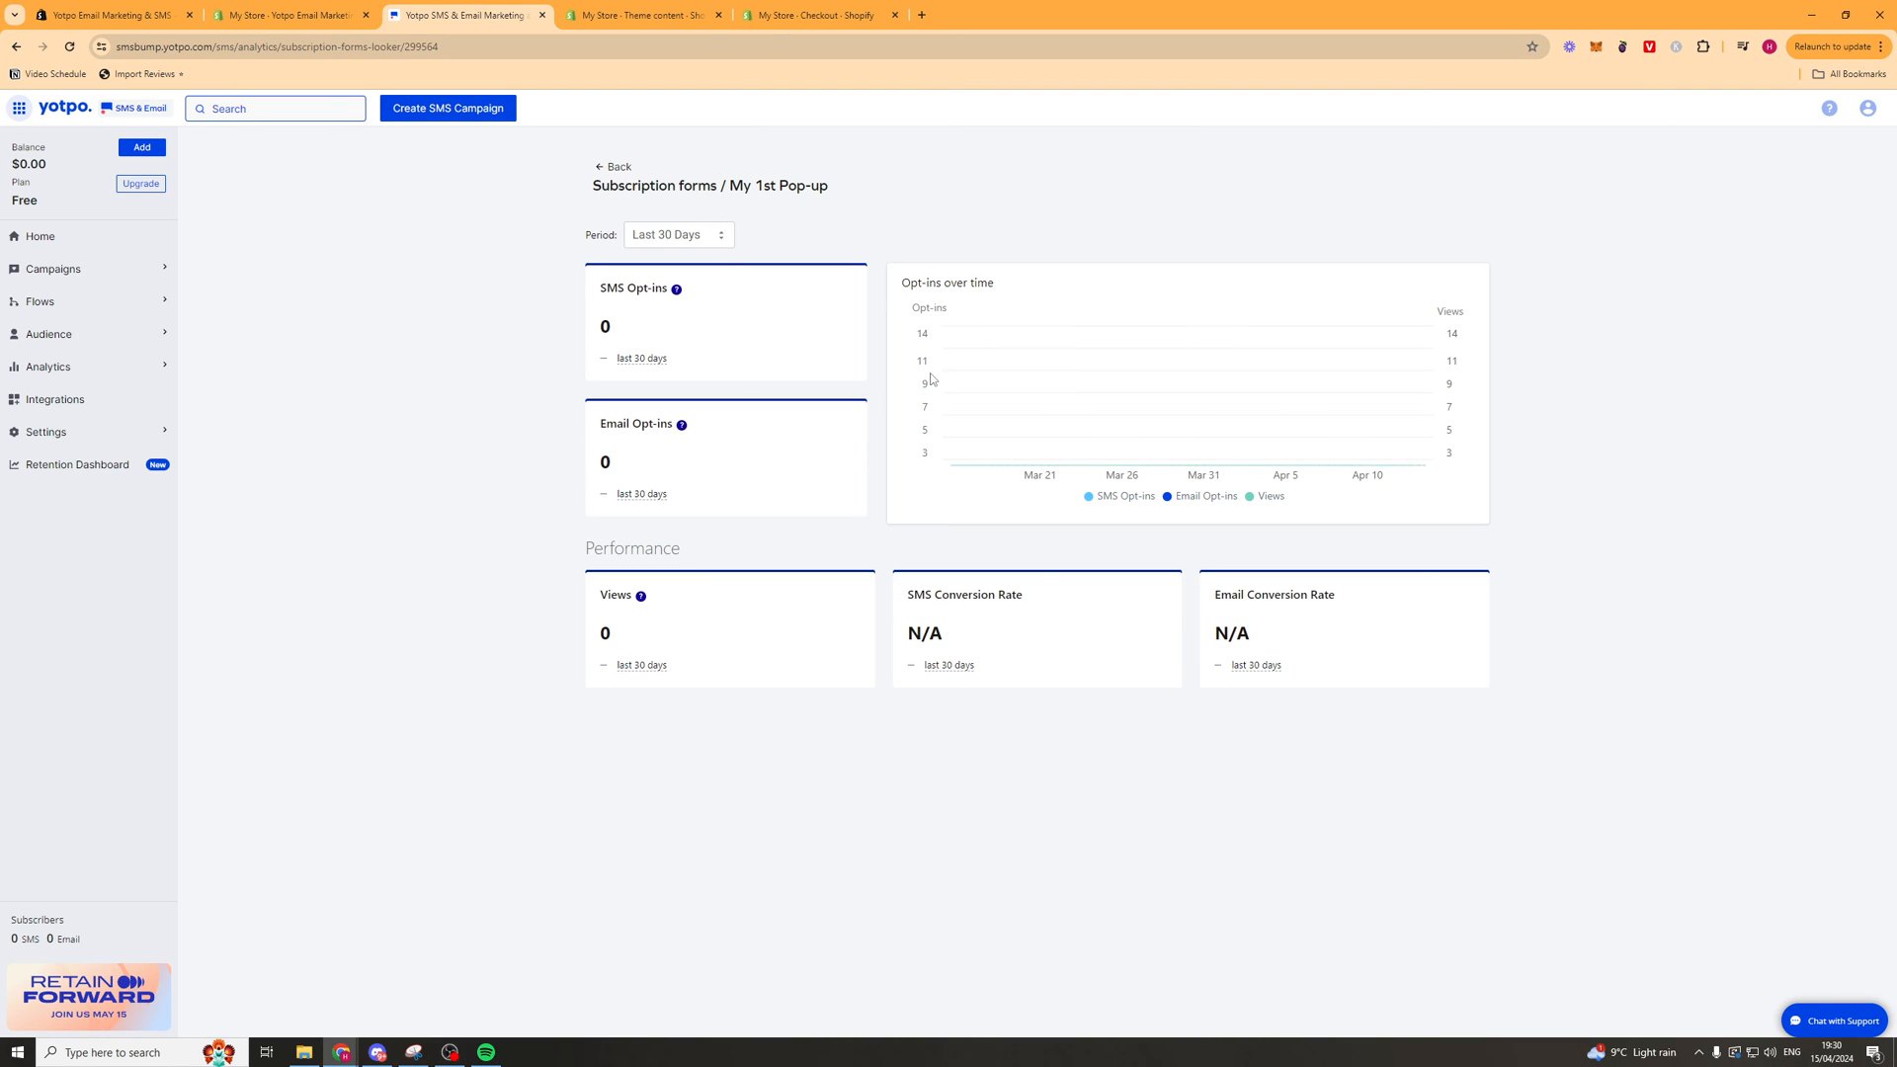
pyautogui.moveTo(592, 187)
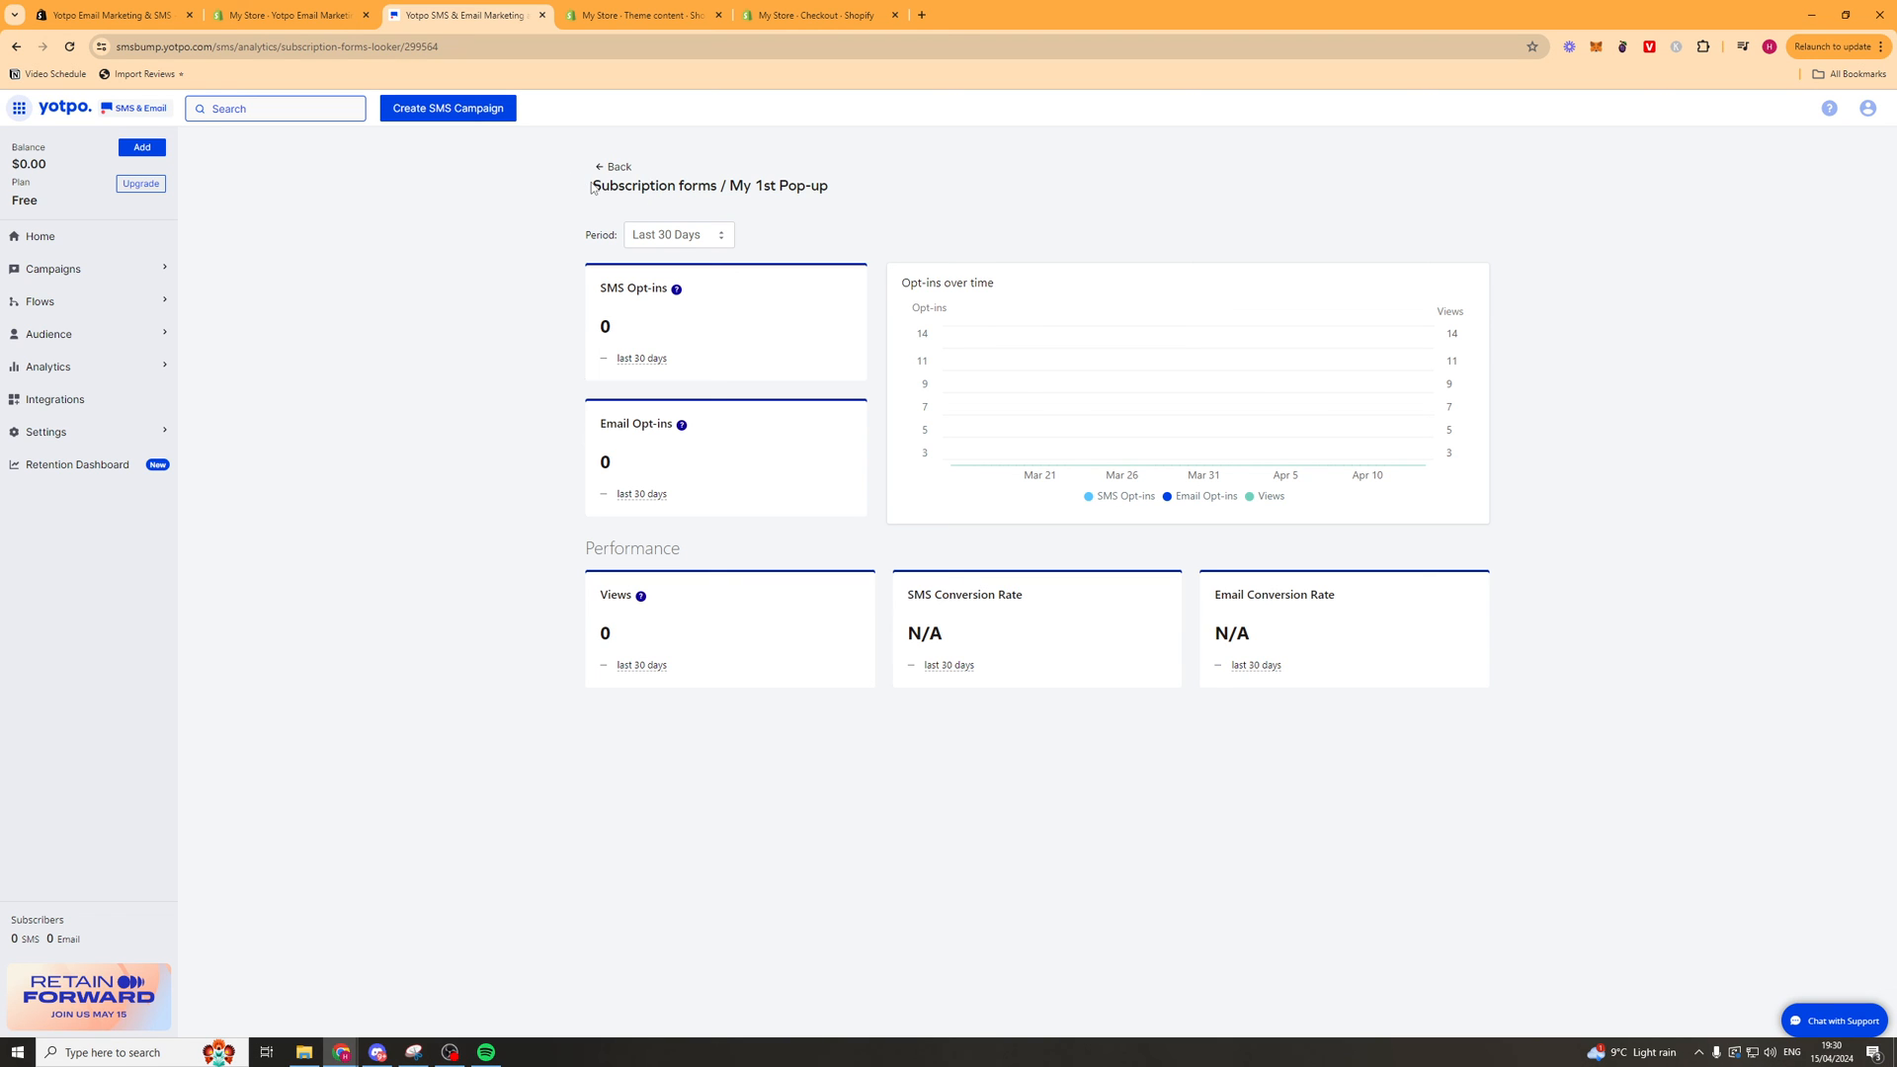
pyautogui.moveTo(619, 180)
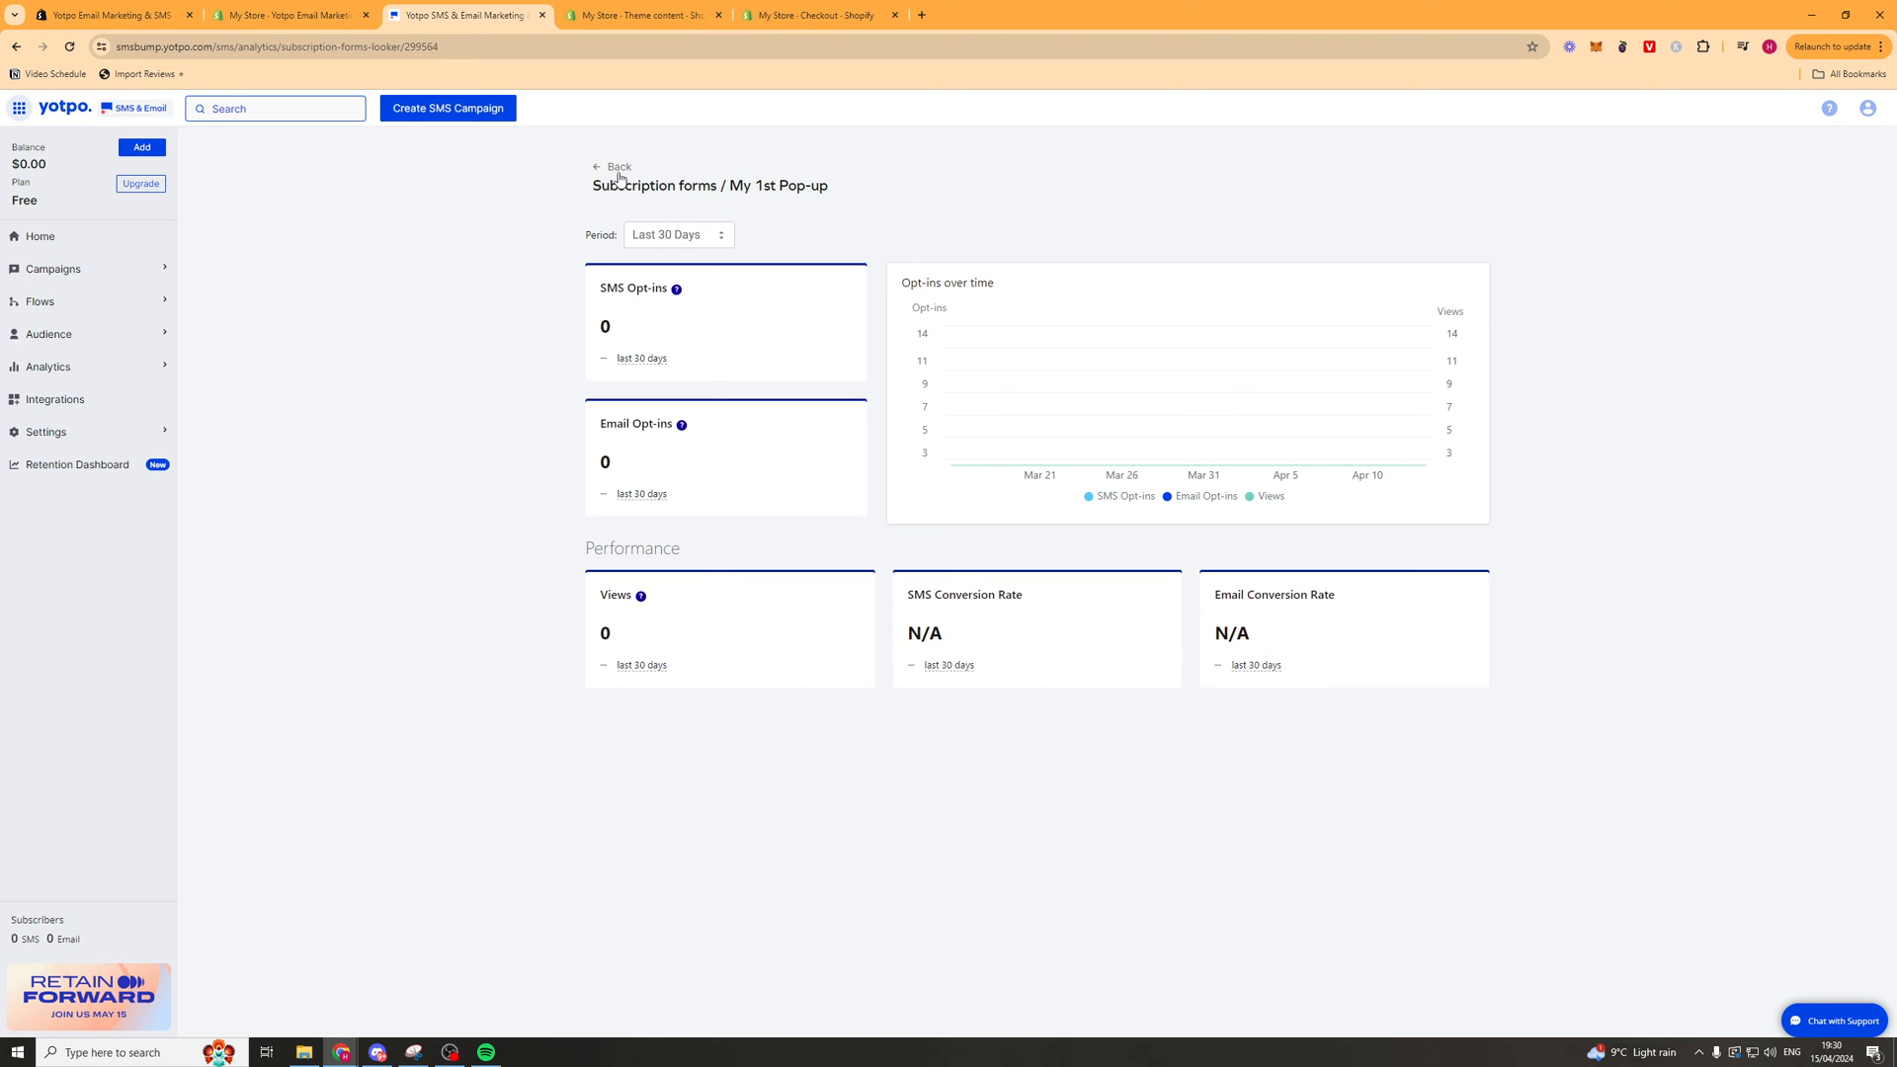
# Review the Lists & Segments table with the Default Marketing List and segments.
pyautogui.click(49, 334)
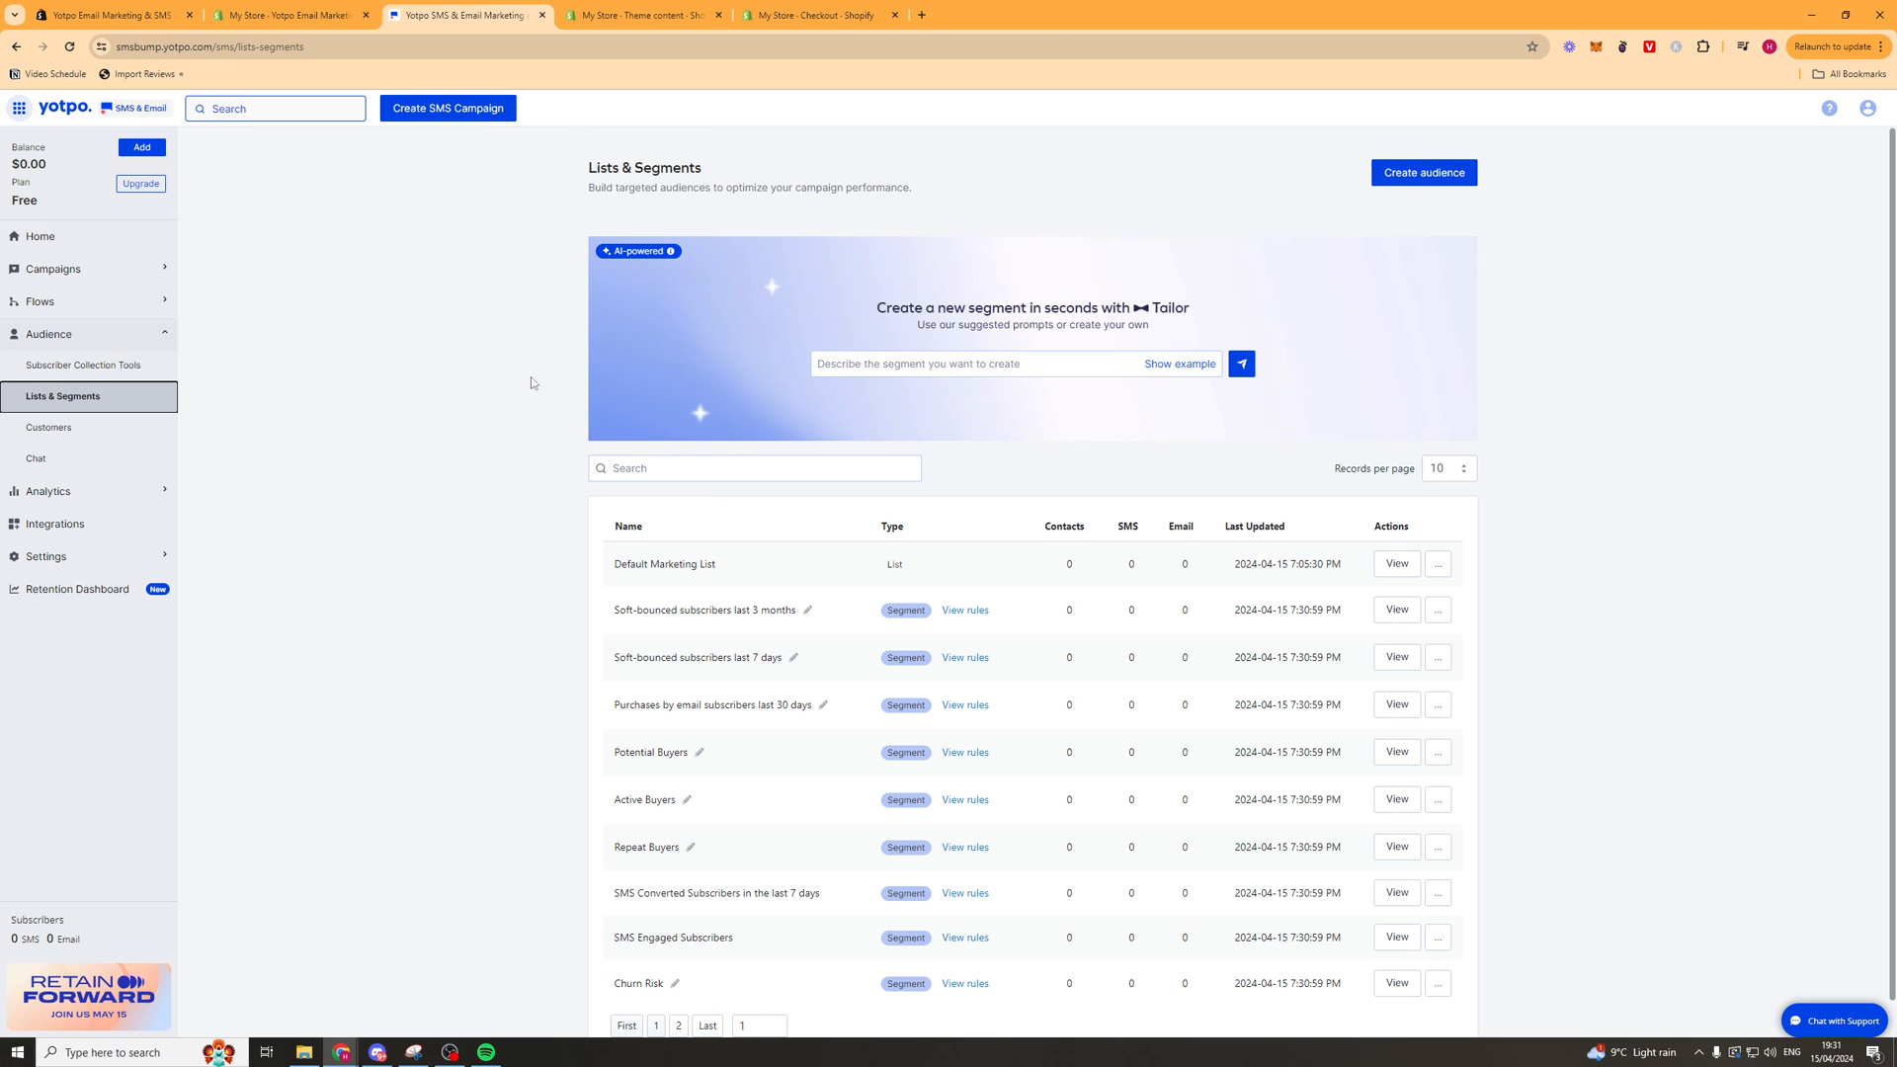
pyautogui.scroll(-3)
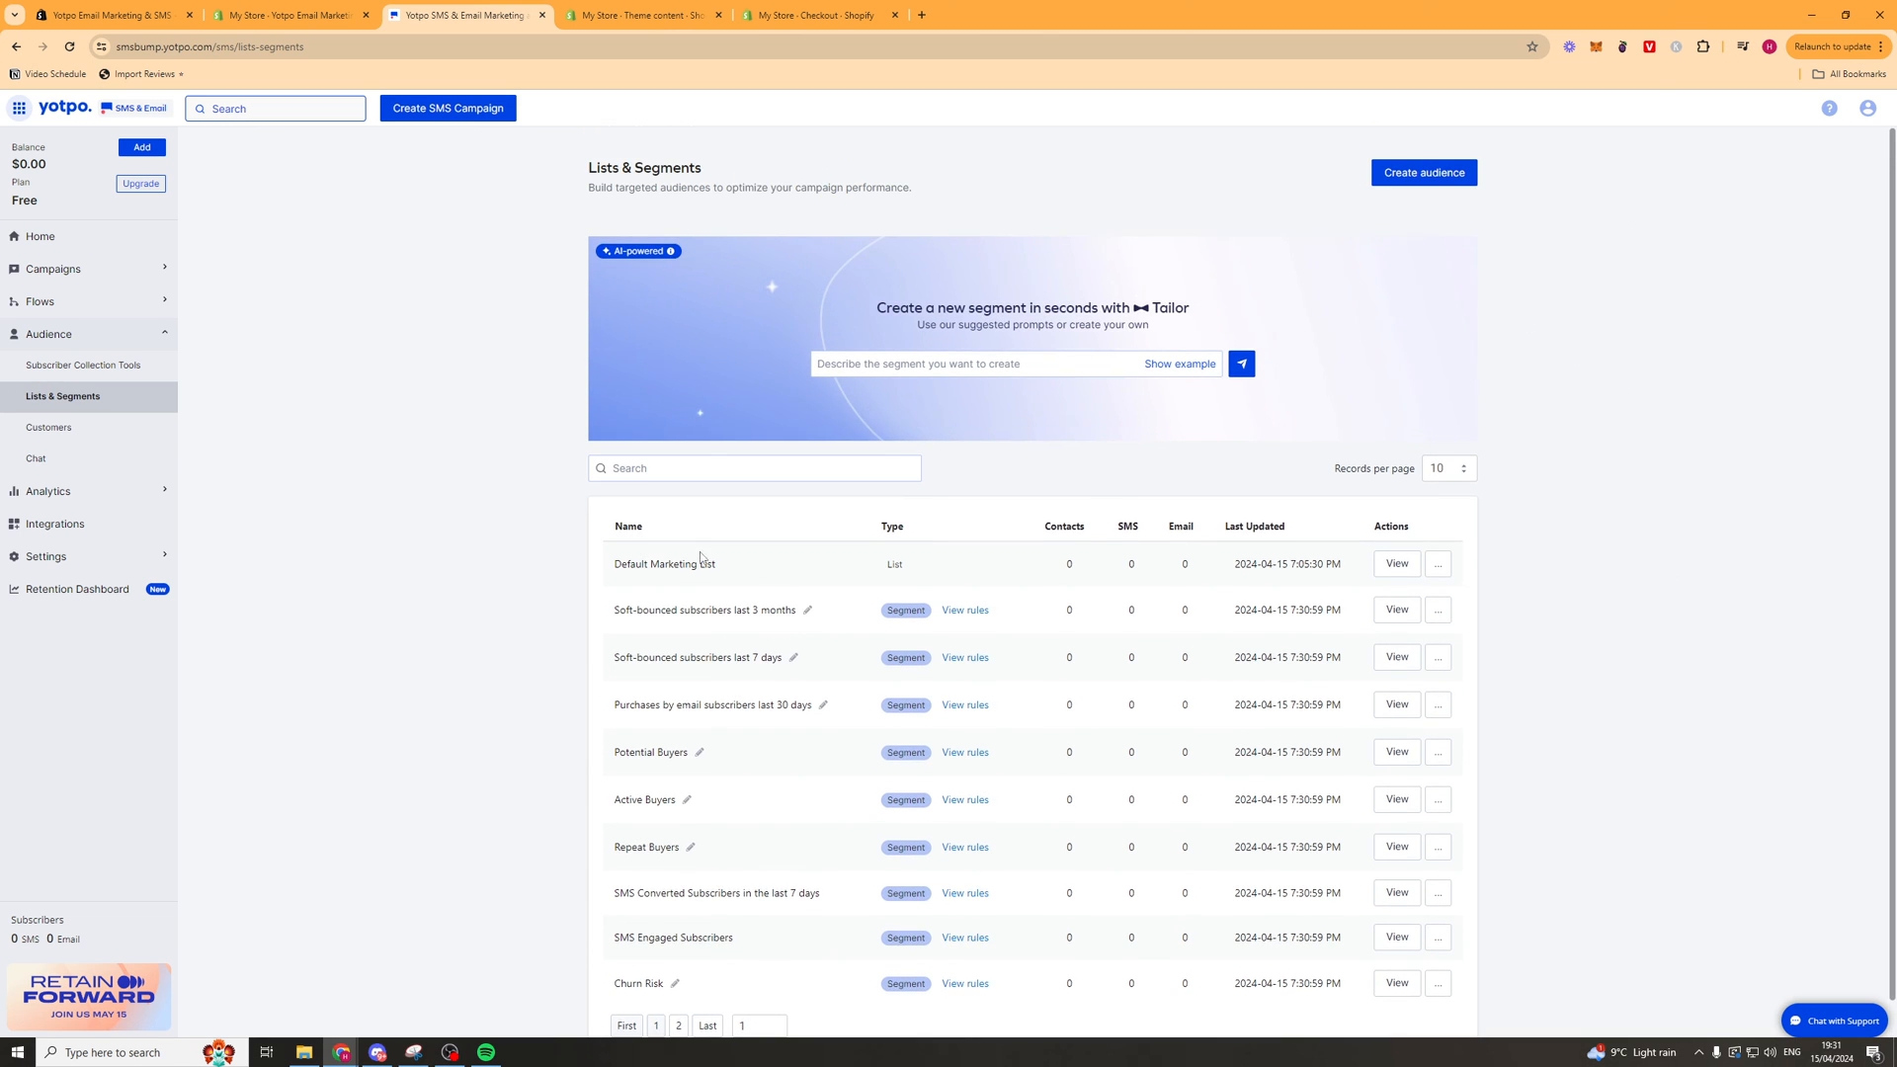
pyautogui.scroll(-3)
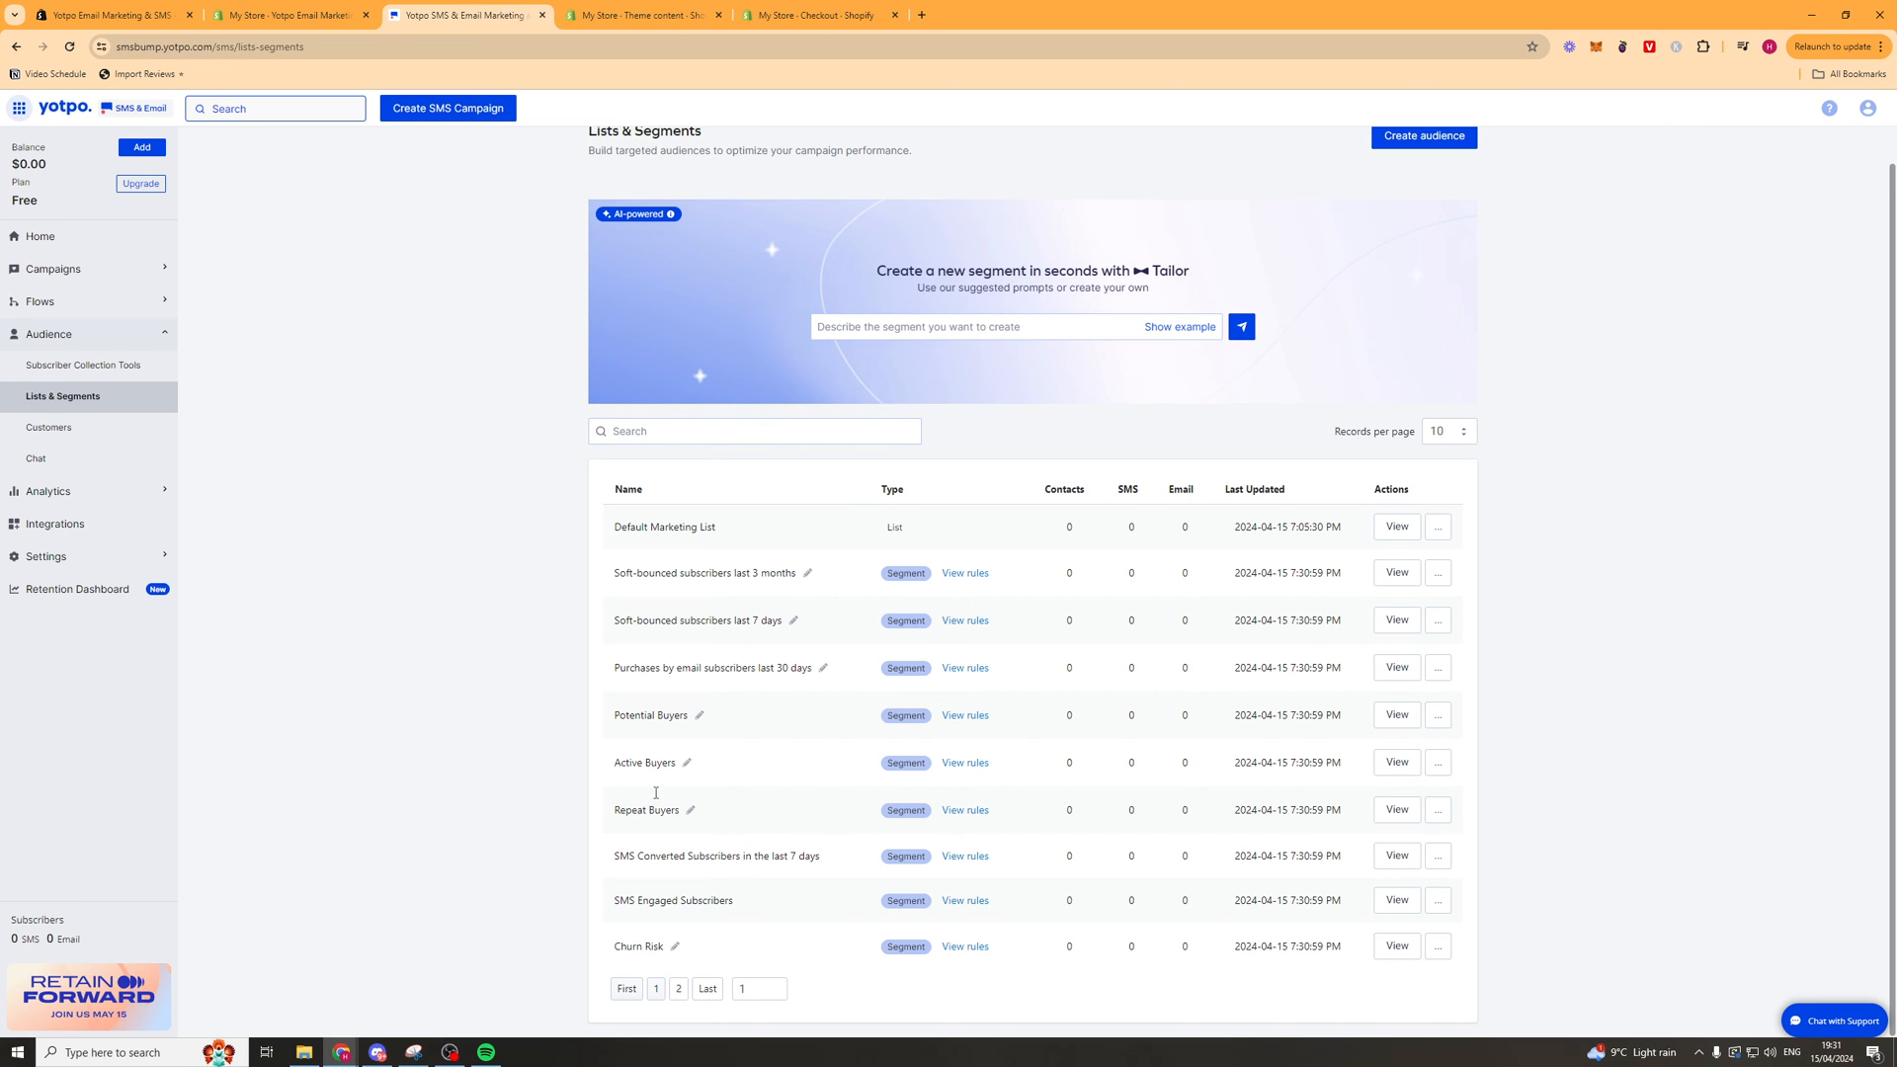
# Create a manual segment filtered by Number of orders is at least 5 and save it.
pyautogui.click(1422, 135)
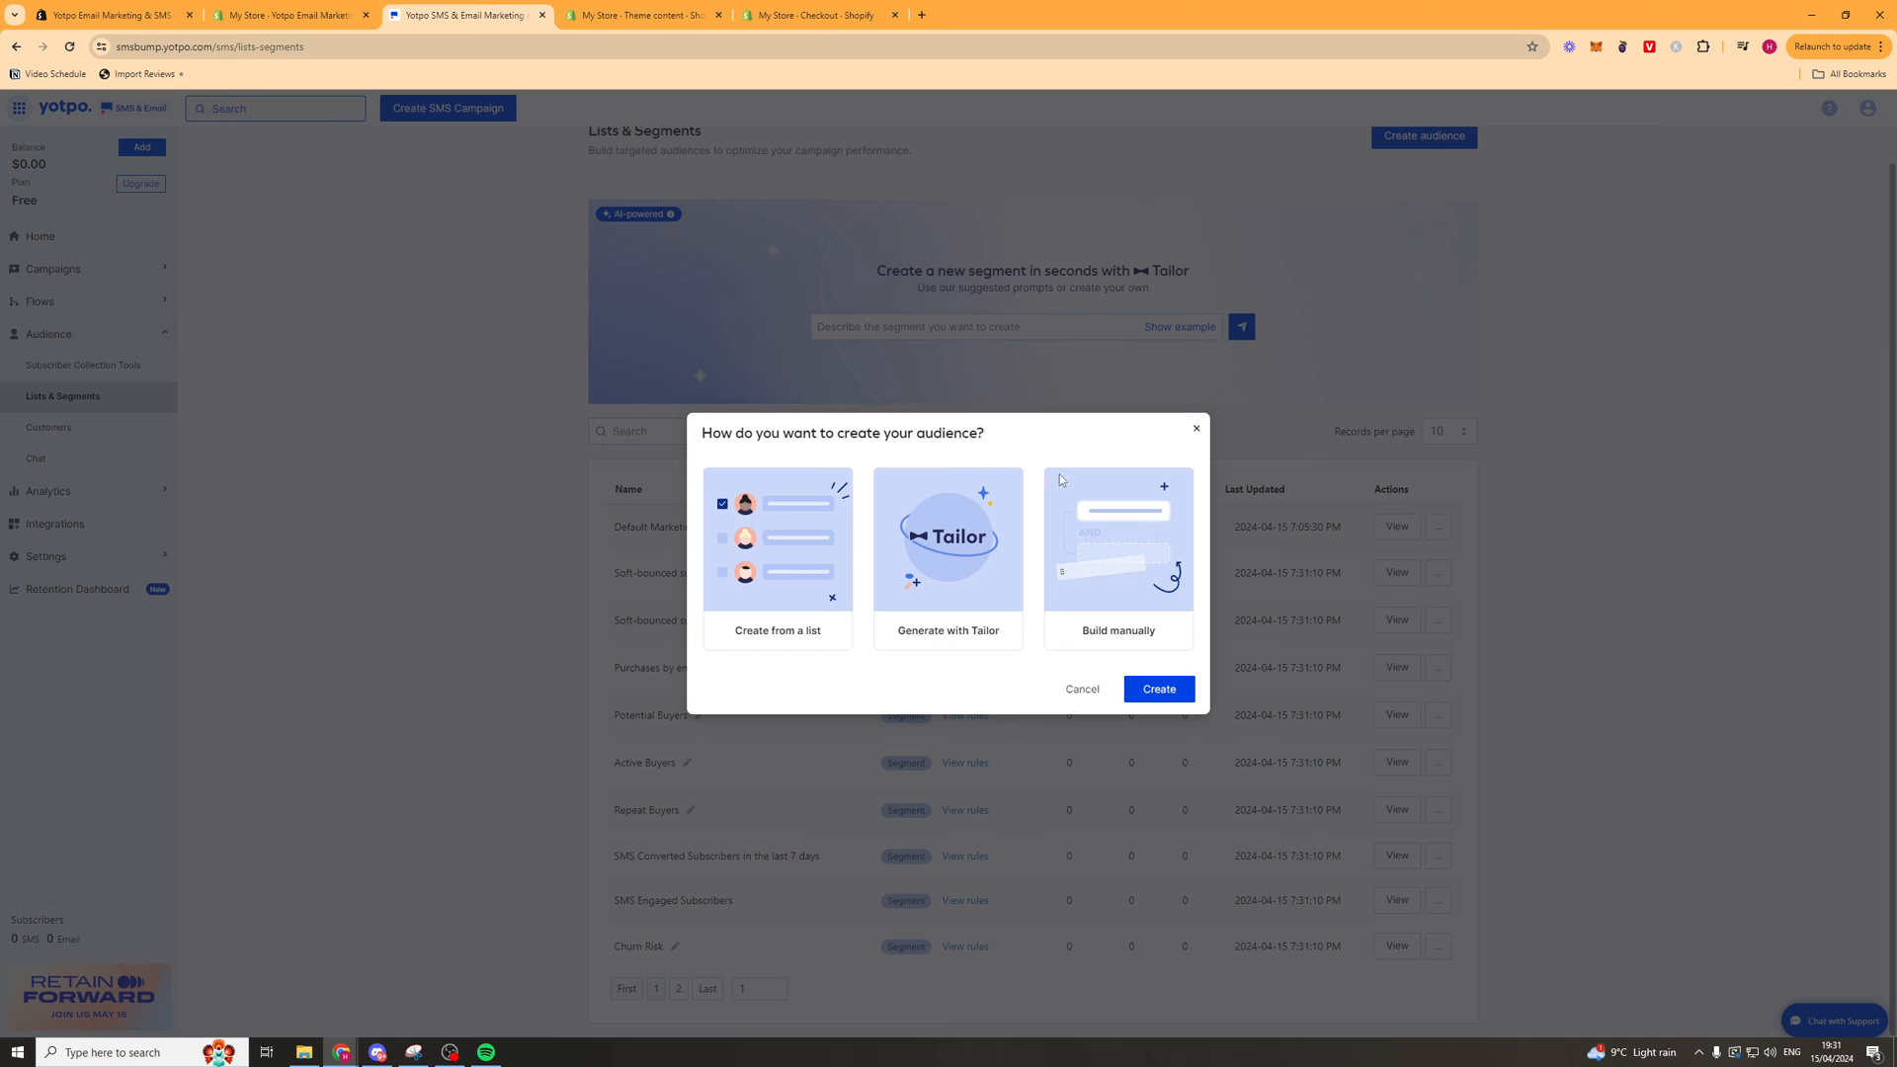
pyautogui.moveTo(707, 581)
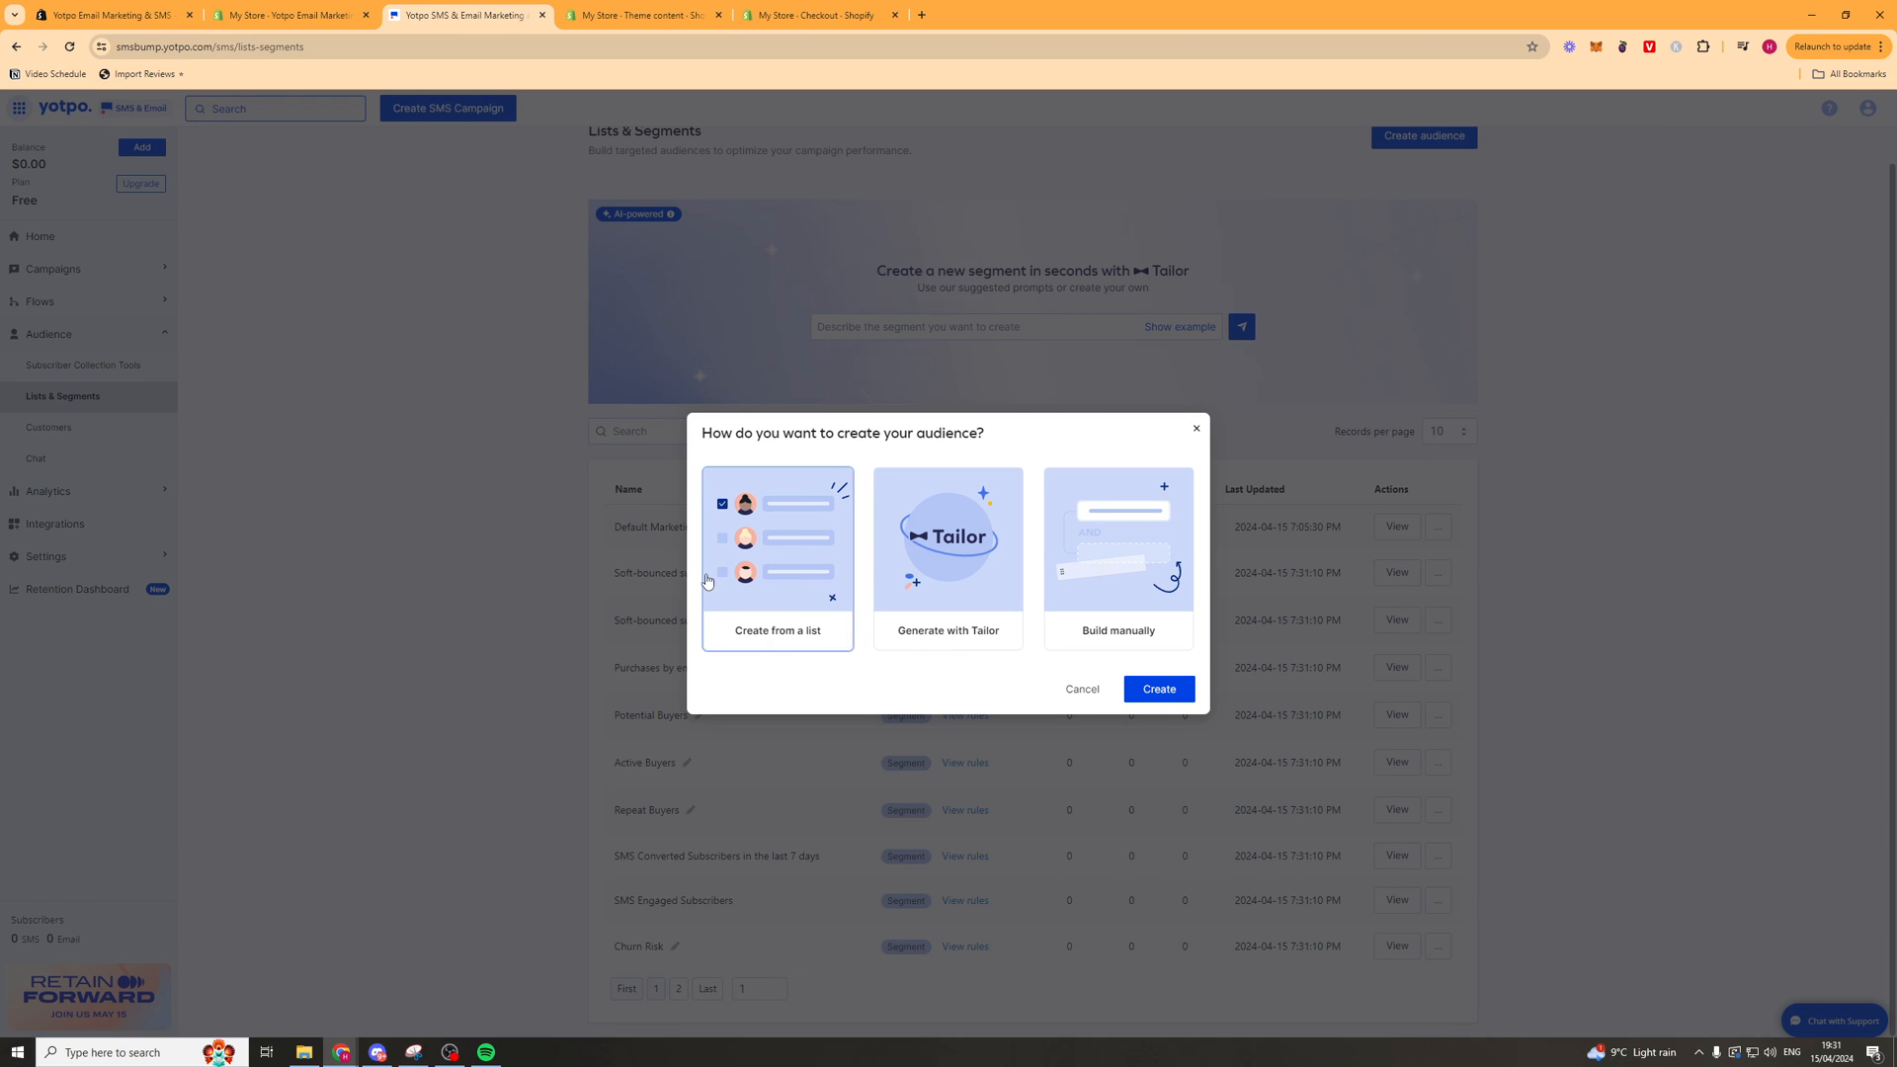
pyautogui.moveTo(1139, 569)
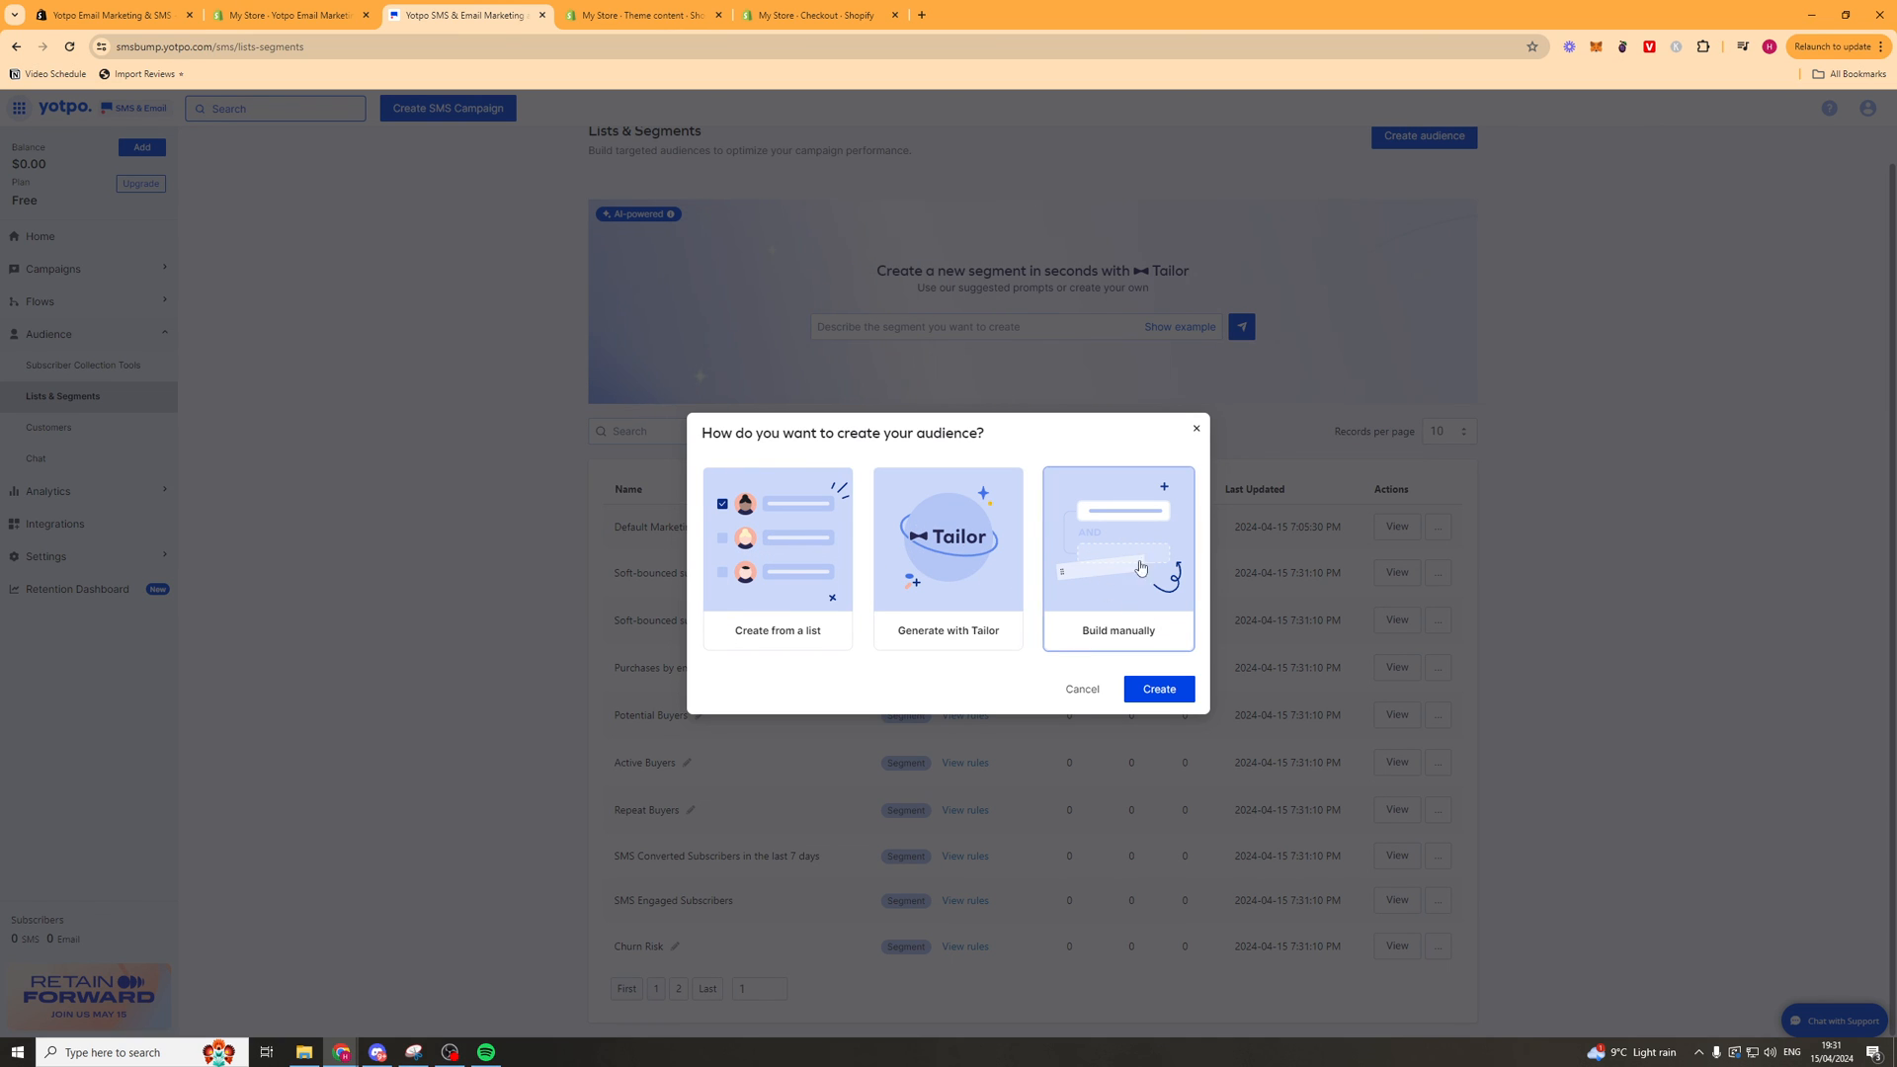
pyautogui.moveTo(1158, 688)
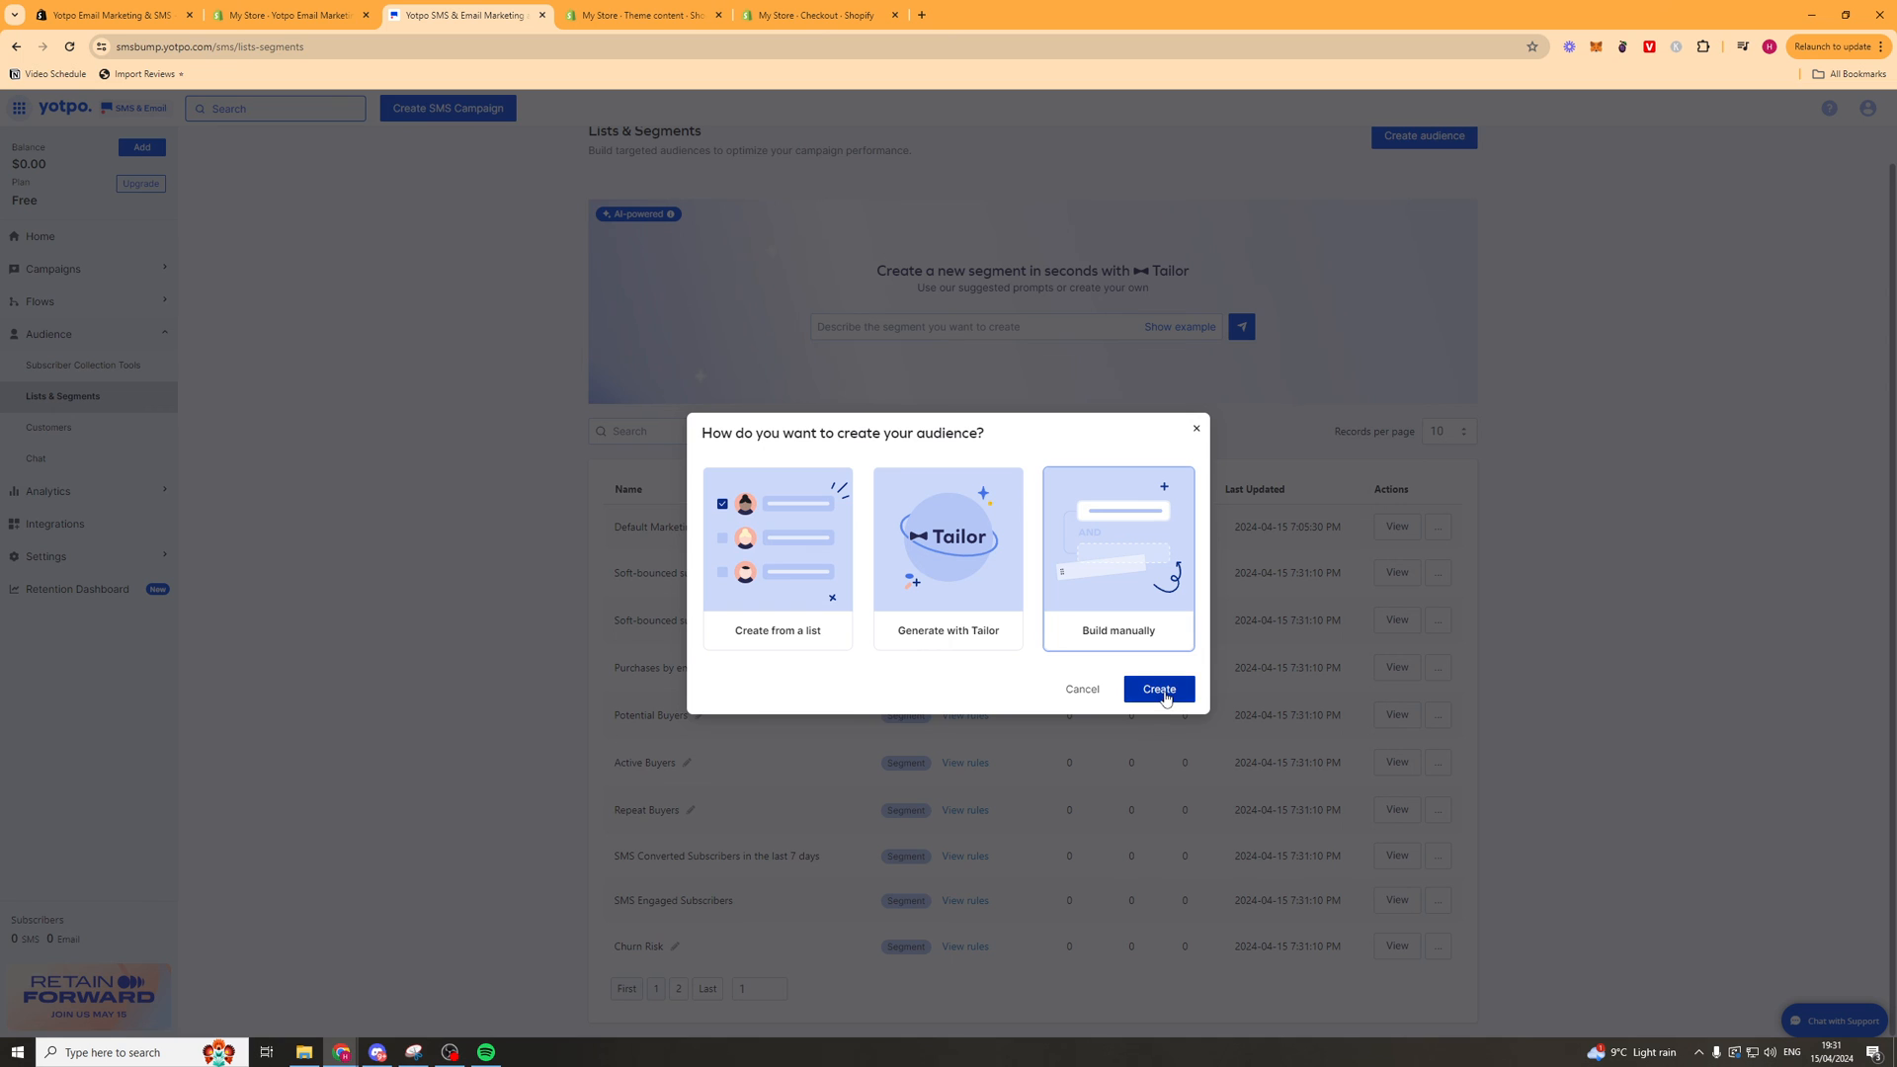
pyautogui.click(1155, 689)
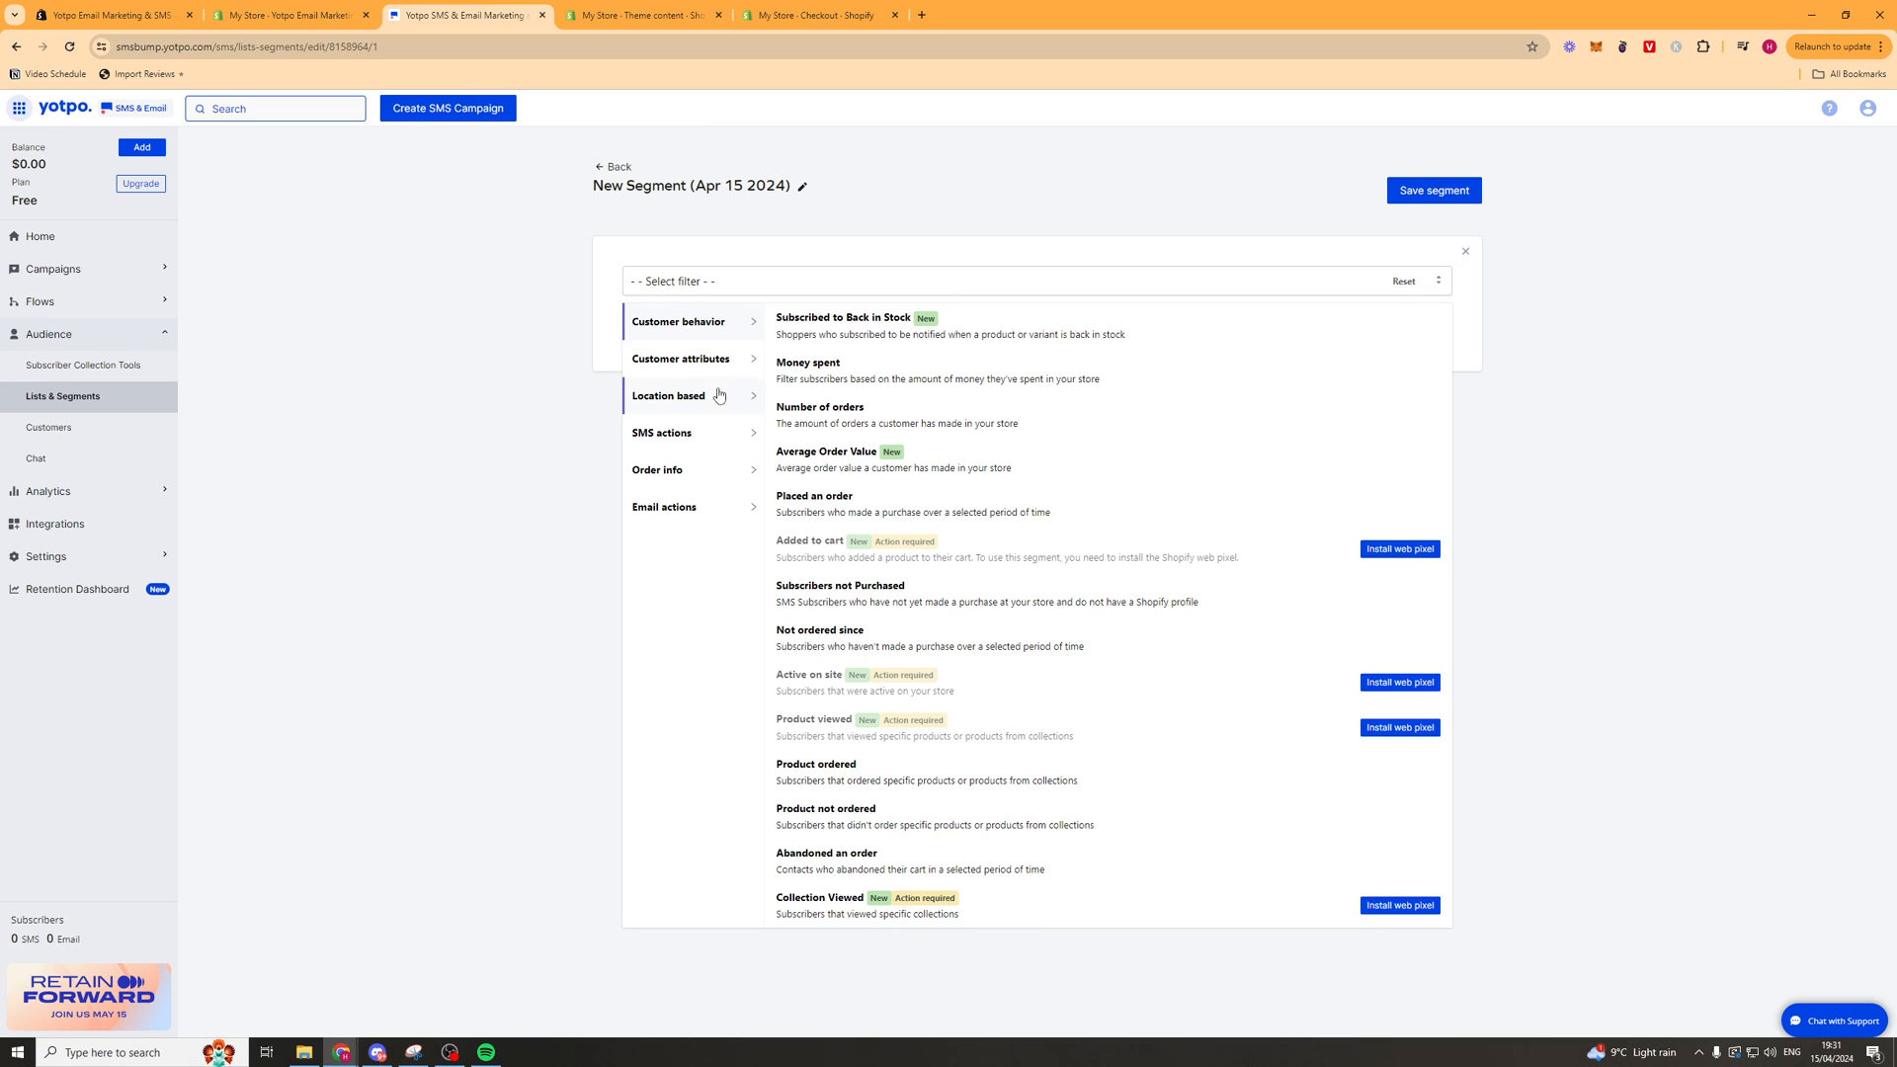
pyautogui.moveTo(712, 438)
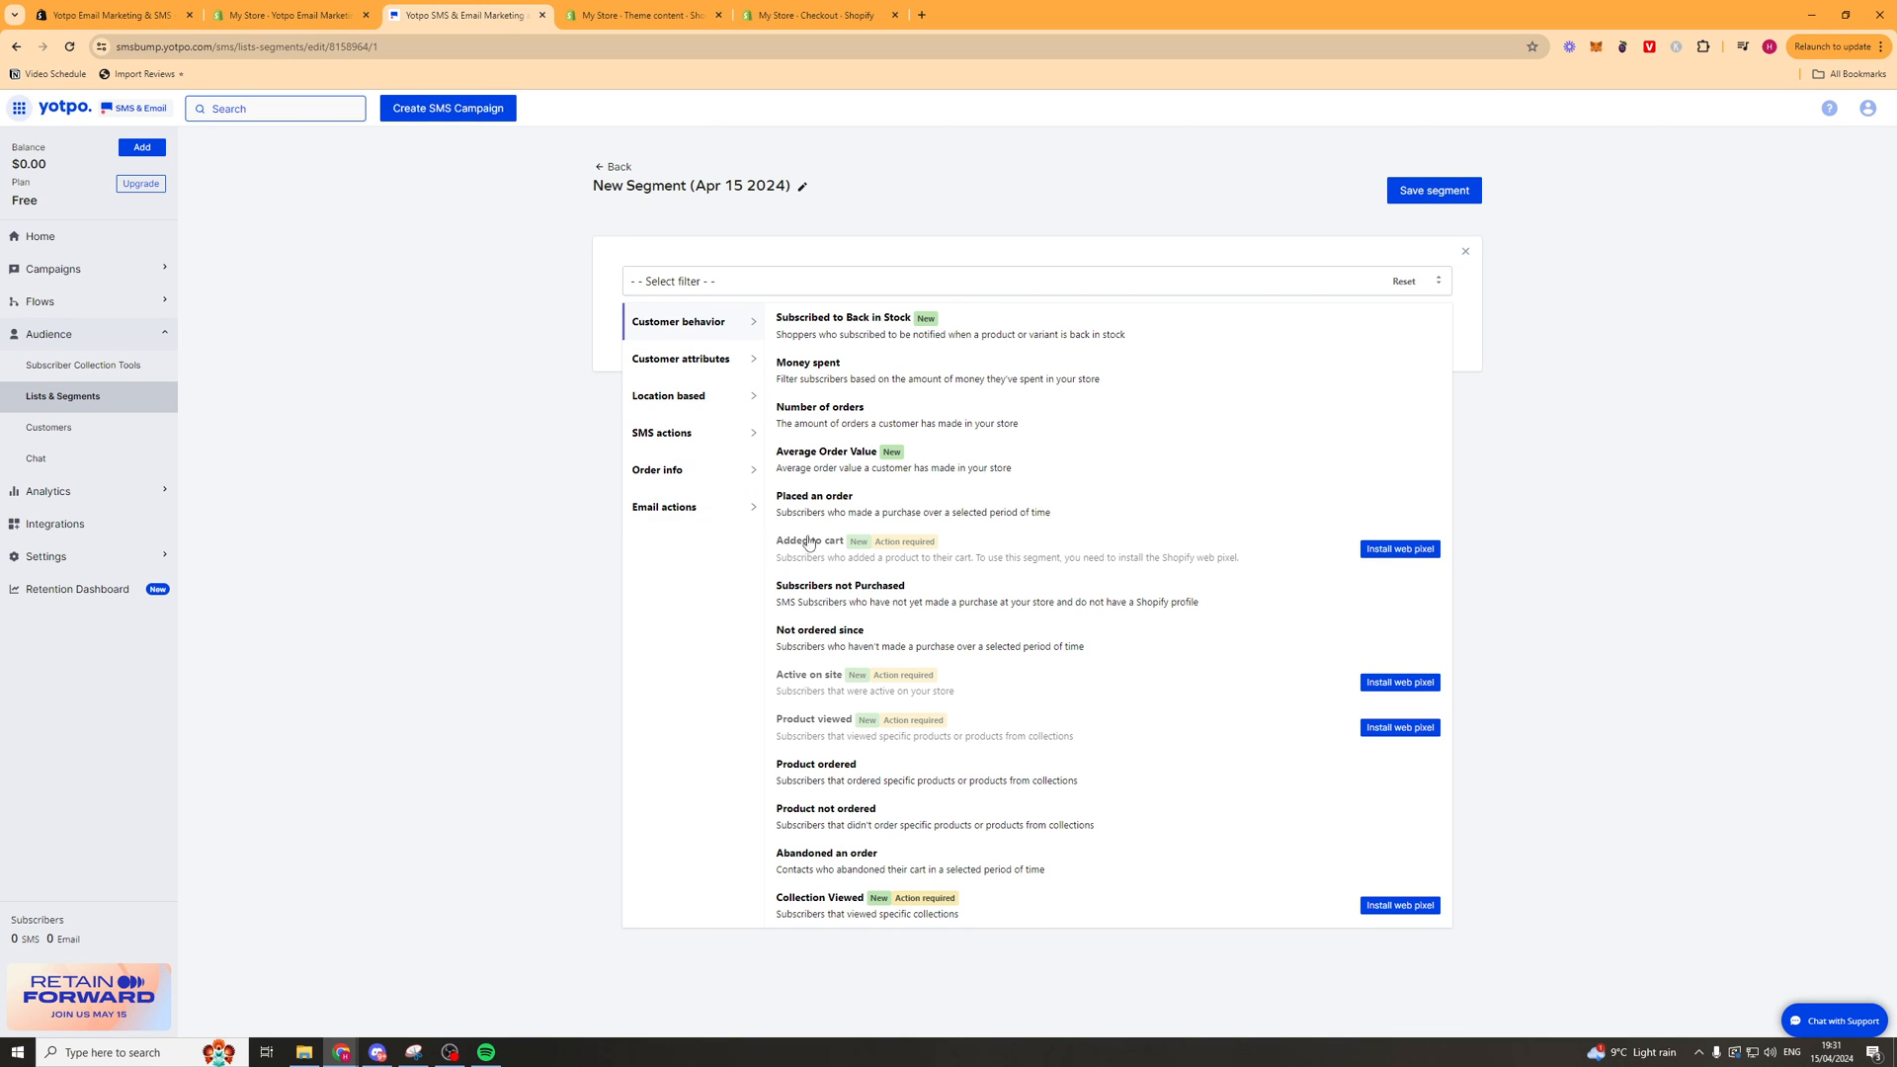
pyautogui.moveTo(1421, 595)
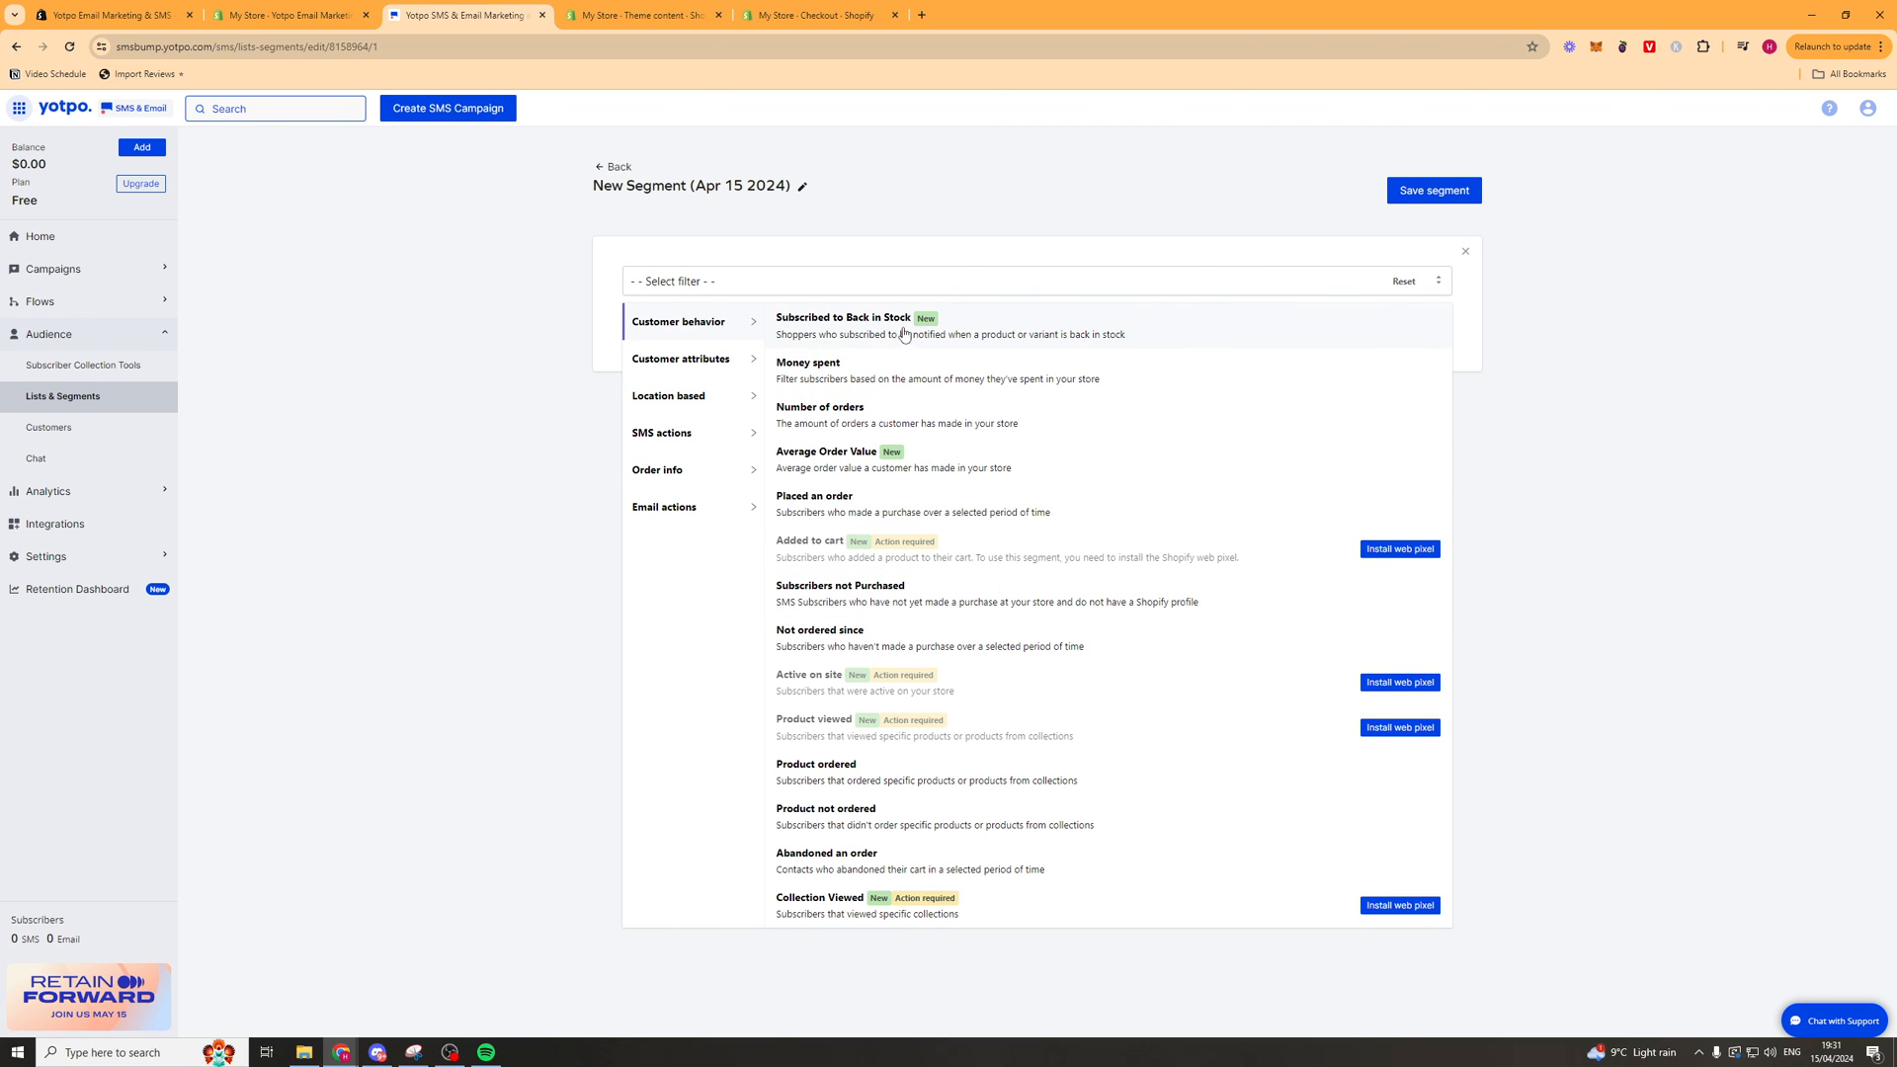
pyautogui.moveTo(854, 419)
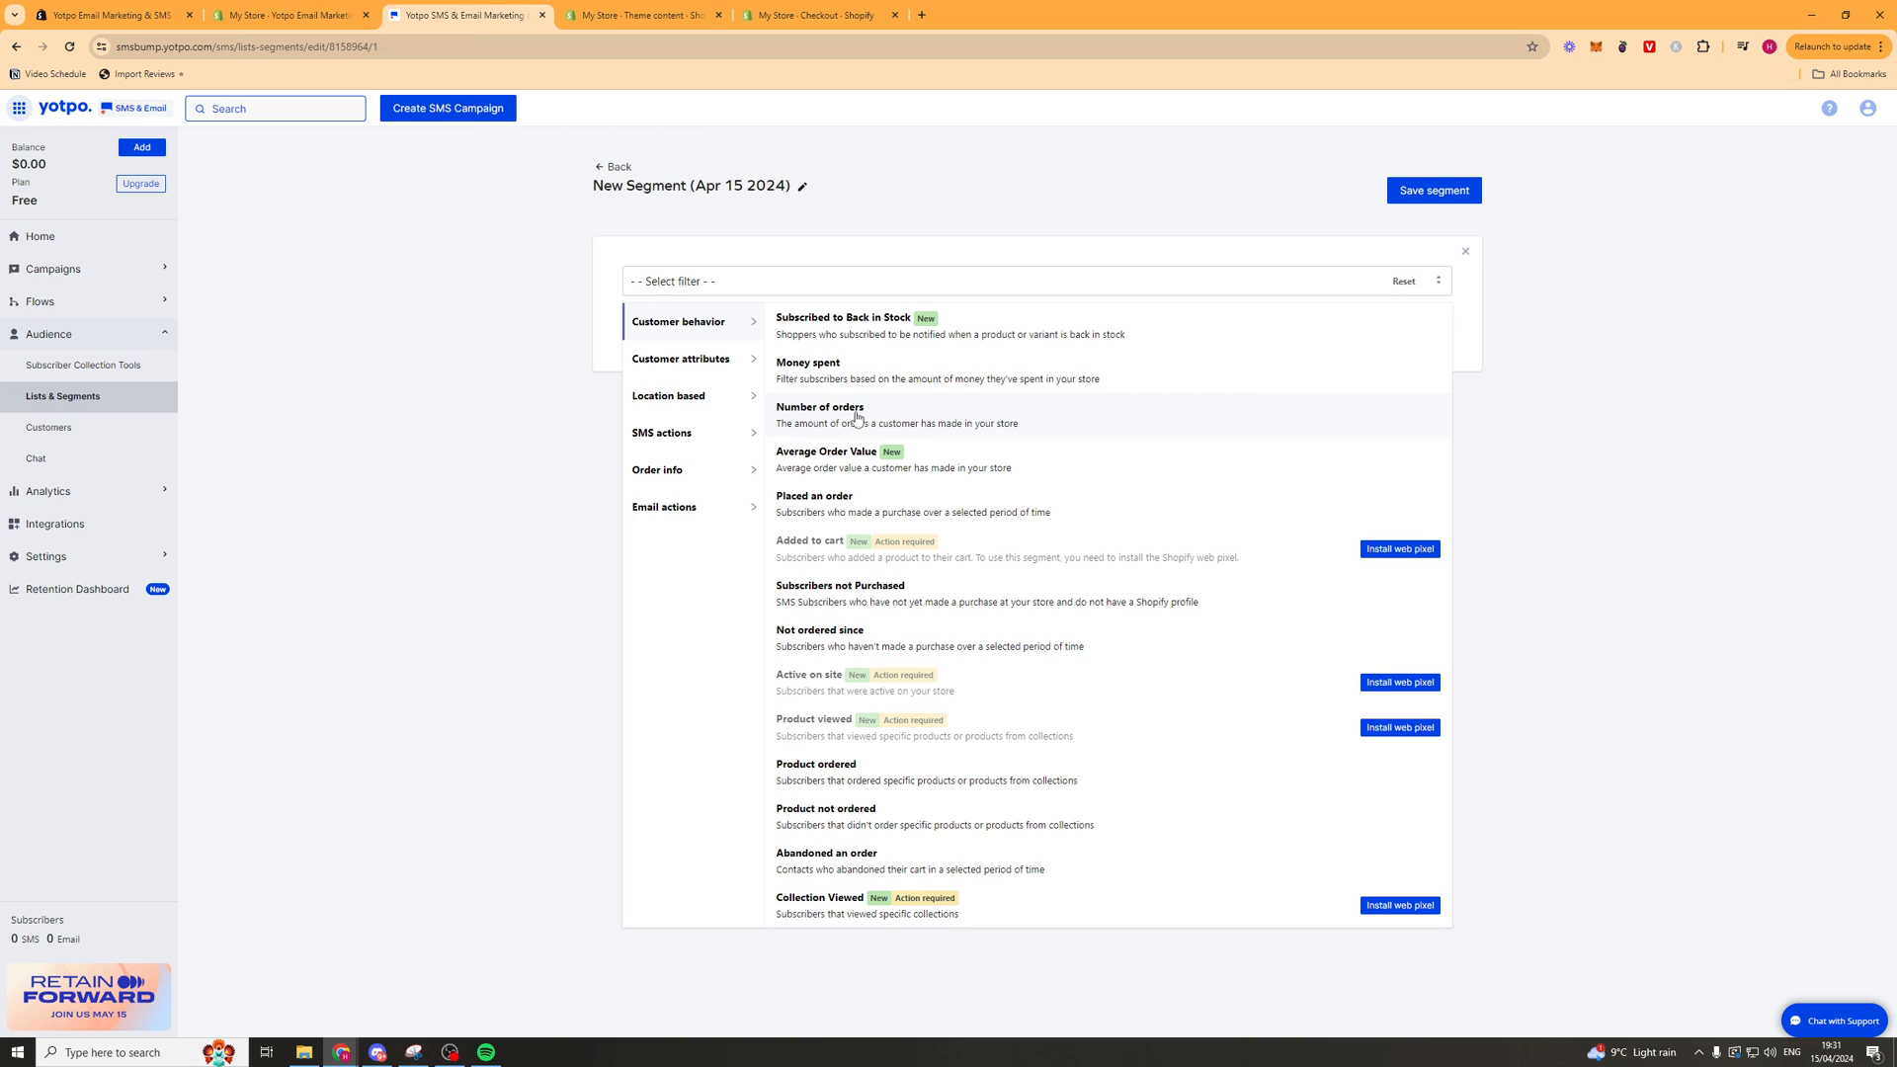
pyautogui.click(820, 414)
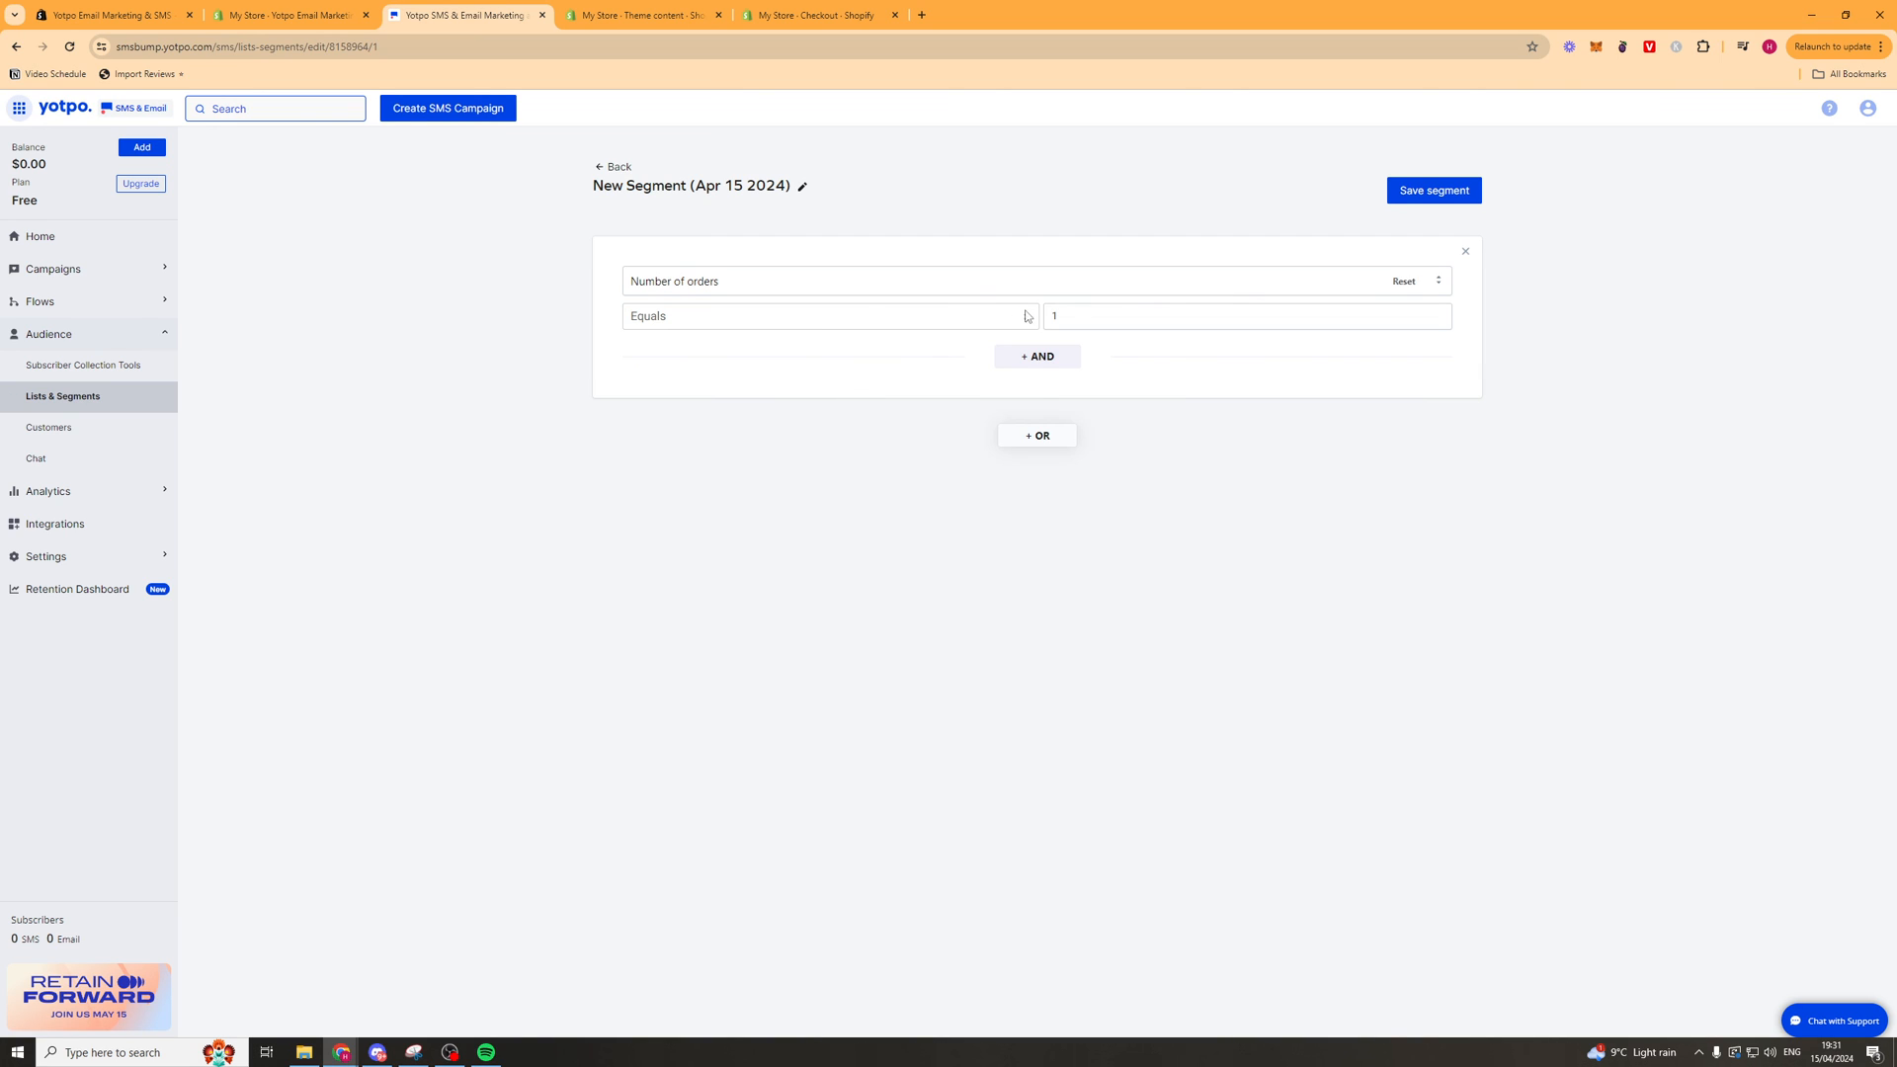
pyautogui.click(829, 316)
pyautogui.write('5')
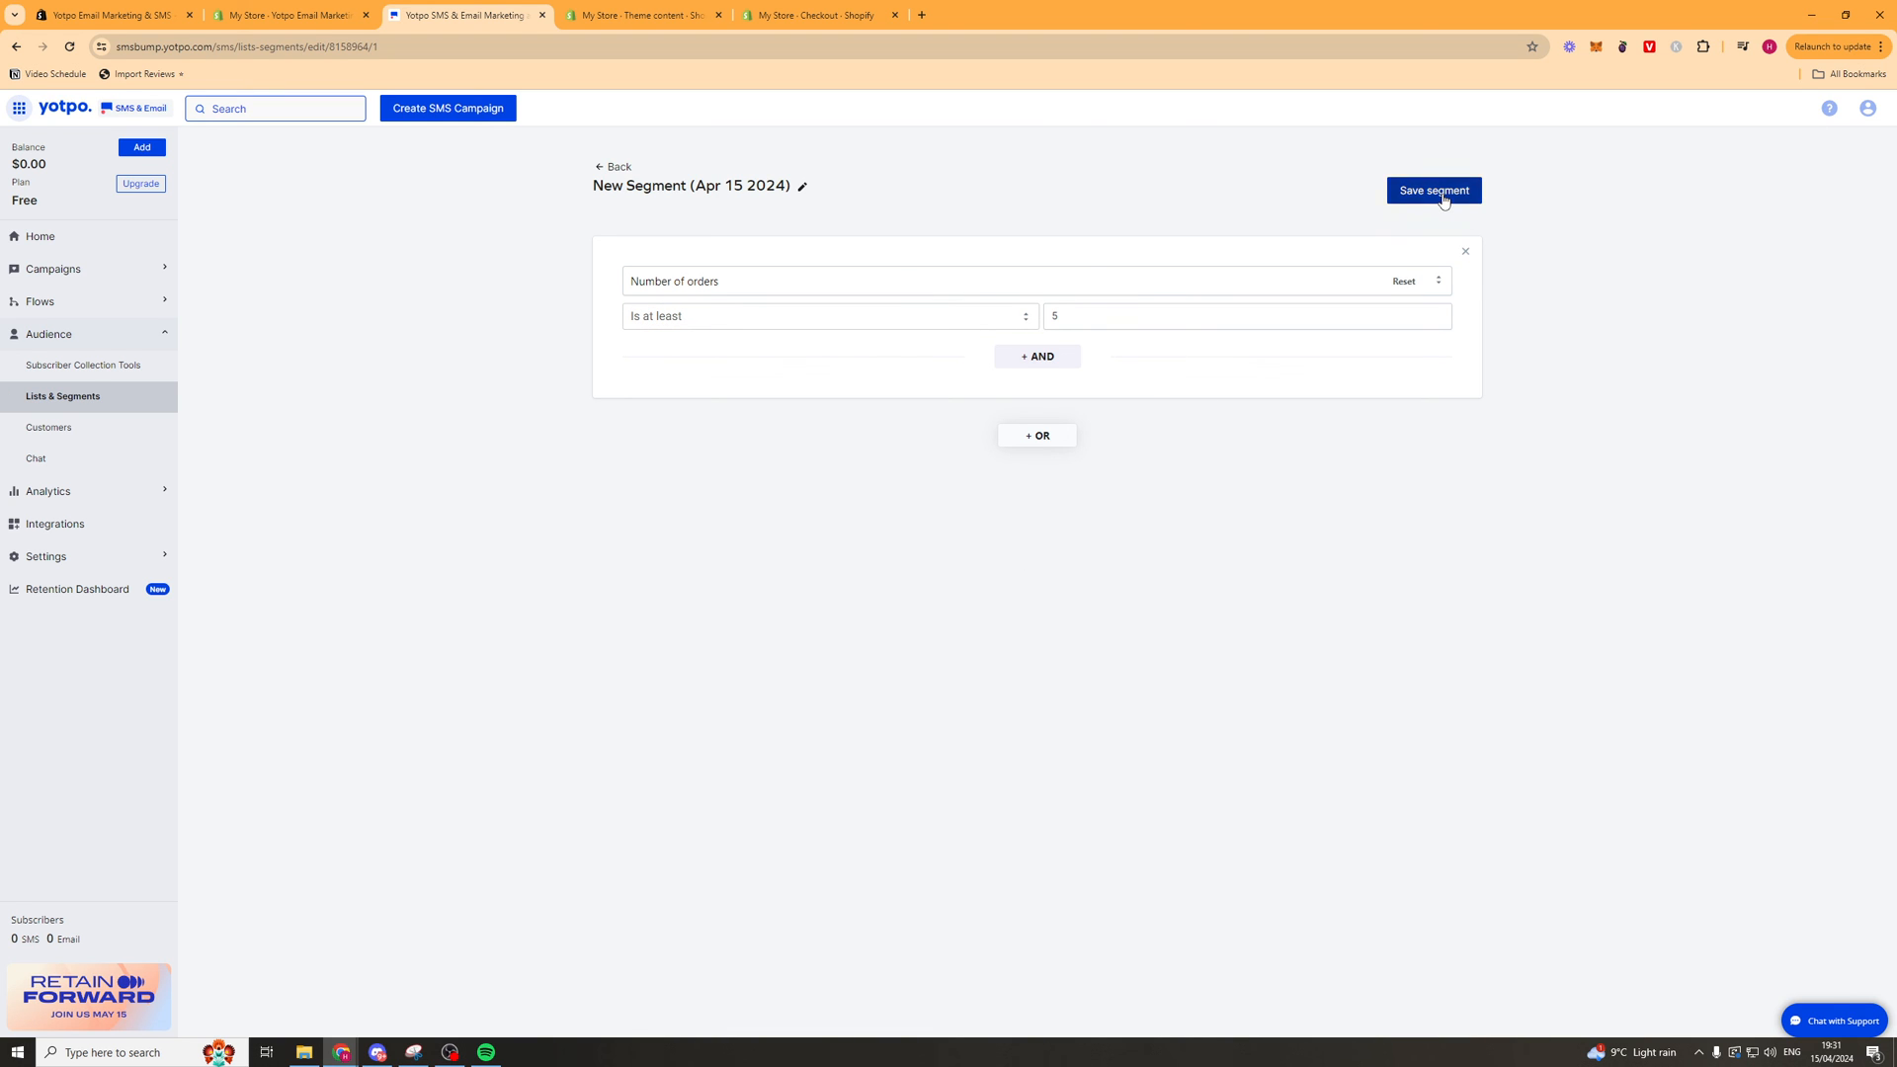
pyautogui.click(1434, 190)
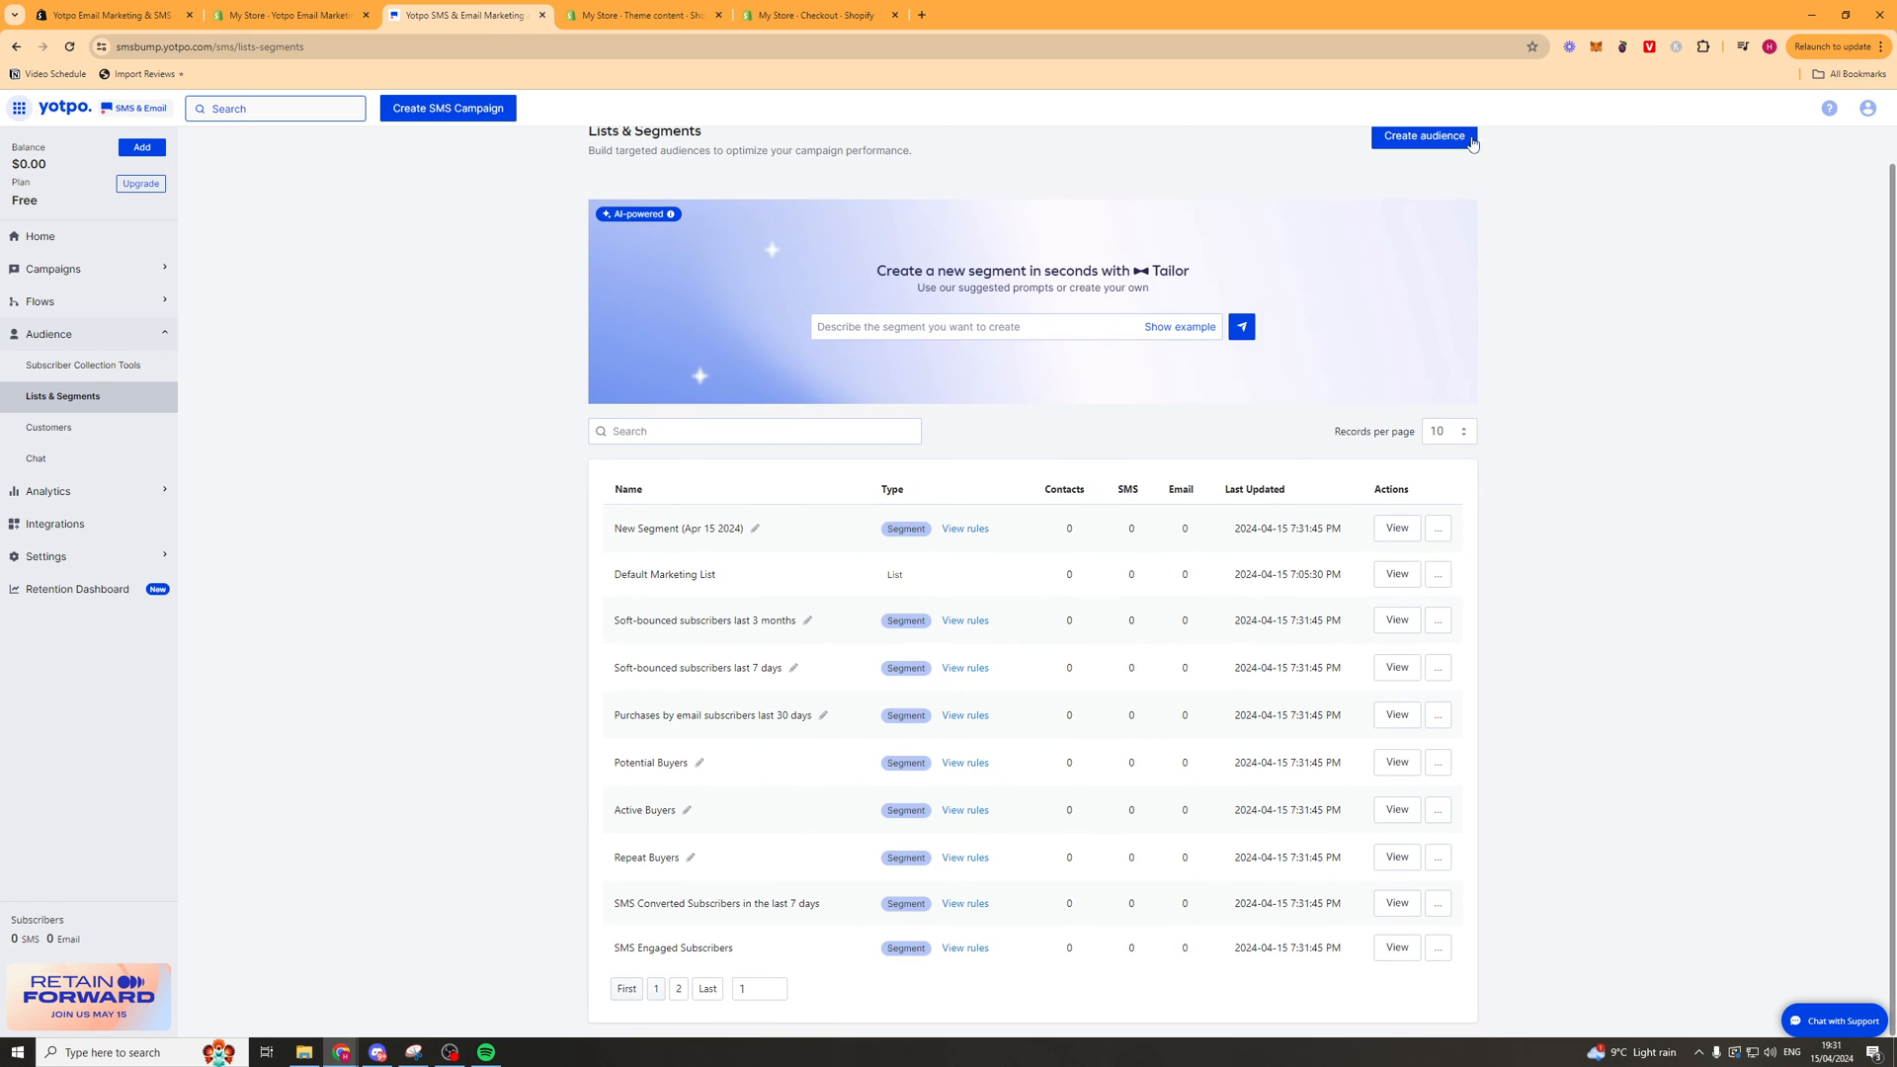
# From a new segment's filters, install the web pixel for the Added to cart filter.
pyautogui.click(1394, 528)
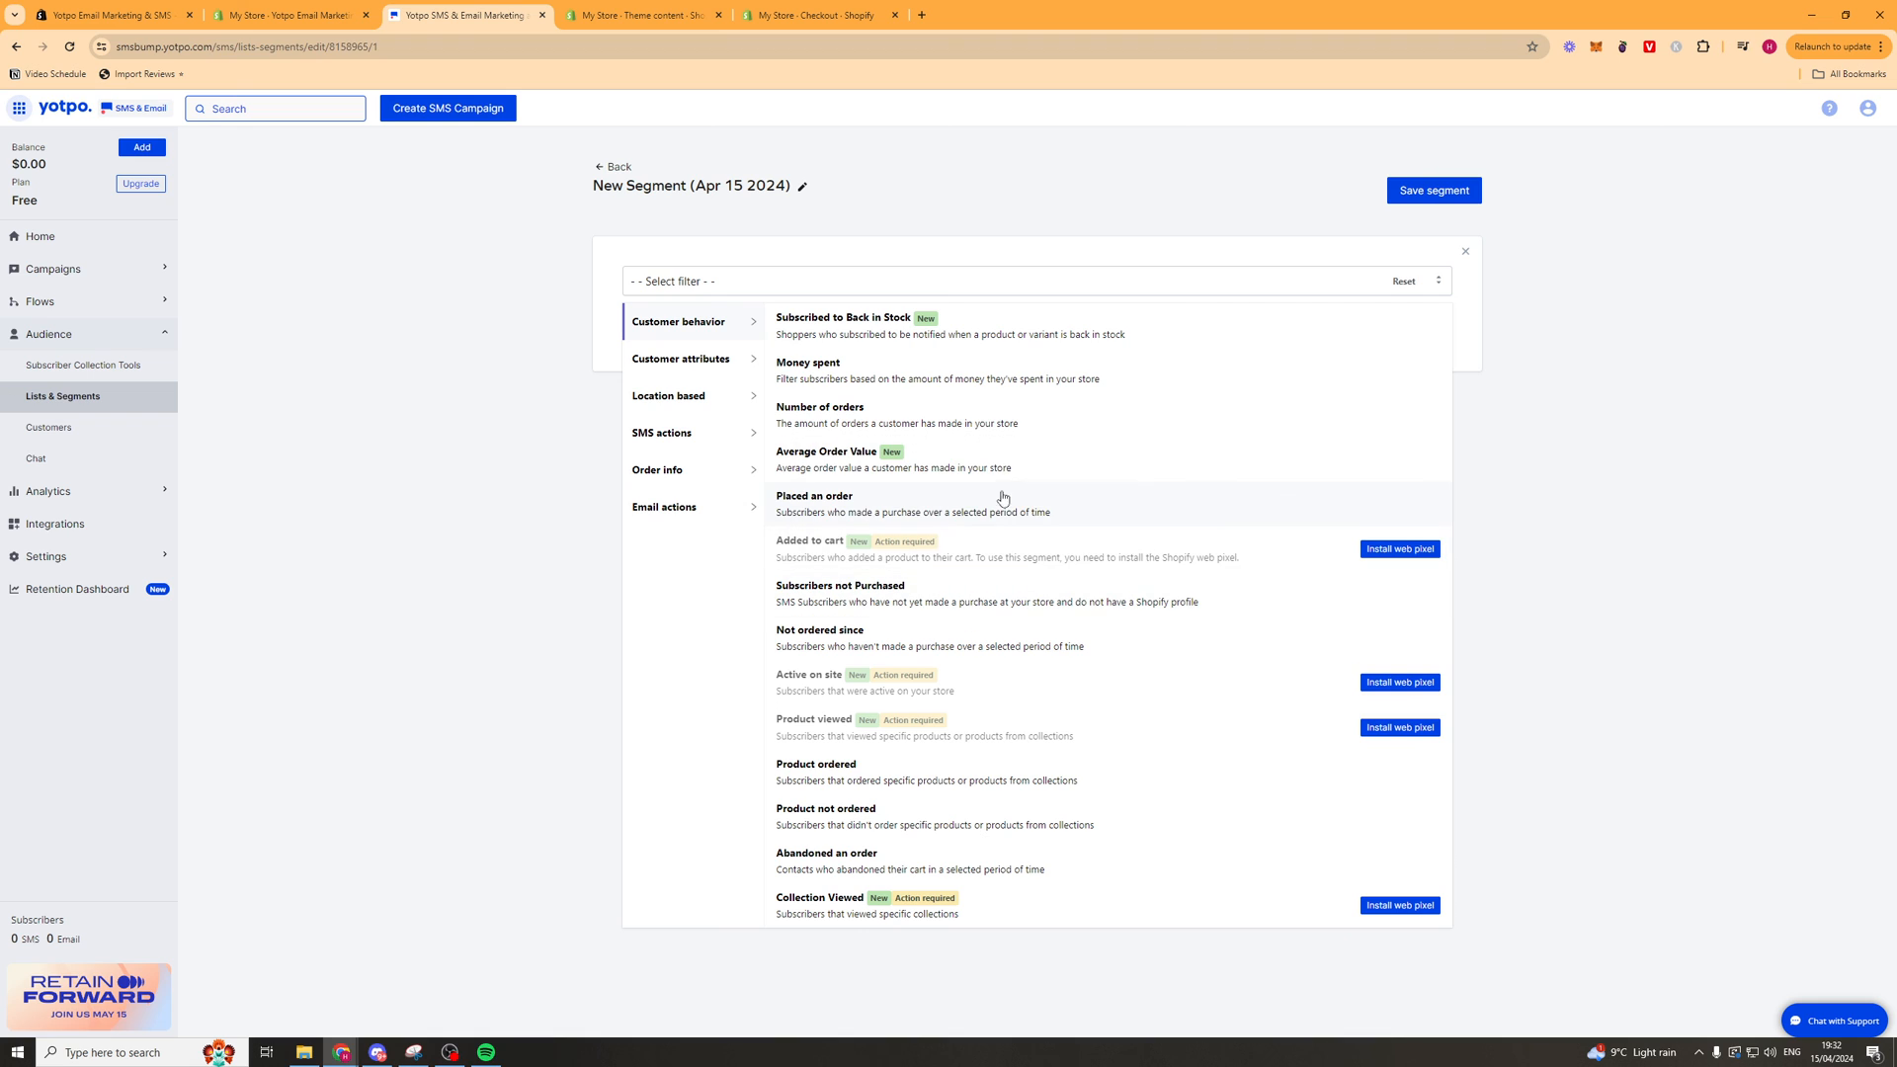
pyautogui.moveTo(1189, 690)
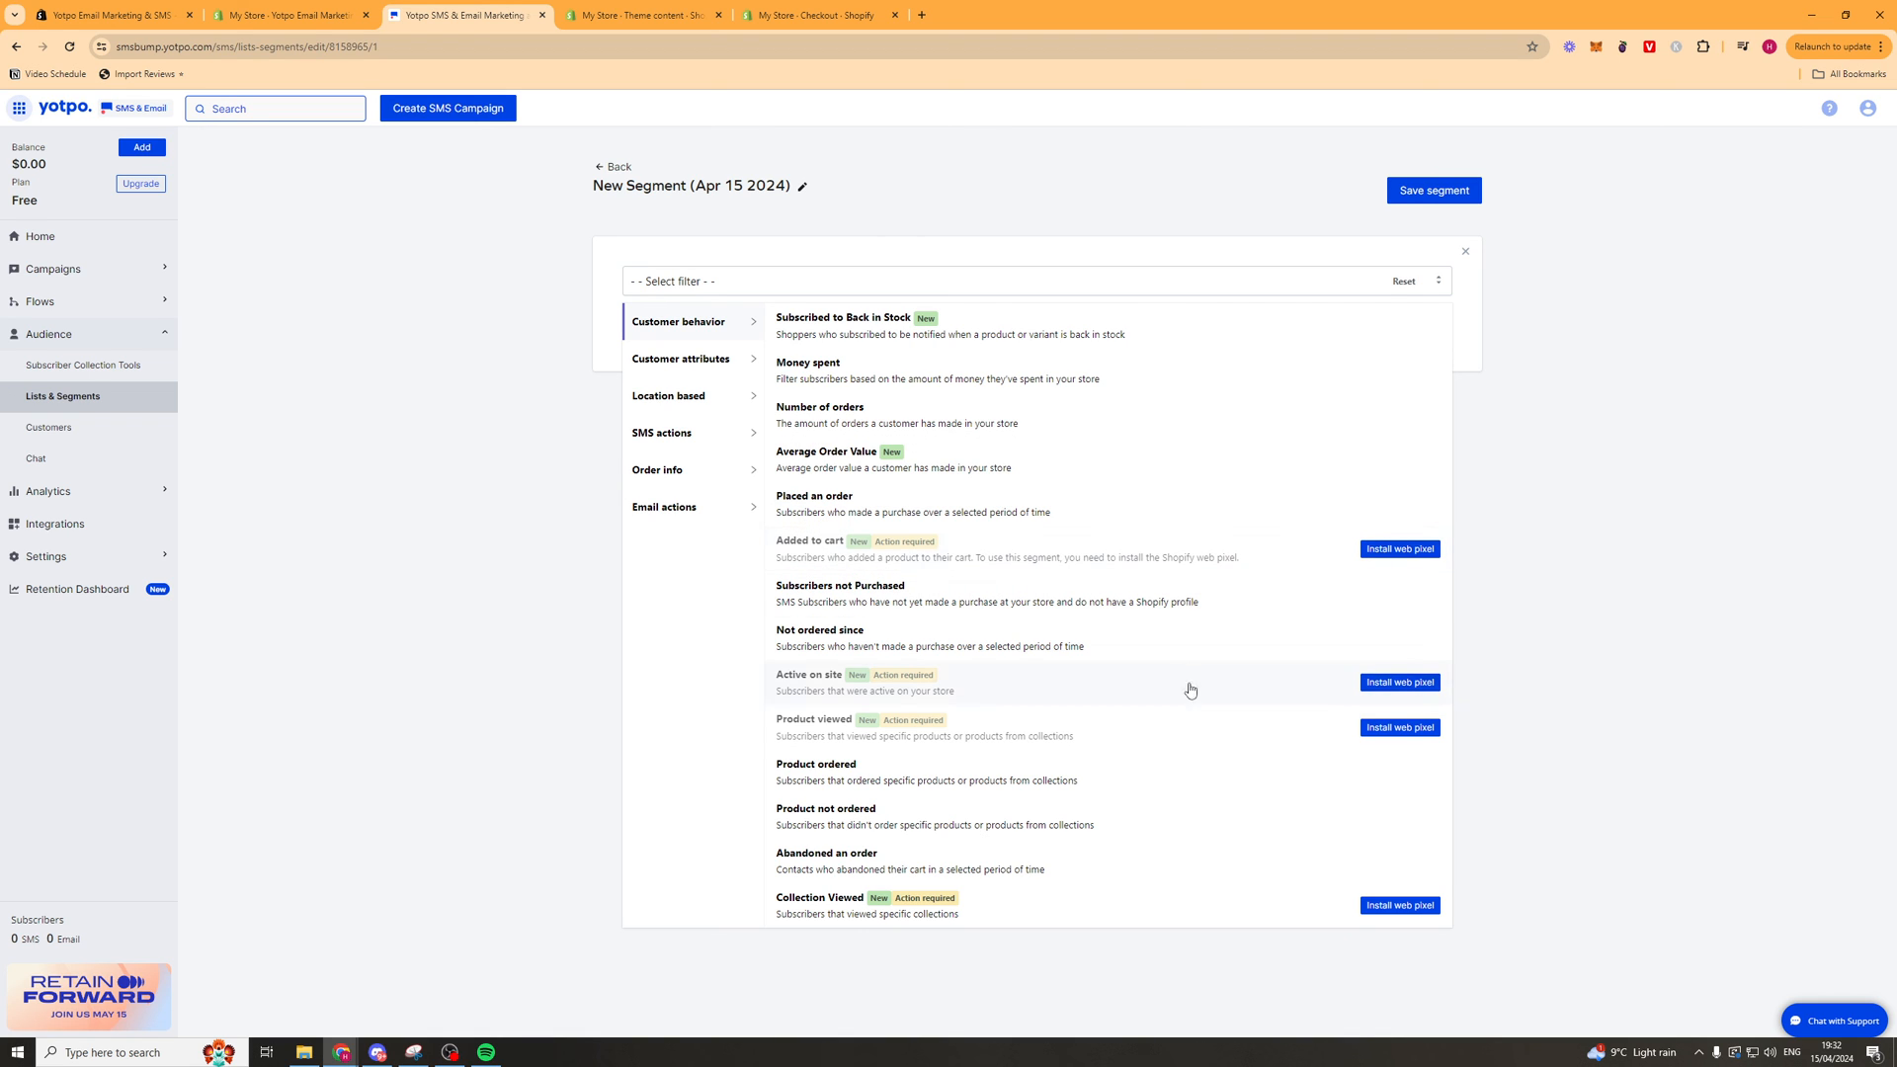
pyautogui.moveTo(1094, 902)
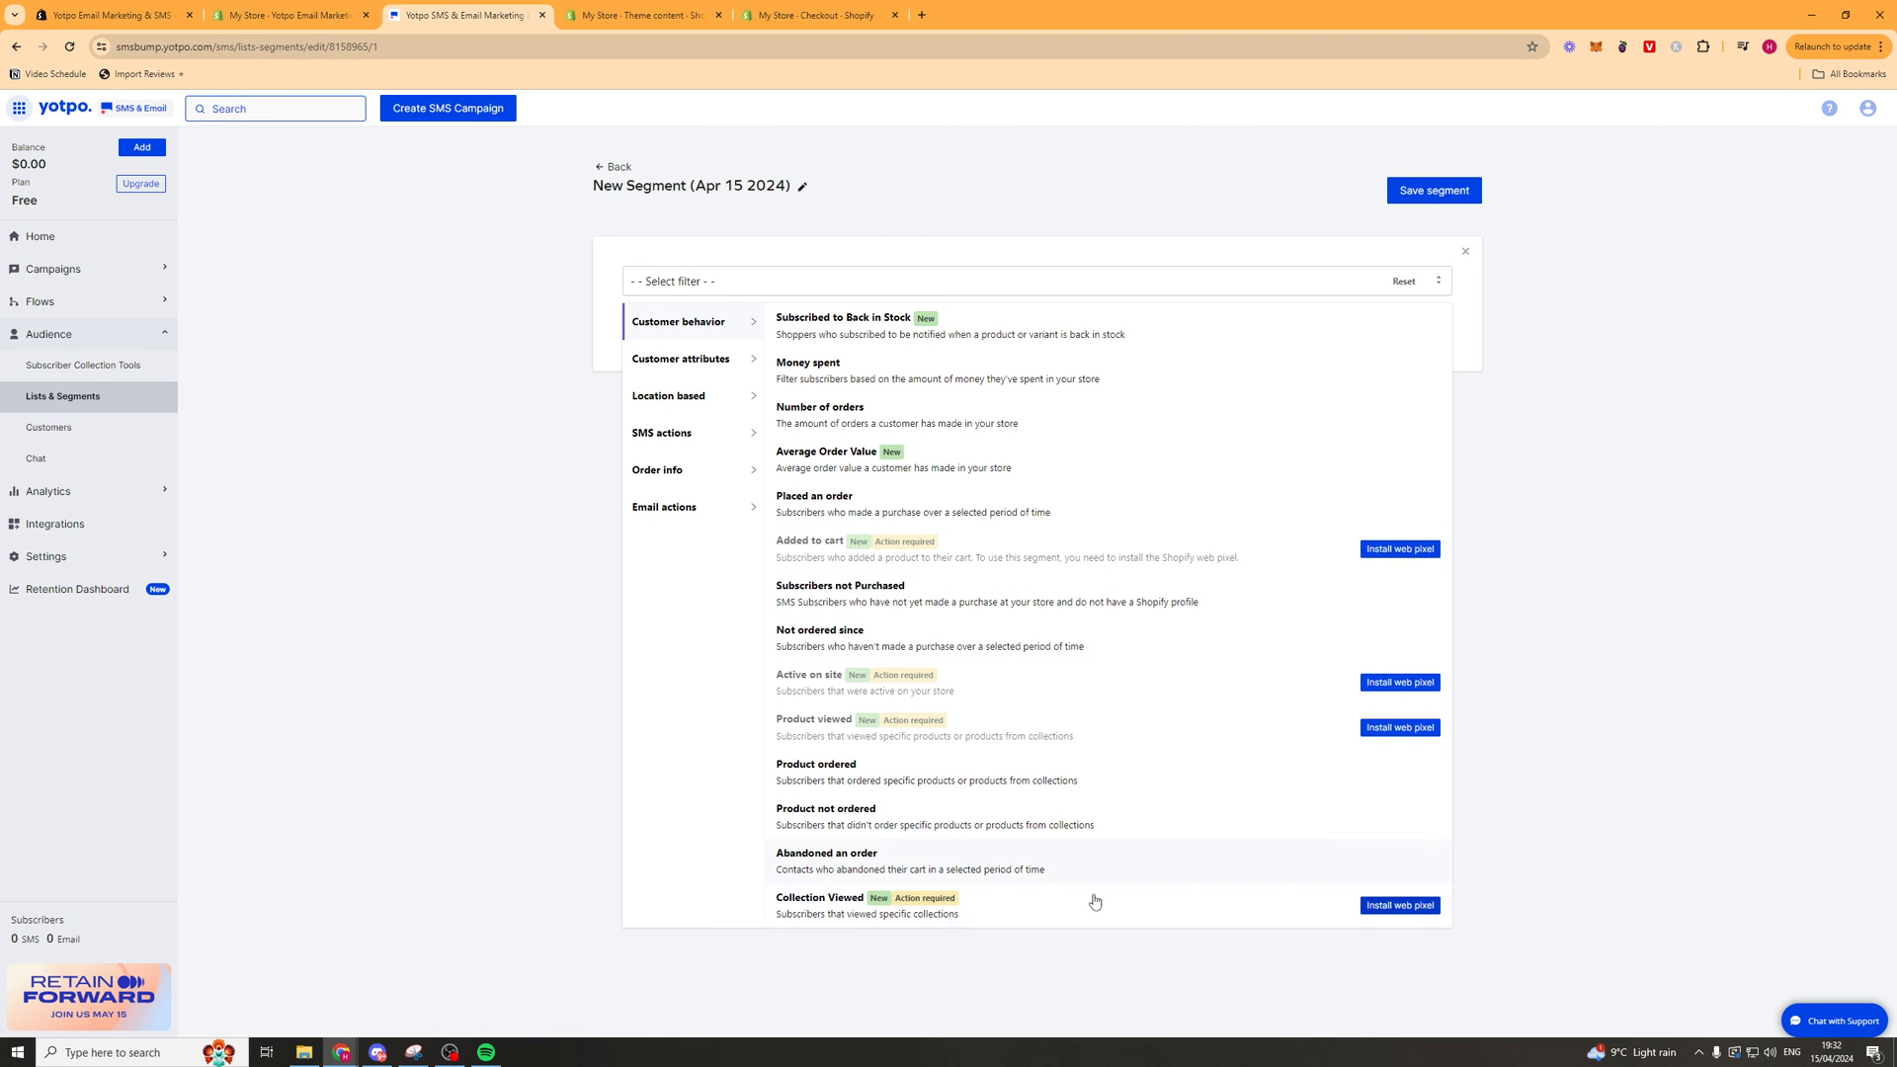
pyautogui.moveTo(1278, 662)
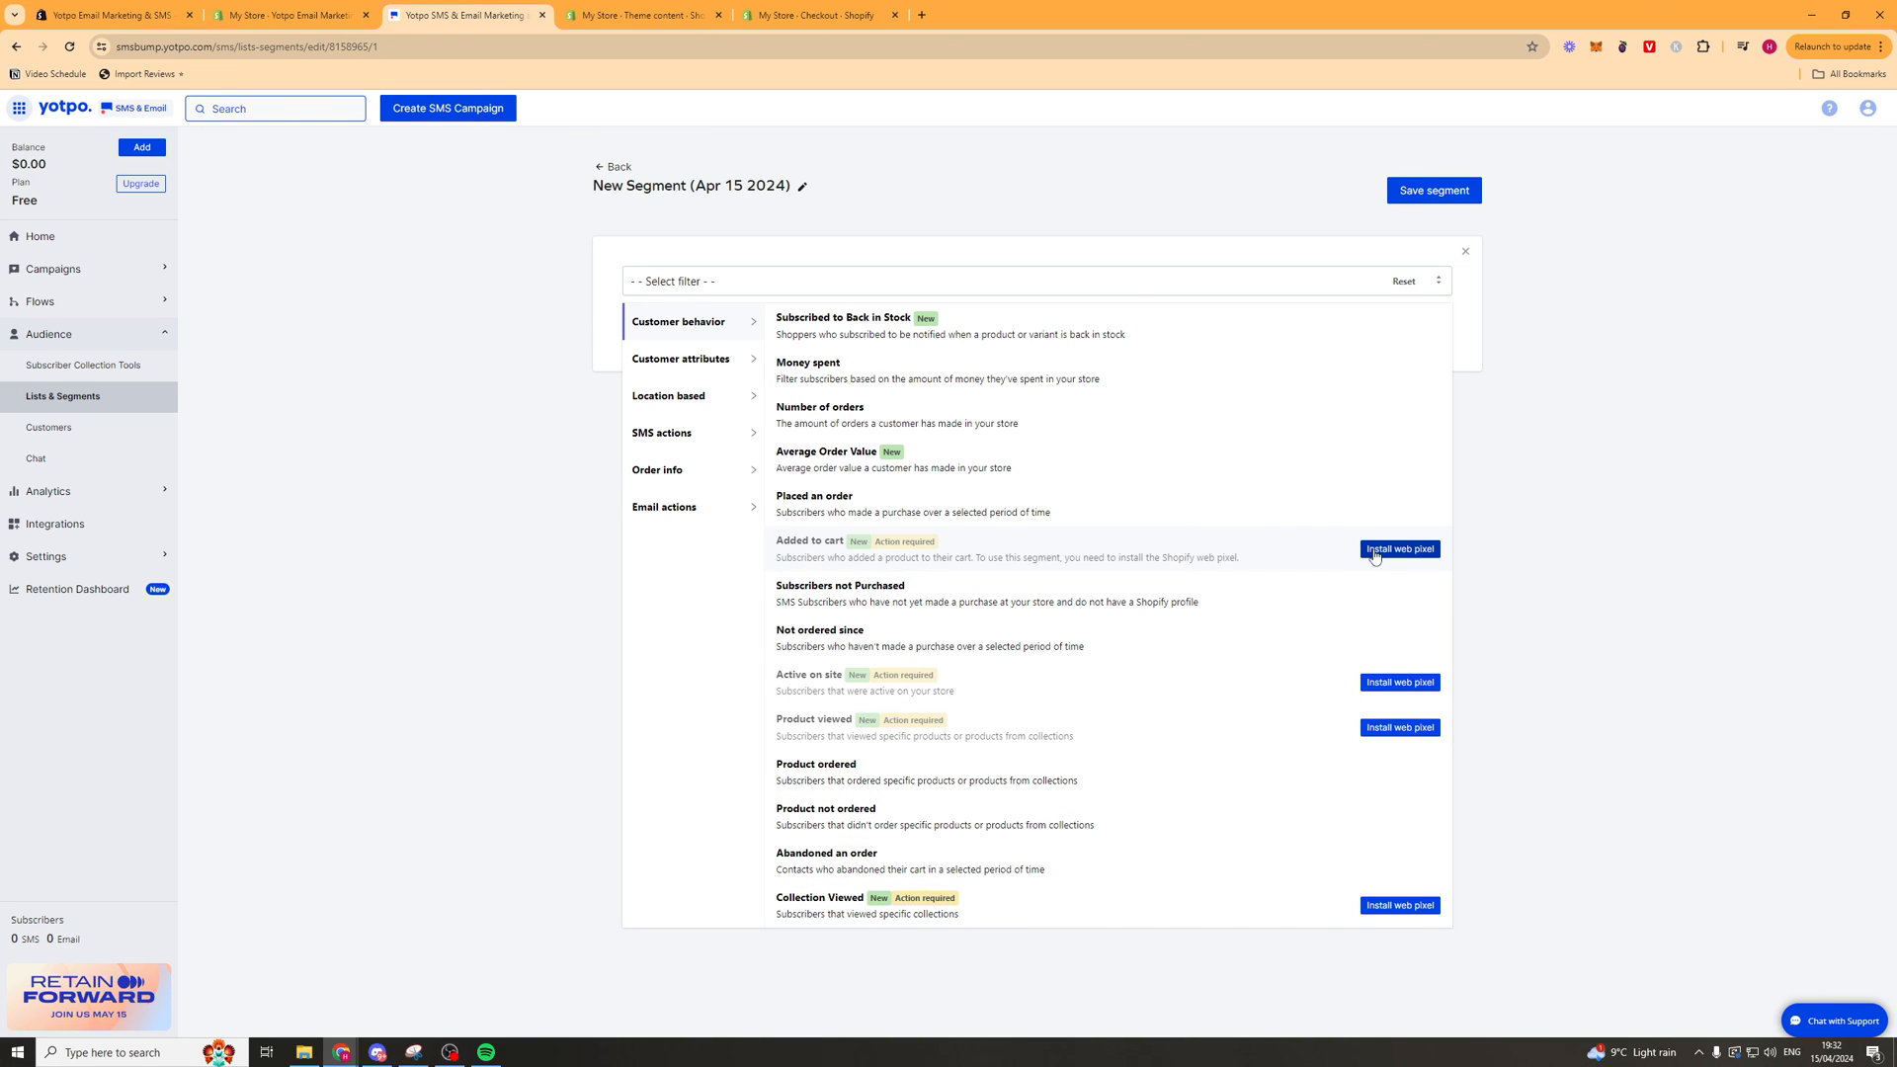
pyautogui.click(1399, 549)
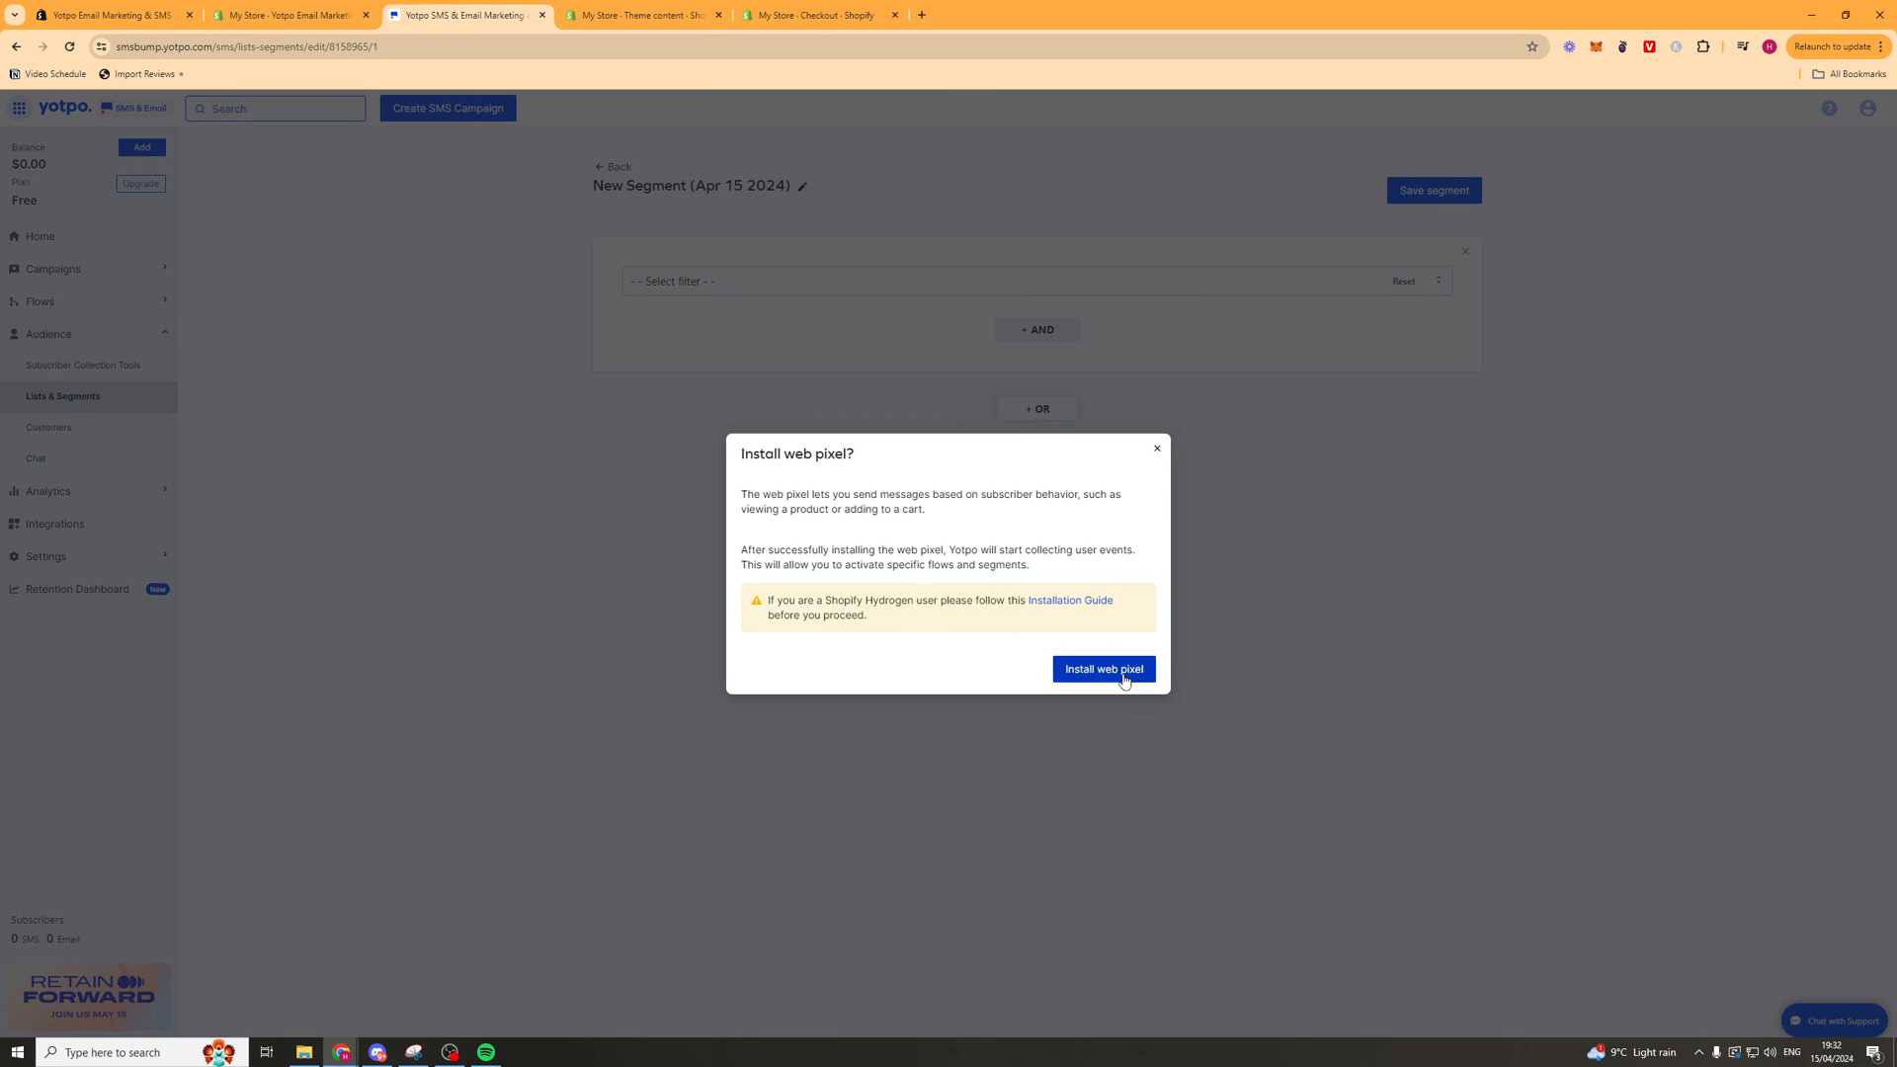
pyautogui.click(1100, 669)
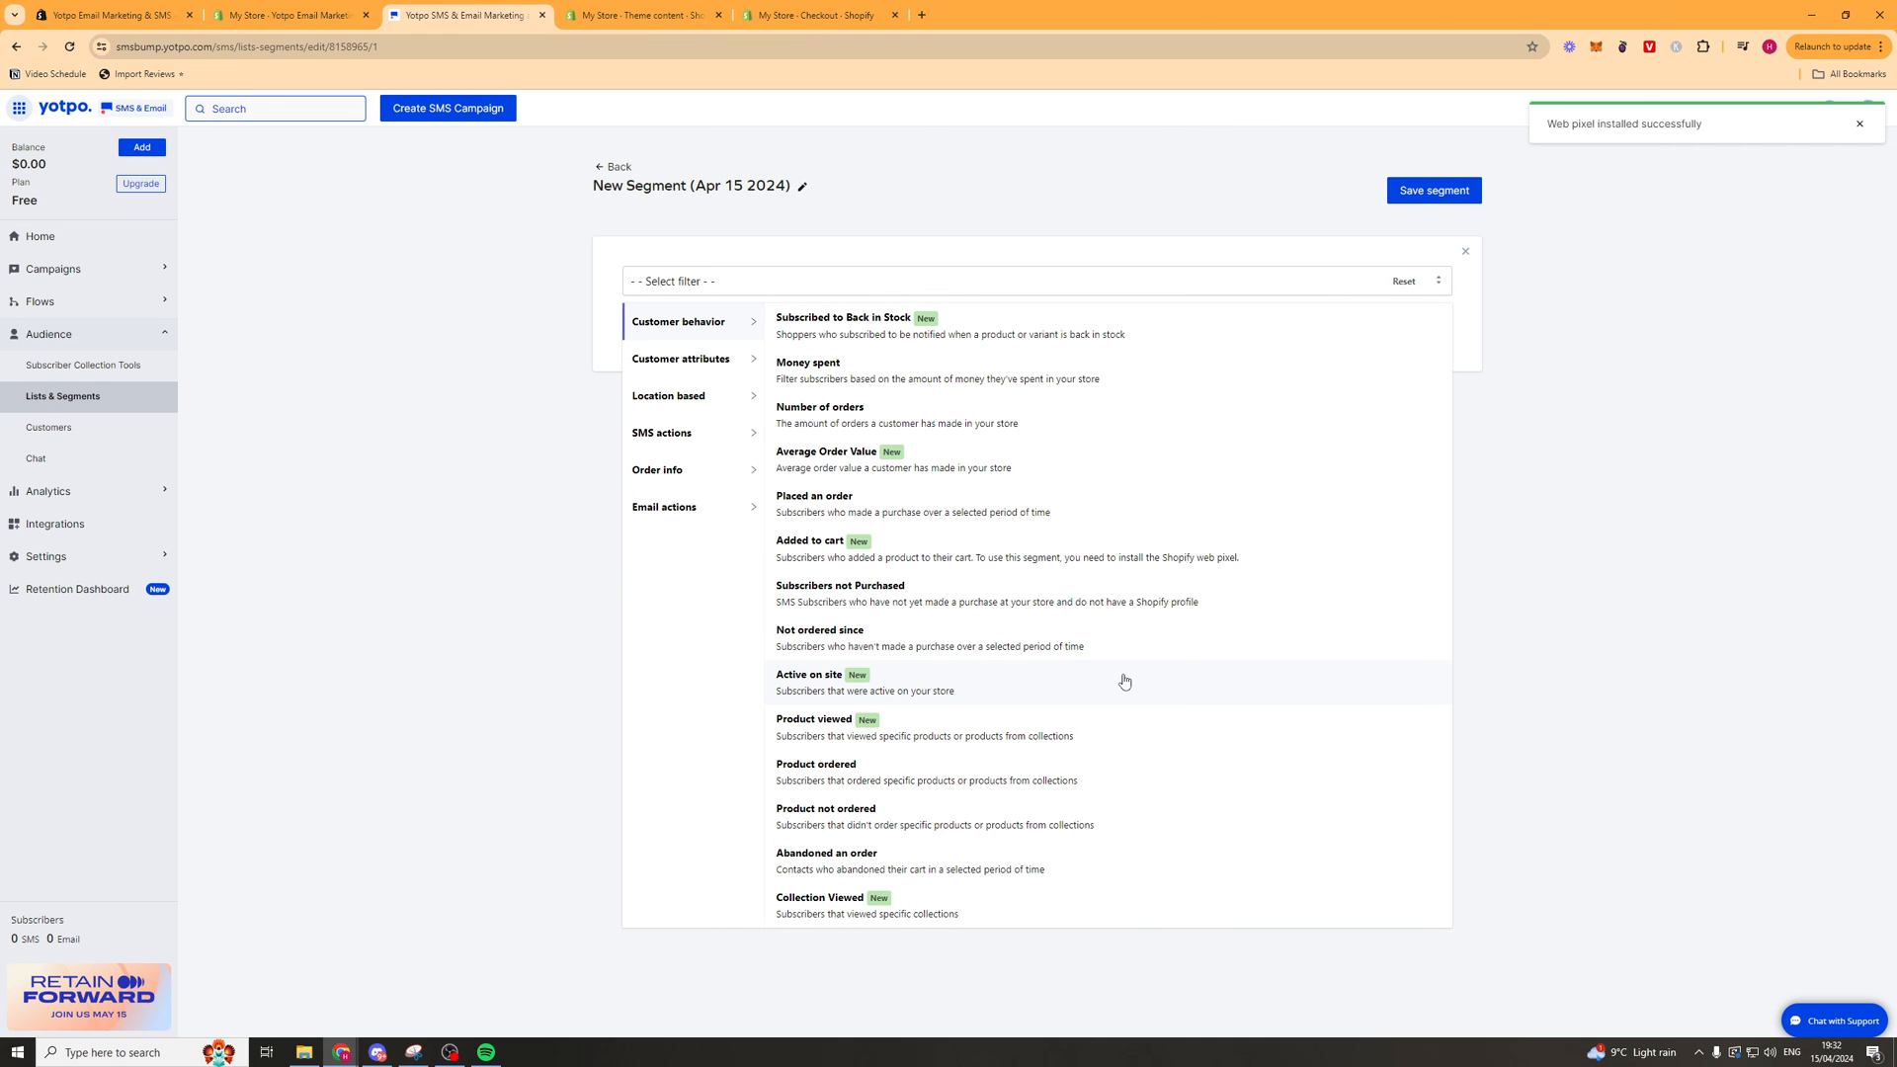
pyautogui.moveTo(1126, 554)
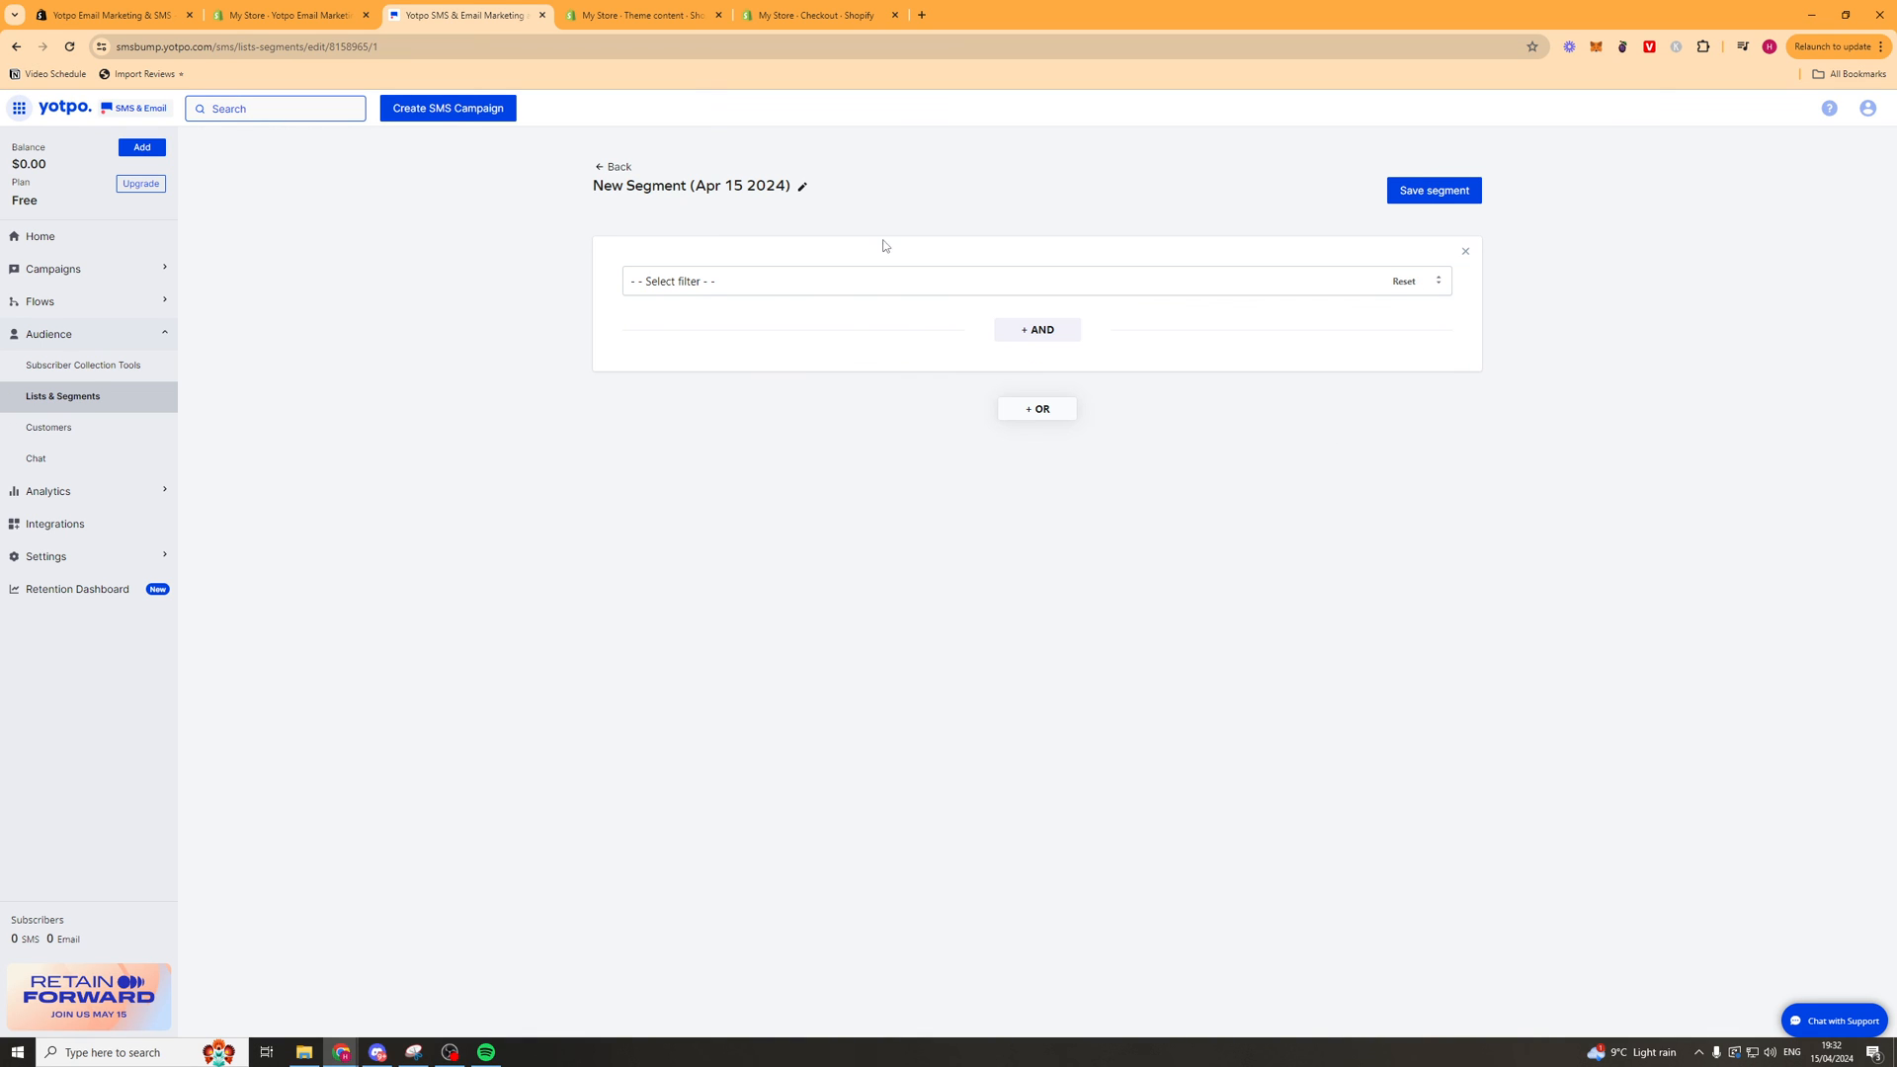
# Enable two-way chat under Audience, then go to the Analytics overview.
pyautogui.click(48, 427)
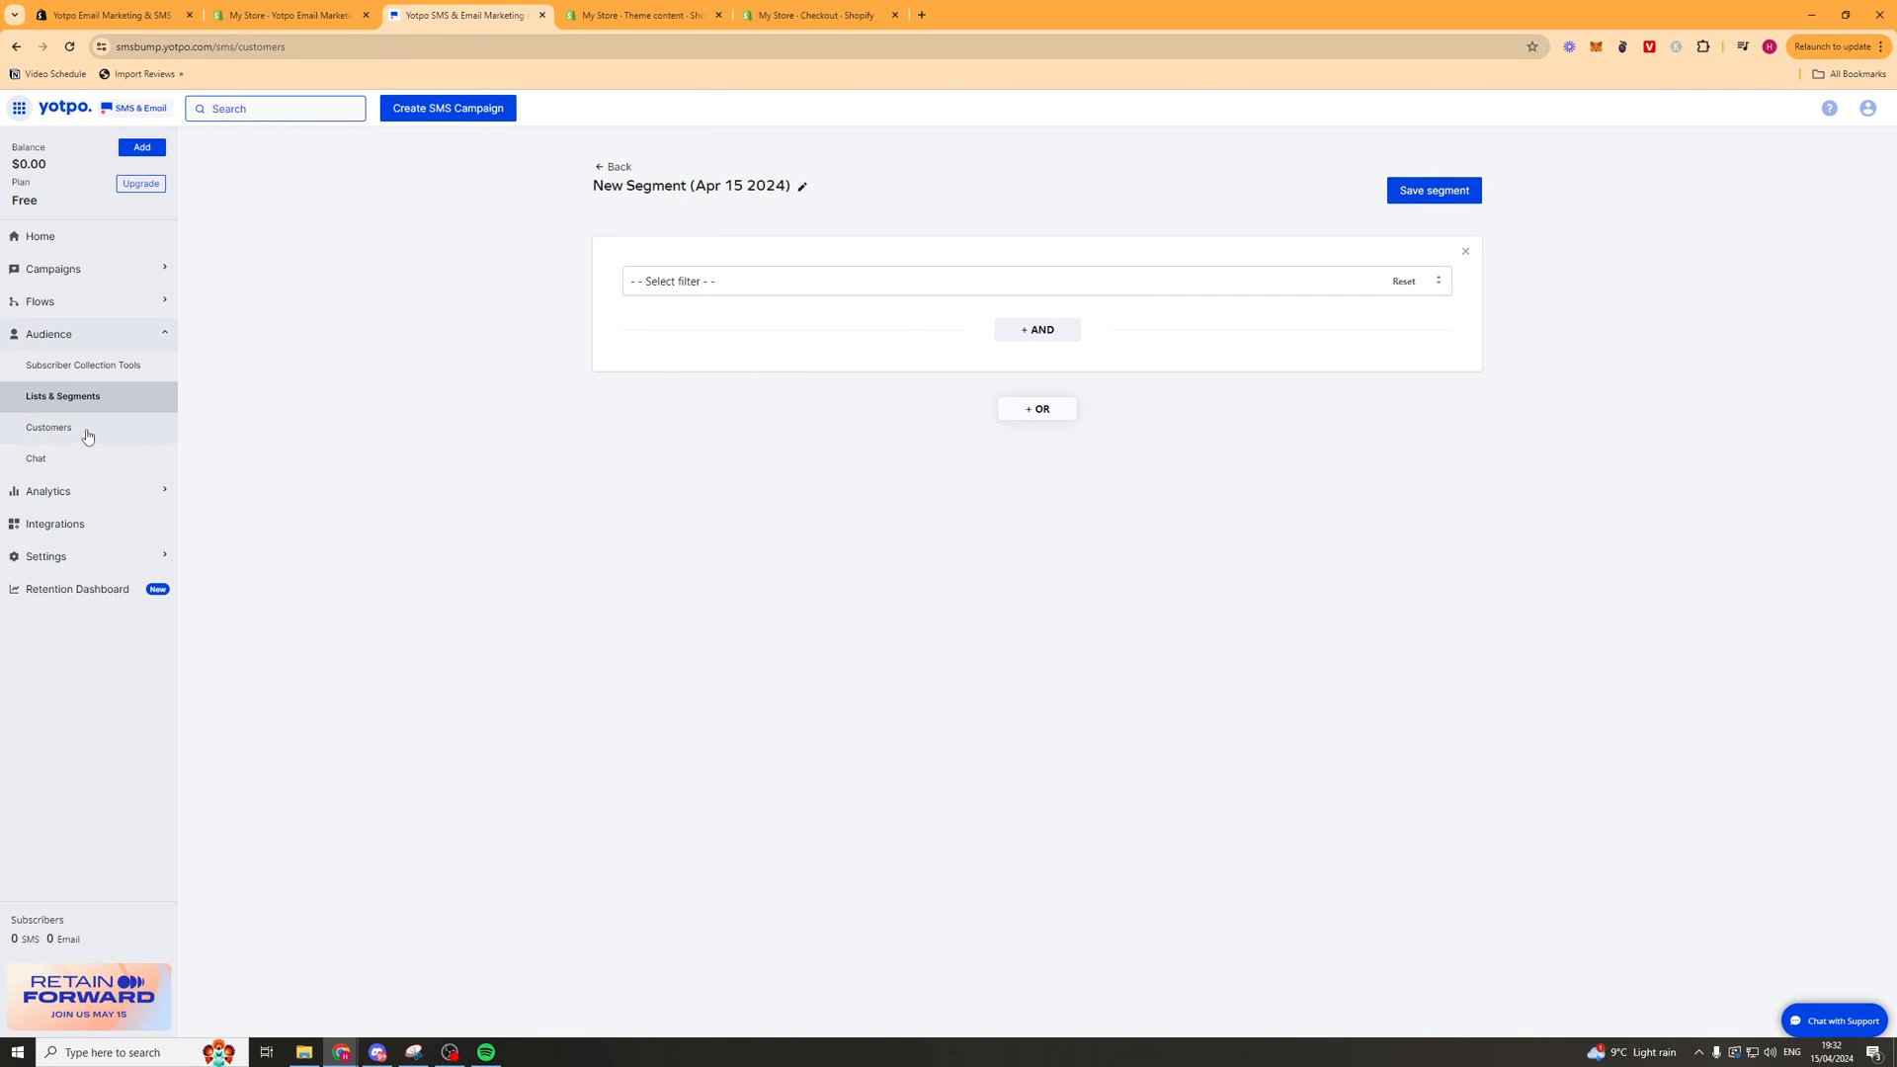
pyautogui.click(48, 427)
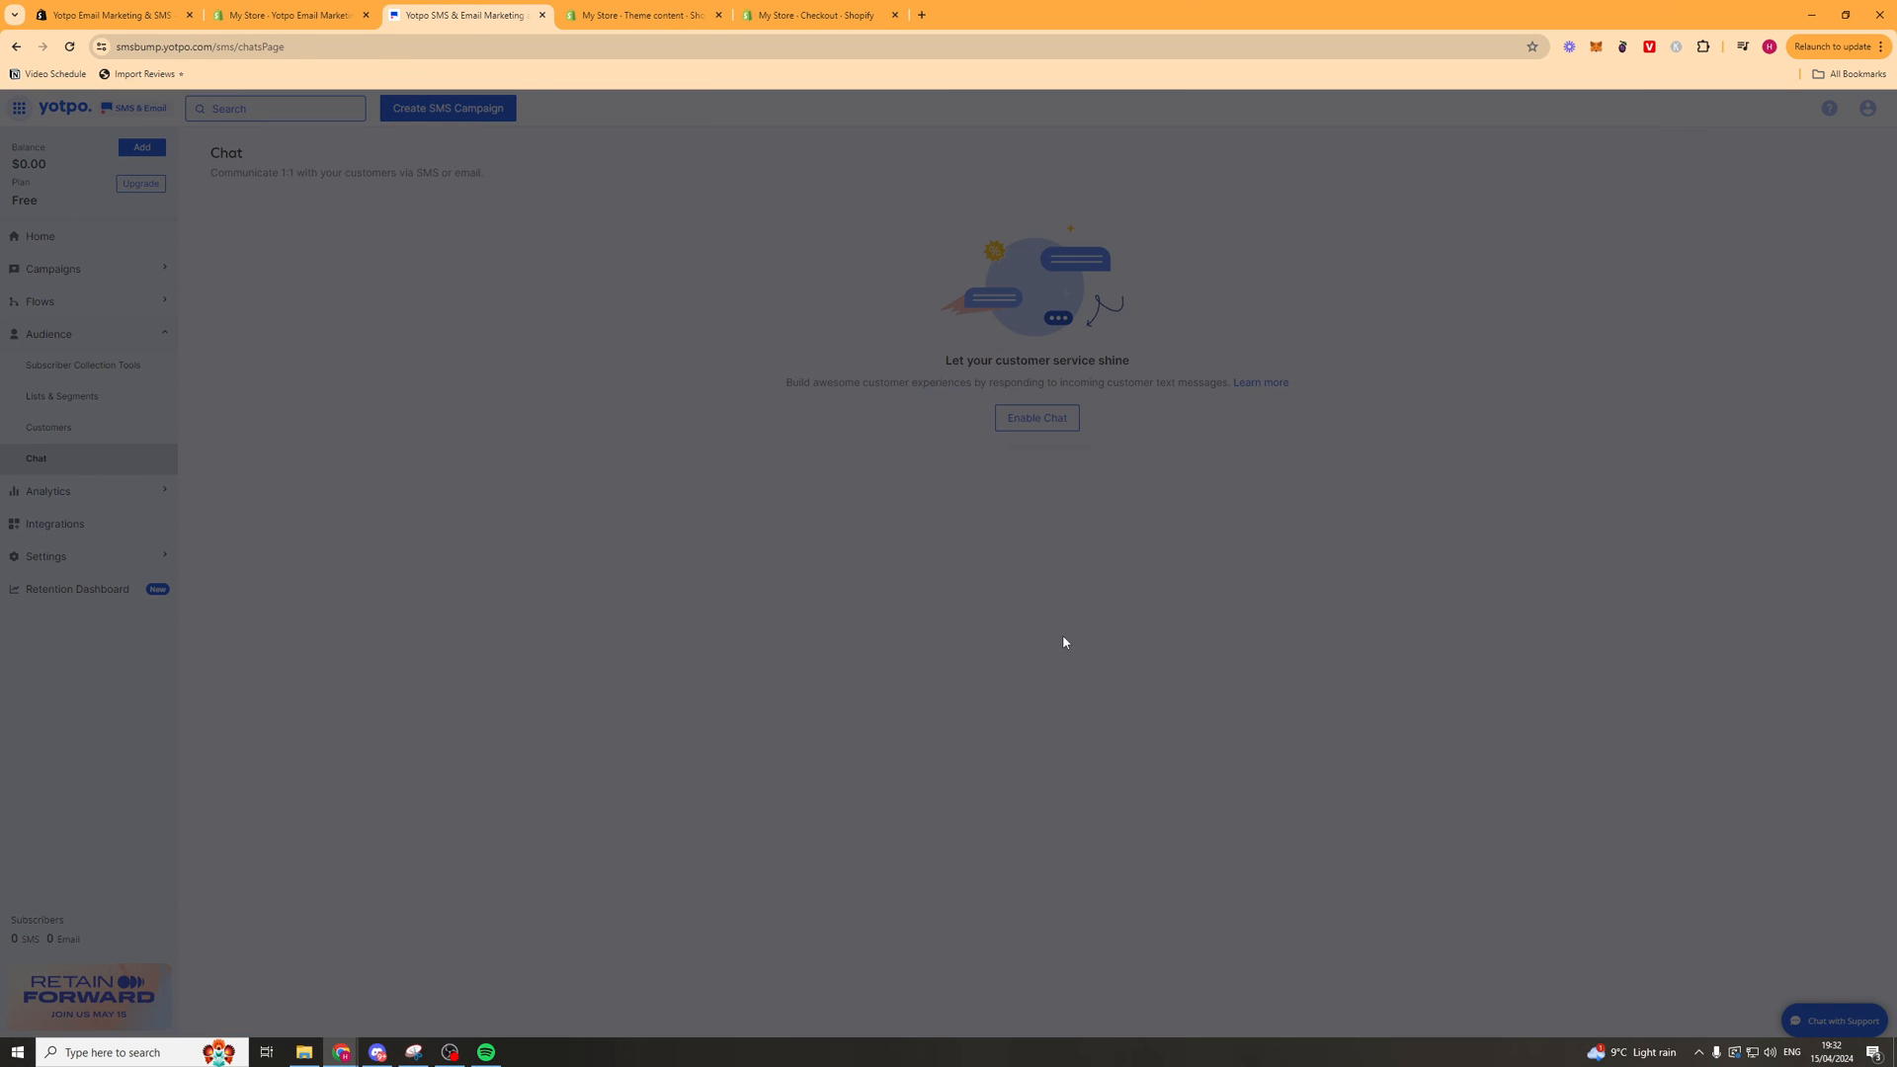
pyautogui.click(1035, 417)
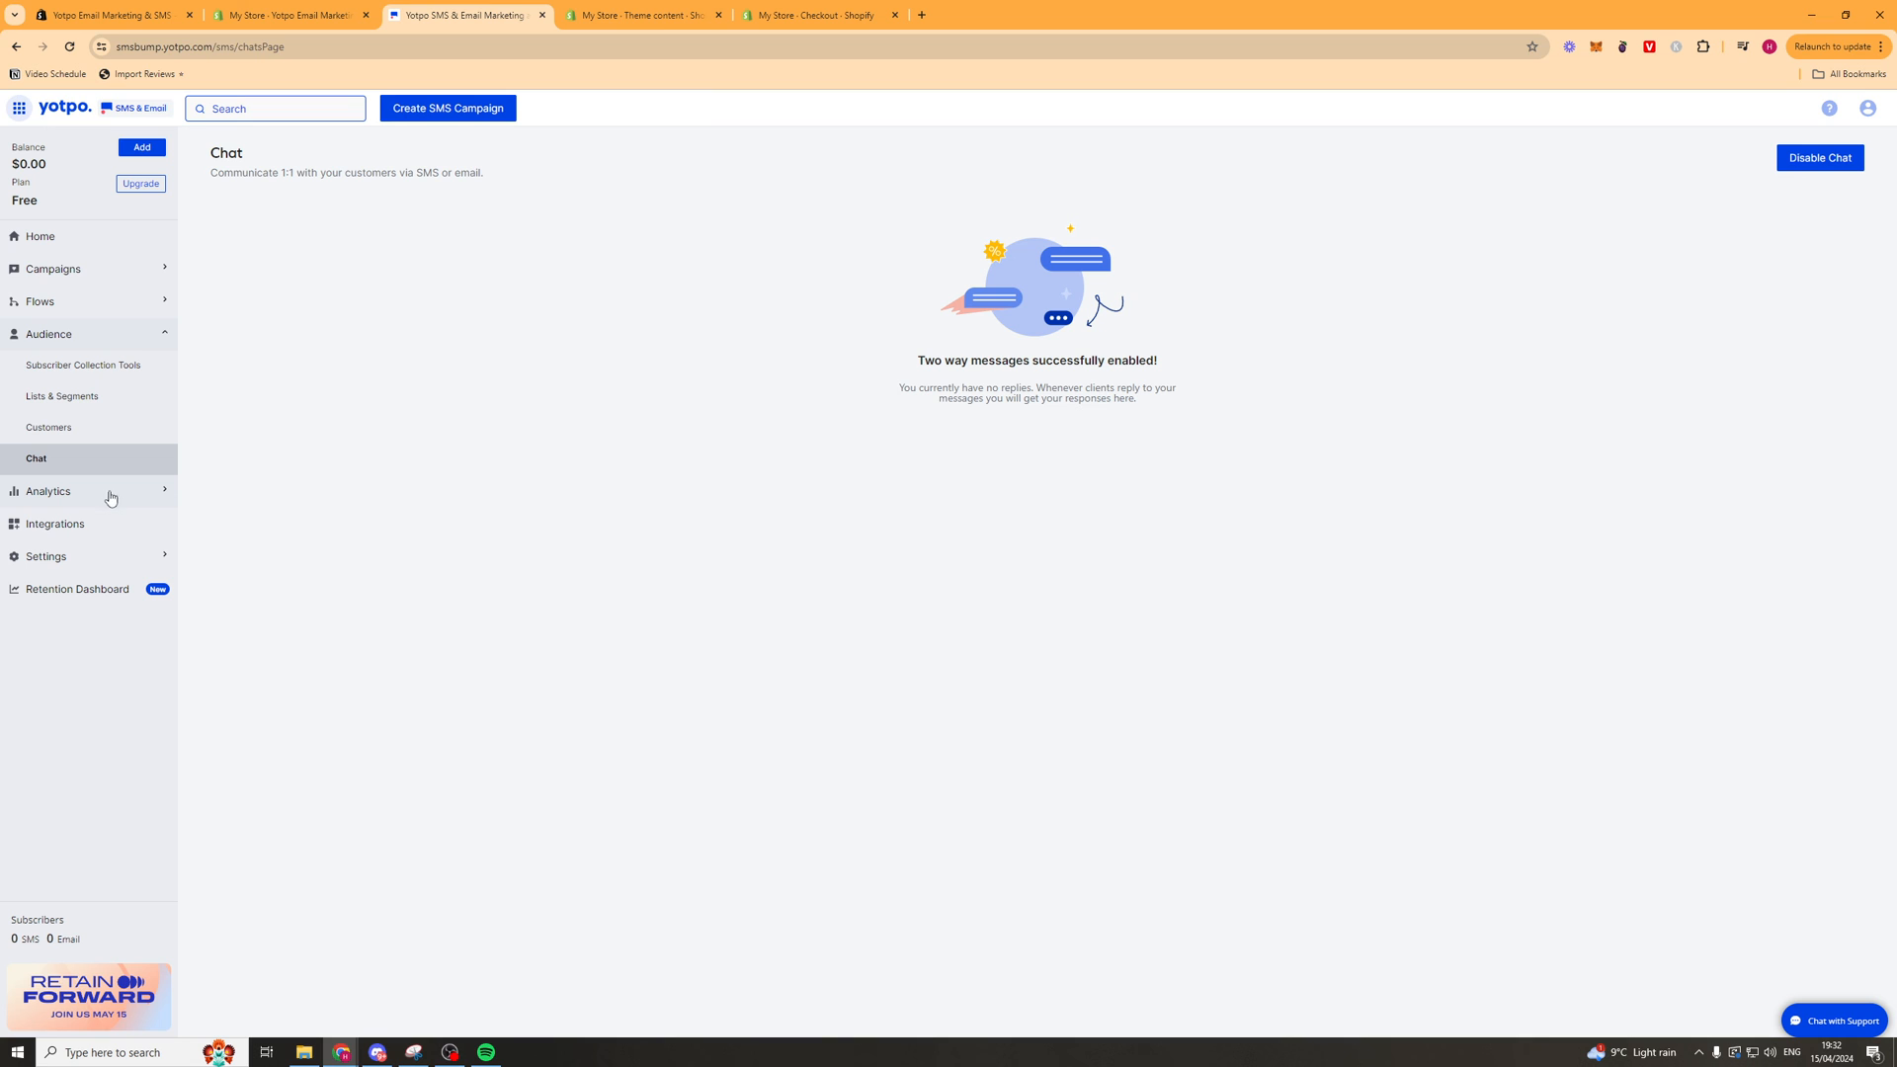
pyautogui.click(47, 491)
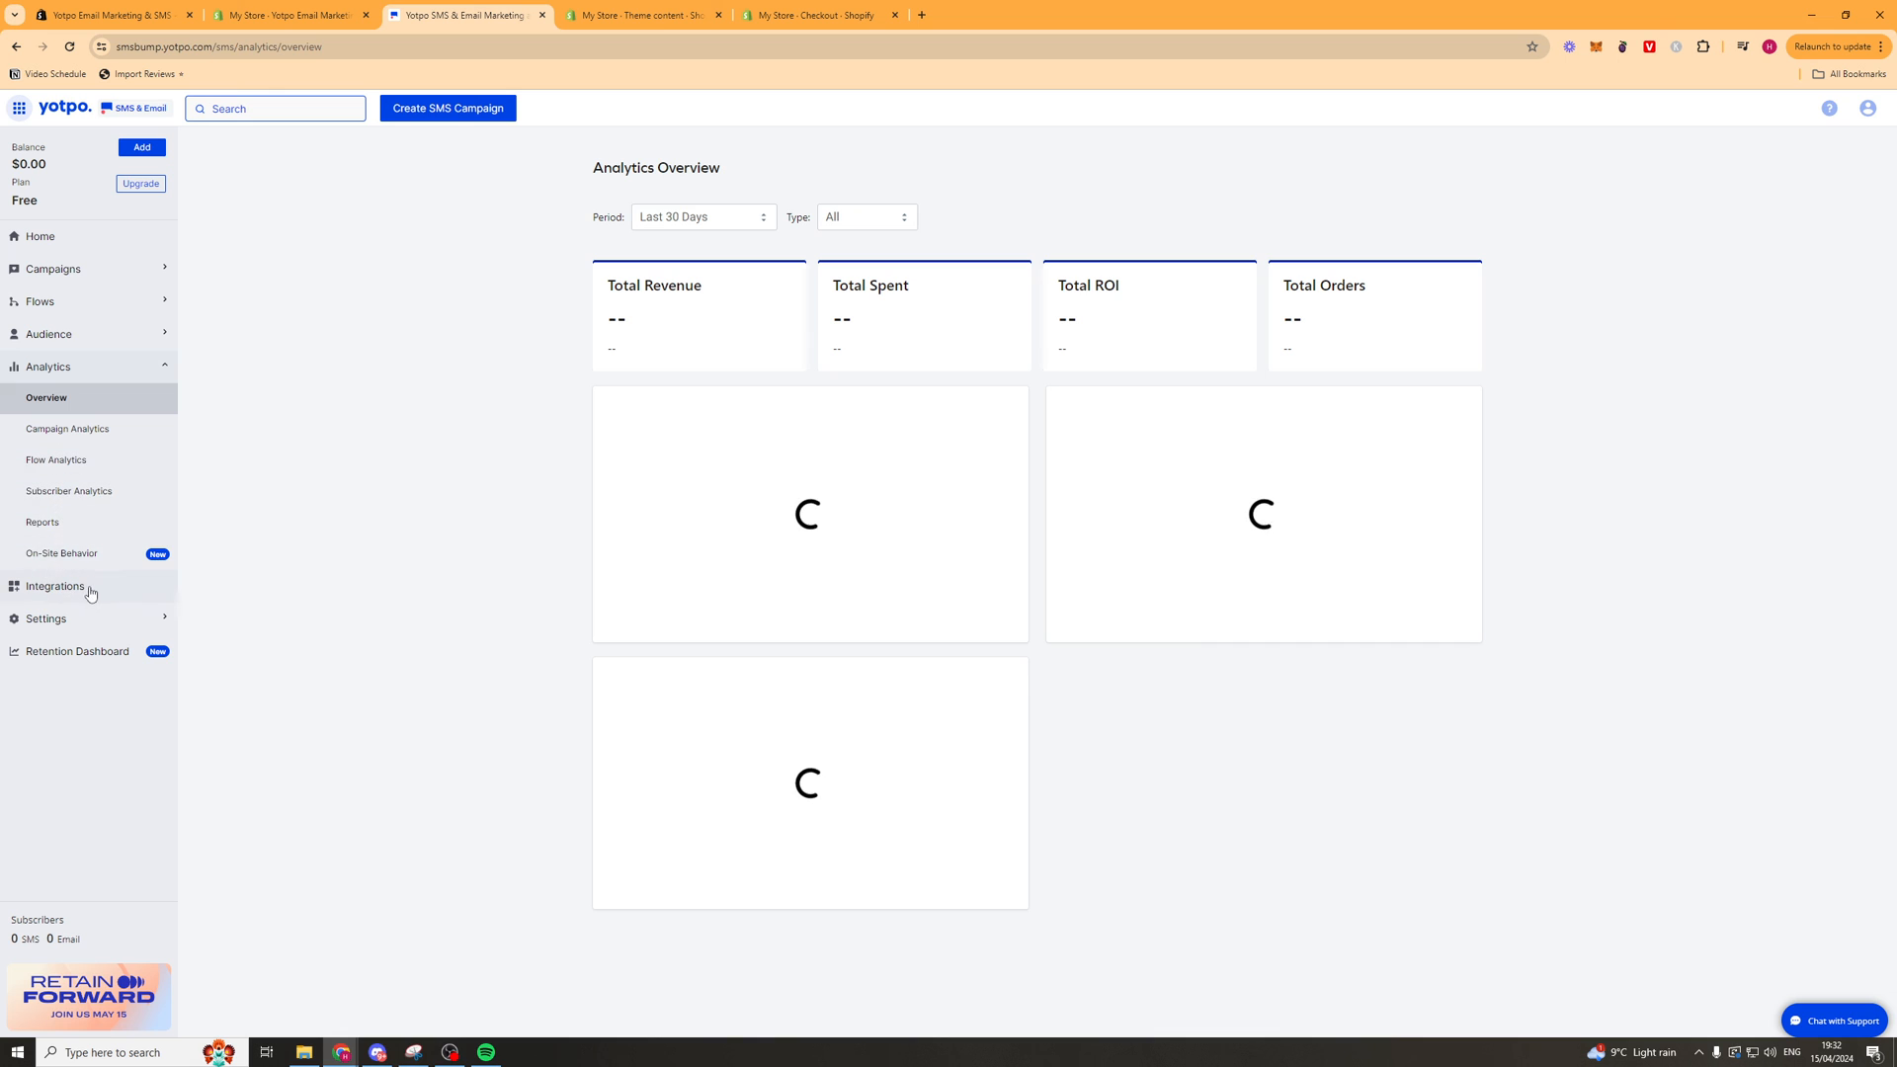
# Browse the Integrations catalogue of recommended apps, none connected yet.
pyautogui.click(54, 586)
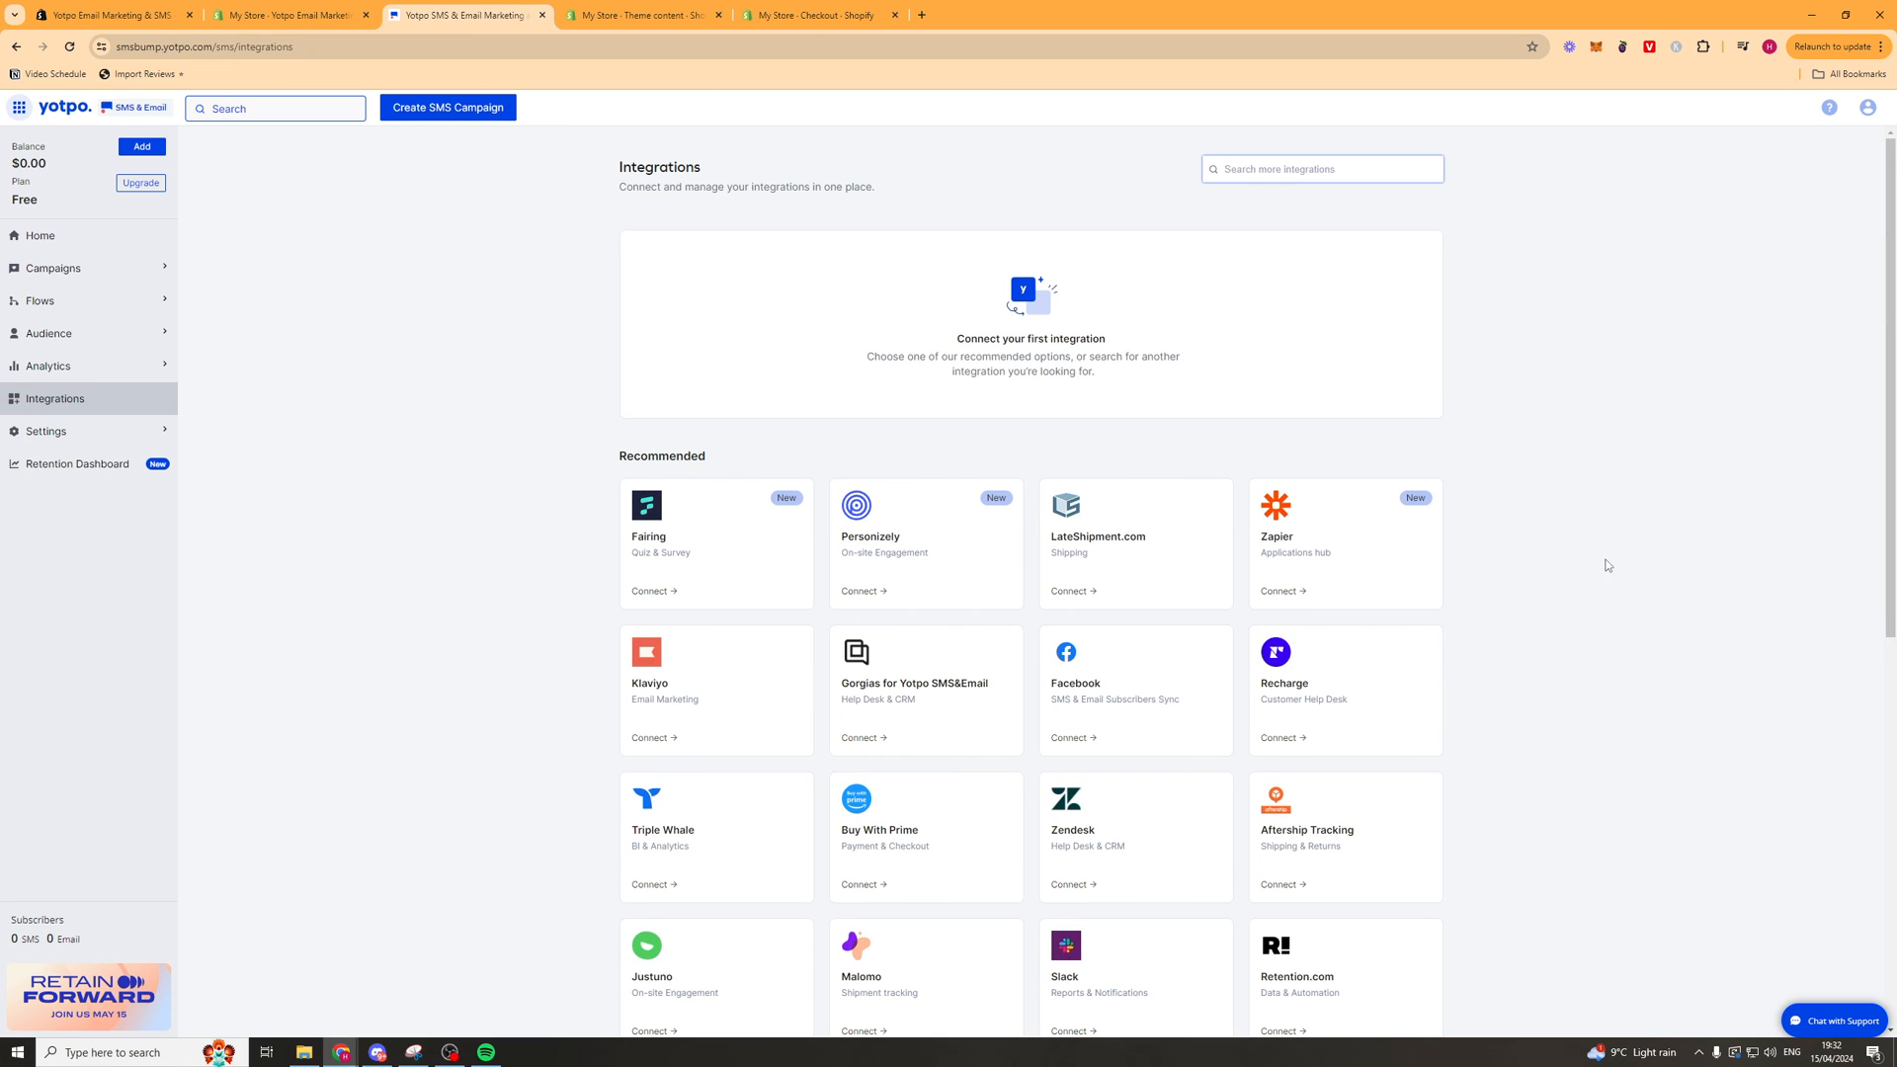
pyautogui.scroll(-3)
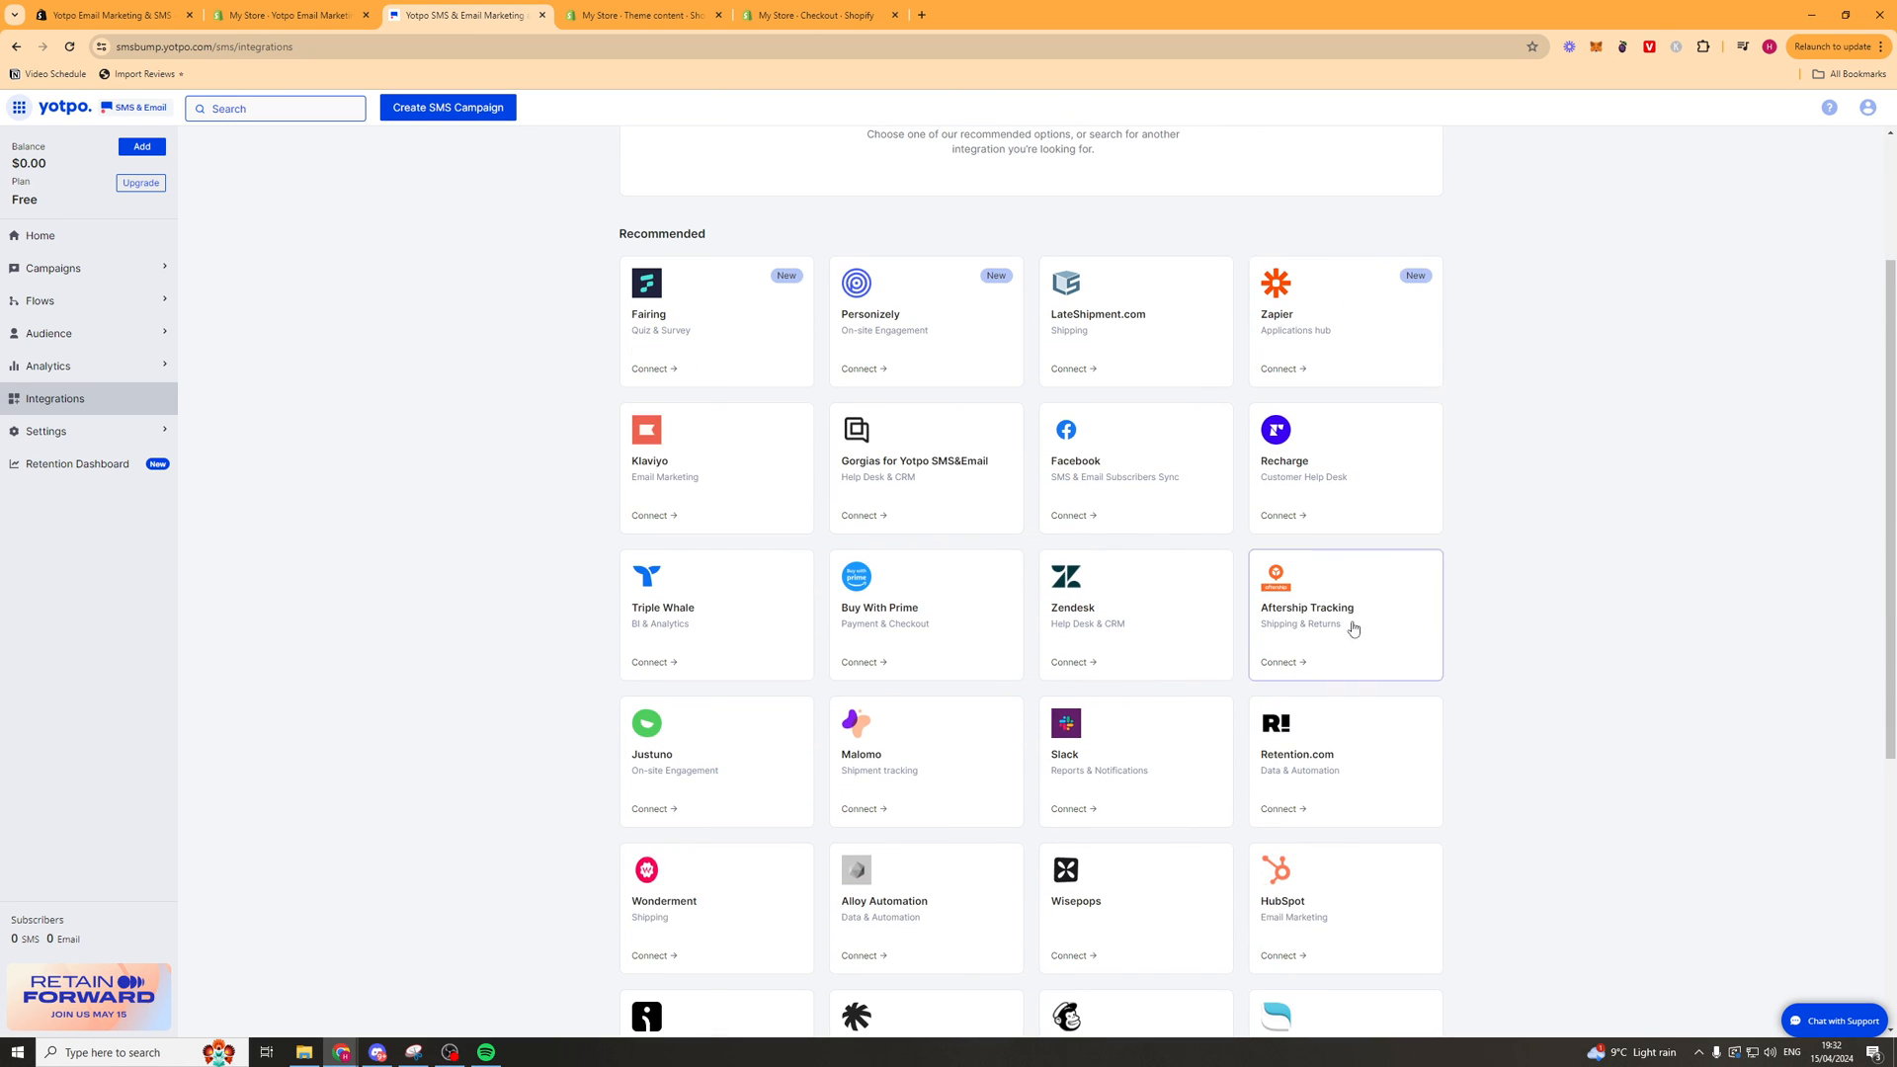
pyautogui.moveTo(1406, 610)
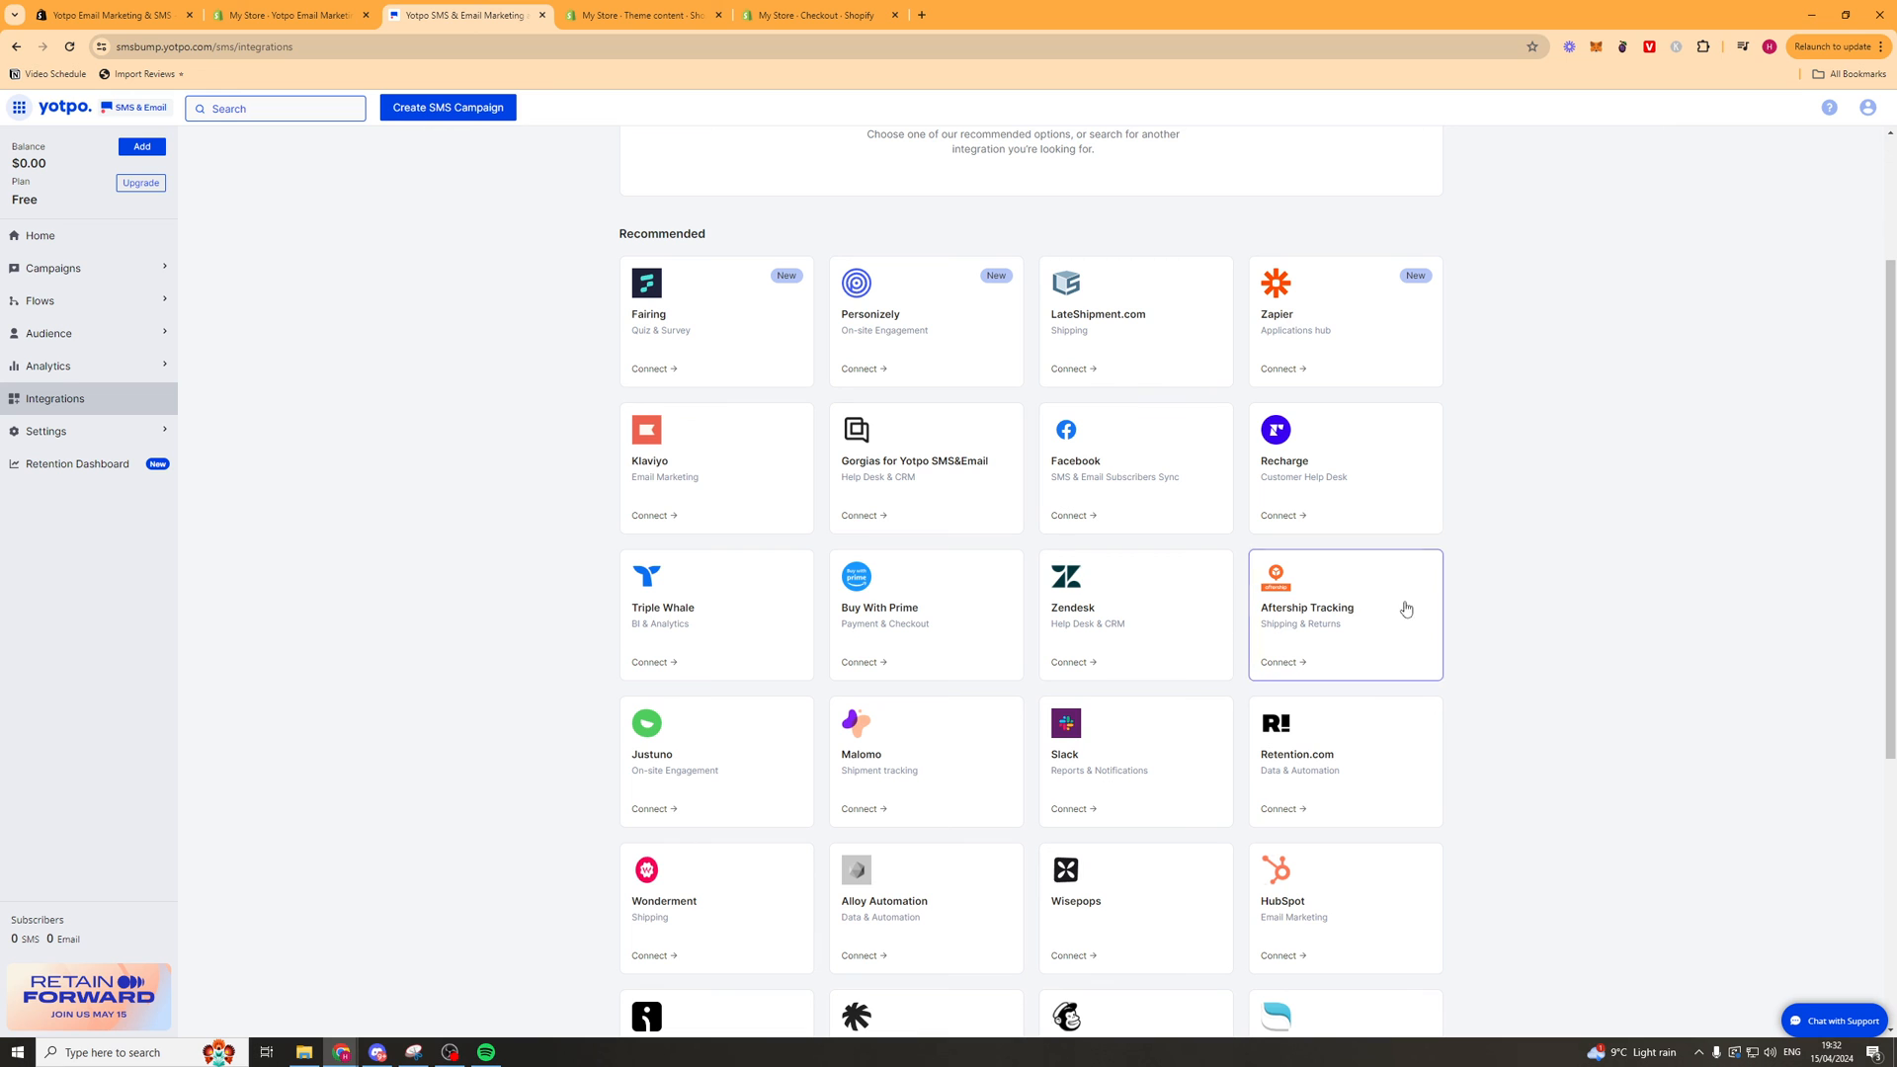
pyautogui.scroll(-3)
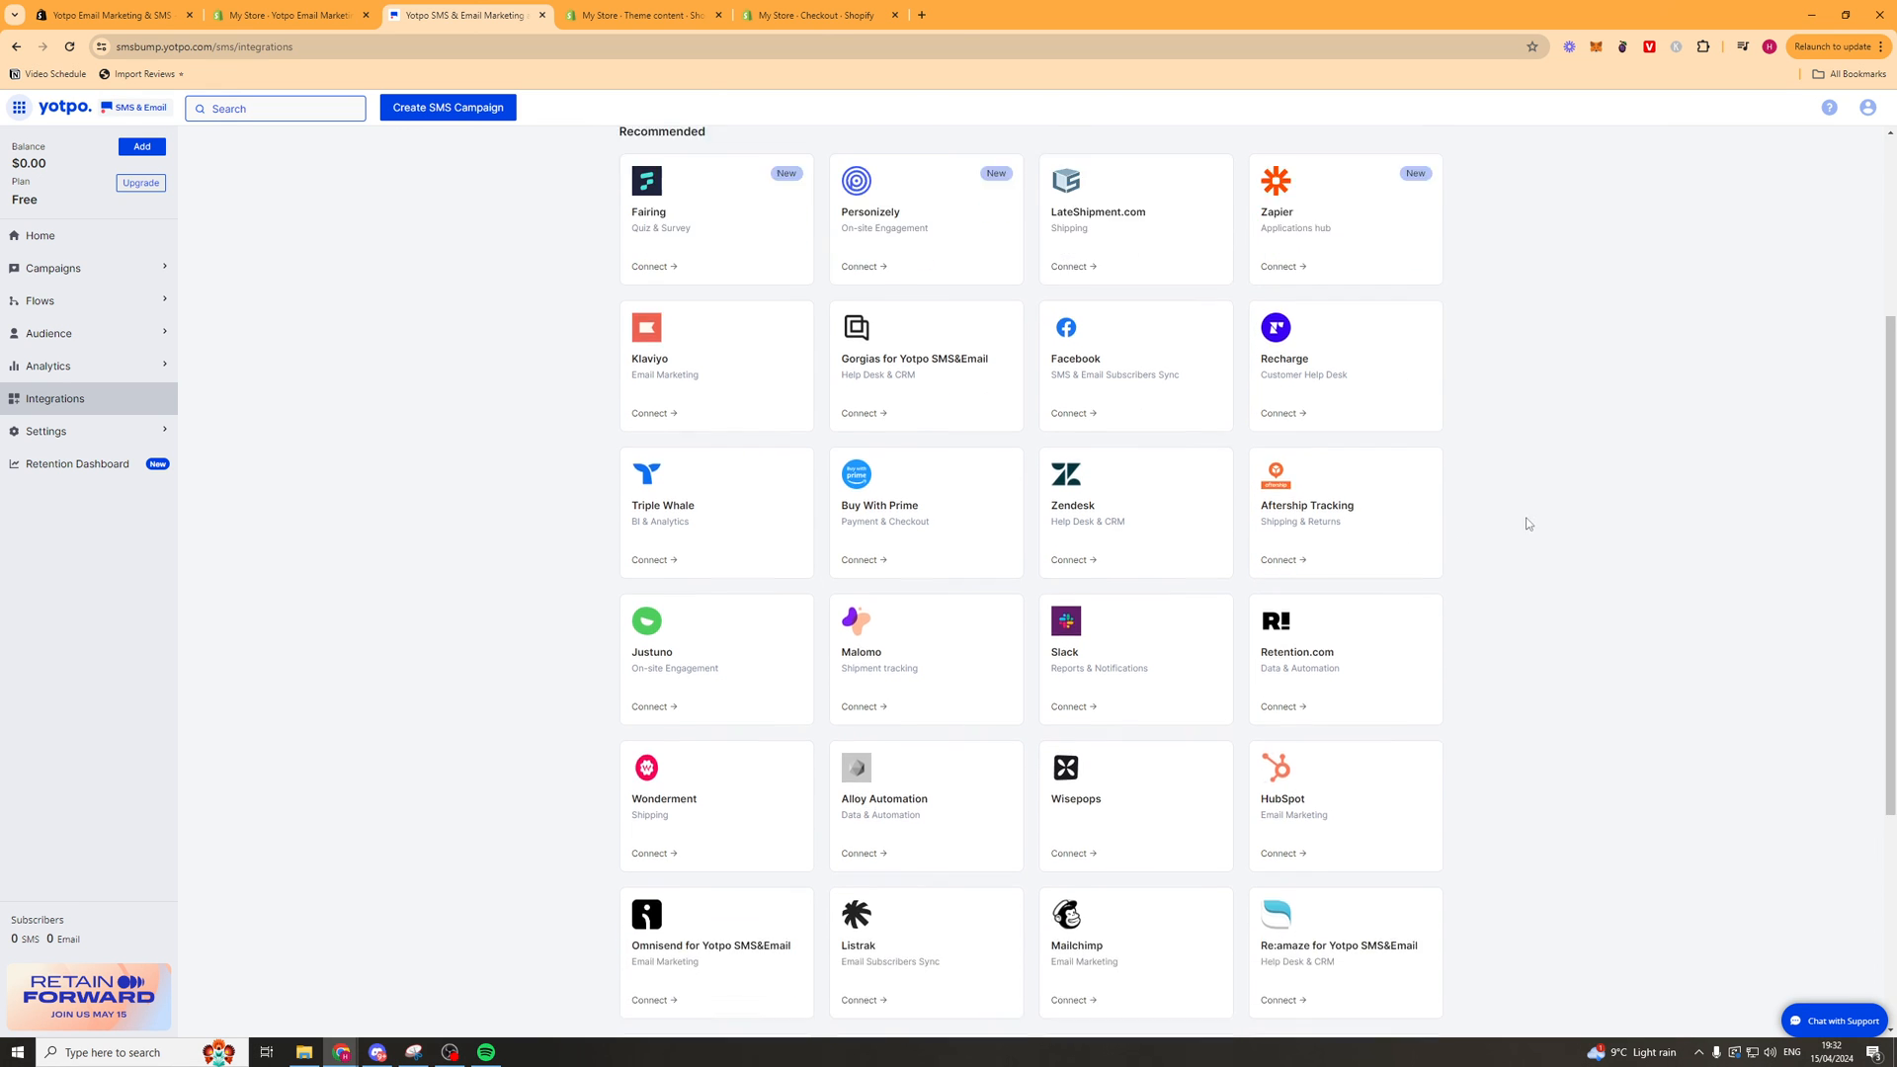
pyautogui.scroll(-3)
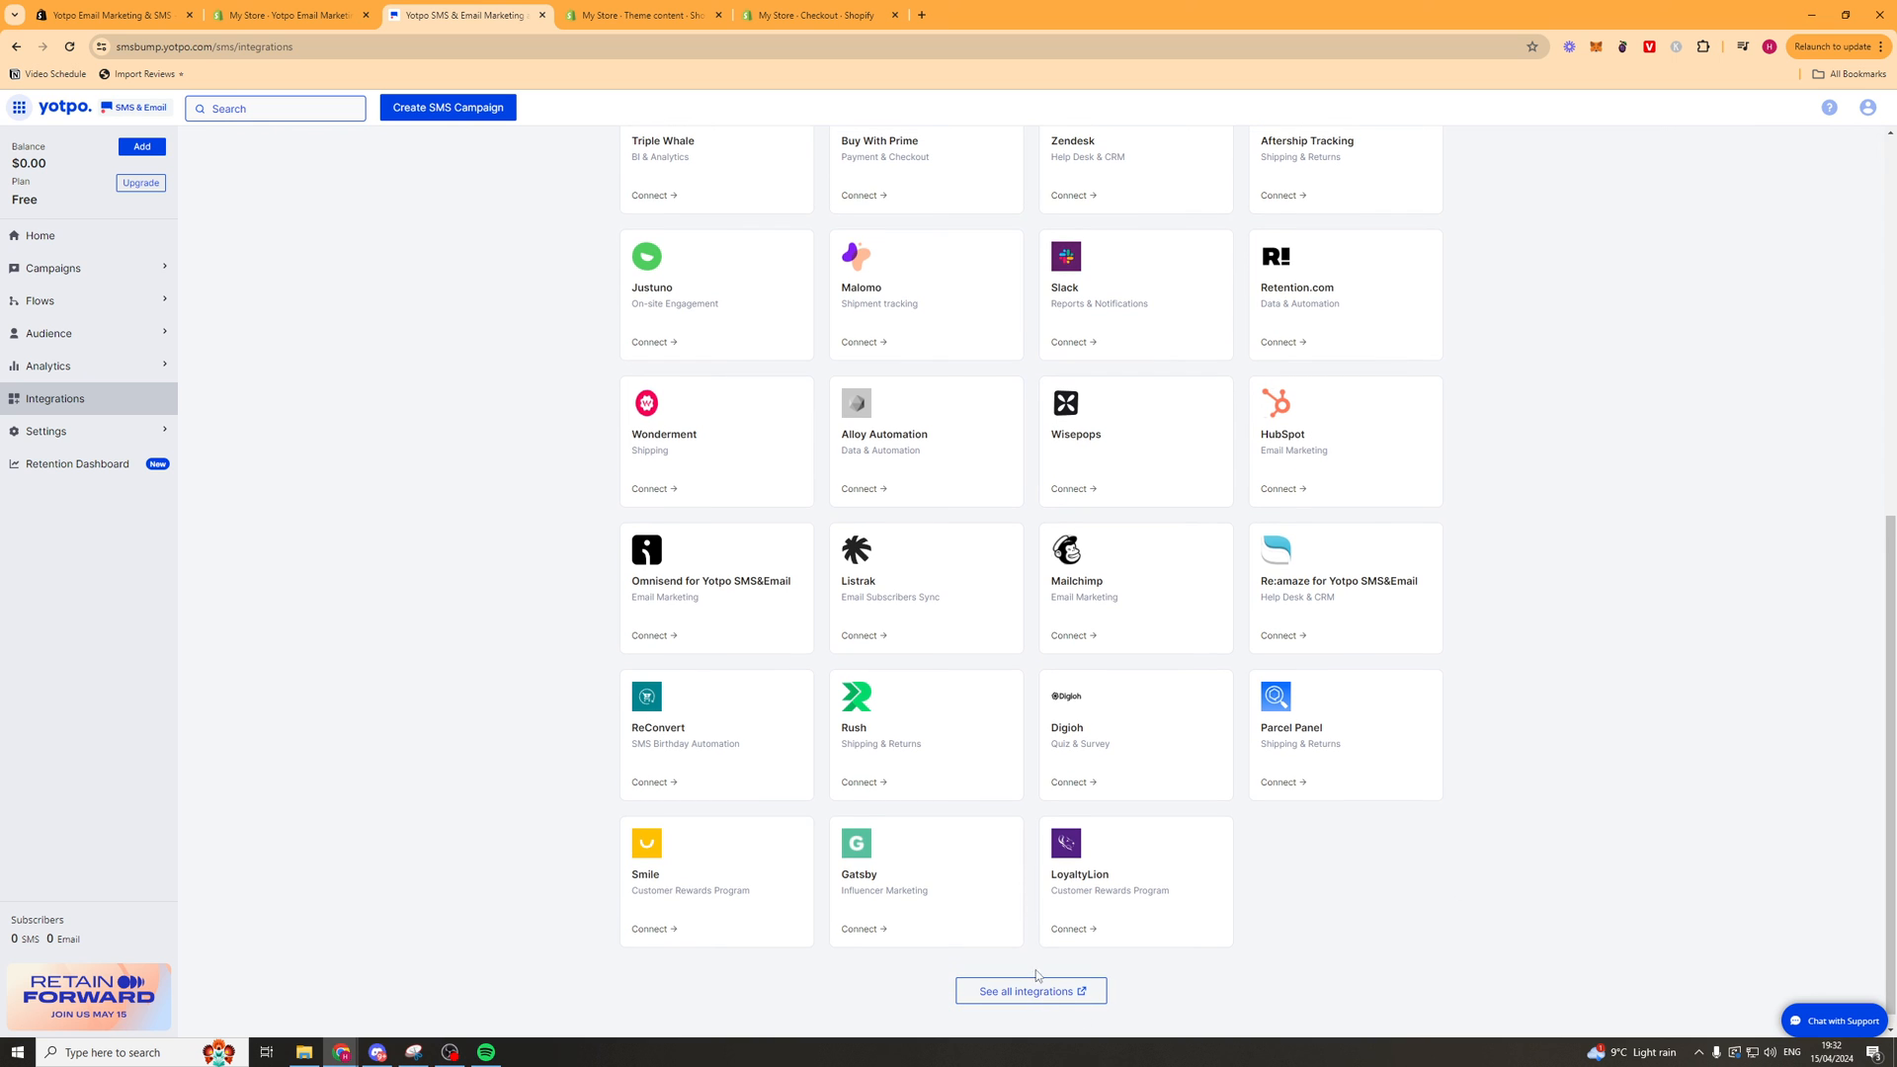
pyautogui.scroll(-3)
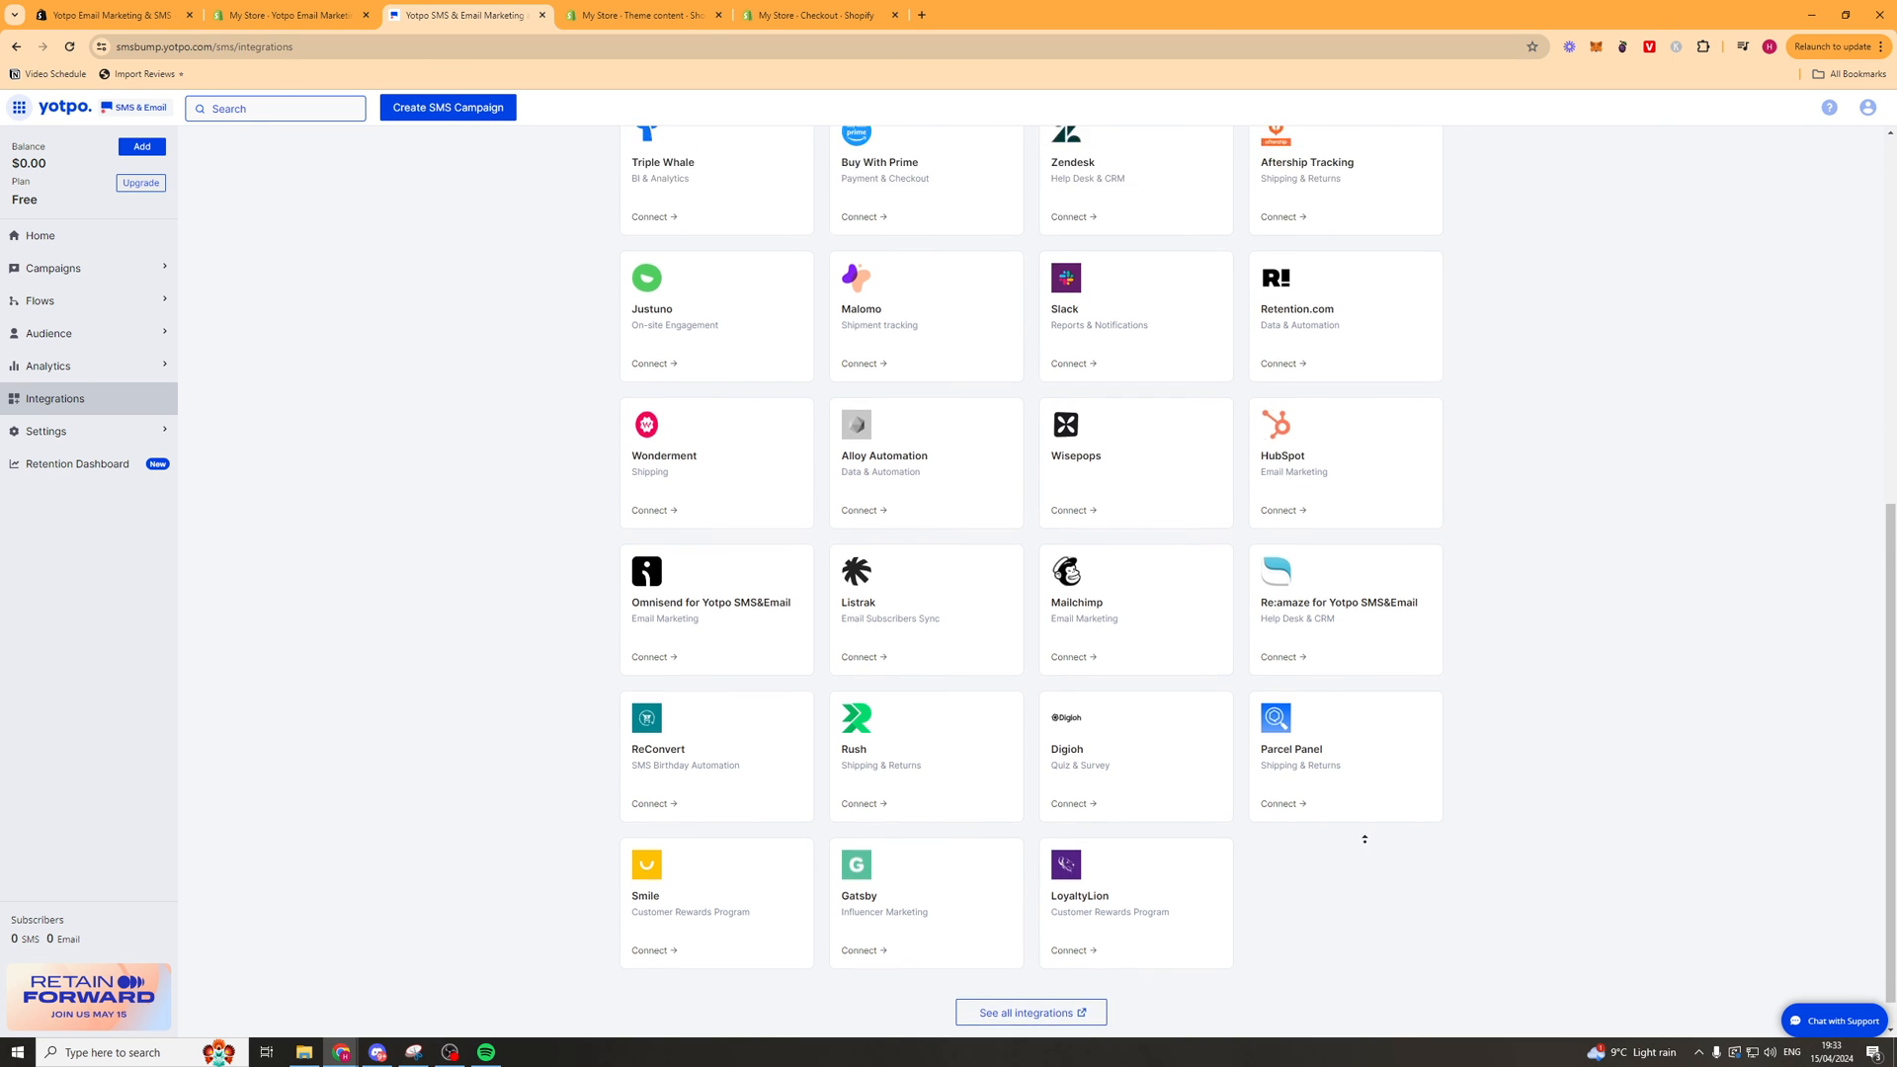
pyautogui.scroll(3)
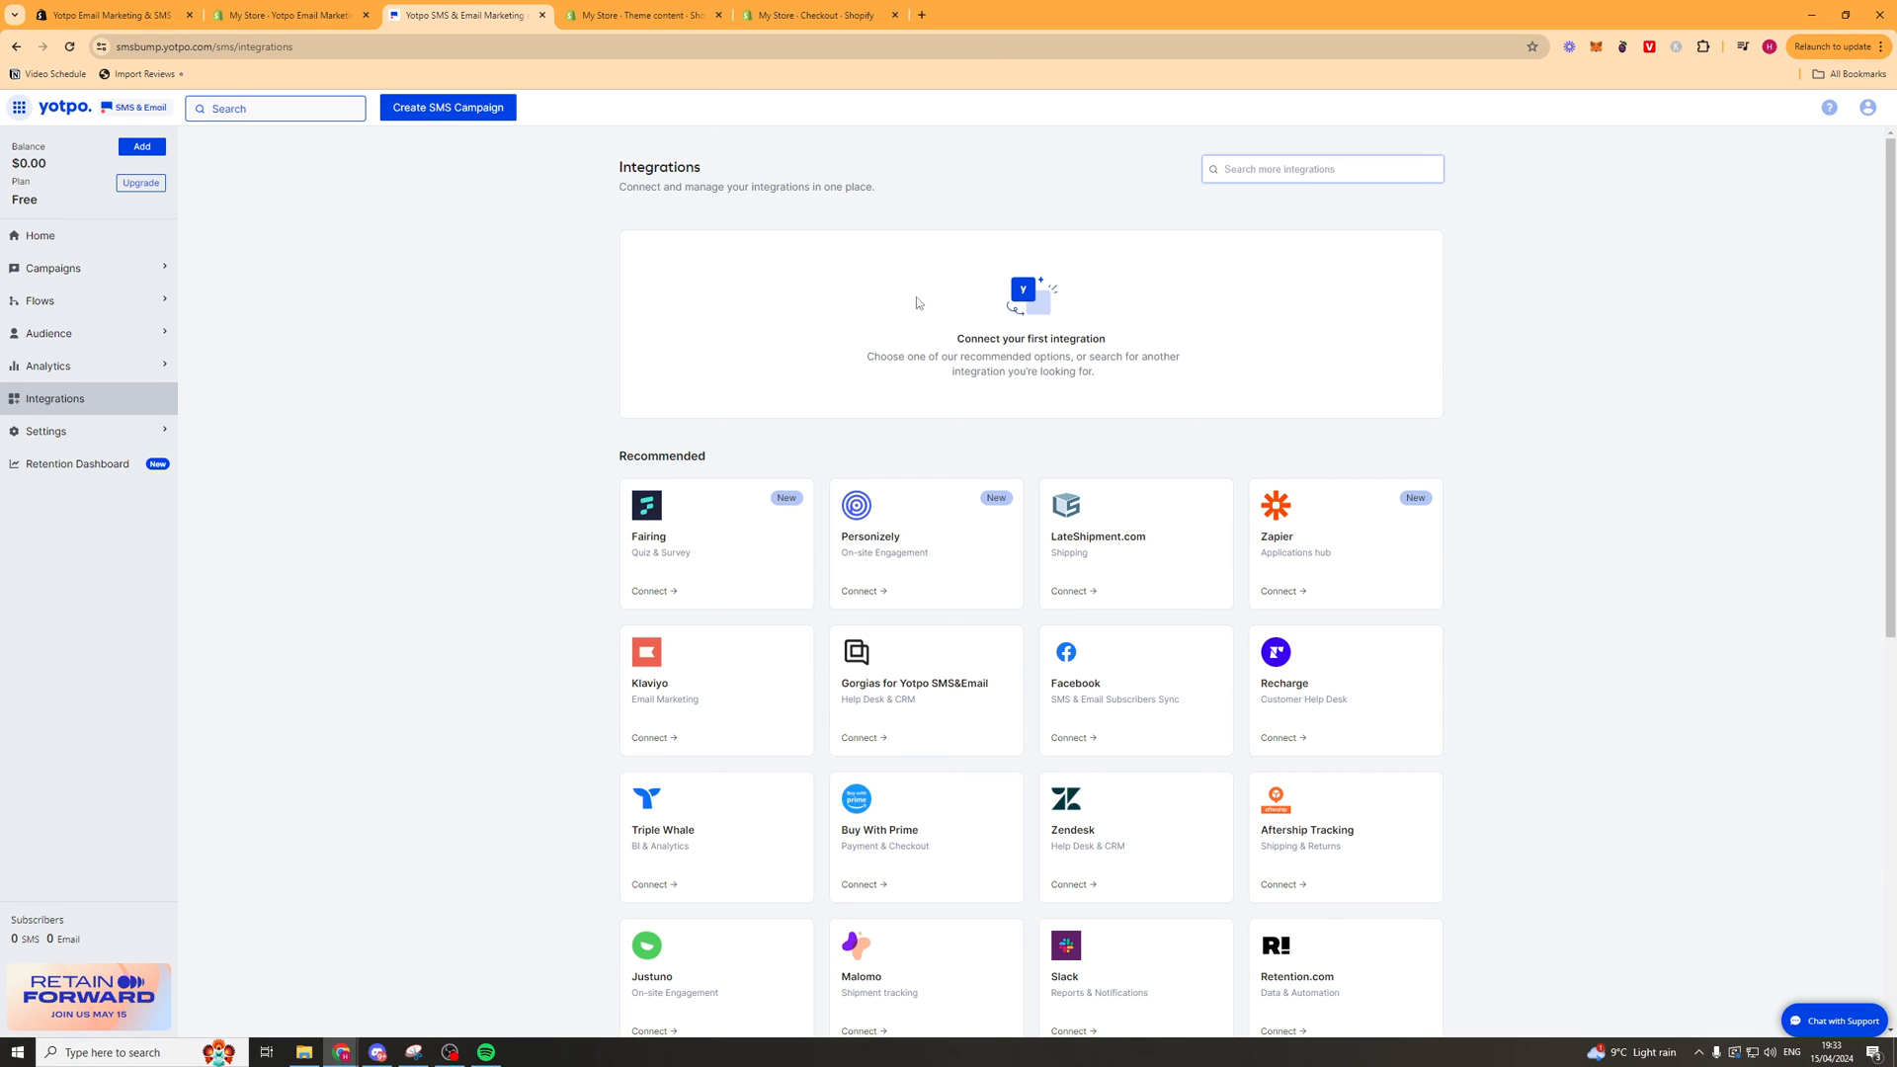
pyautogui.moveTo(821, 285)
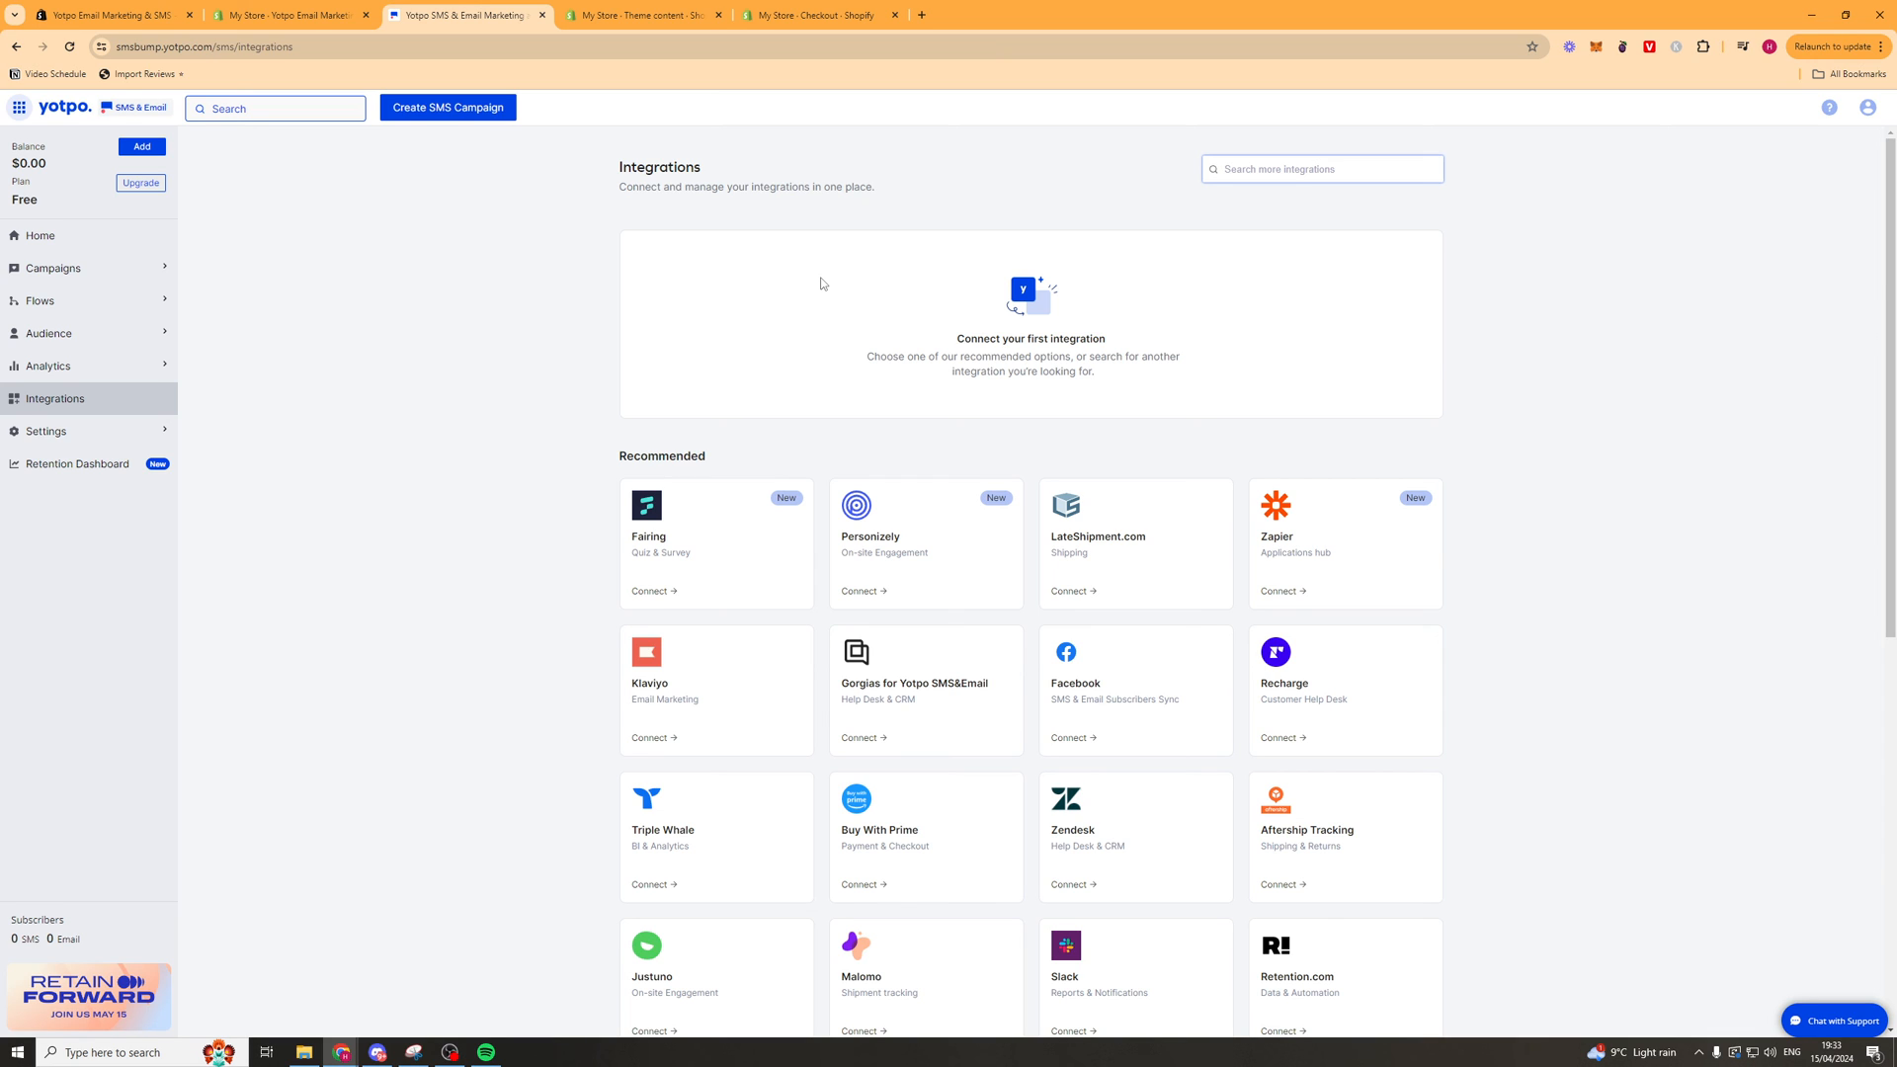
pyautogui.moveTo(200, 447)
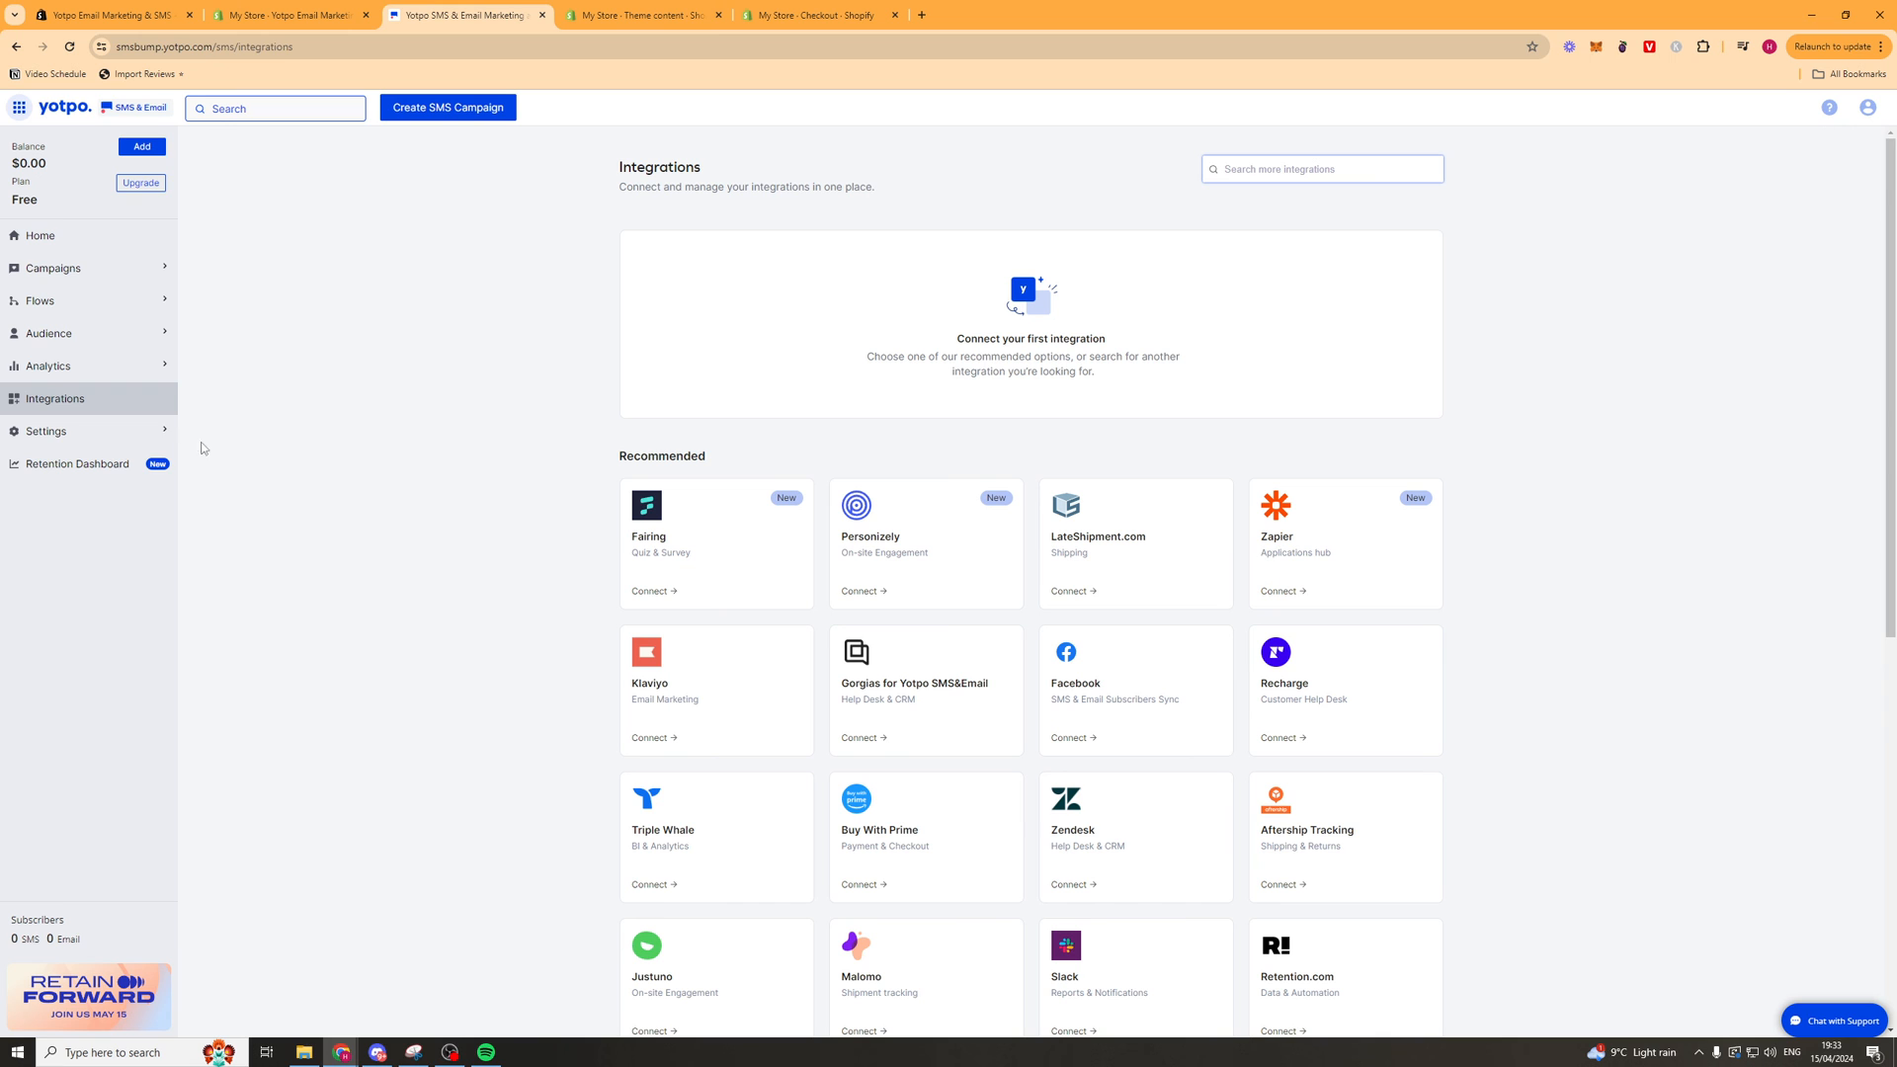
# View General Settings' Compliance options: SMS quiet hours 20:00-08:00 and smart sending.
pyautogui.click(45, 431)
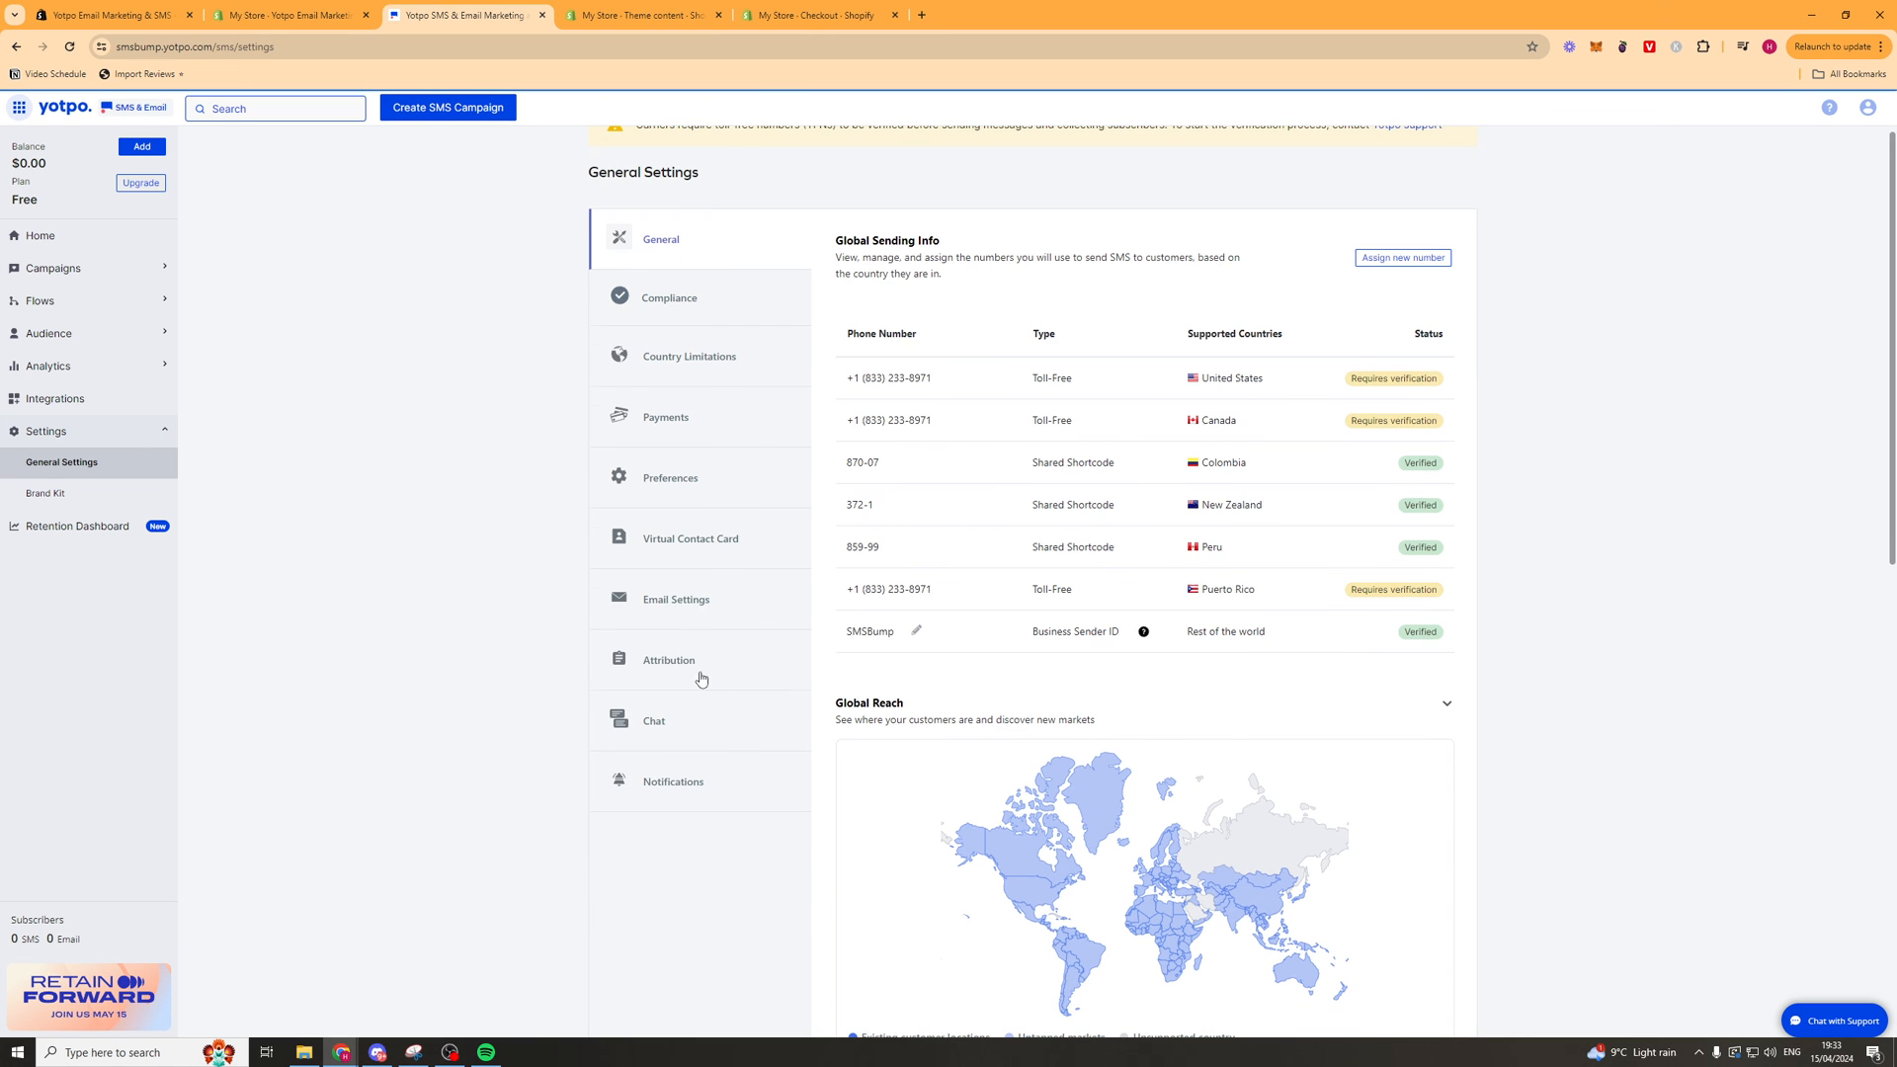
pyautogui.moveTo(699, 422)
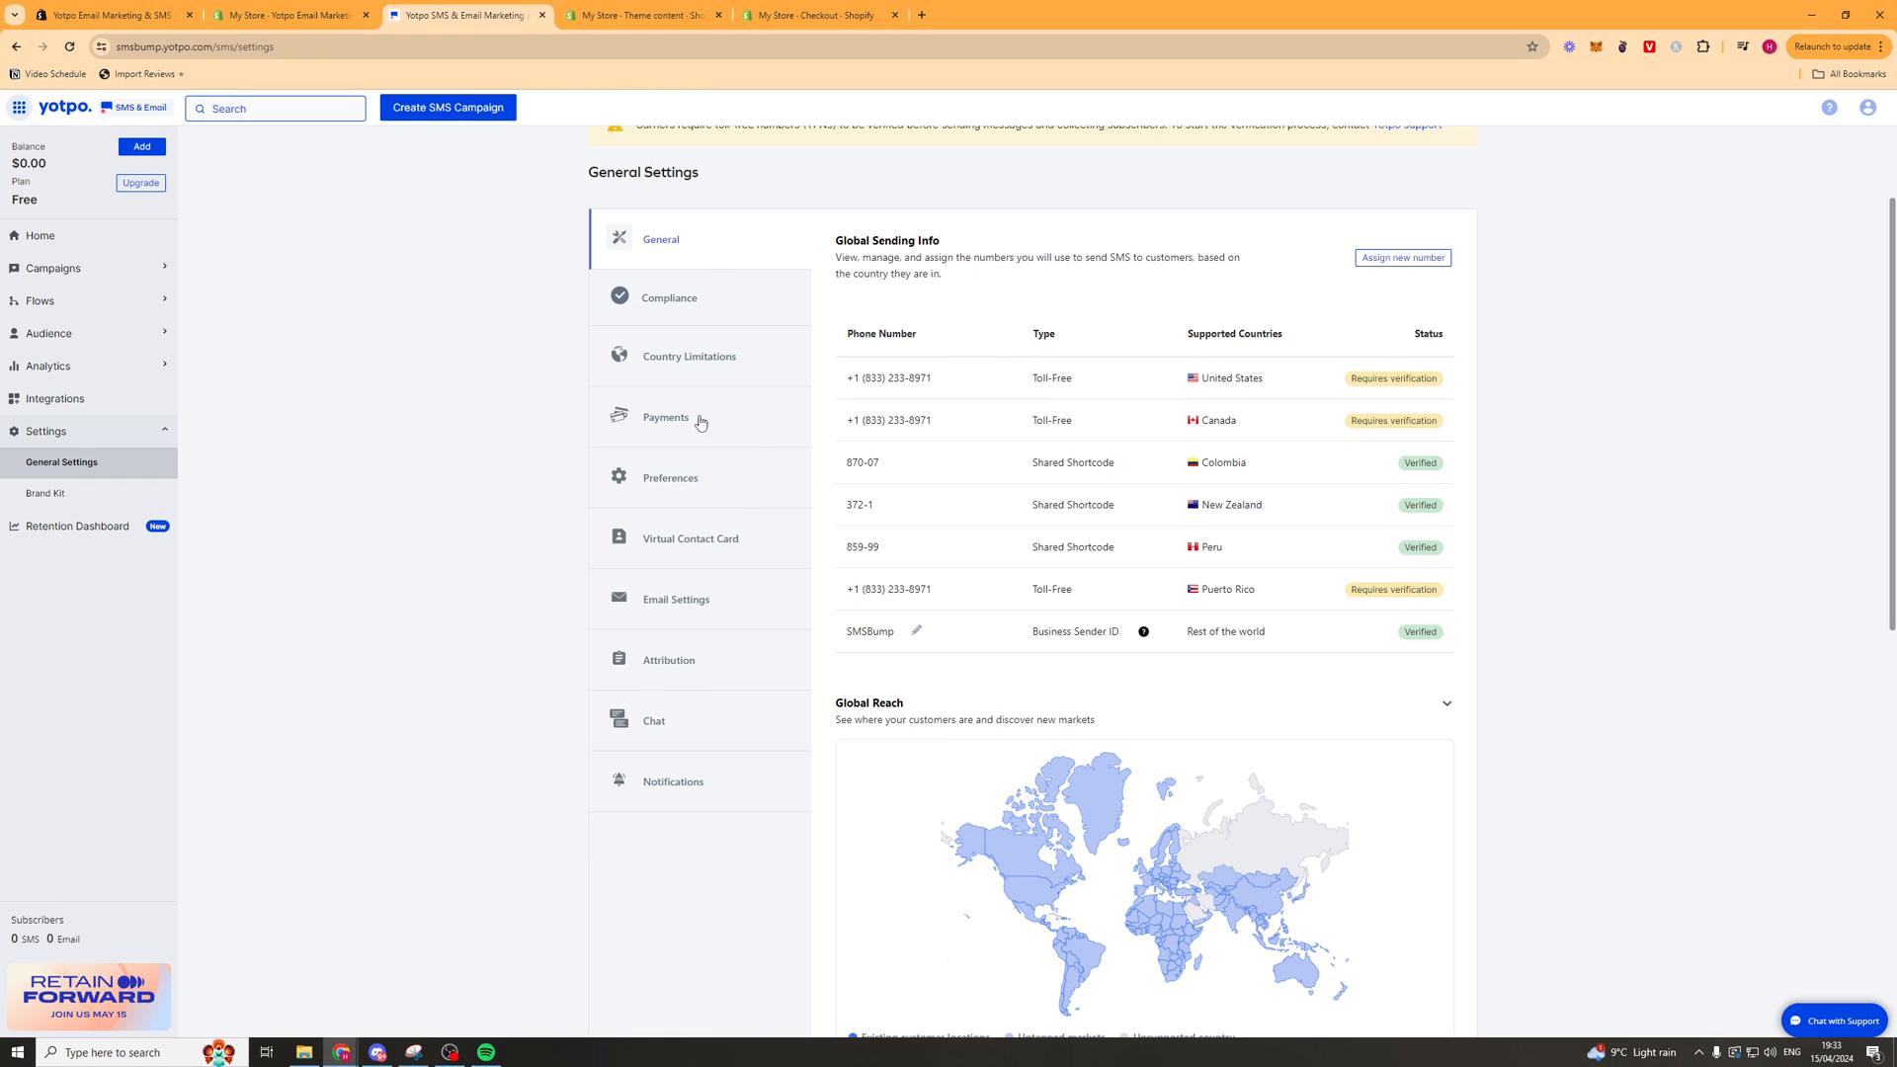
pyautogui.click(669, 298)
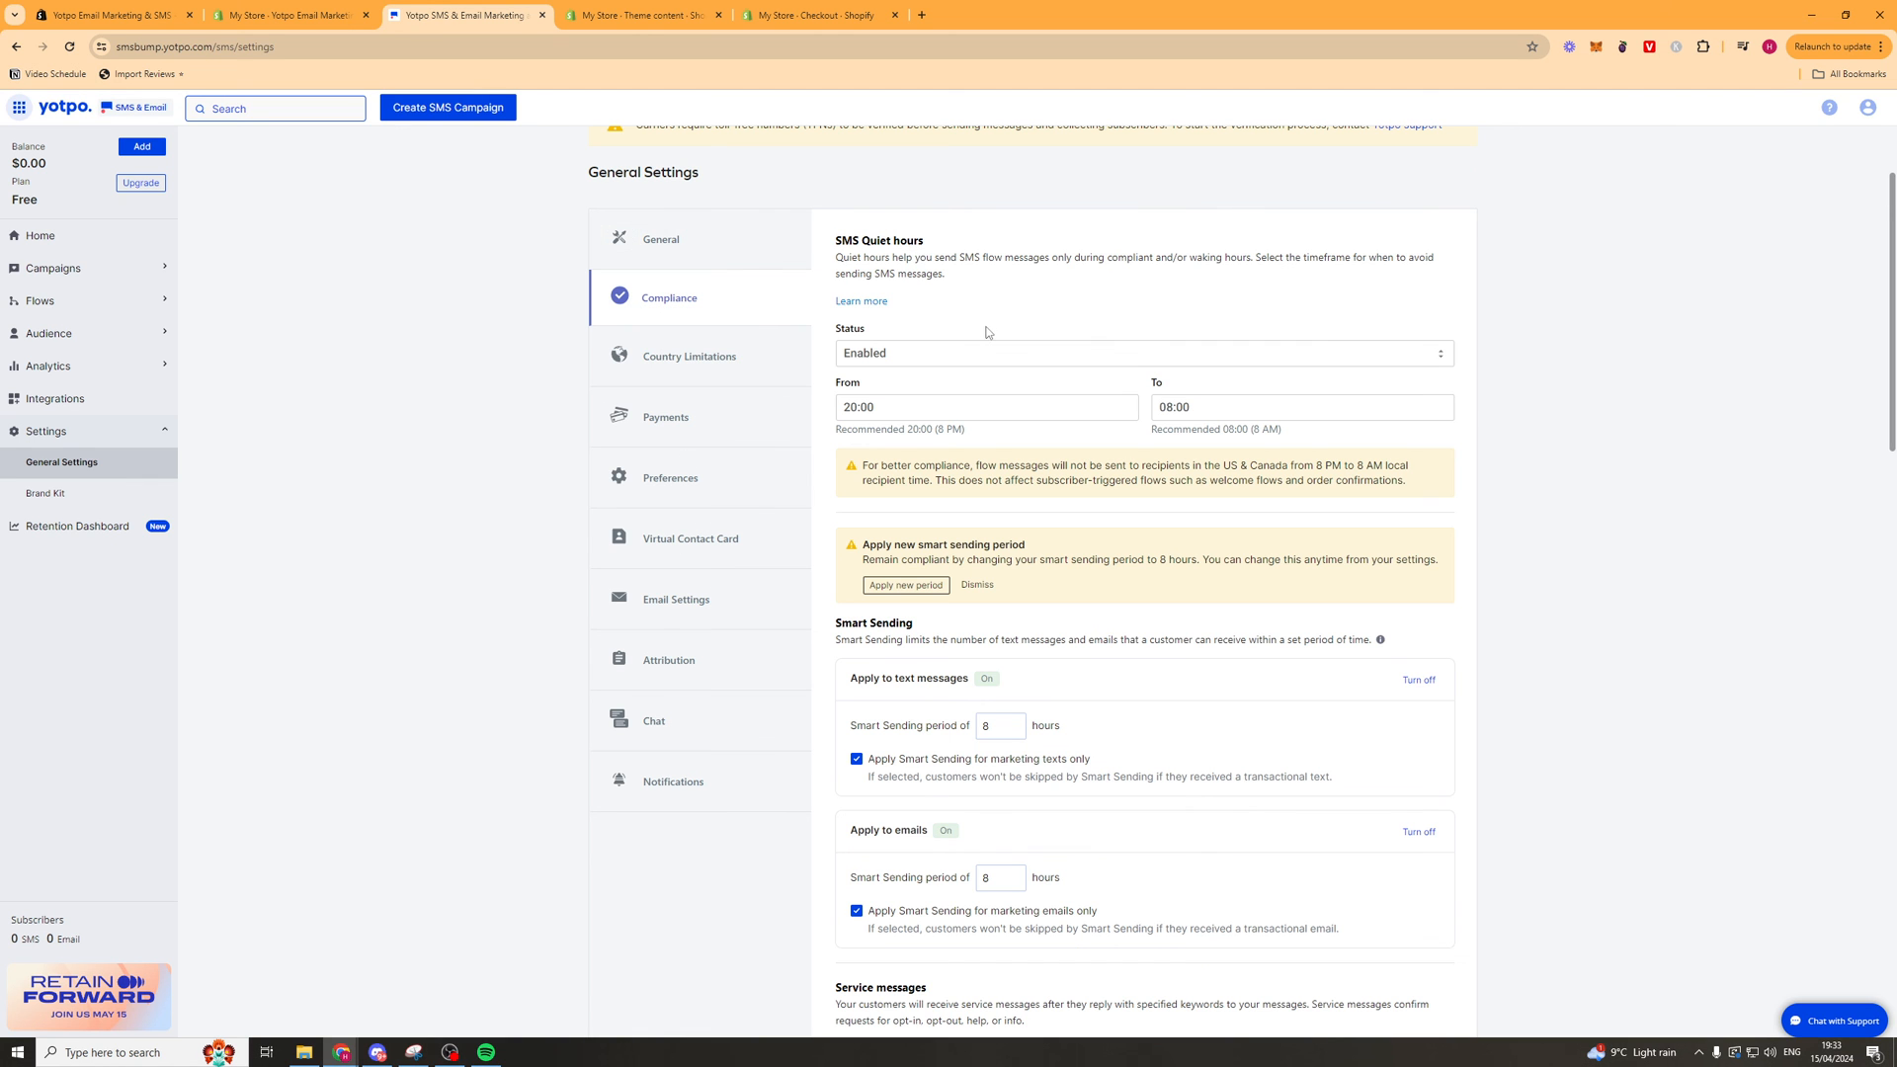
pyautogui.scroll(-3)
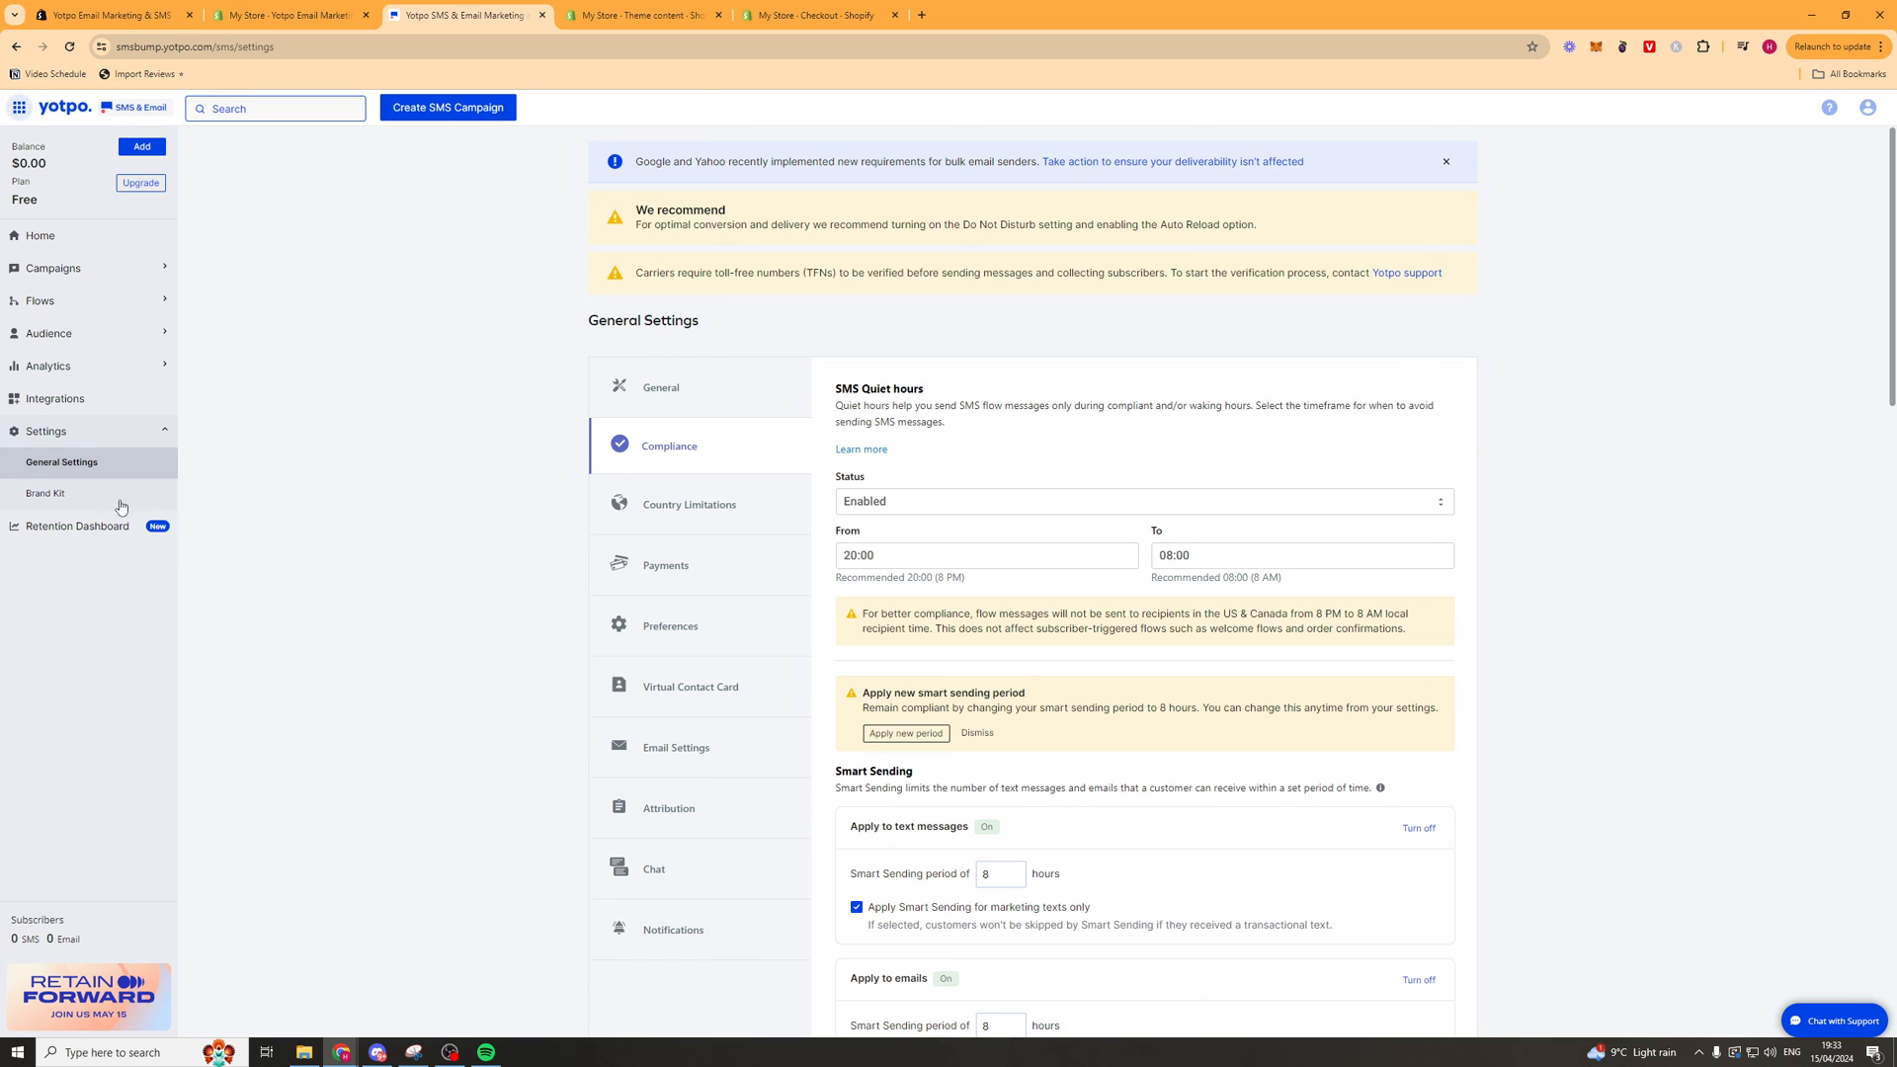
pyautogui.moveTo(379, 573)
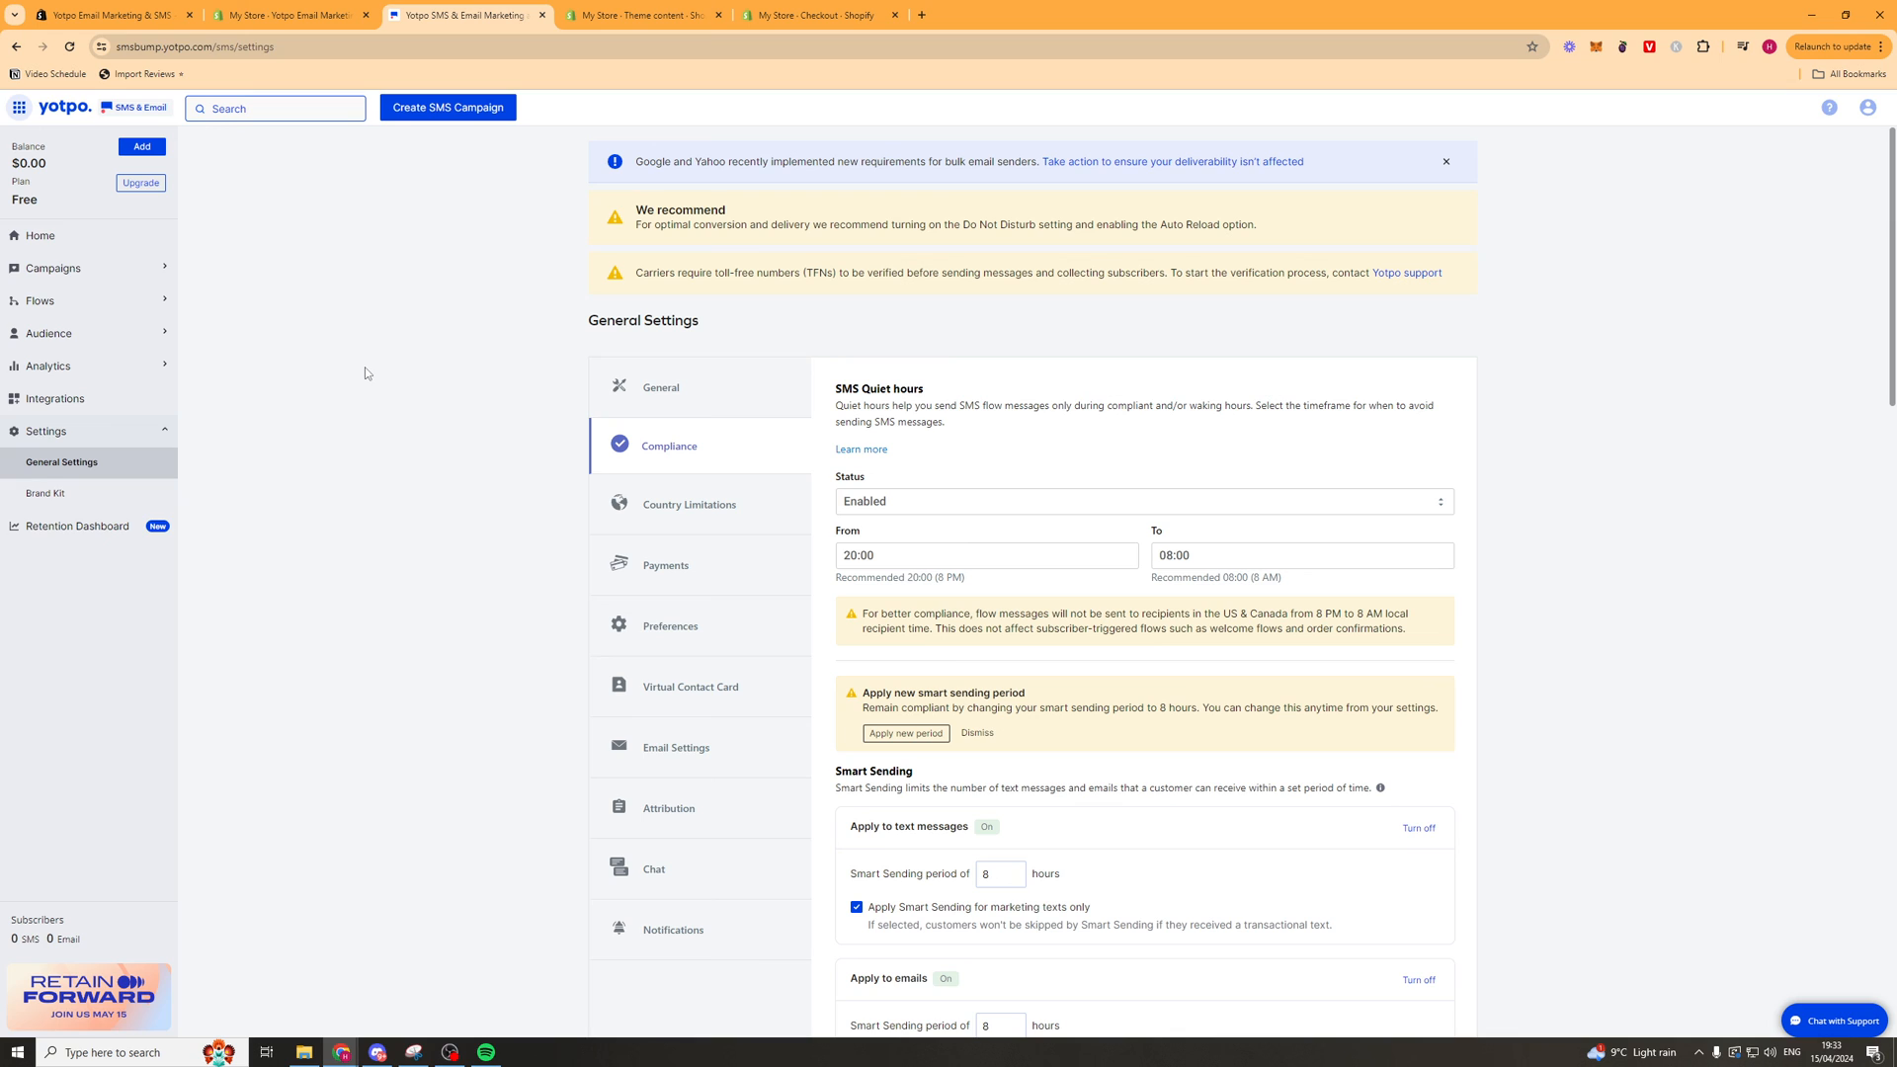
pyautogui.moveTo(373, 368)
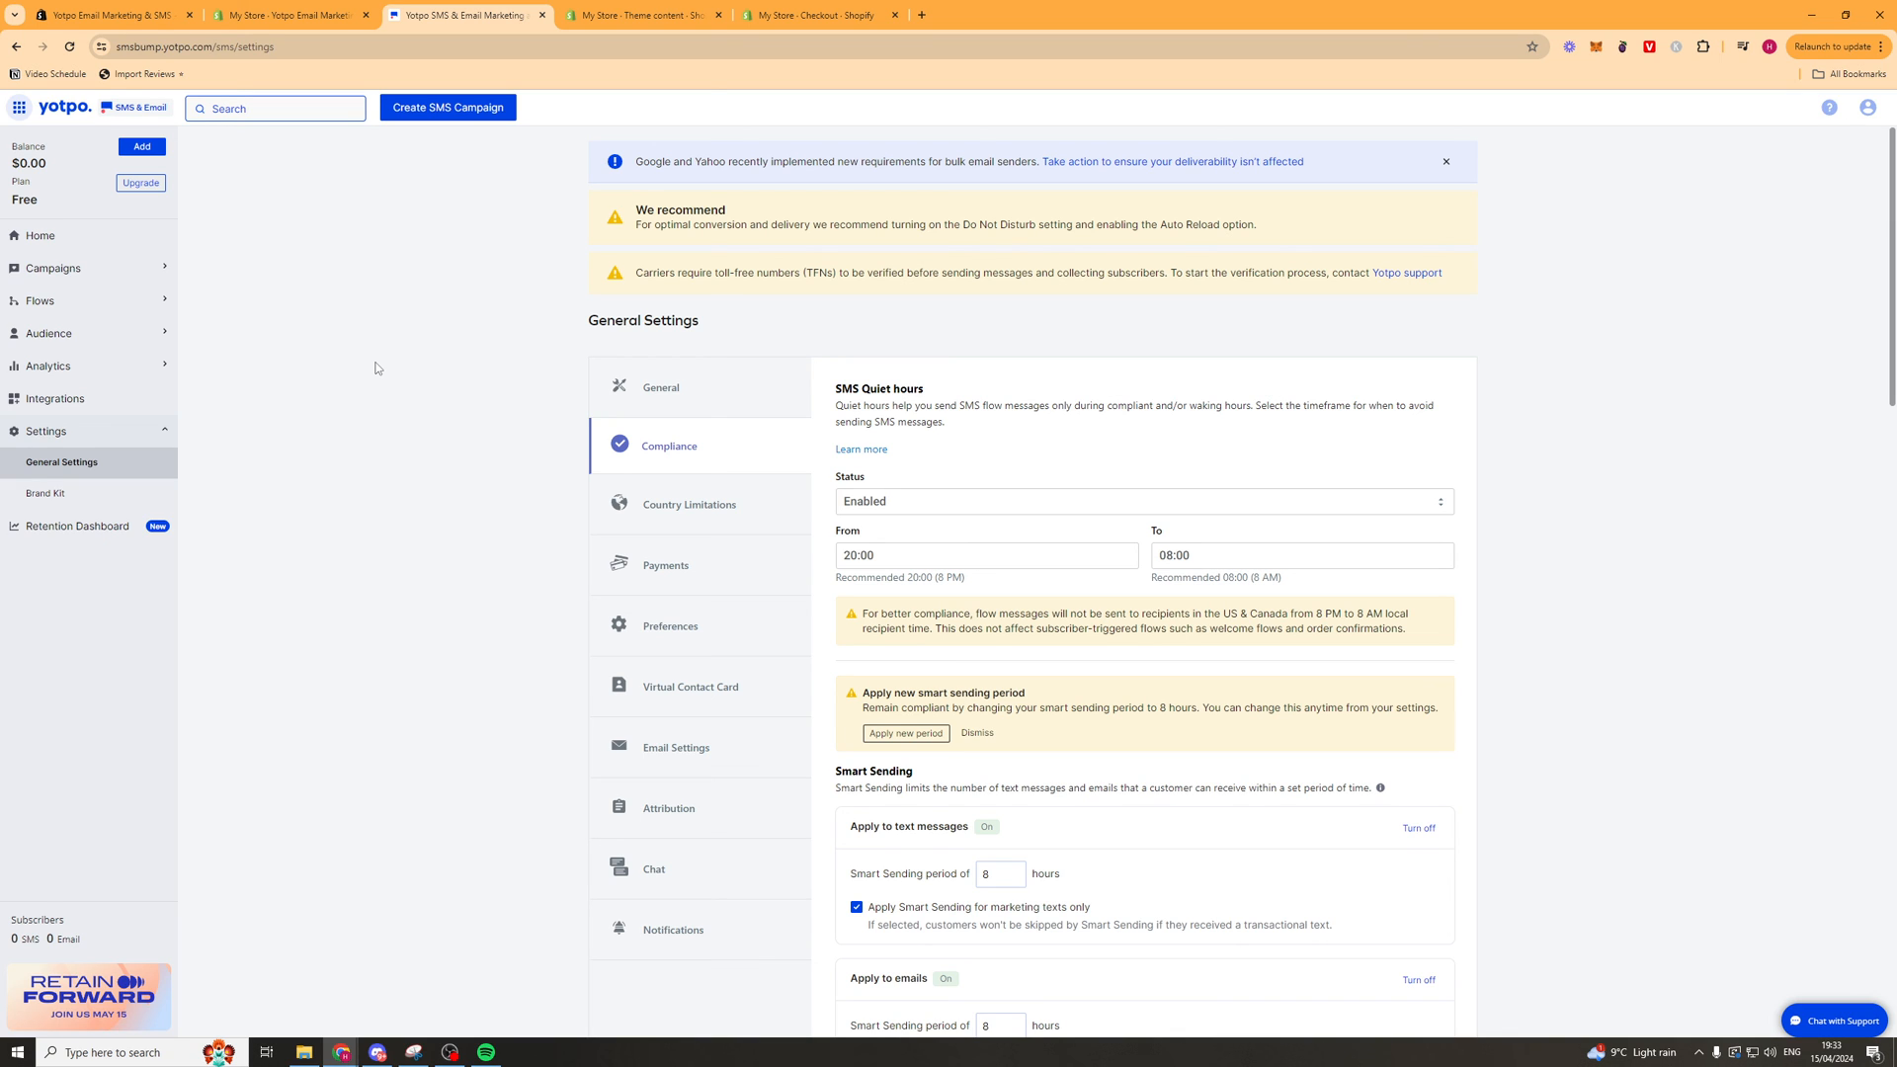
pyautogui.moveTo(405, 351)
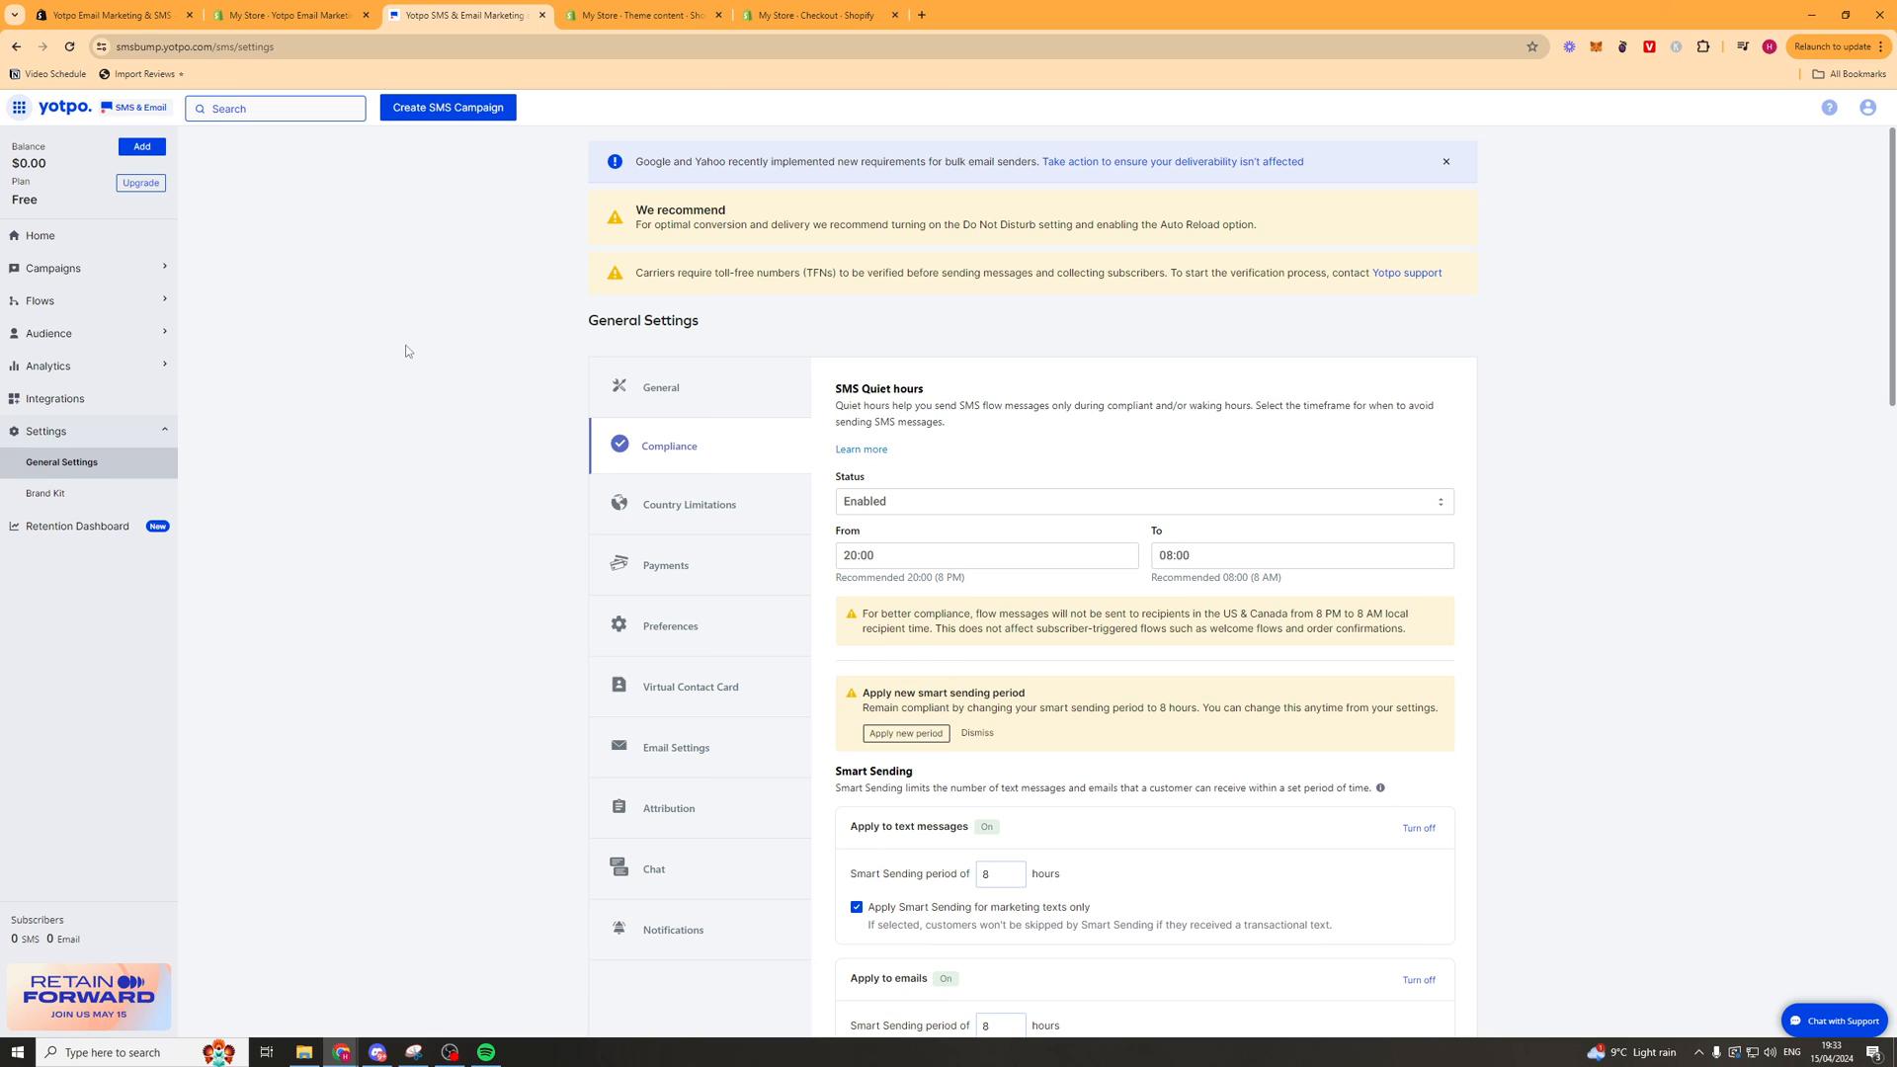